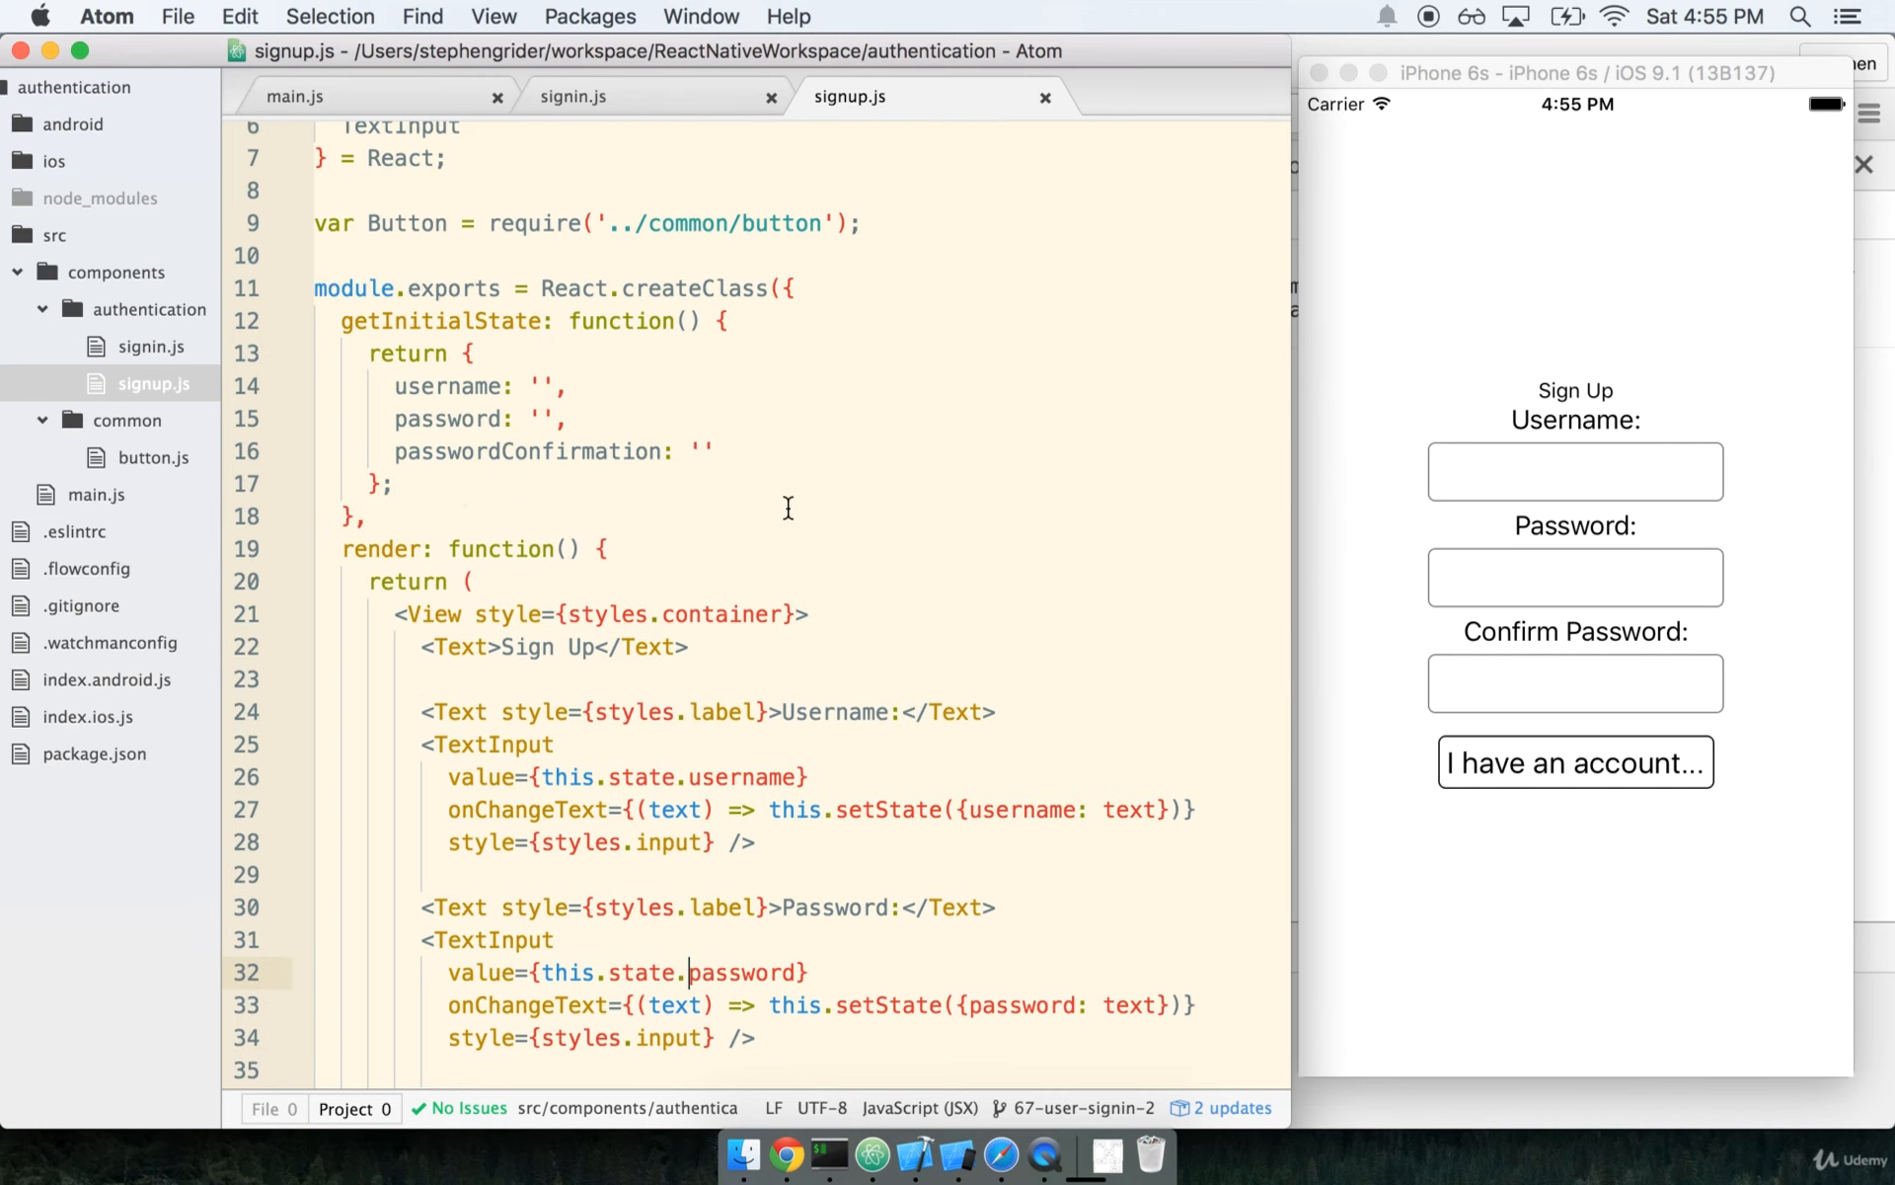
scroll("down", 3)
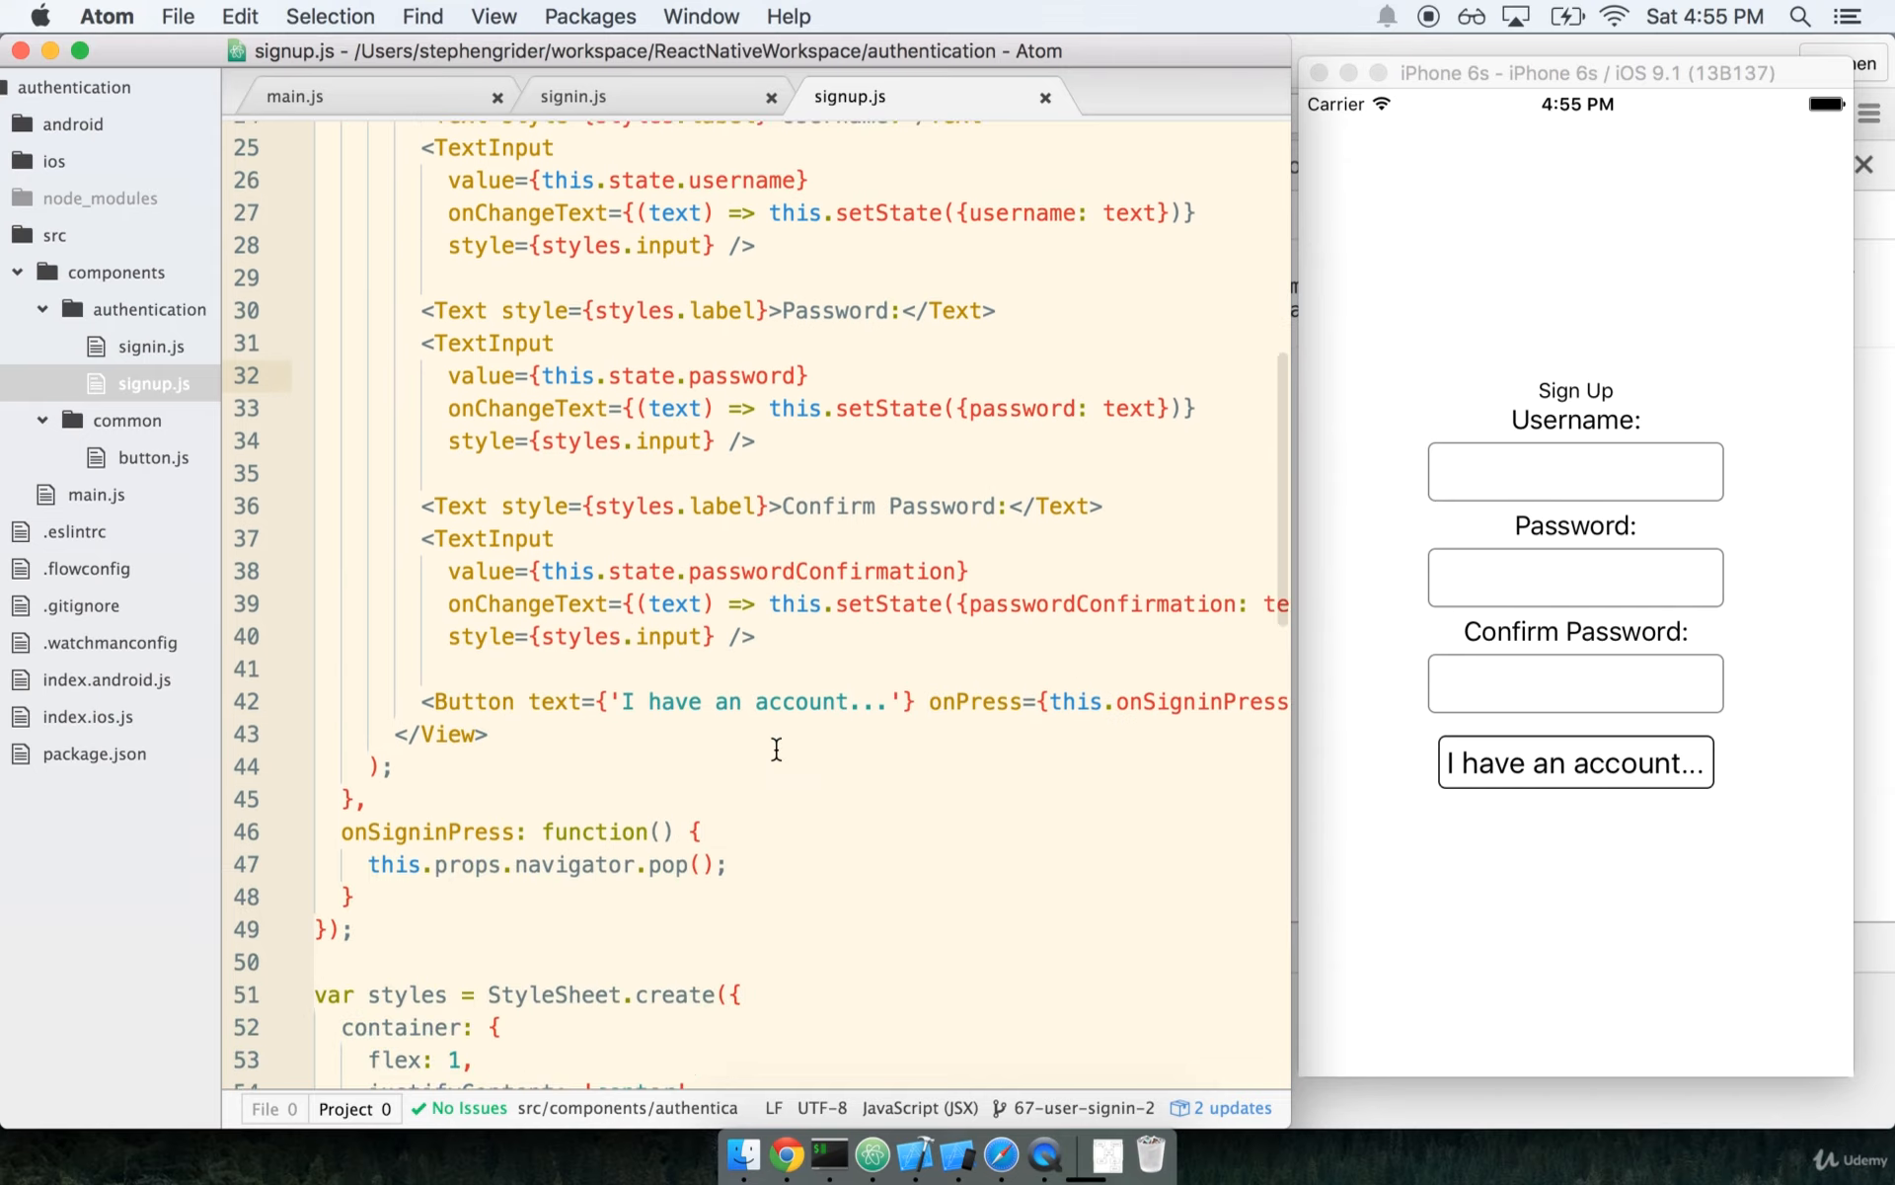
scroll("down", 3)
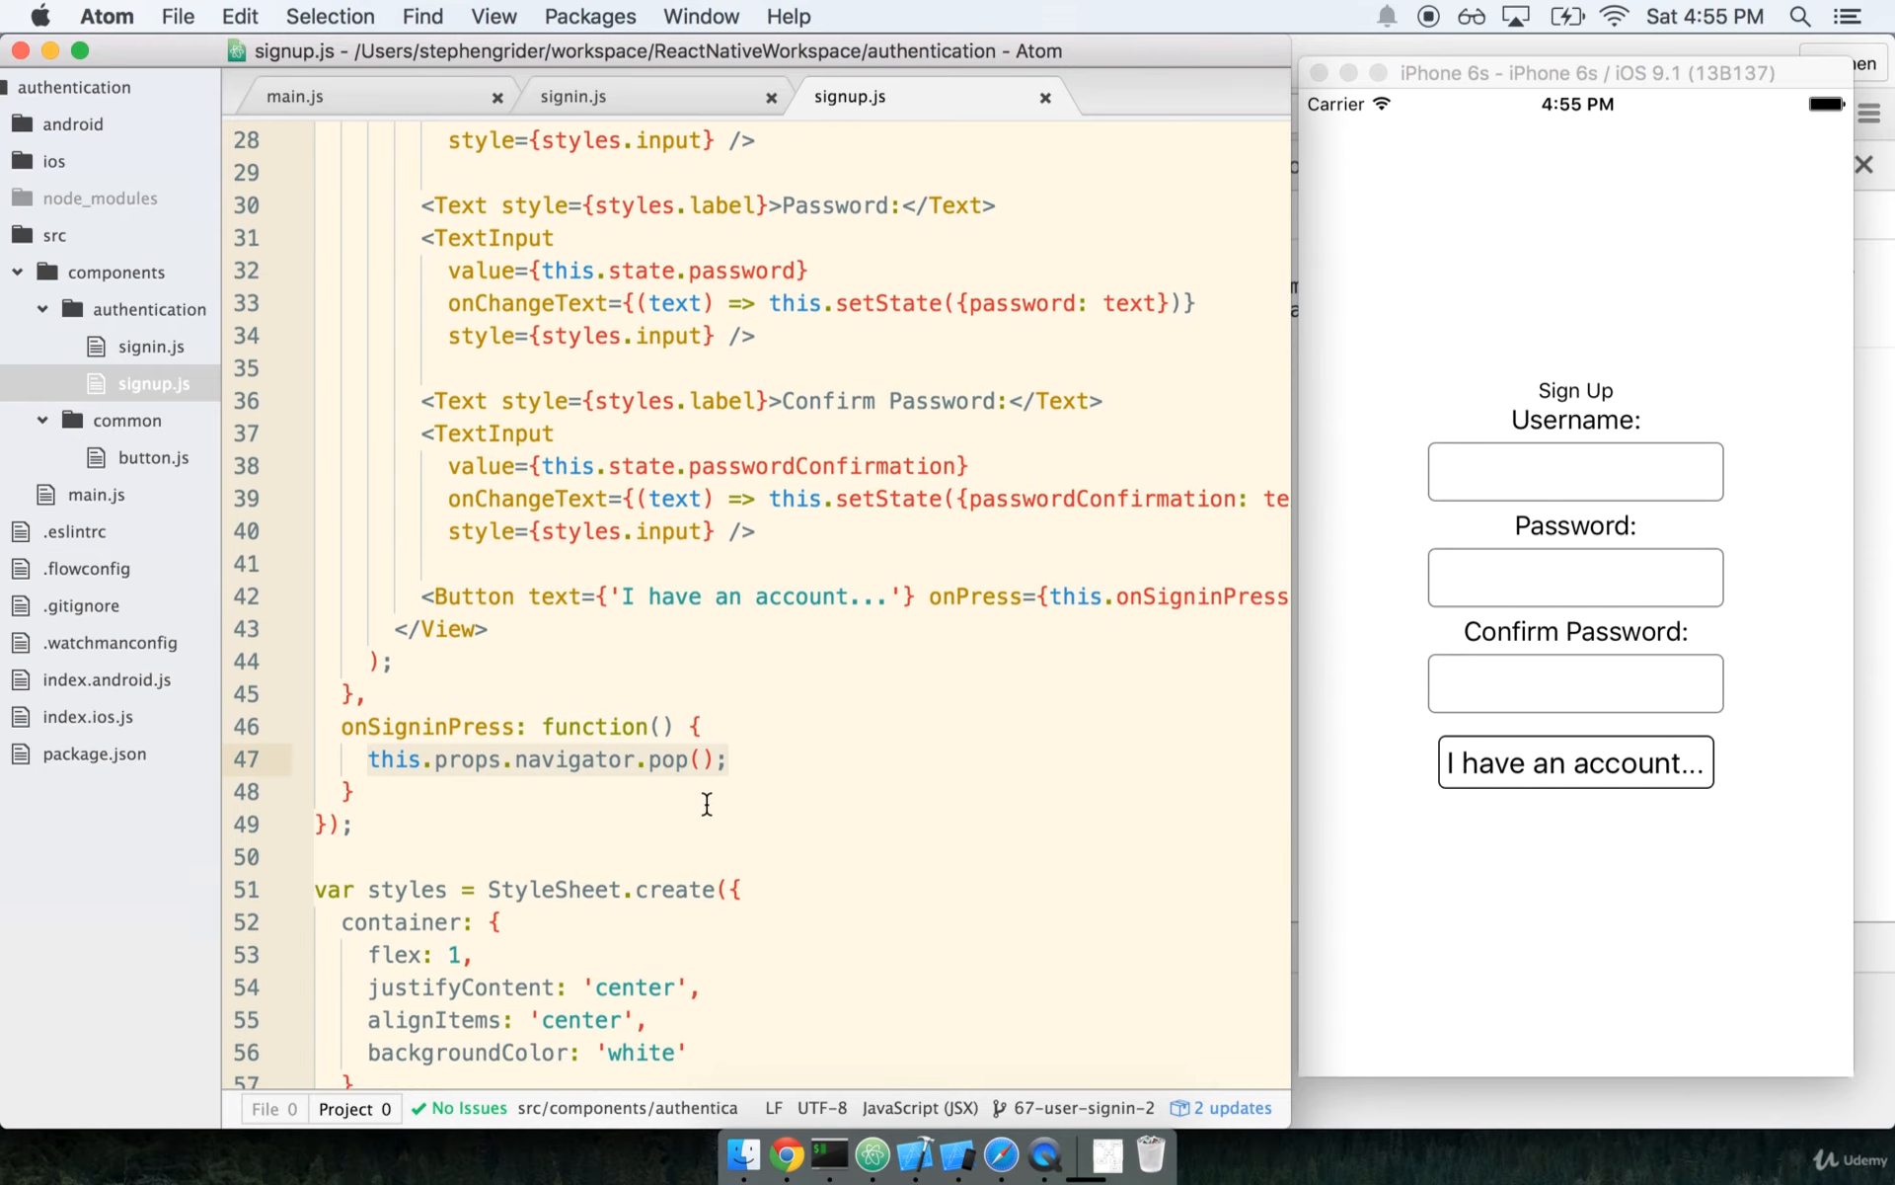
scroll("down", 3)
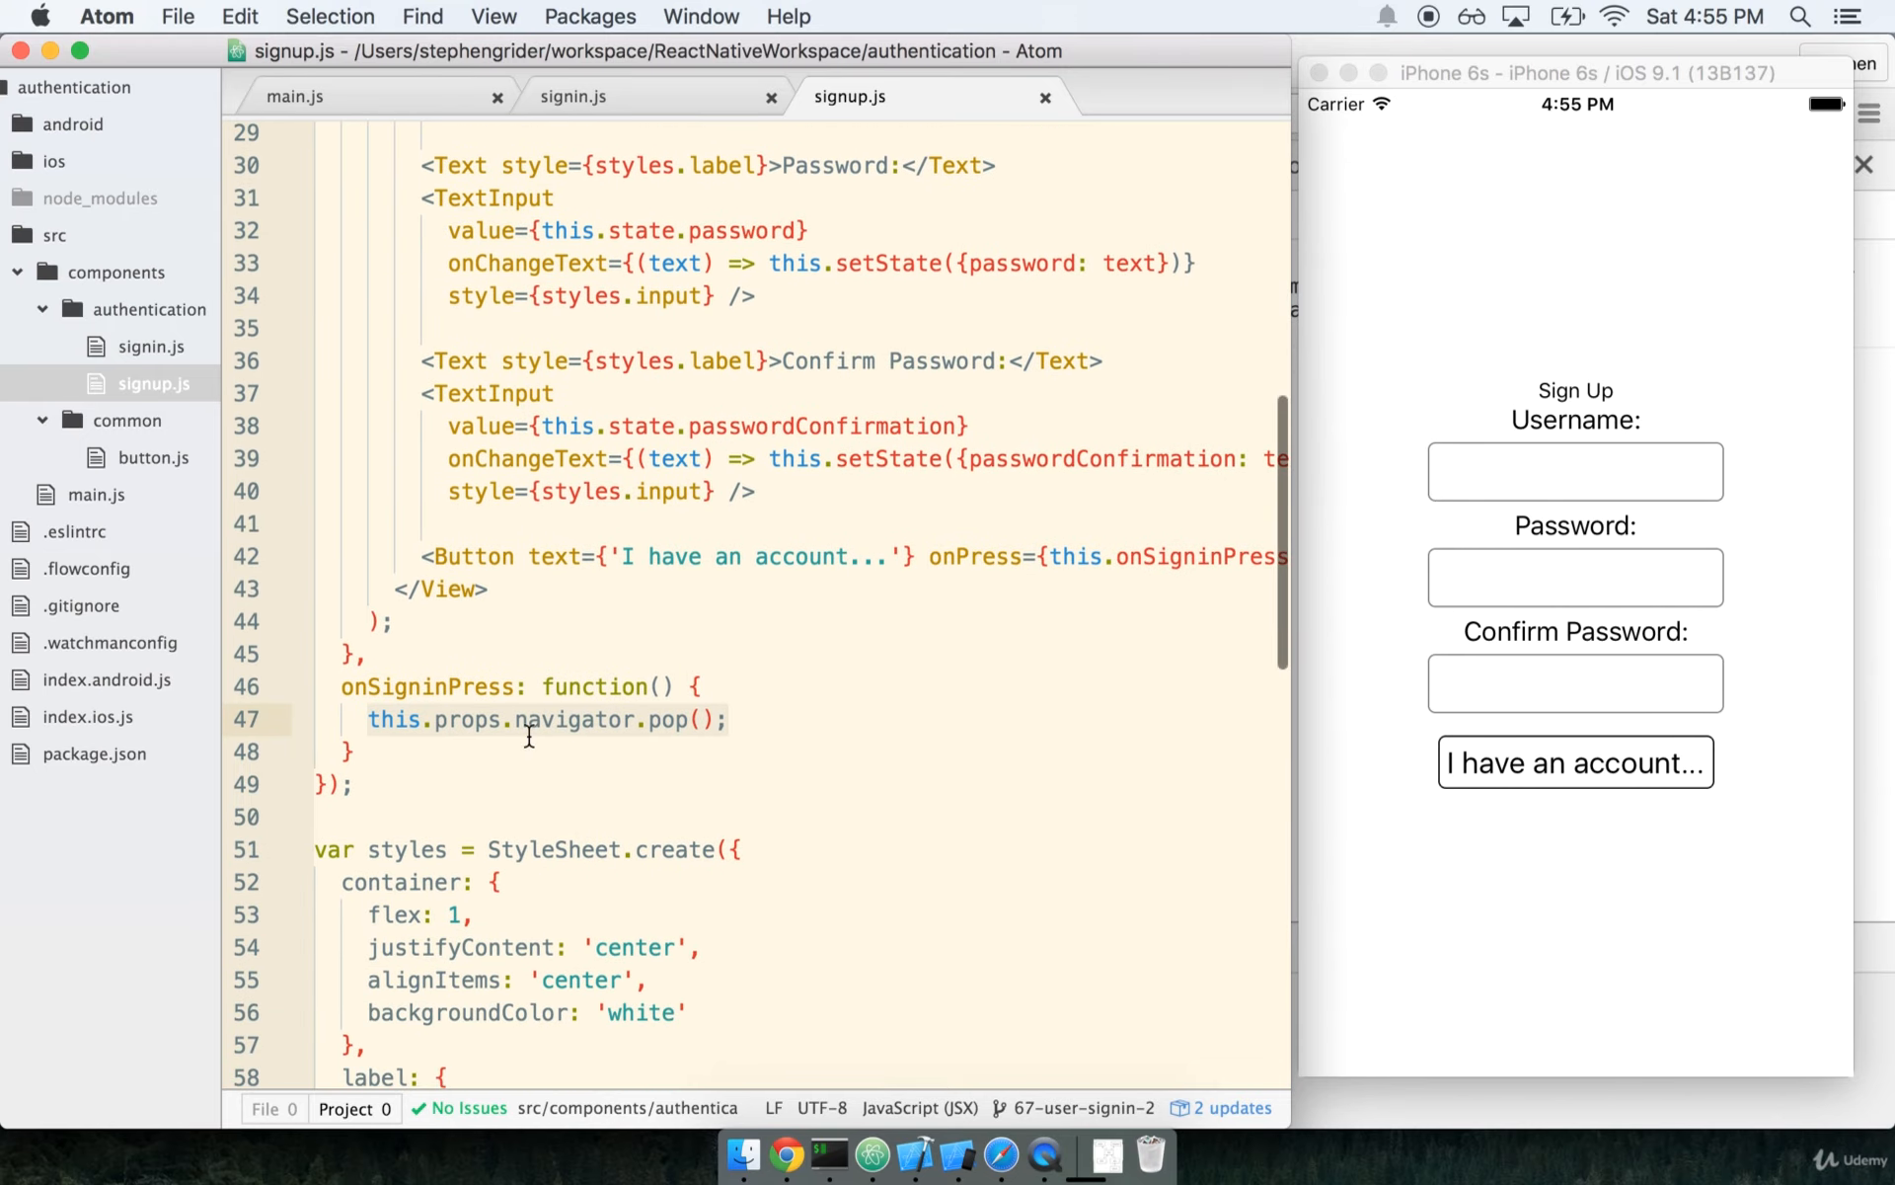
mouse_move(1494, 403)
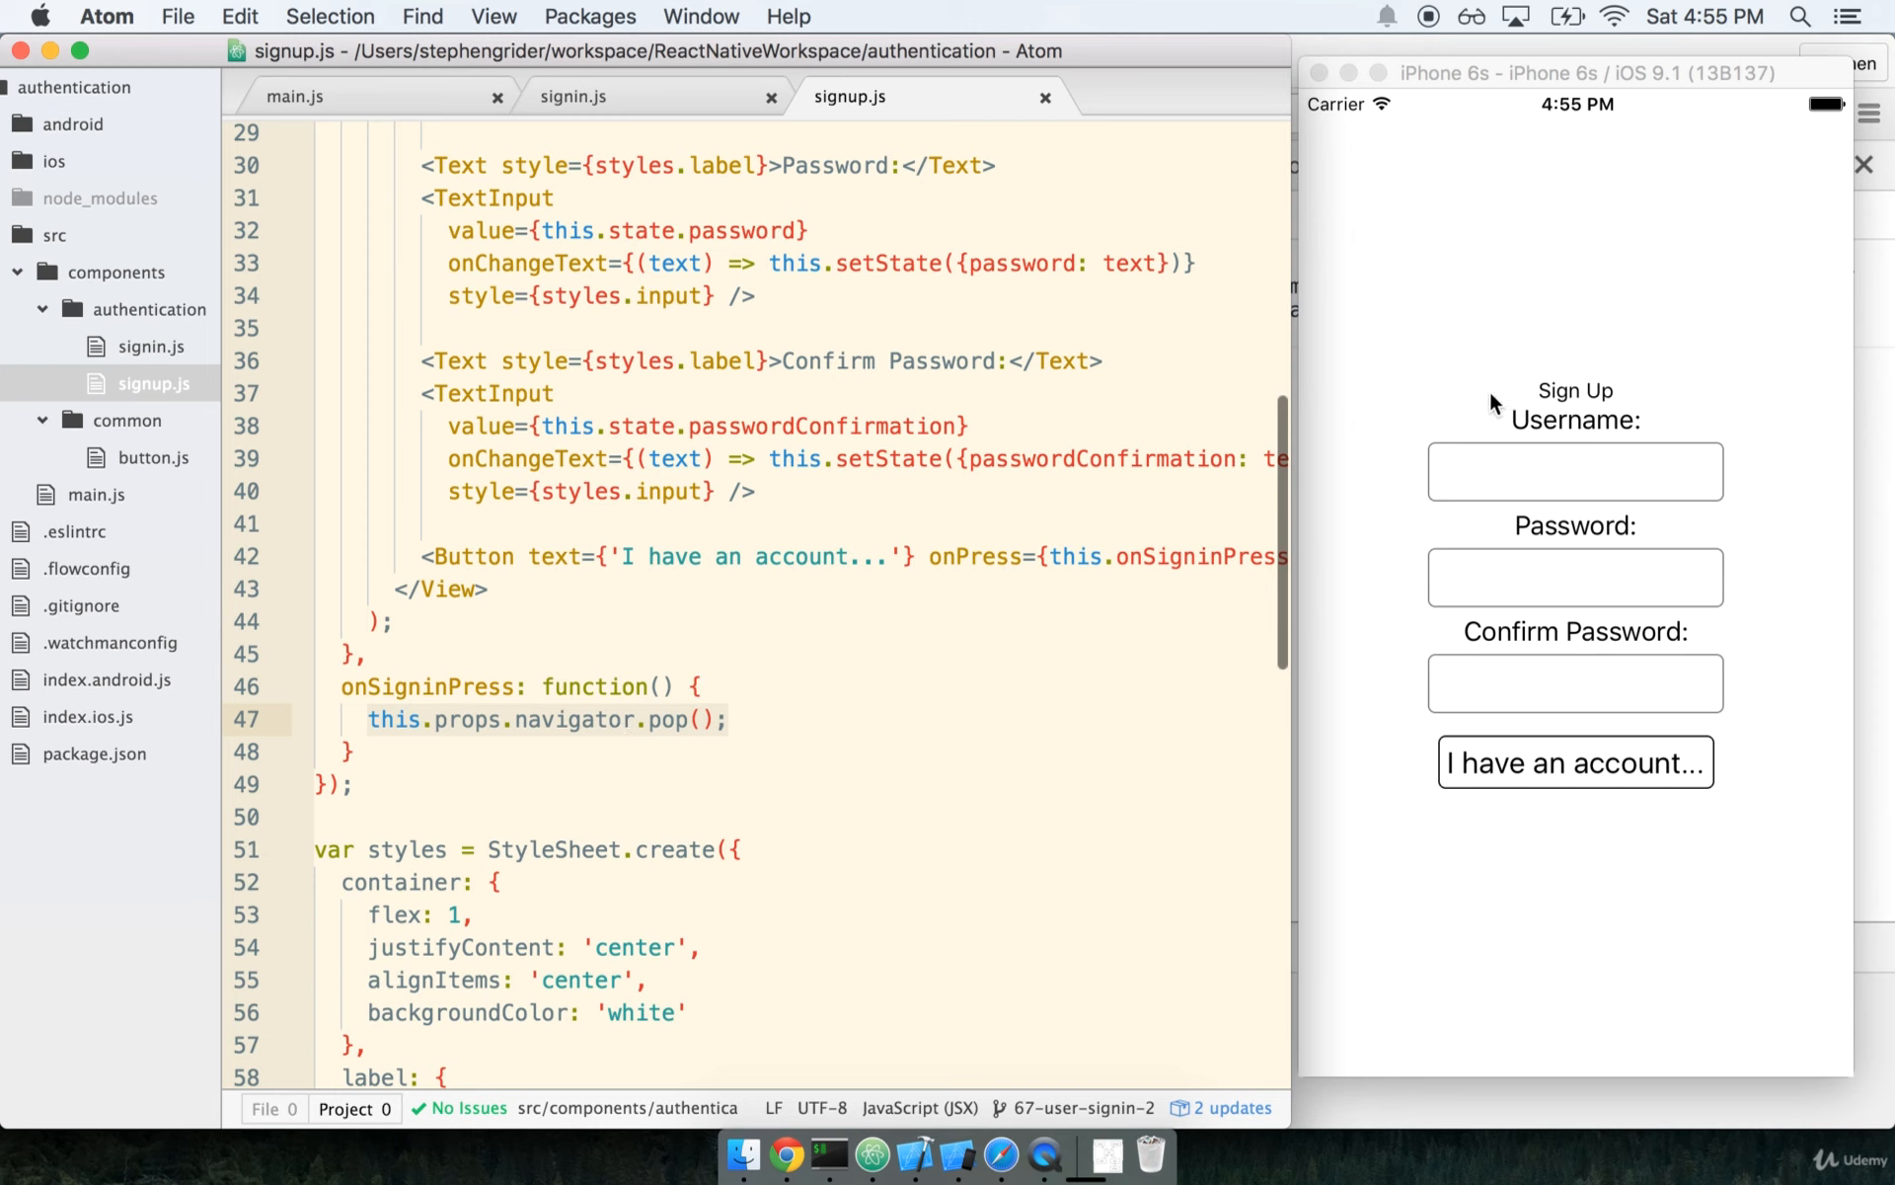
mouse_move(1426, 565)
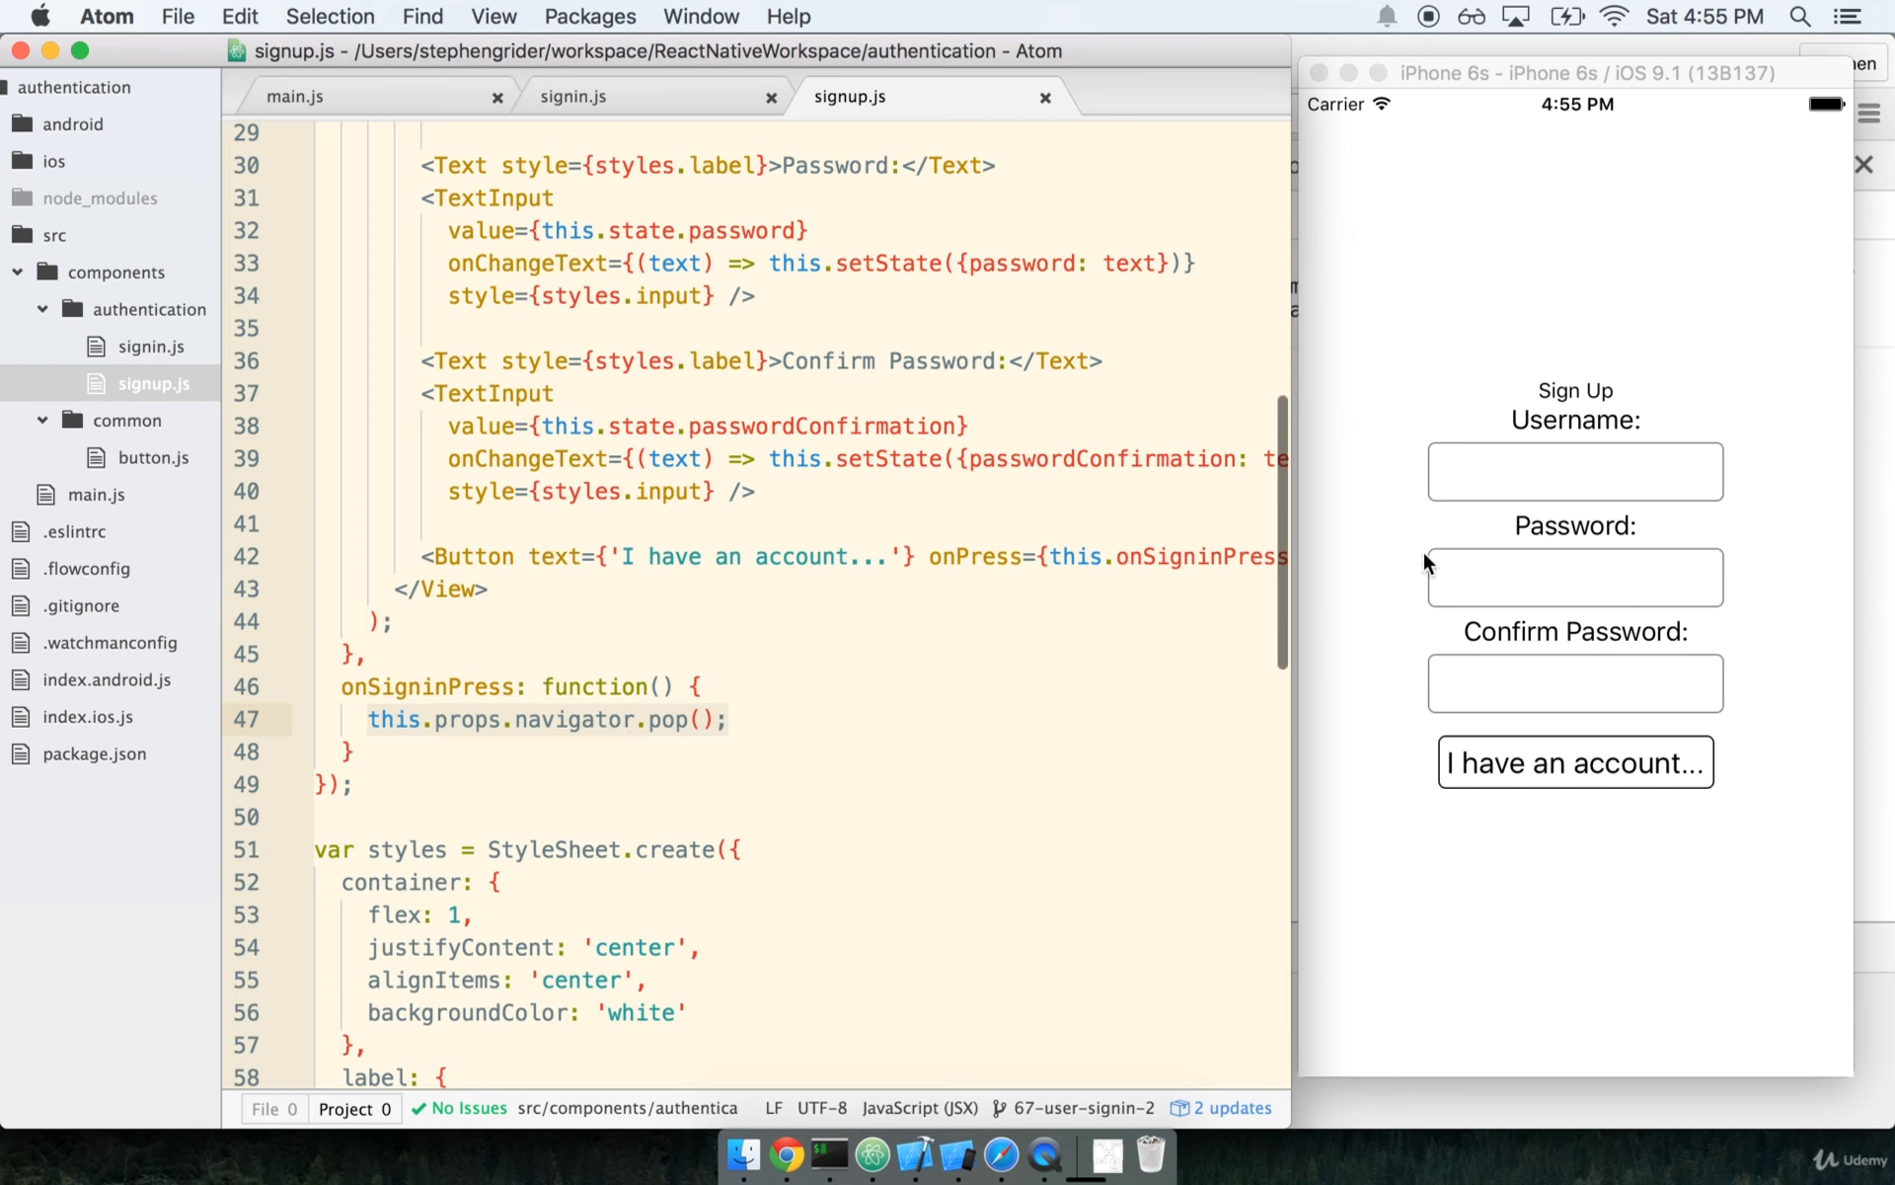
mouse_move(1311, 581)
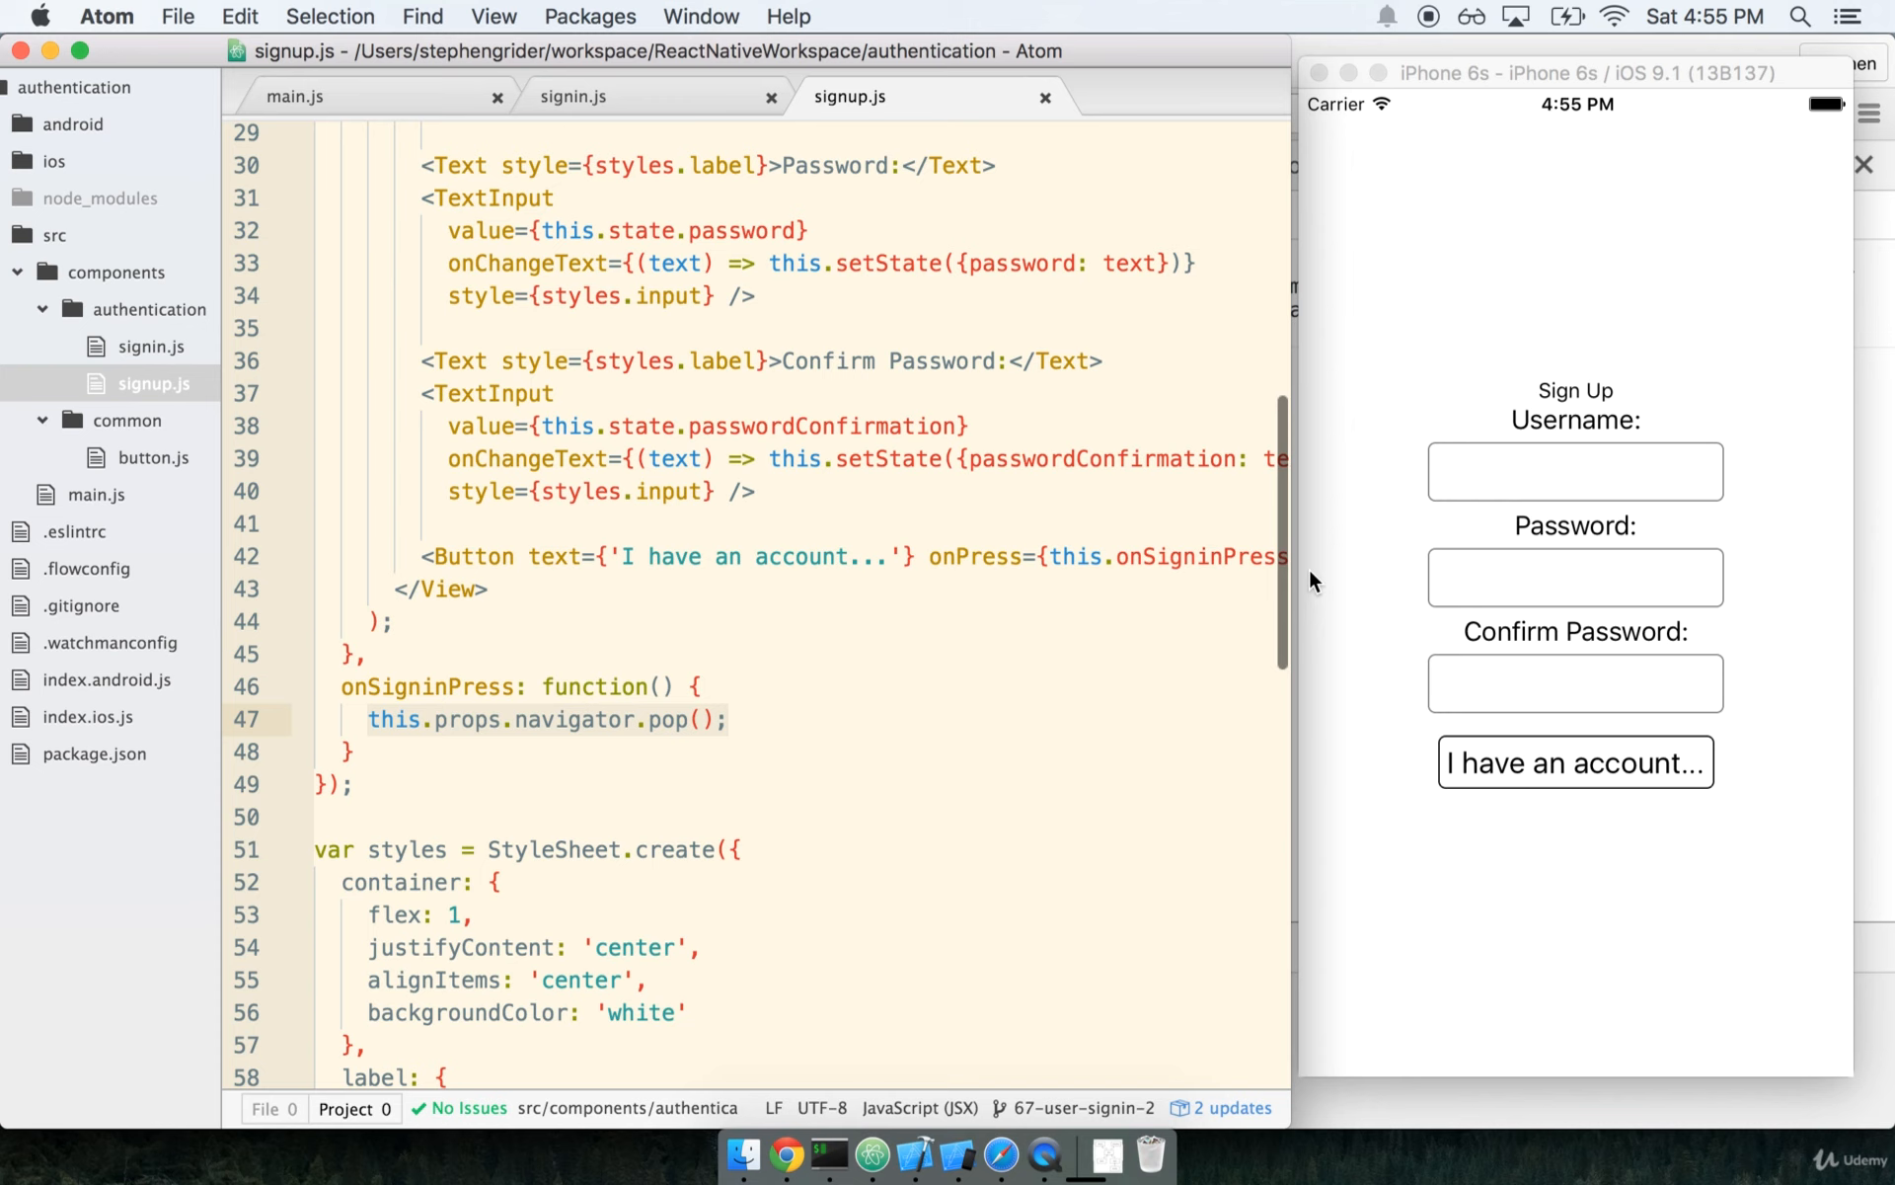
left_click(721, 718)
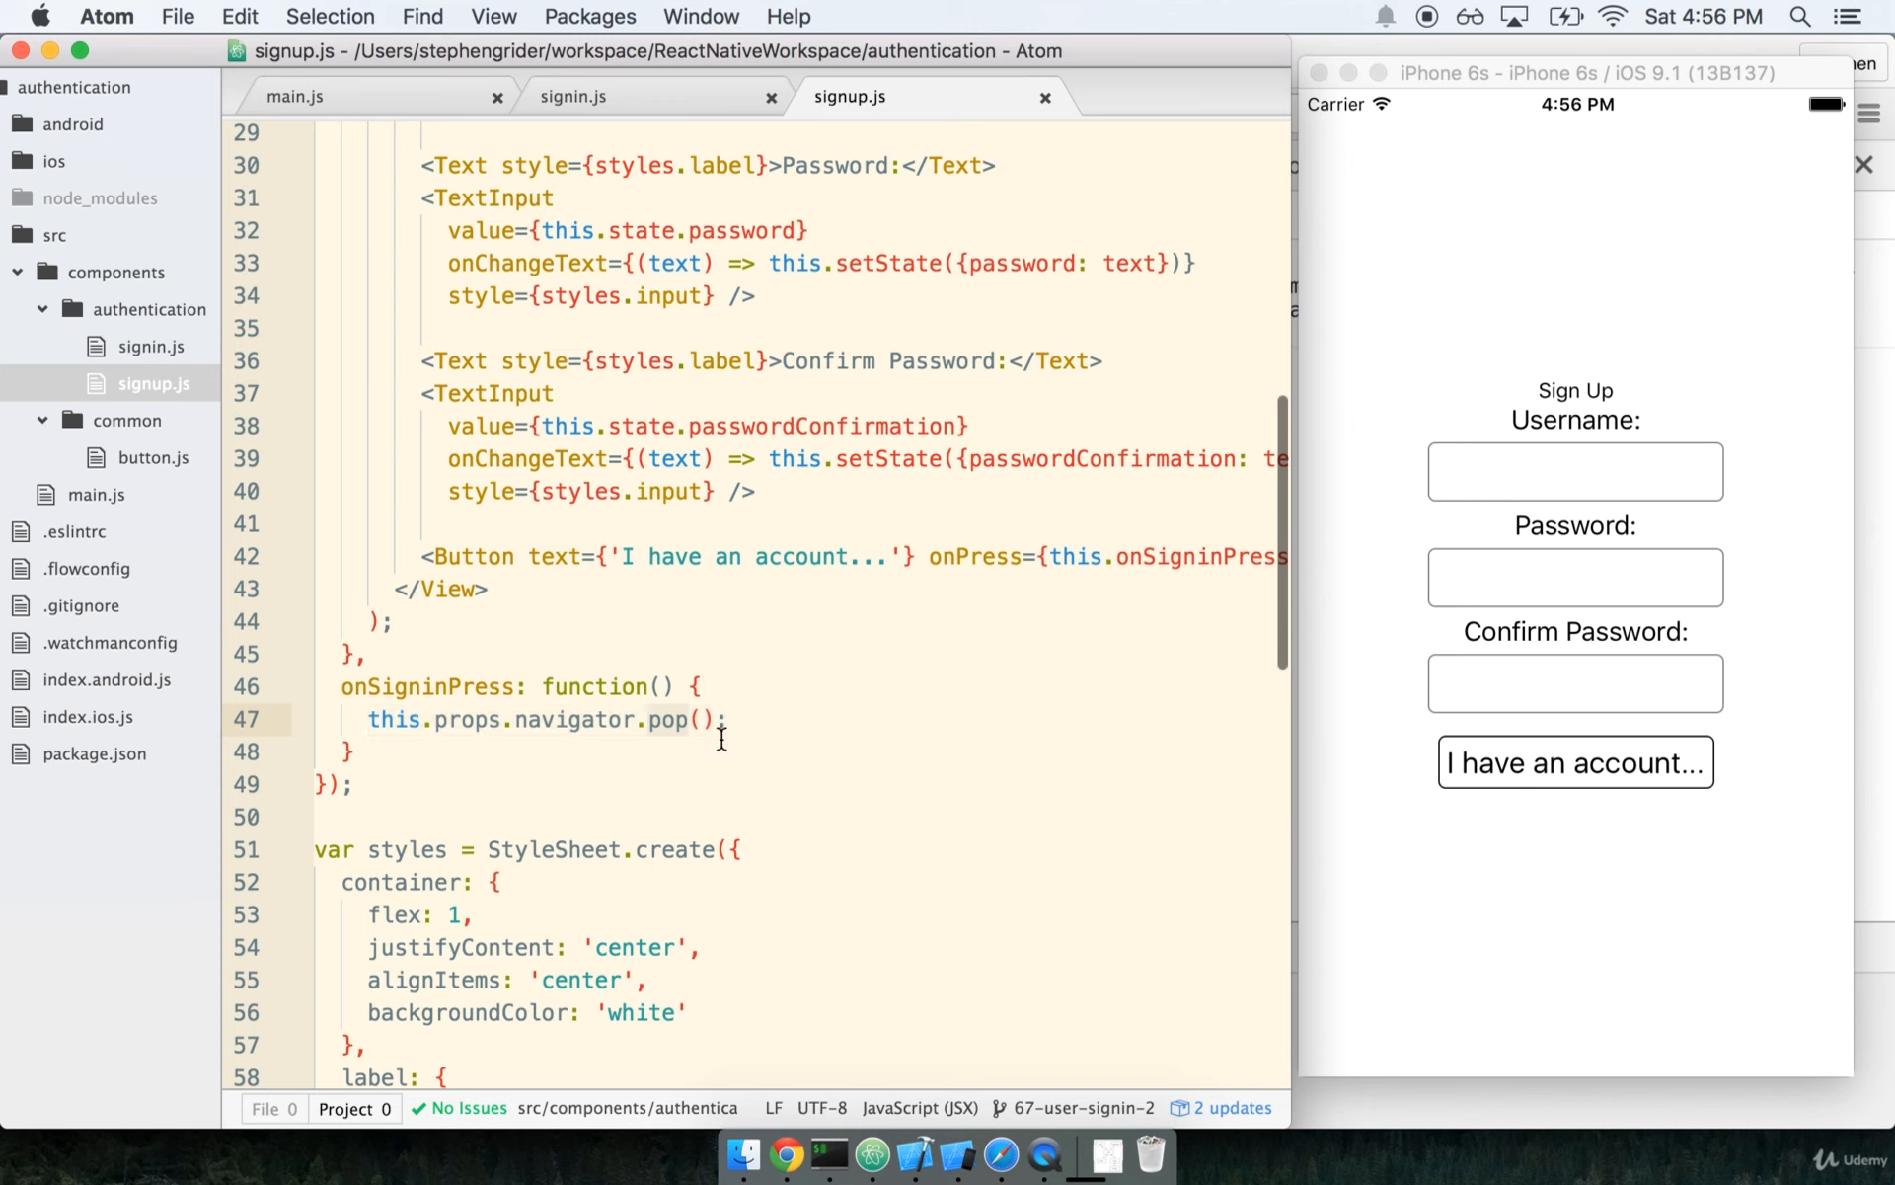
mouse_move(728, 618)
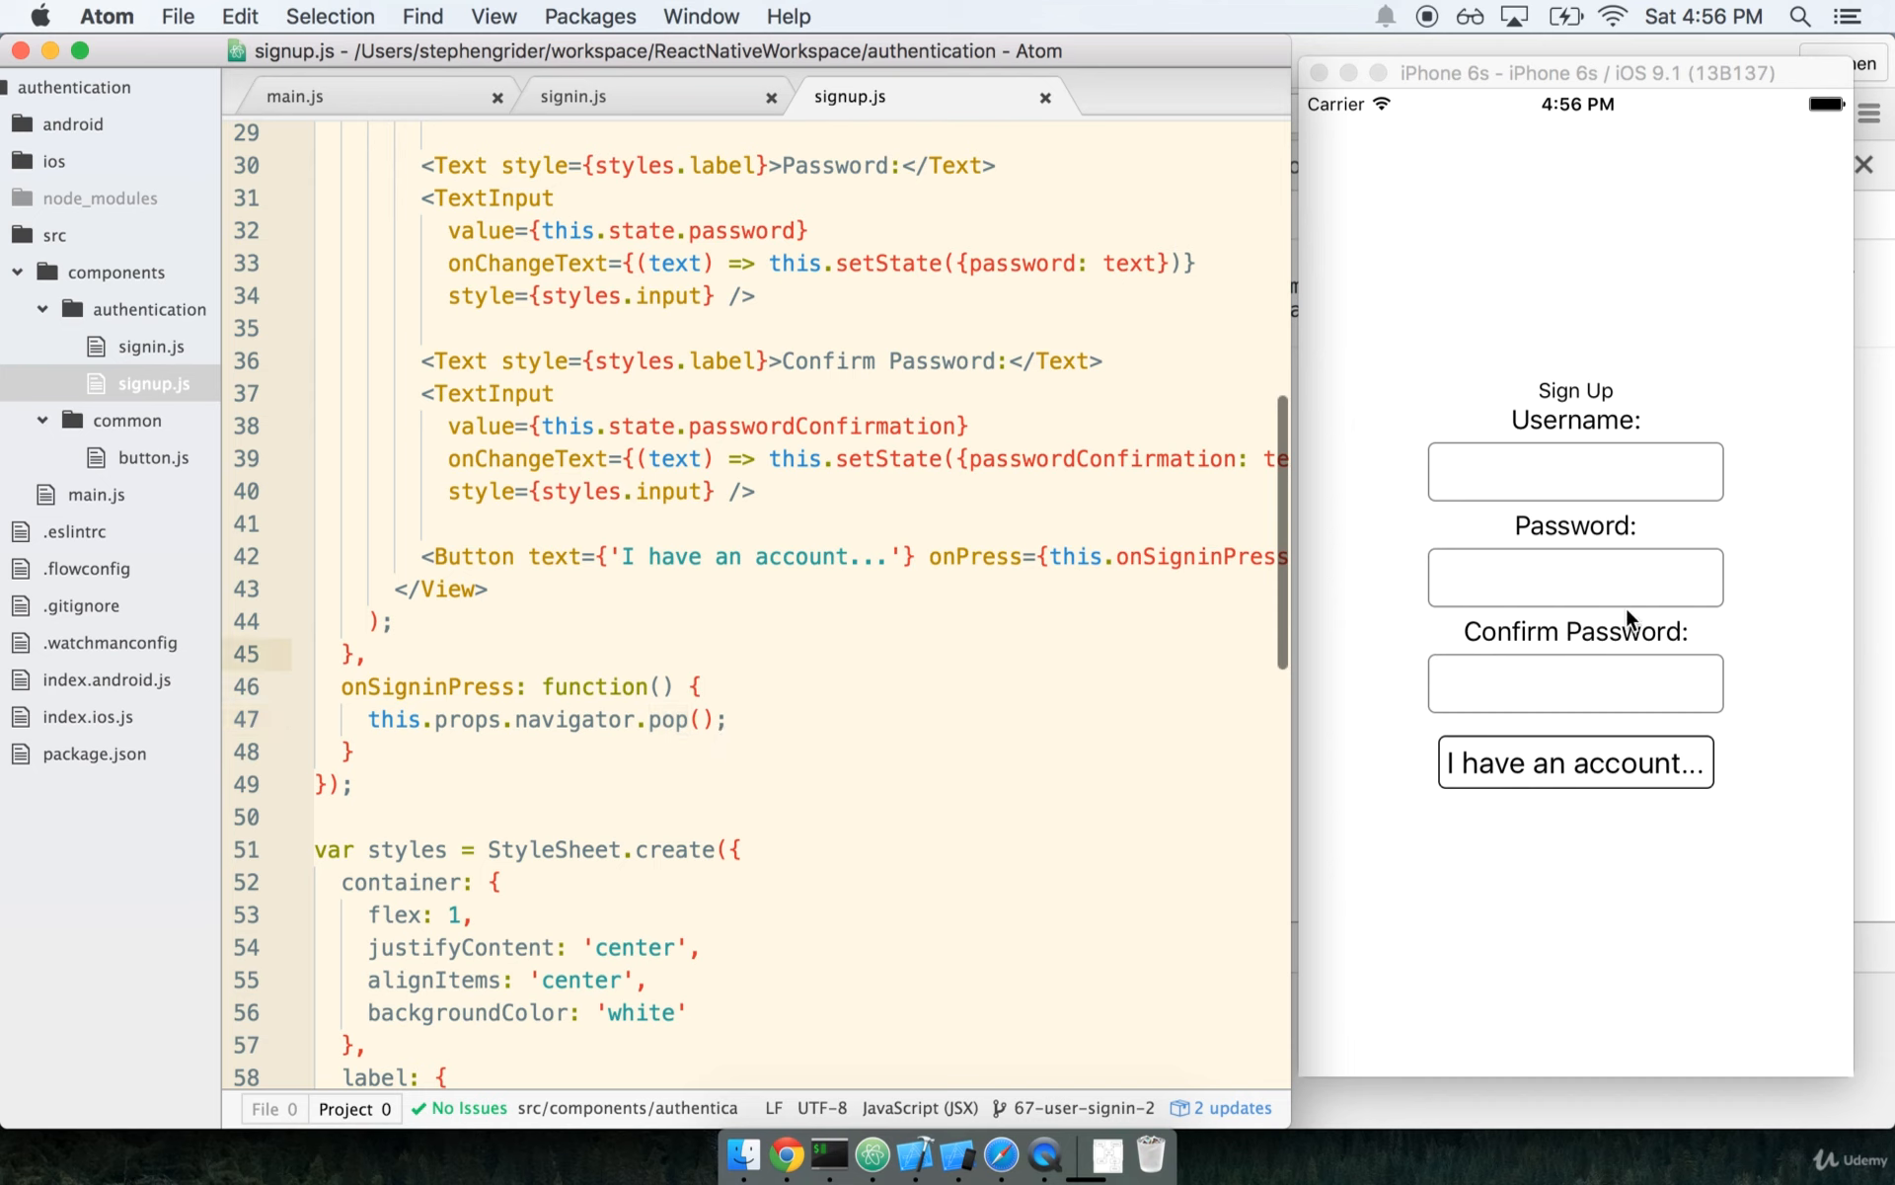
left_click(1574, 469)
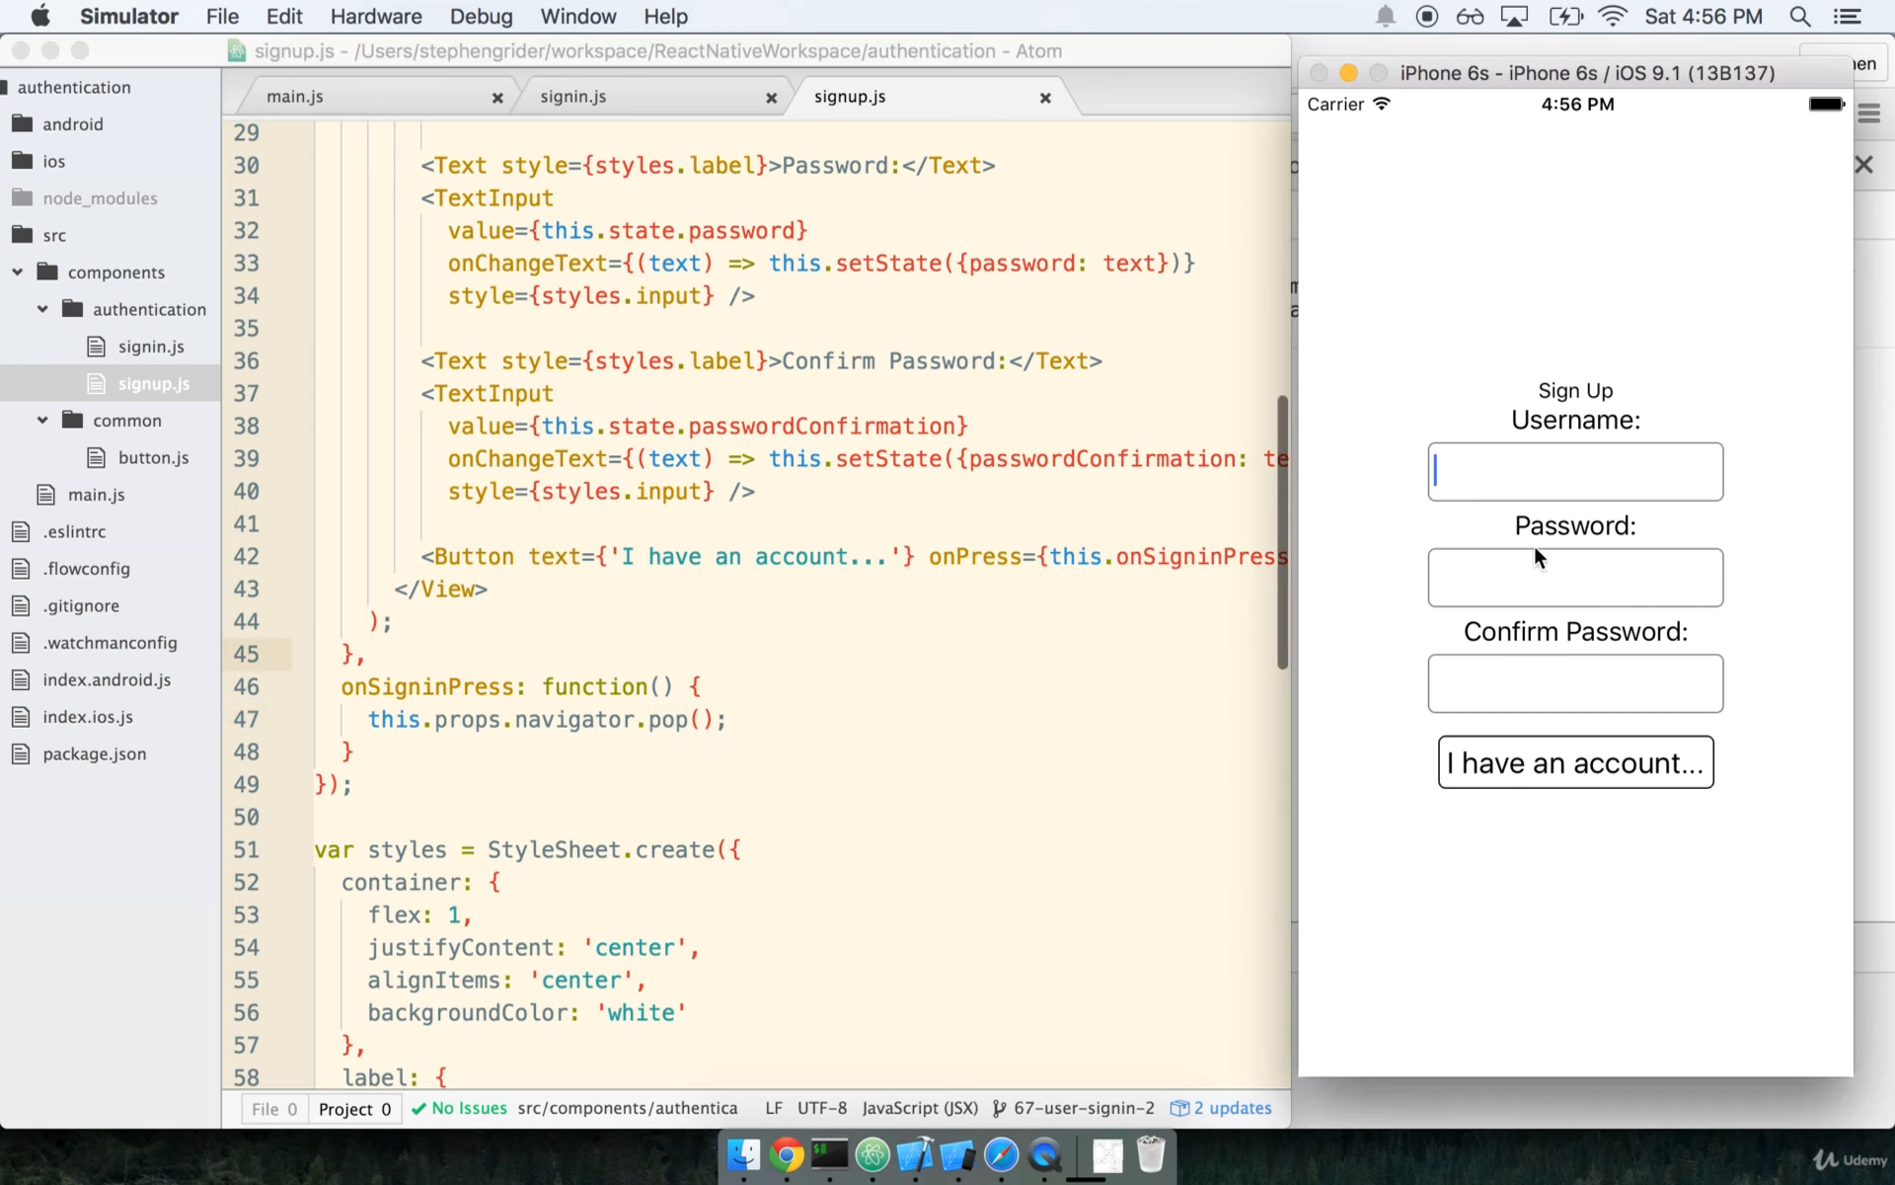
type("asfd")
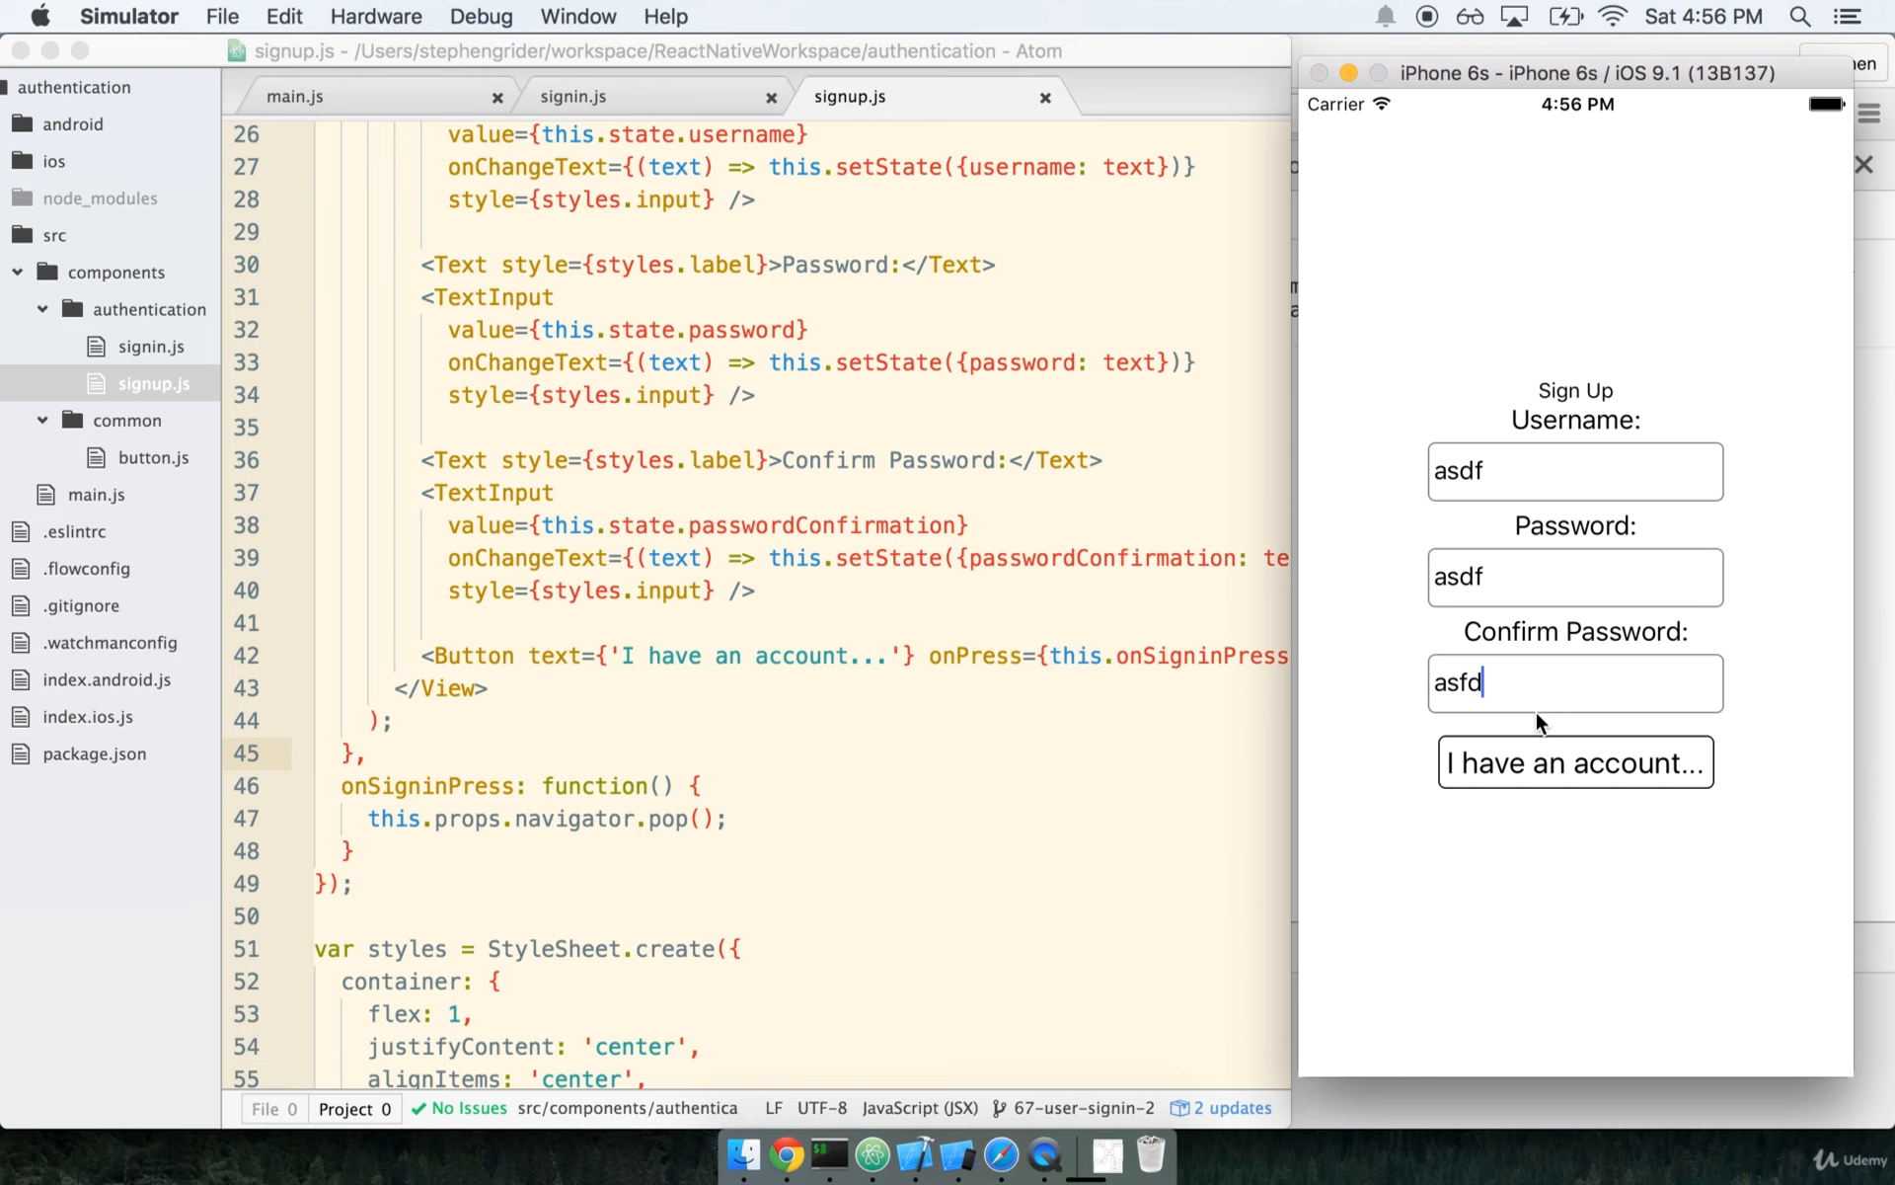
mouse_move(1591, 729)
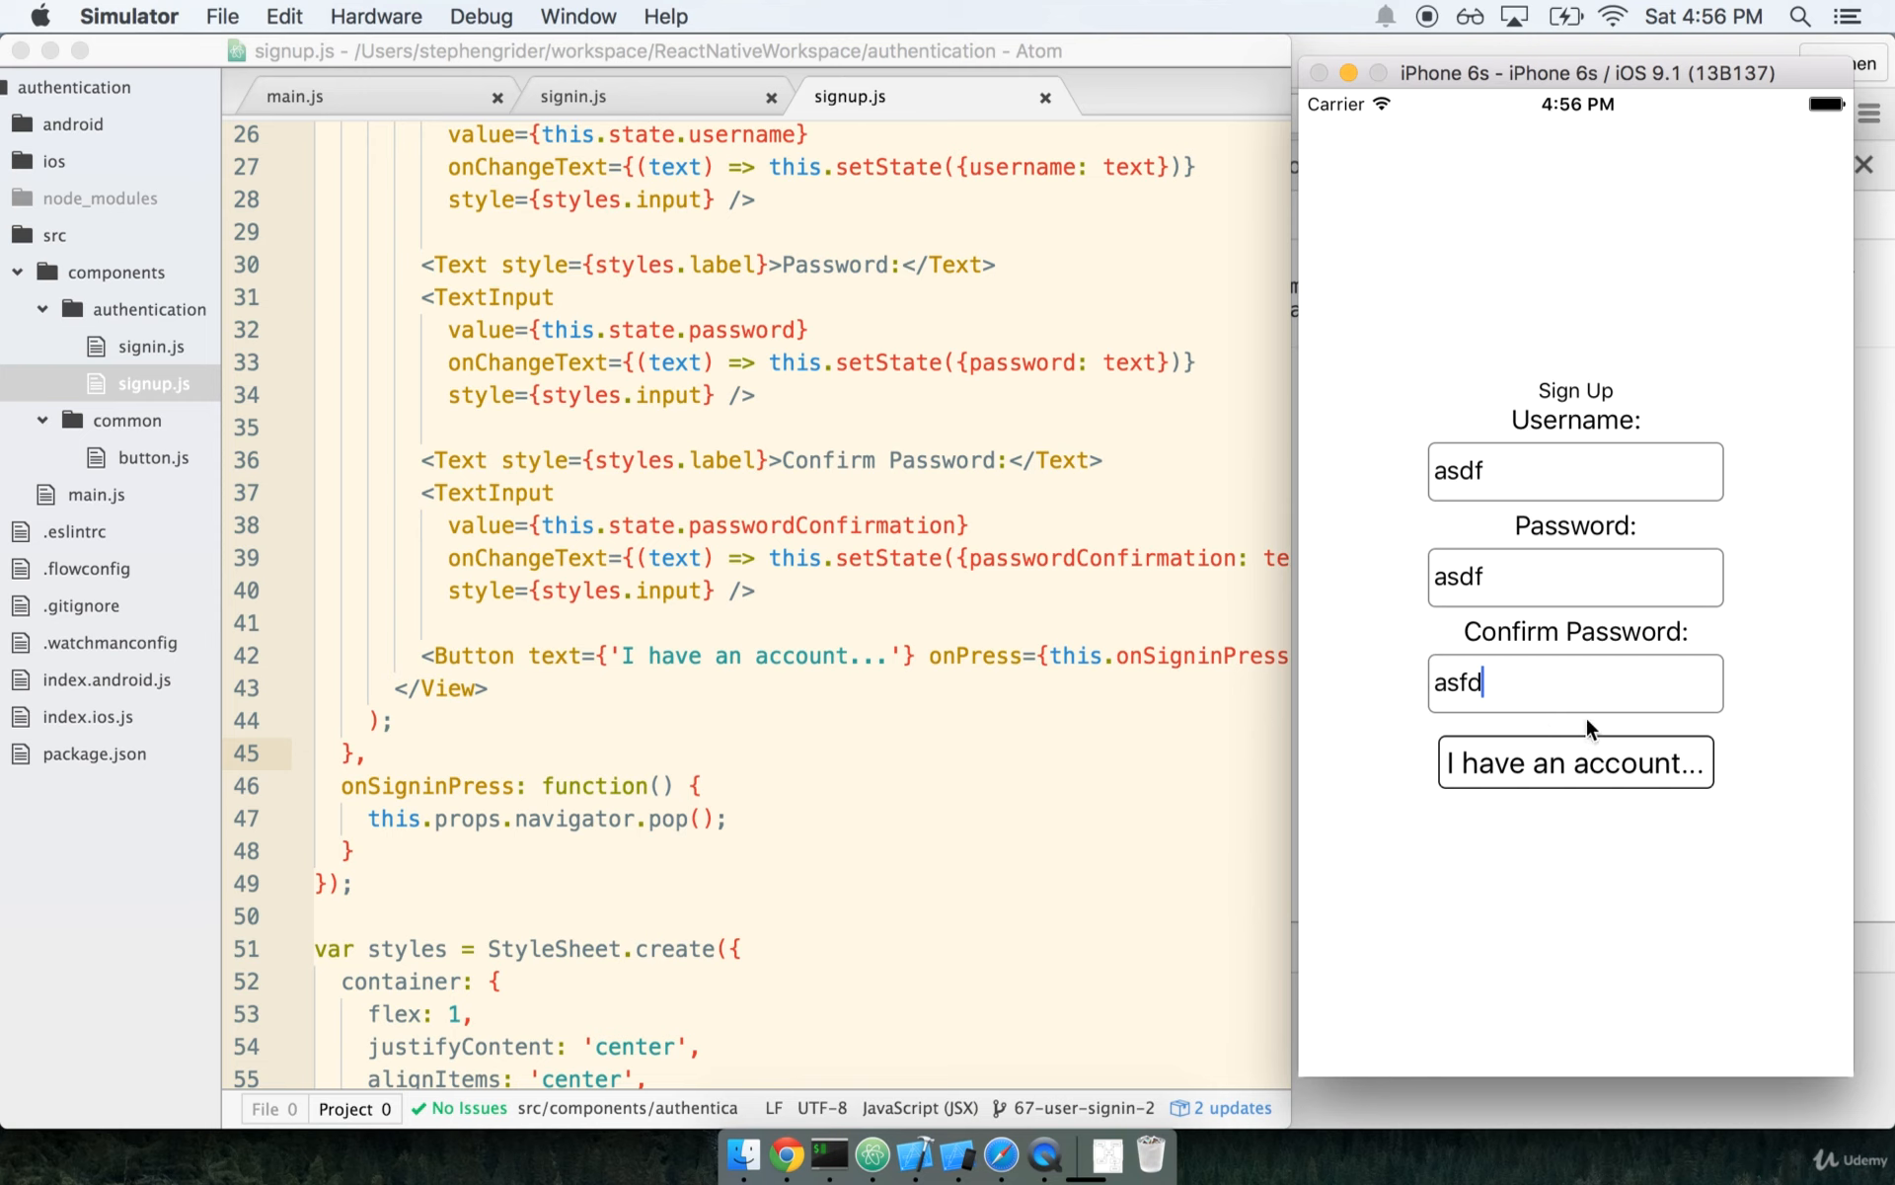
mouse_move(991, 551)
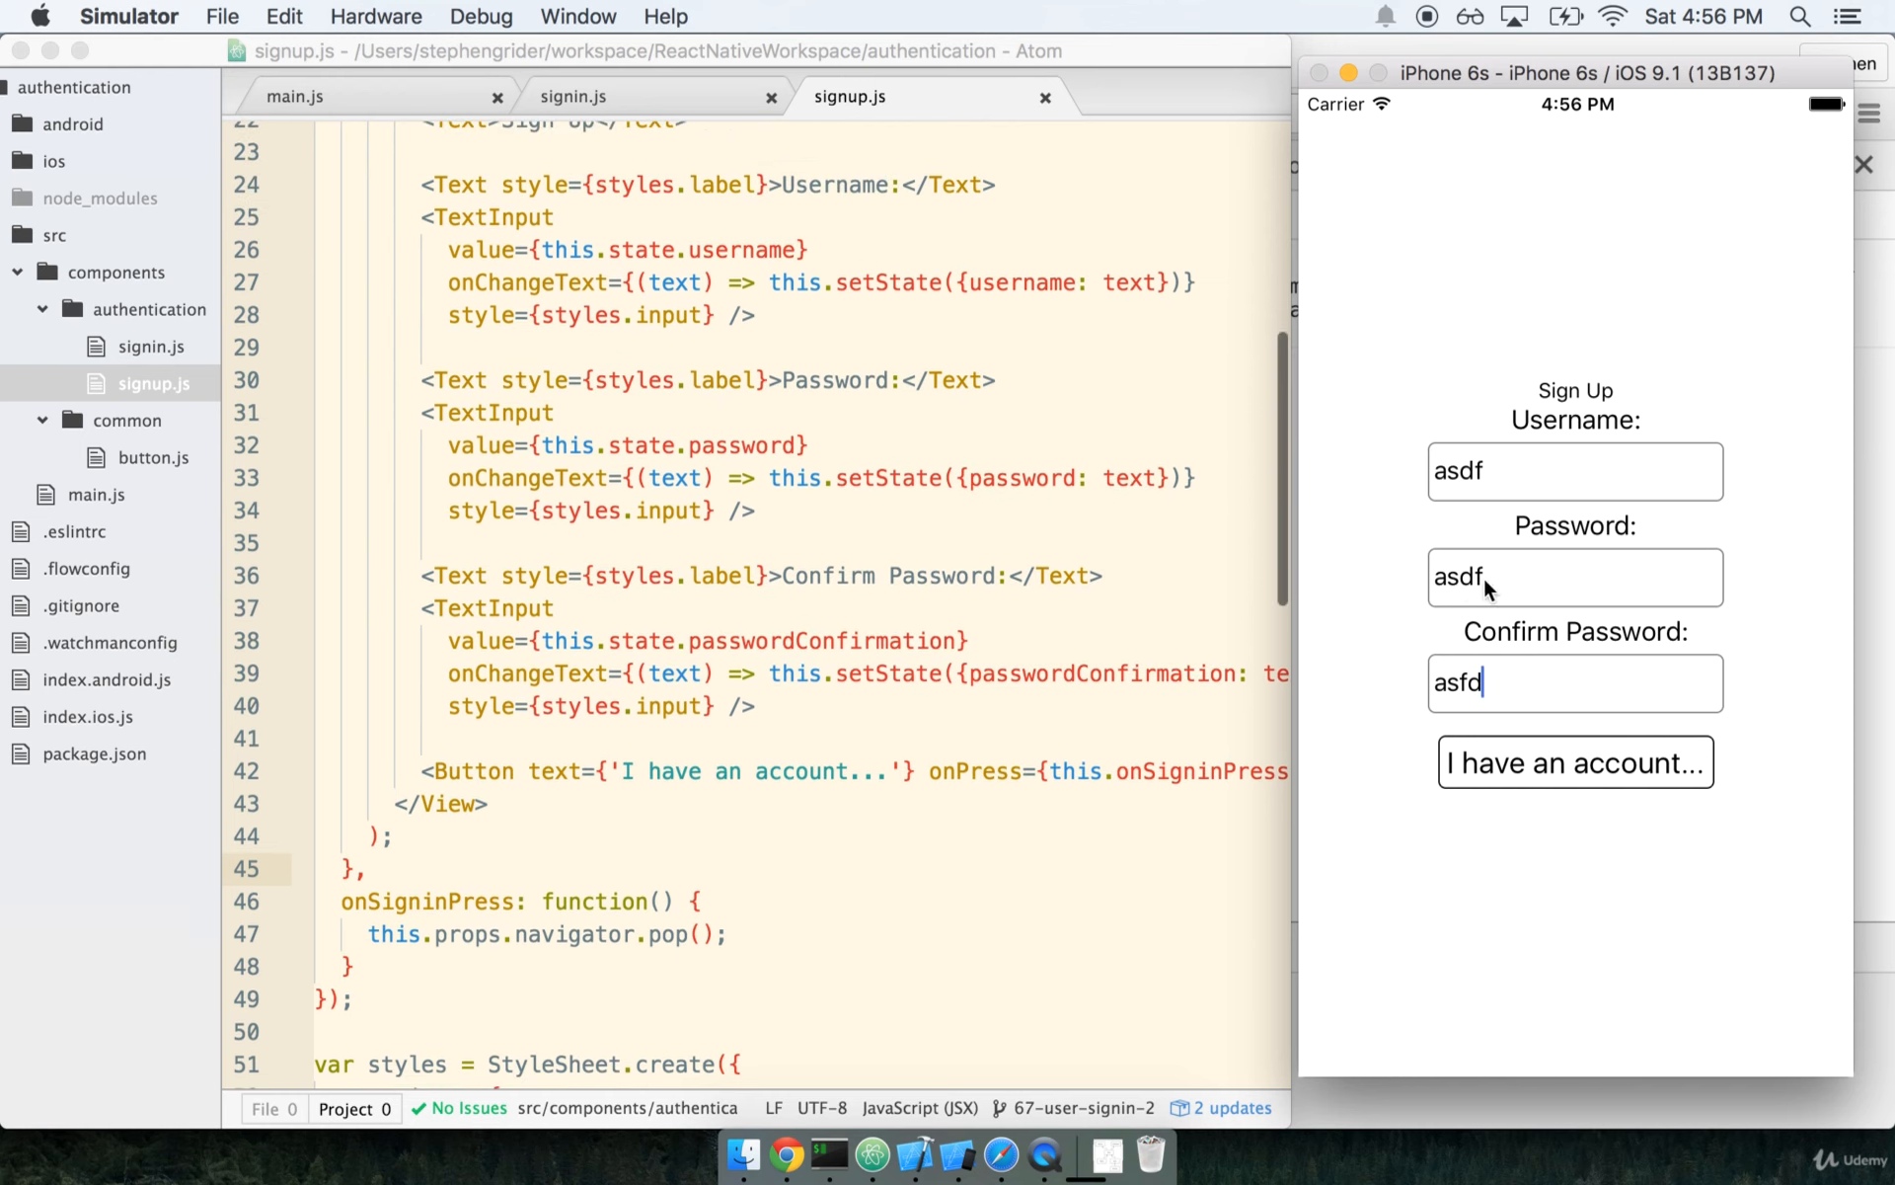
- Compare how signin.js hides its password input, then return to signup.js
left_click(572, 95)
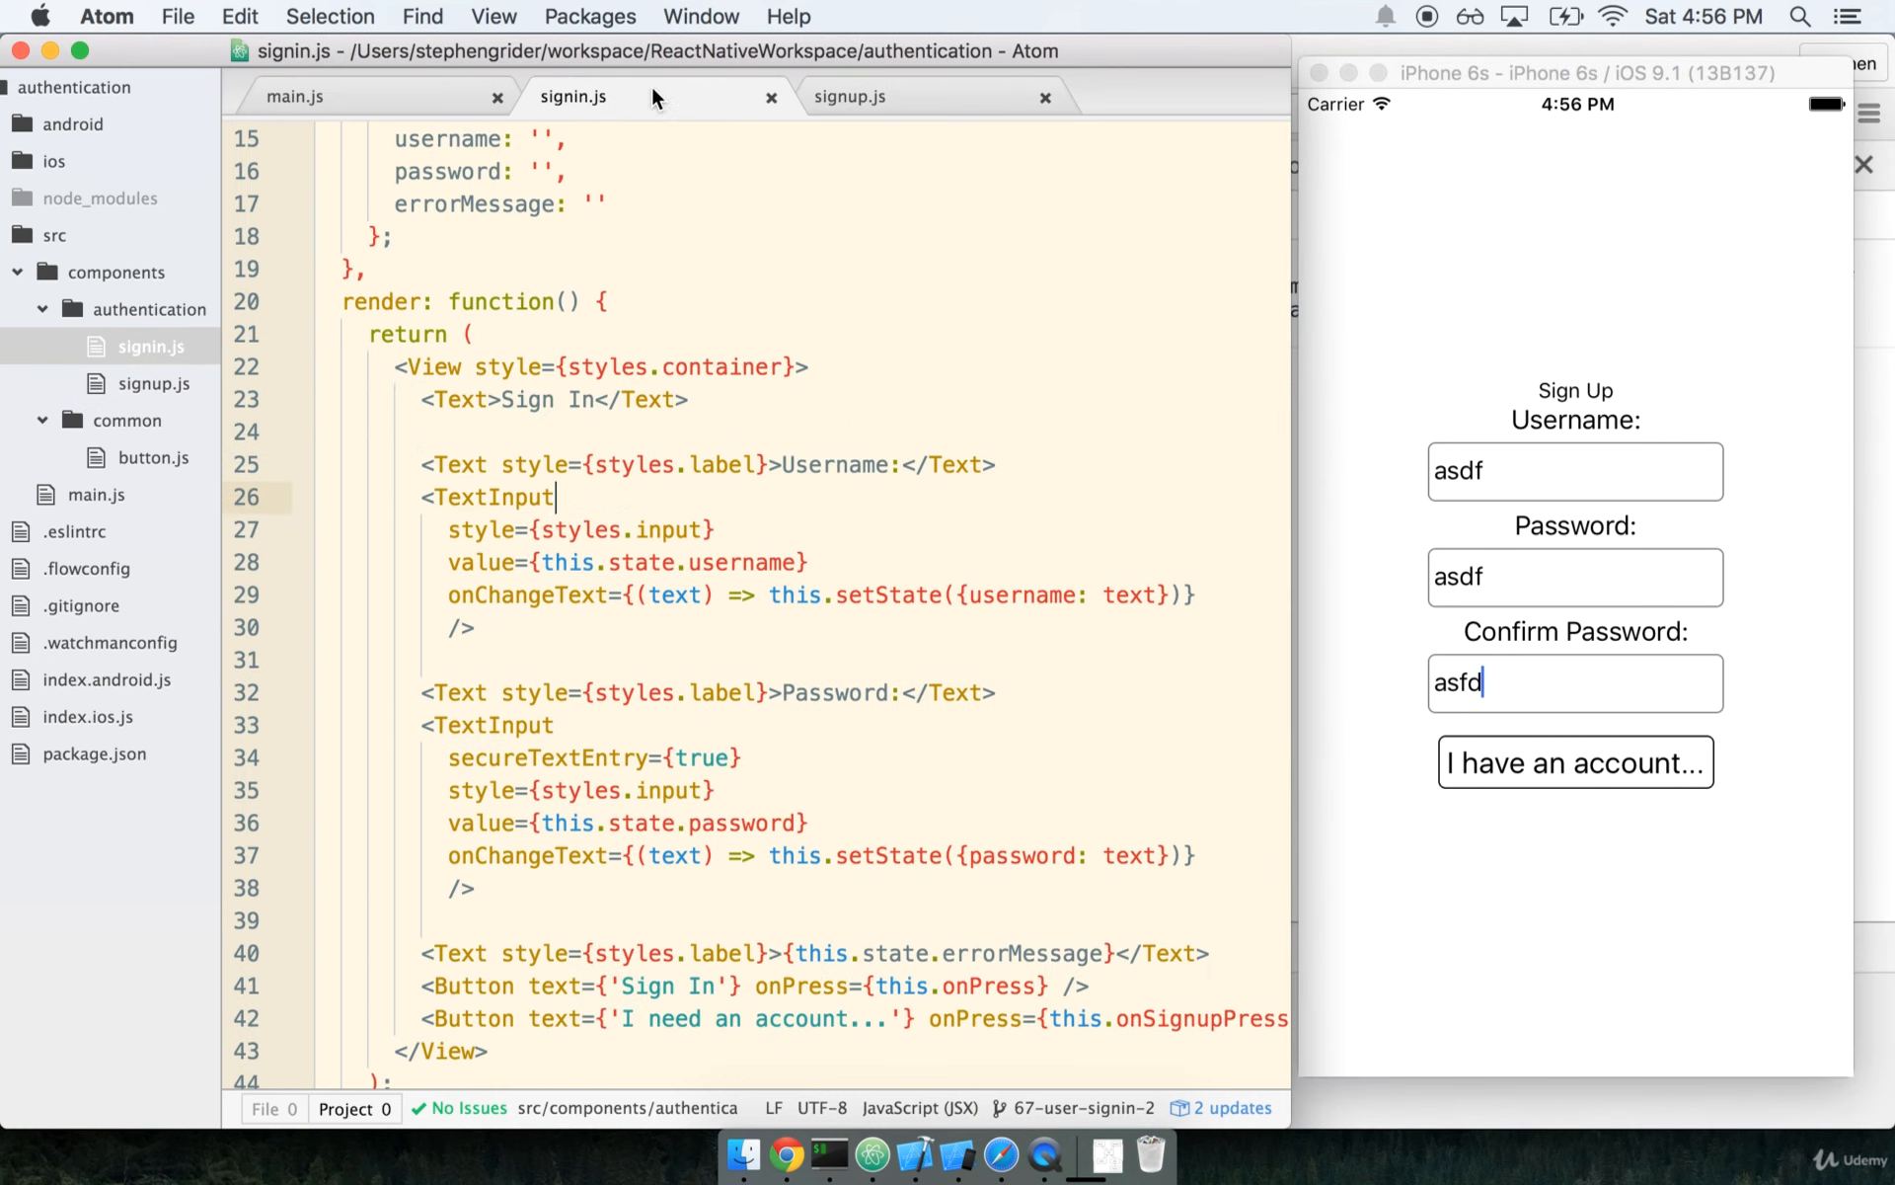
scroll("down", 3)
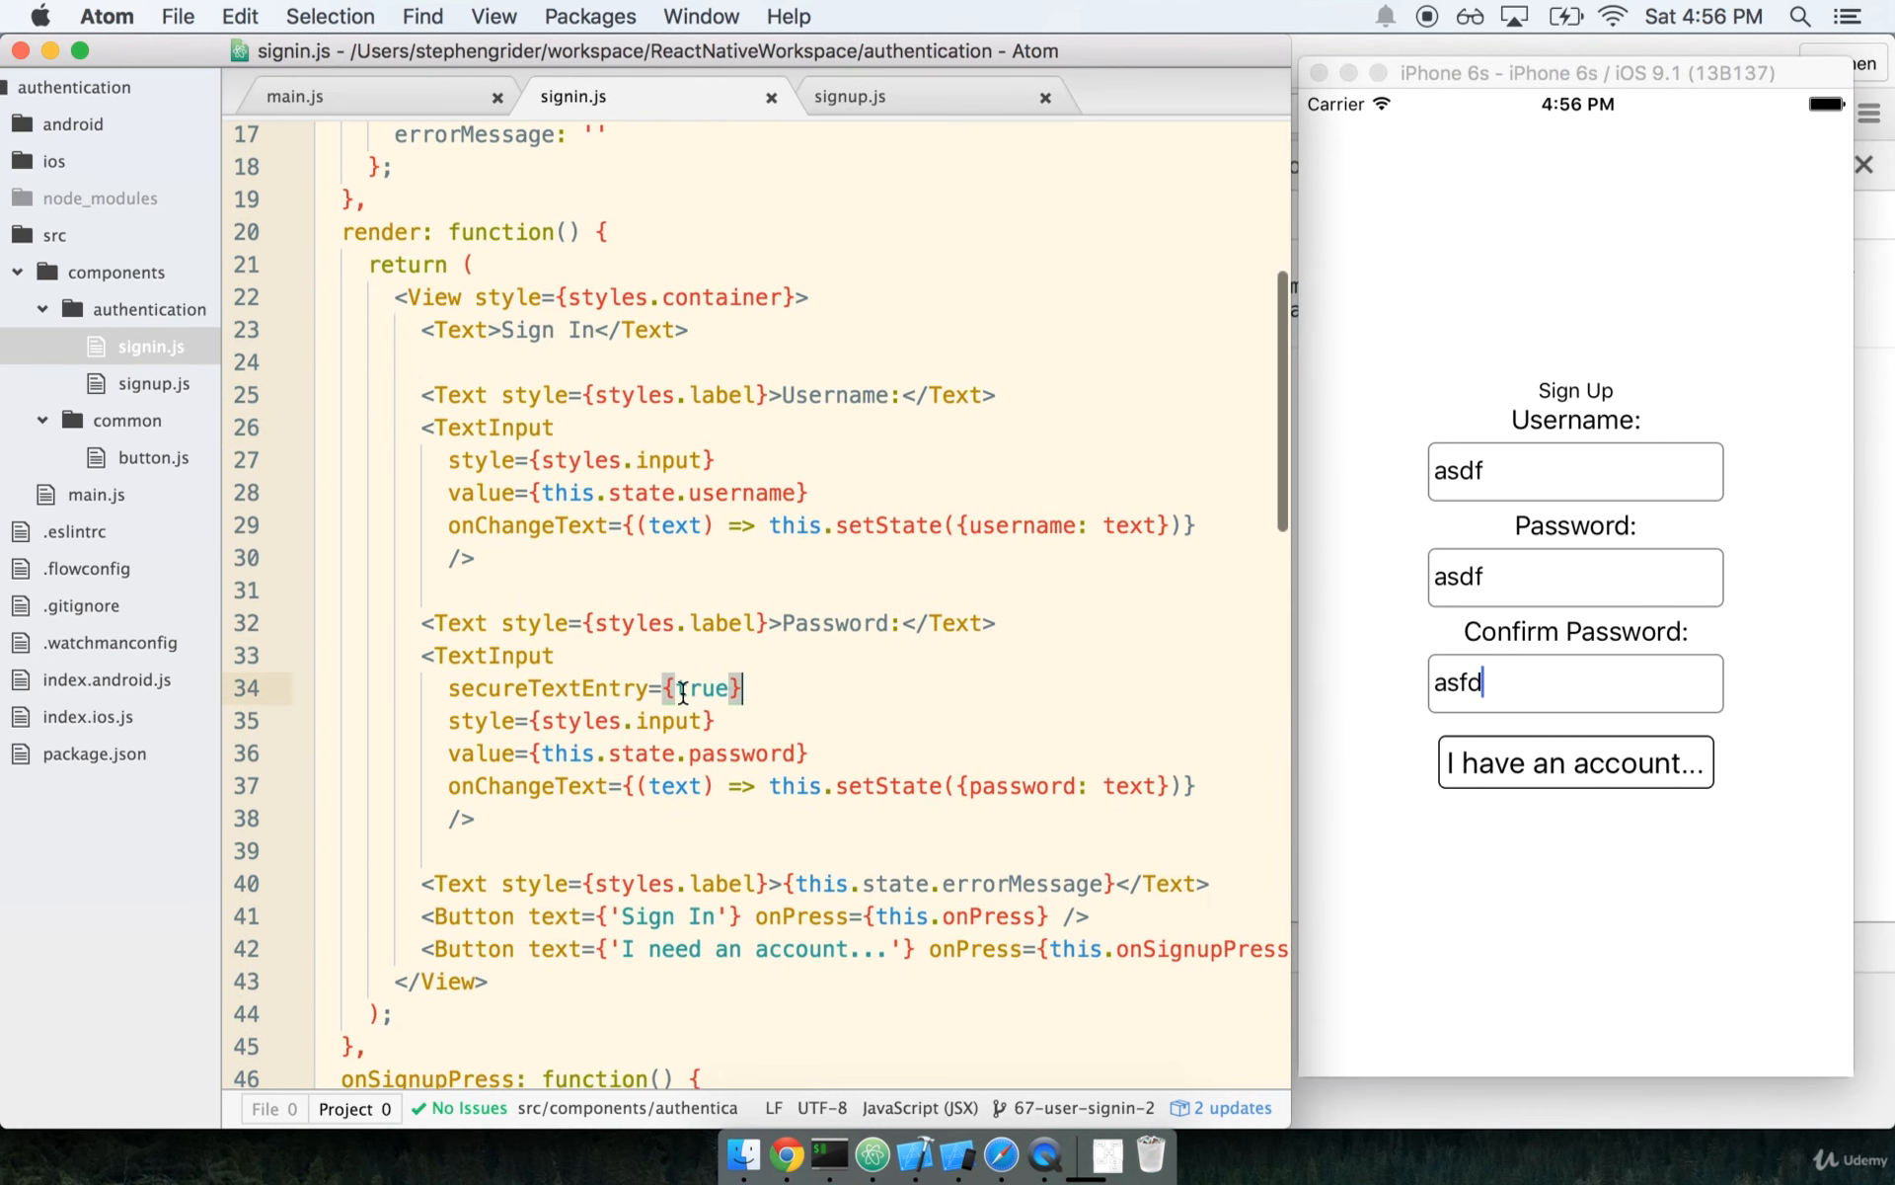
left_click(849, 96)
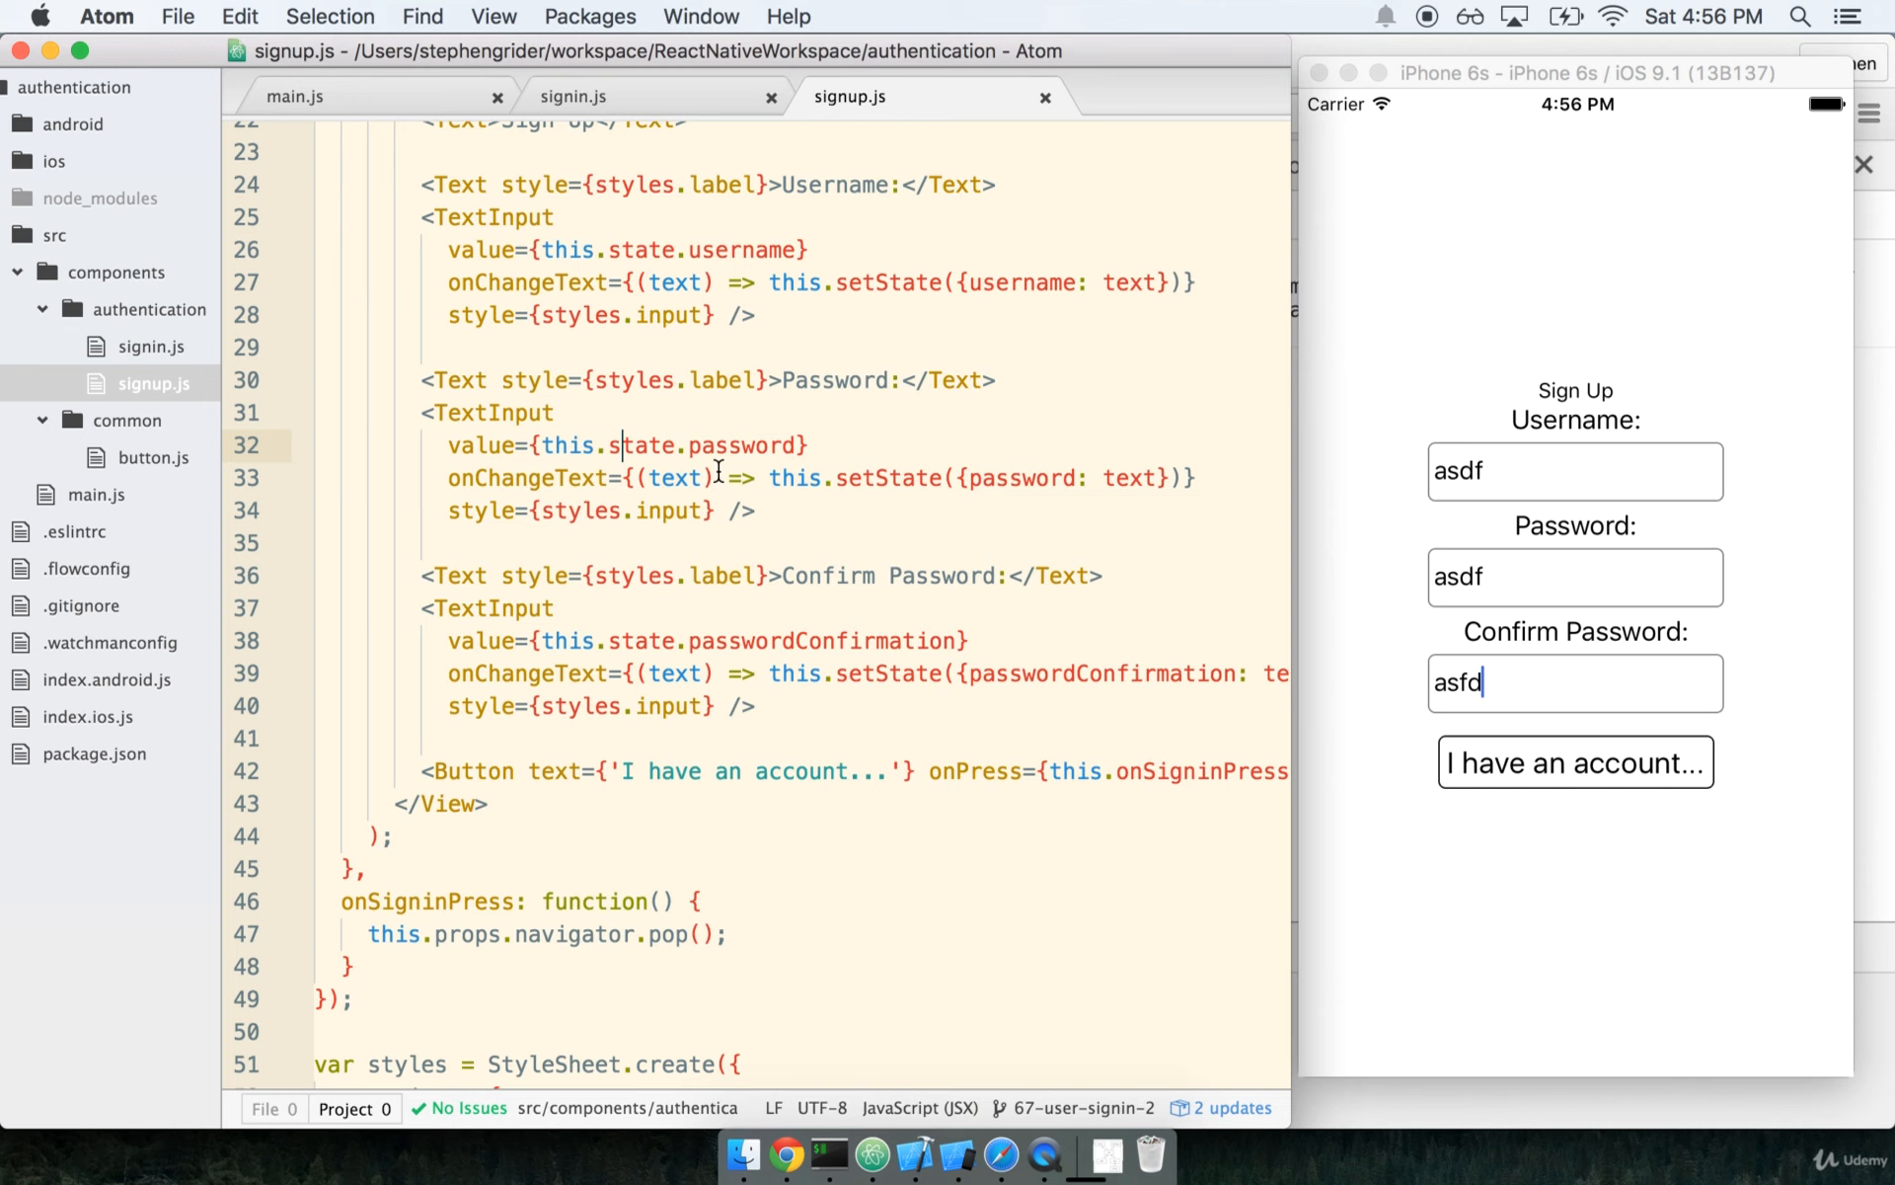
- Add secureTextEntry={true} to both the password and confirmation TextInputs in signup.js
type("secureT")
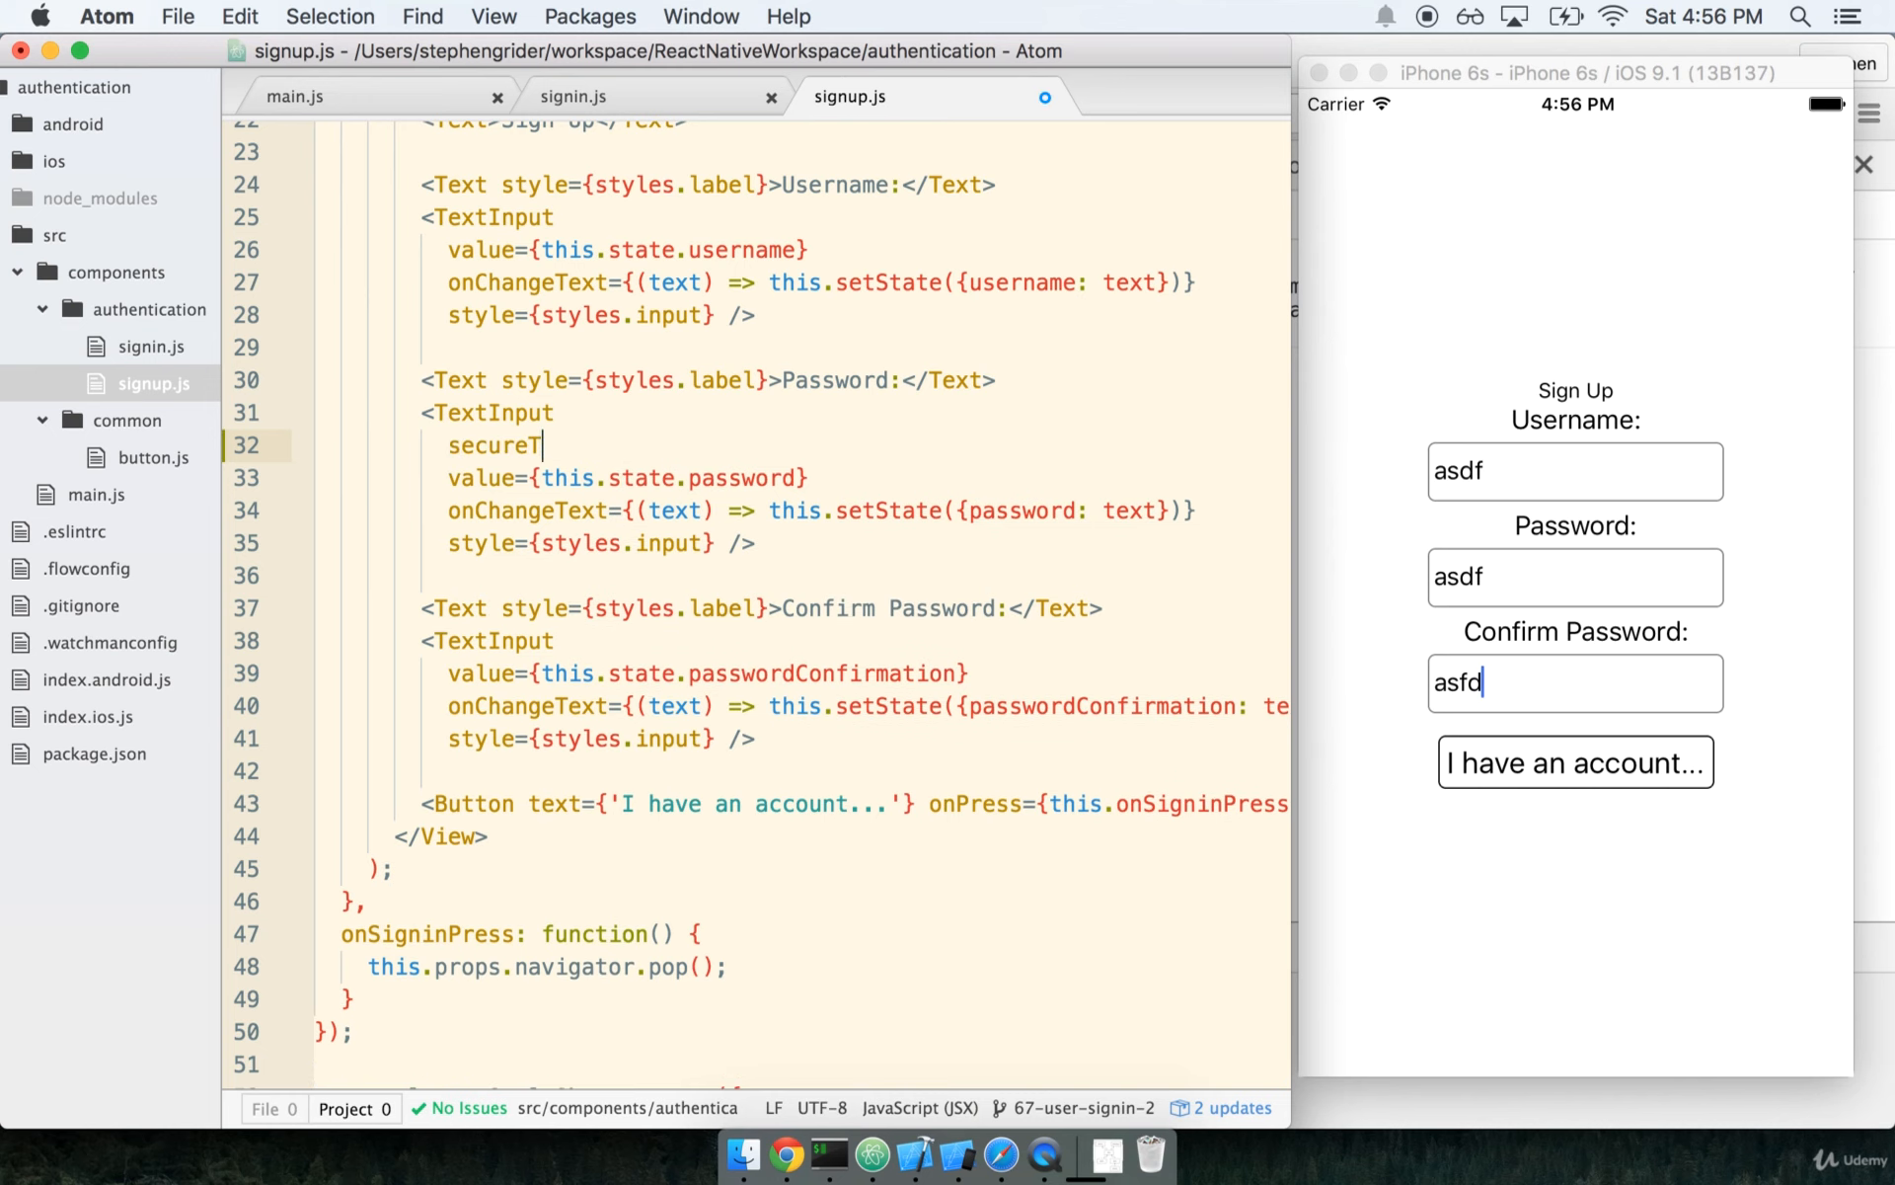
type("extEntry={t}")
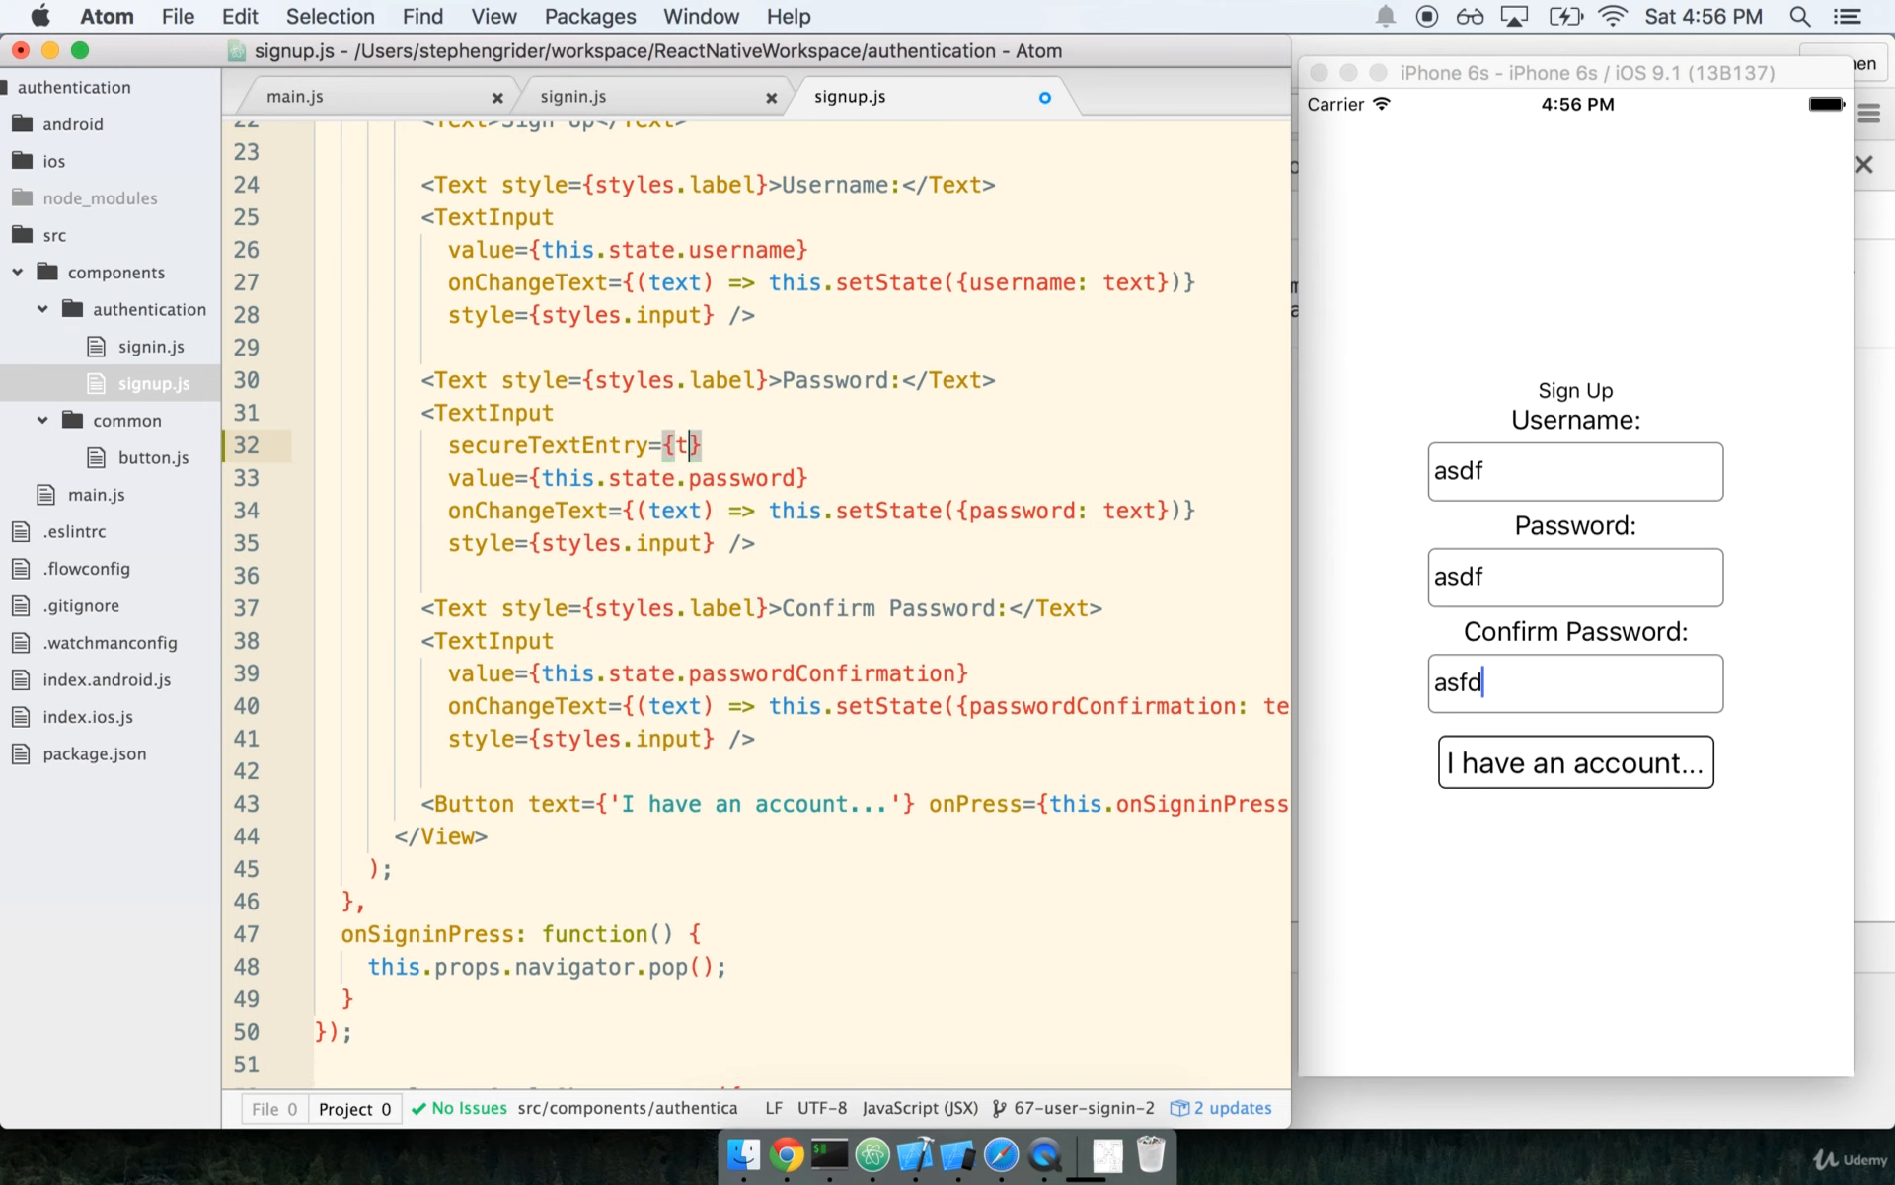
type("rue")
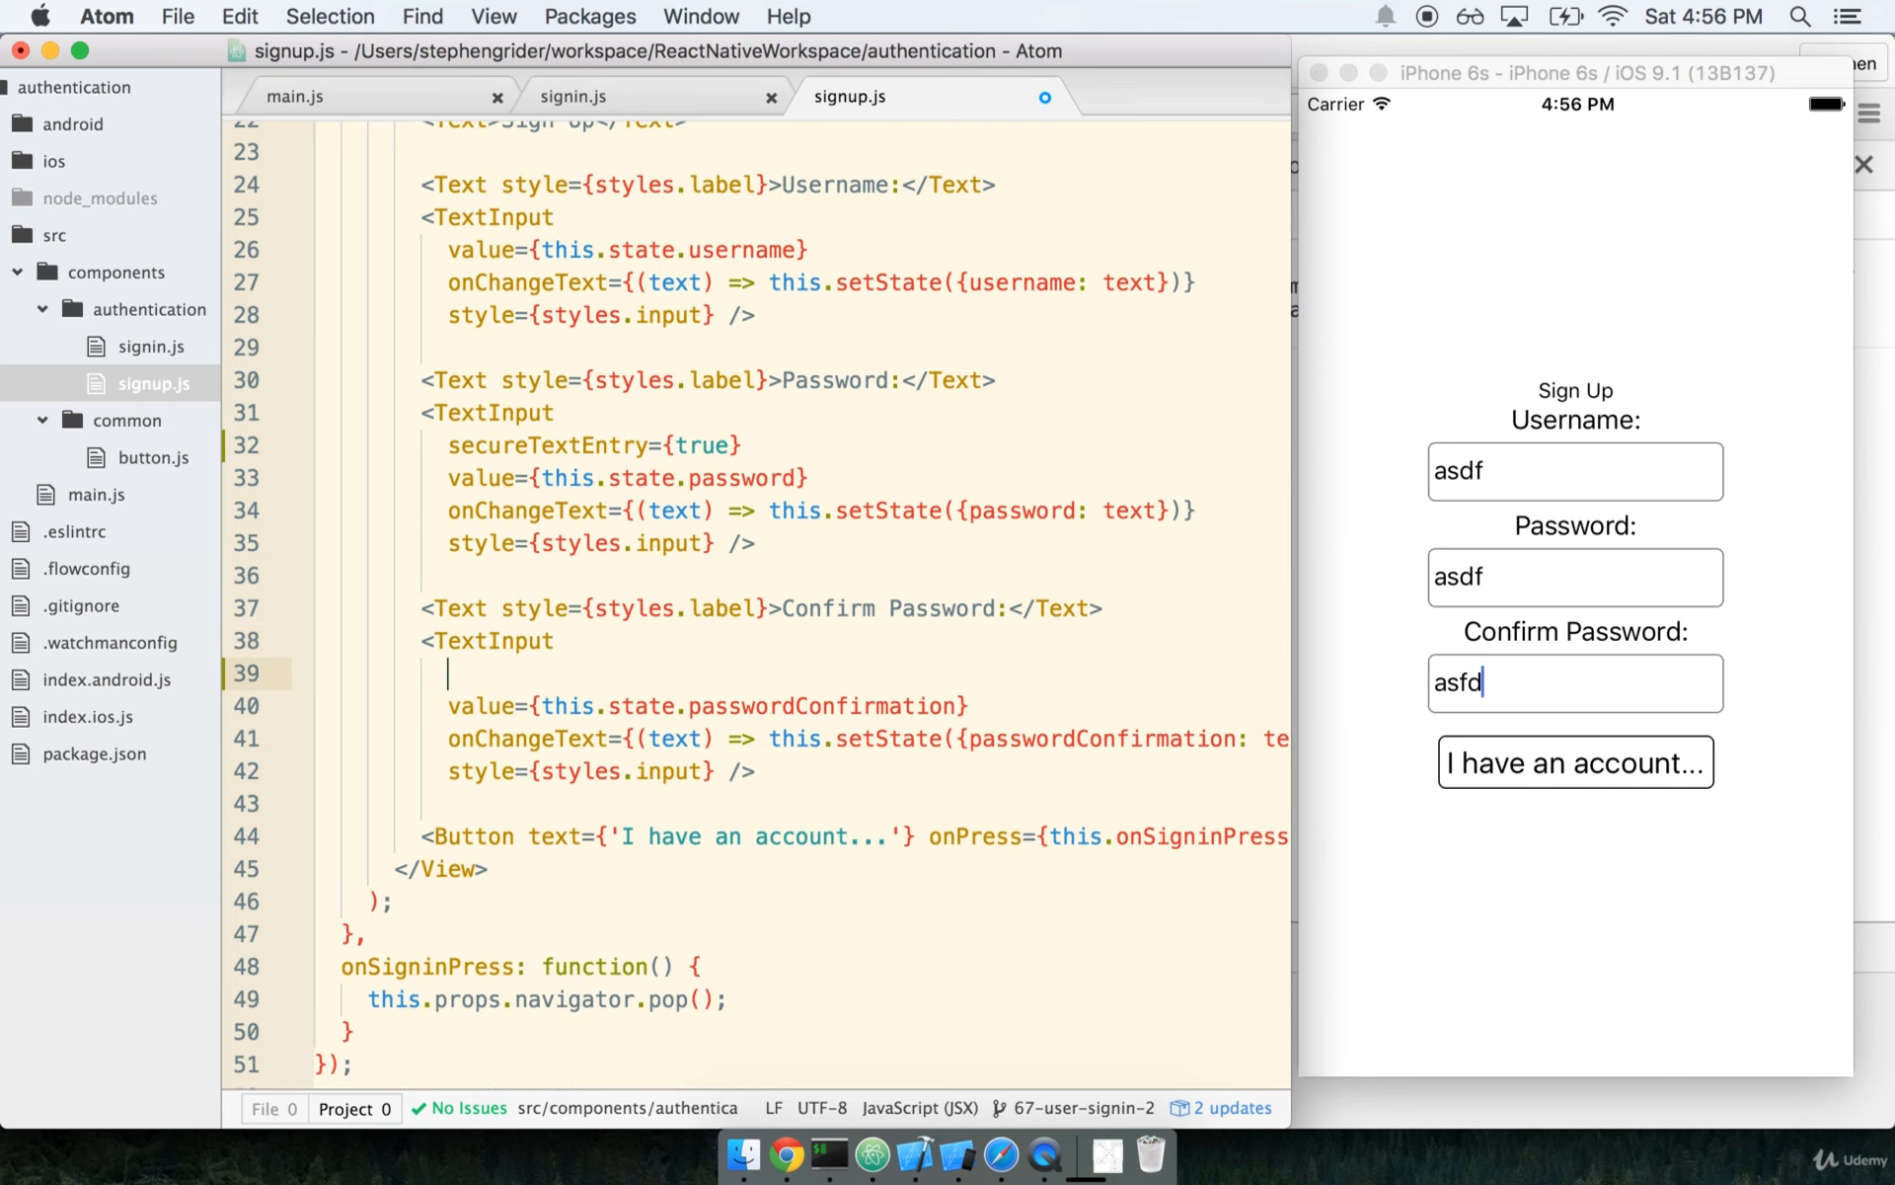
type("secureText")
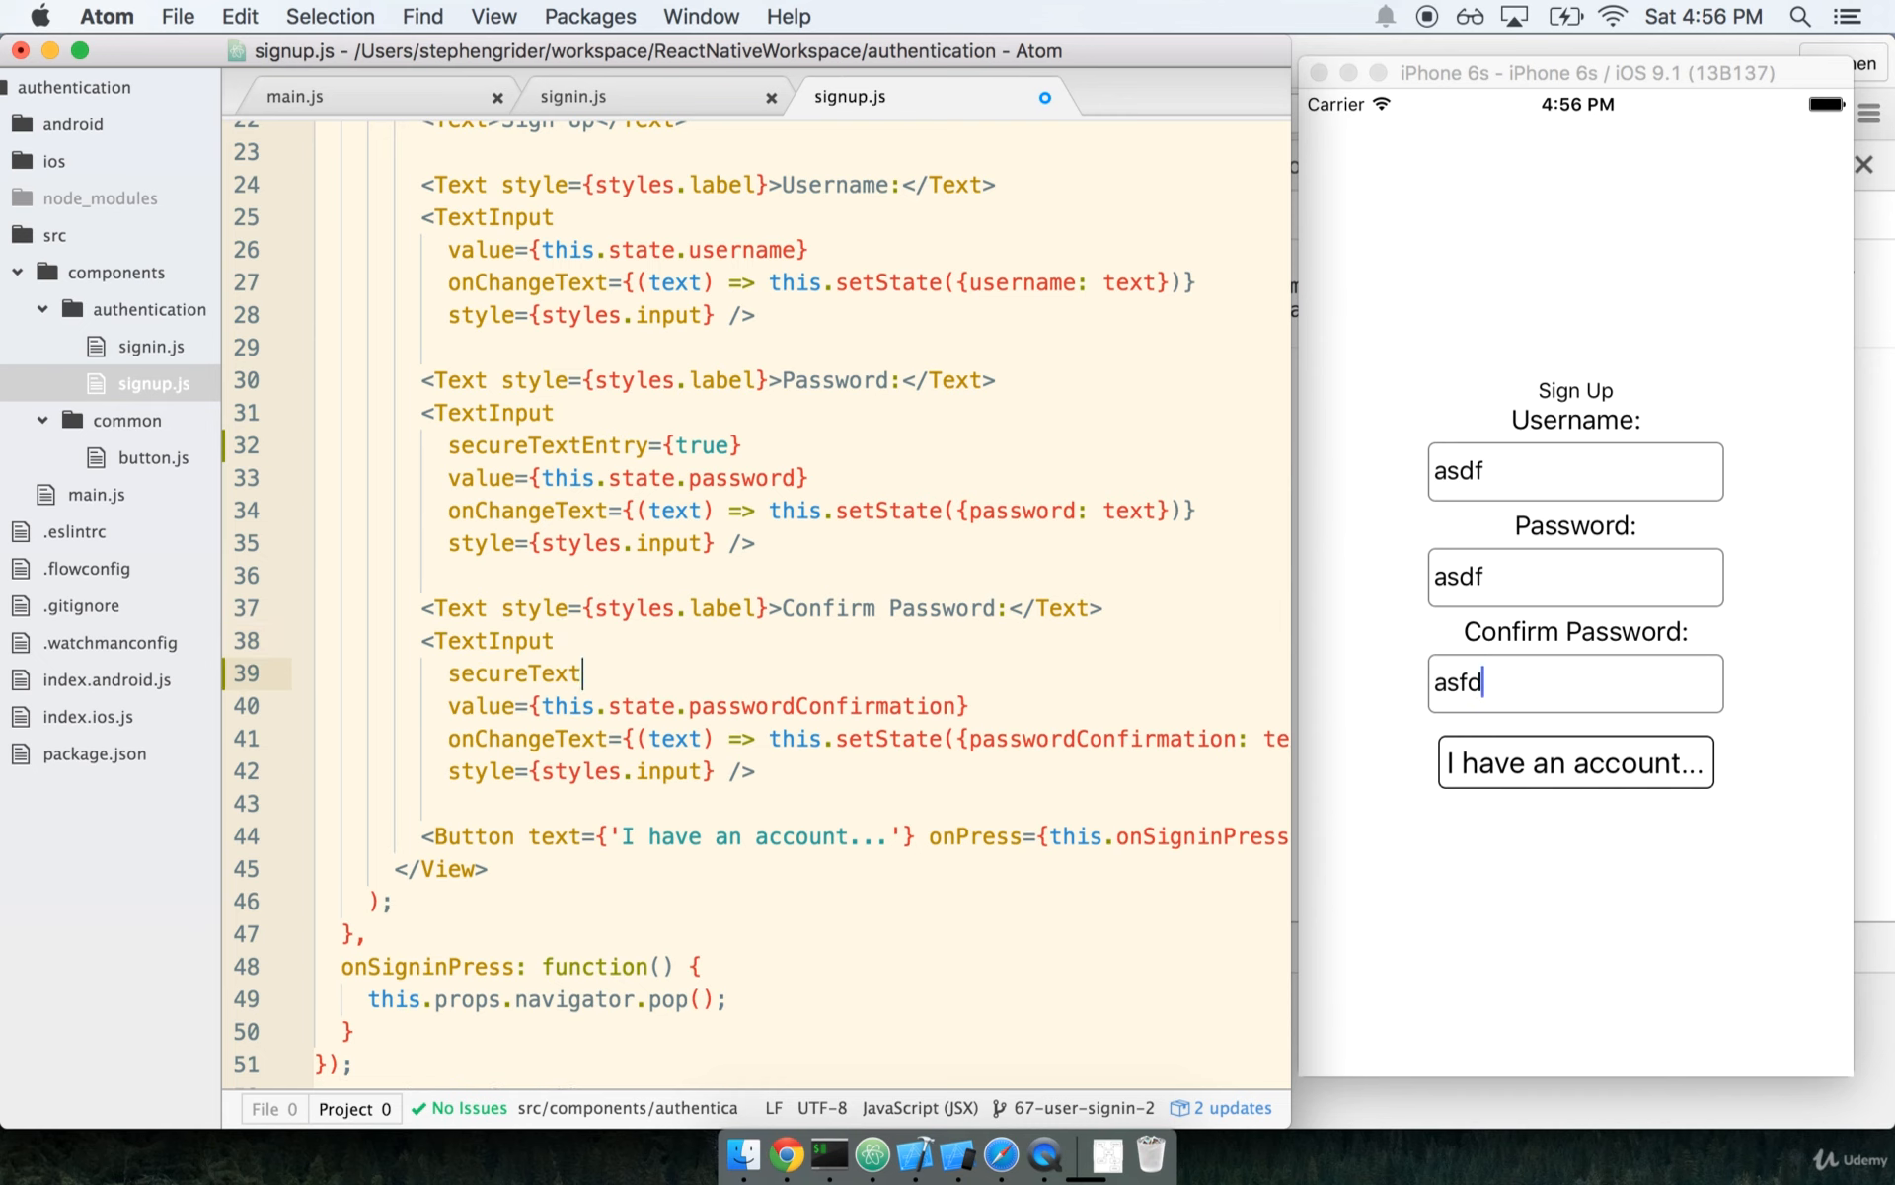
type("Entry={true}")
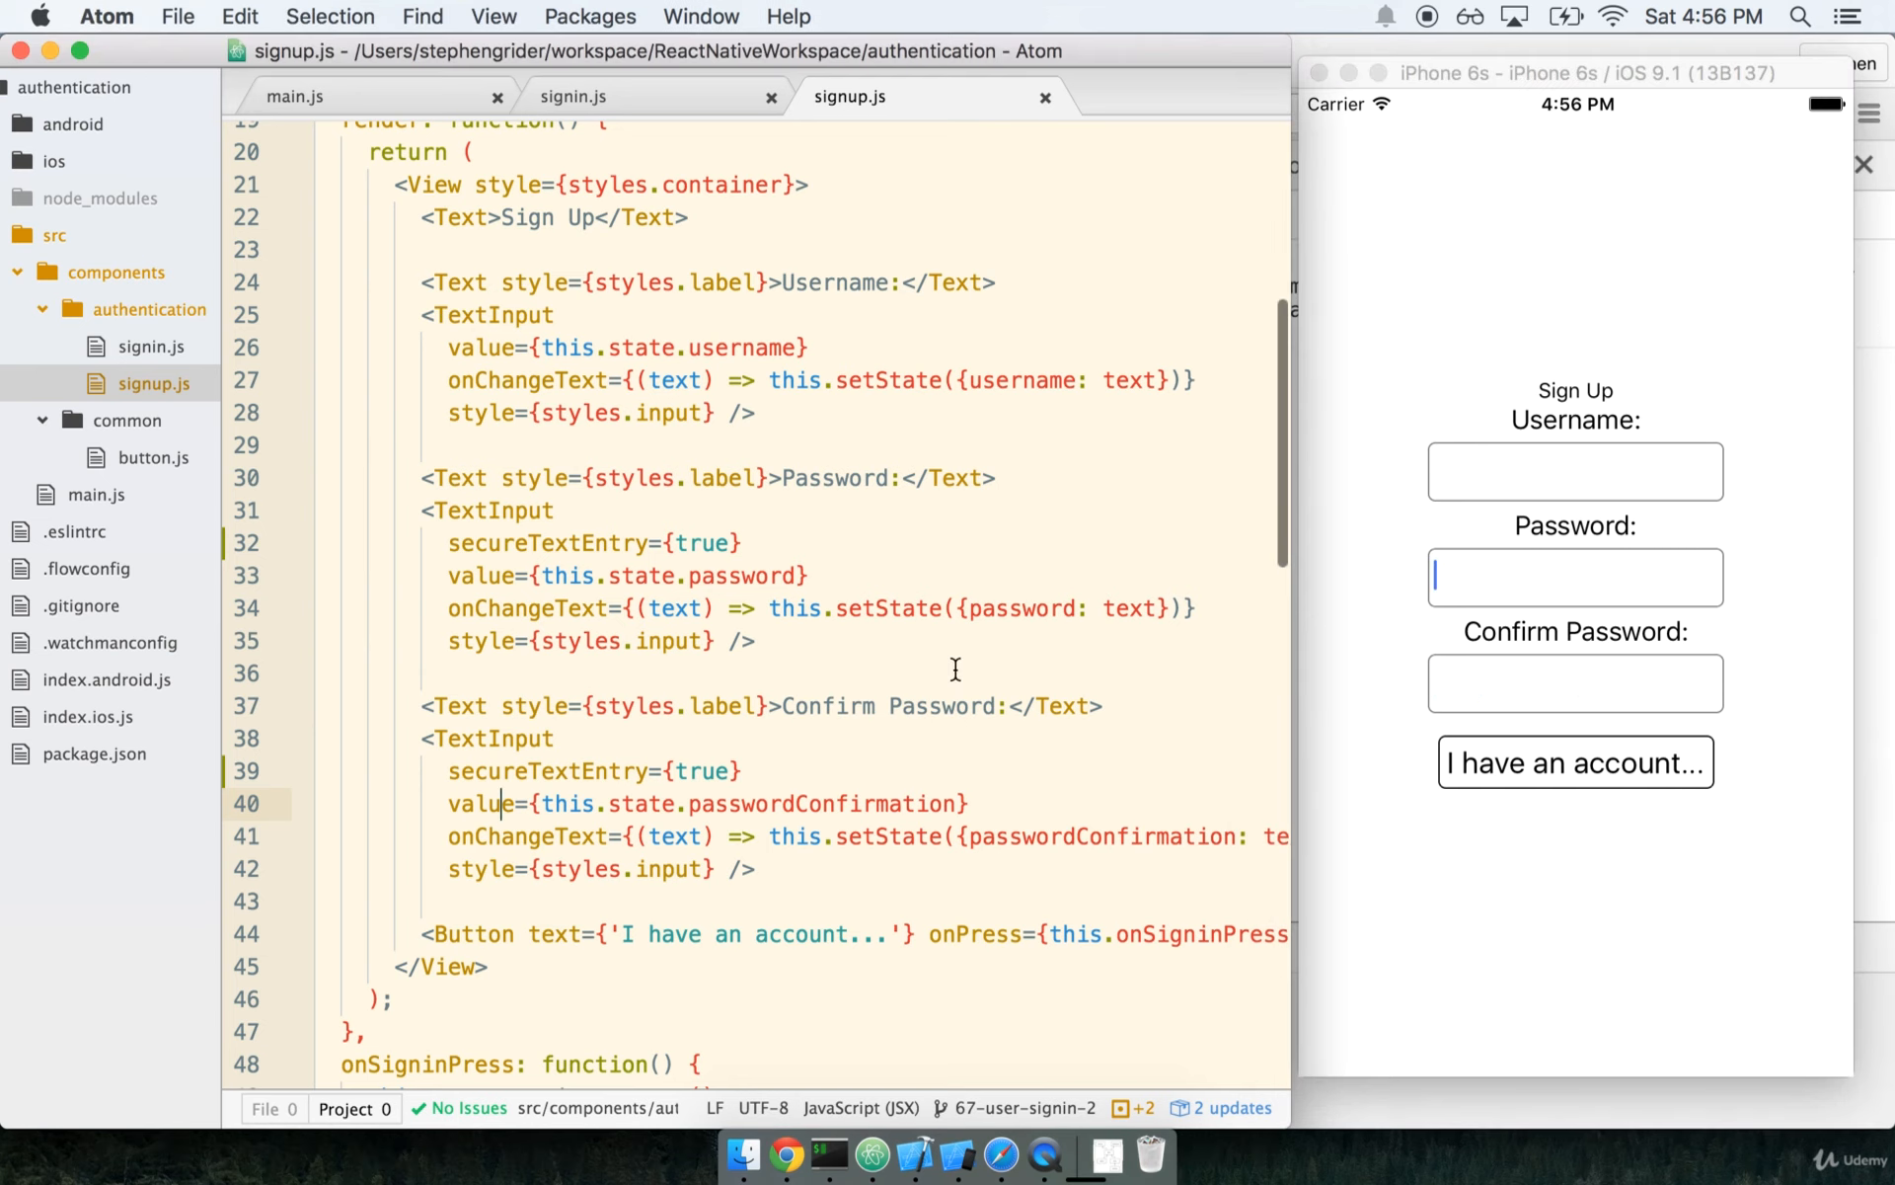
scroll("down", 3)
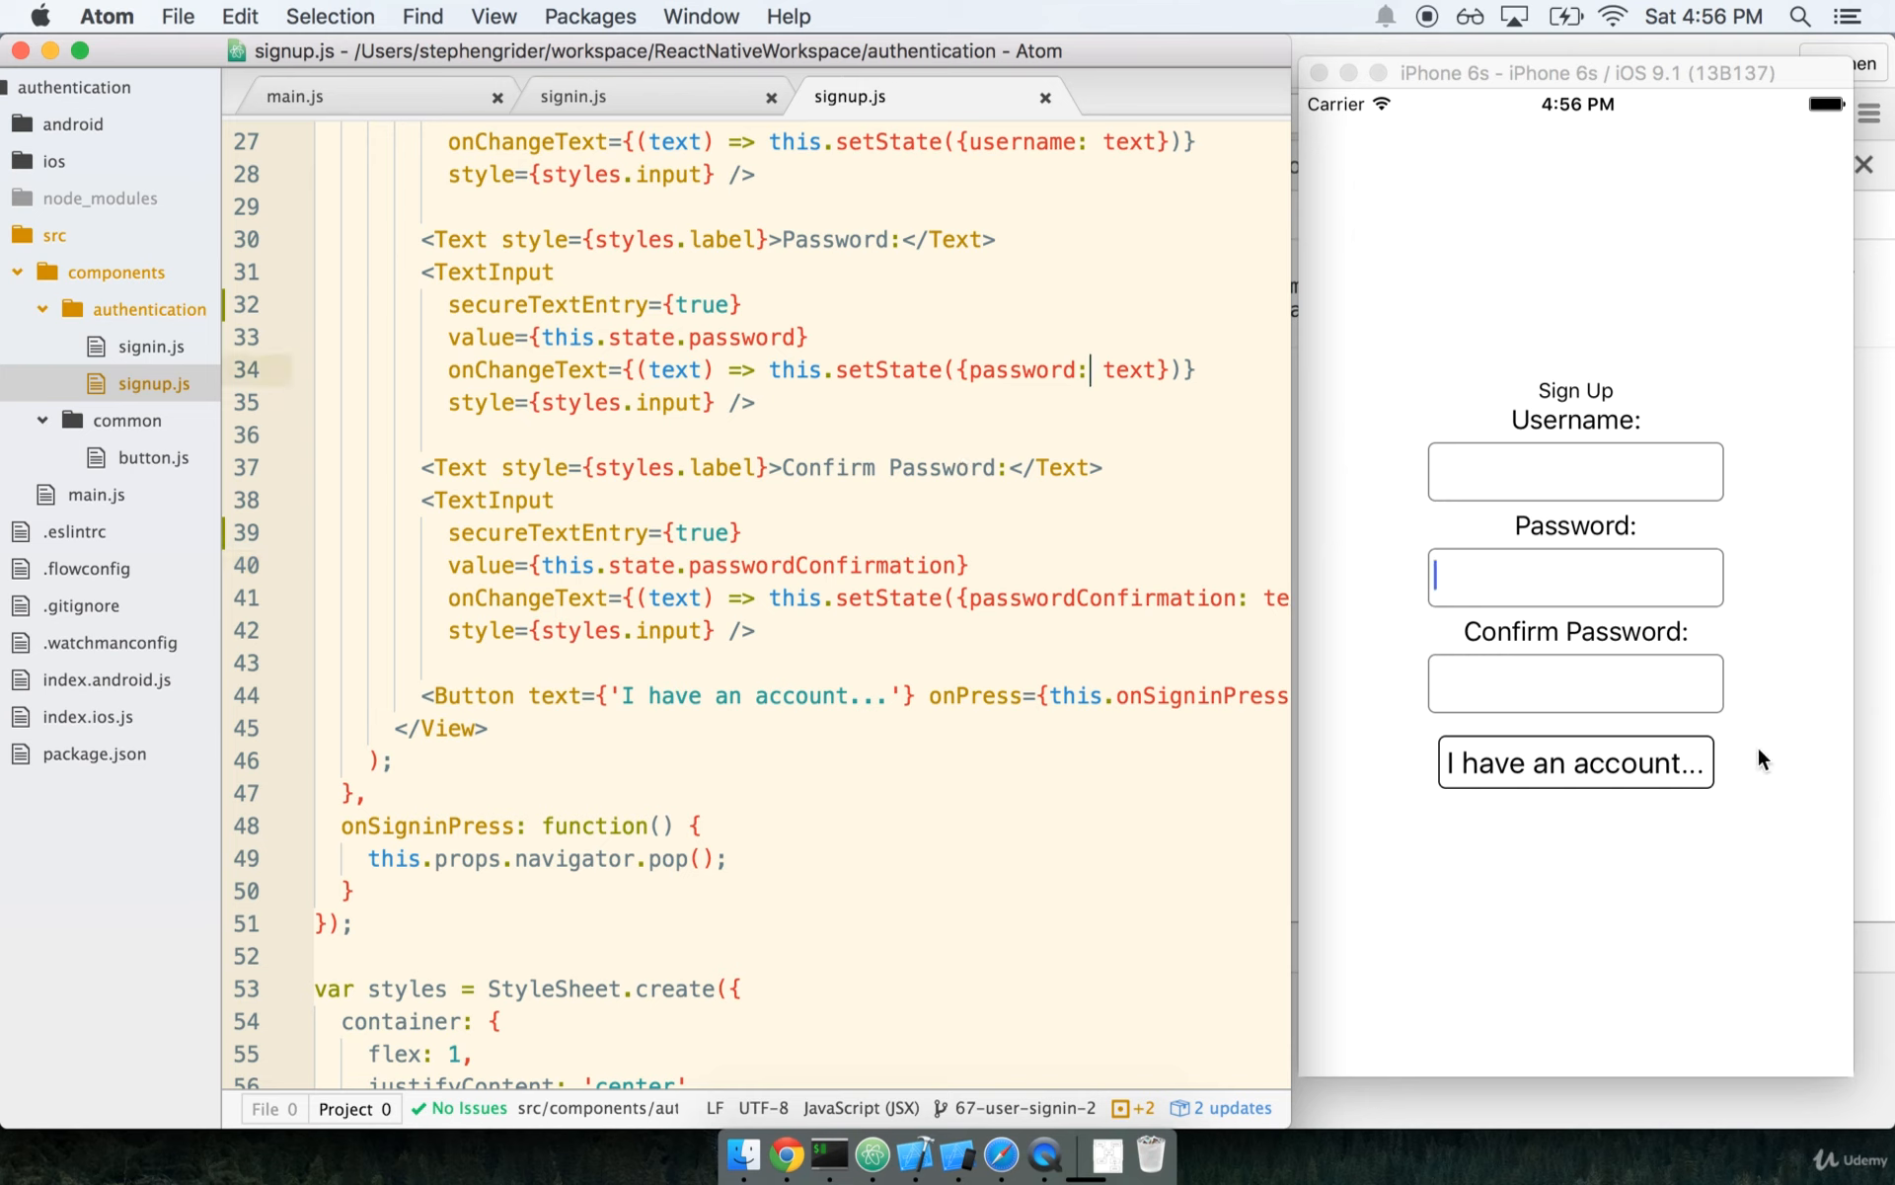
mouse_move(1001, 1157)
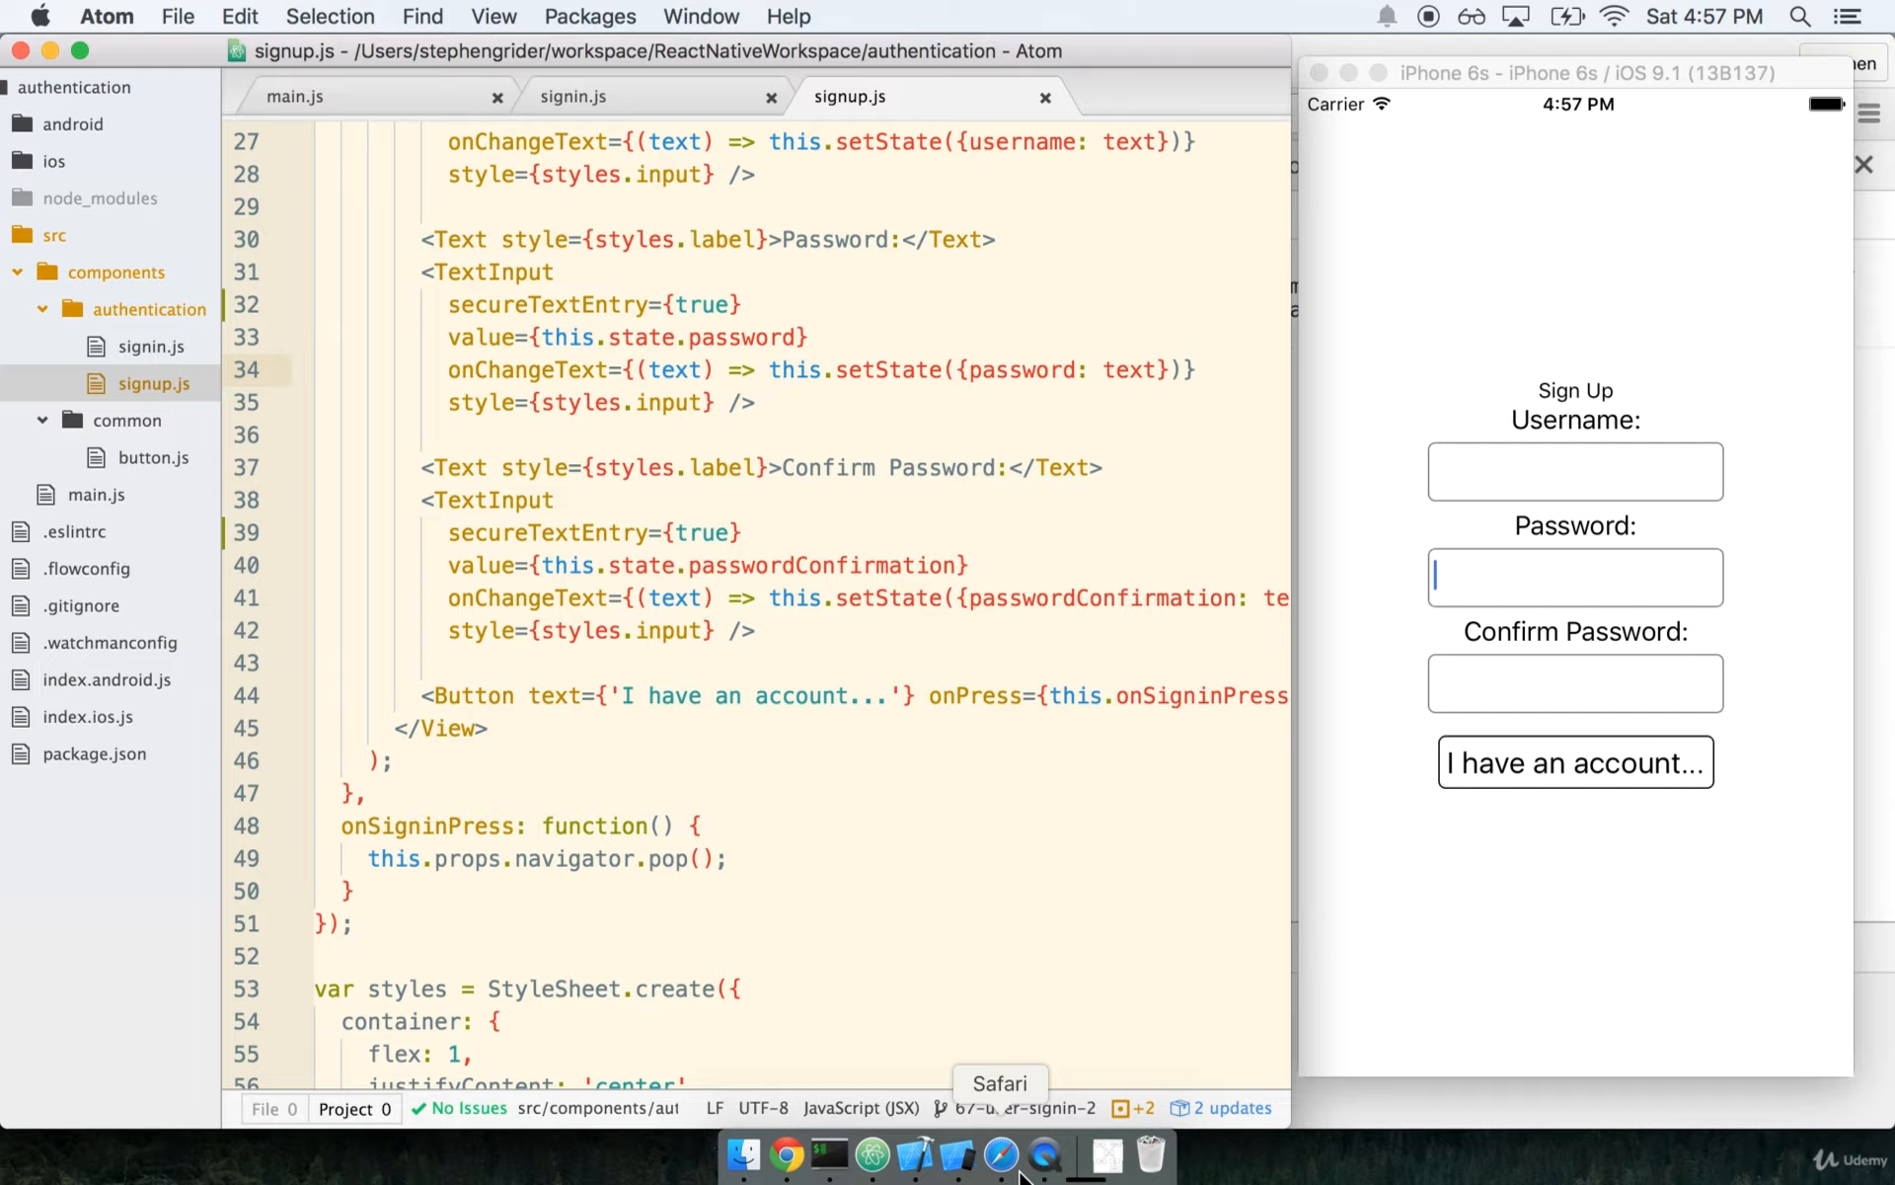
- Navigate the Parse JavaScript guide in Safari to the Users > Signing Up example
left_click(999, 1157)
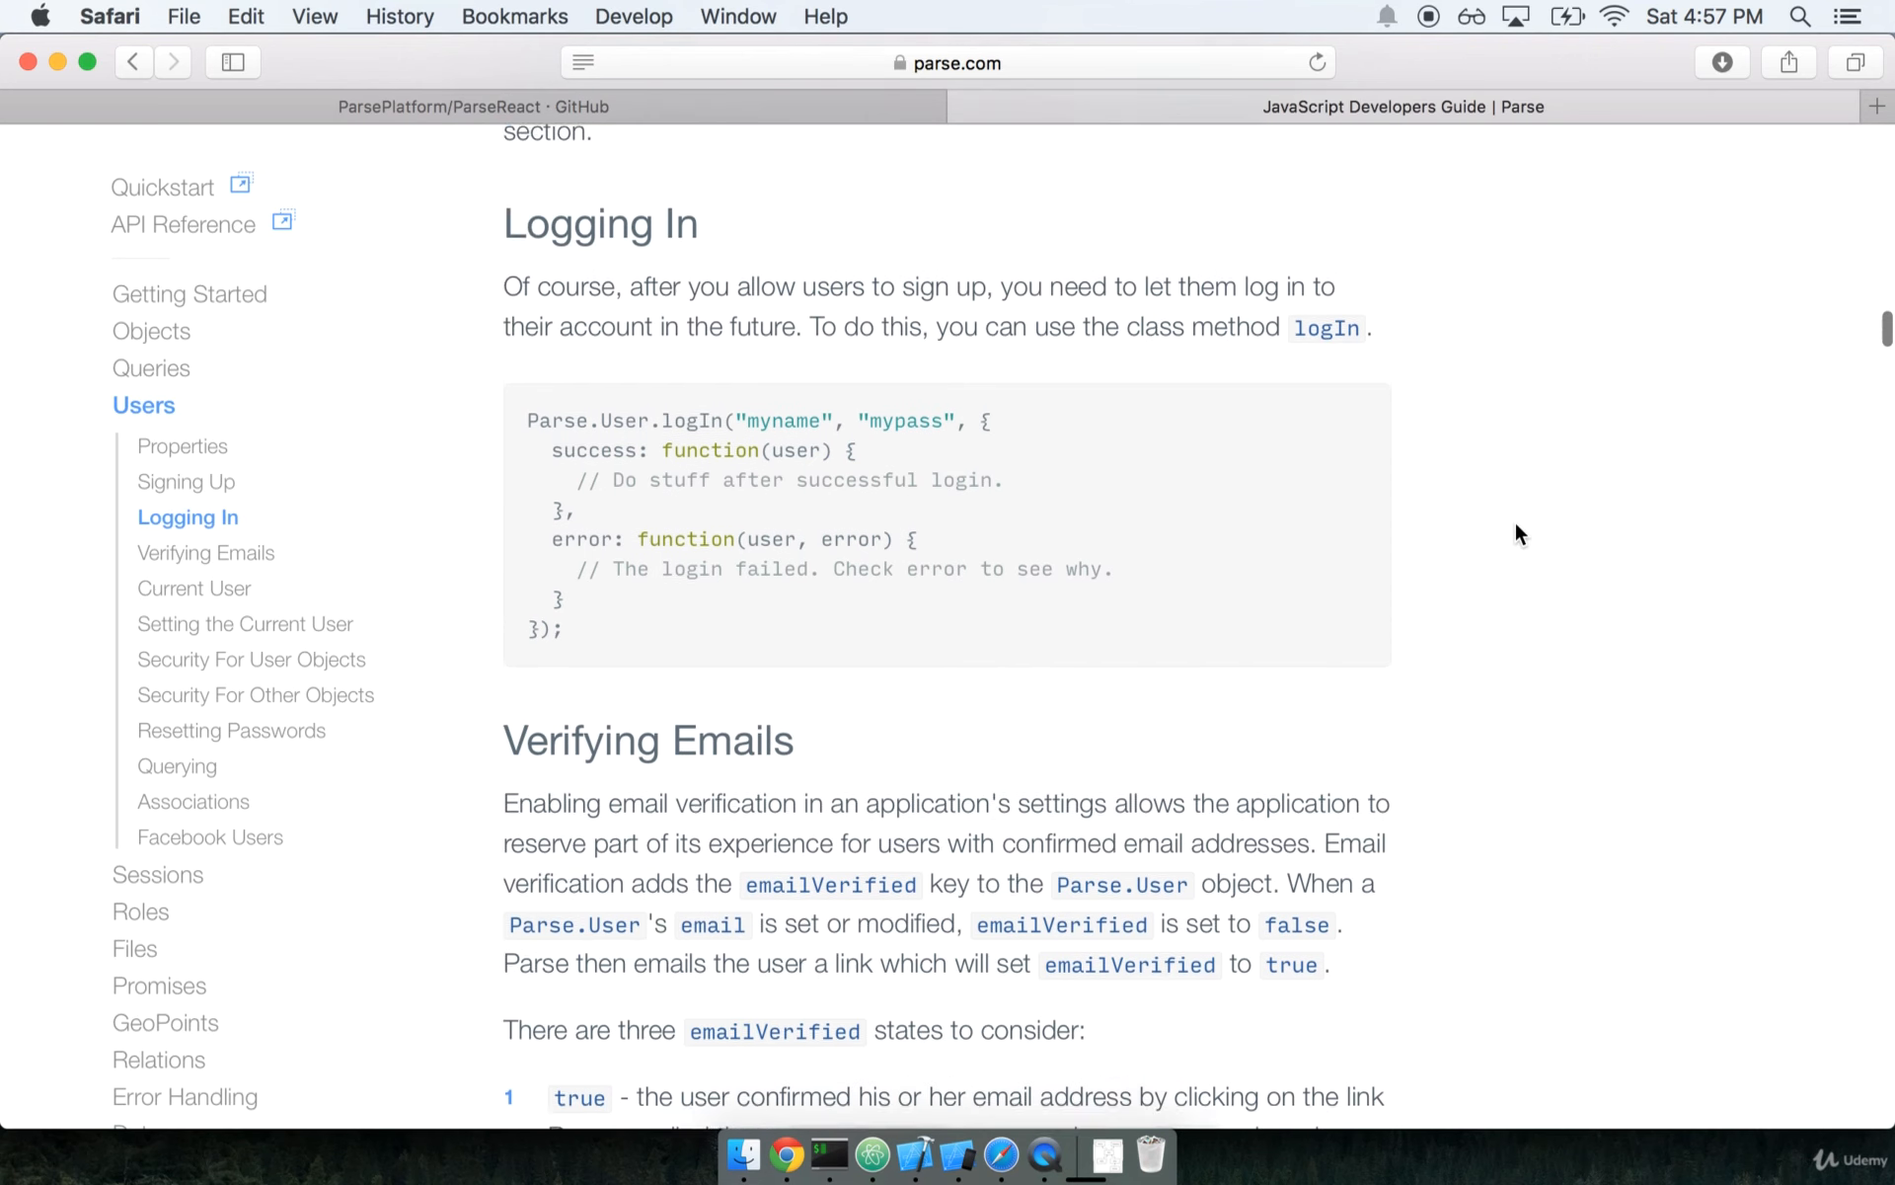
scroll("up", 3)
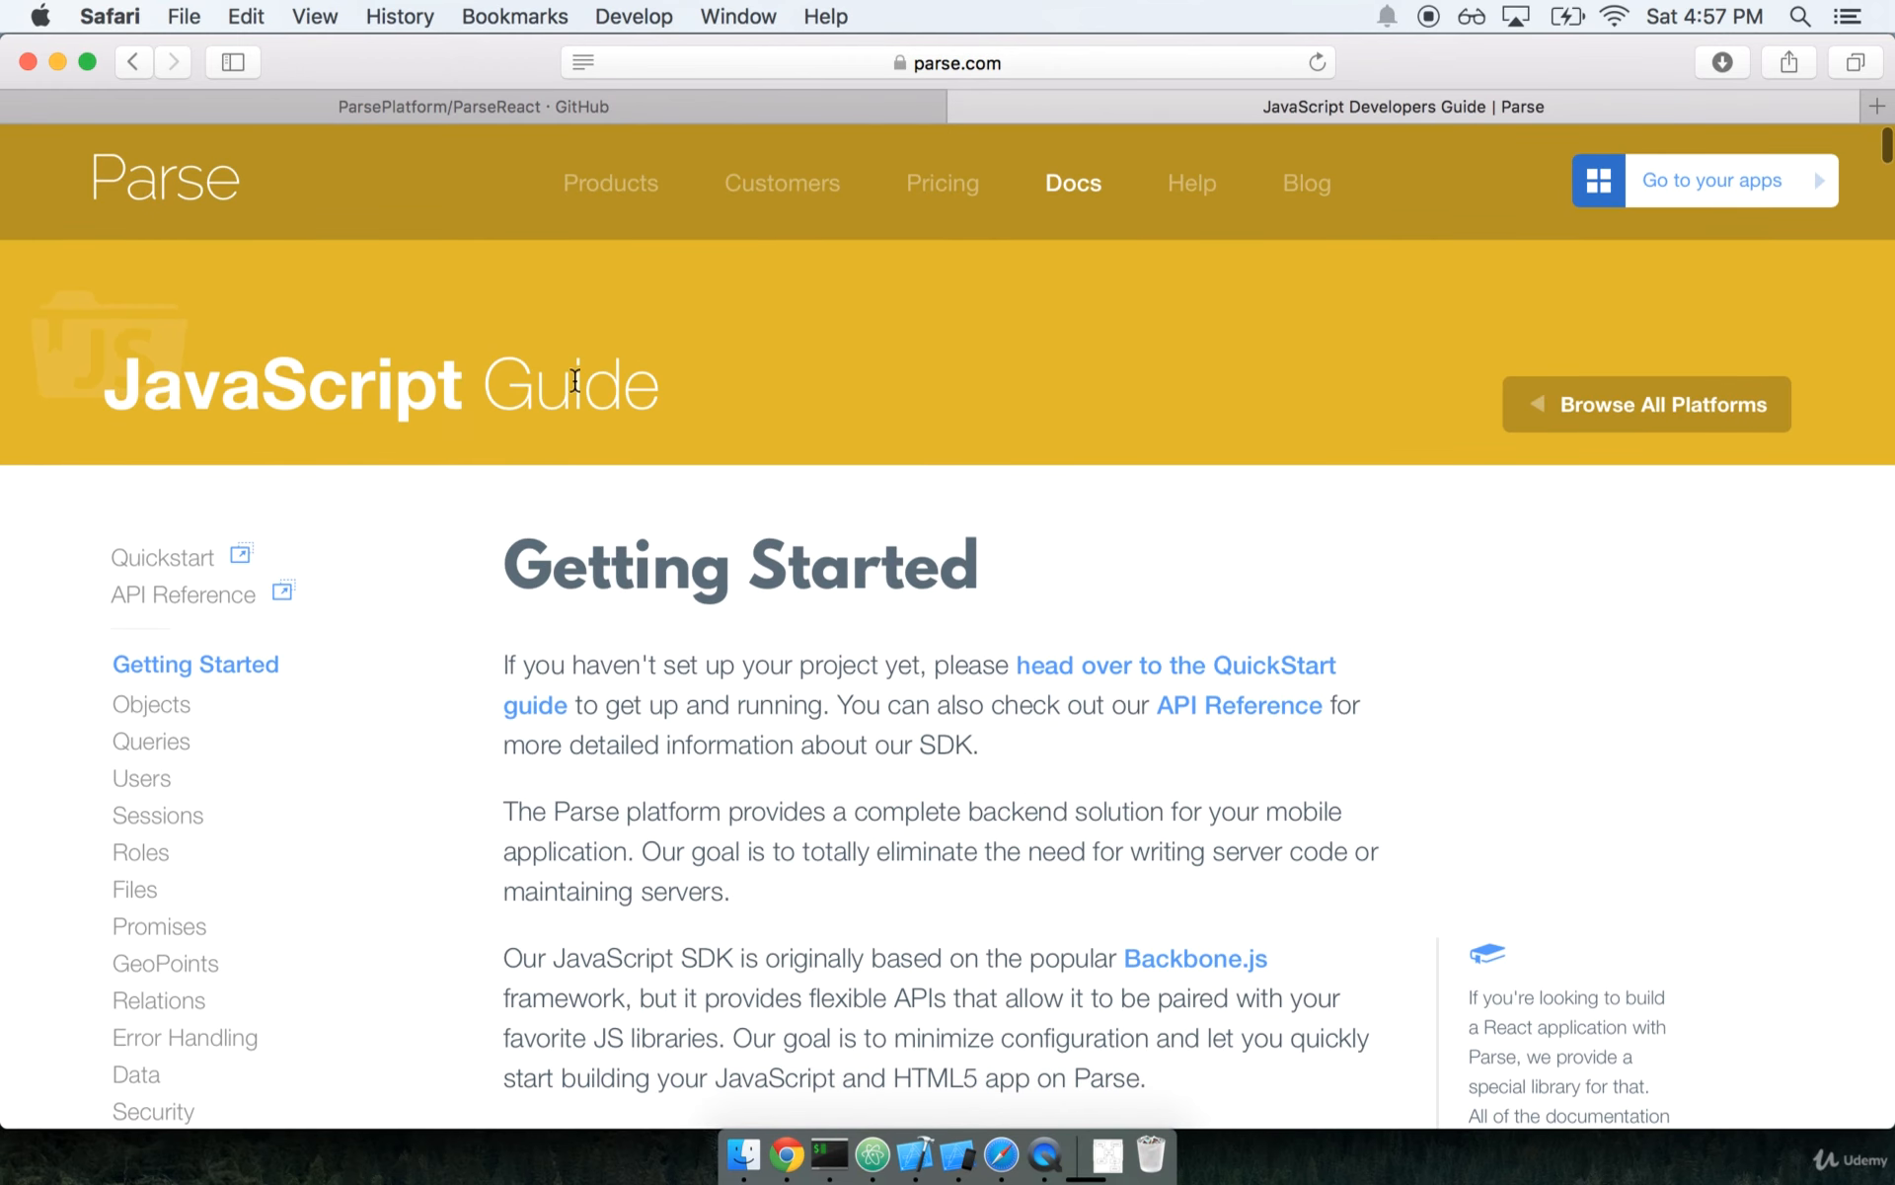
mouse_move(255, 328)
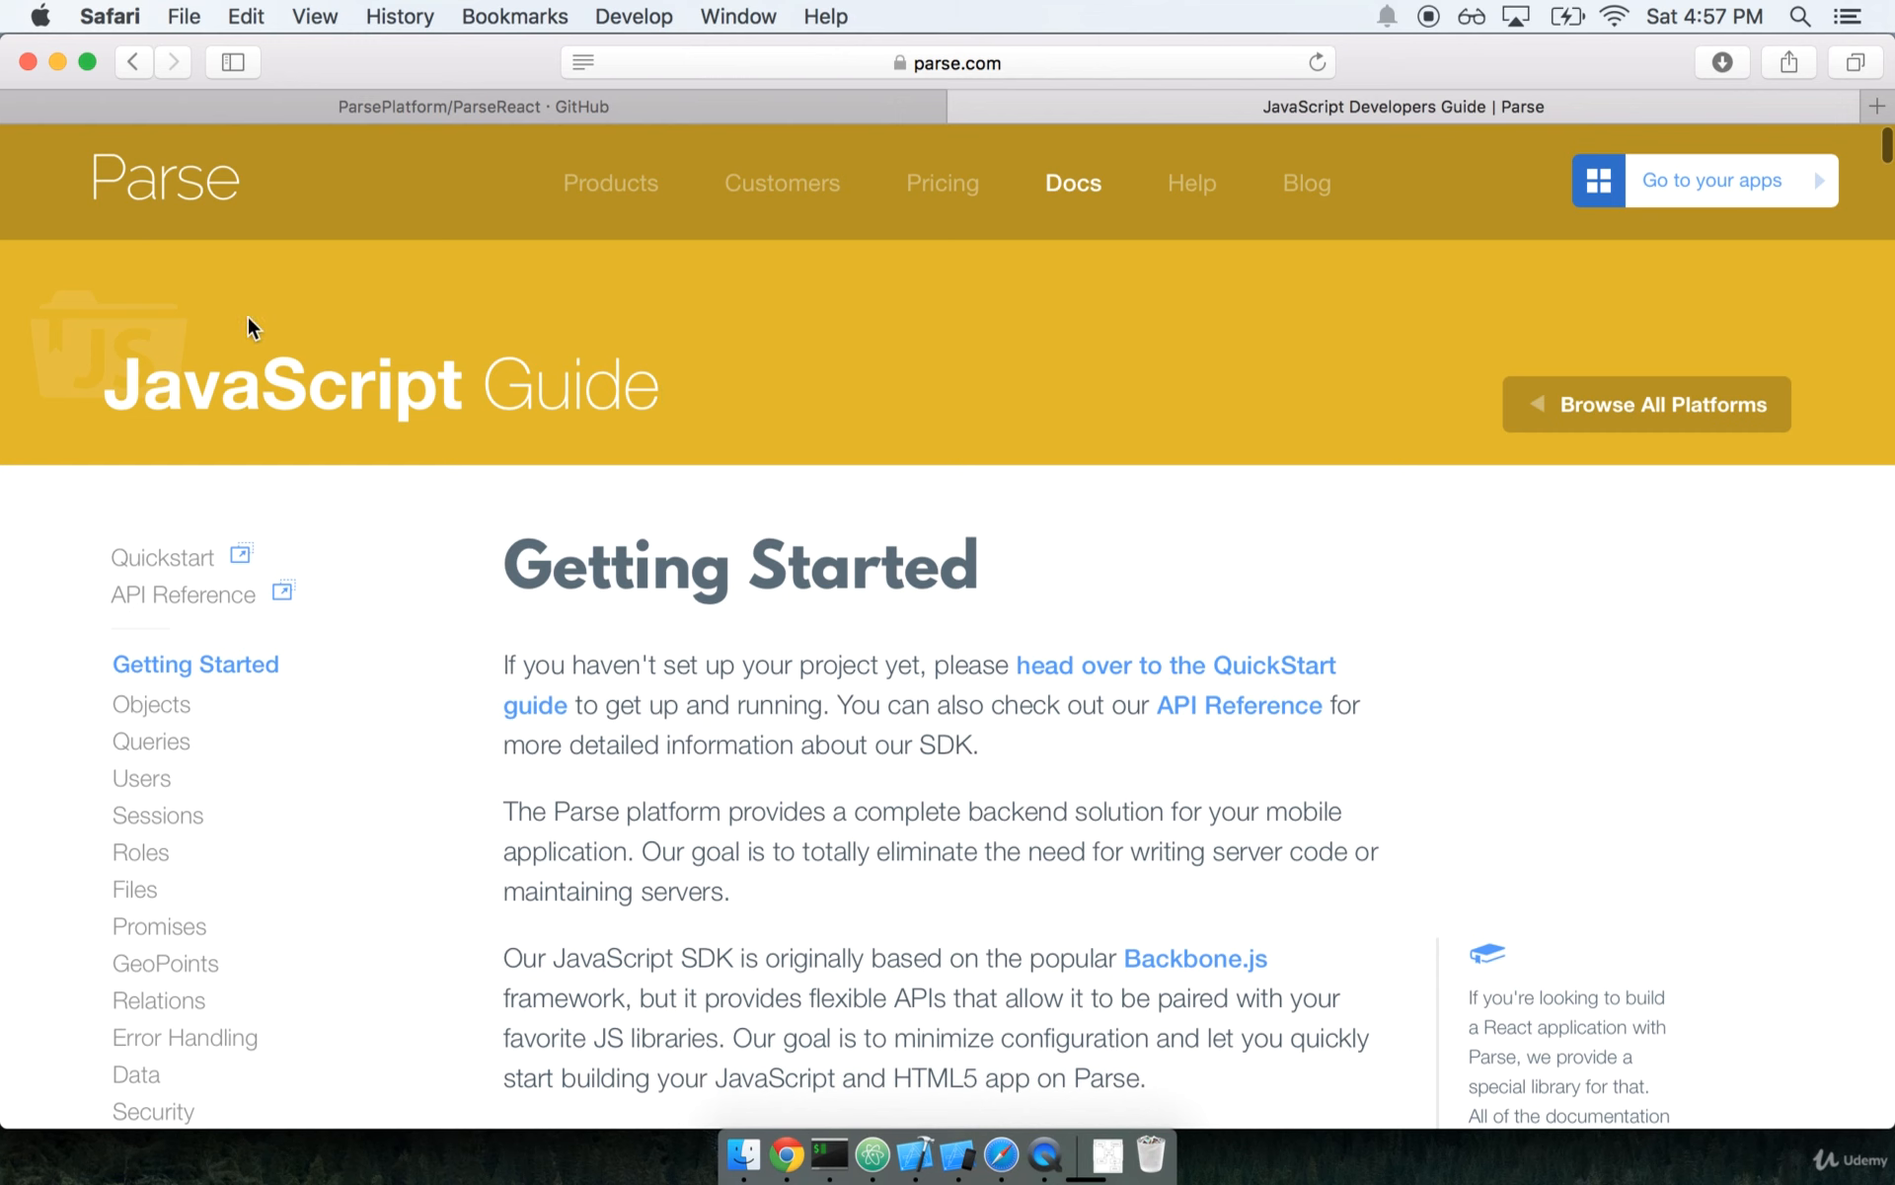
scroll("down", 3)
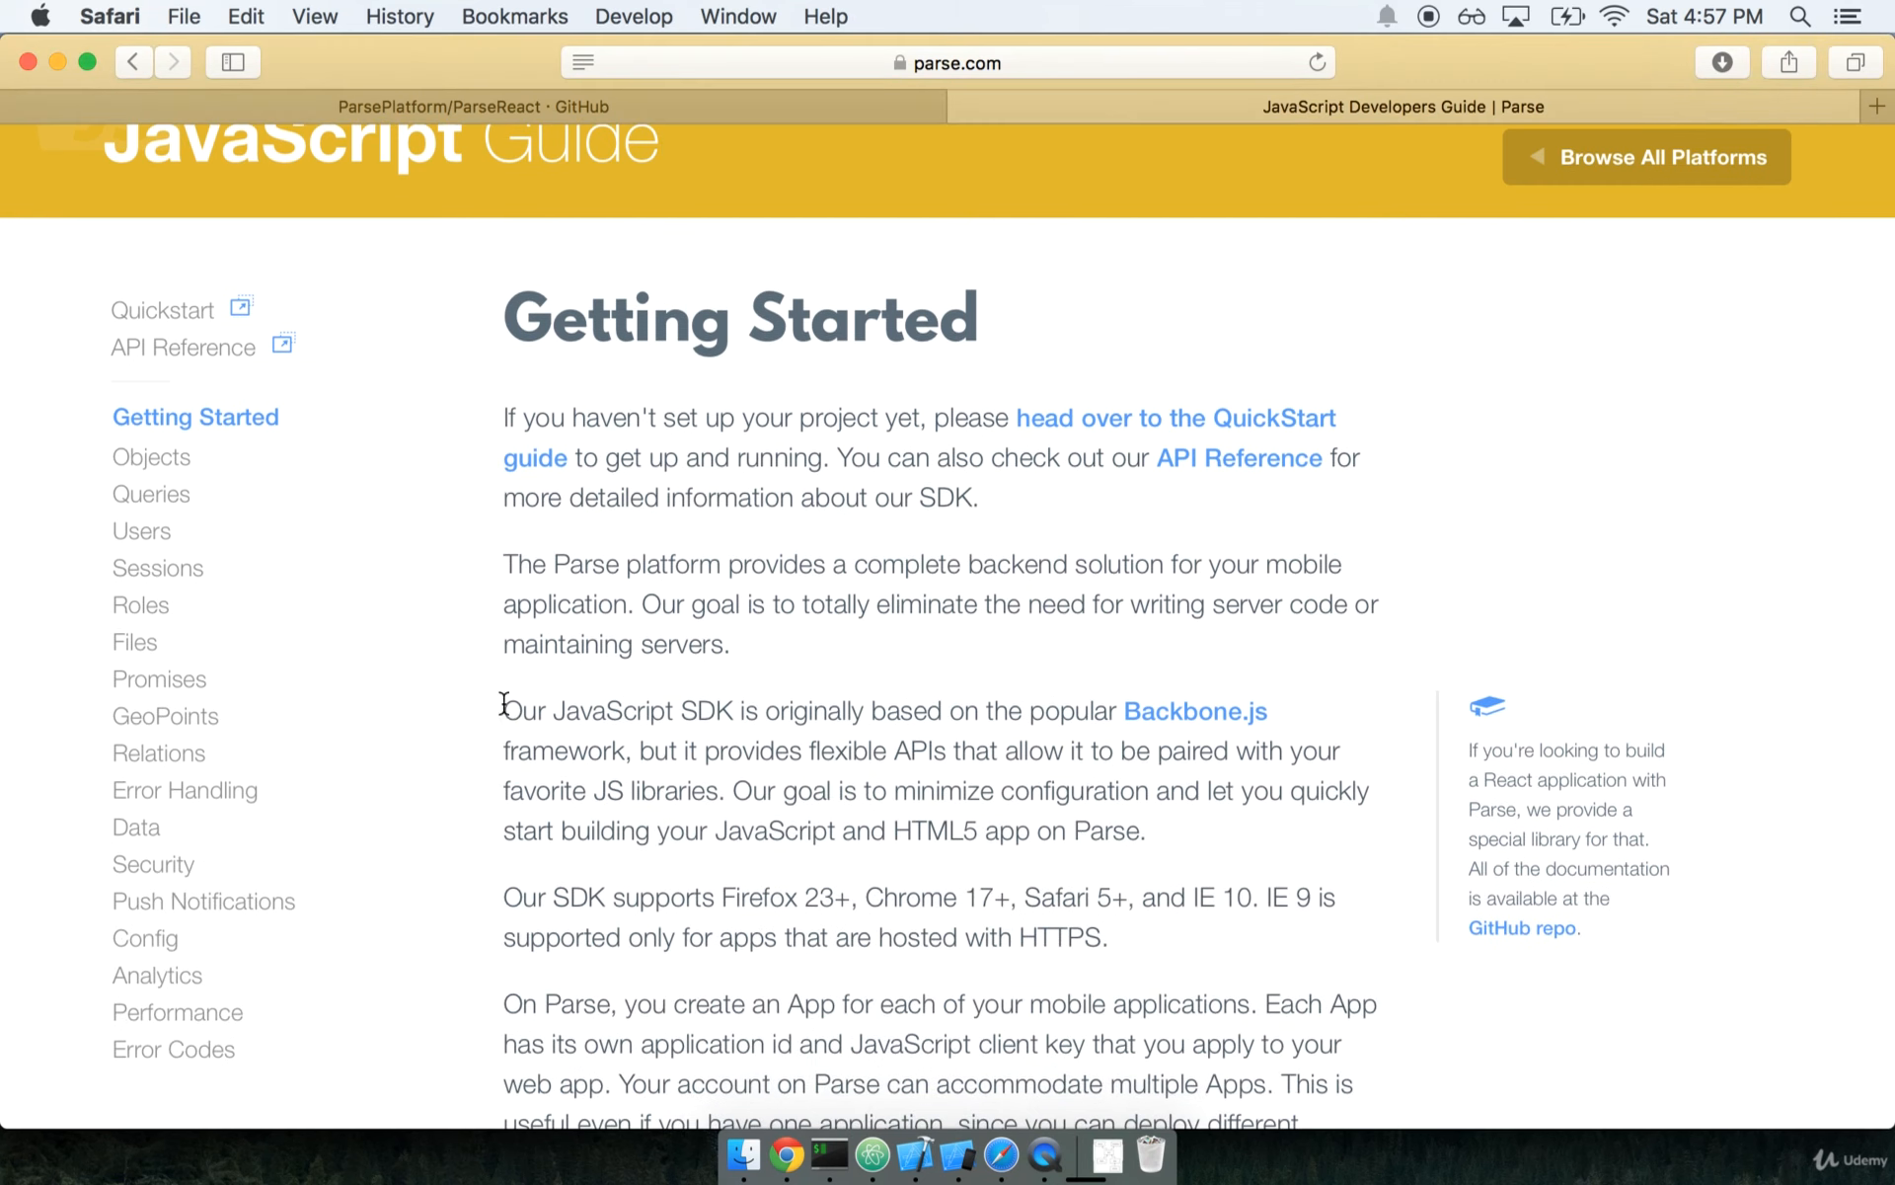
scroll("down", 3)
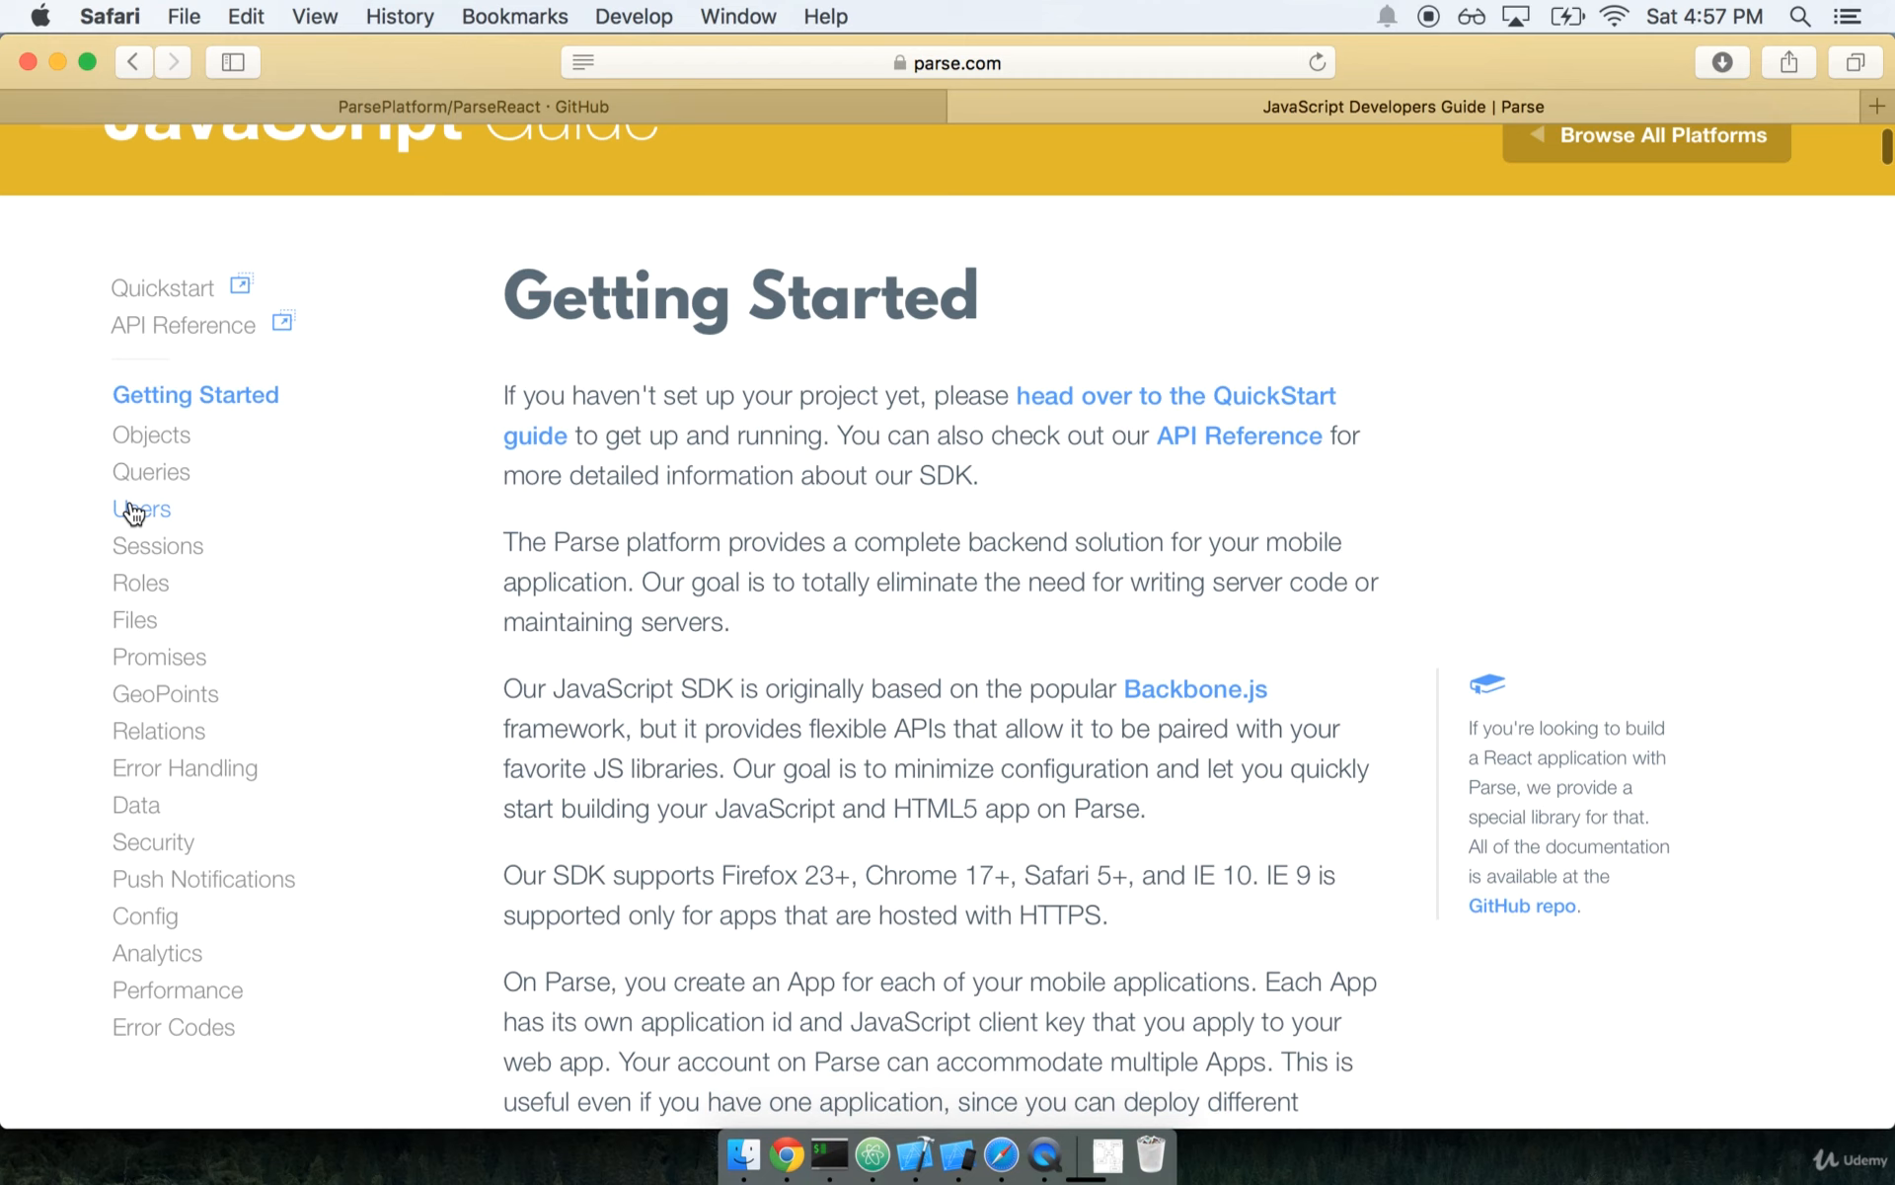
left_click(140, 508)
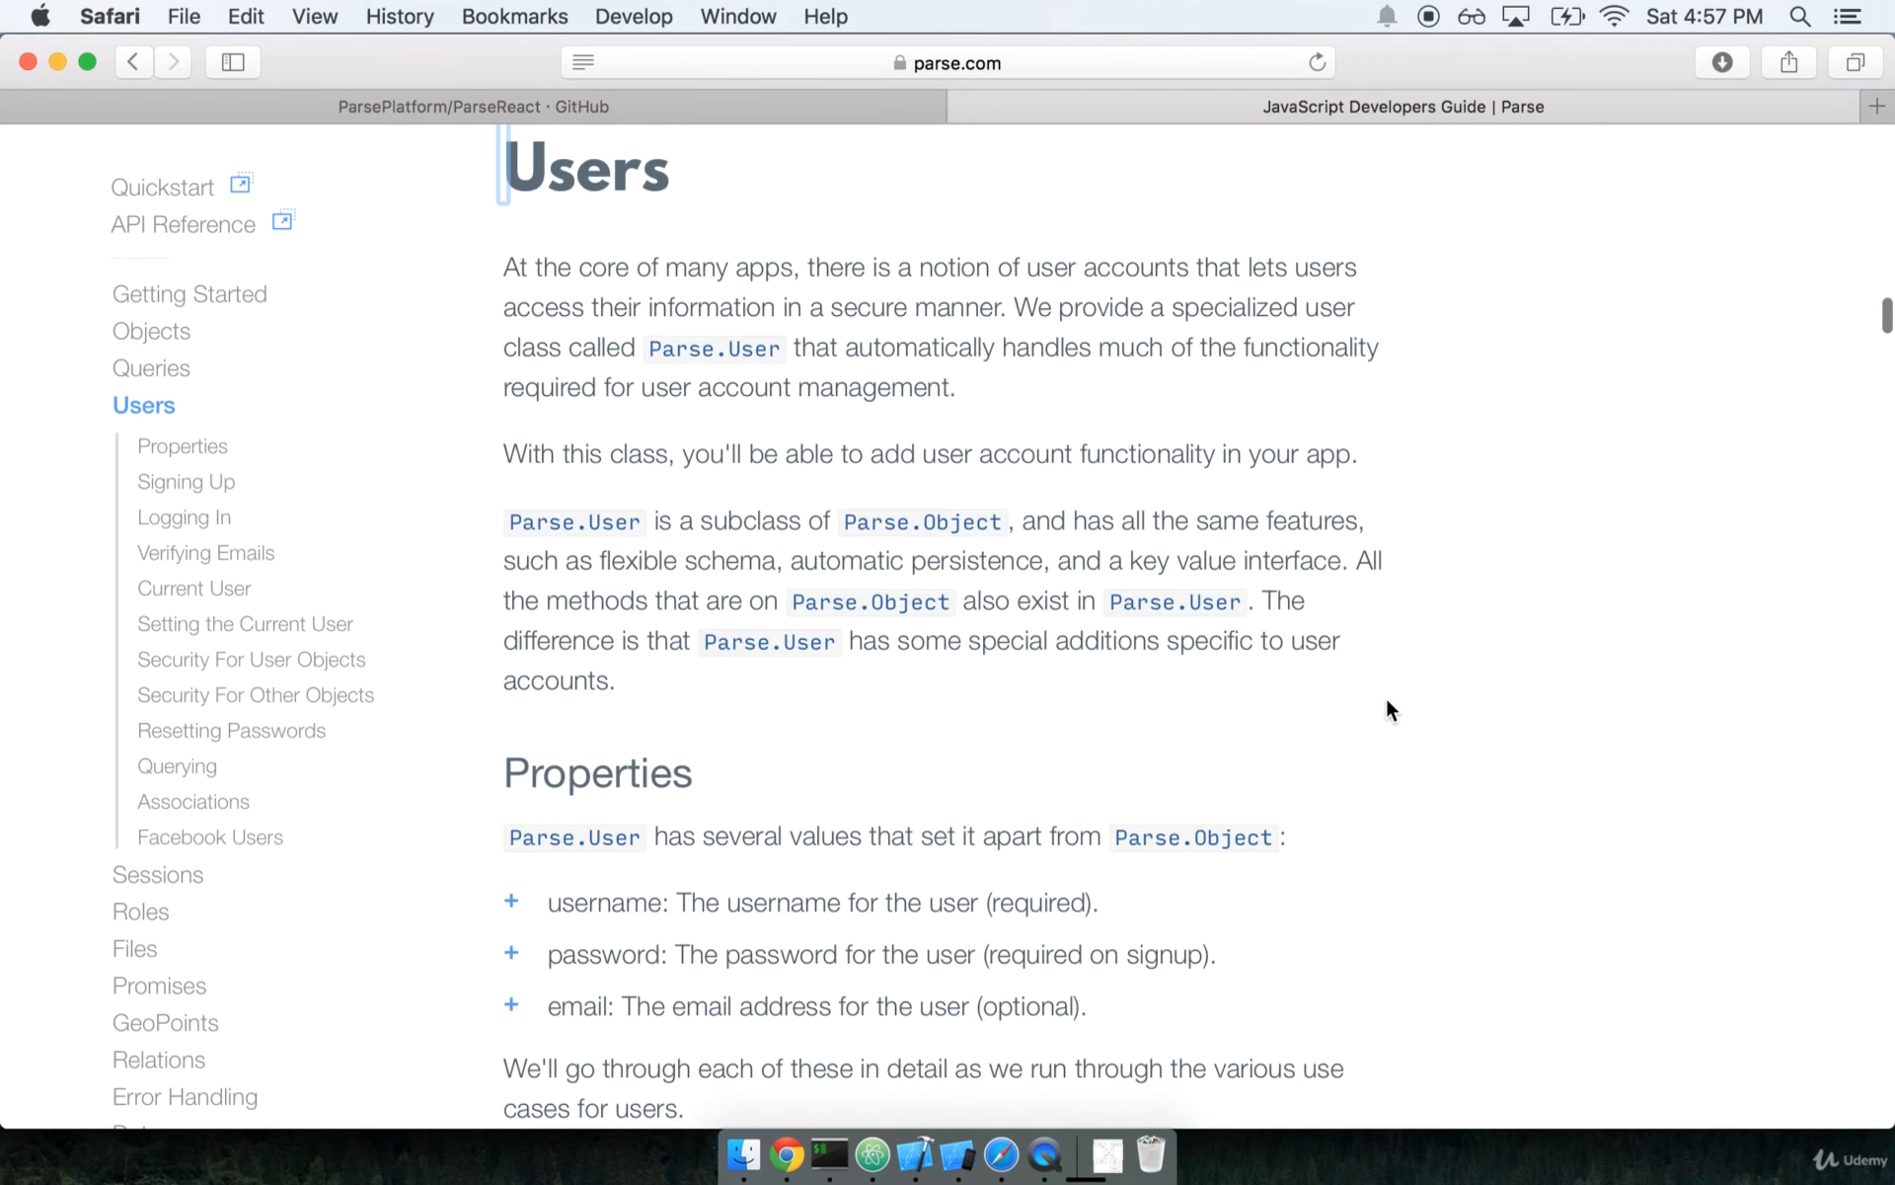
left_click(186, 482)
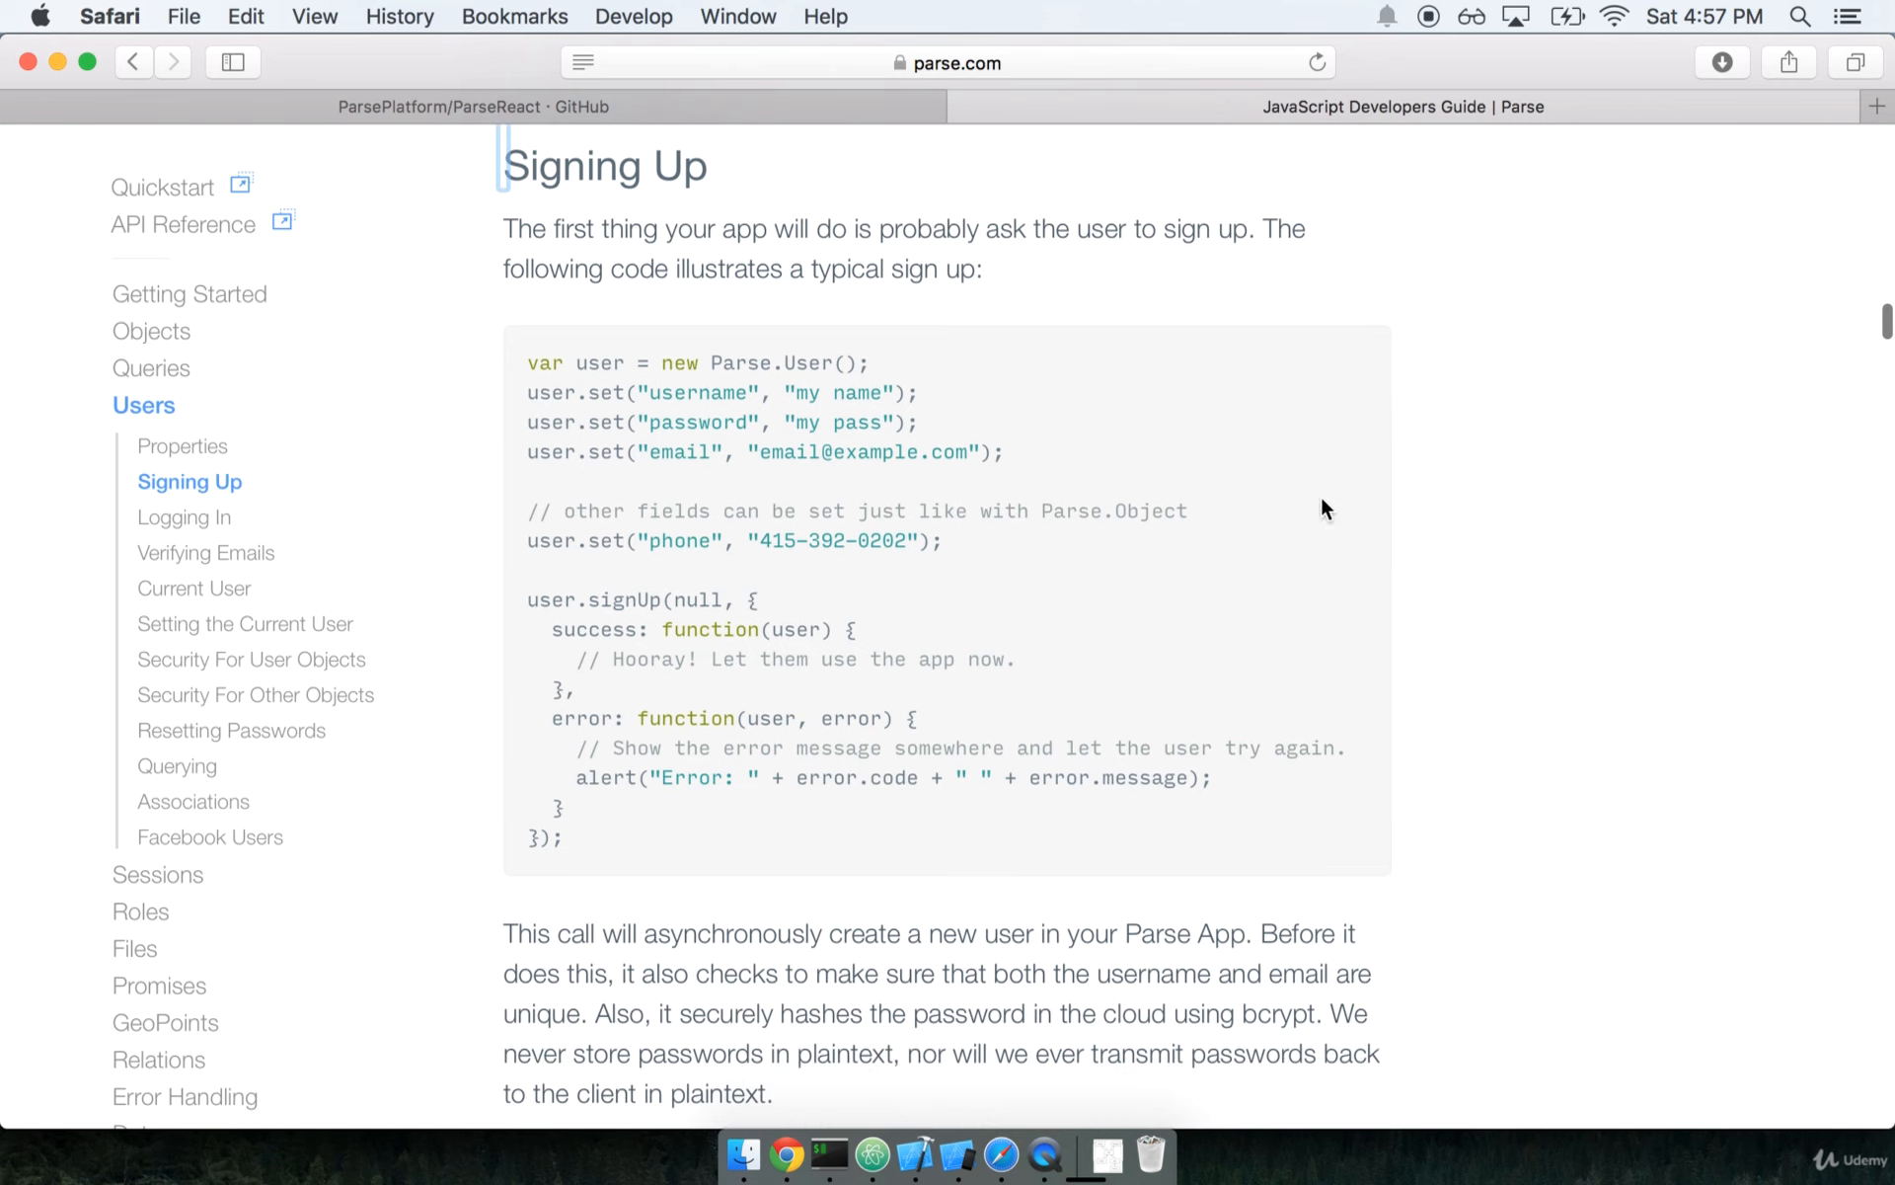
scroll("down", 3)
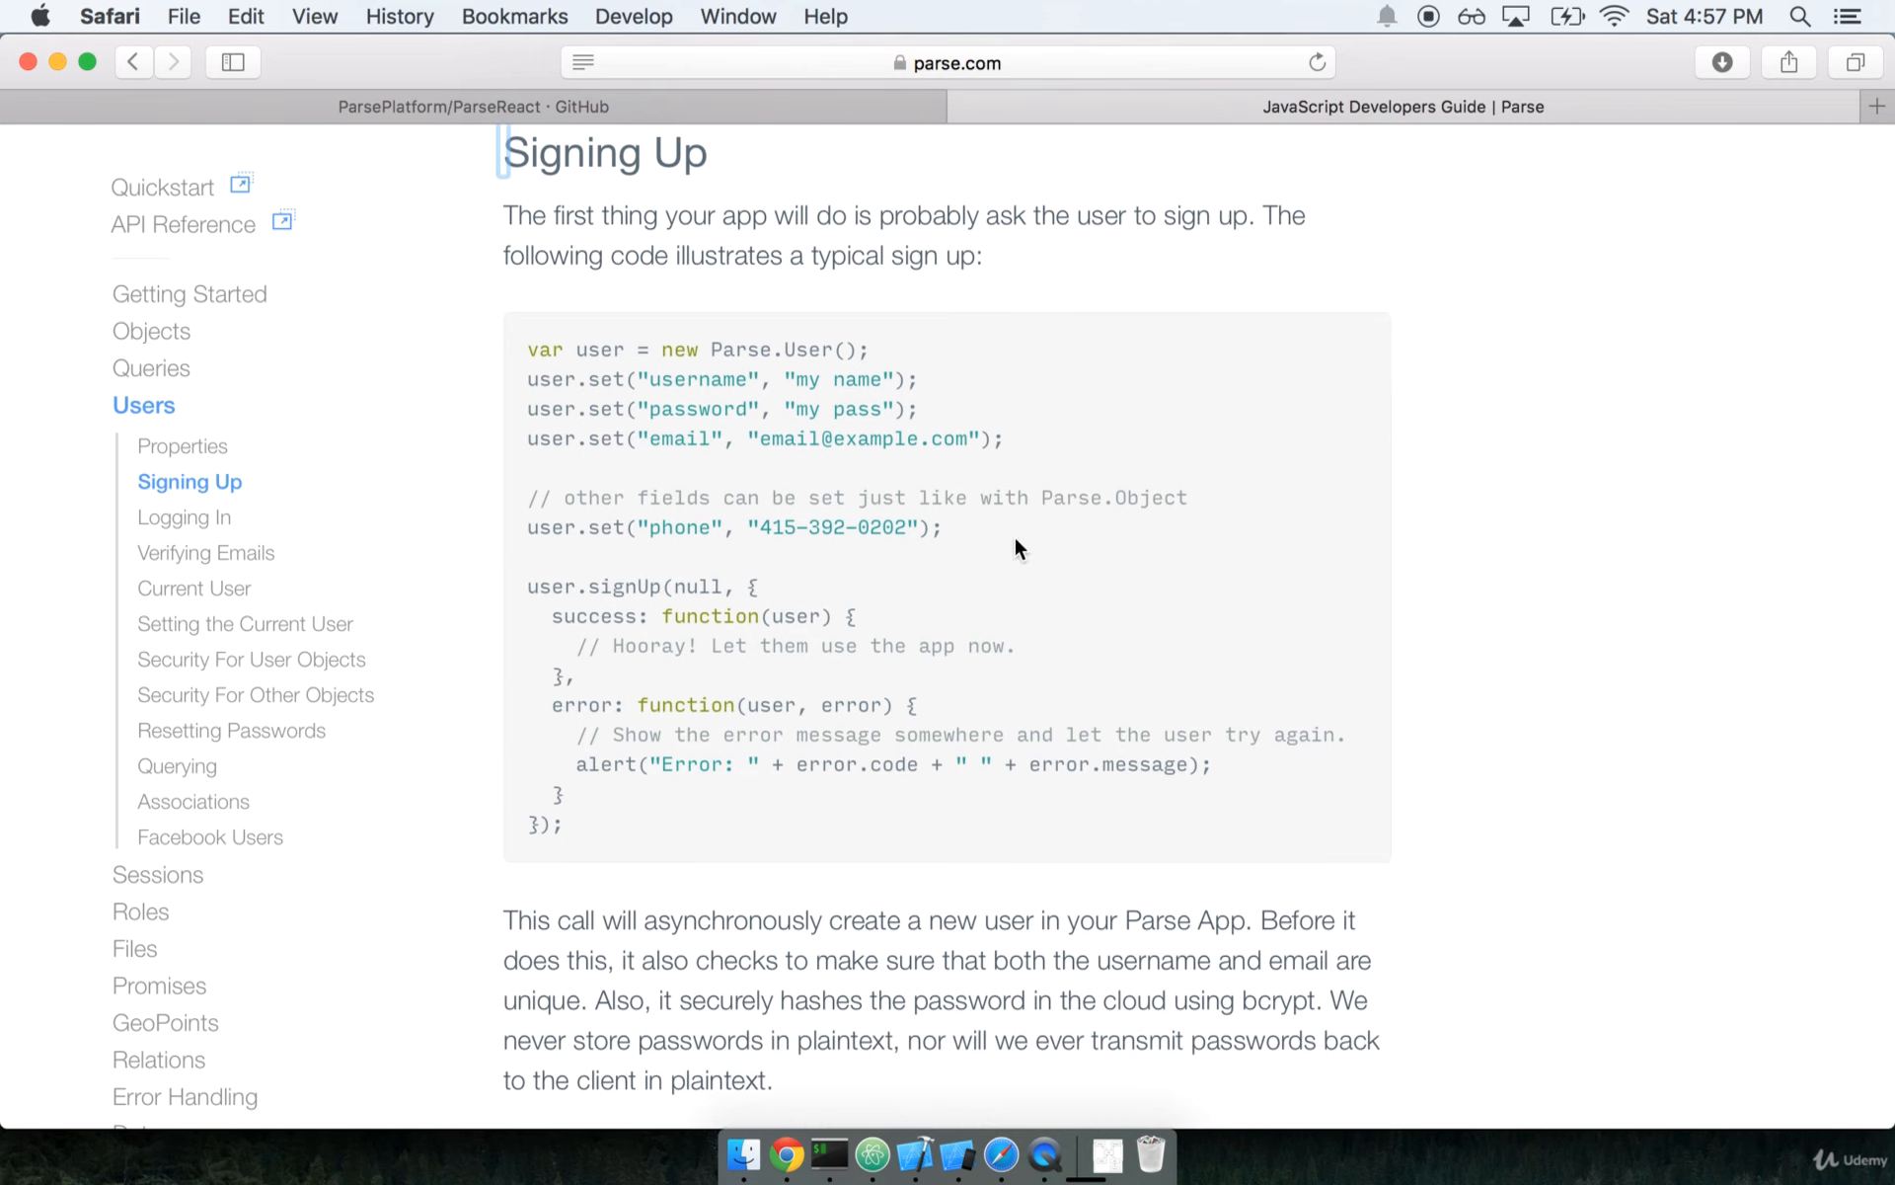
mouse_move(184, 515)
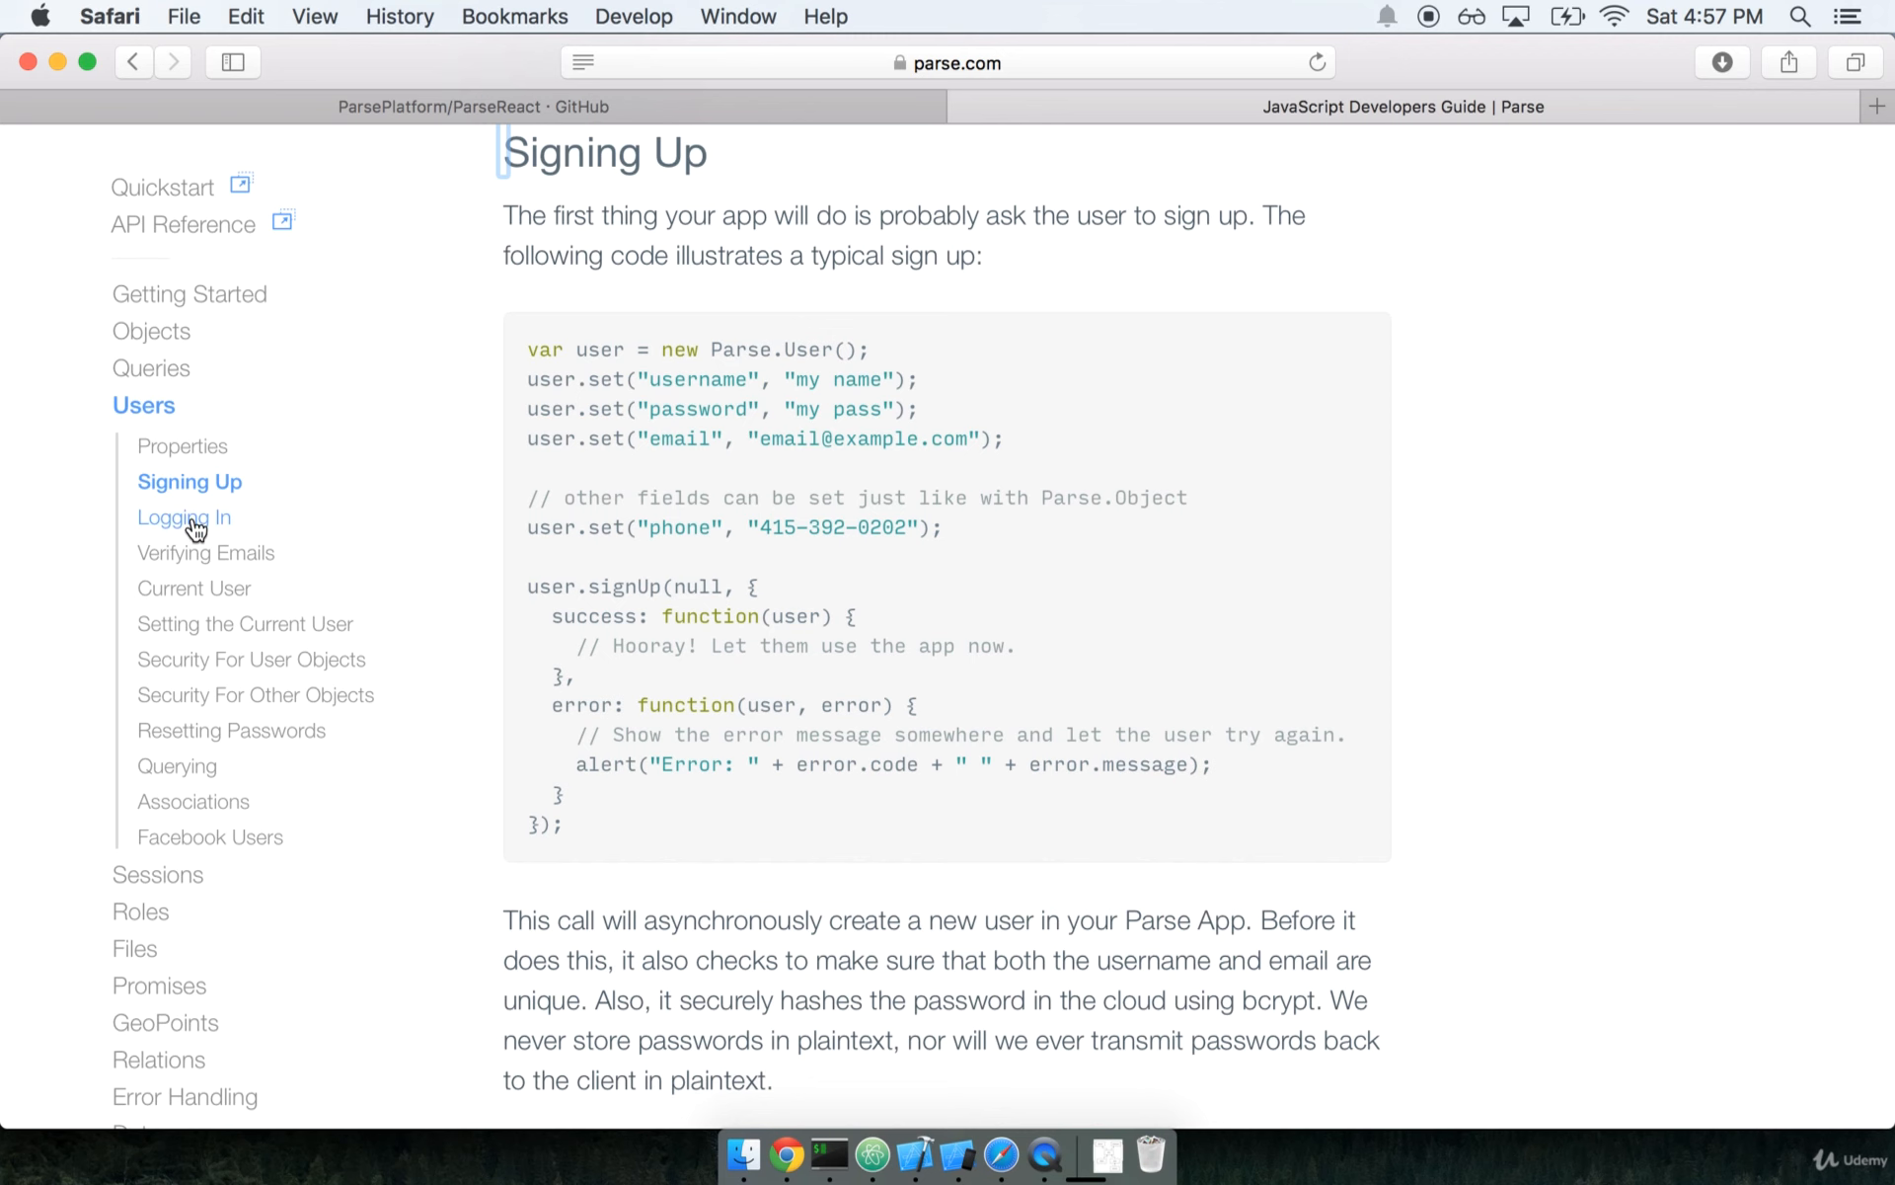
- Review the Logging In example, return to the user.signUp example, then go back to the editor
left_click(186, 516)
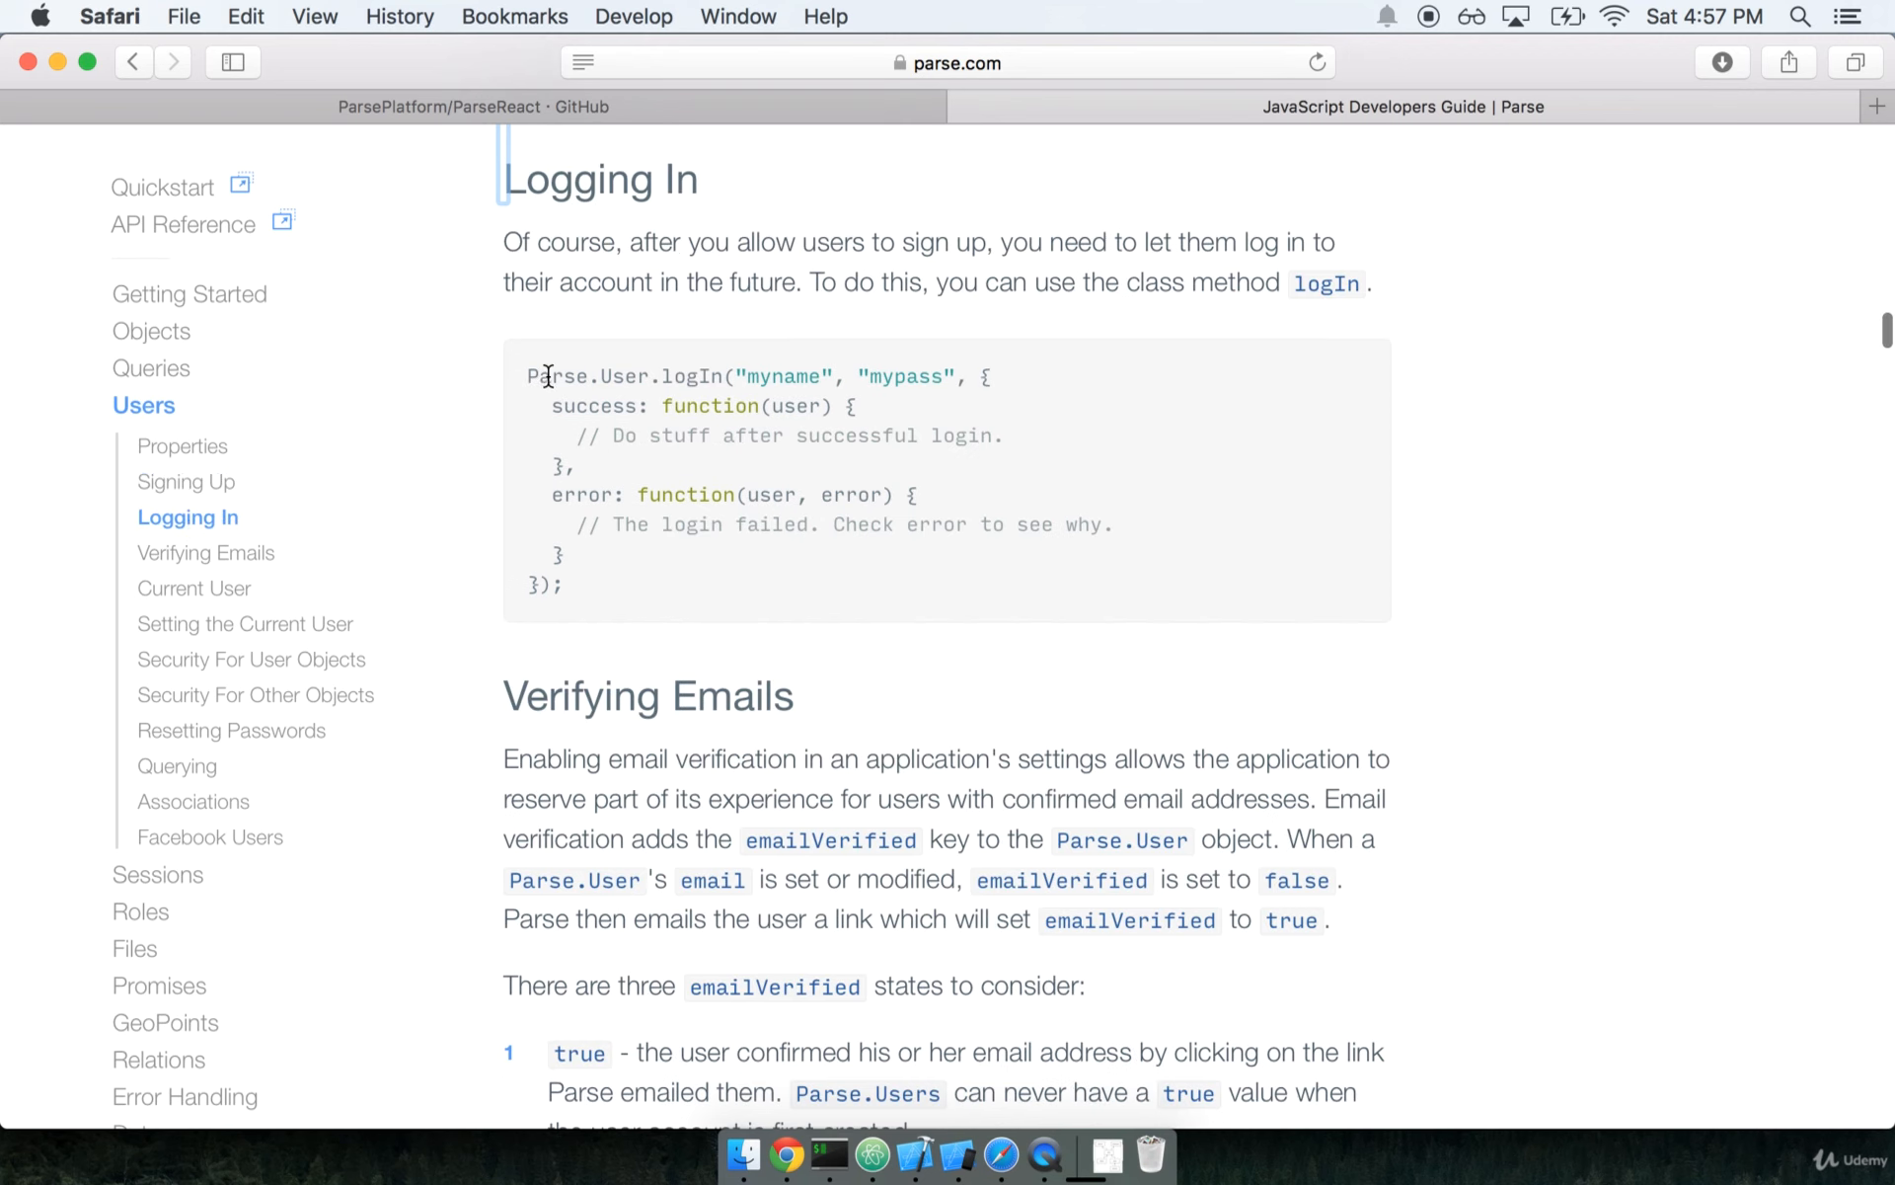
mouse_move(797, 374)
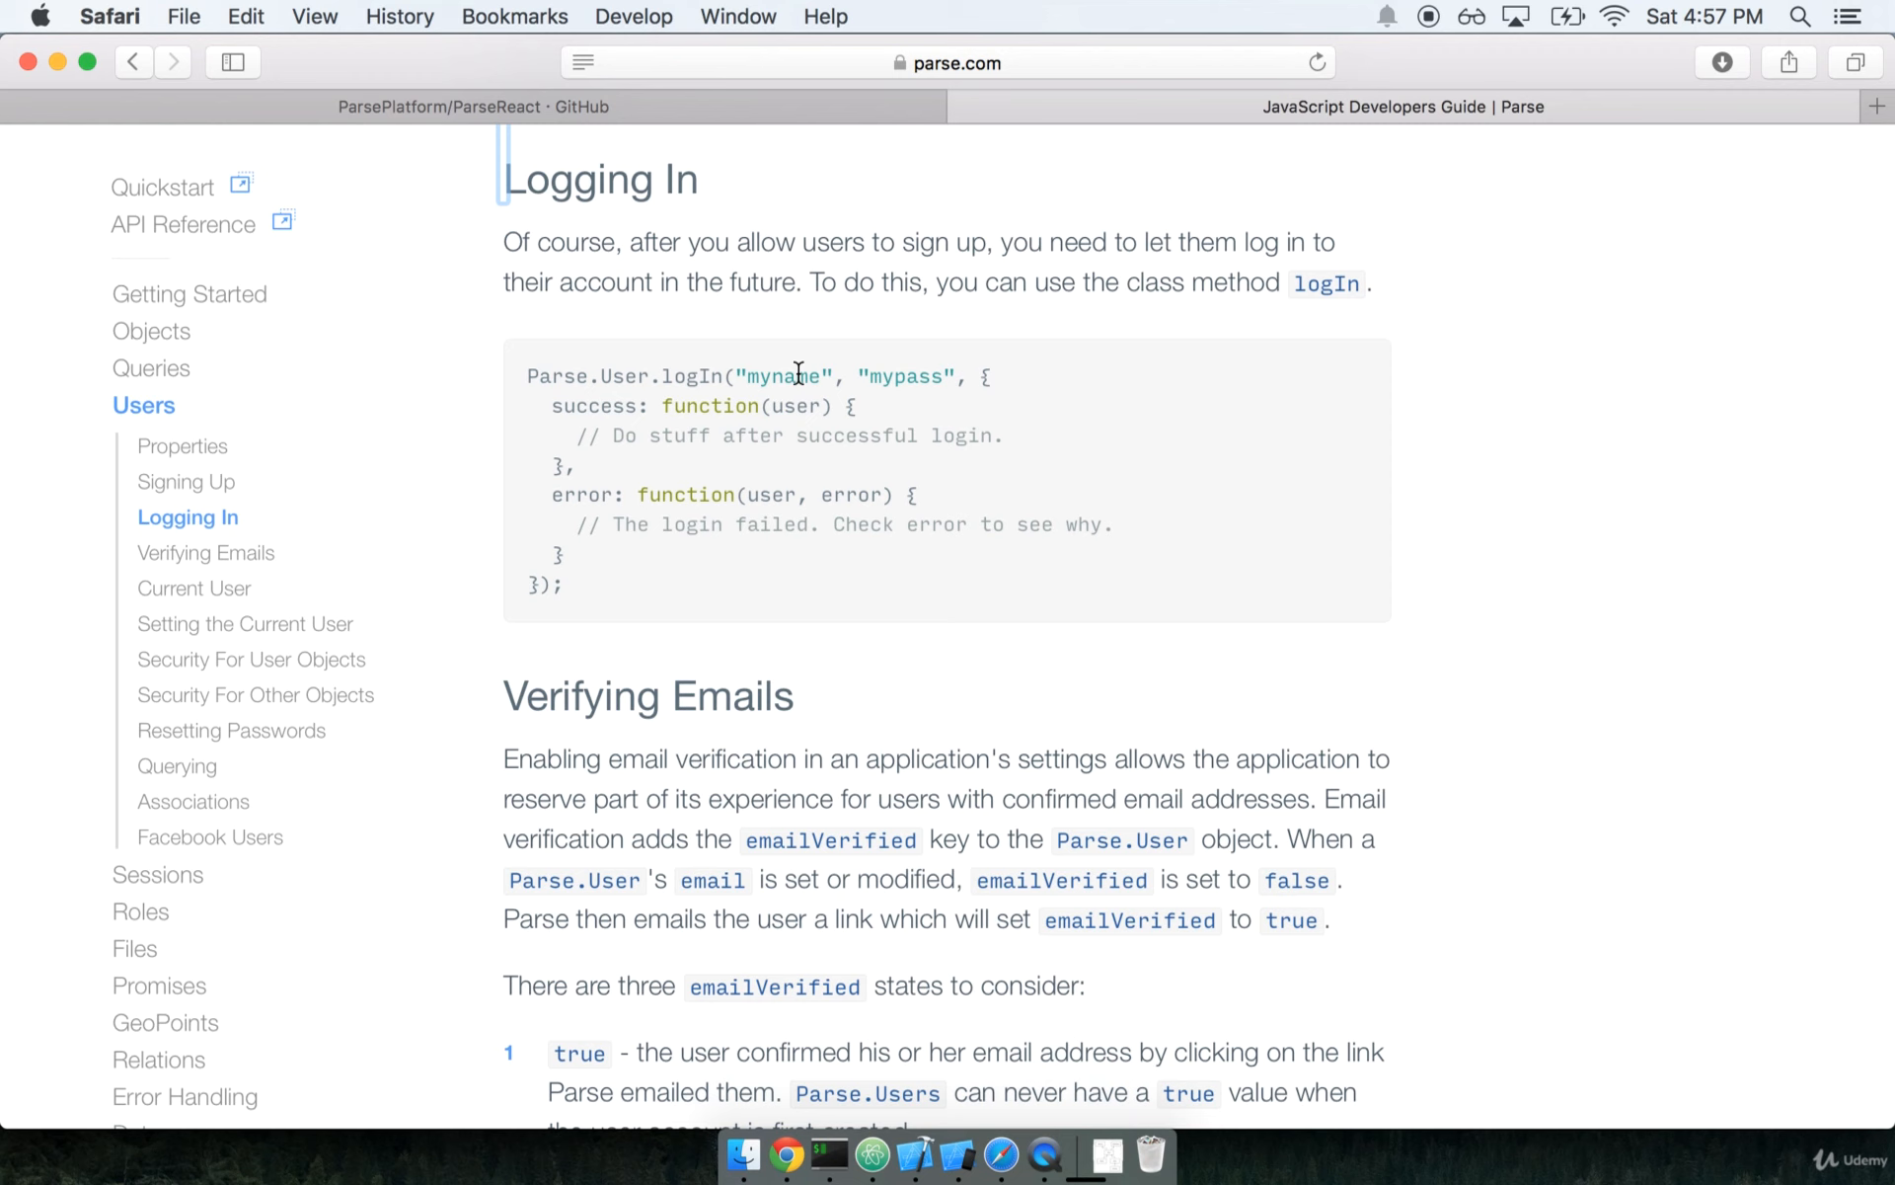
mouse_move(606, 486)
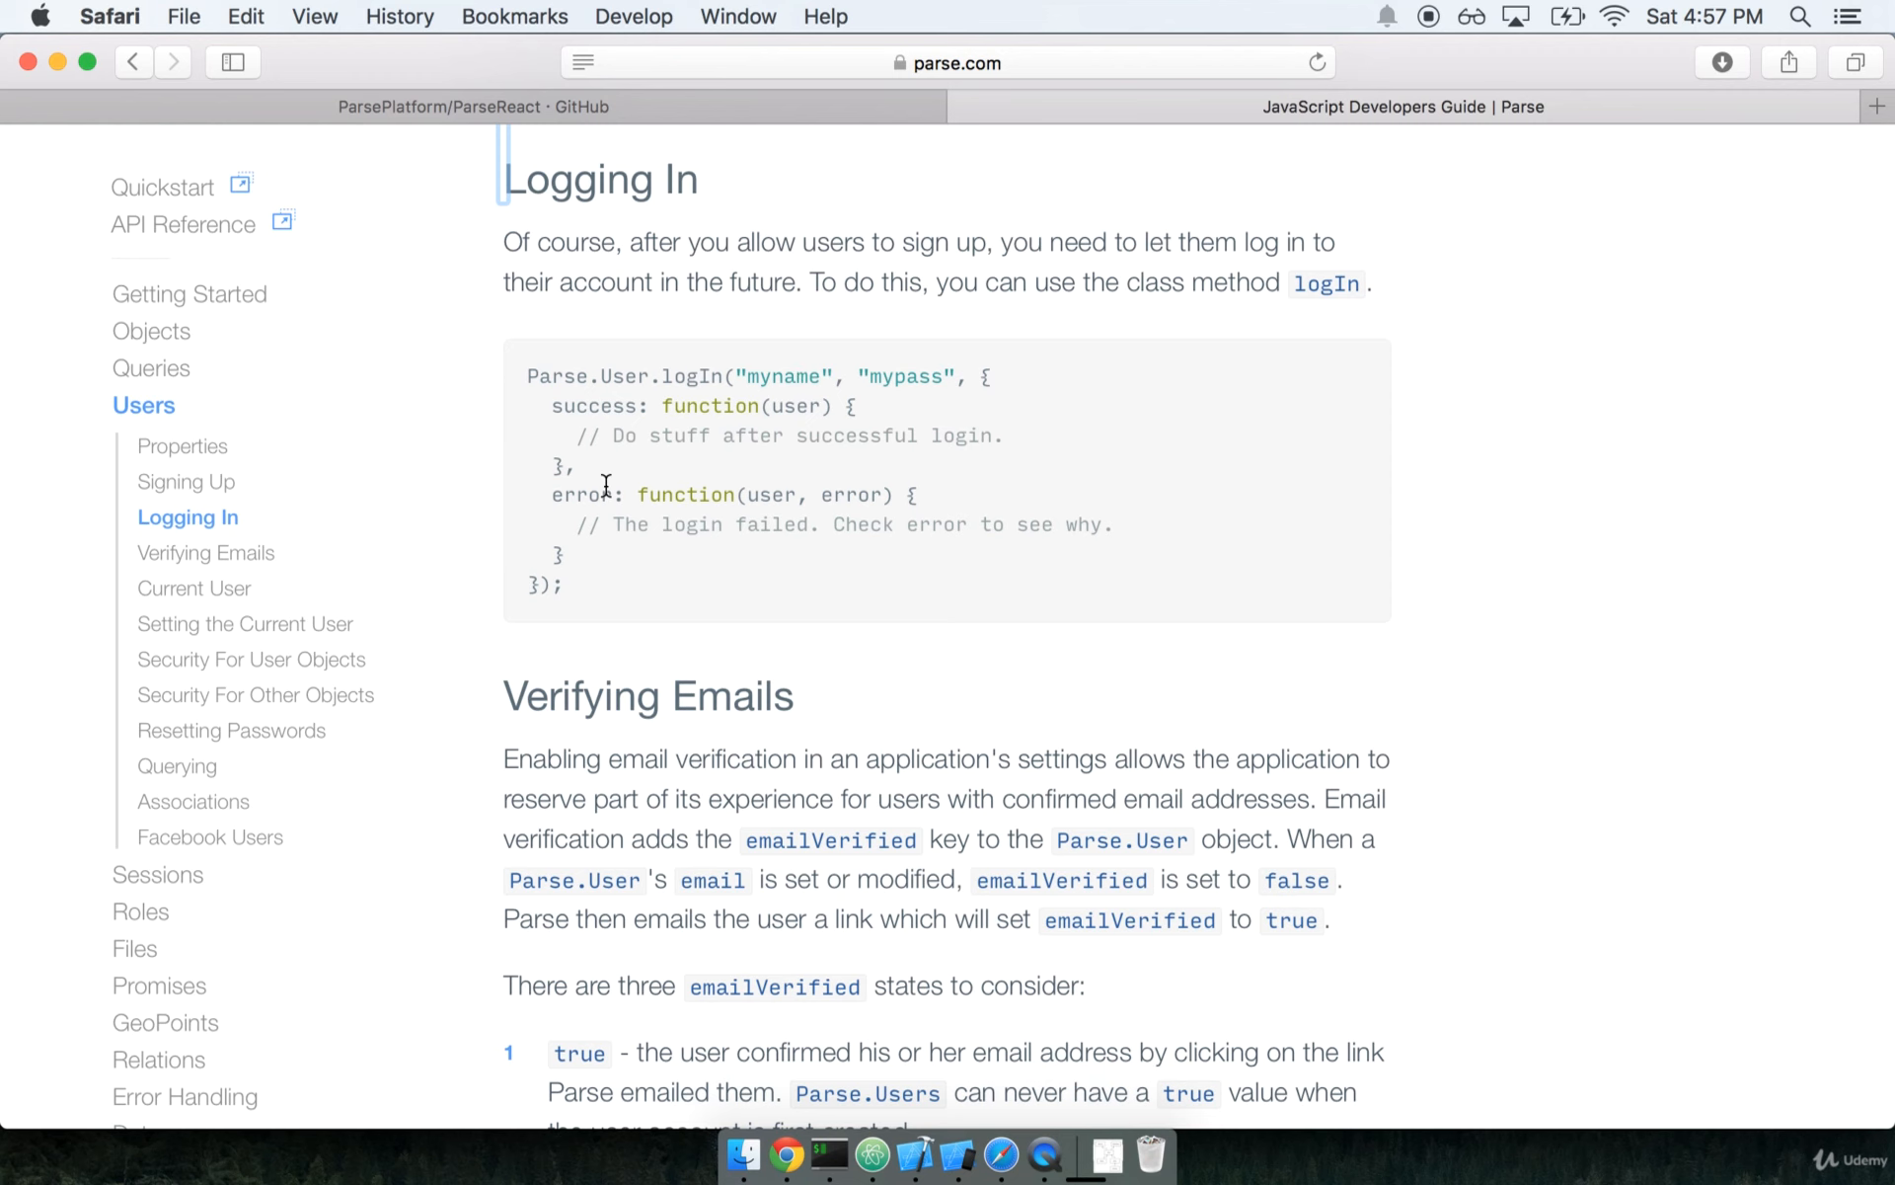
left_click(190, 482)
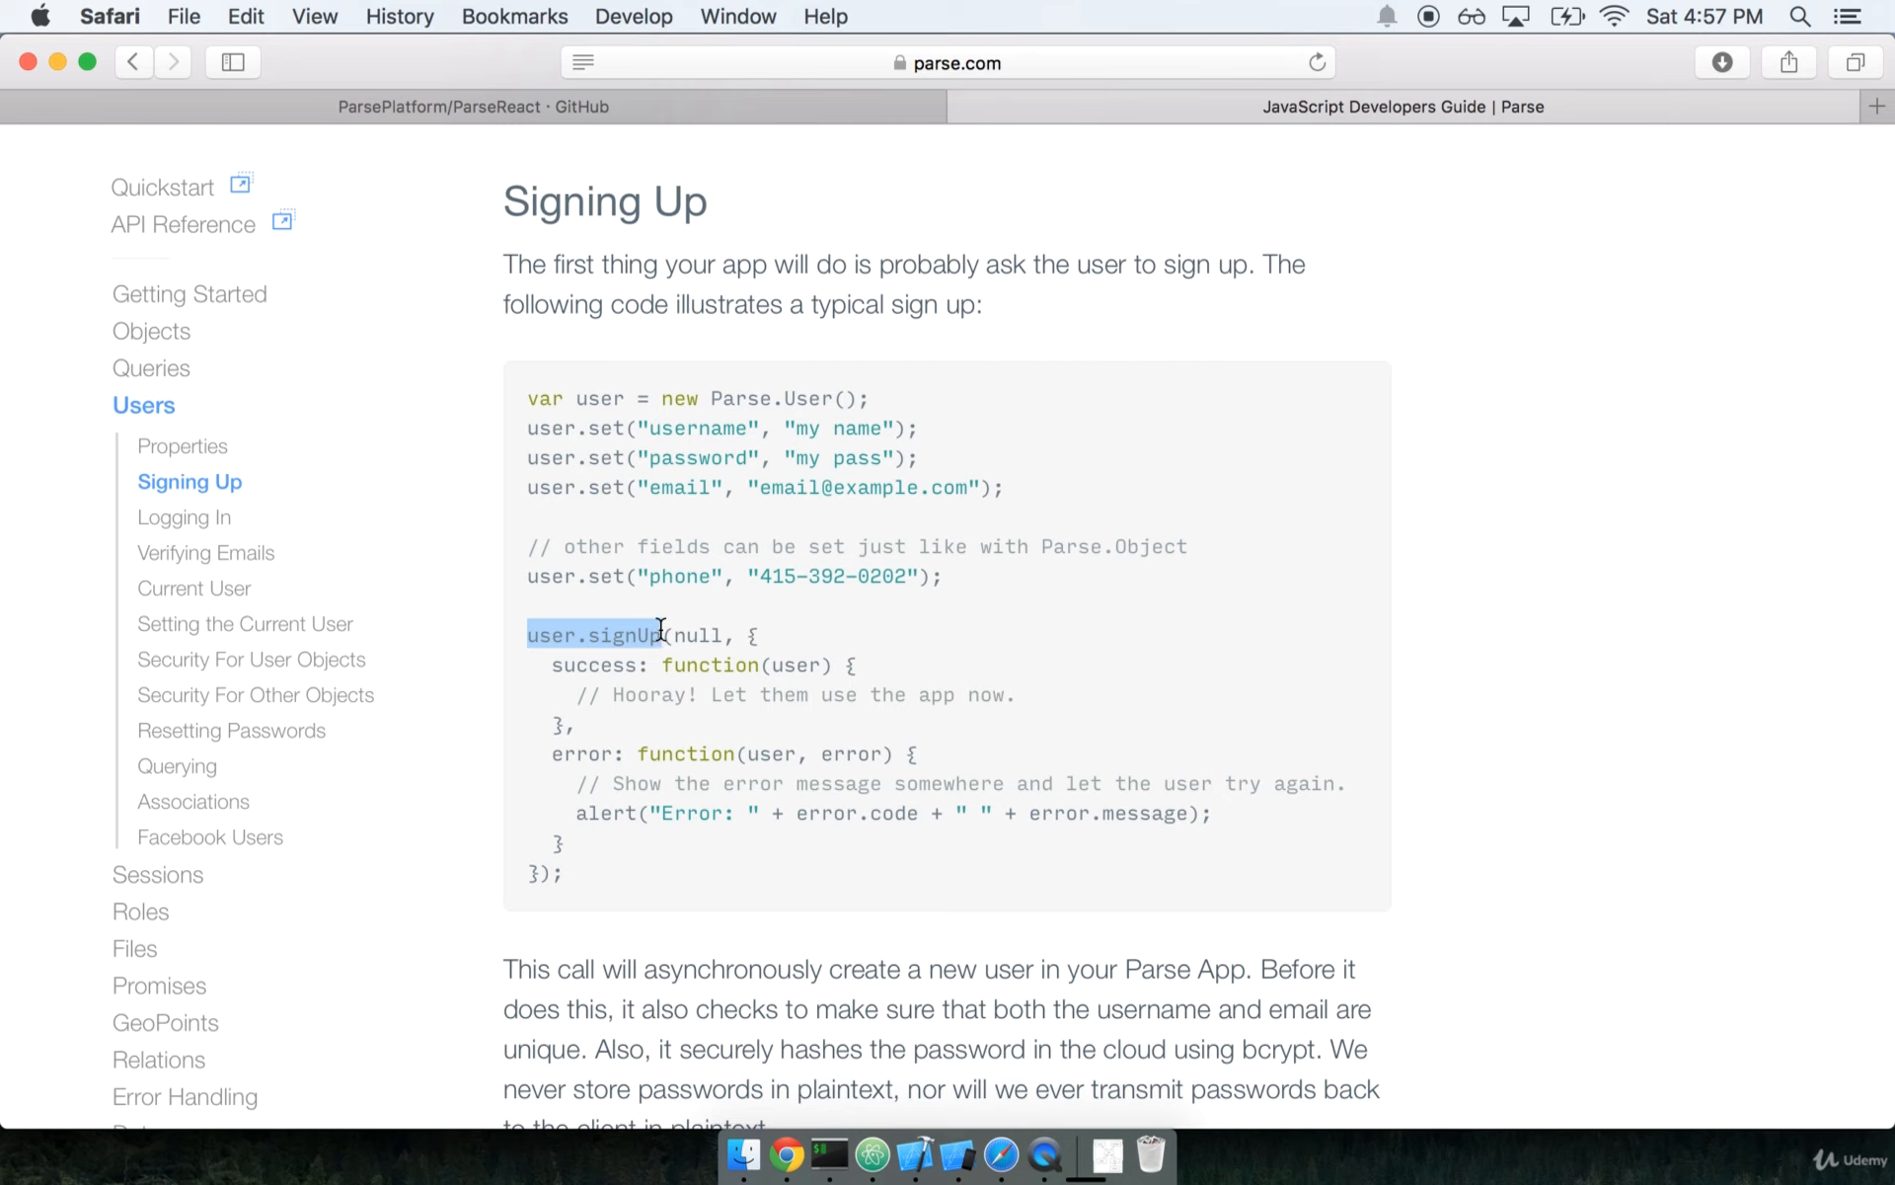
left_click(847, 639)
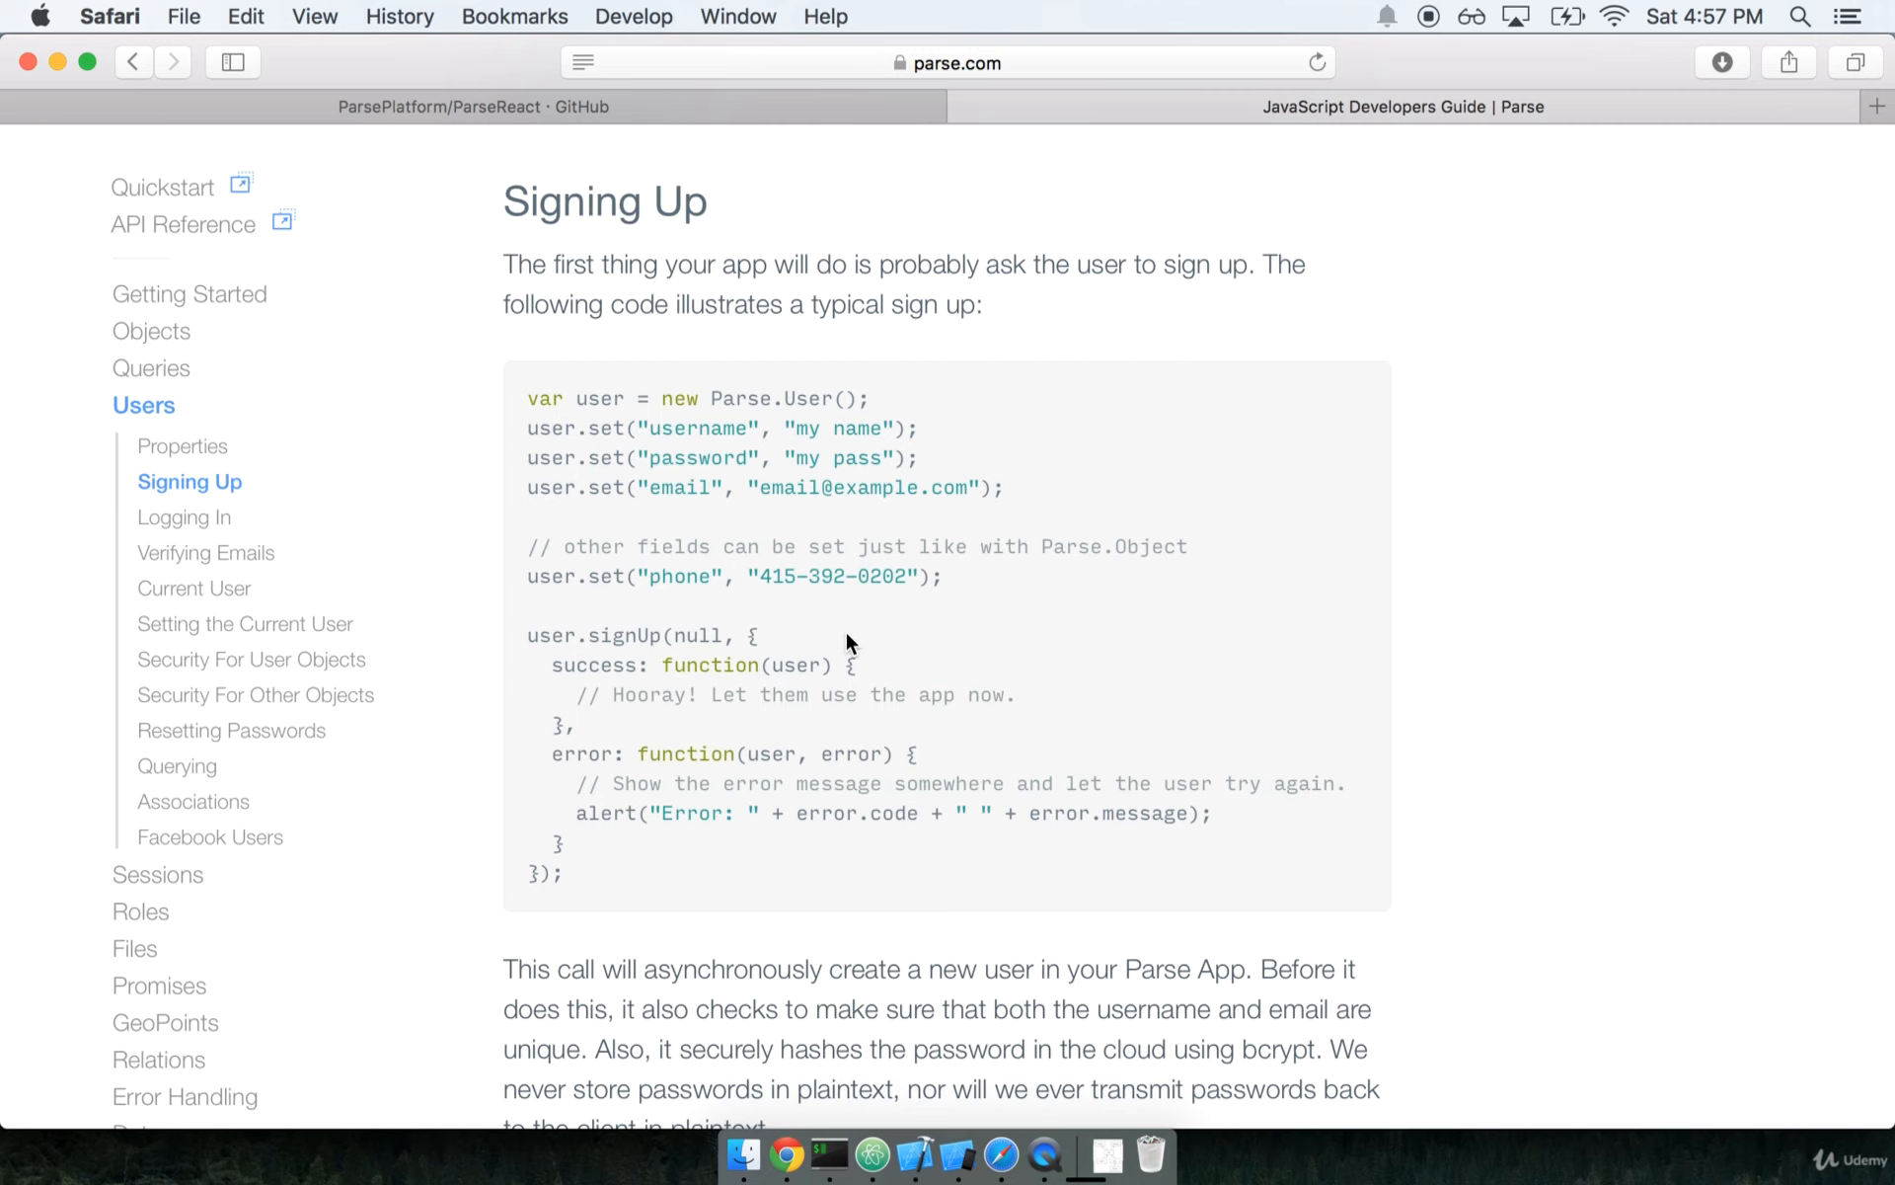
mouse_move(914, 654)
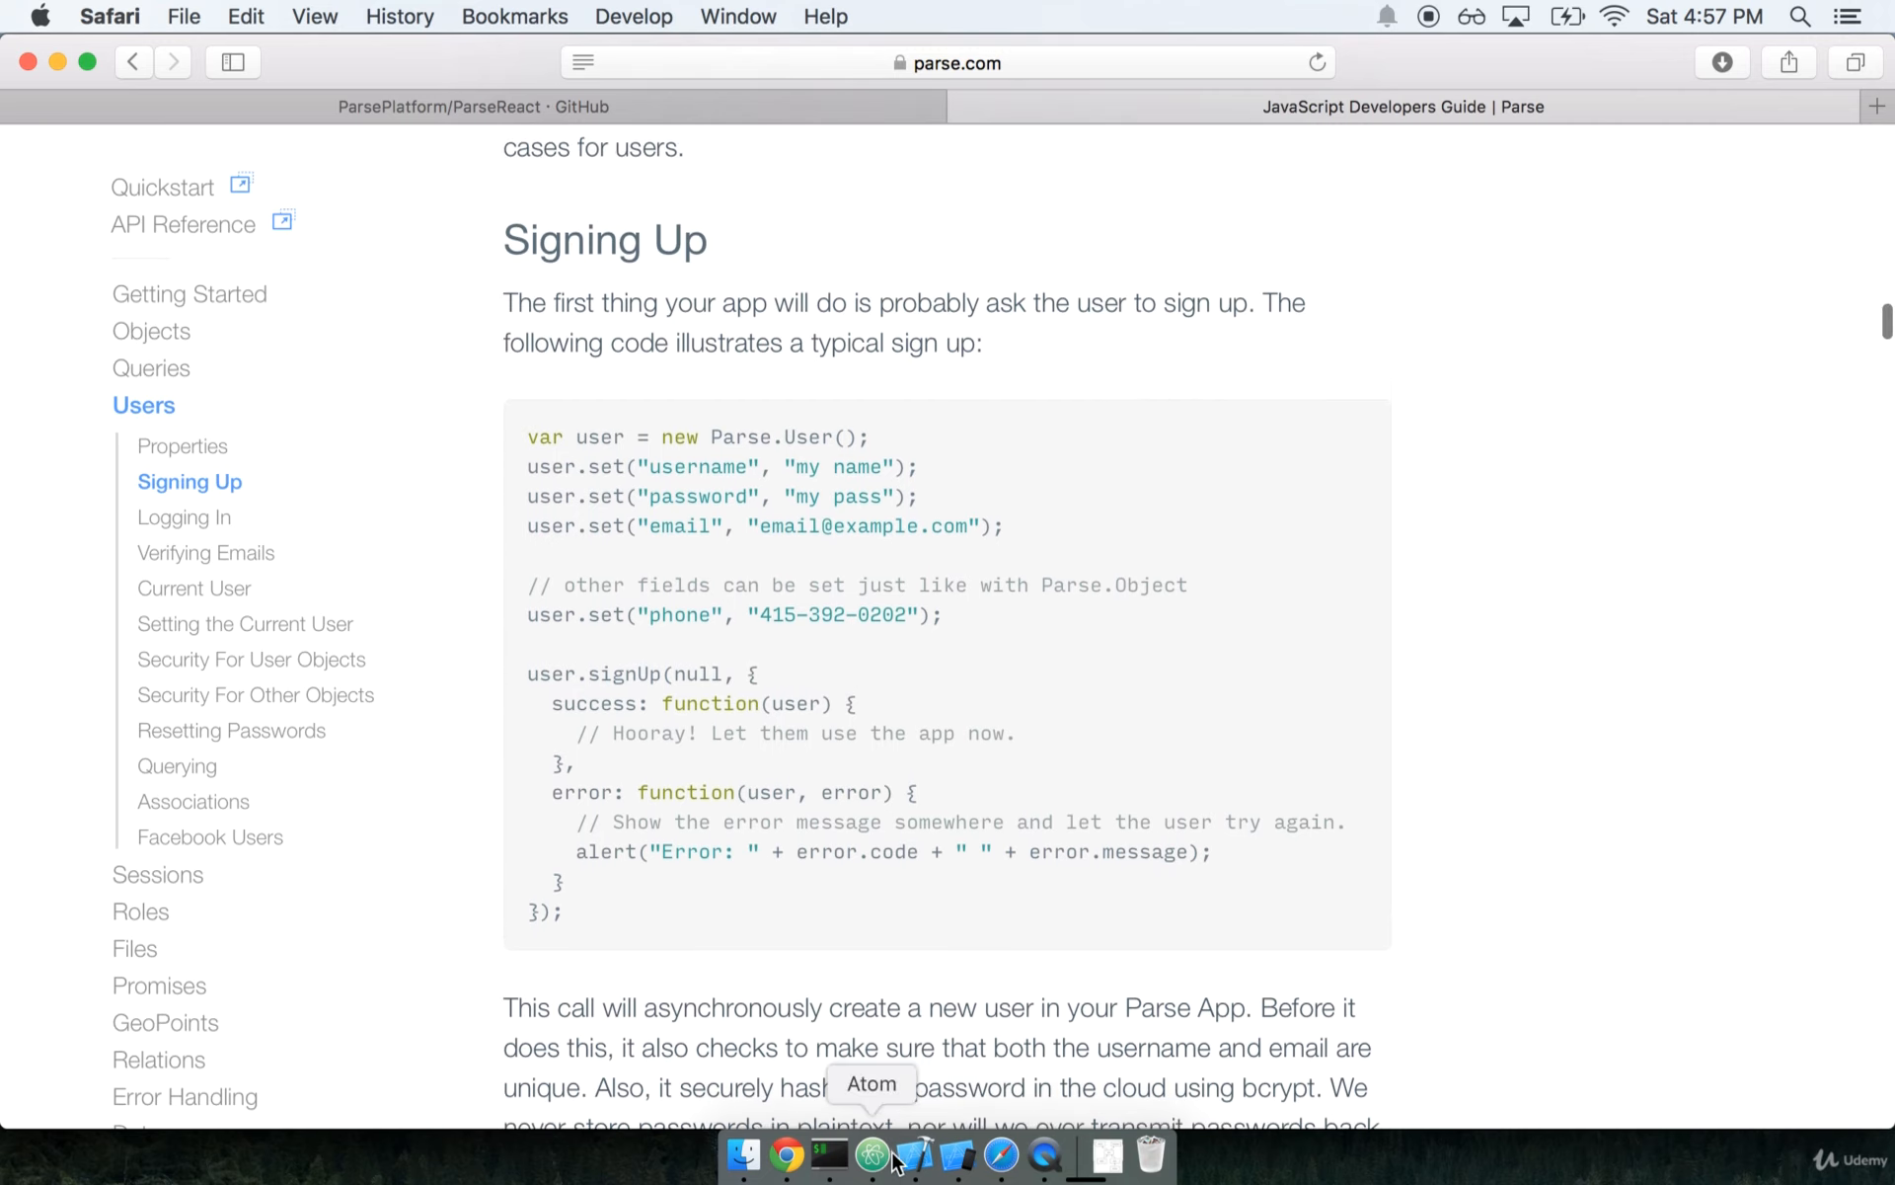
left_click(870, 1157)
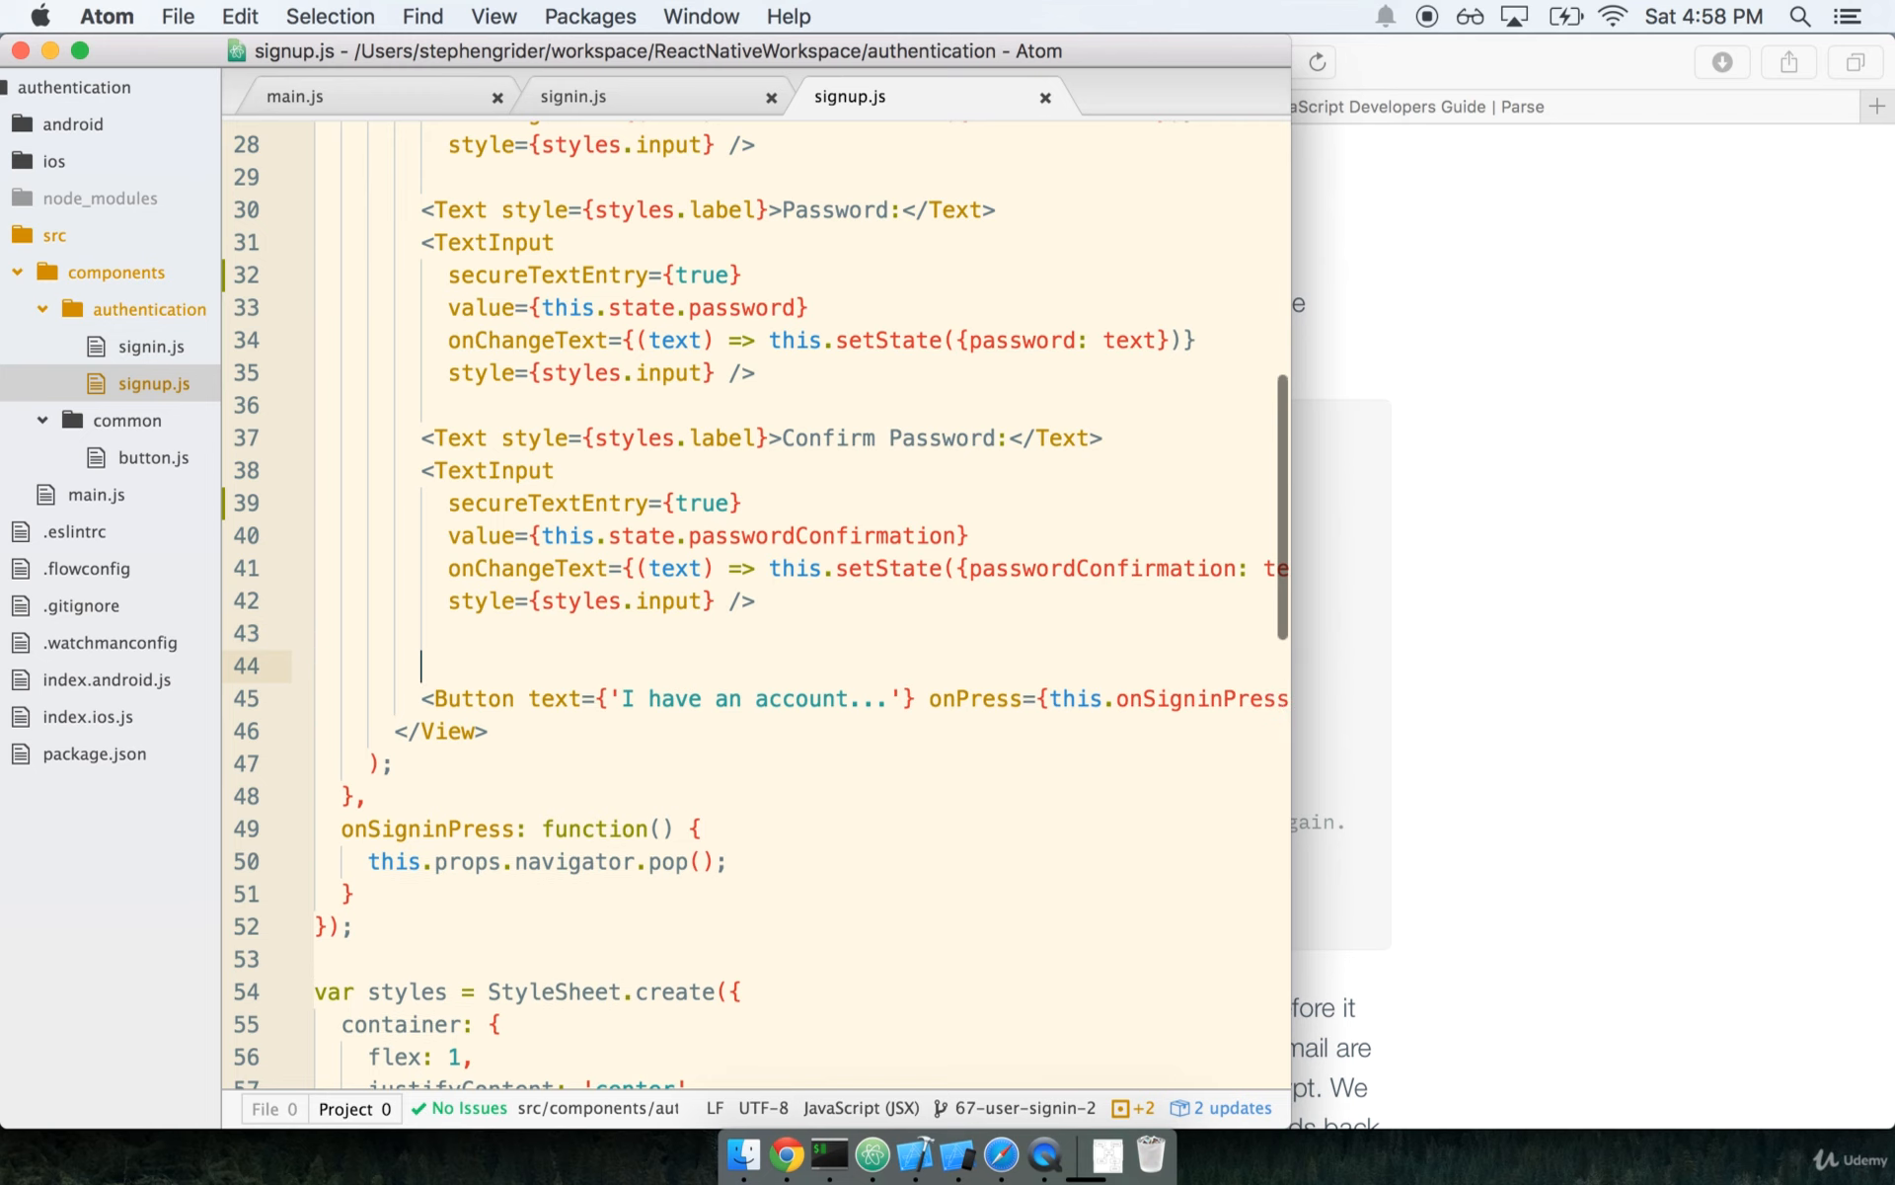
- Add a Button with text 'Signup' whose onPress calls this.onSignUpPress
type("<")
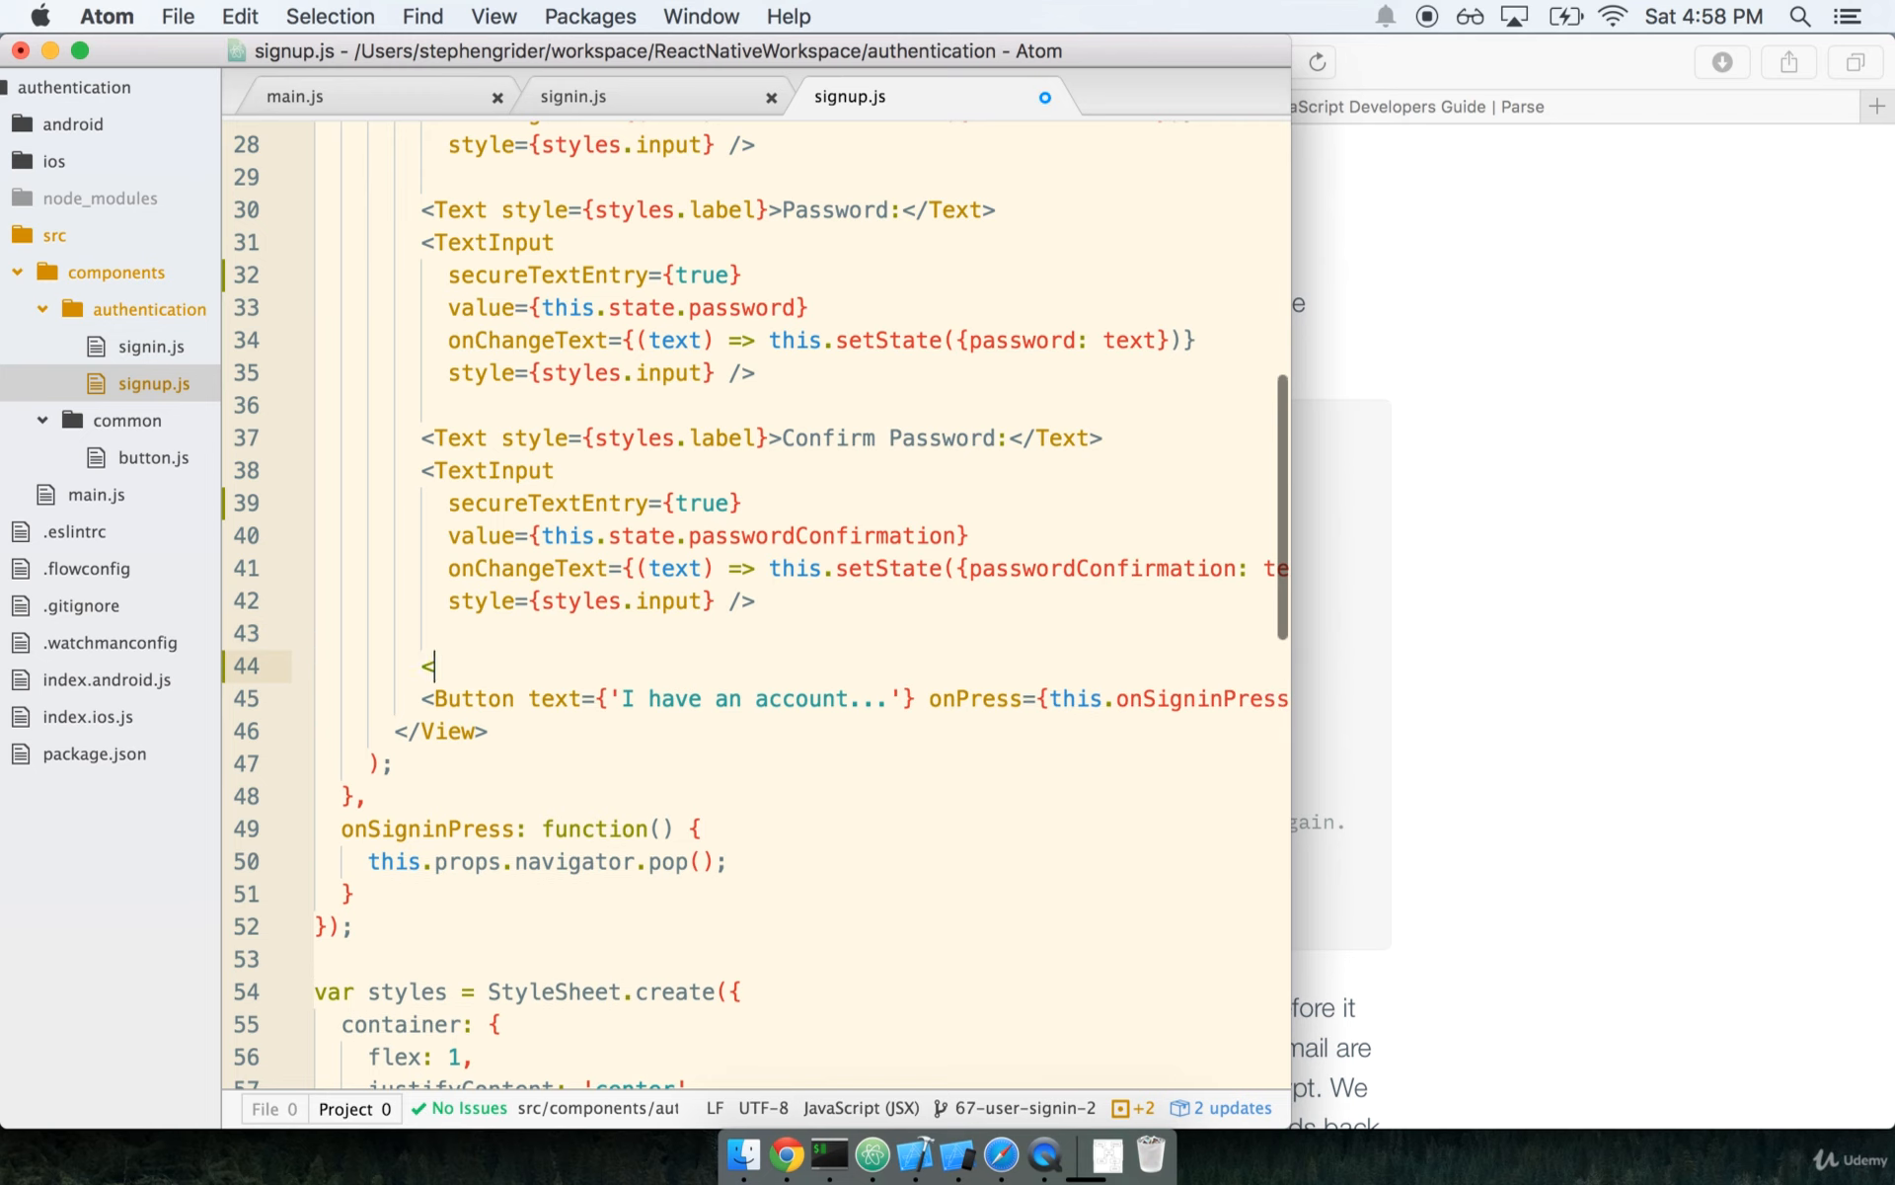
type("<Button text=")
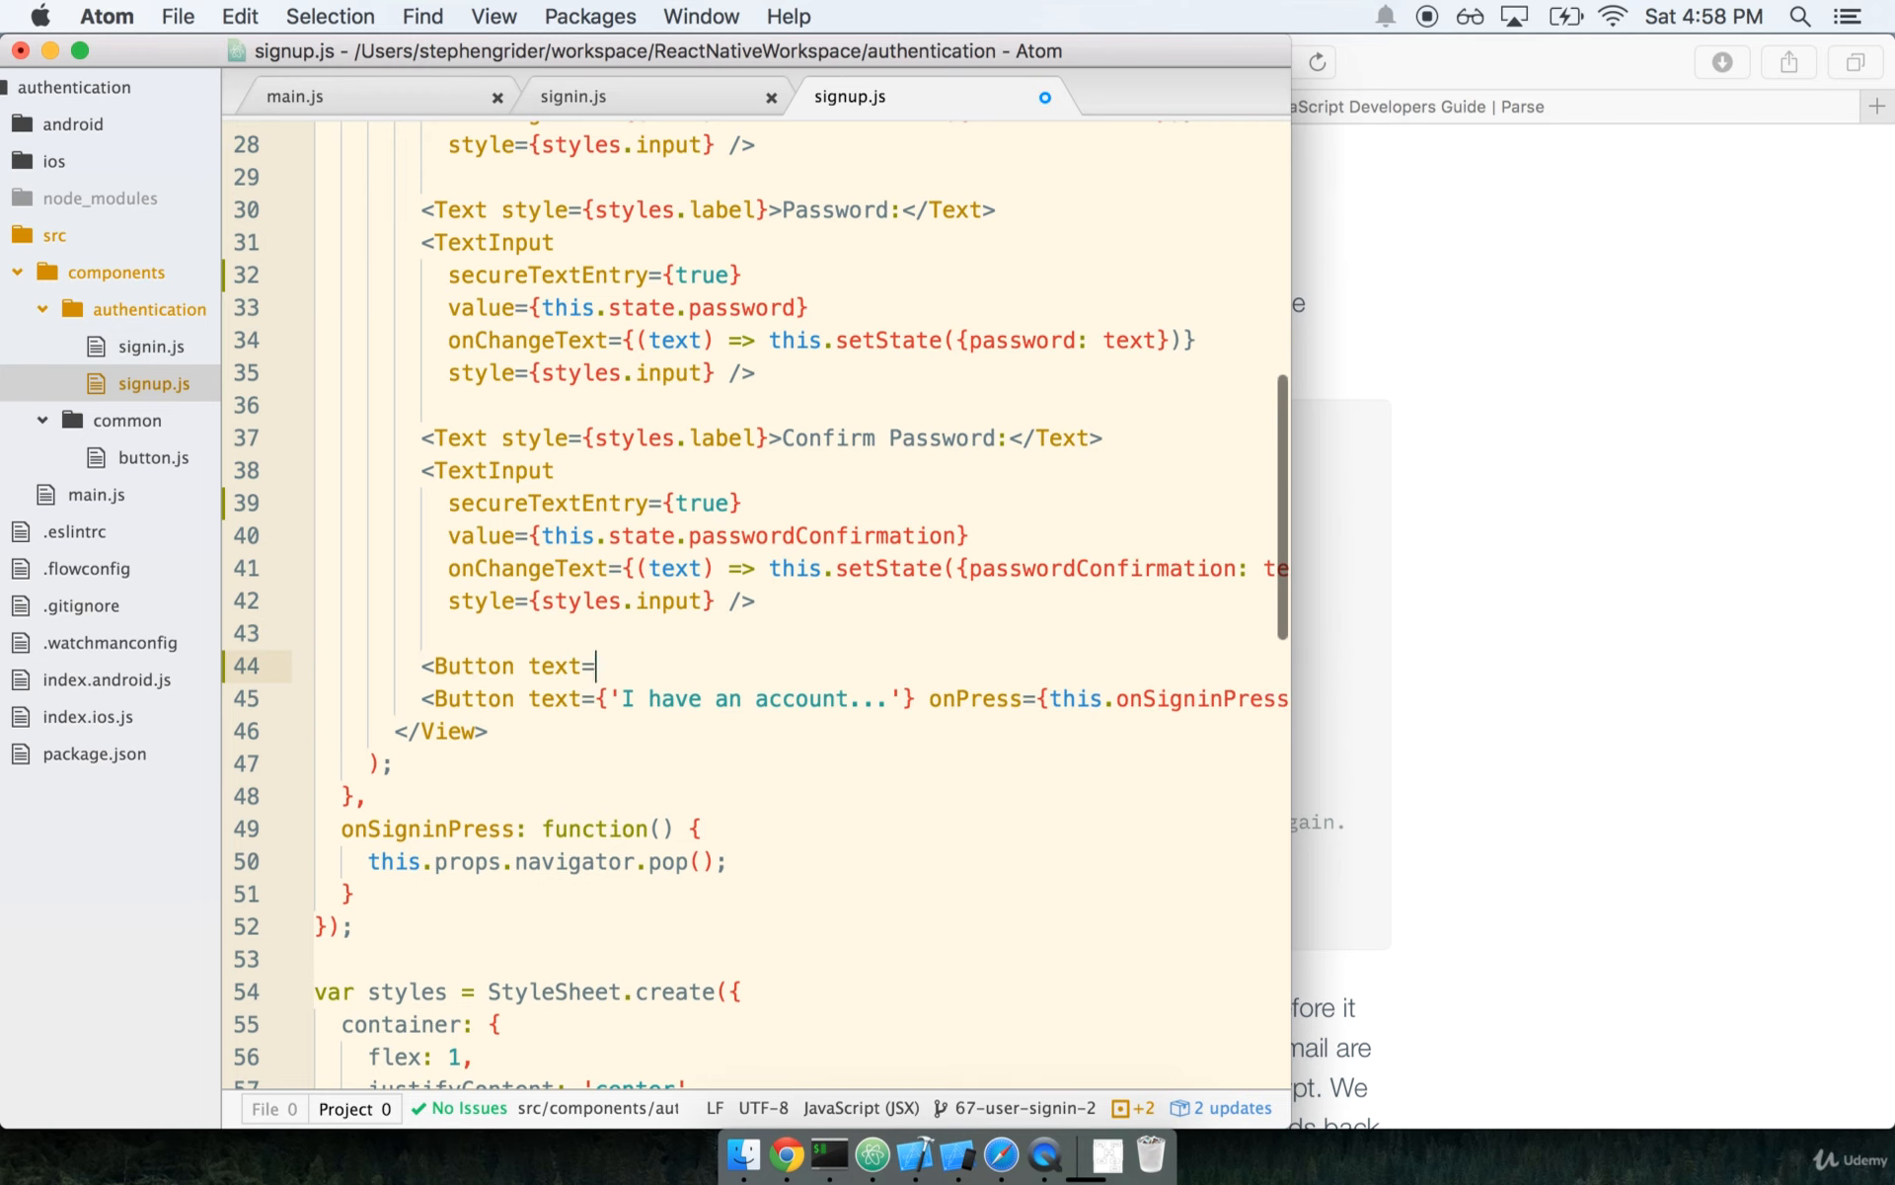
type("{'SIgn'}")
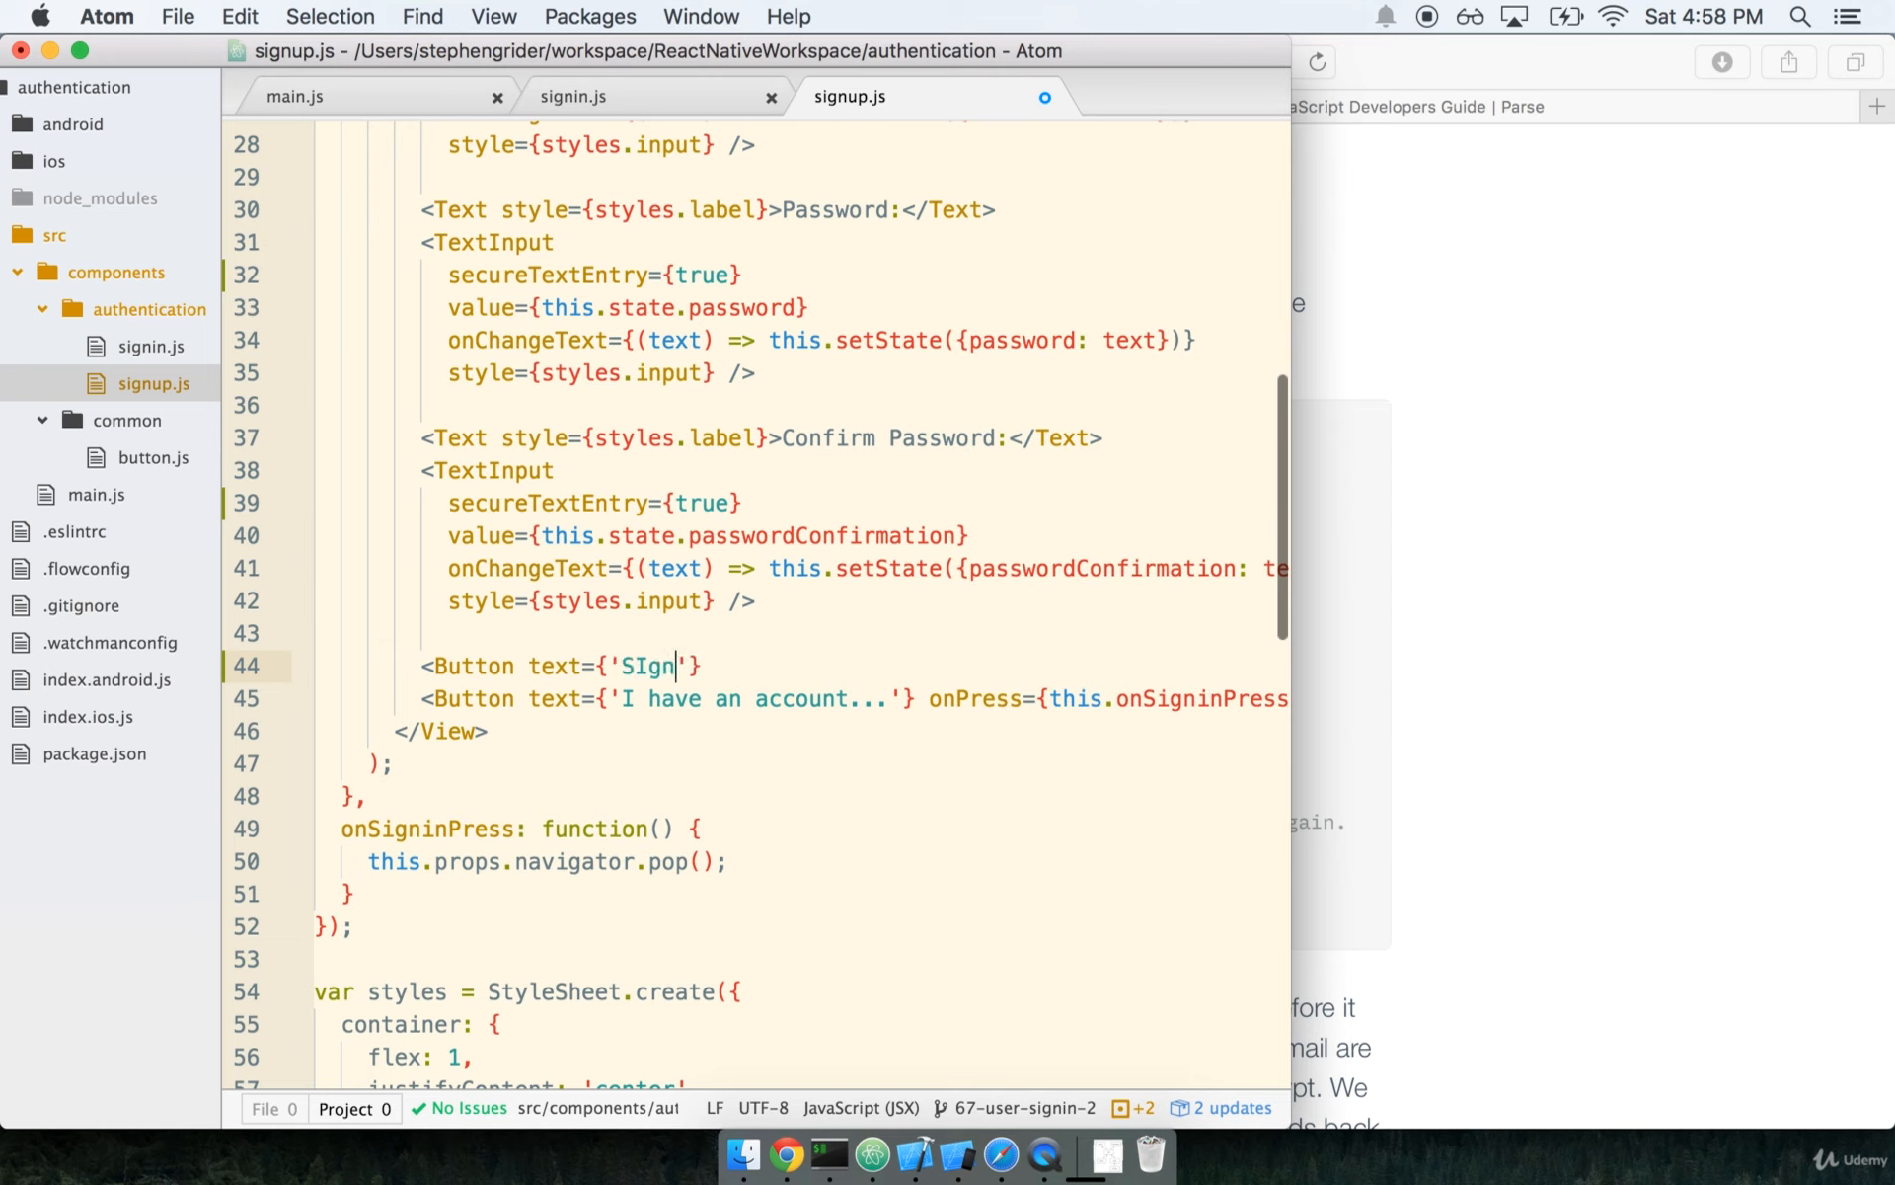
type("Signup")
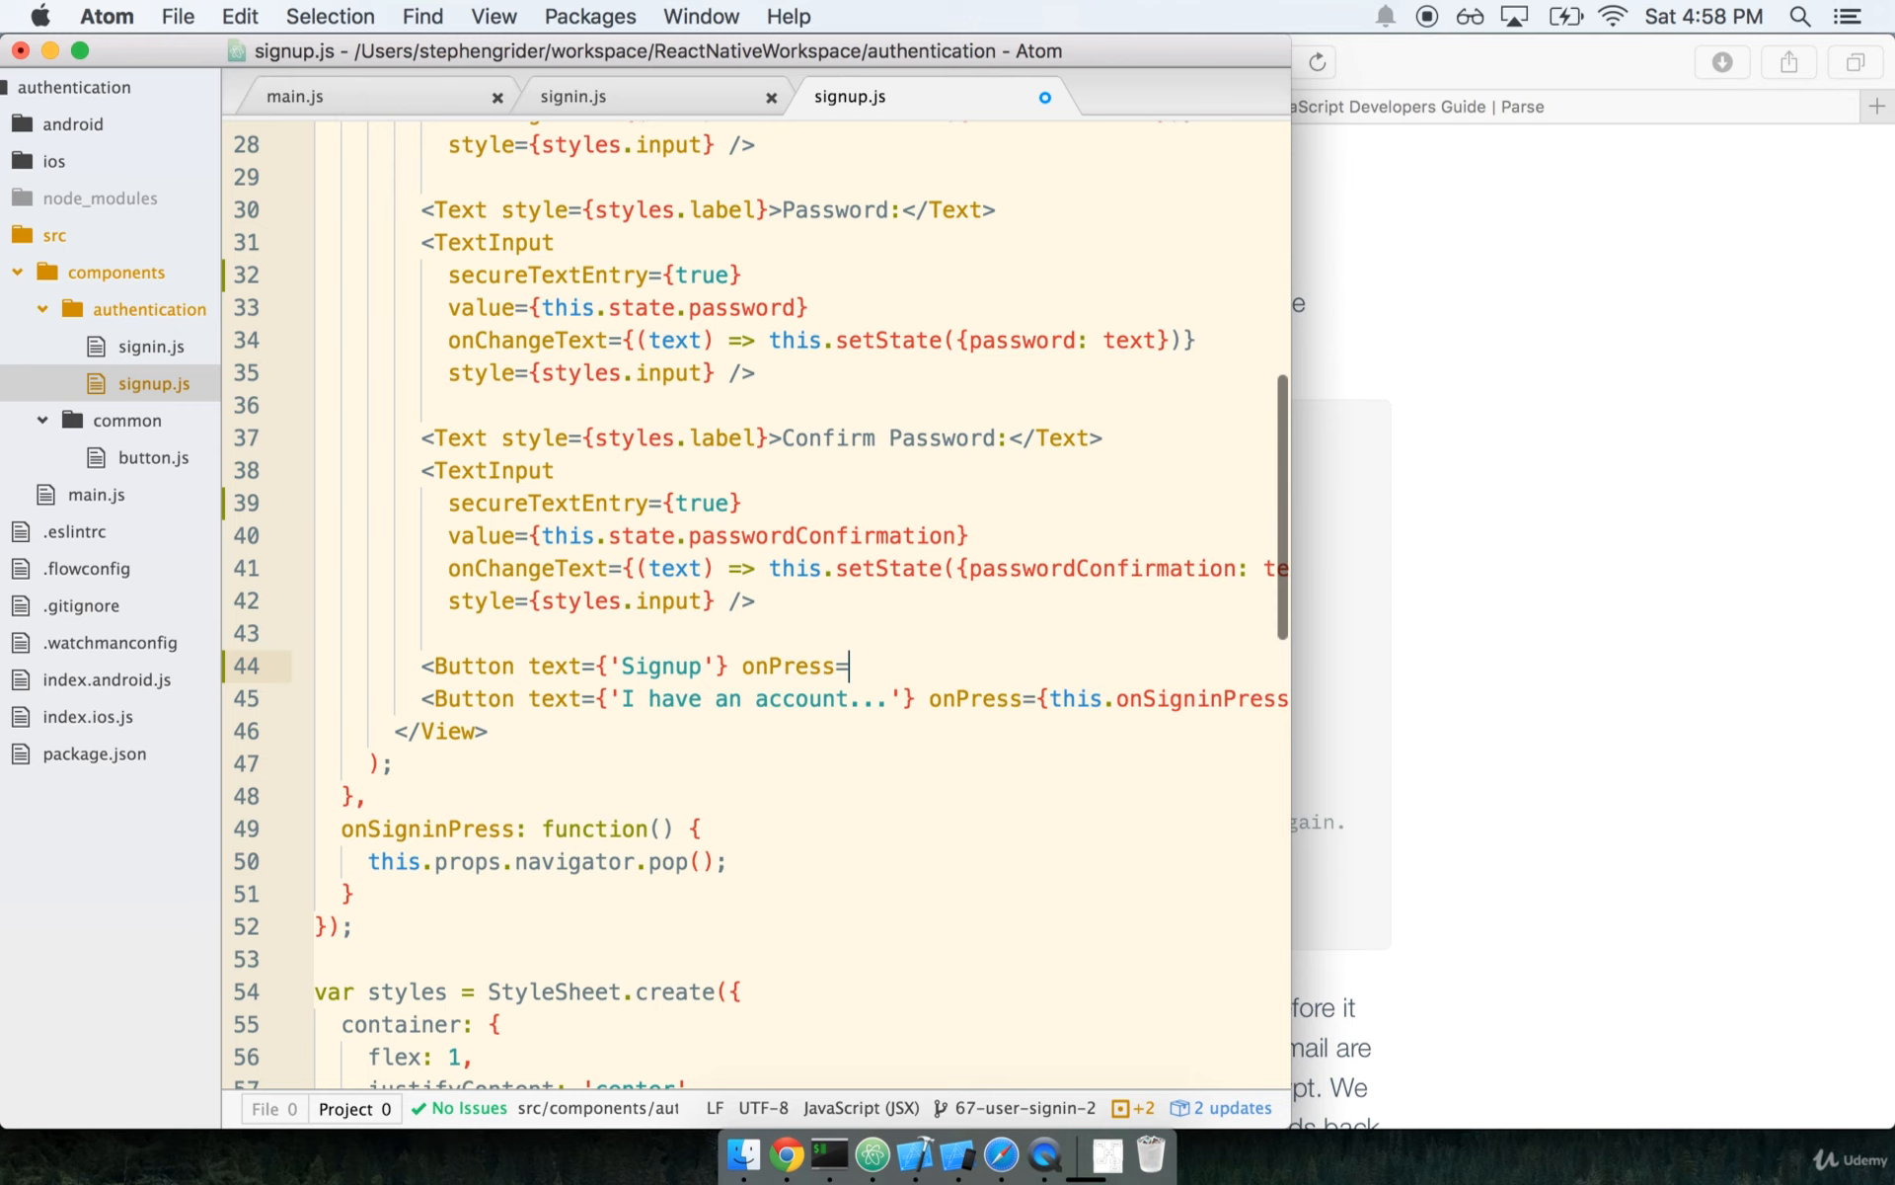
type("{this}")
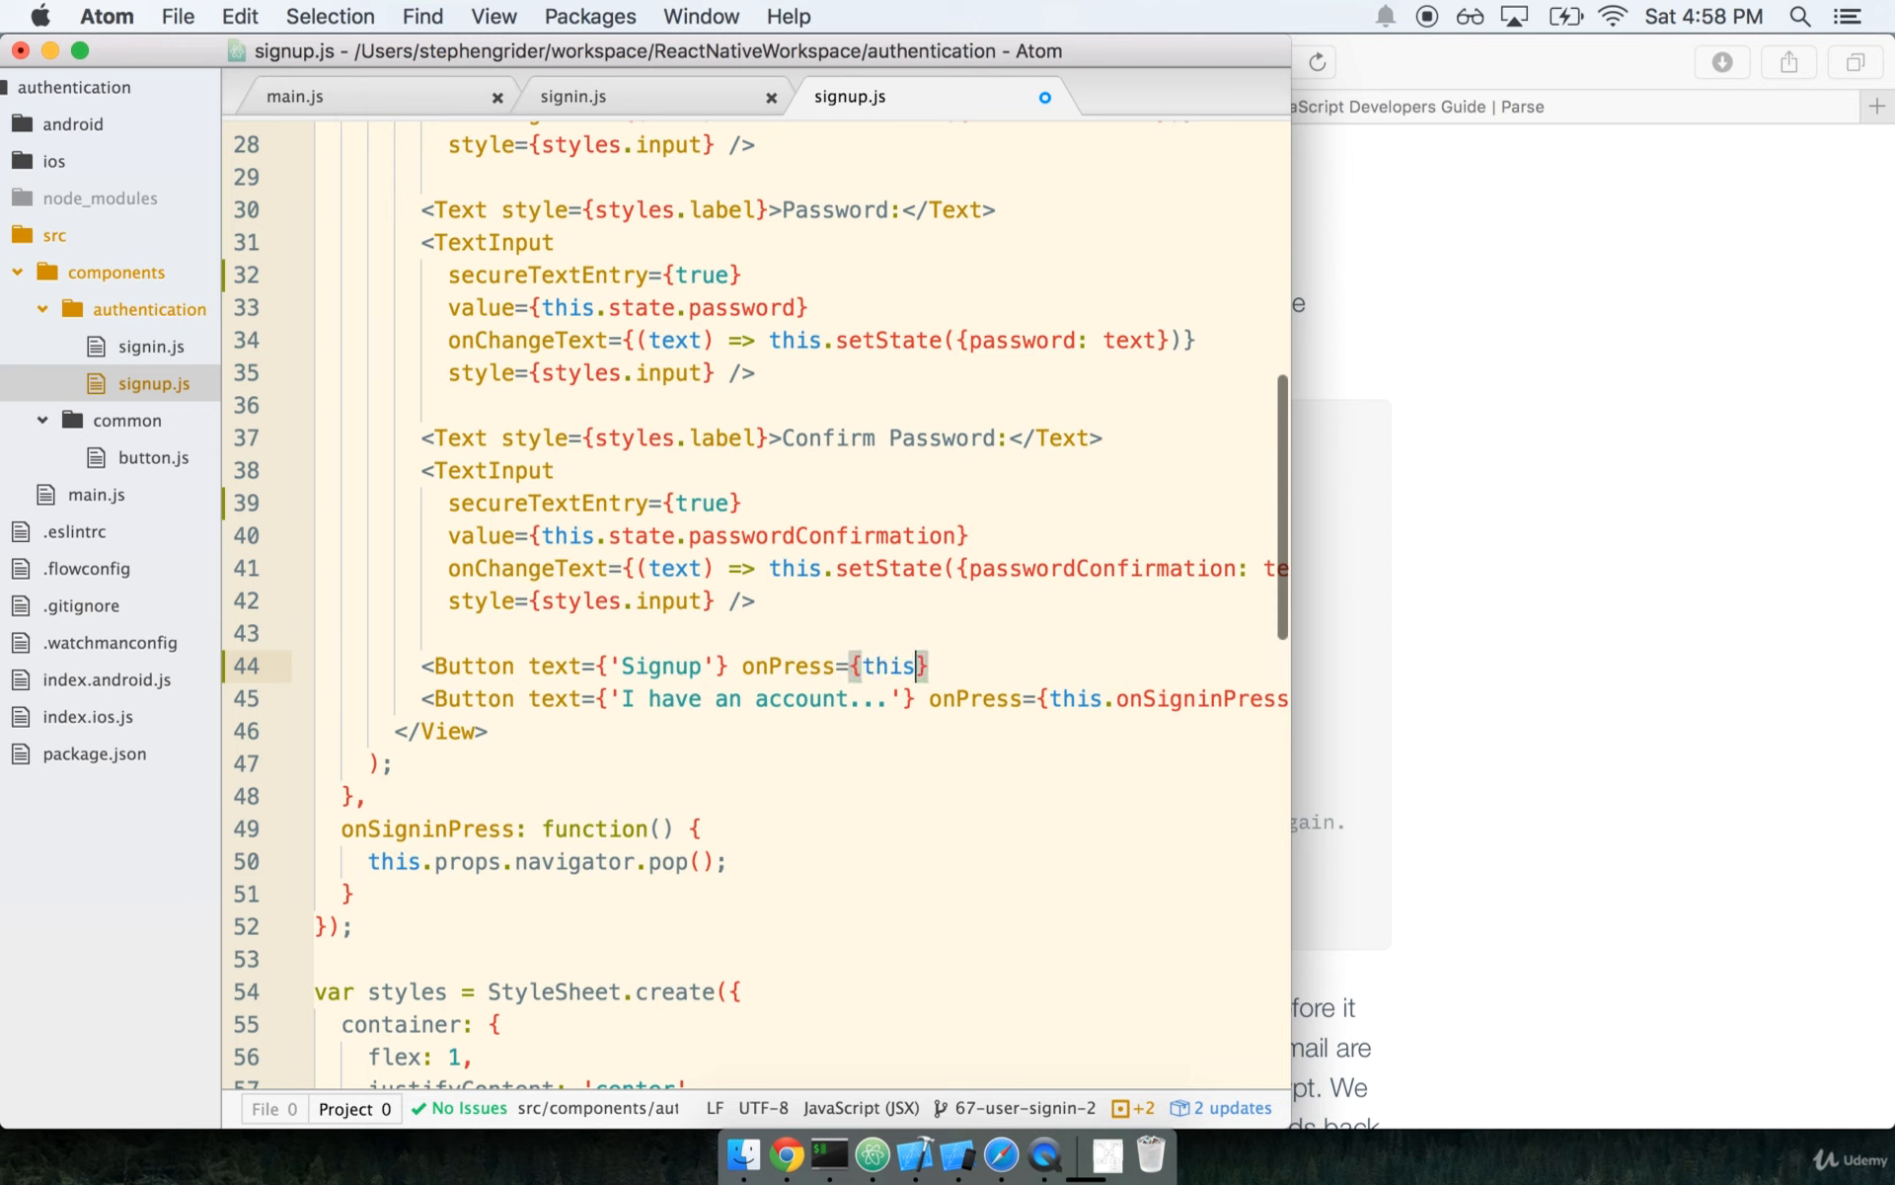
type("onSign")
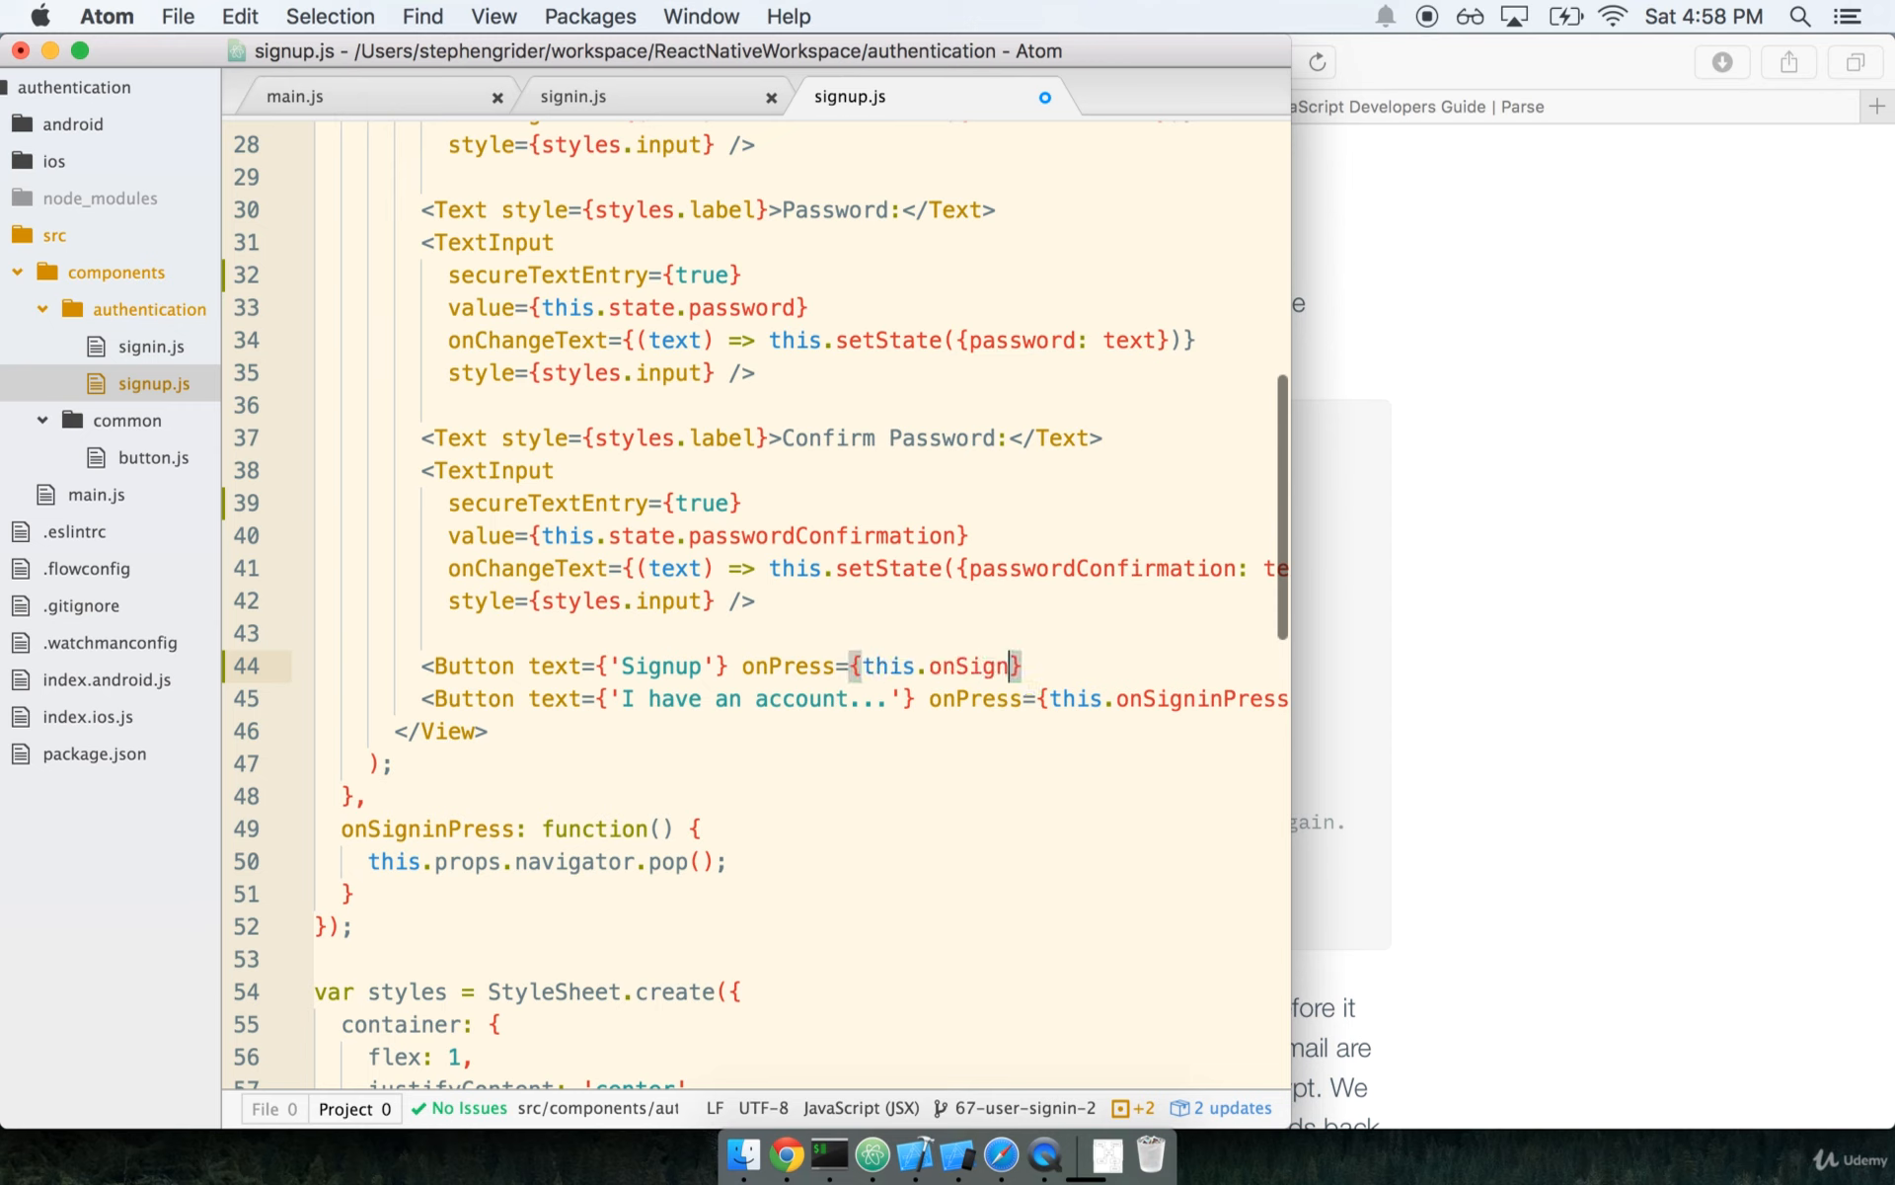
type("UpPress")
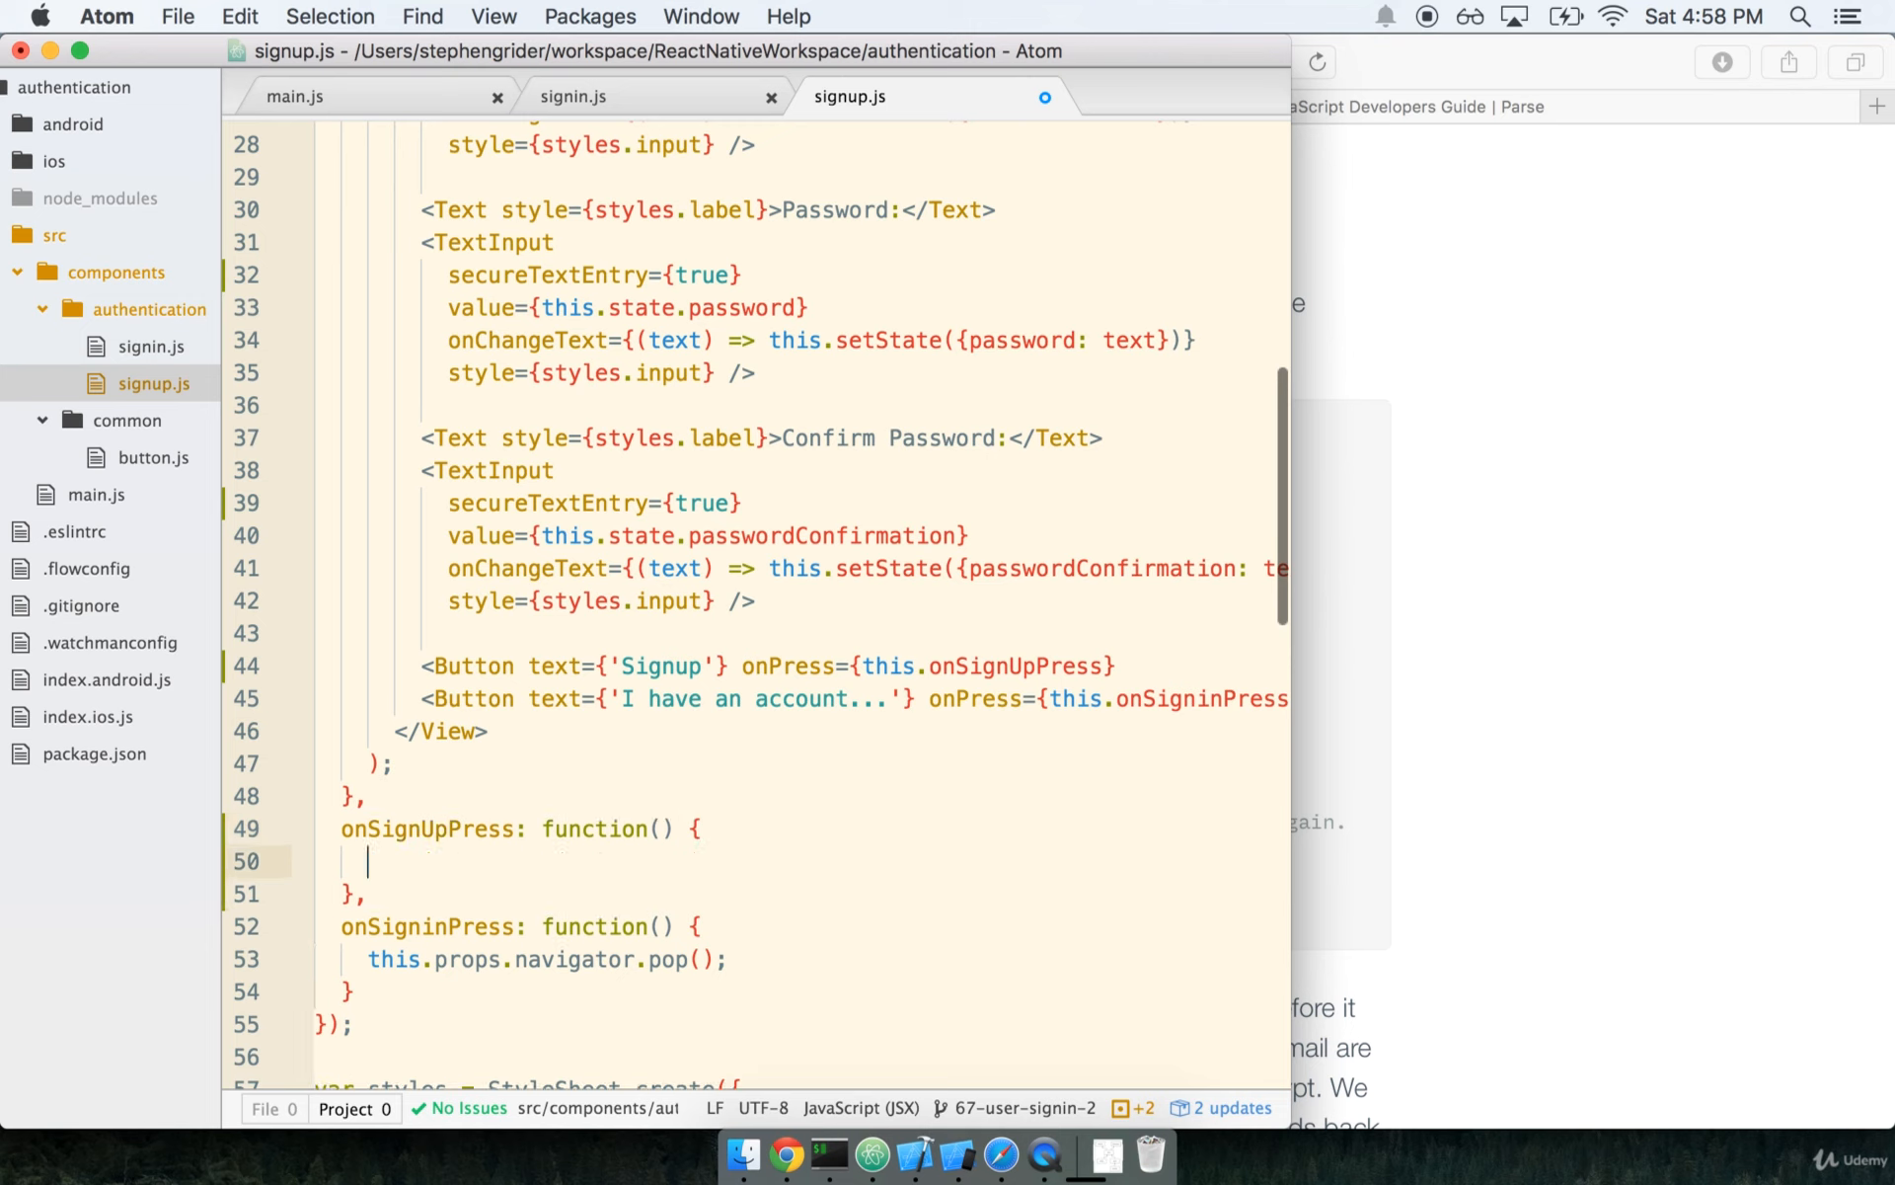
- Create the onSignUpPress handler containing the comment '// Sign the user up'
type("// Sign")
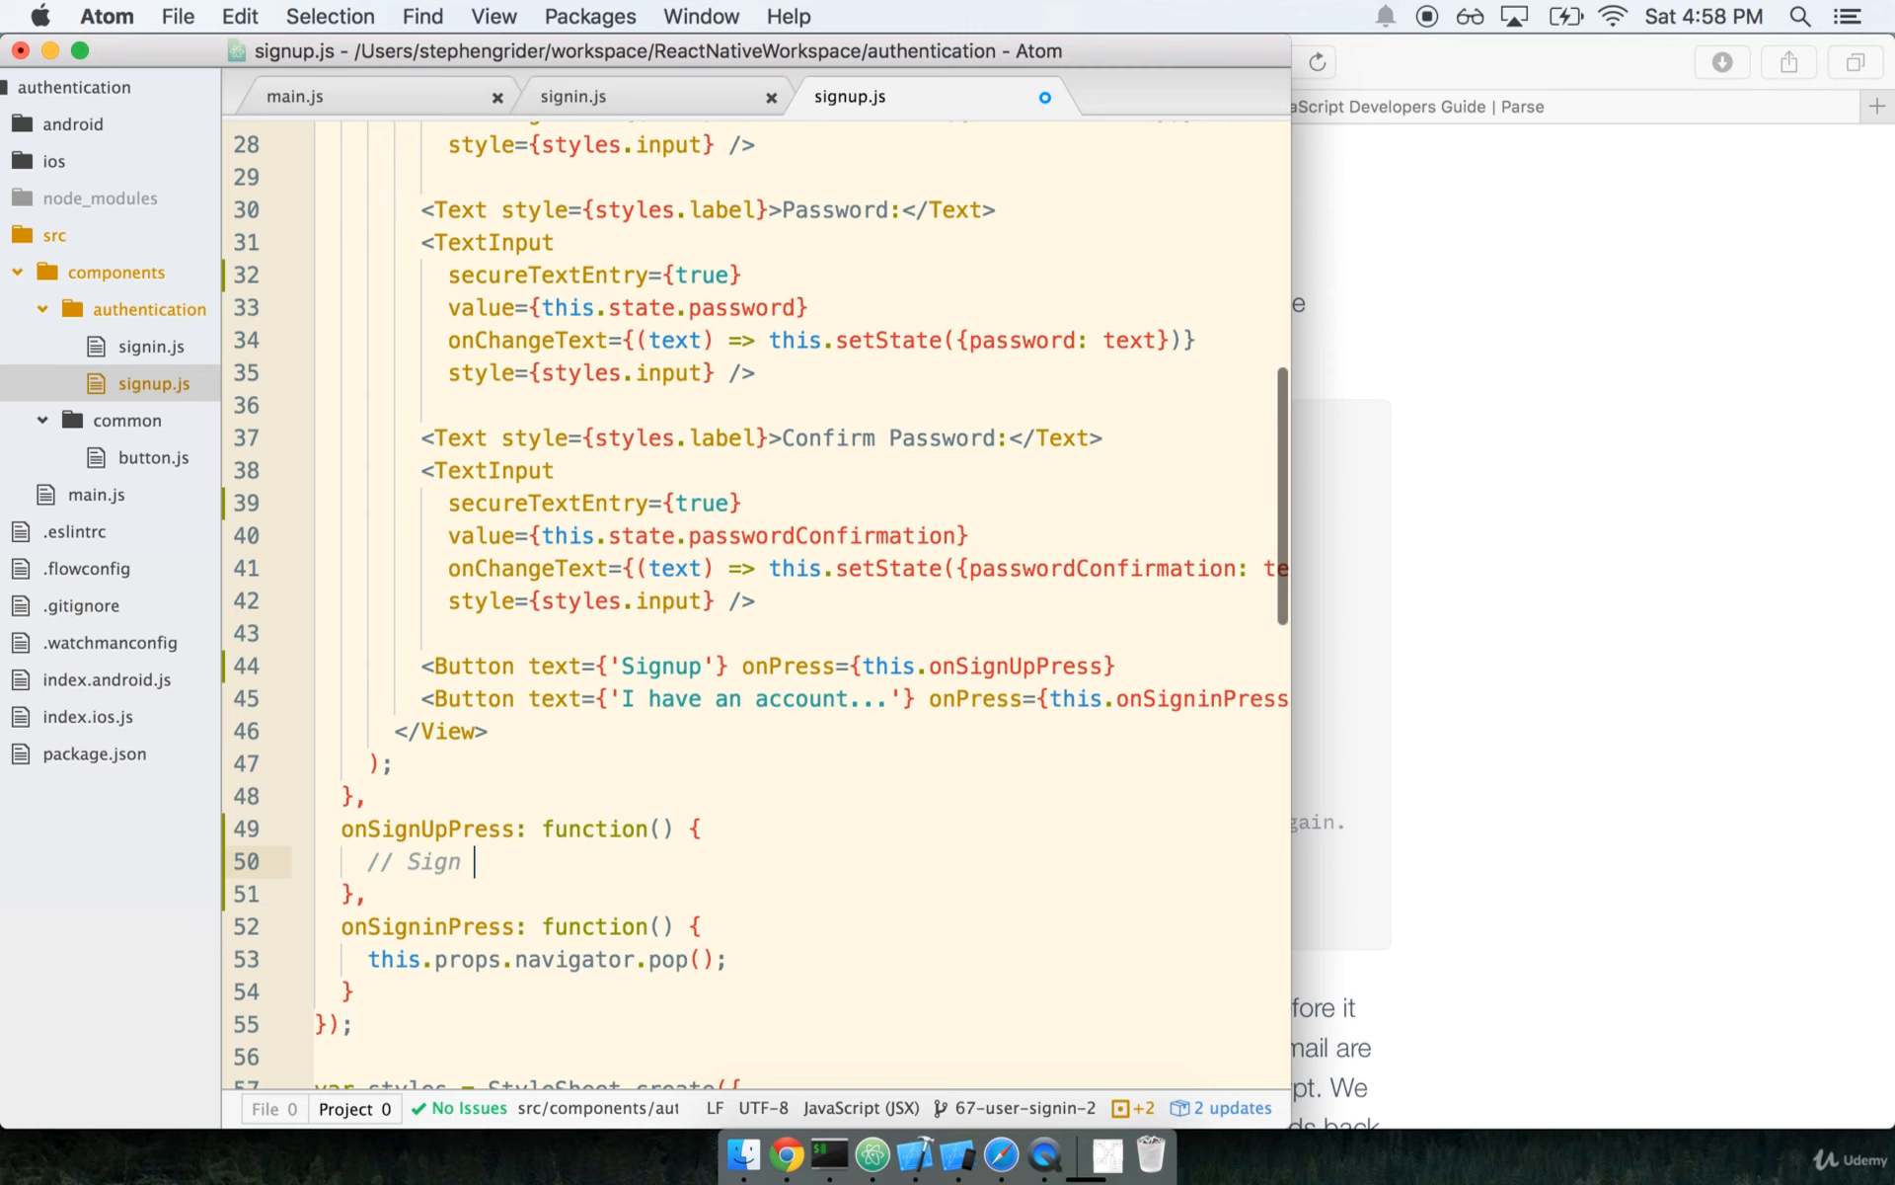
type("the user up")
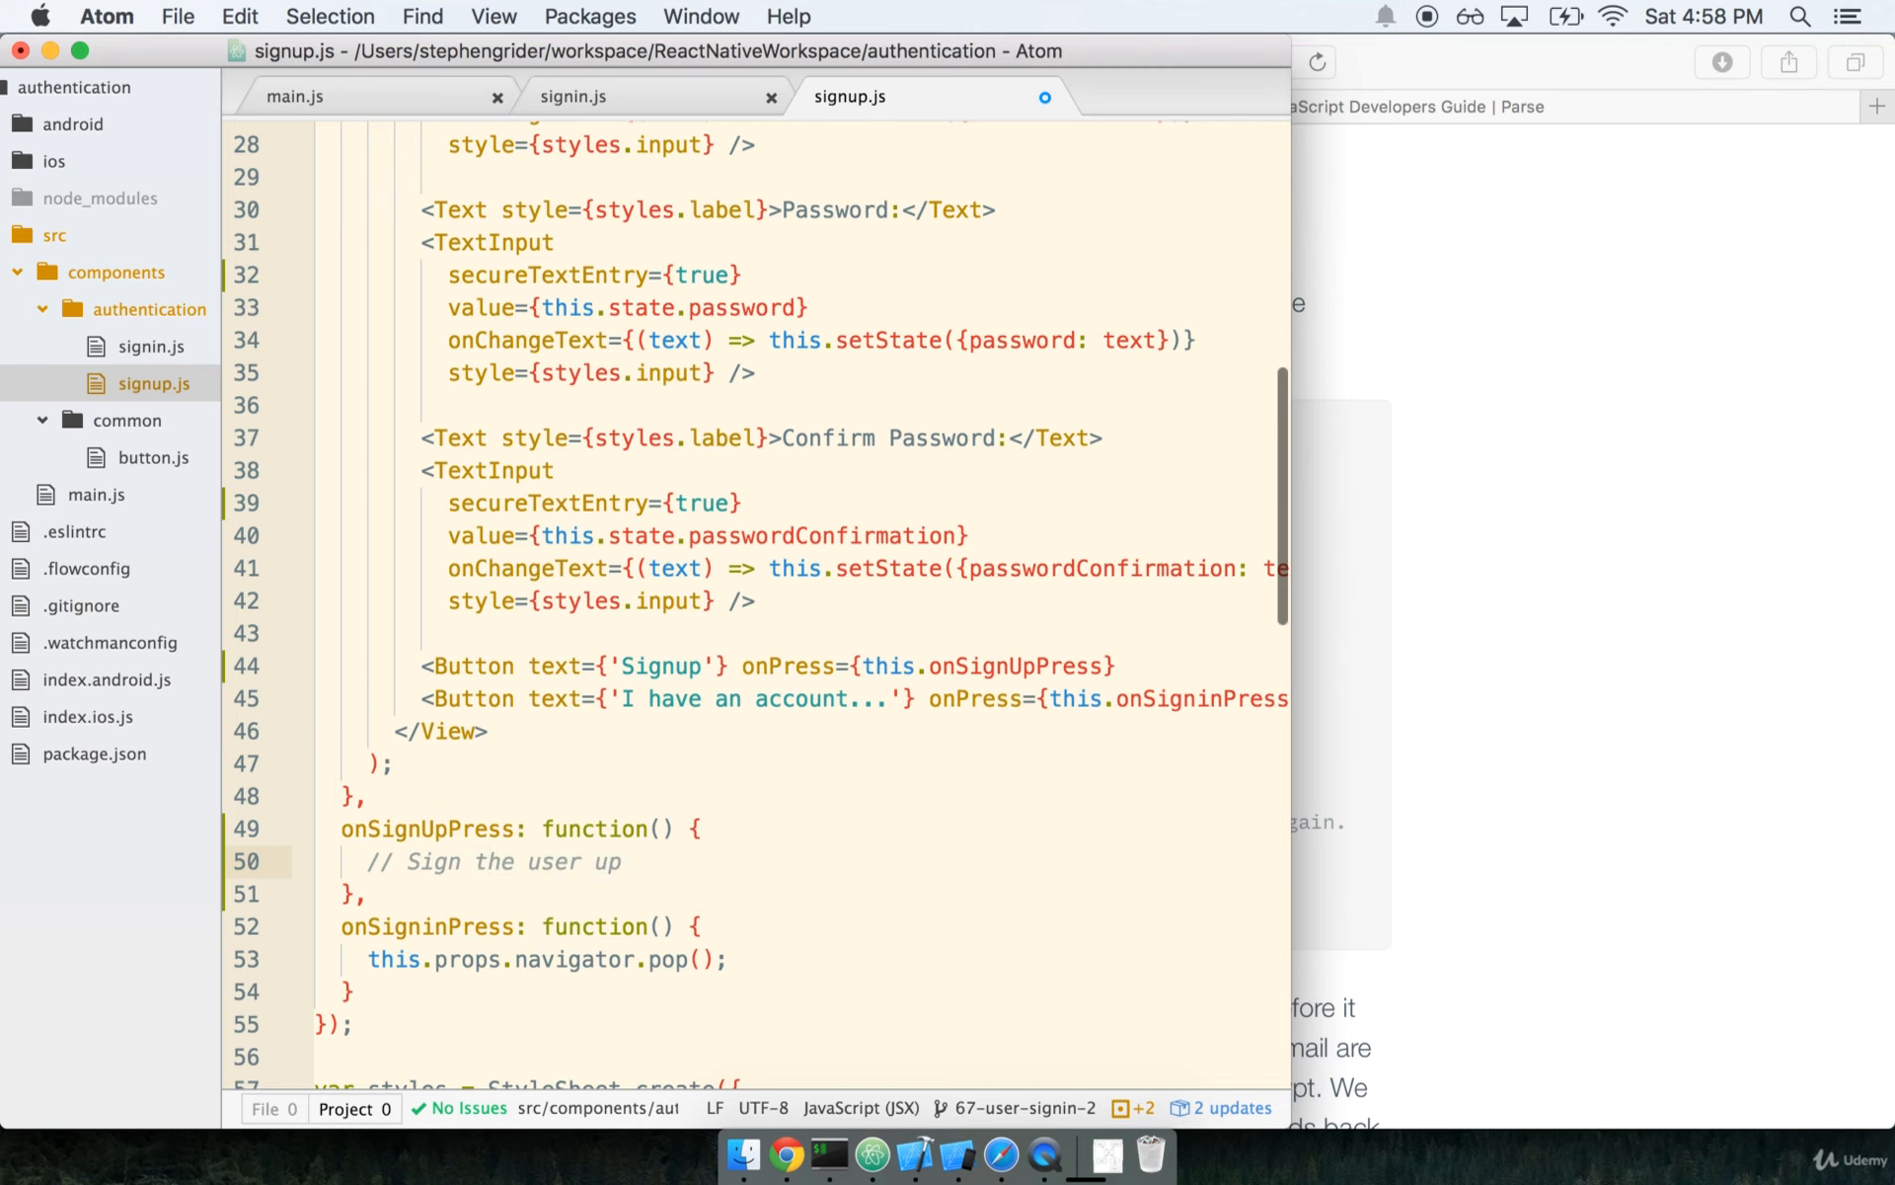
scroll("down", 3)
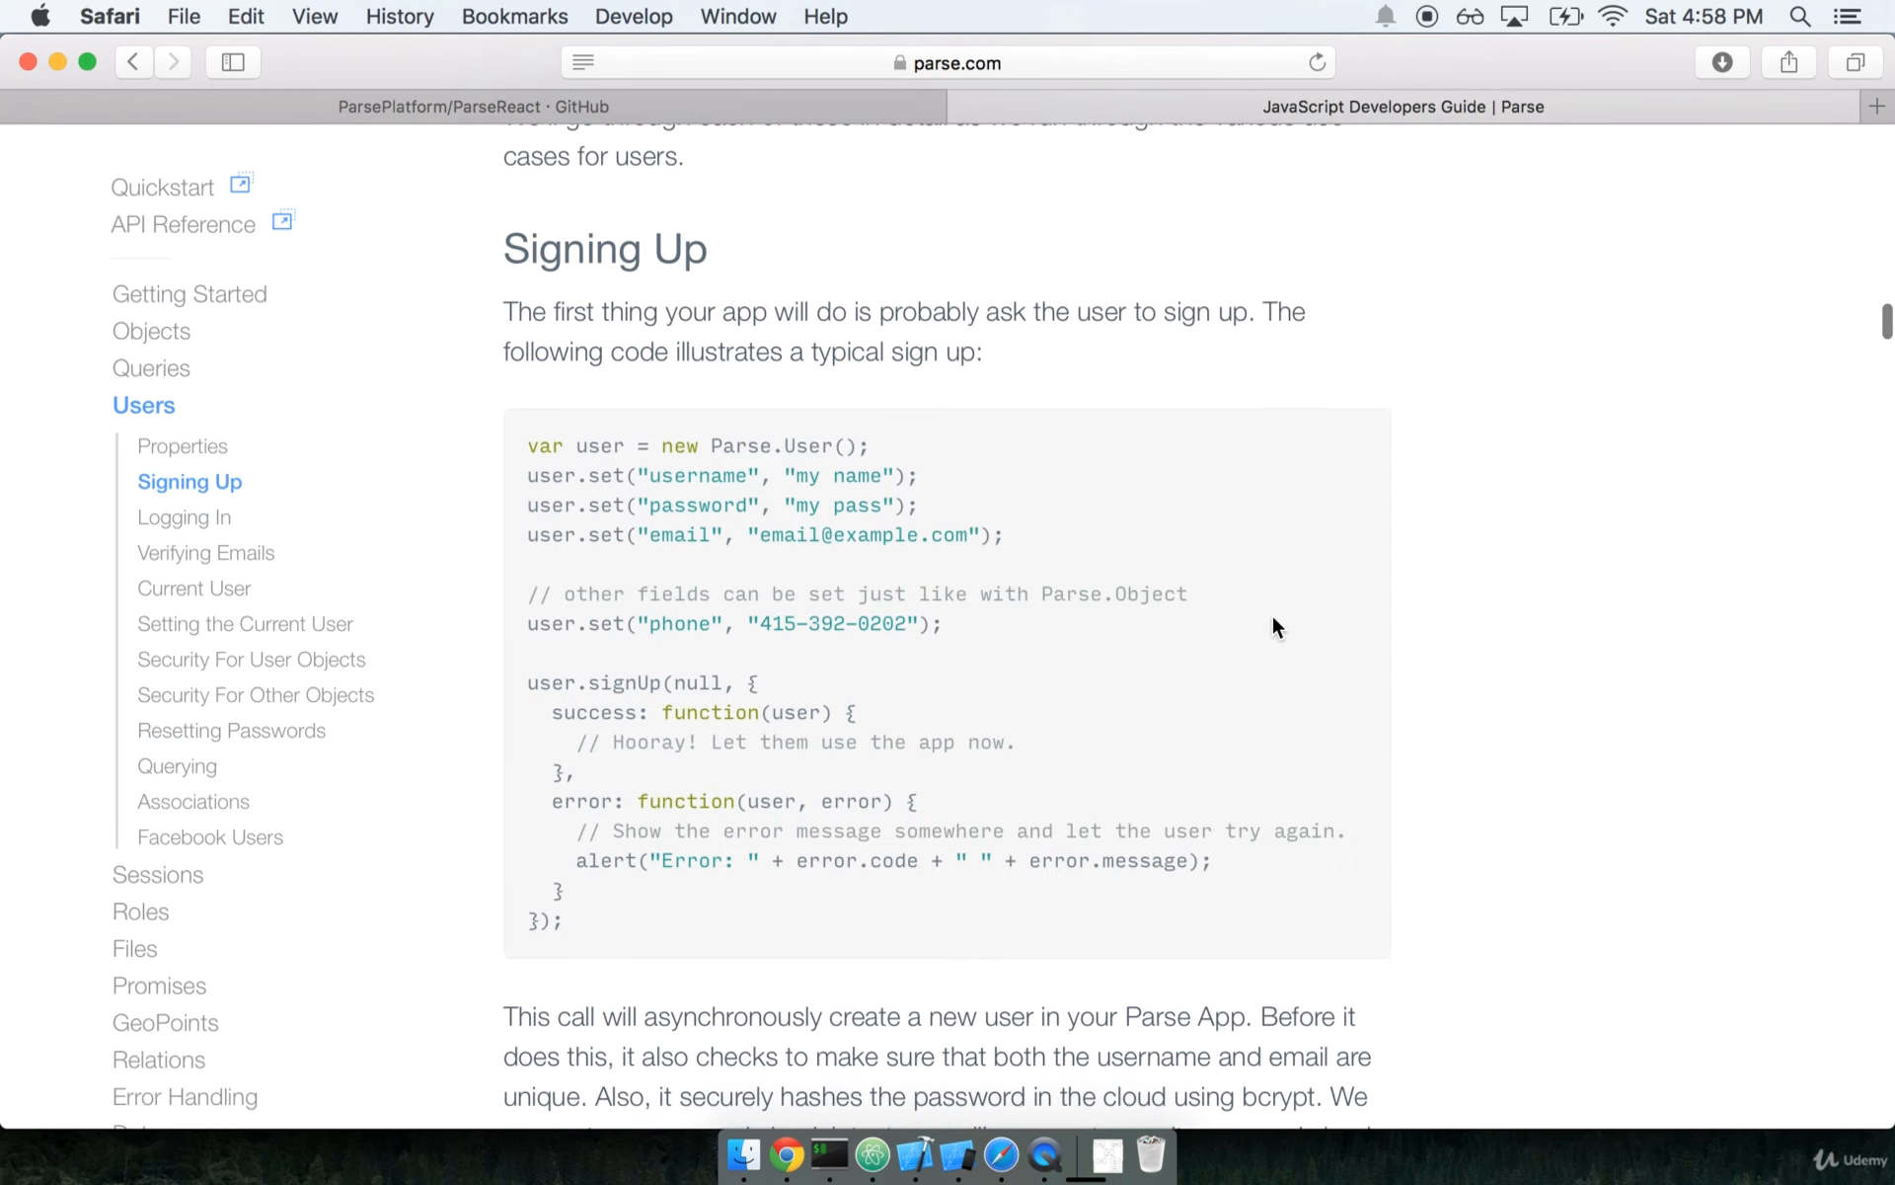
- Highlight the username and password keys in Parse's Signing Up example
scroll("down", 3)
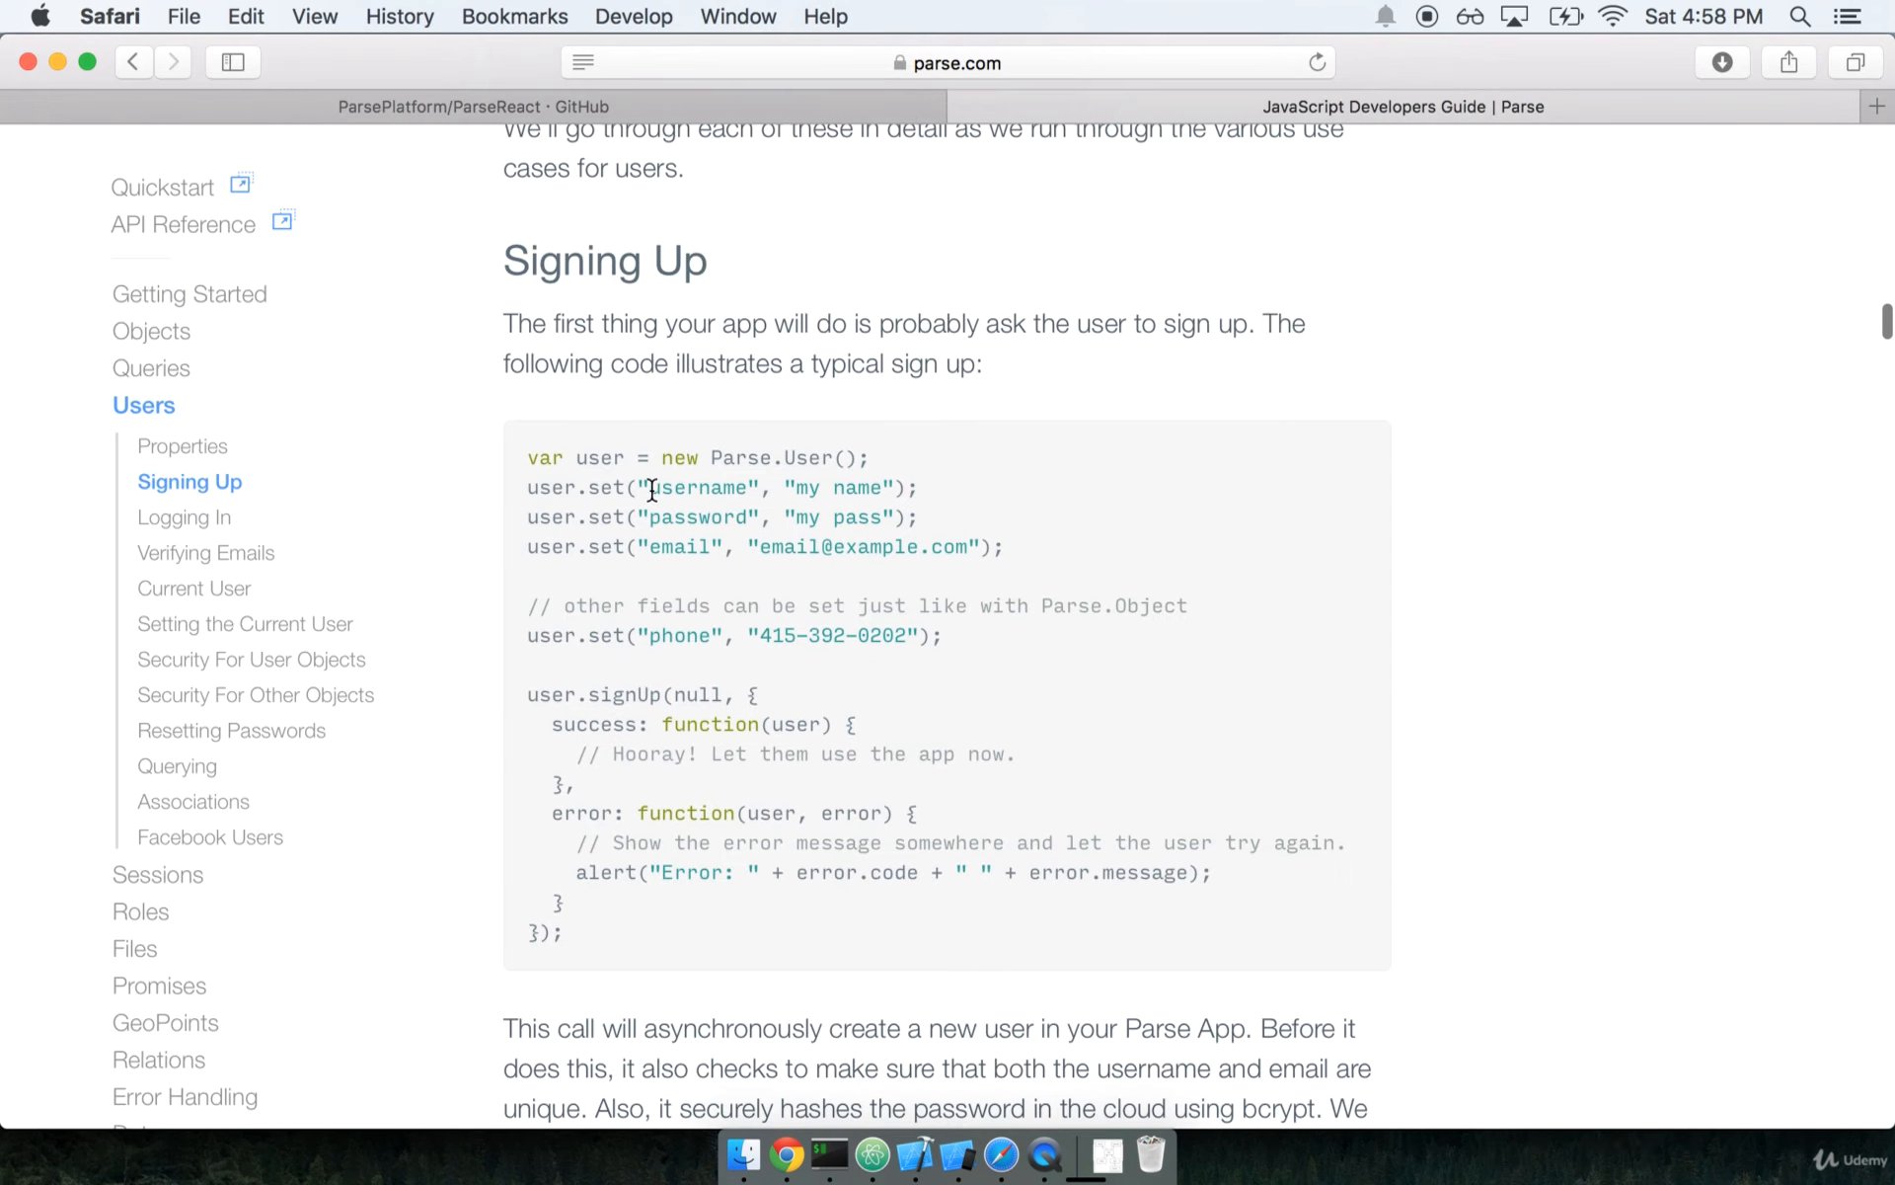
double_click(699, 517)
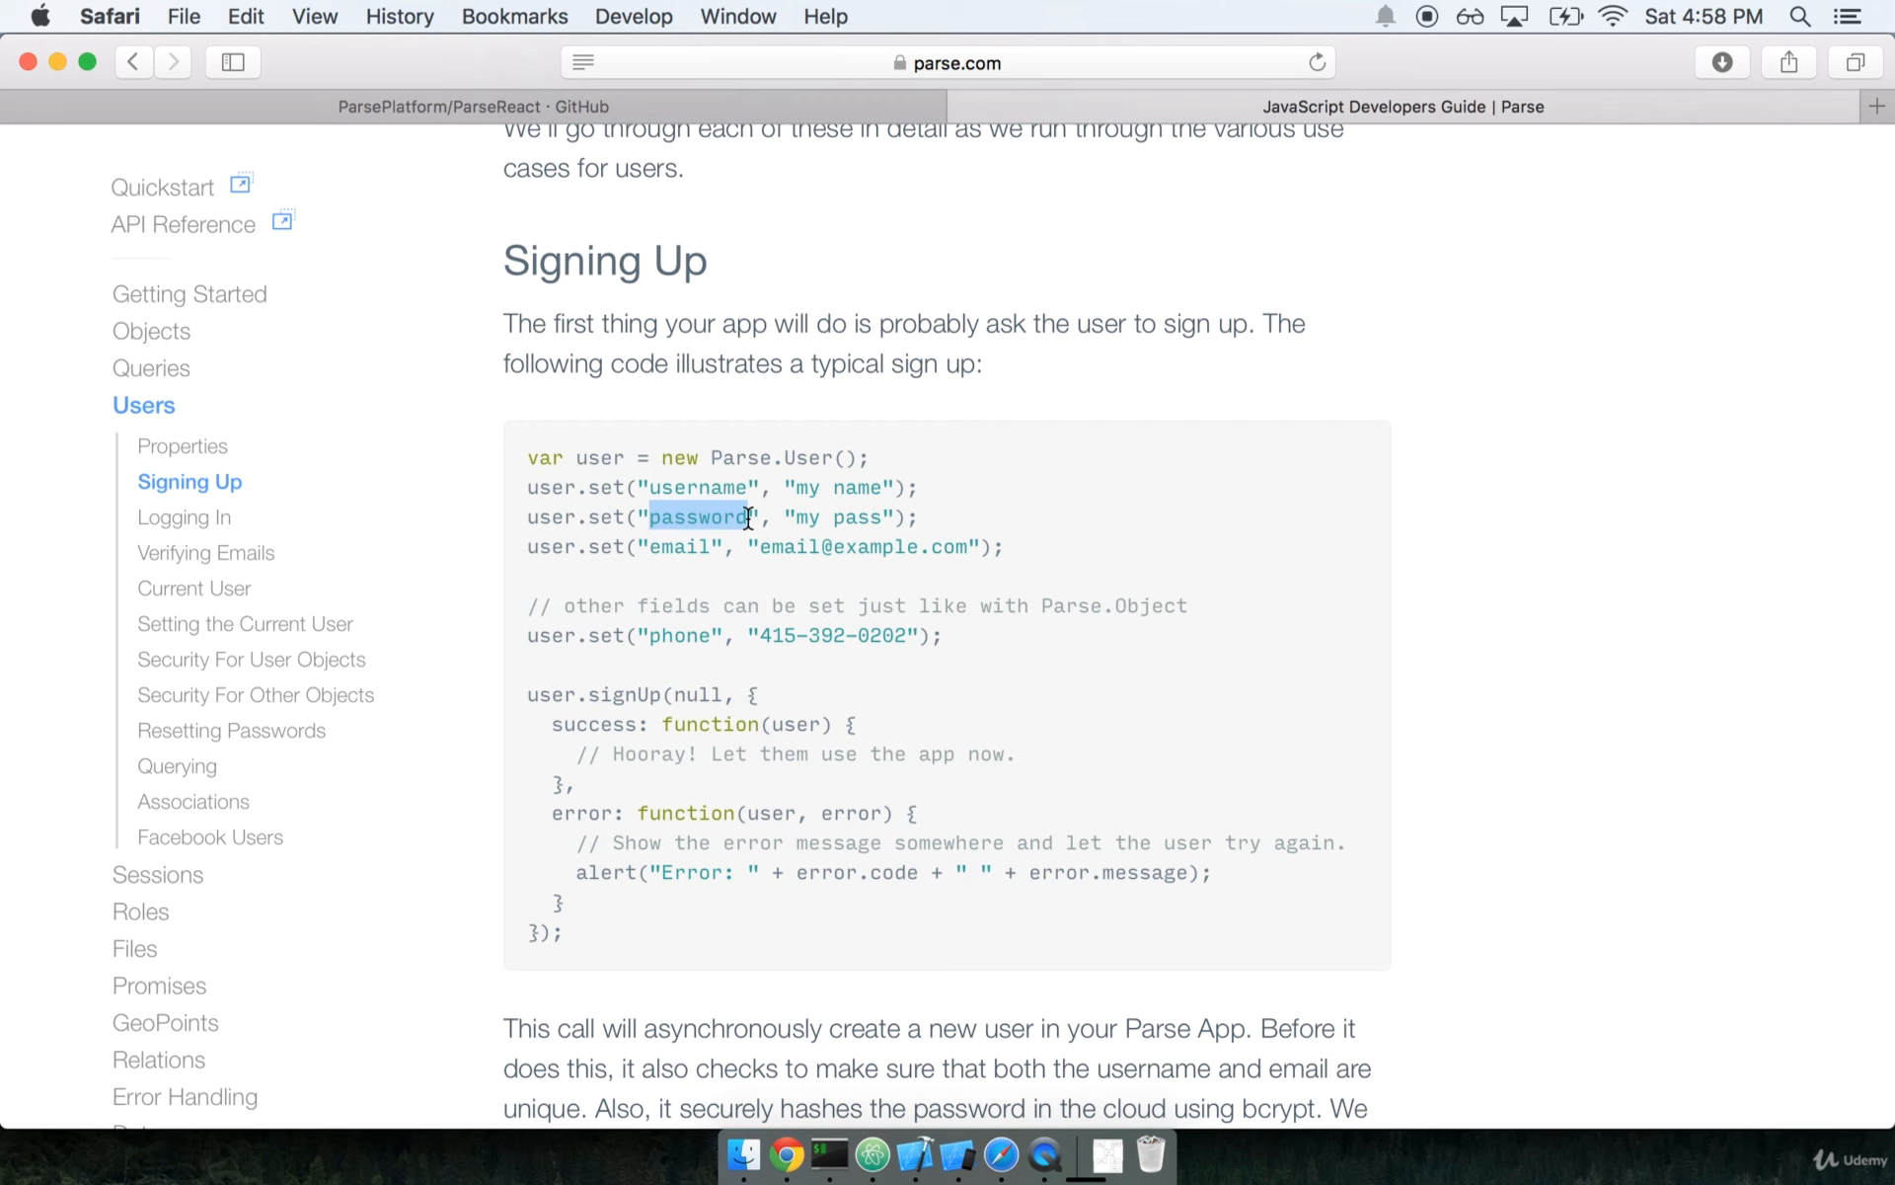
left_click(699, 517)
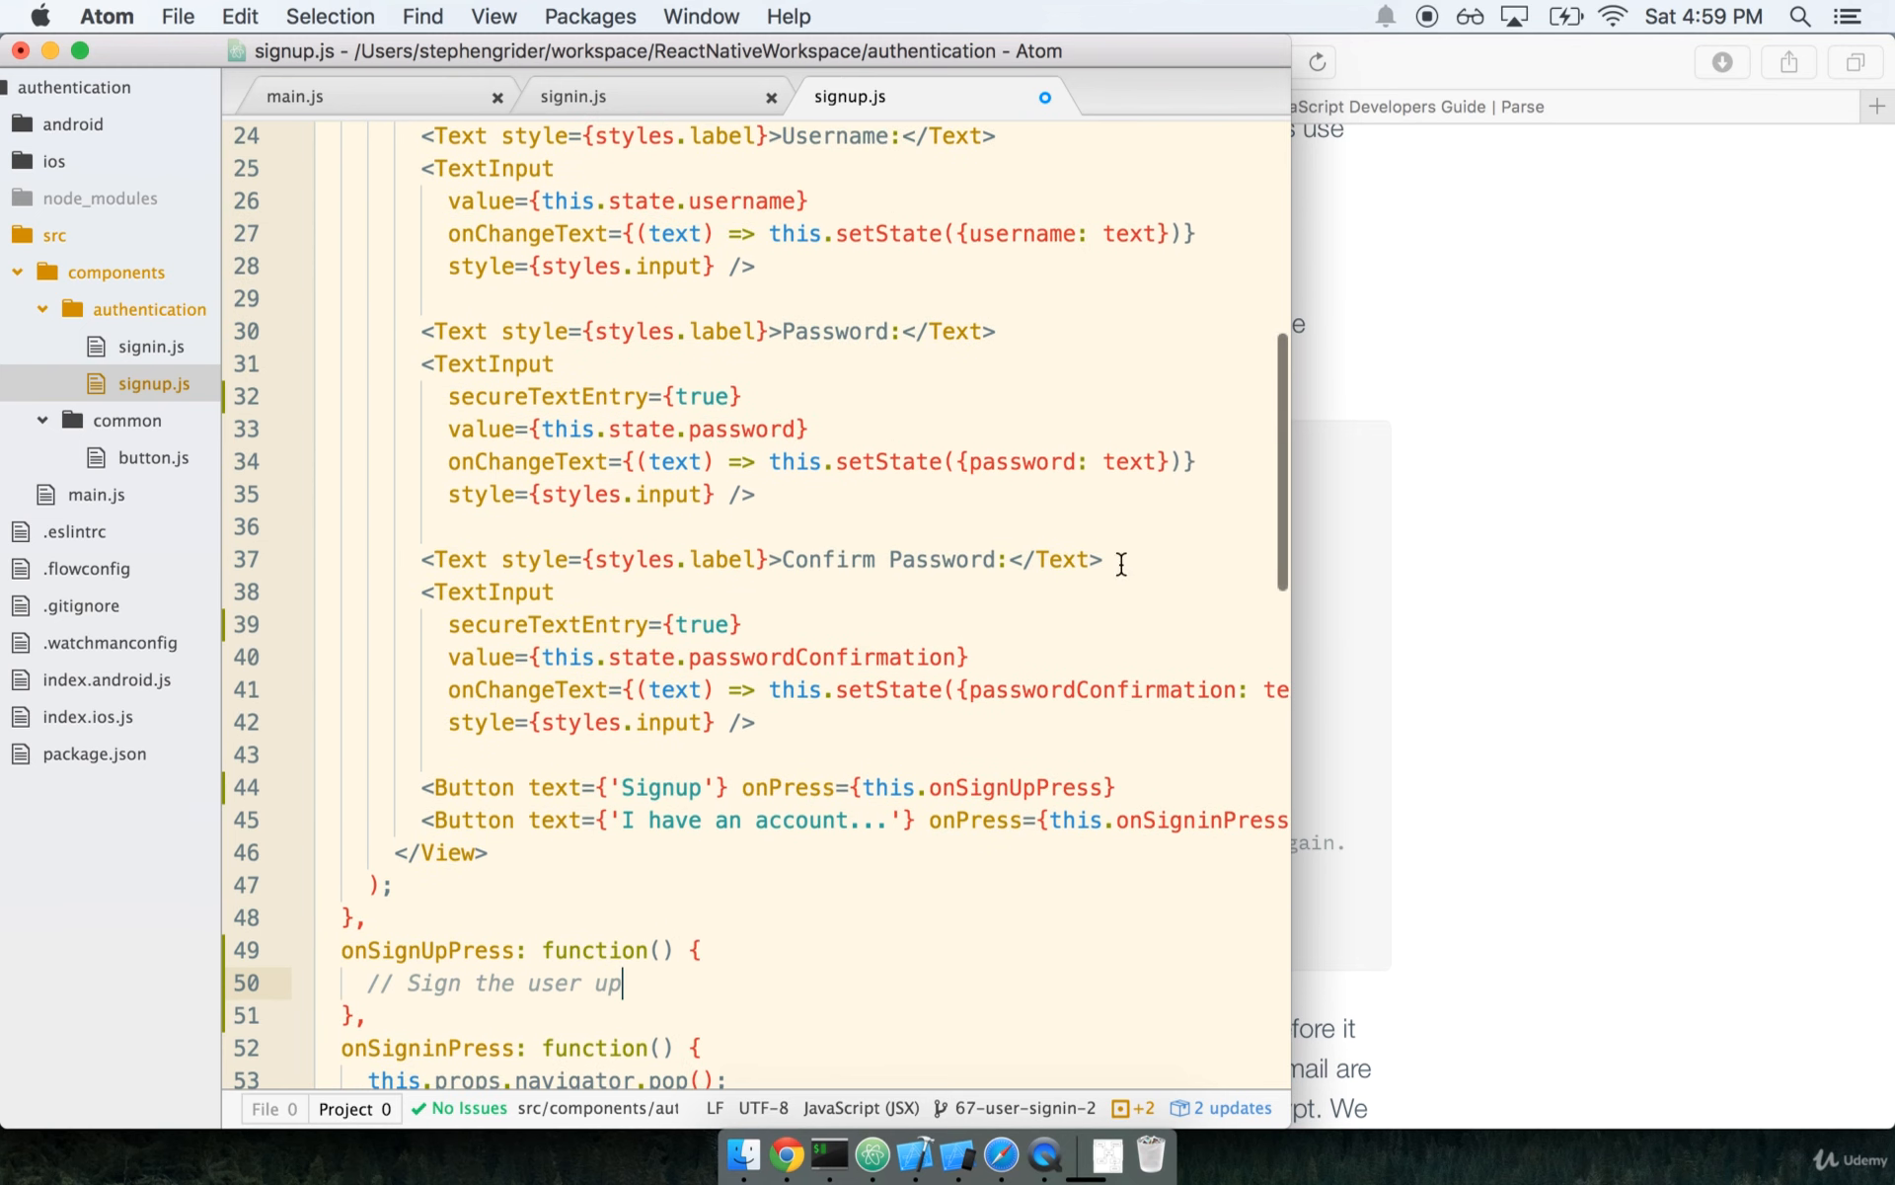
- In onSignUpPress, add a check for this.state.password !== this.state.passwordConfirmation
scroll("down", 3)
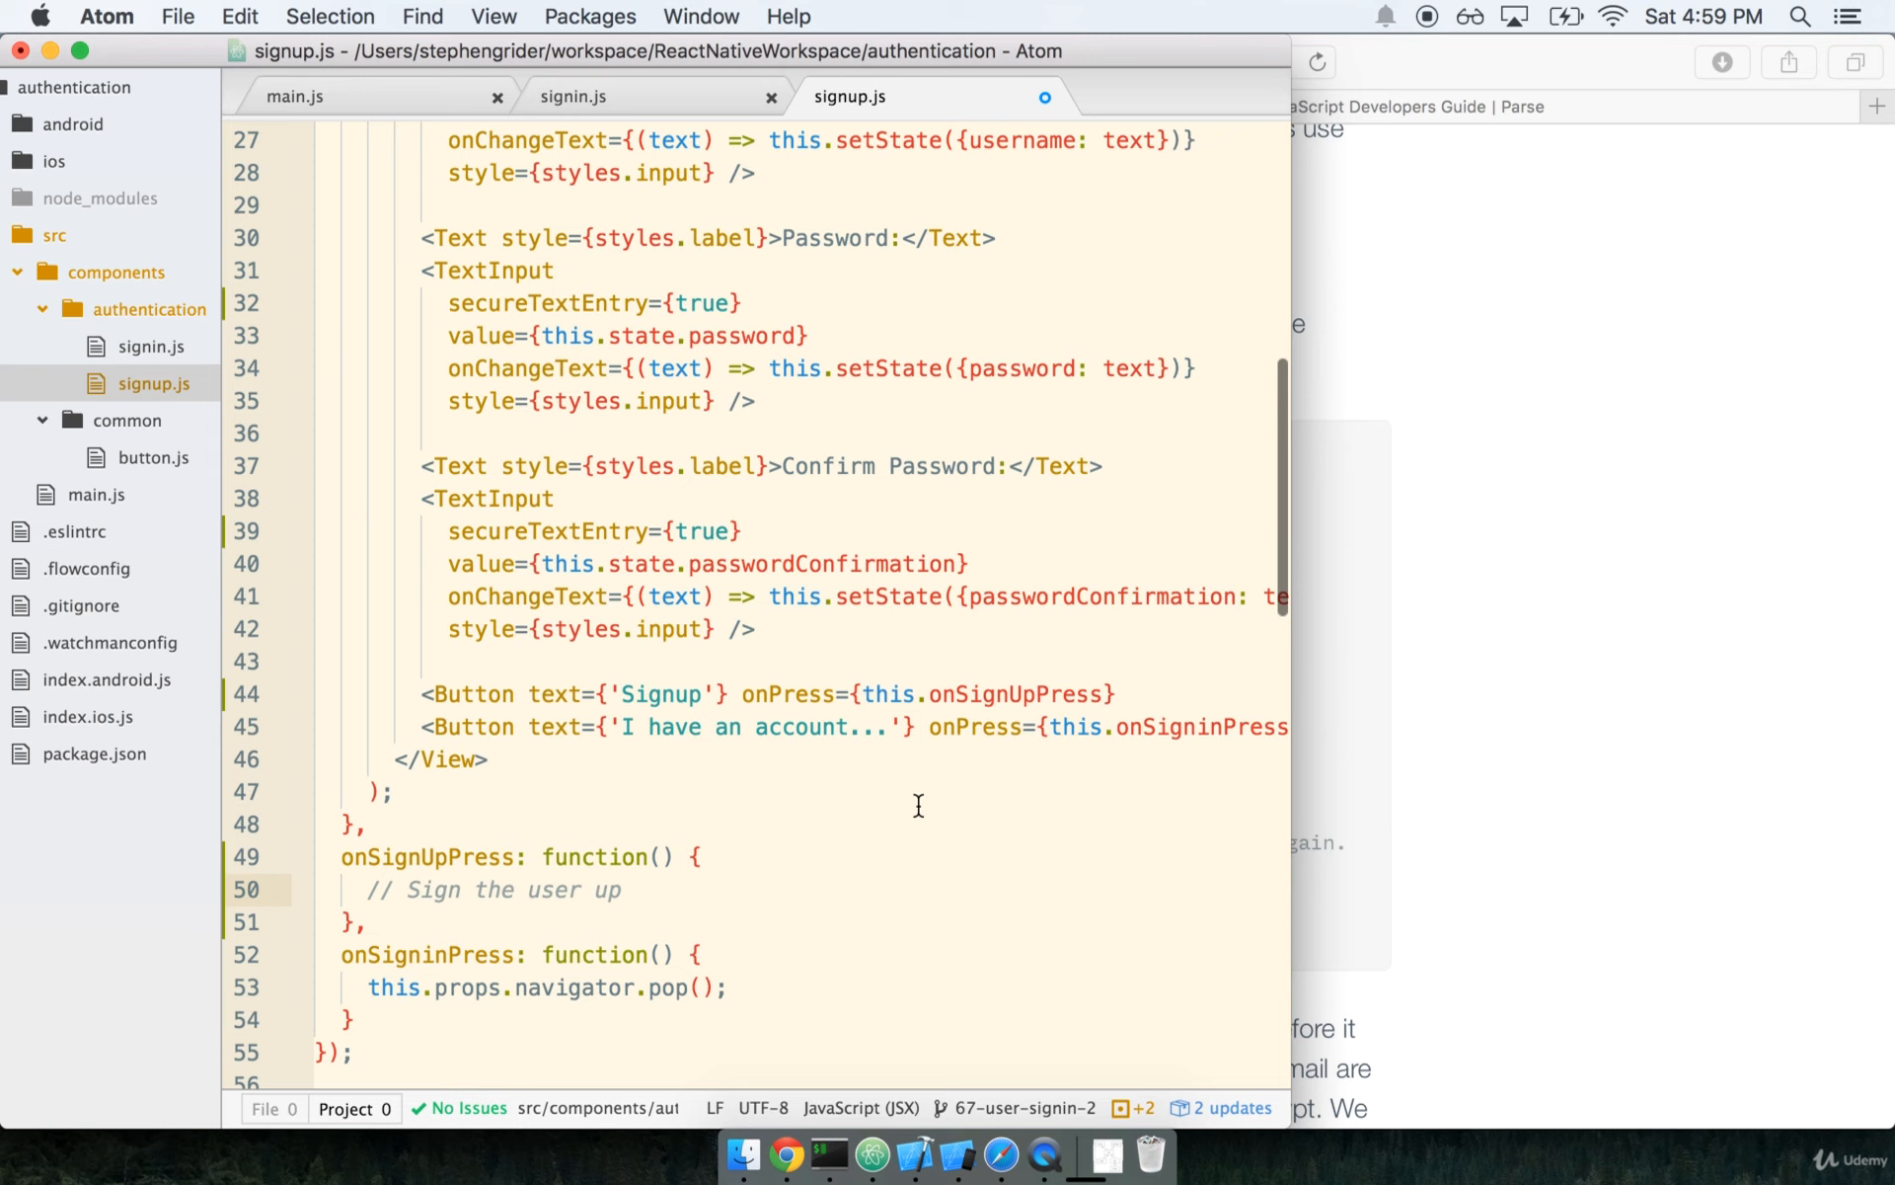
left_click(622, 890)
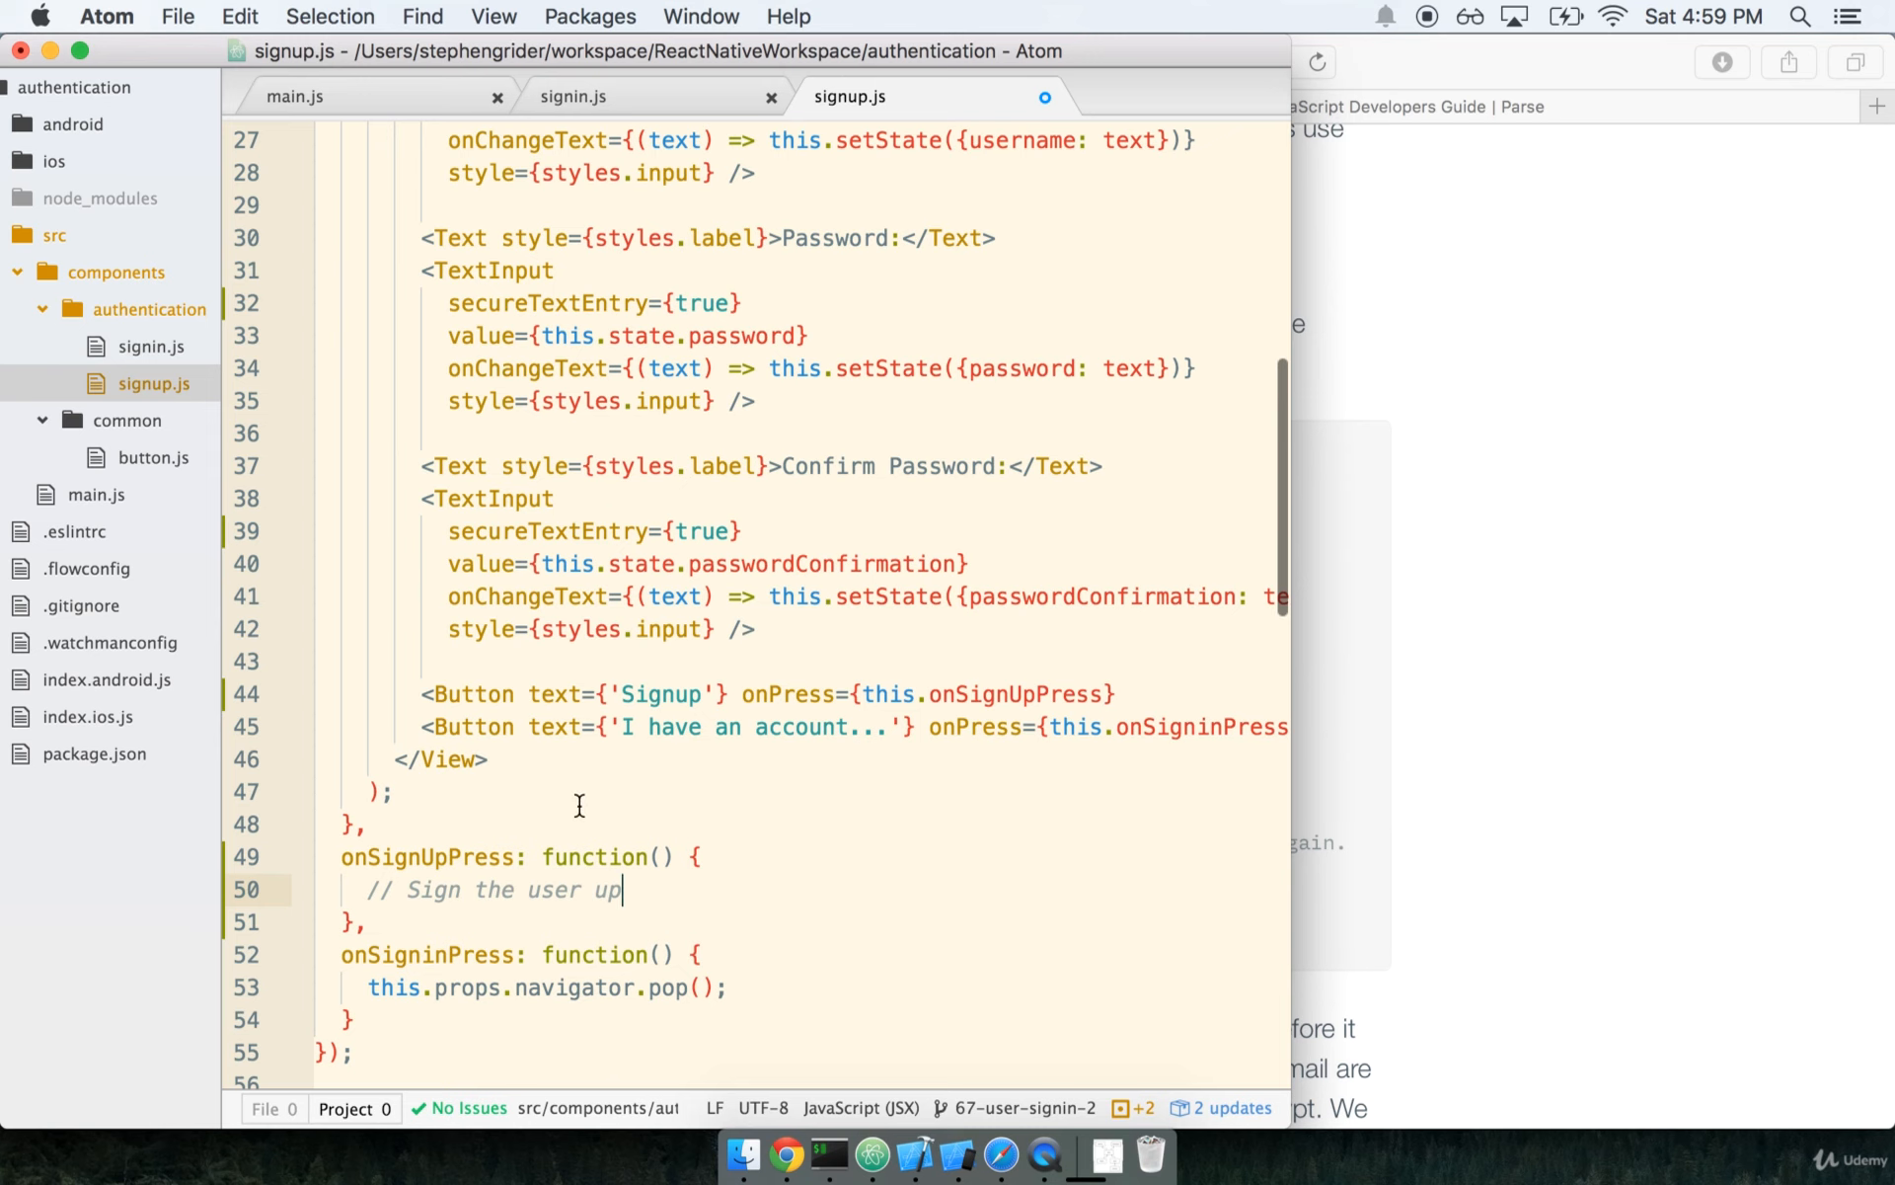
scroll("down", 3)
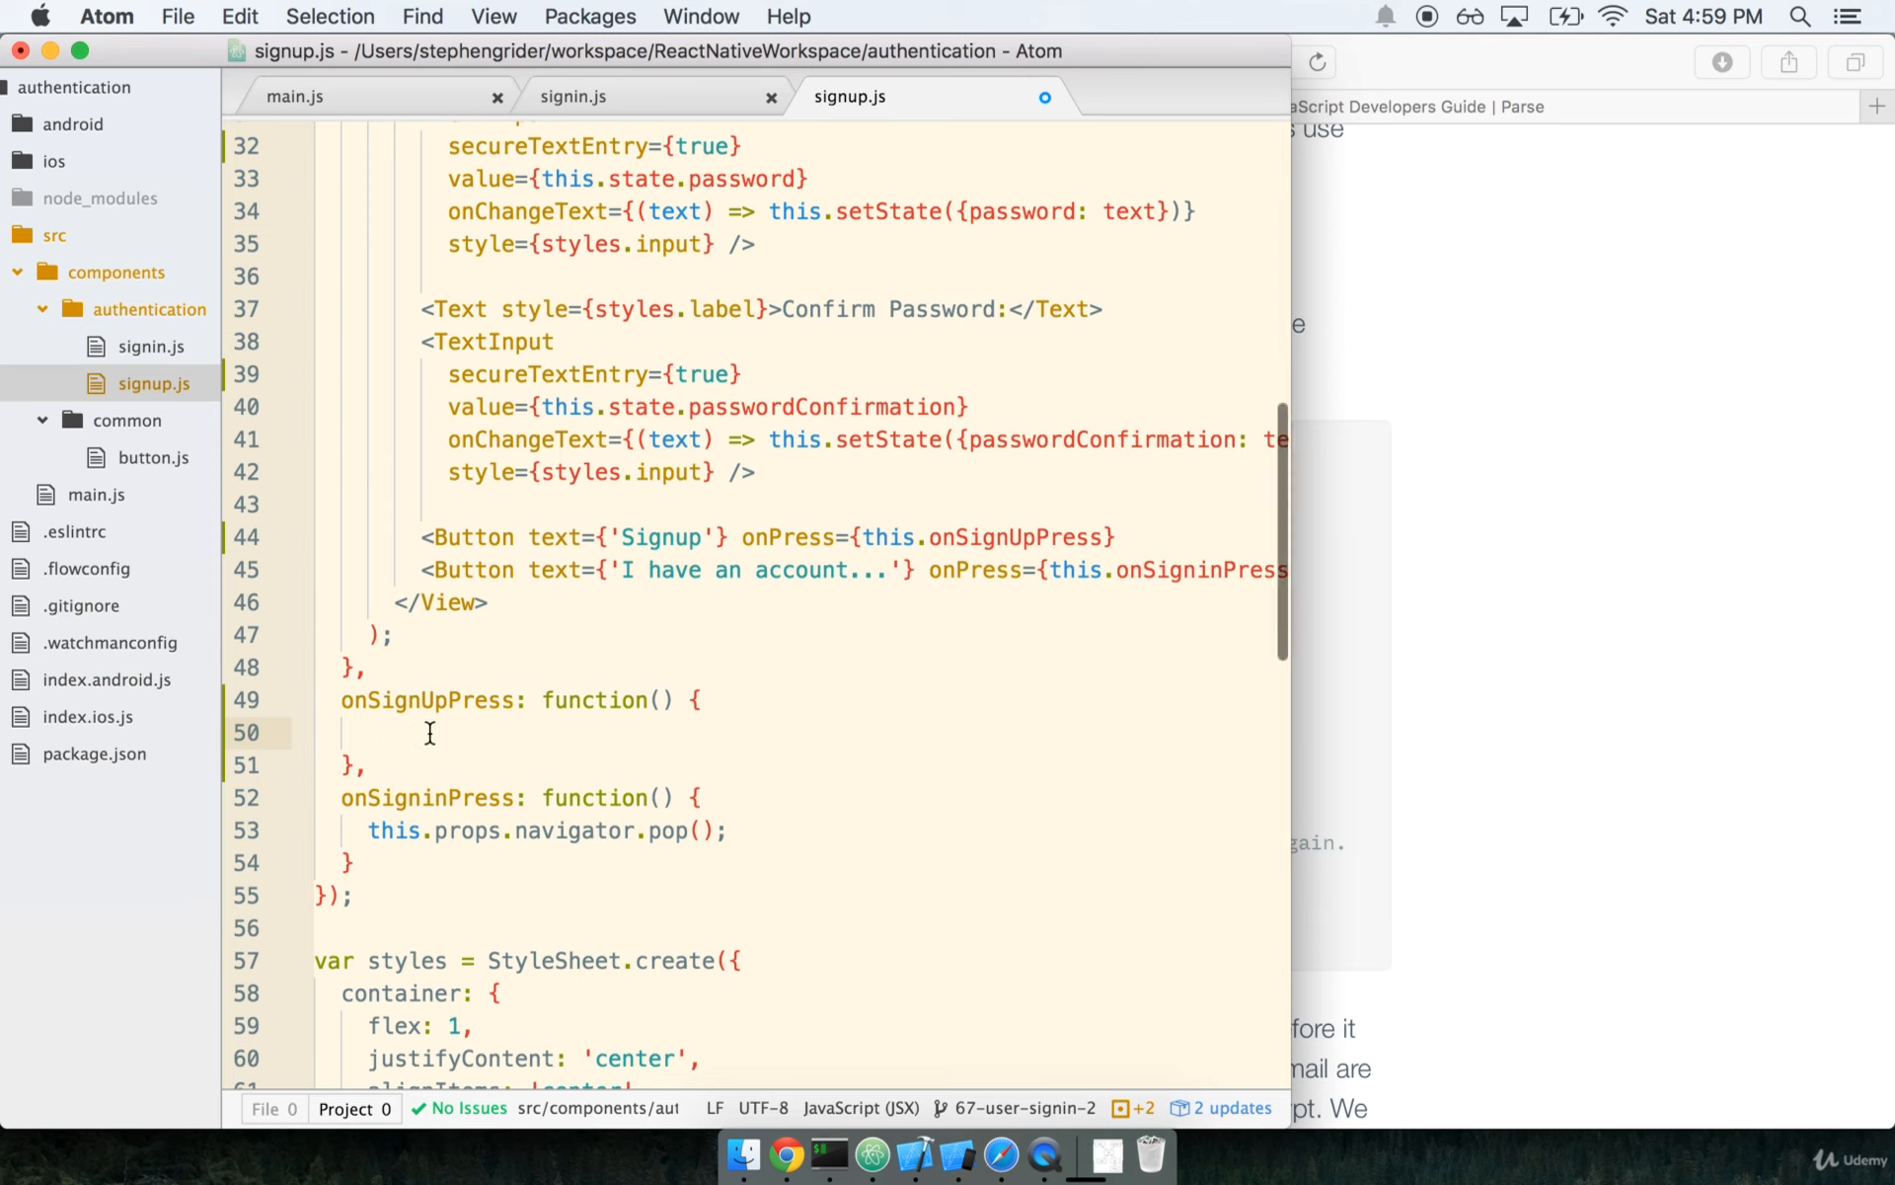
type("if (this.")
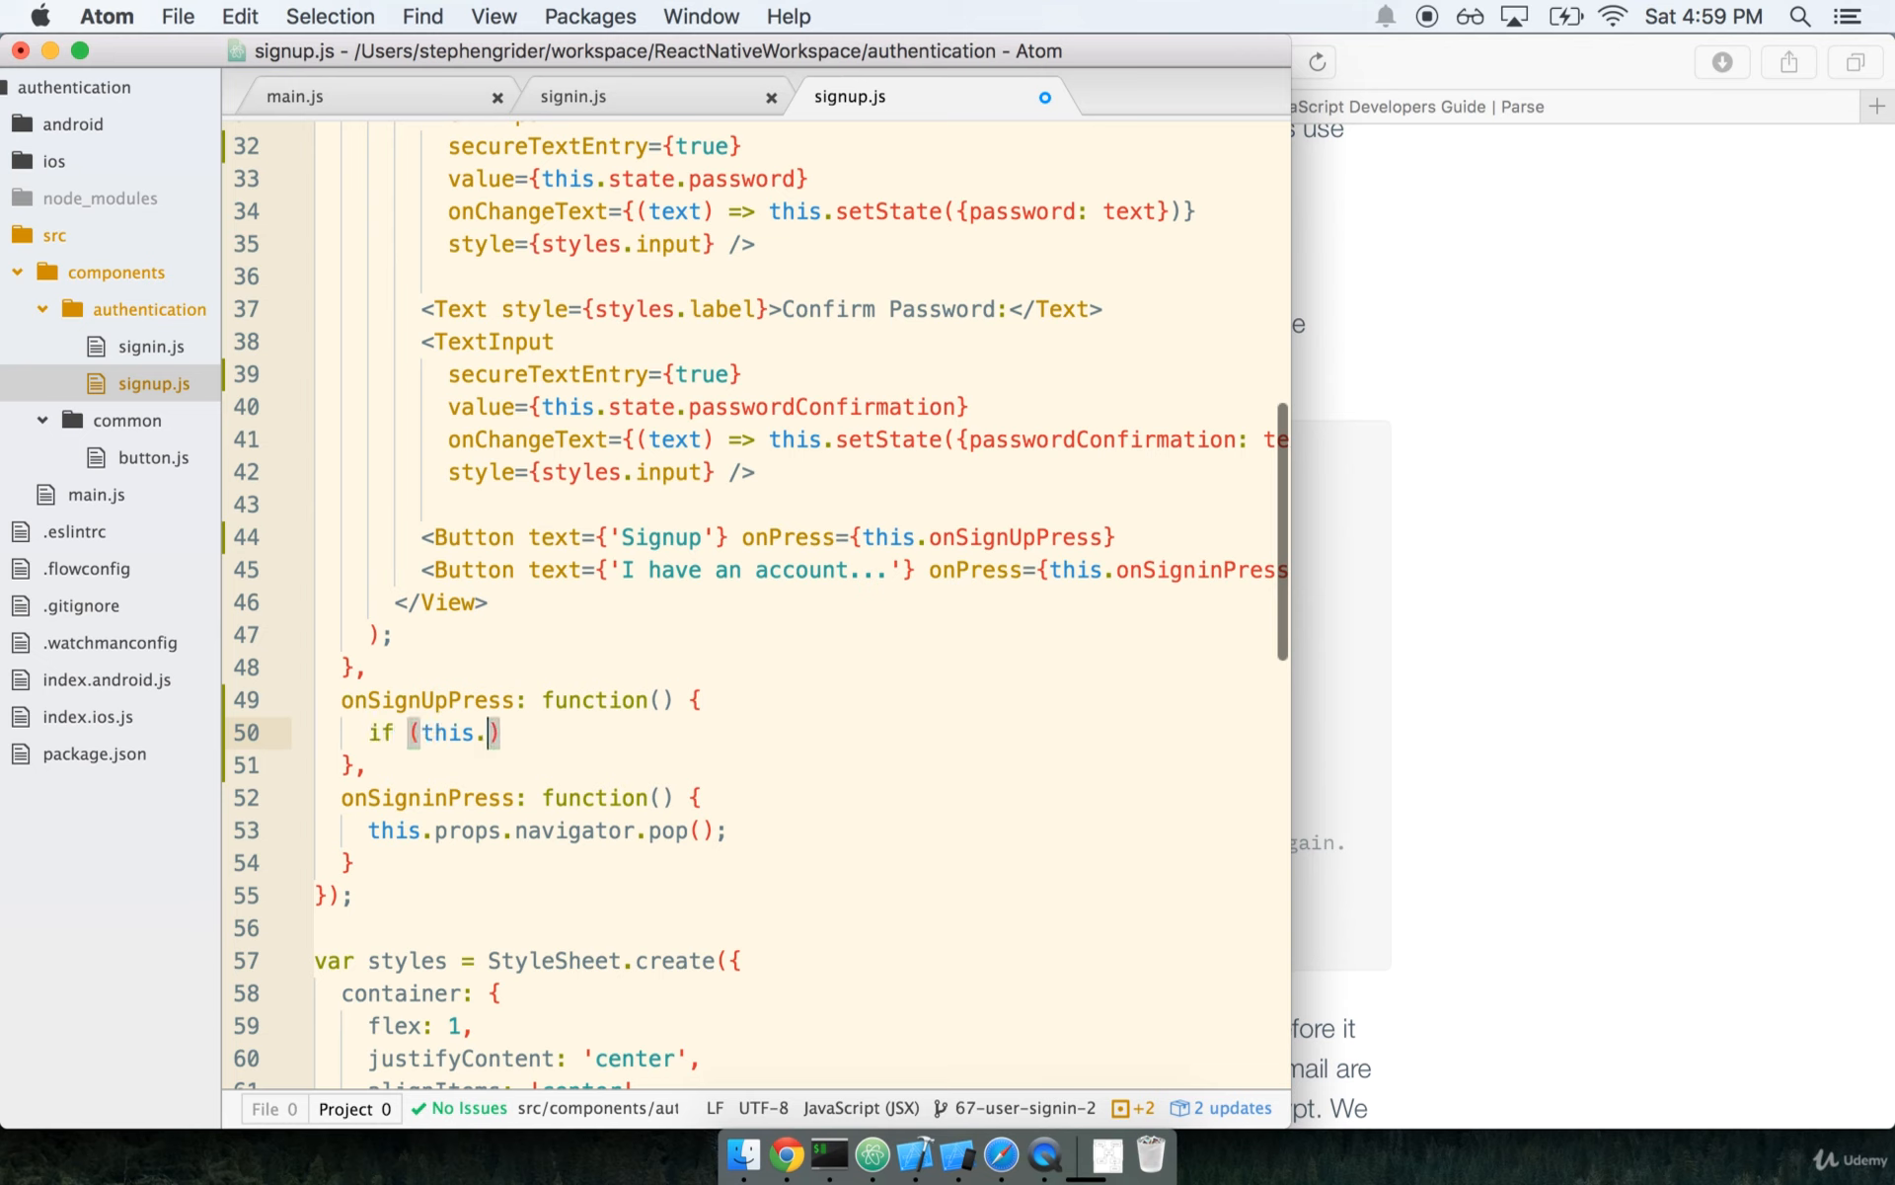
type("state.password")
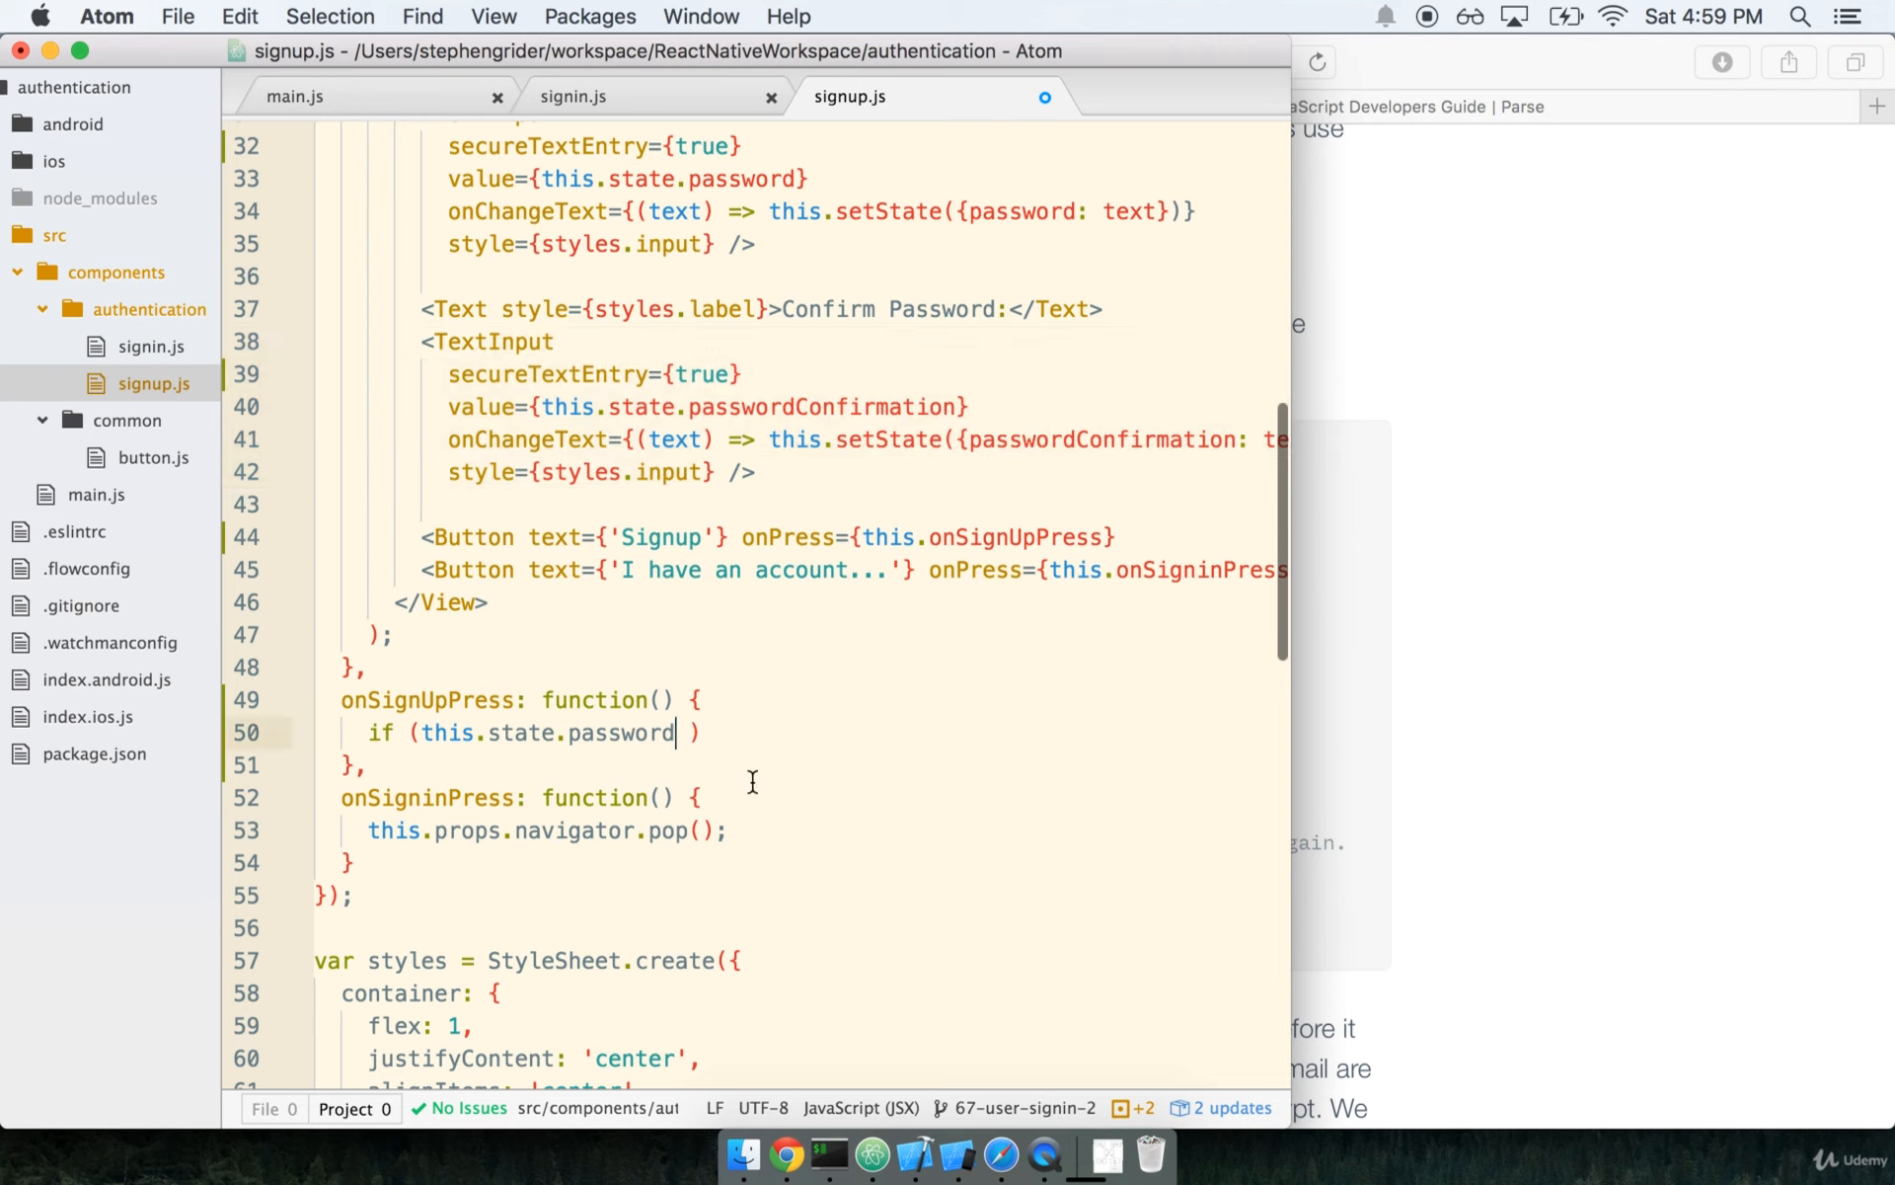
type("!== thi")
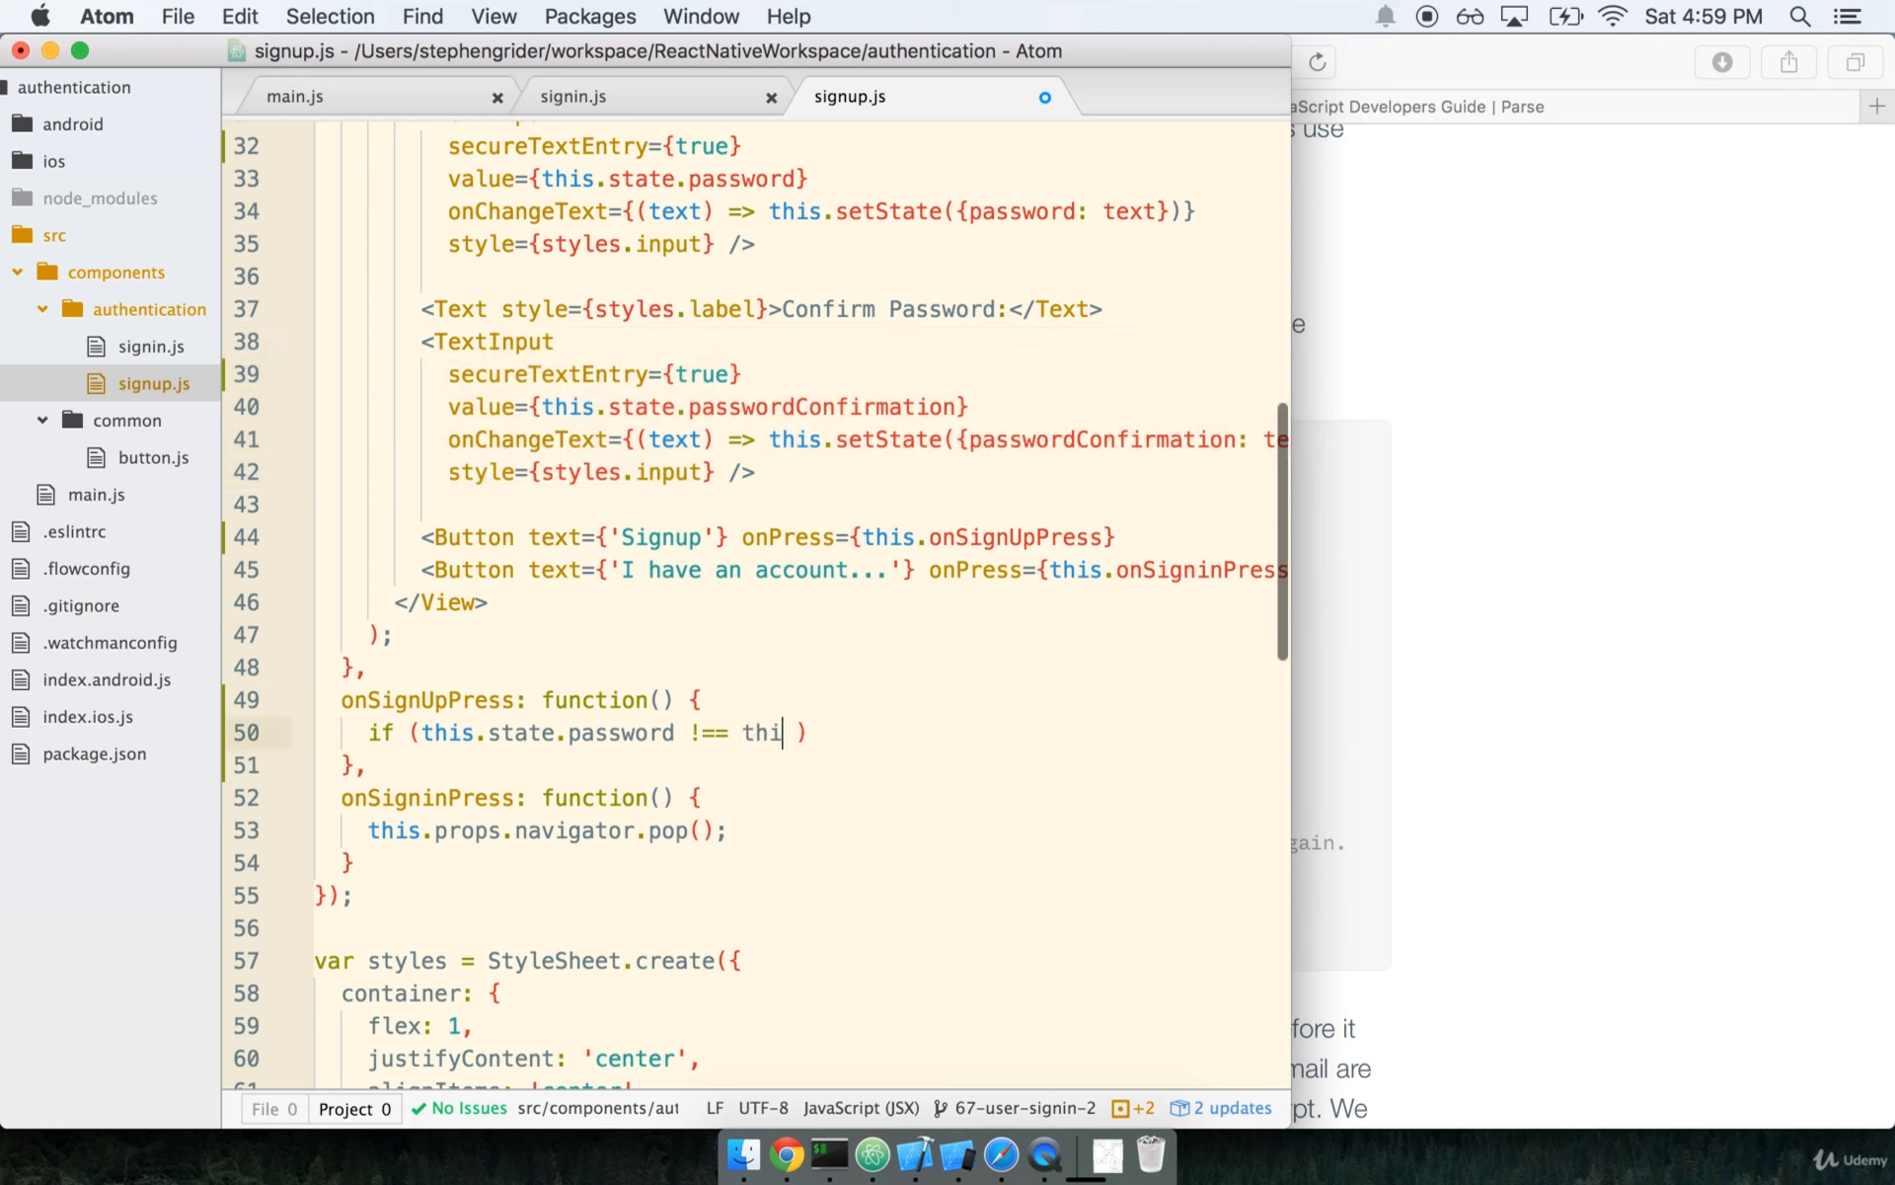
type("s.state.passw")
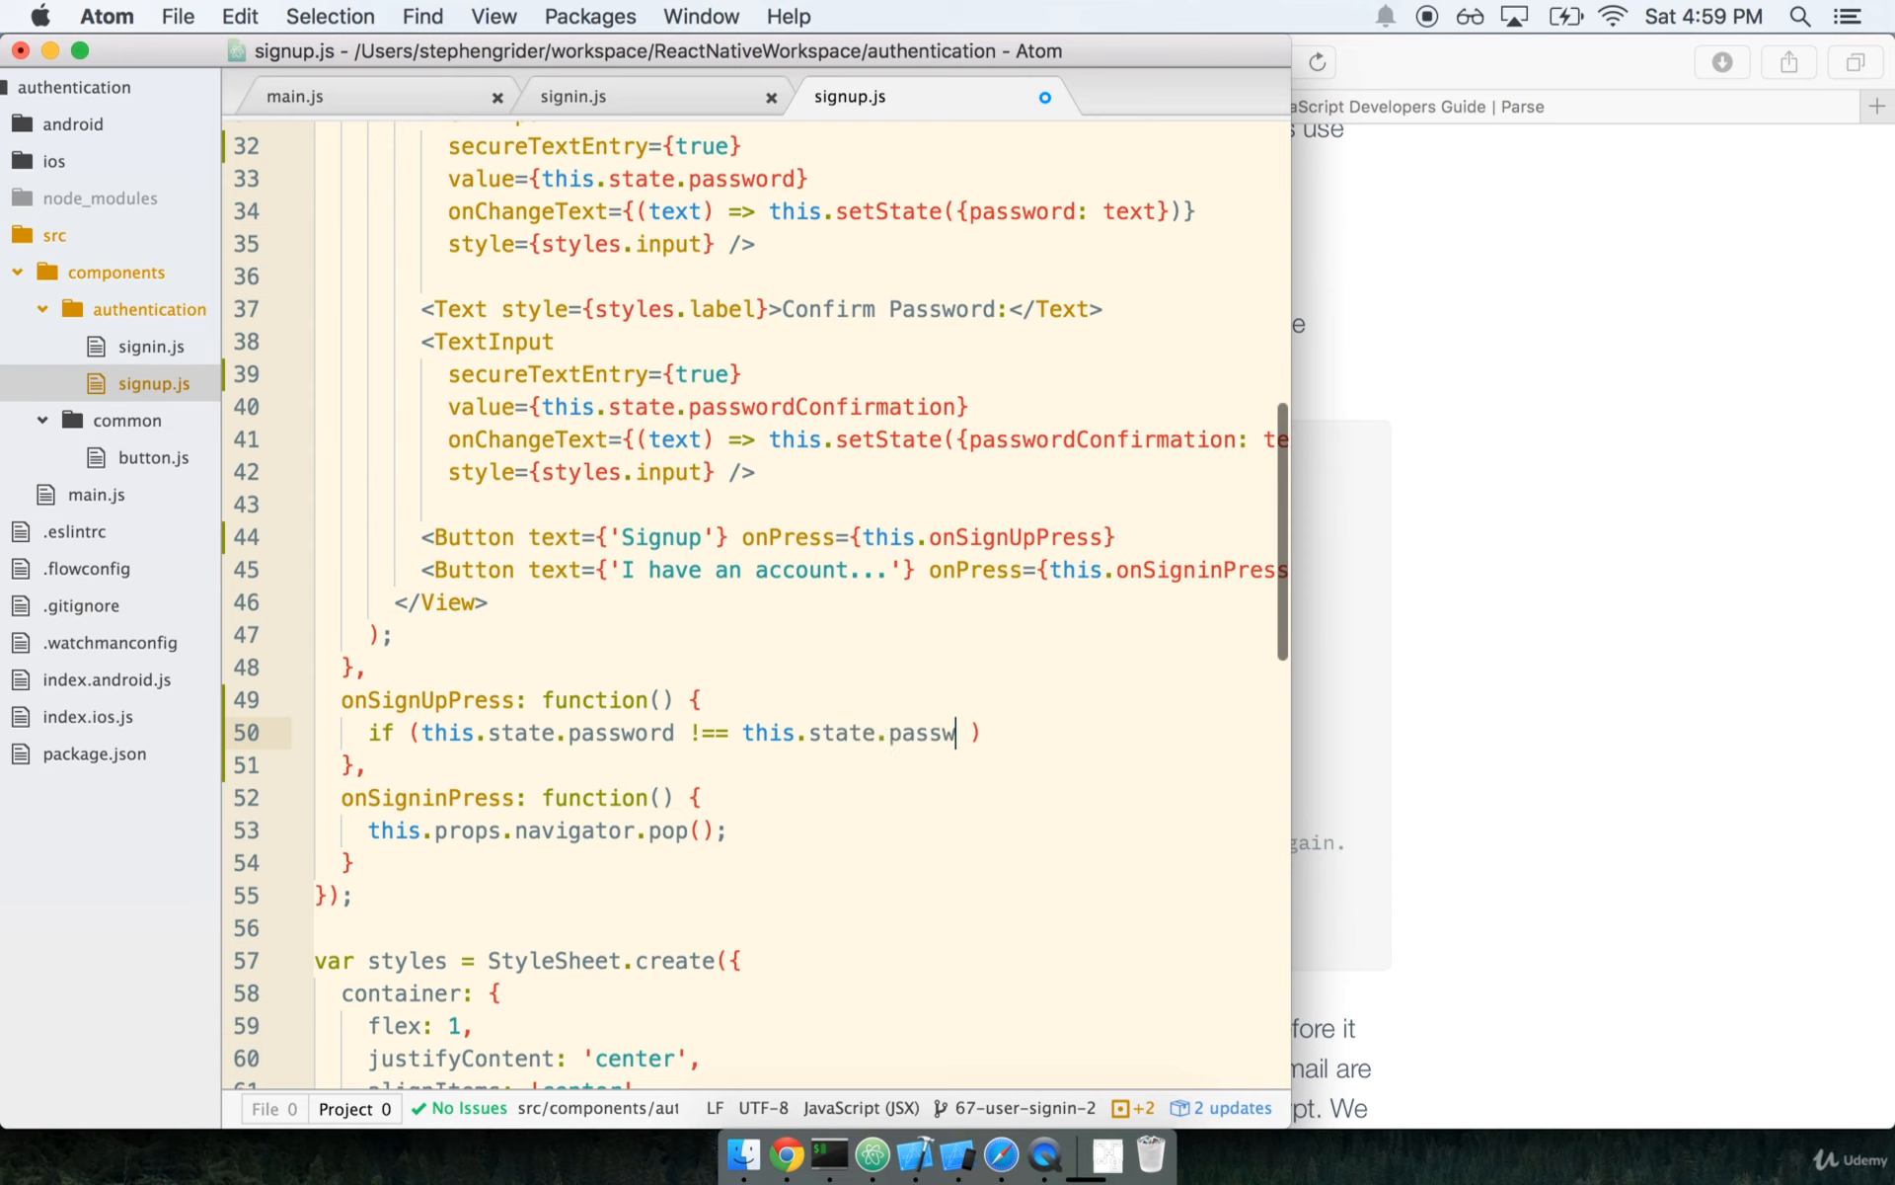
type("ord")
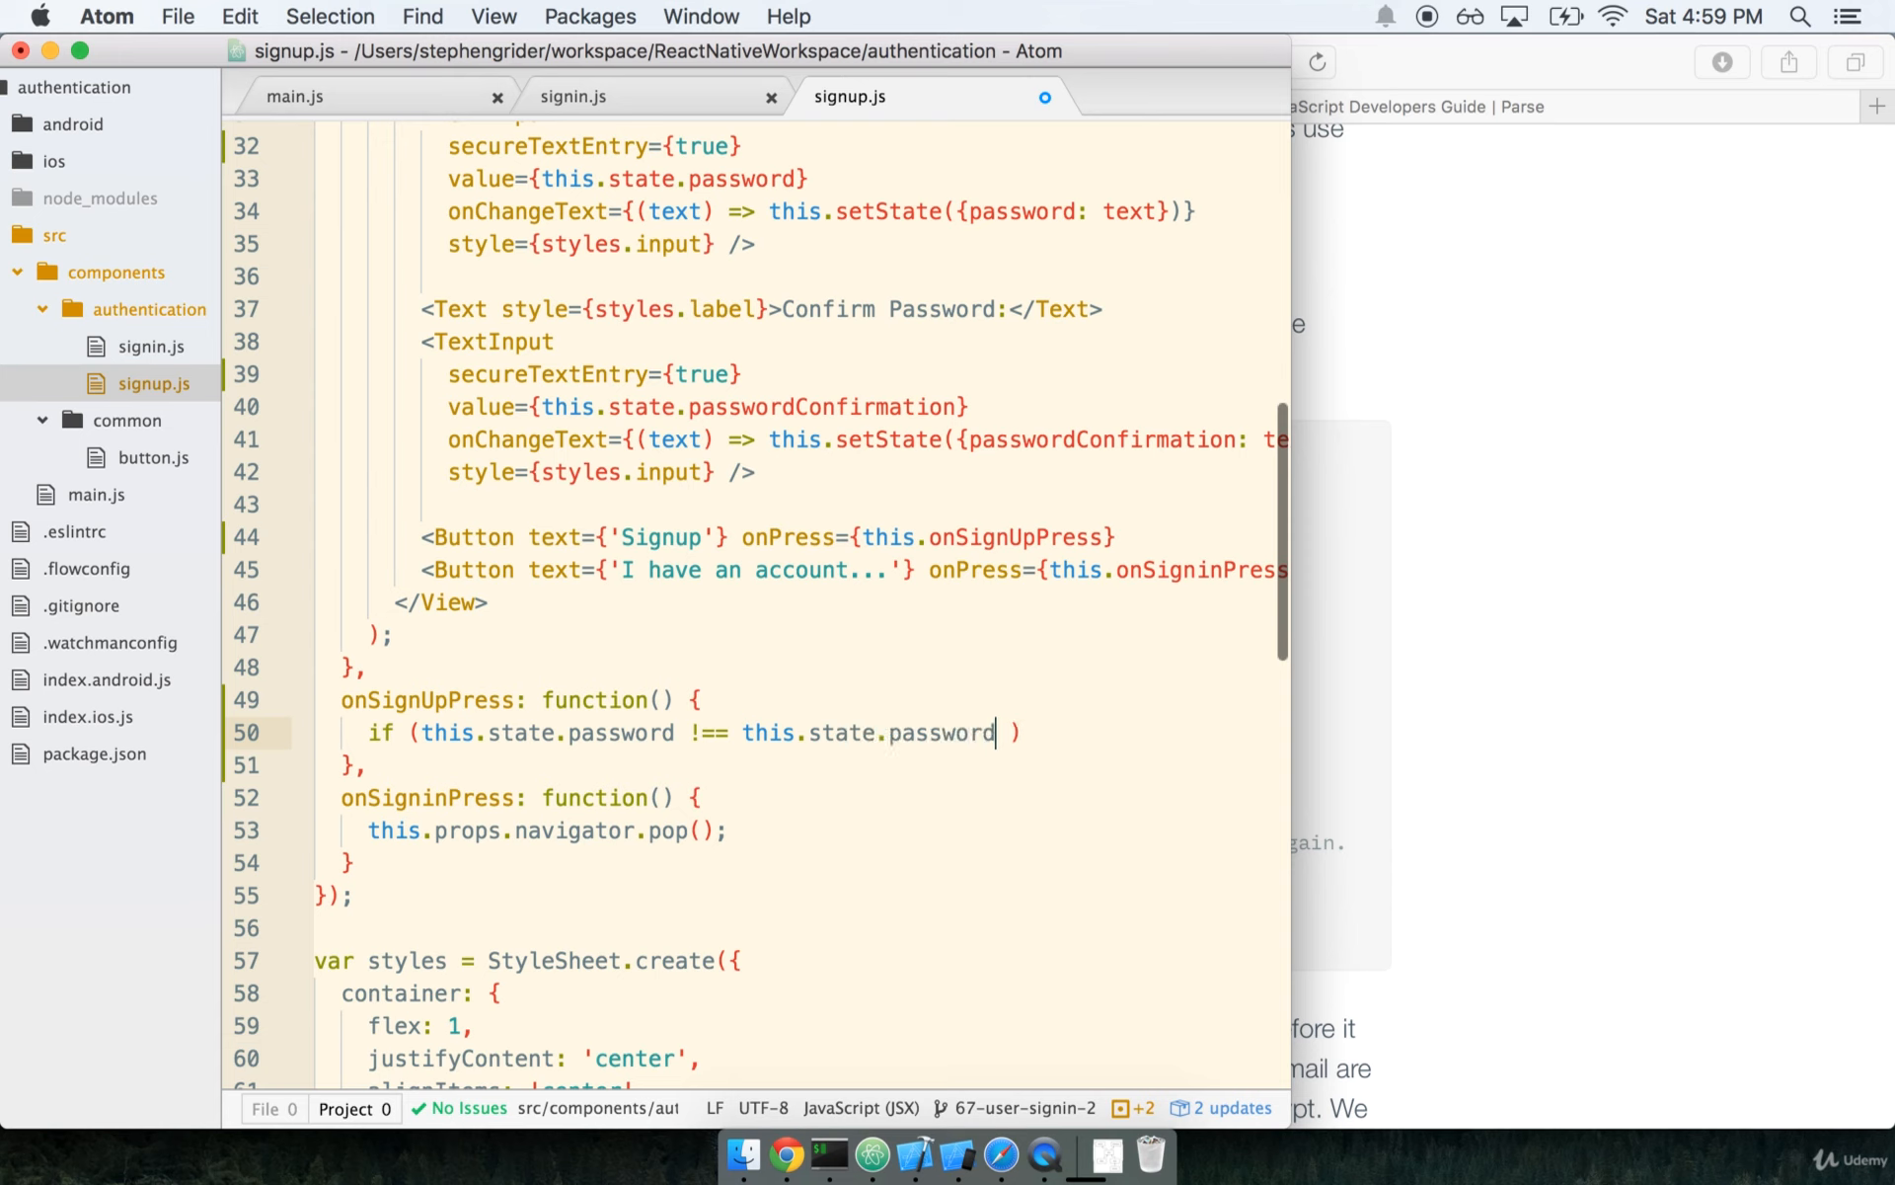
type("Confirmation")
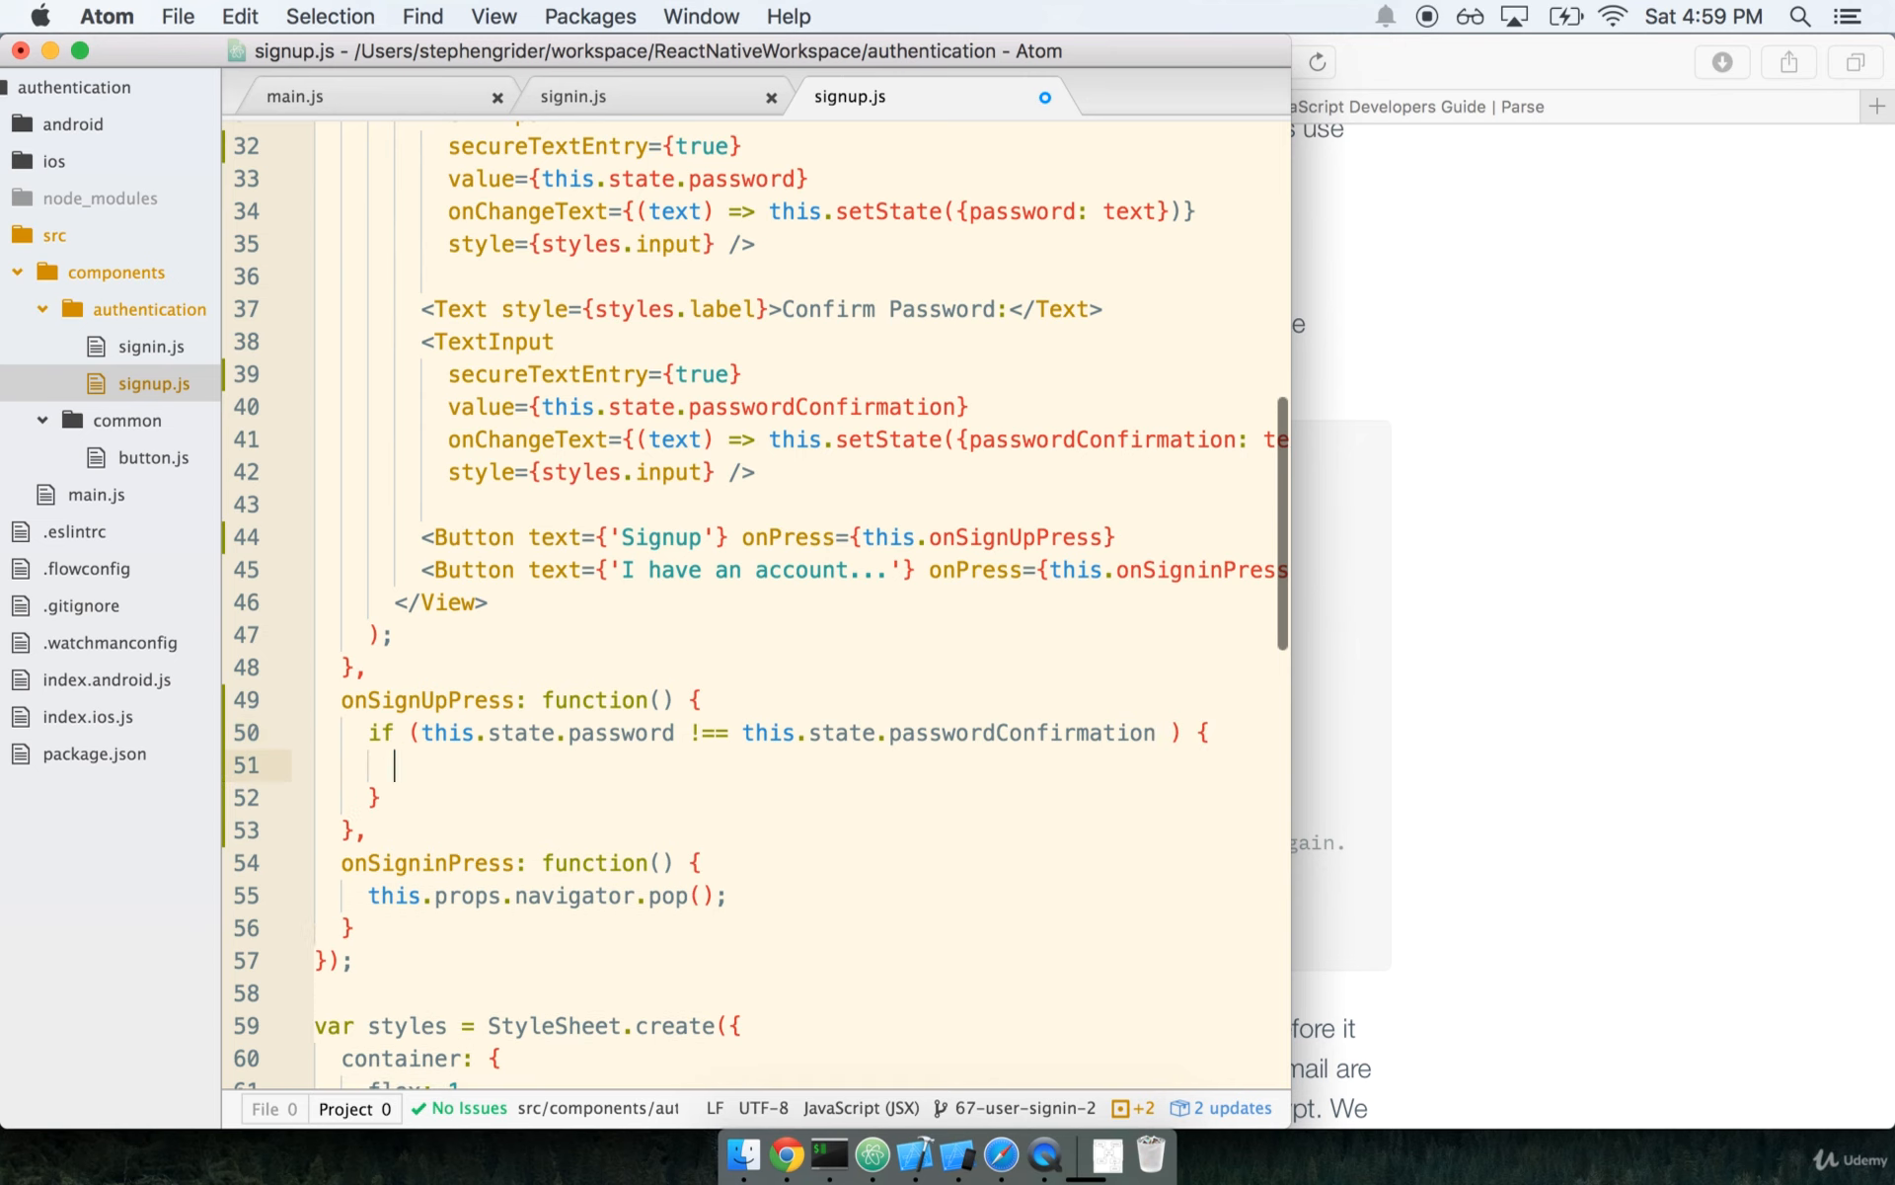
- Return this.setState({errorMessage: 'Your passwords do not match'}) inside the mismatch check
type("return")
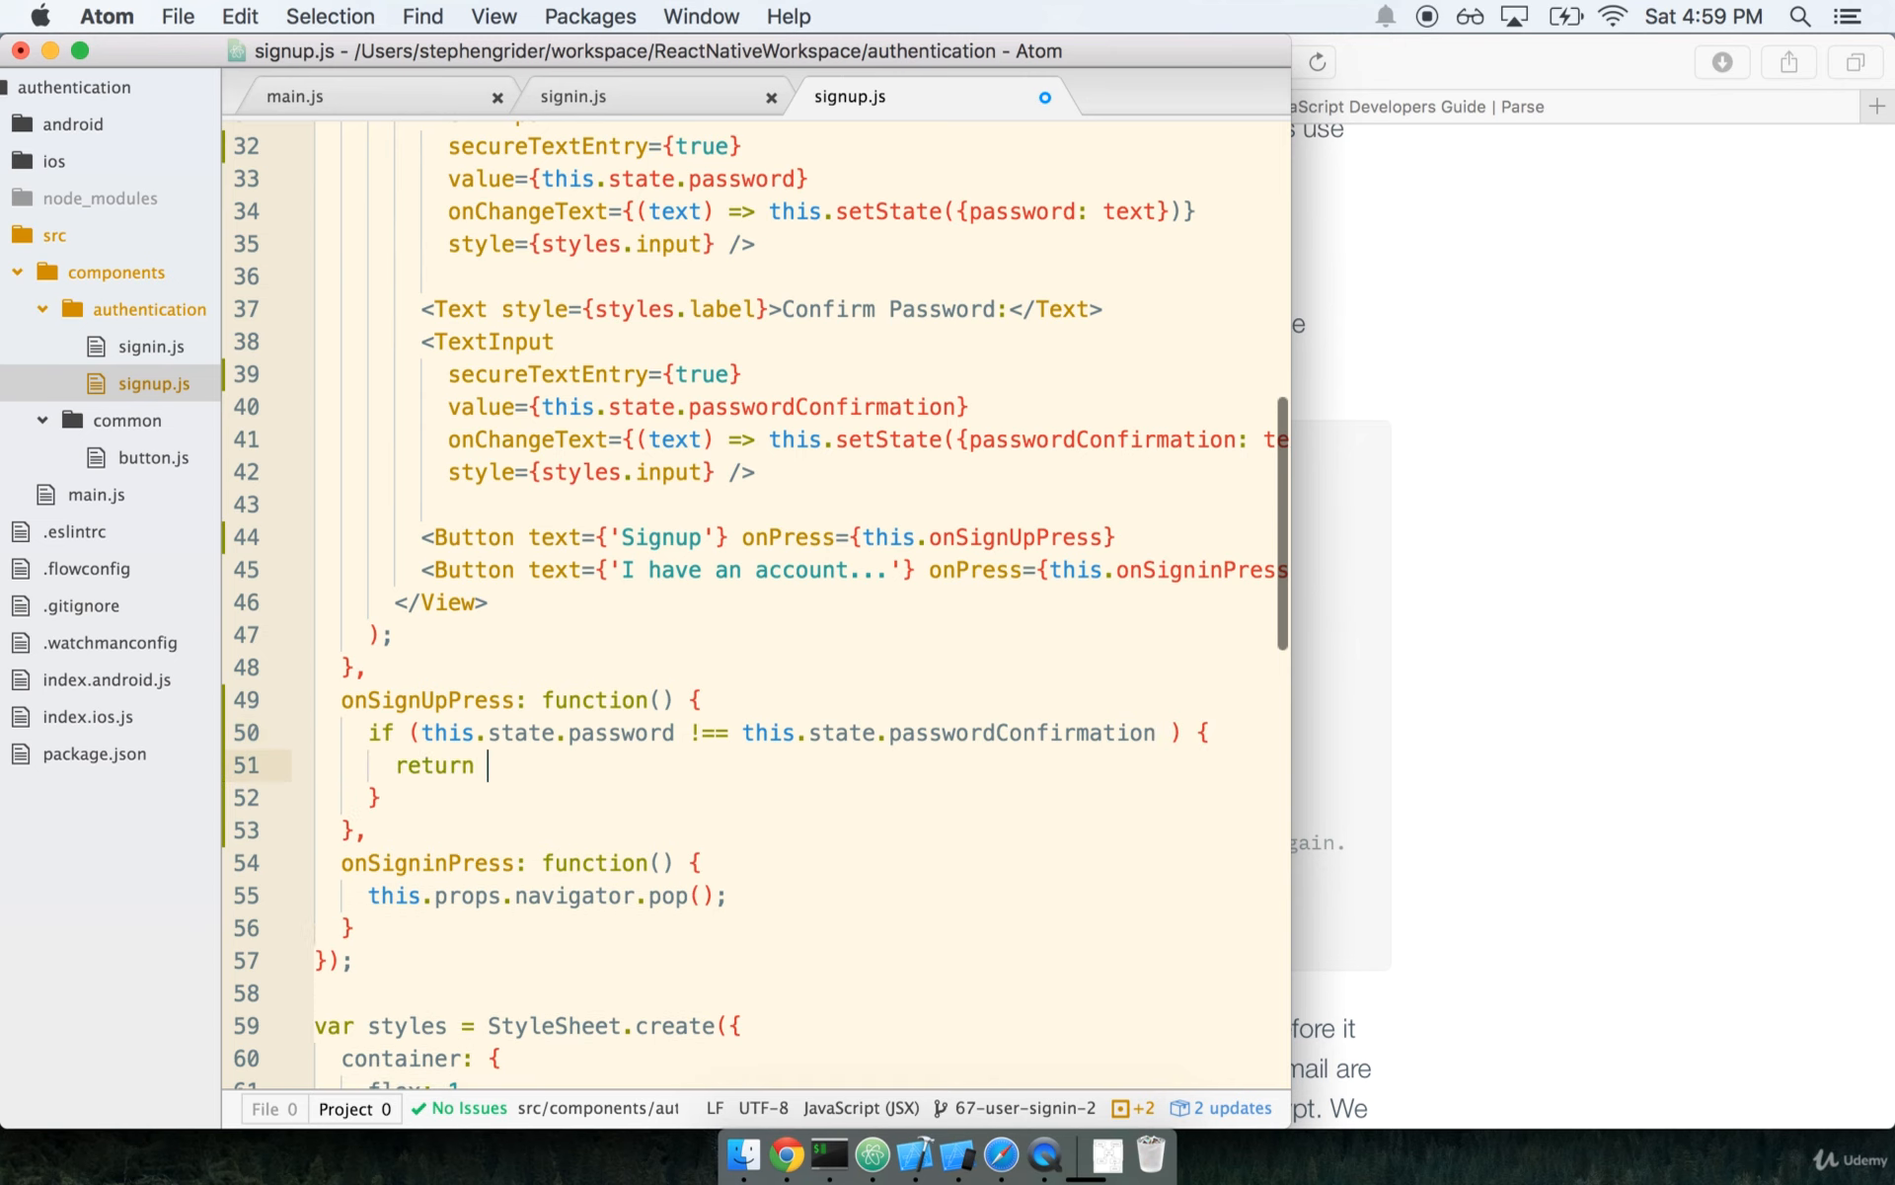
type("this.set")
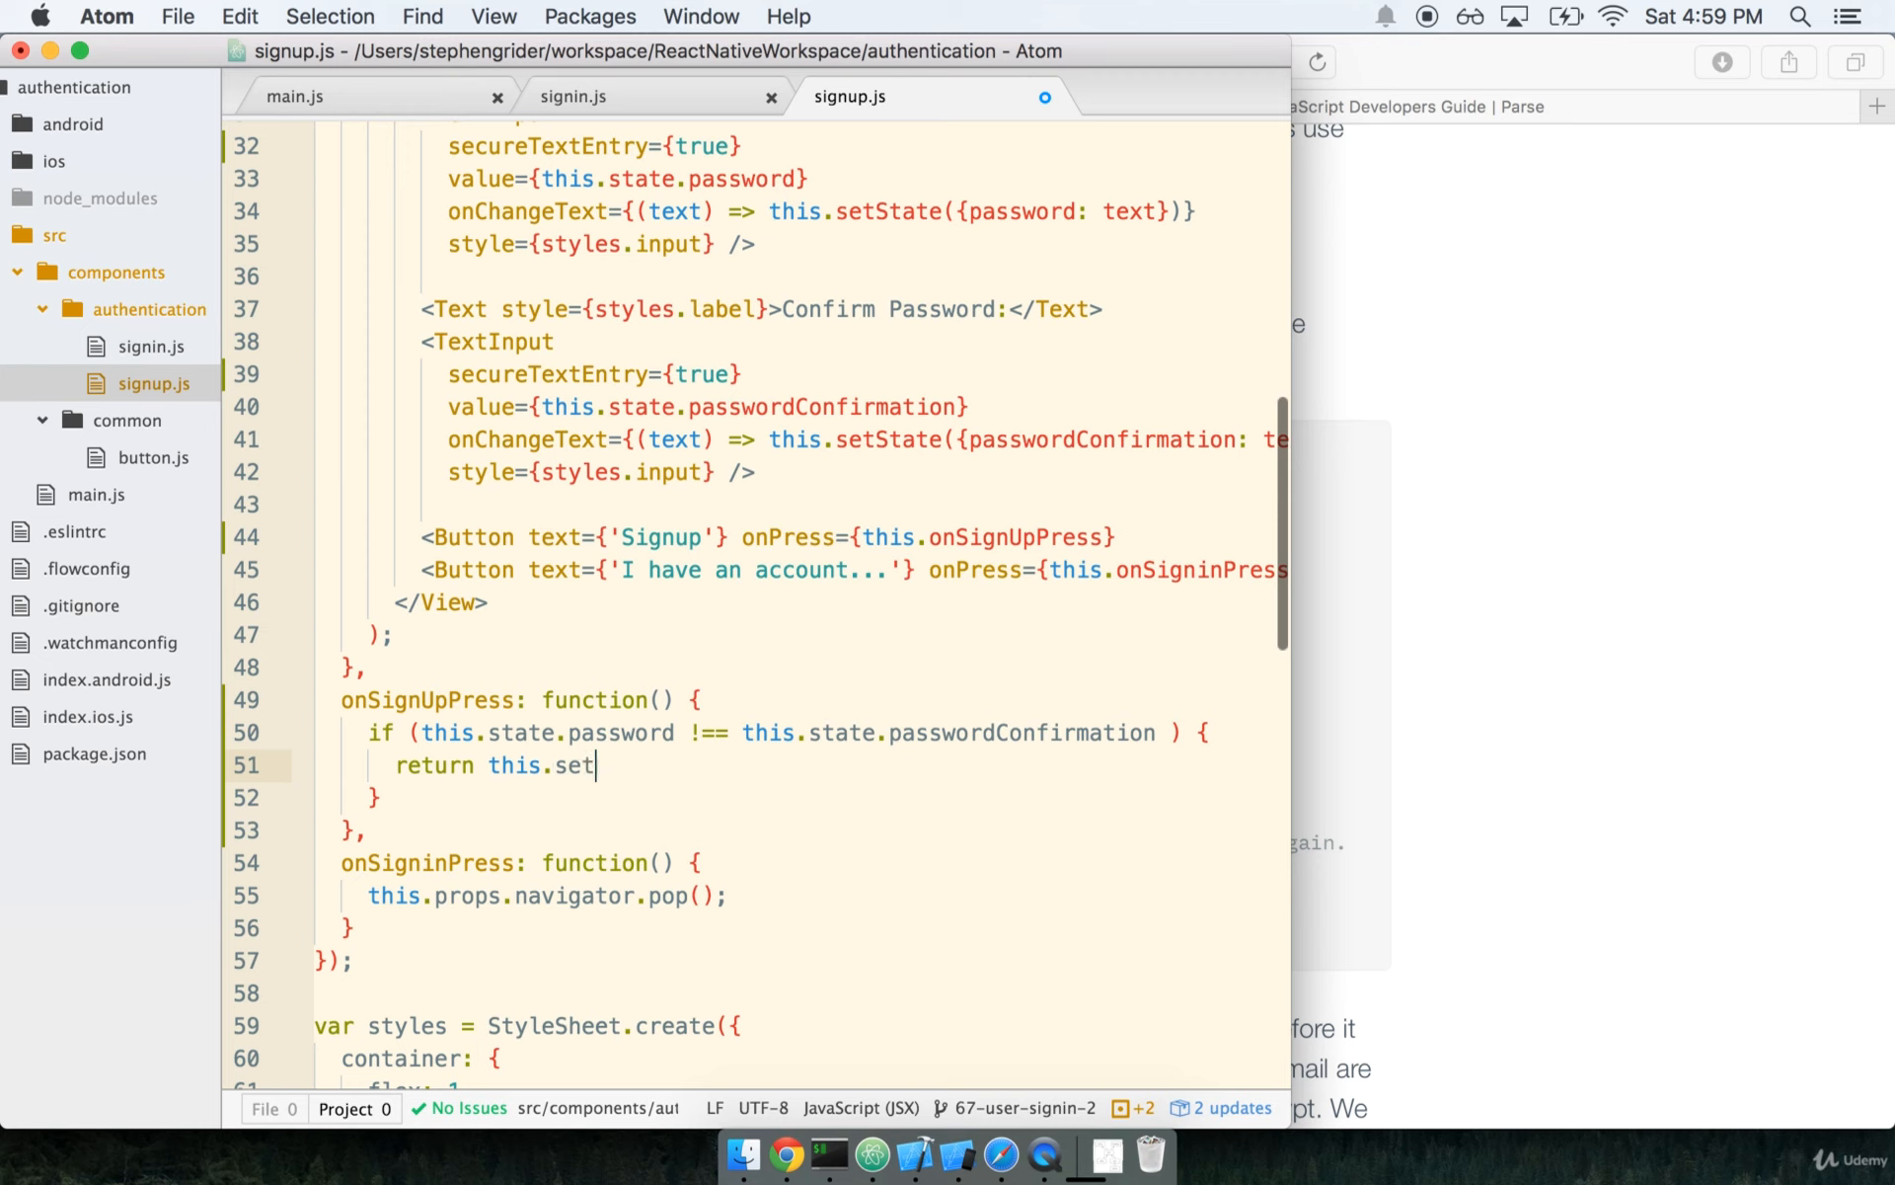
type("State({})")
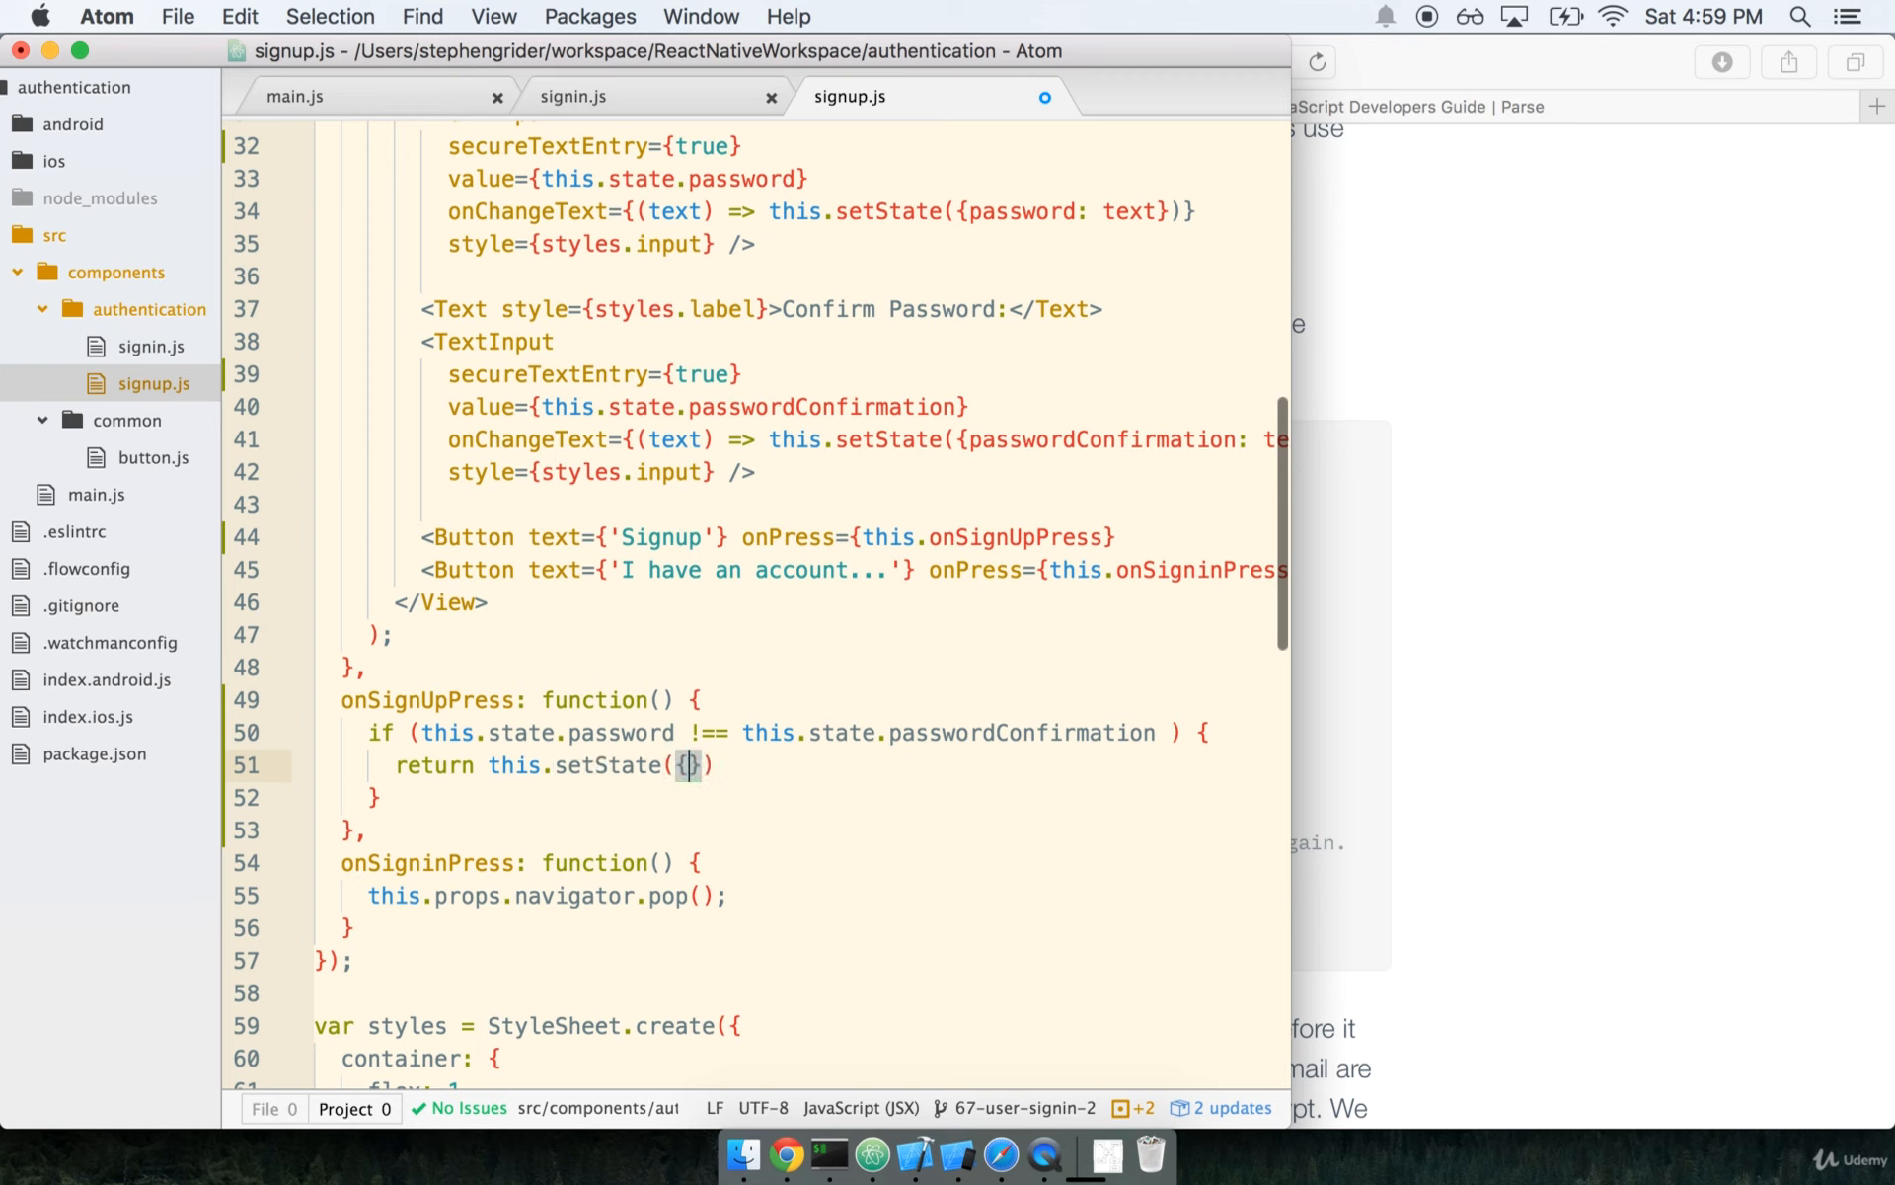
type("errorMessage: 'Your passwords do not match")
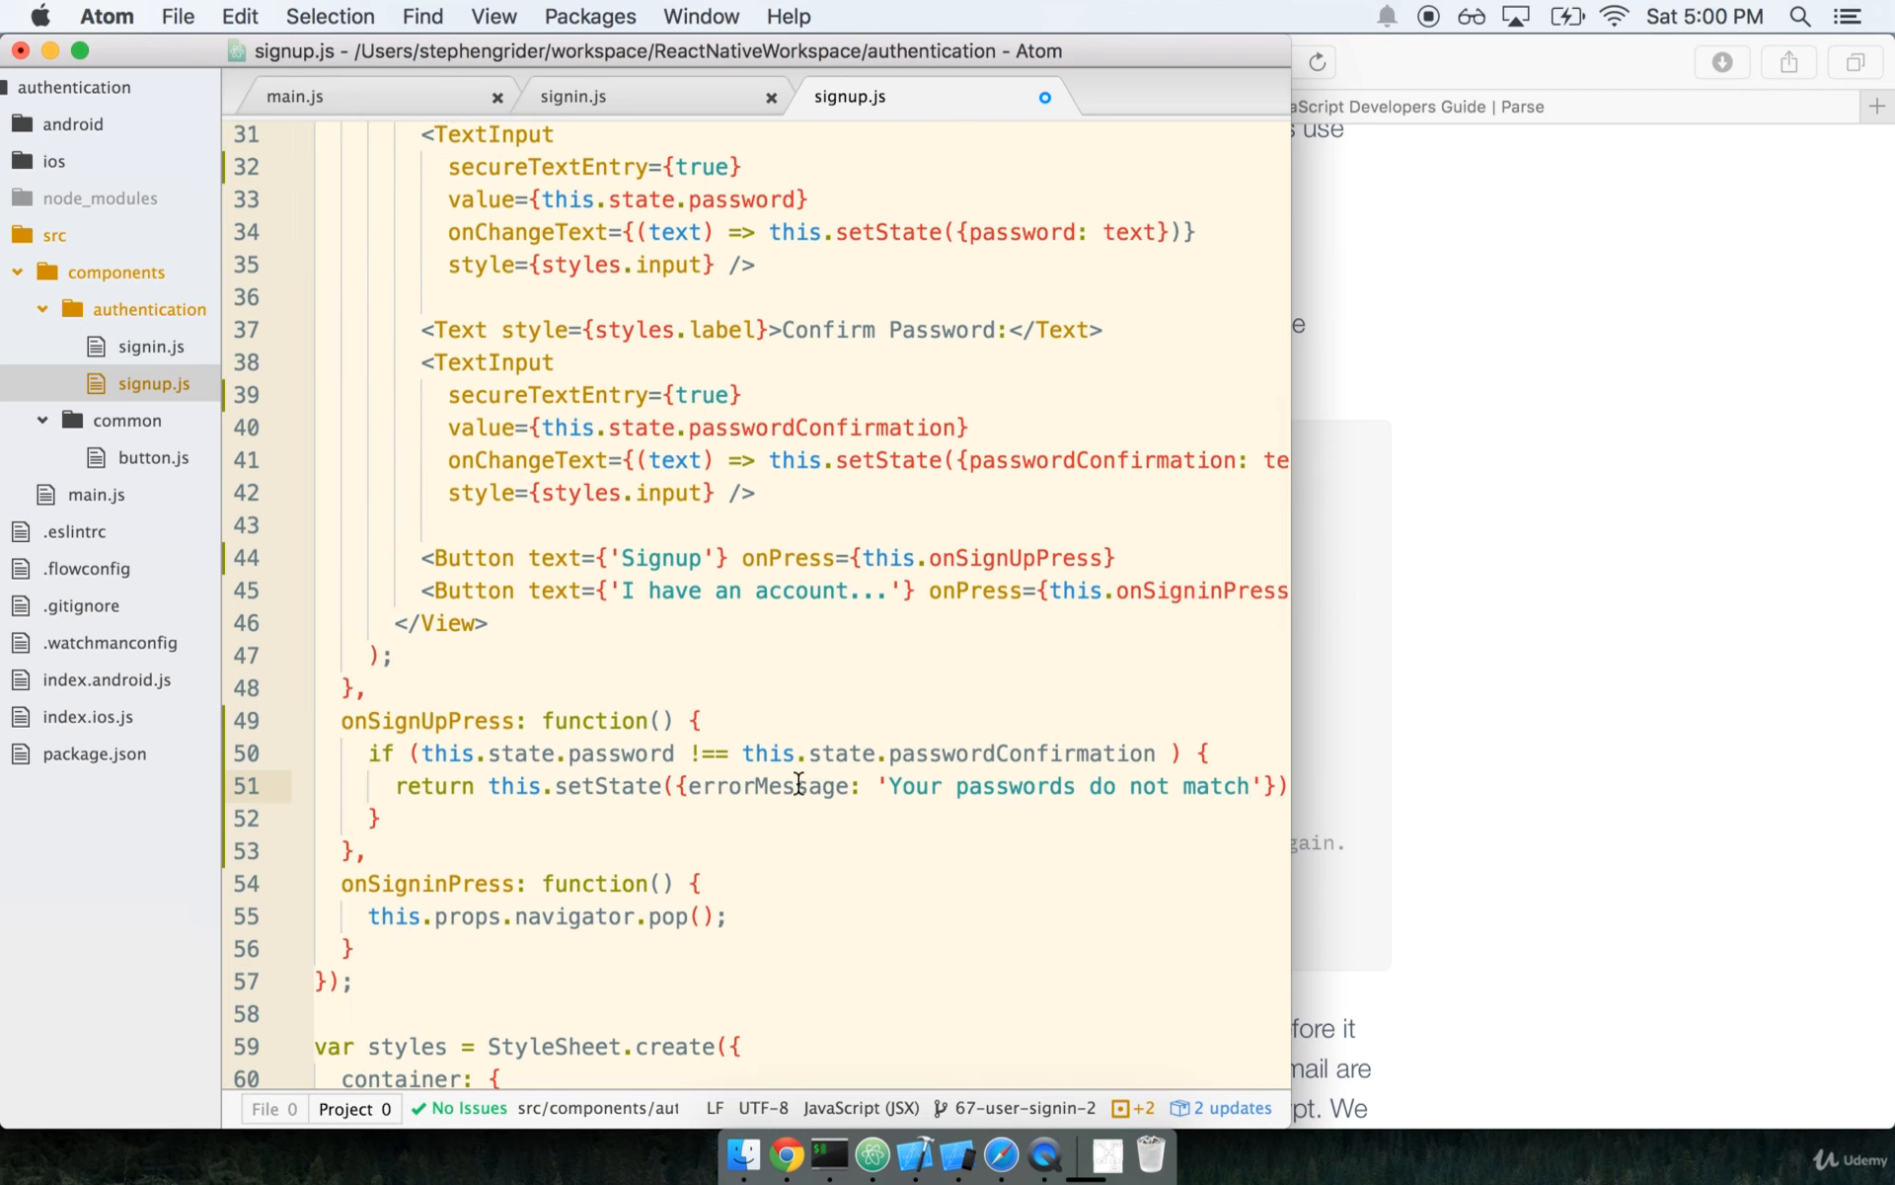
double_click(767, 786)
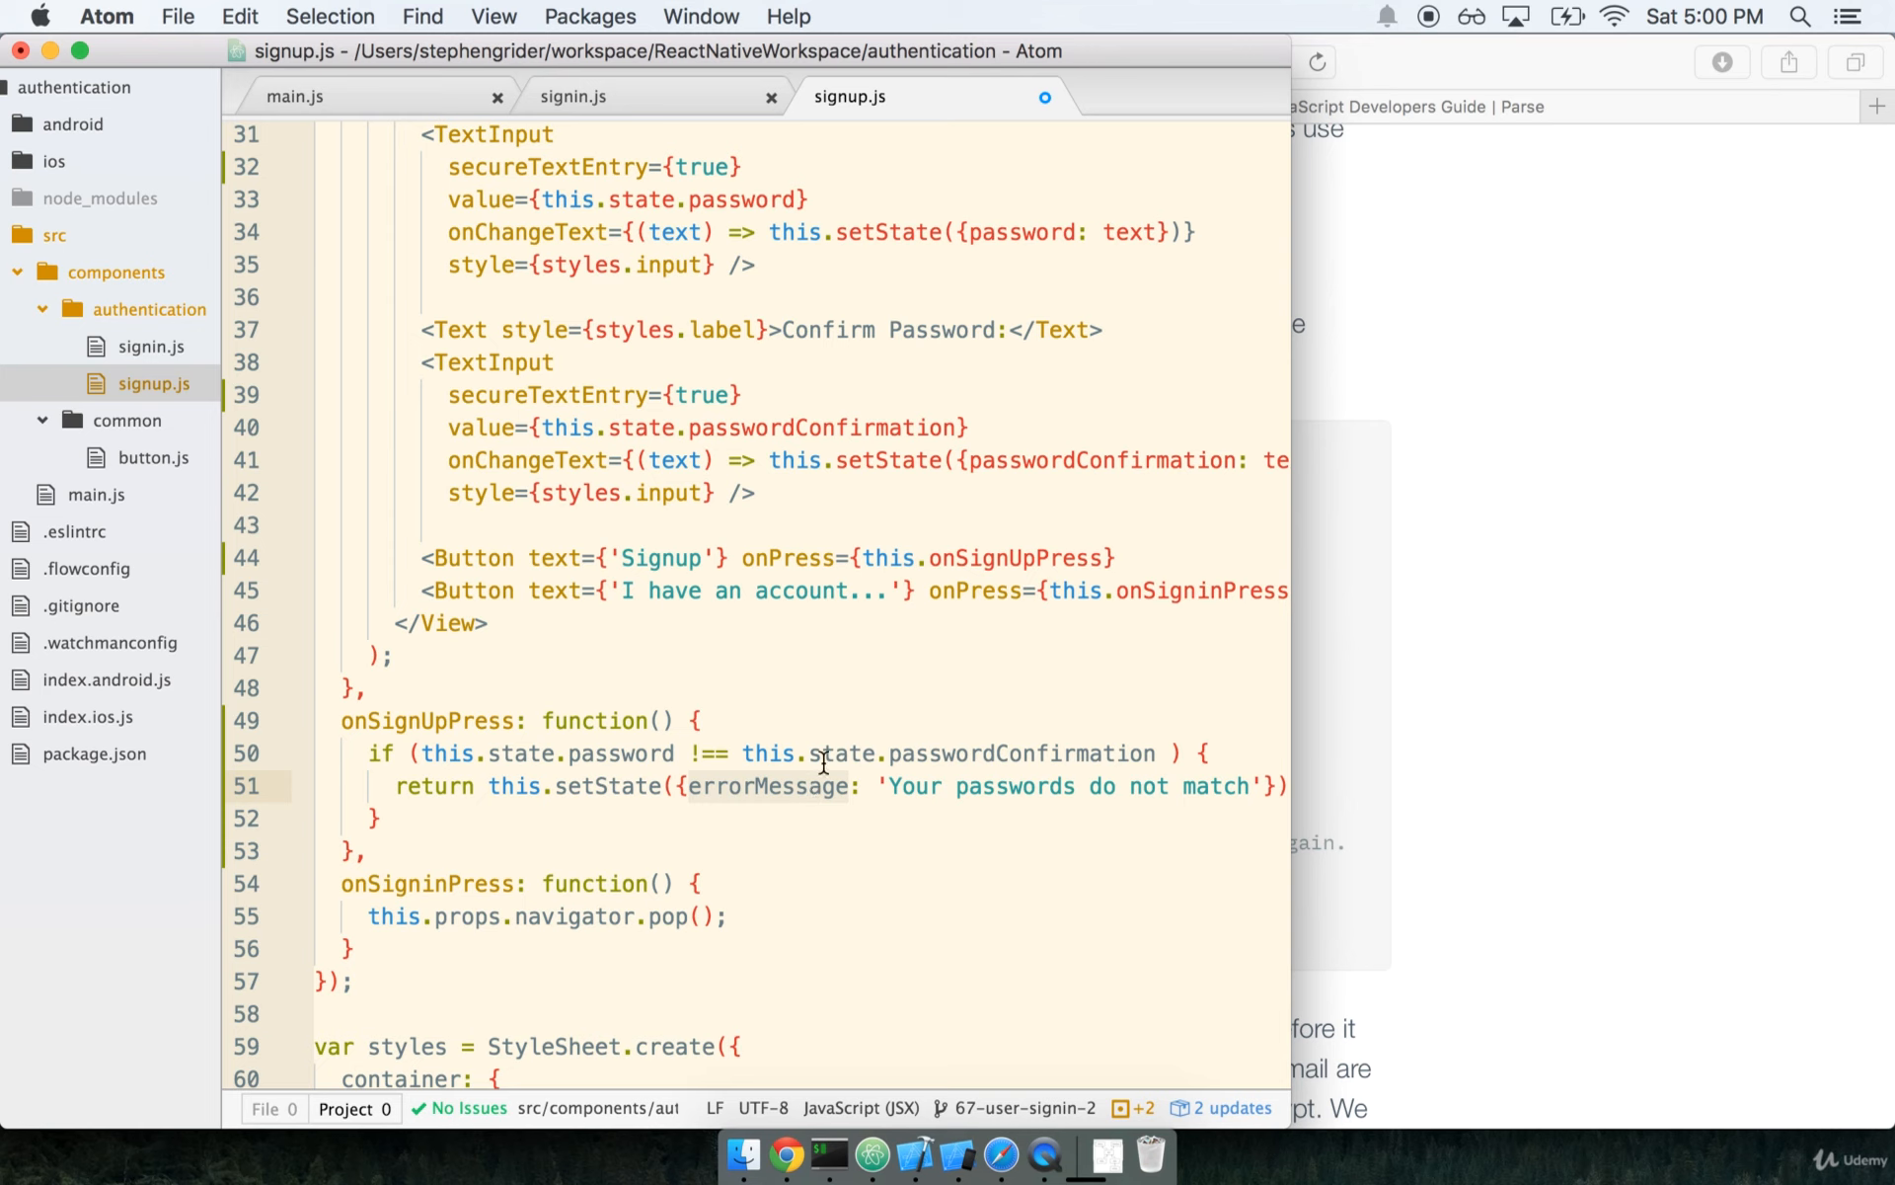
mouse_move(871, 770)
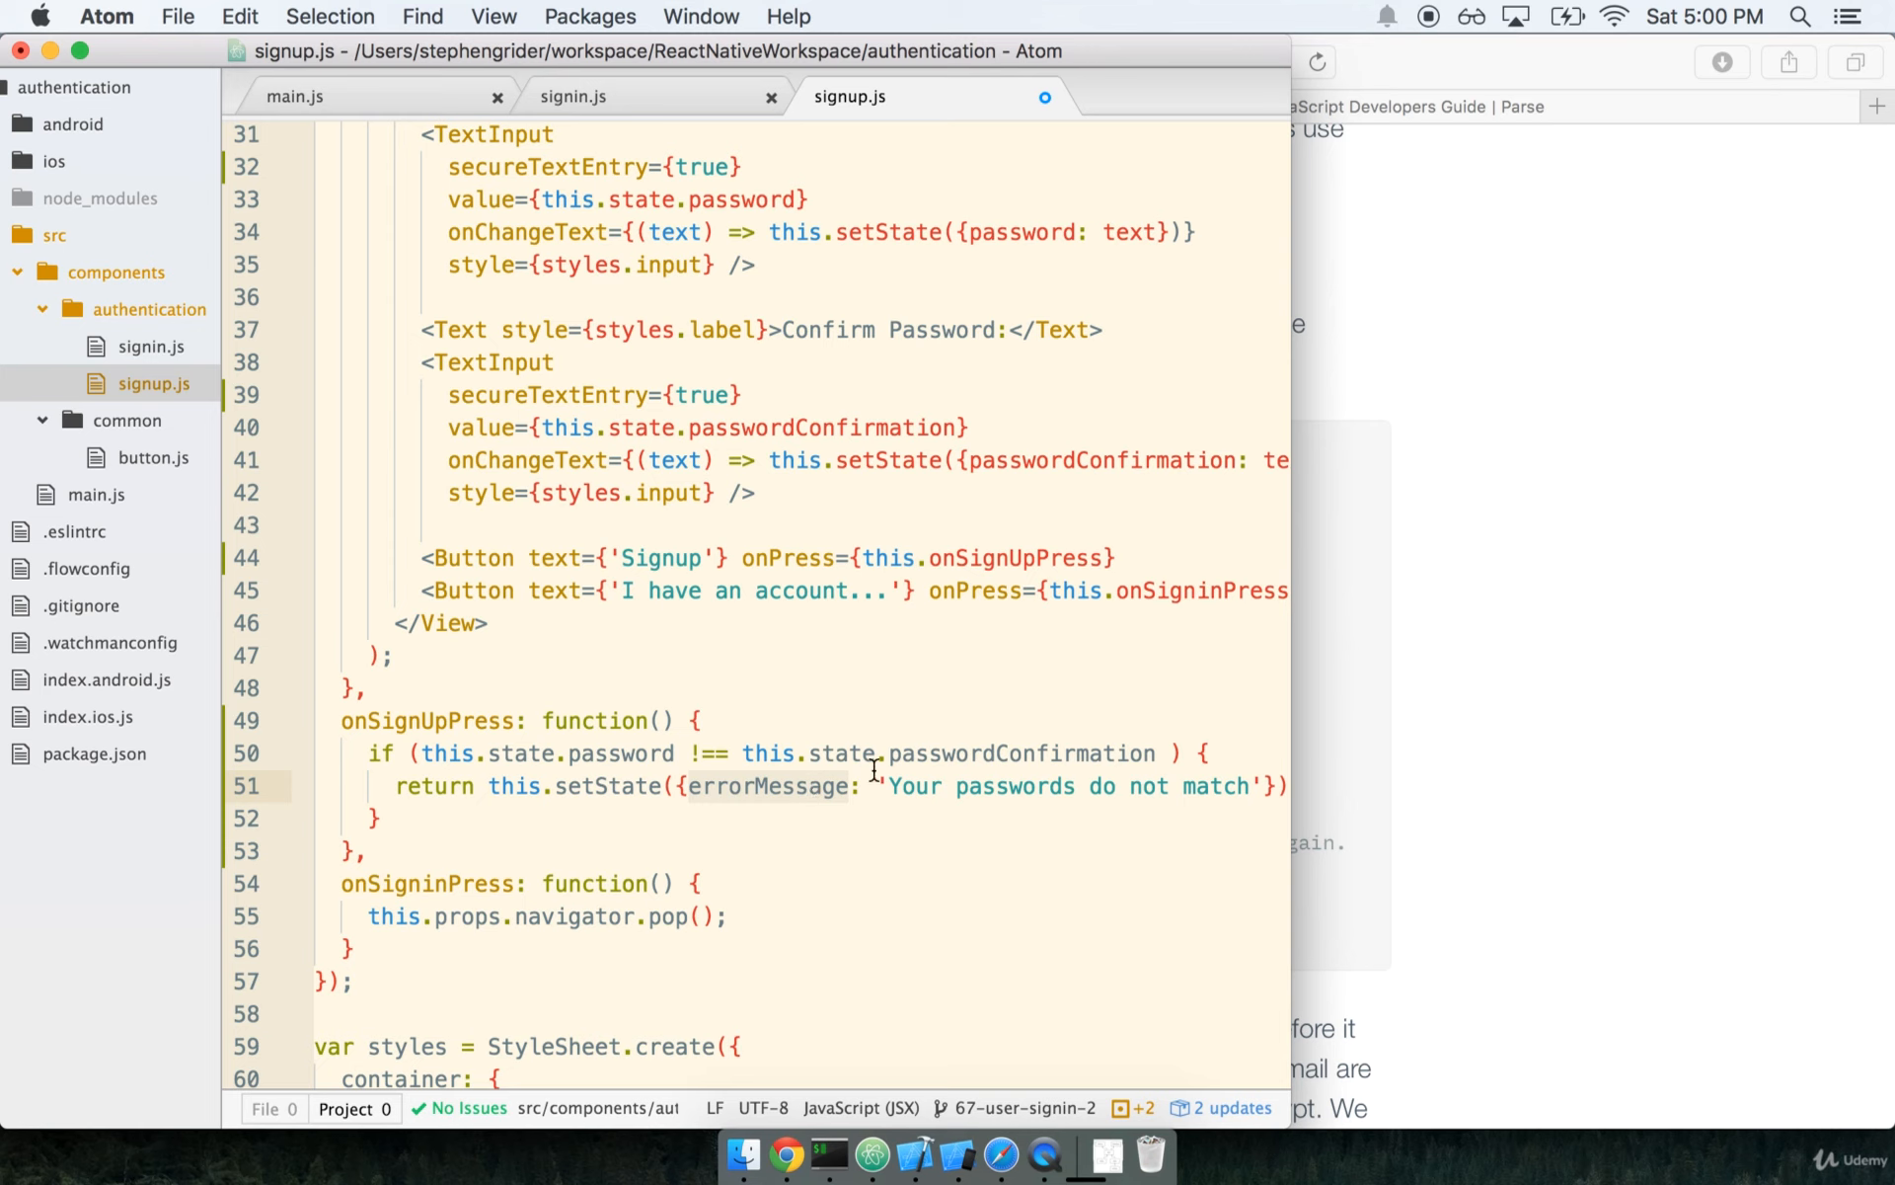
mouse_move(762, 797)
type("errorMessage: ''")
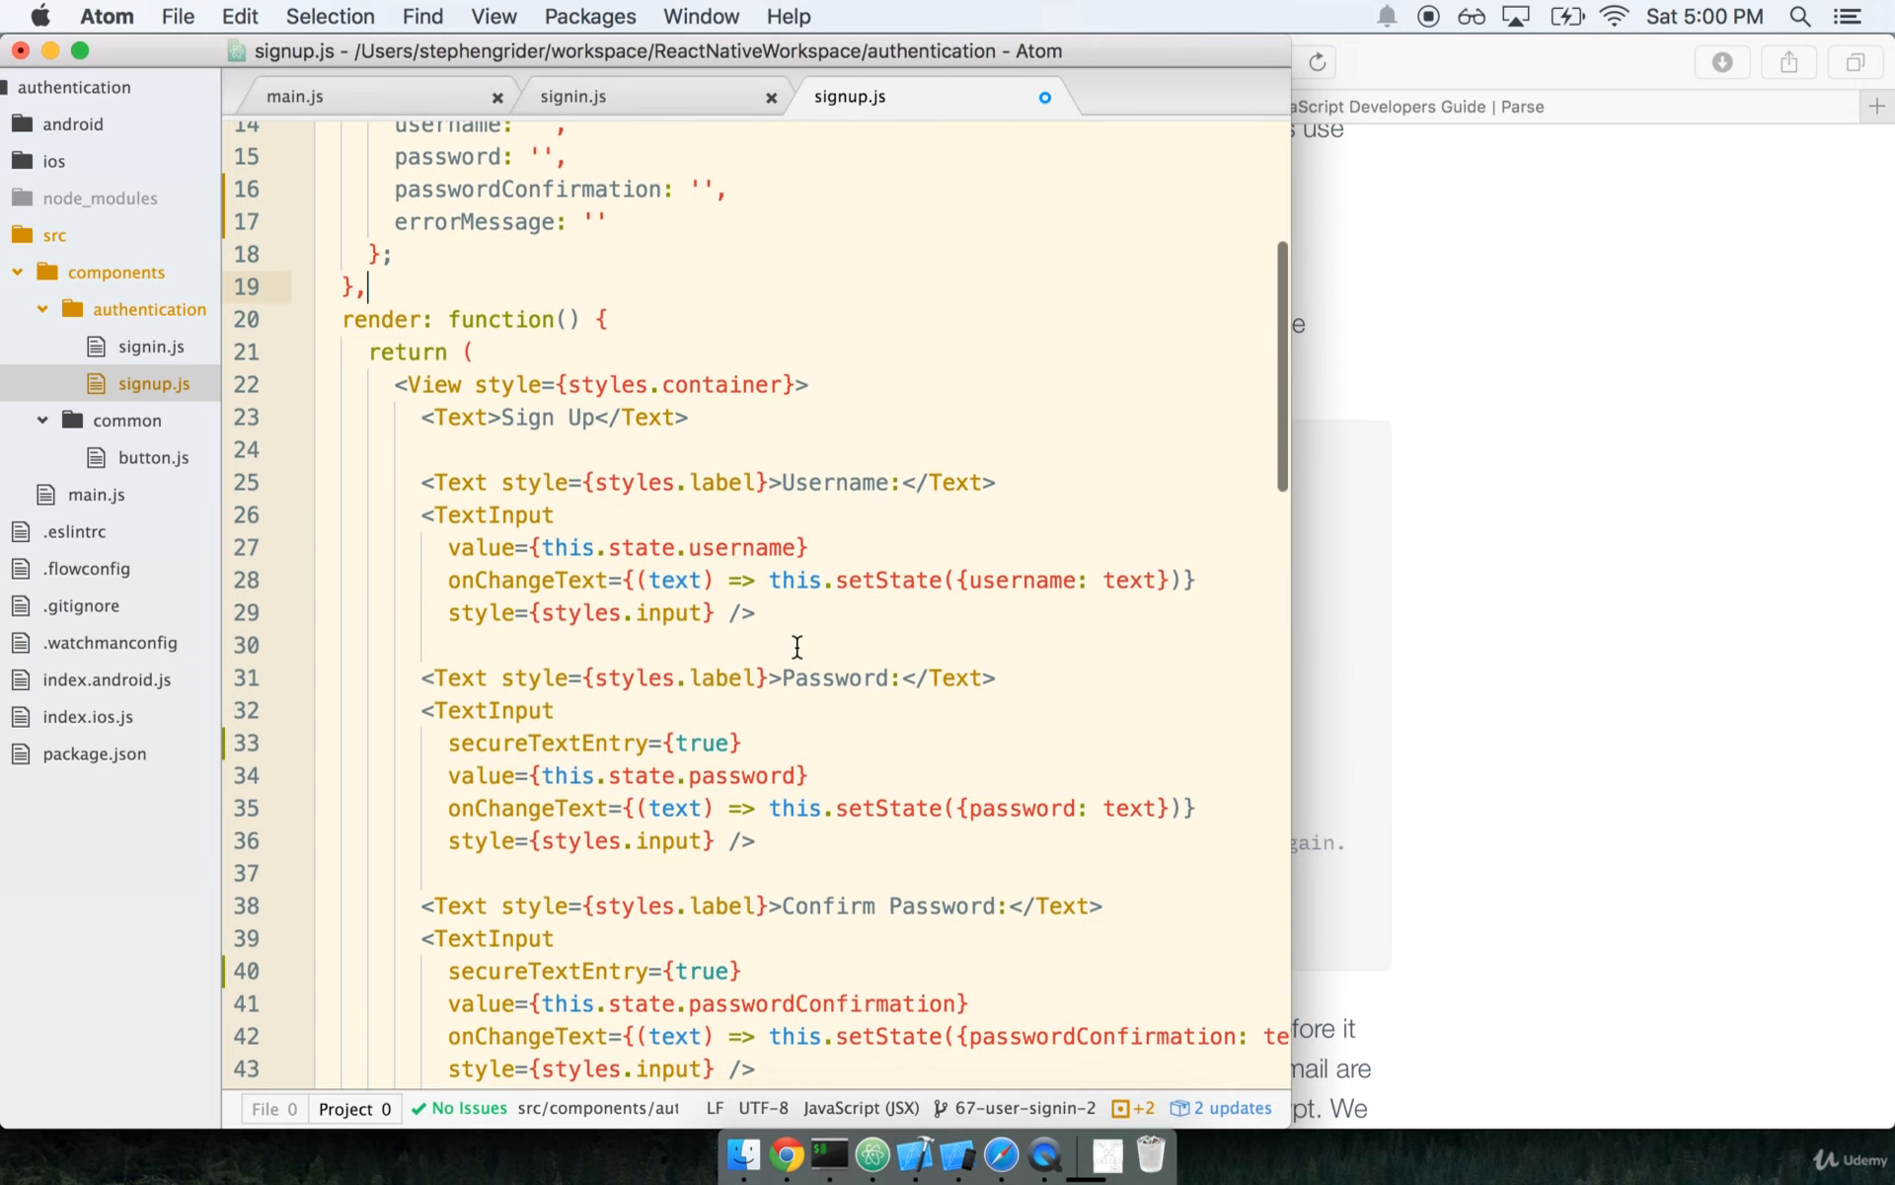
- Add errorMessage: '' to the object returned by getInitialState in signup.js
scroll("down", 3)
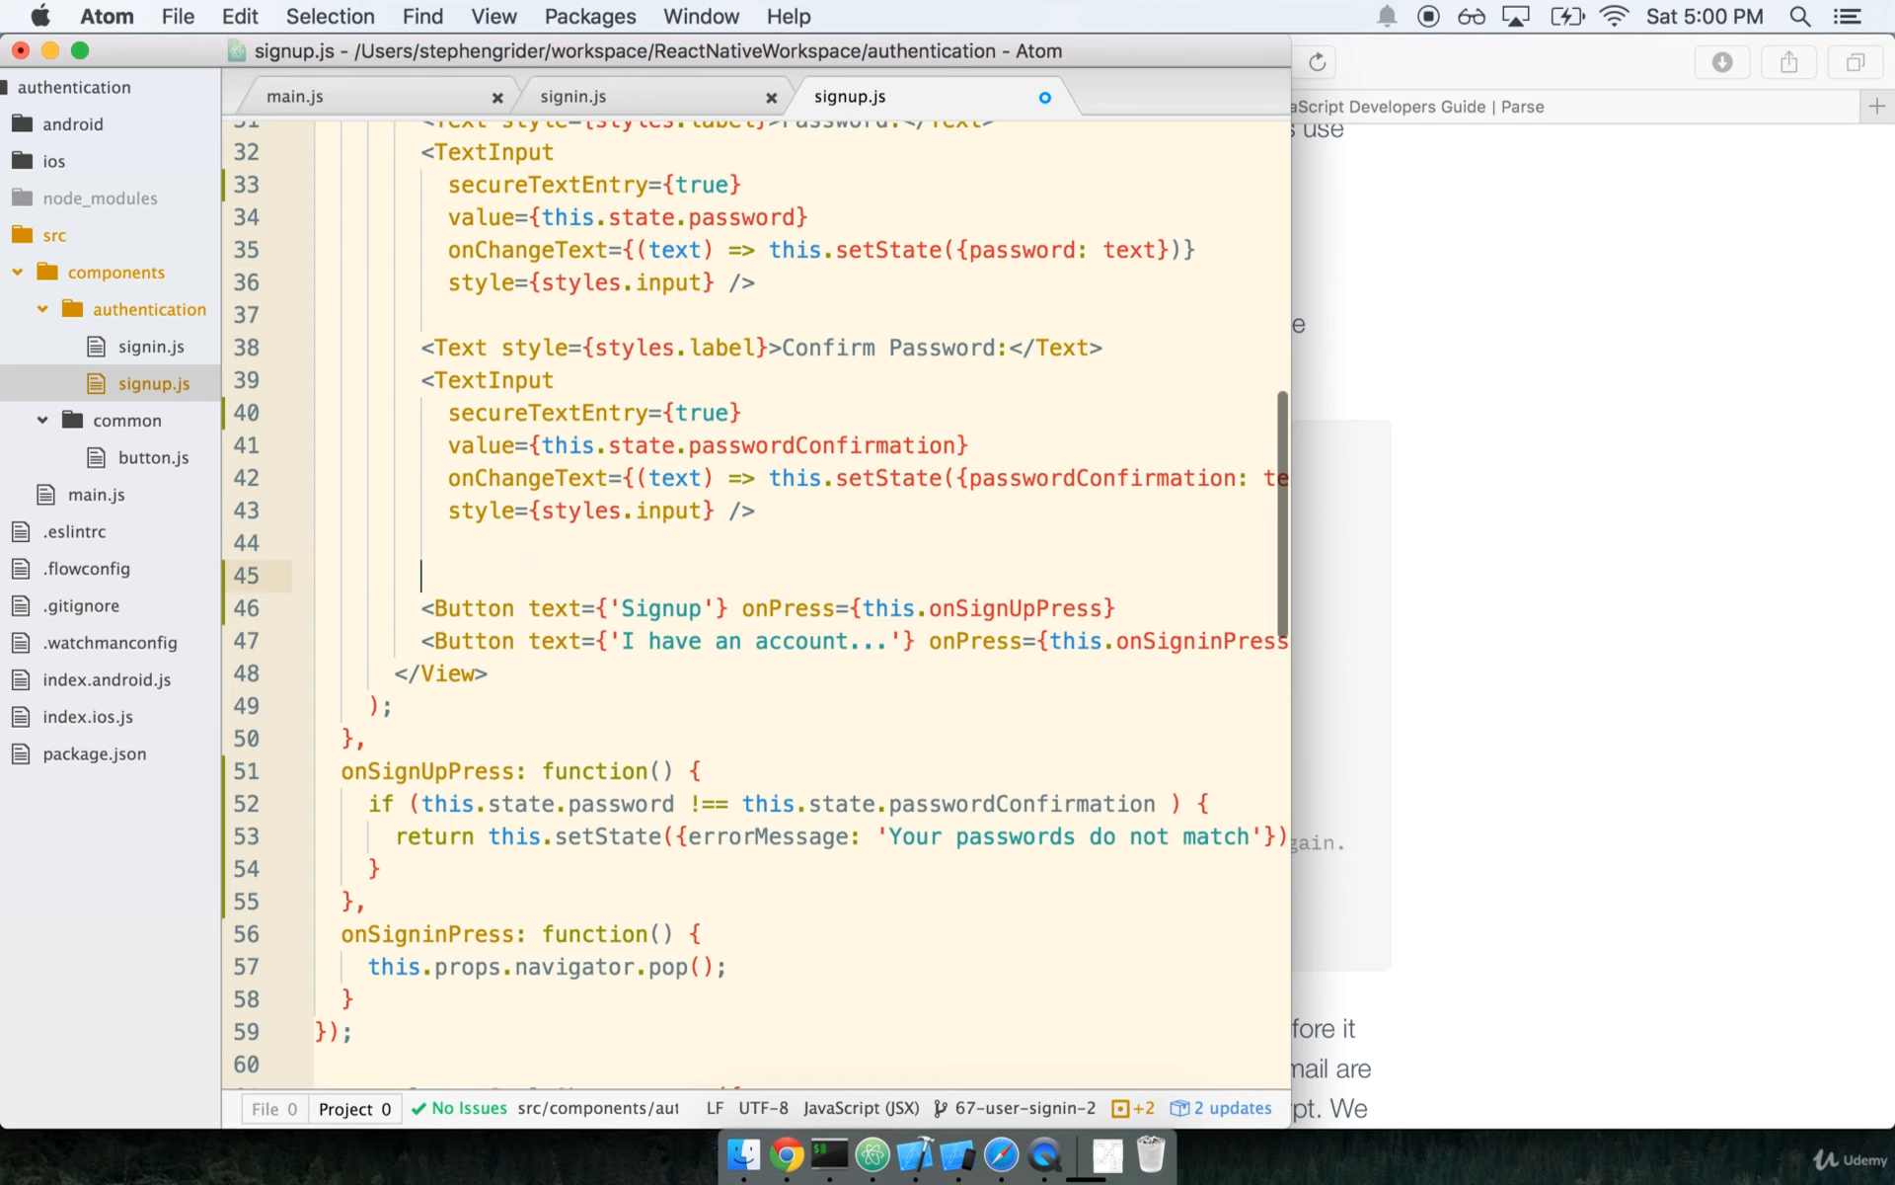
- Insert <Text style={styles.label}>{this.state.errorMessage}</Text> above the Signup button
type("<Text style=")
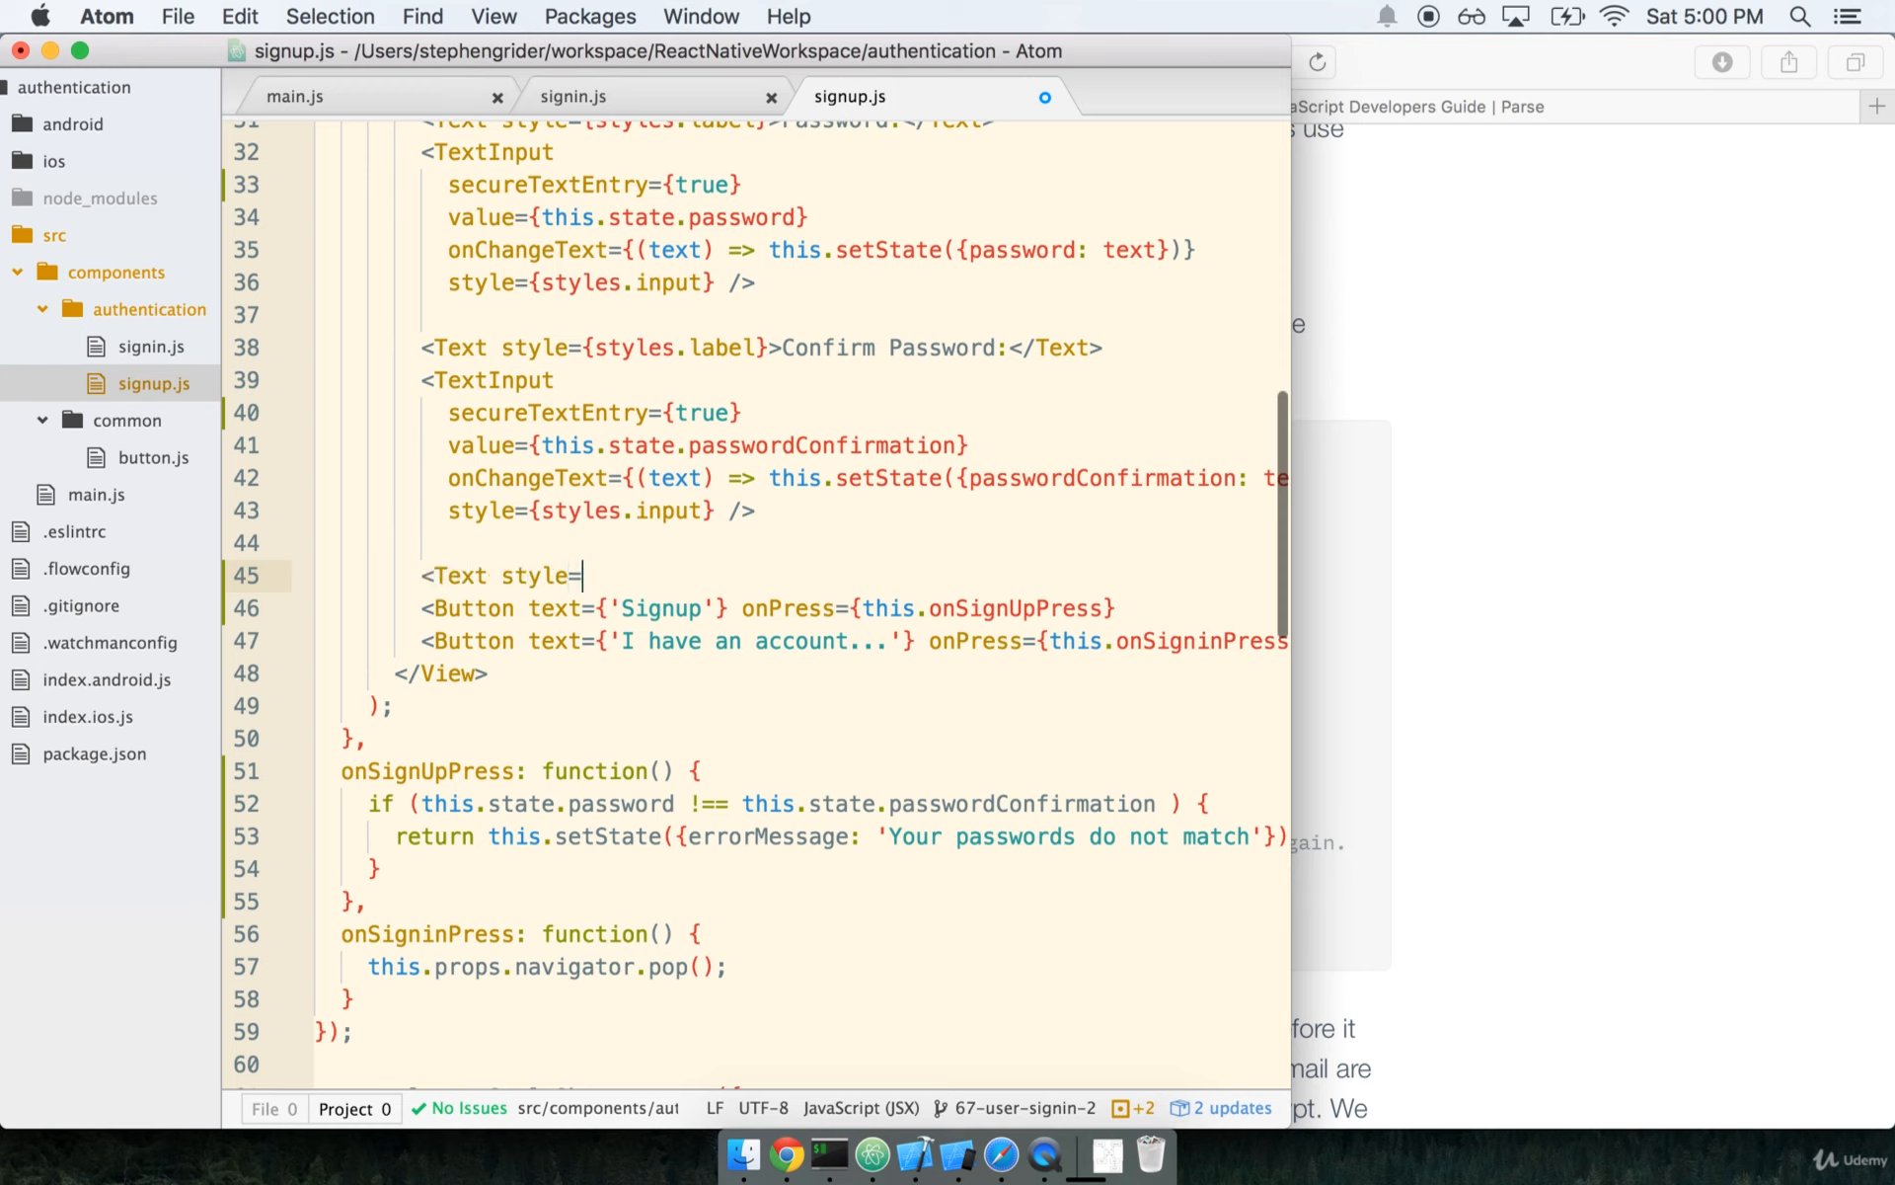
type("{styles.label}>{}</Text>")
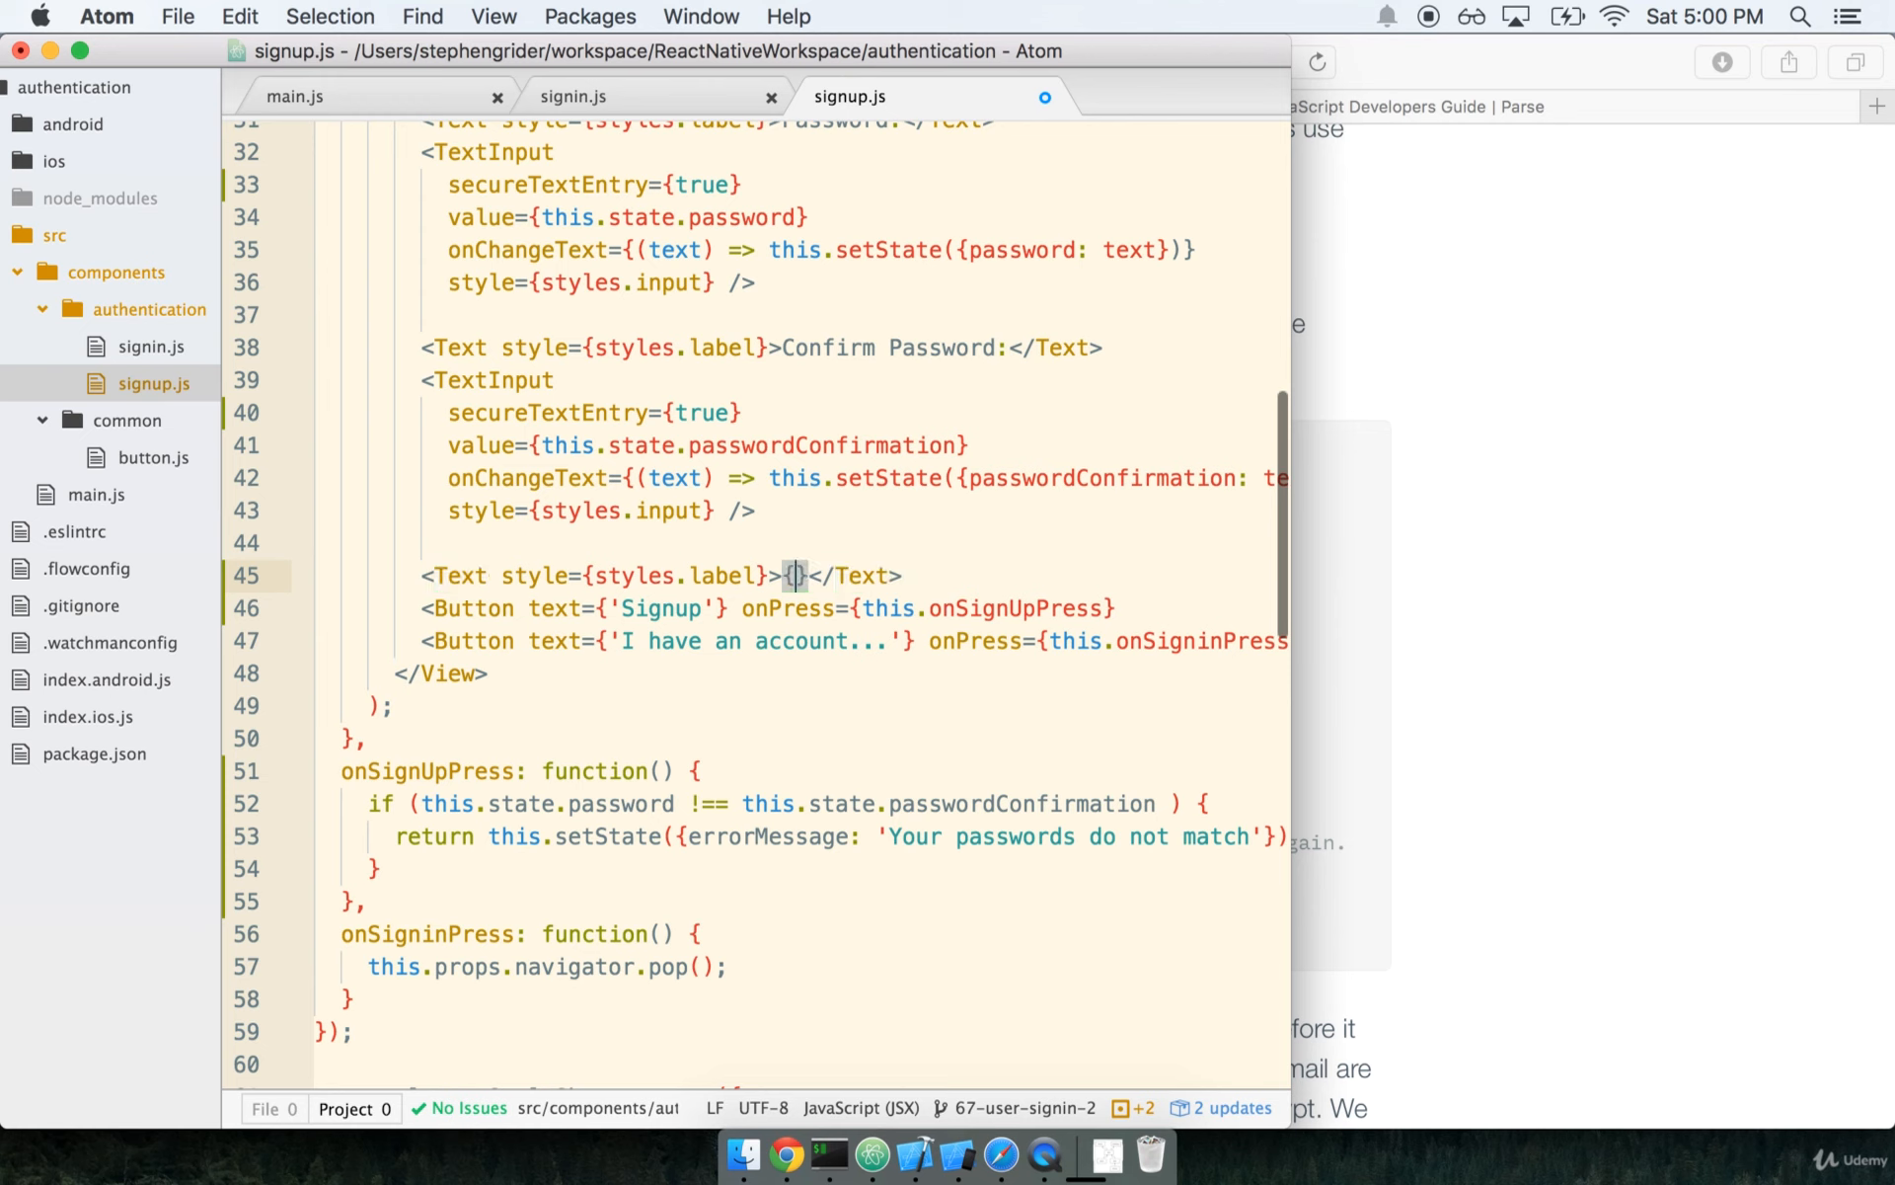
type("this.")
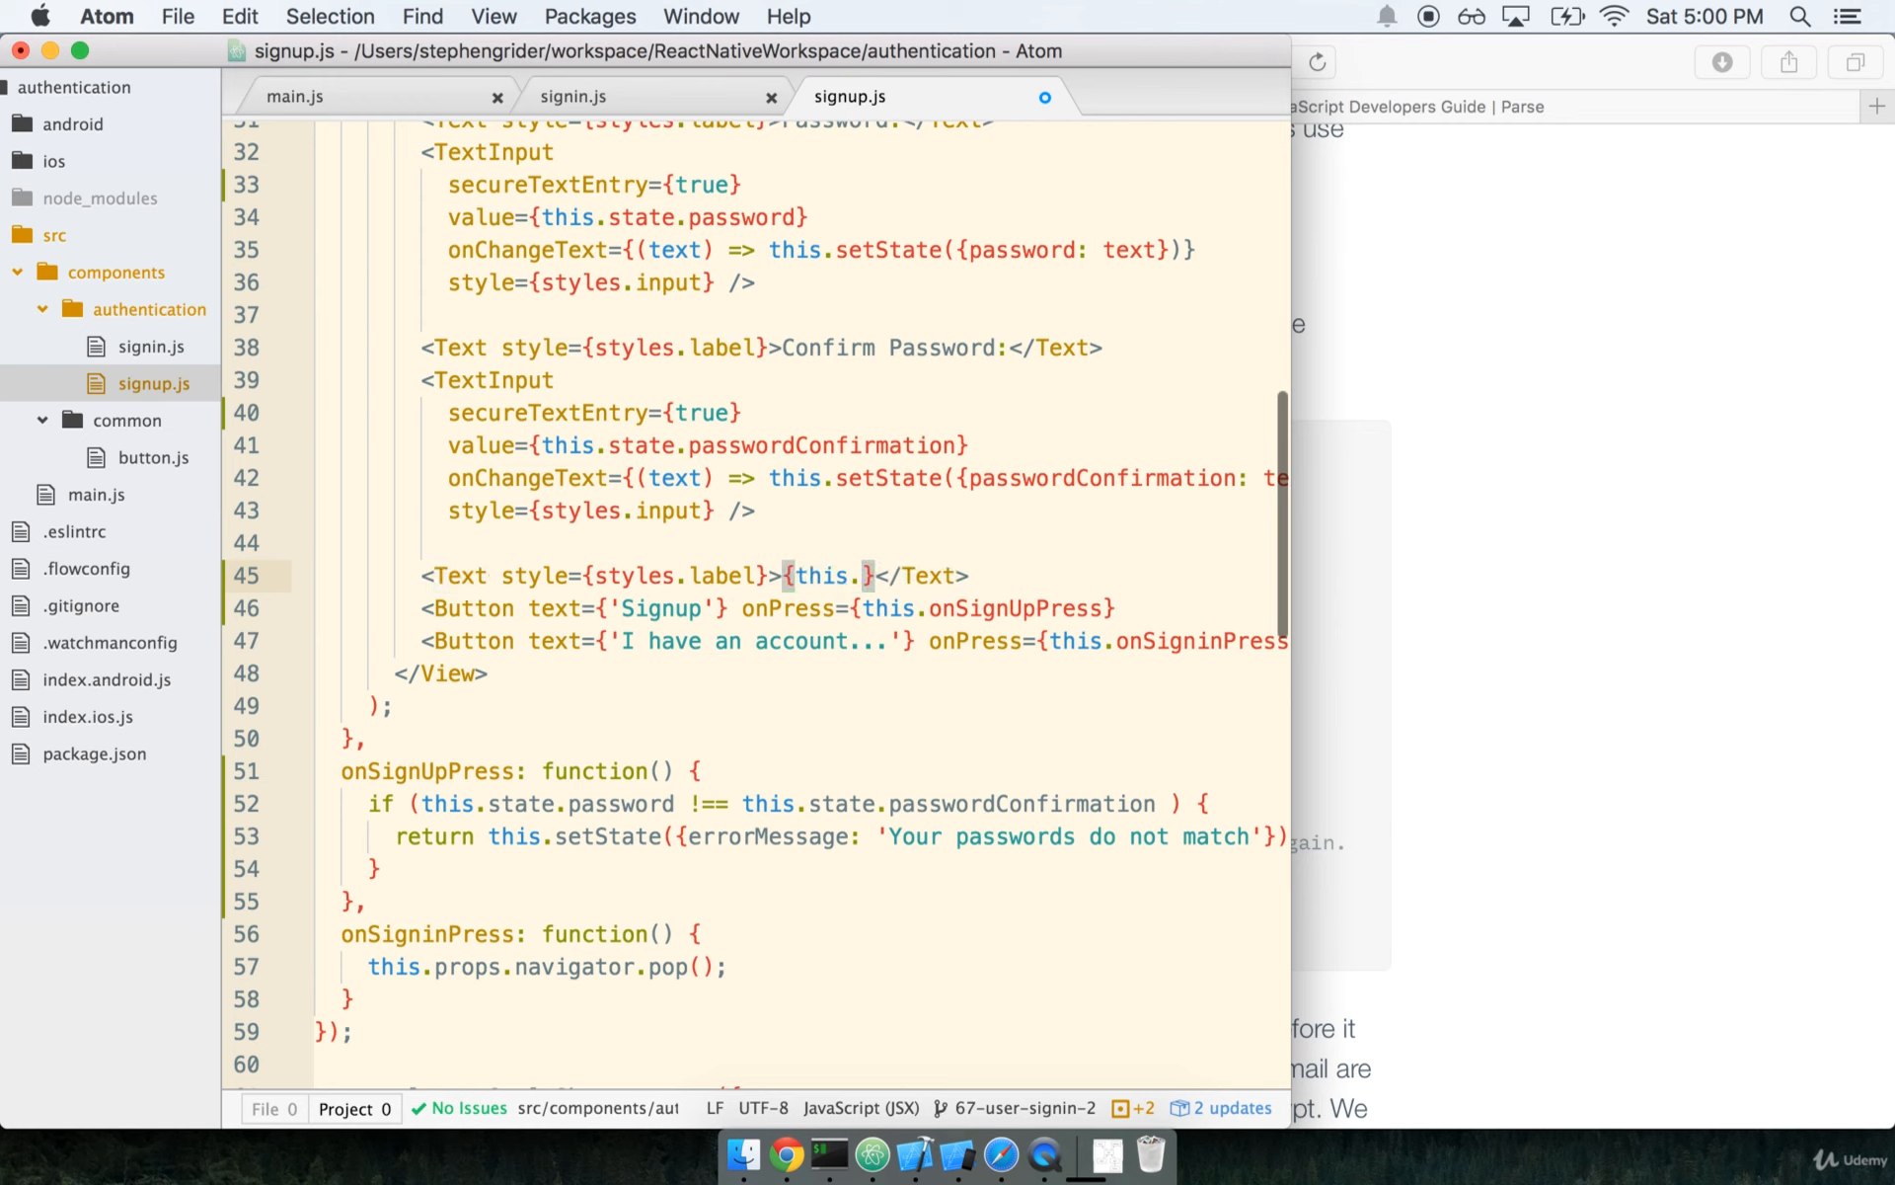
type("state.errorMess")
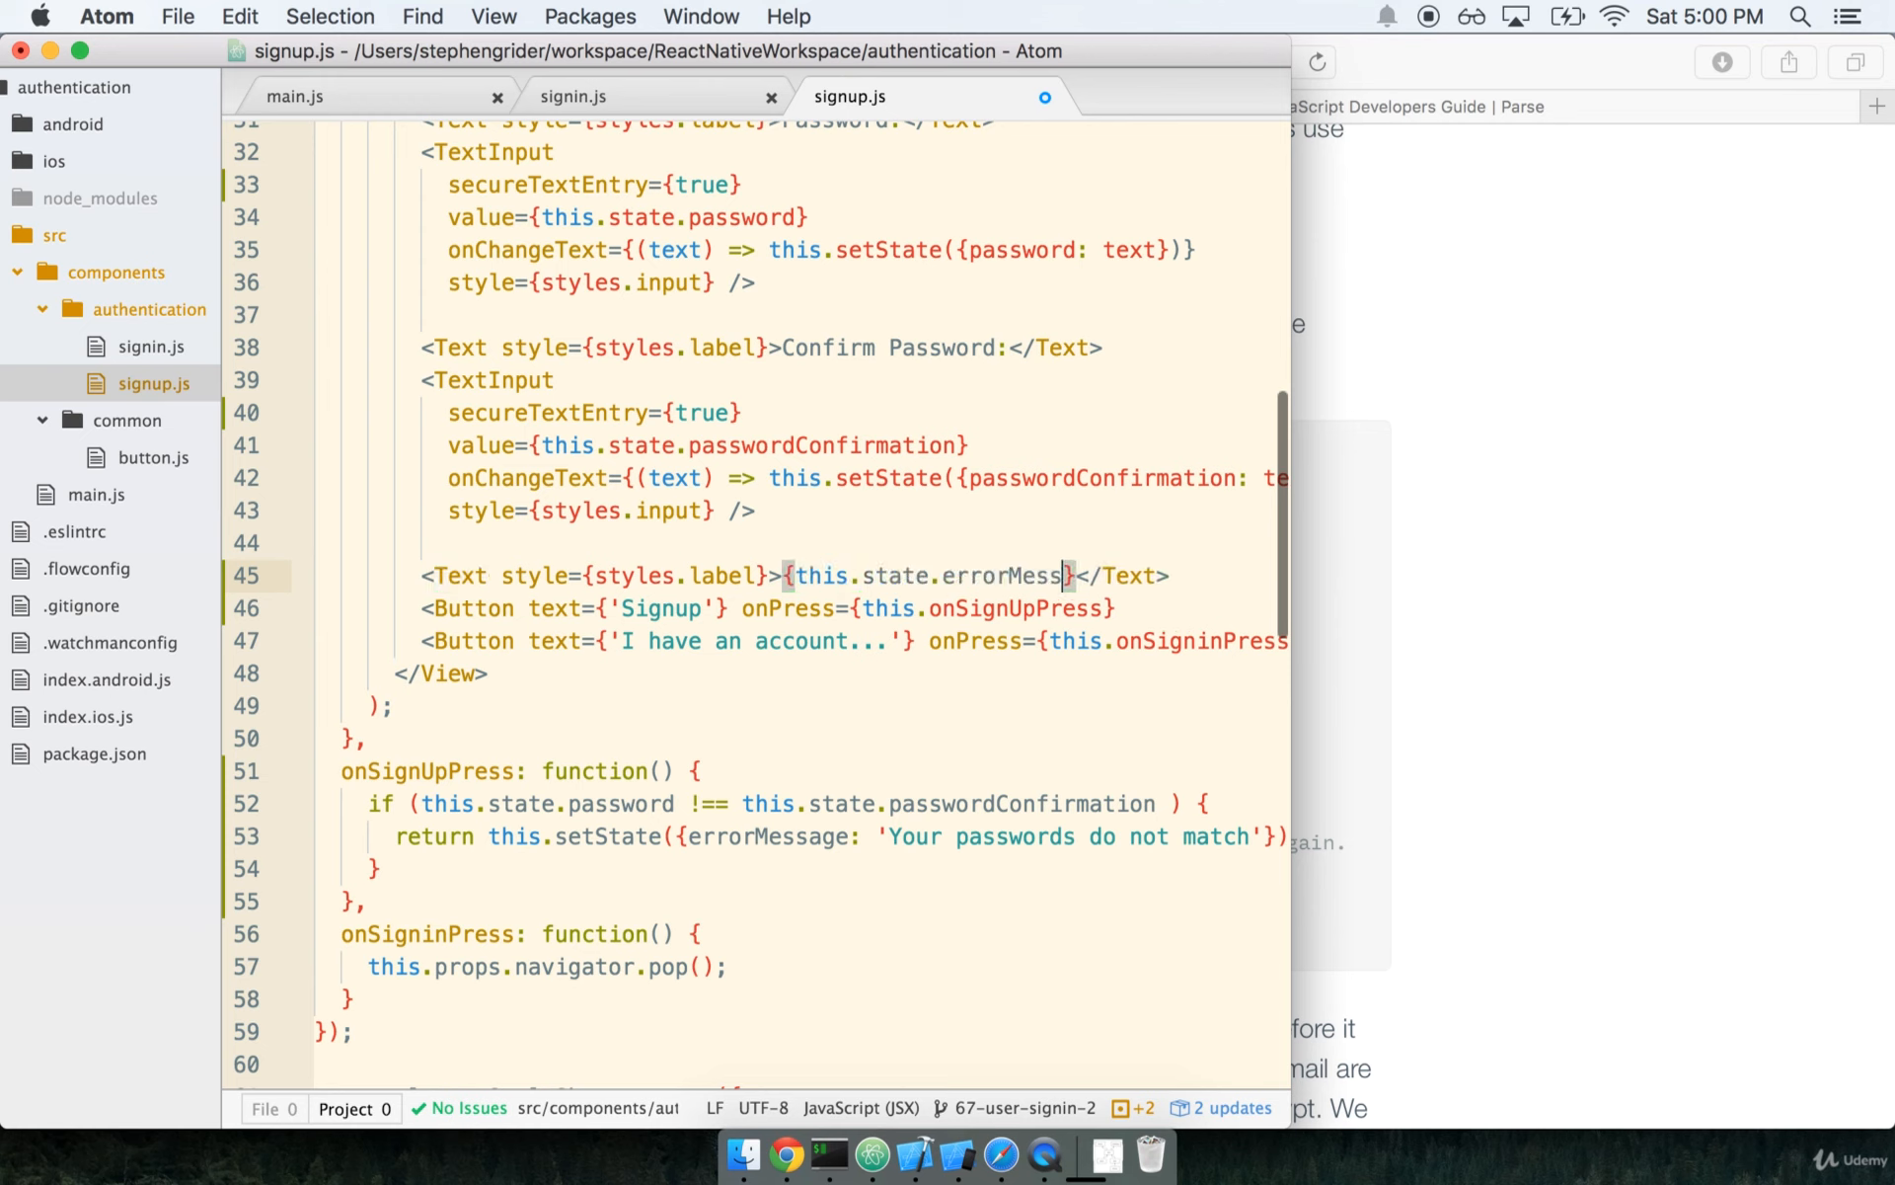
type("age")
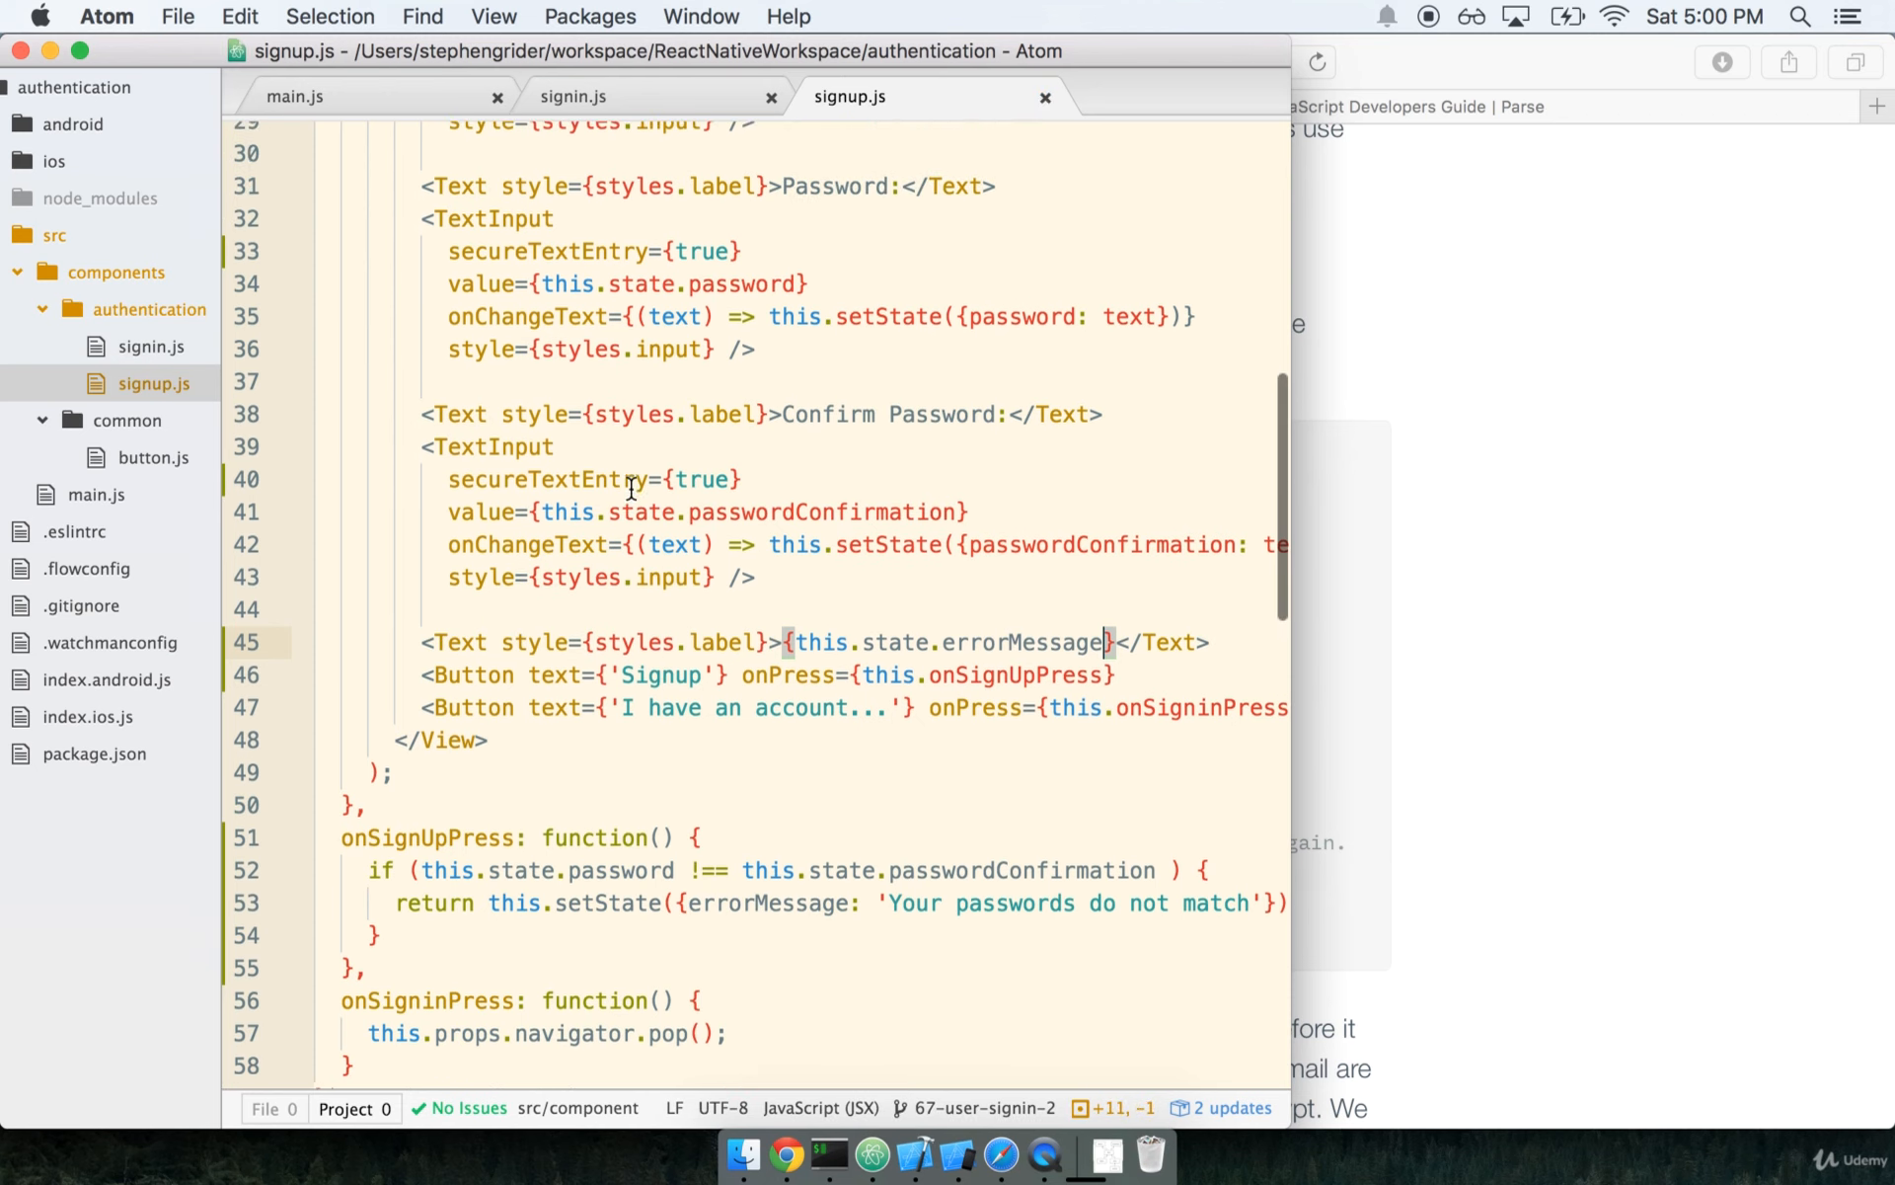
mouse_move(837, 711)
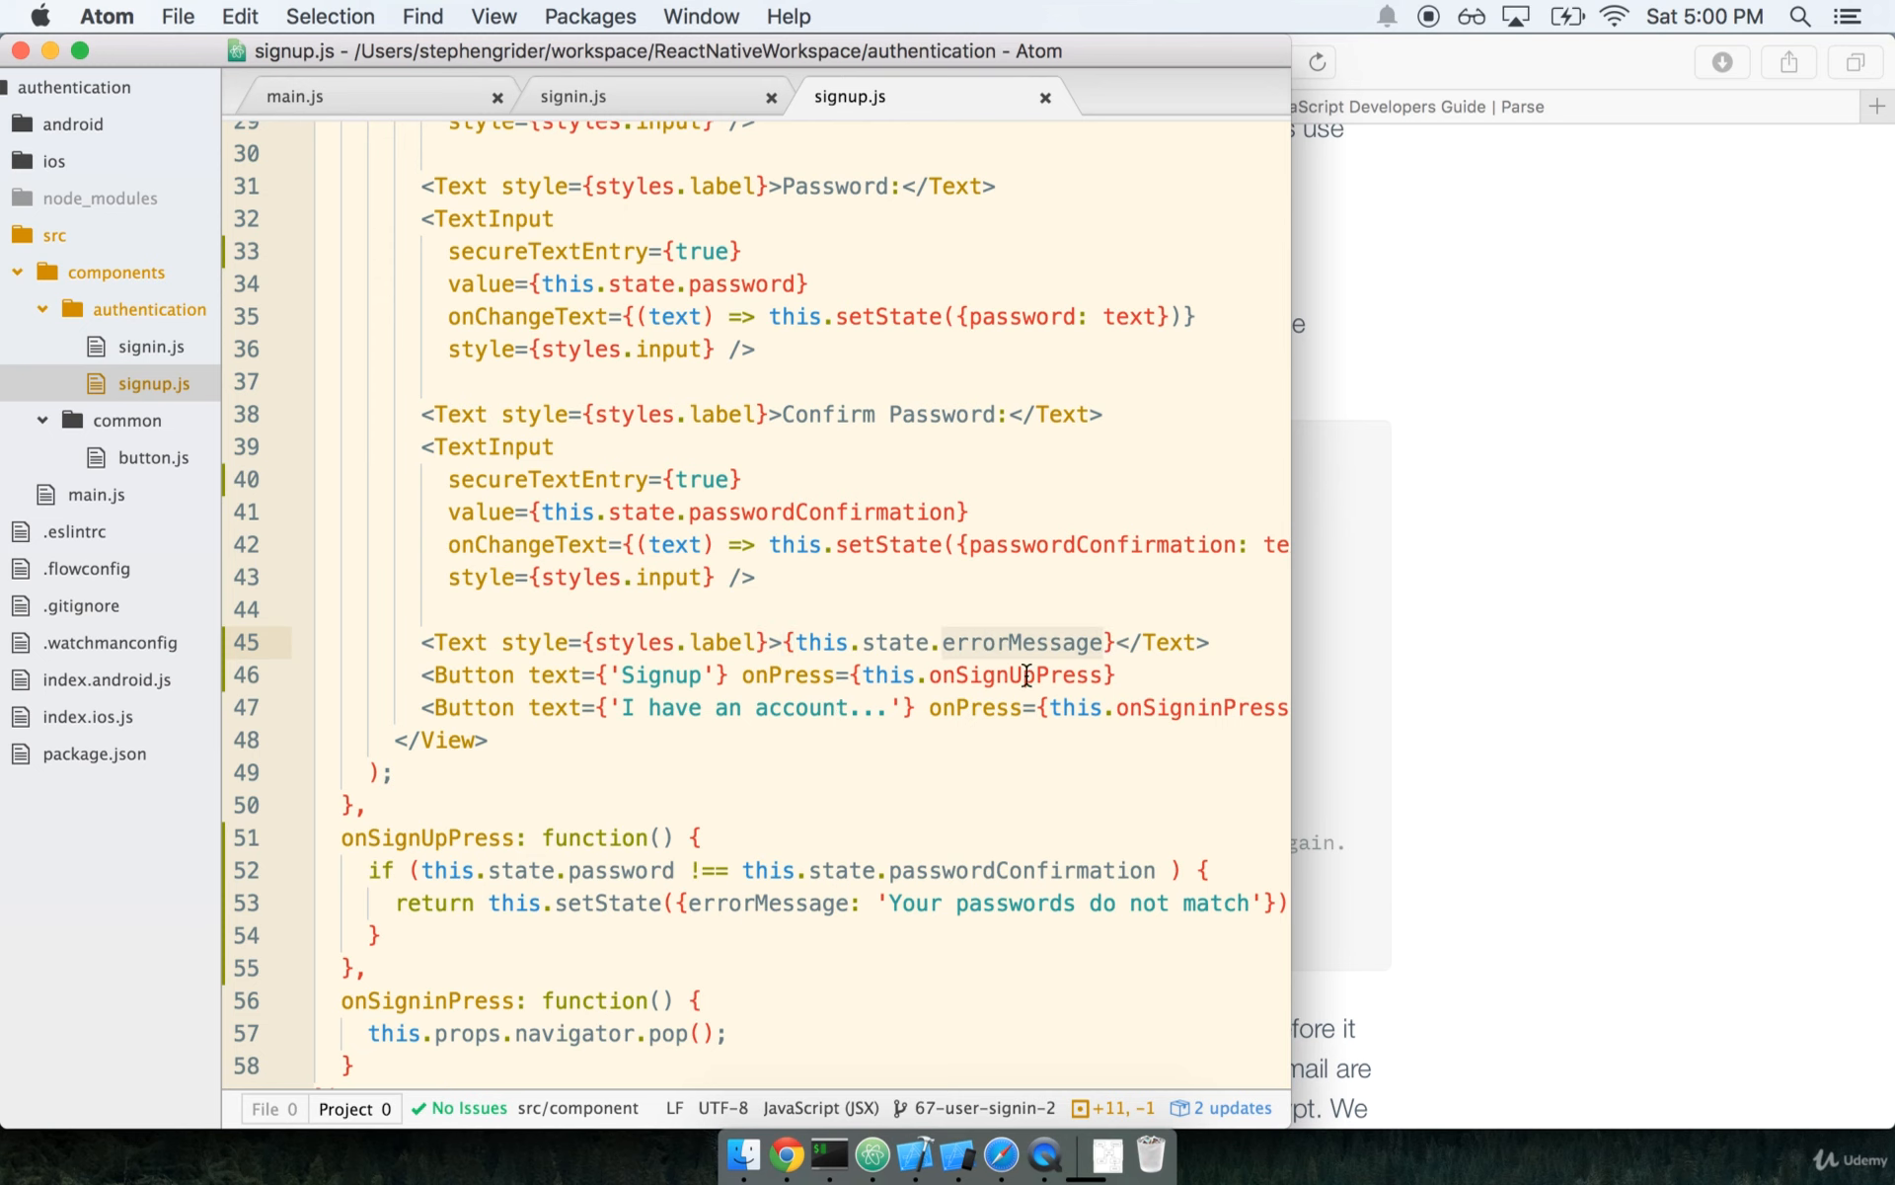
scroll("down", 3)
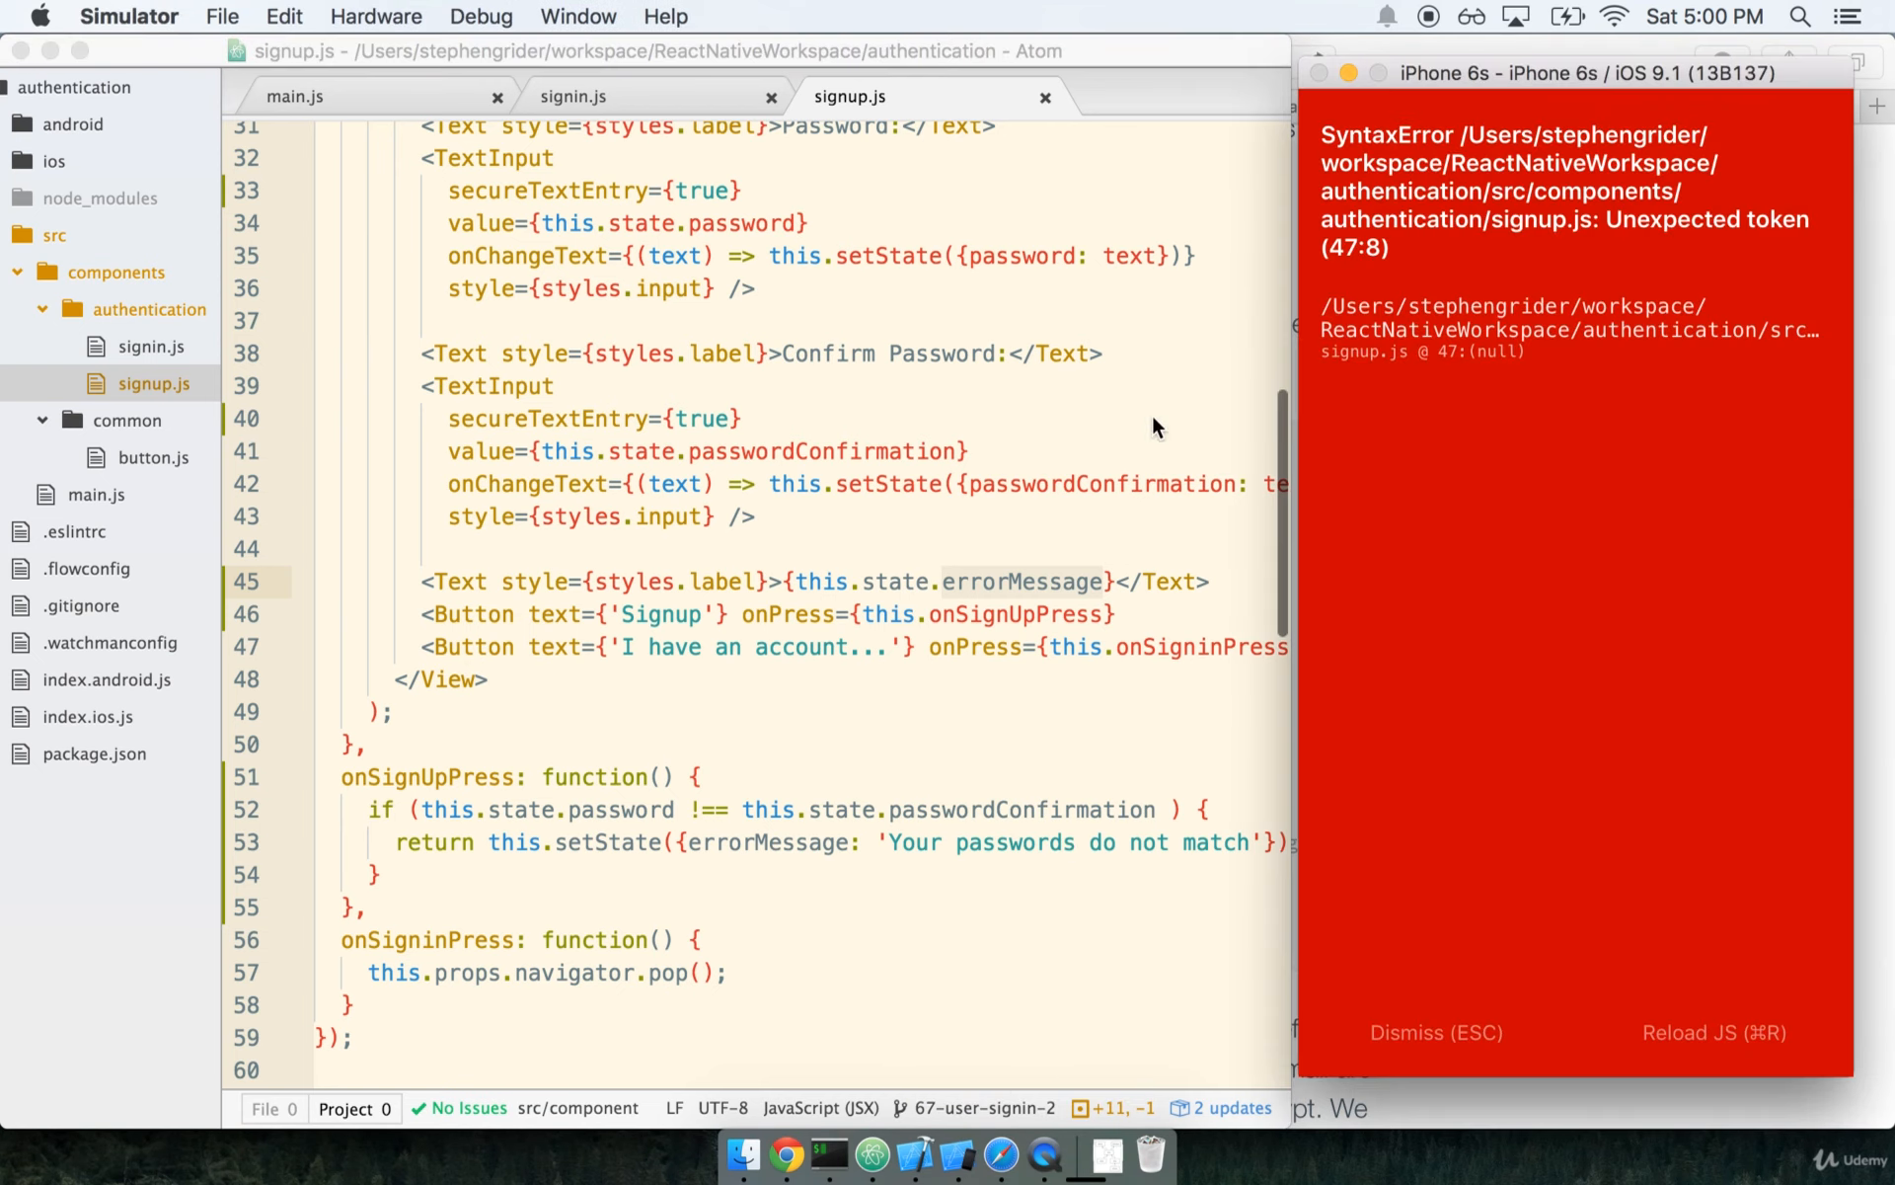
mouse_move(1074, 436)
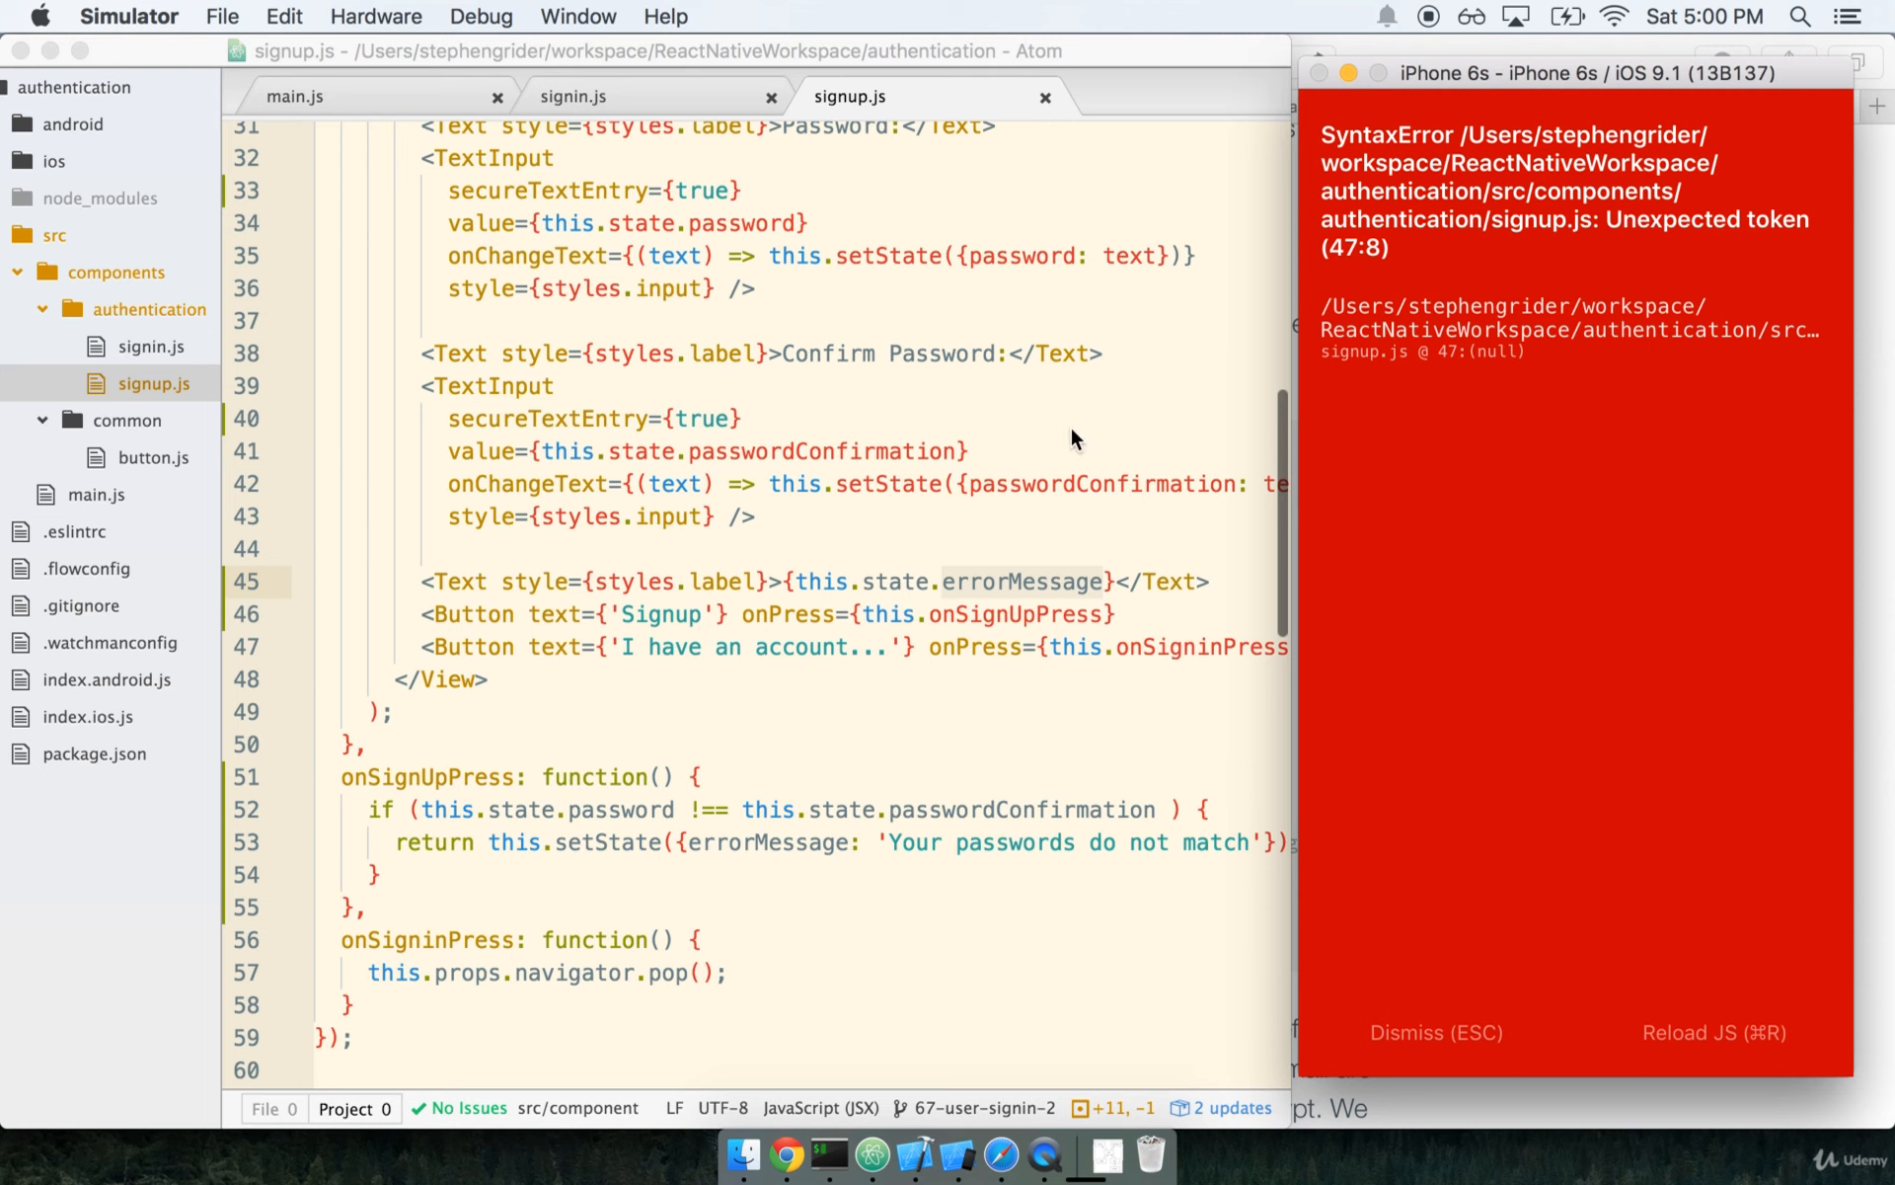
mouse_move(1109, 407)
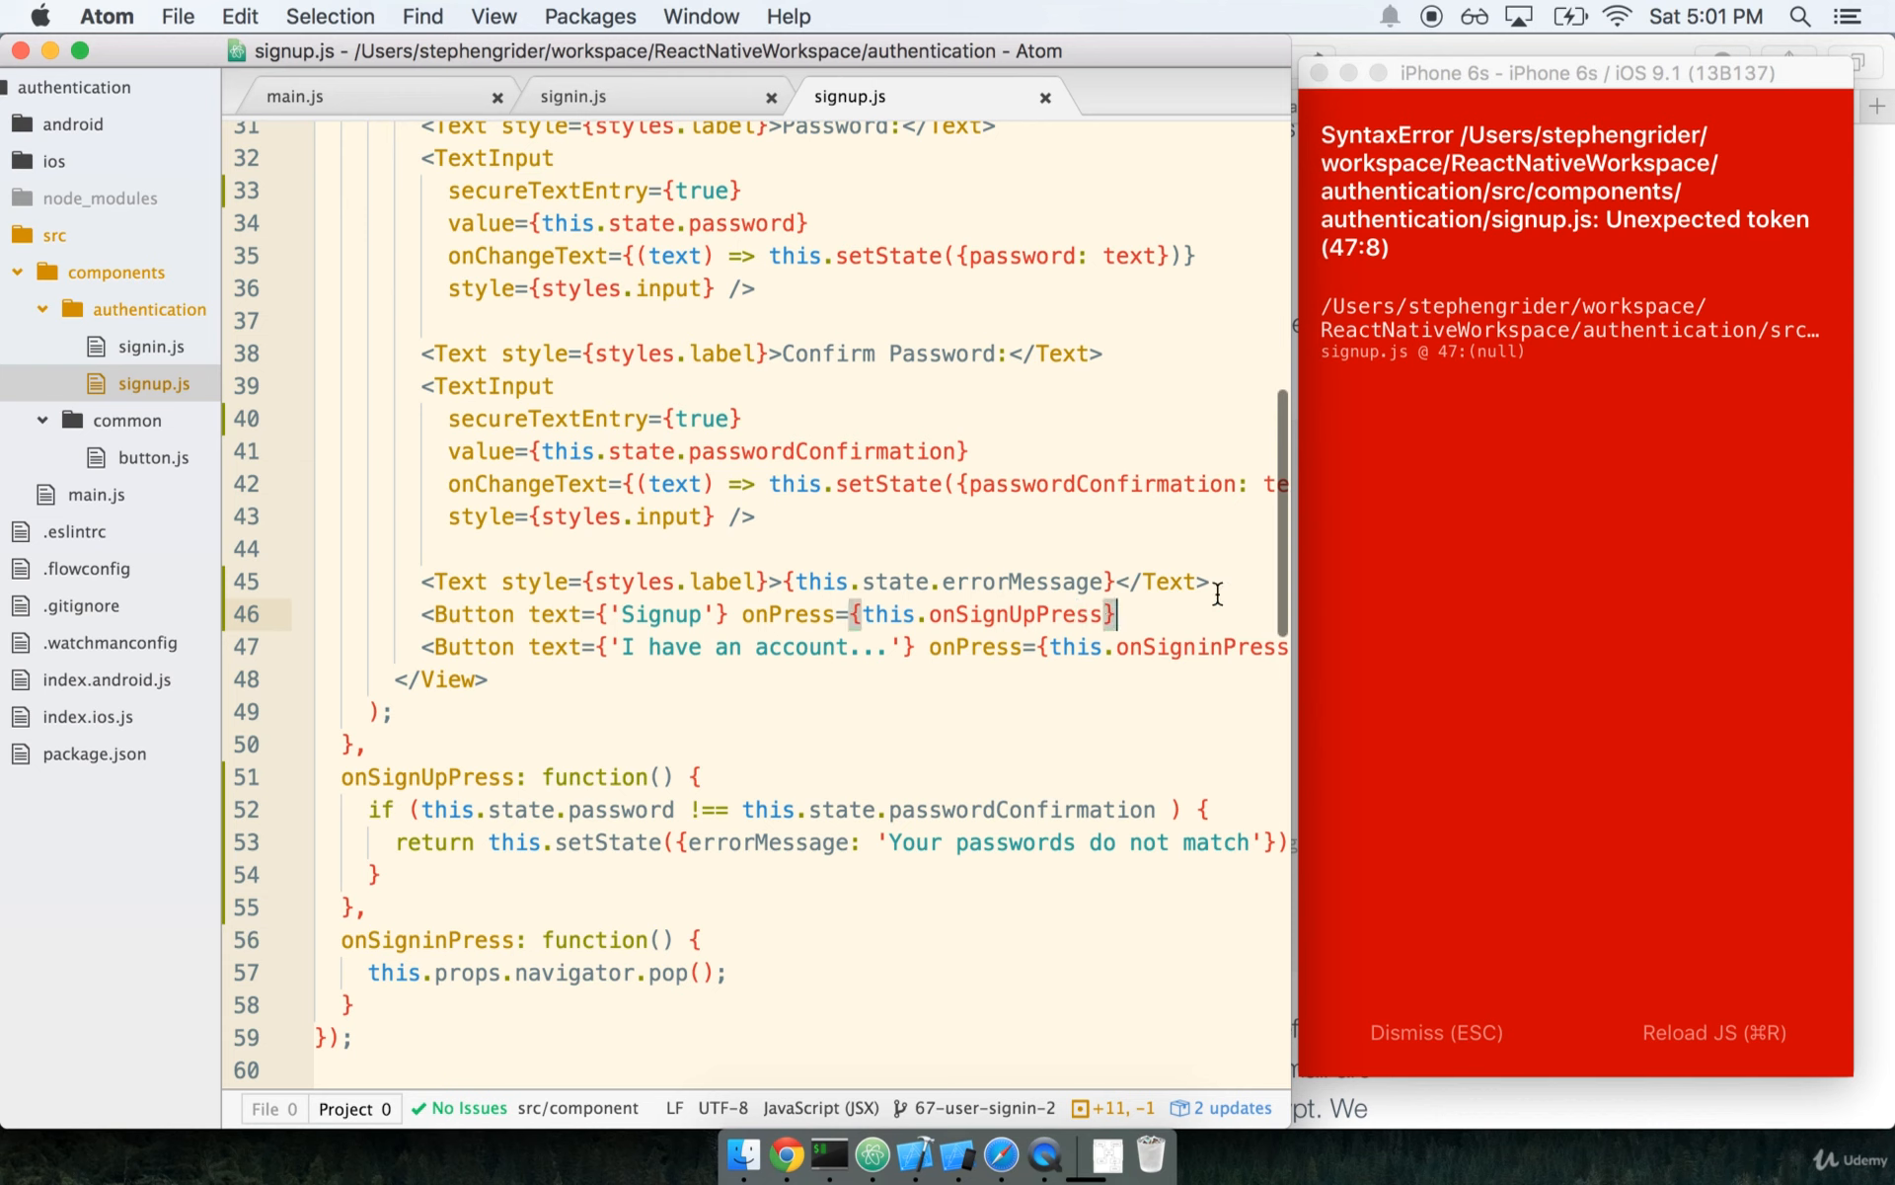
- Self-close the Signup Button tag with /> so the syntax error clears
type("/>")
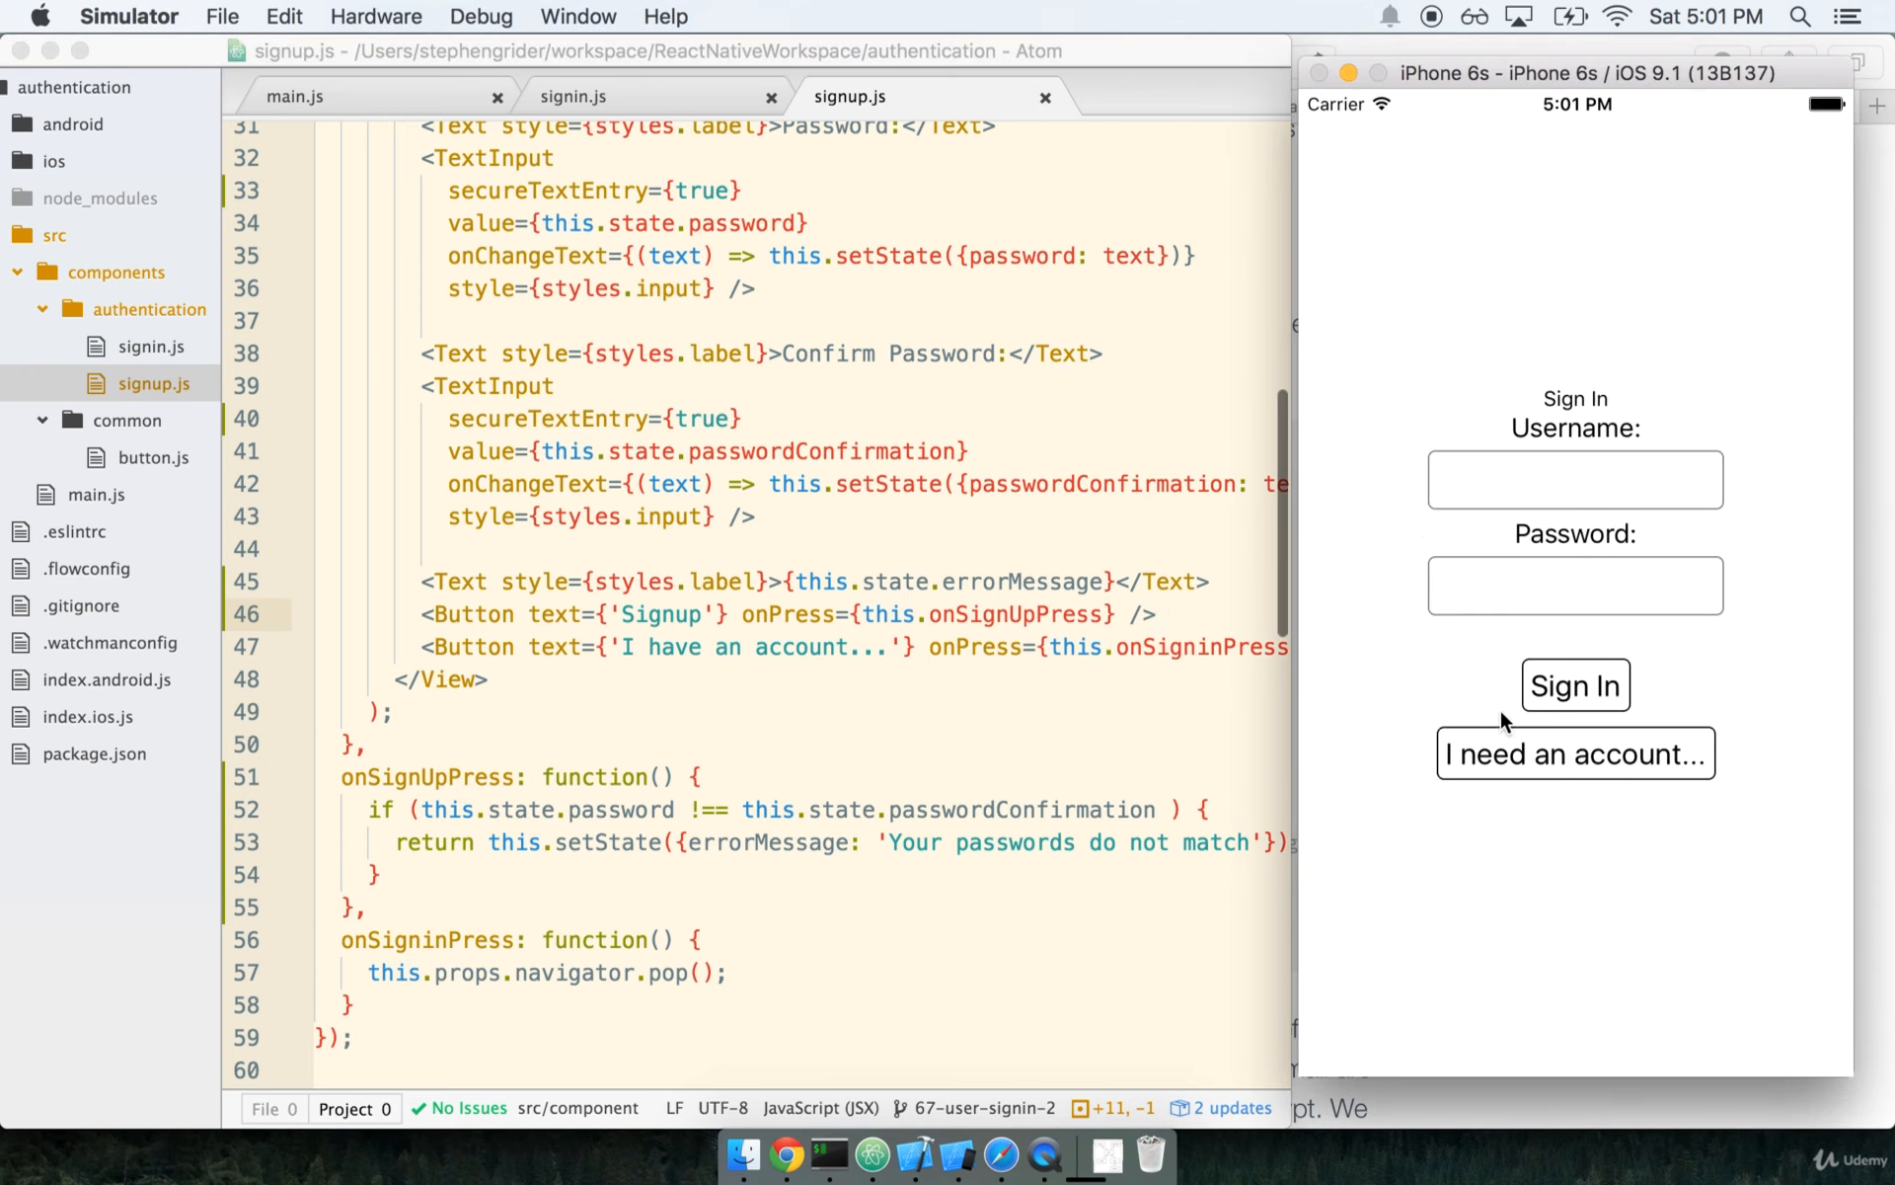
- On the Sign Up screen enter differing passwords and submit to see 'Your passwords do not match'
left_click(1573, 752)
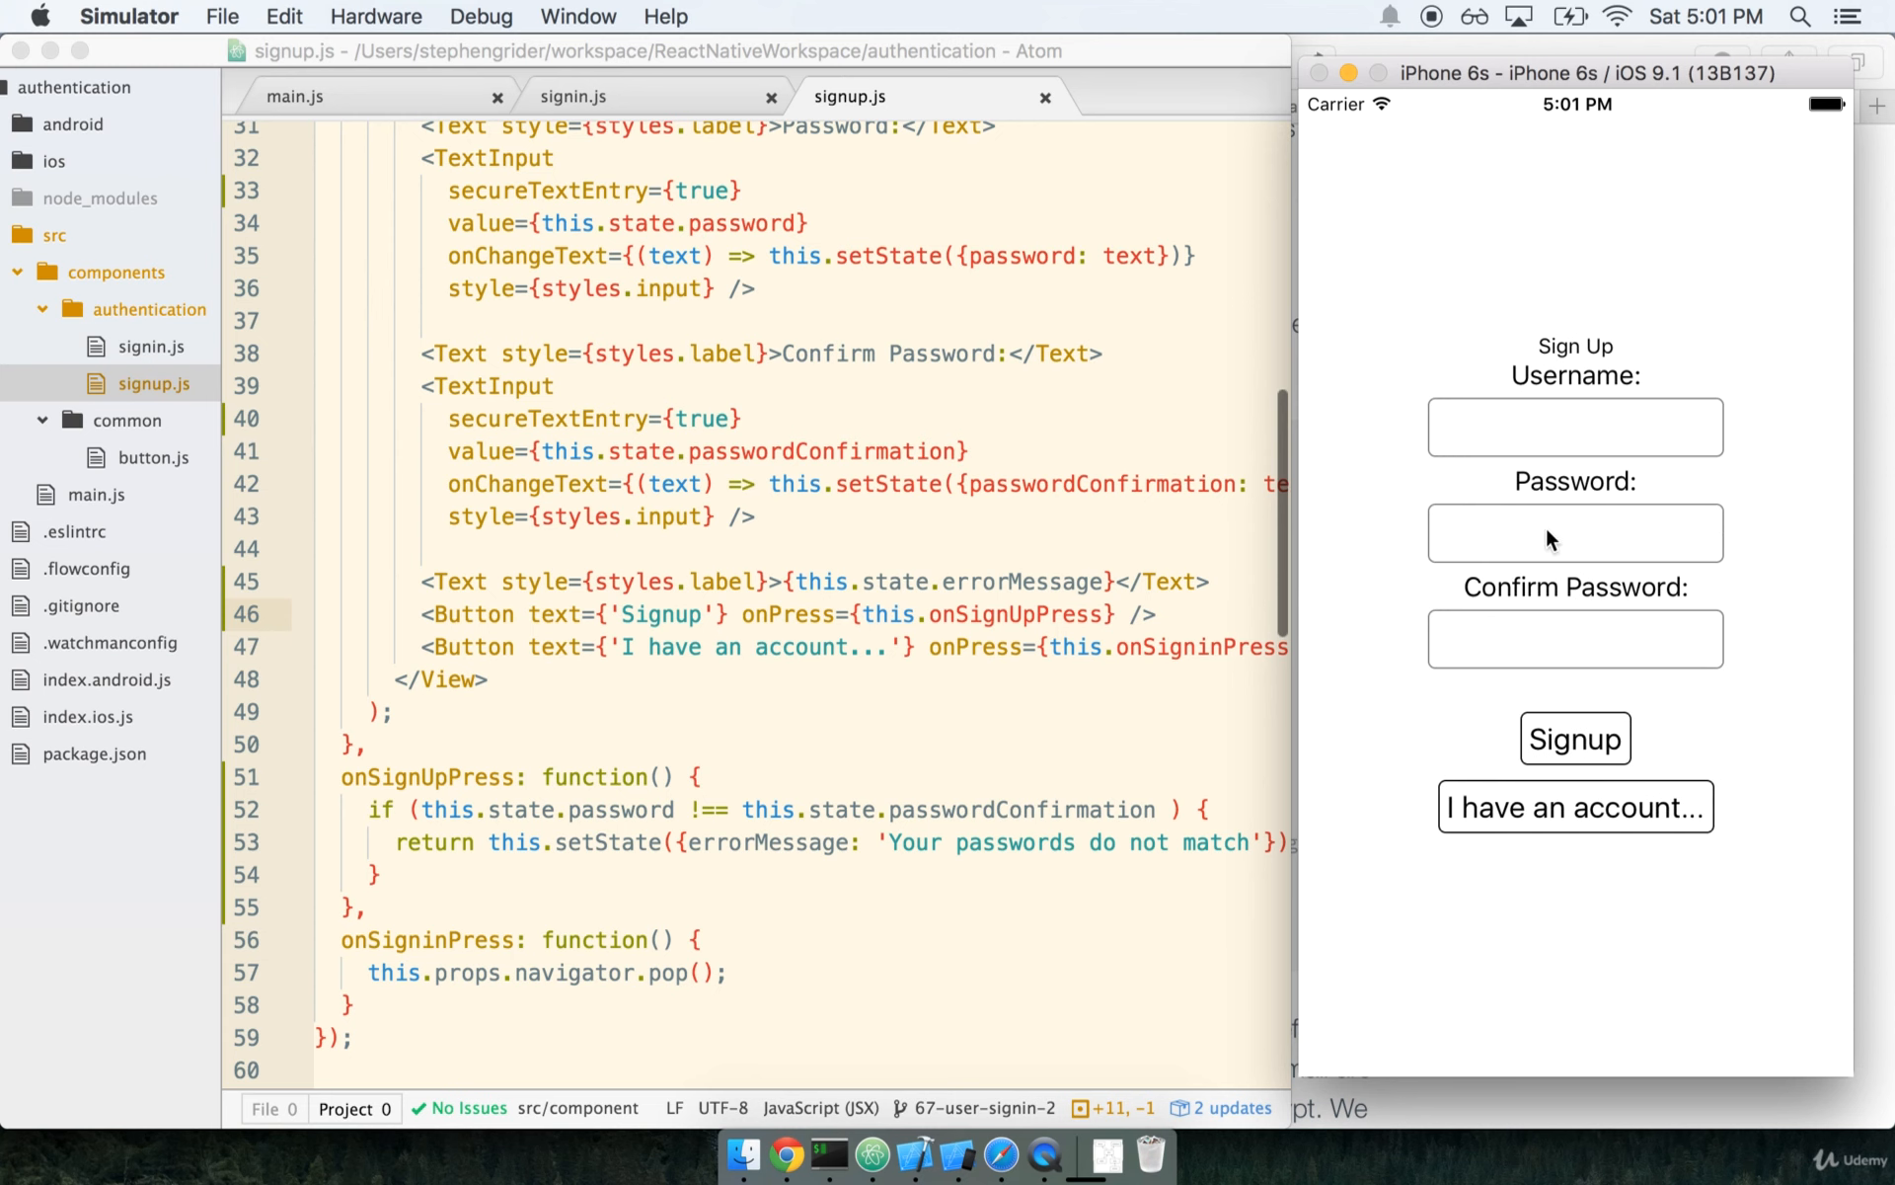
mouse_move(1582, 553)
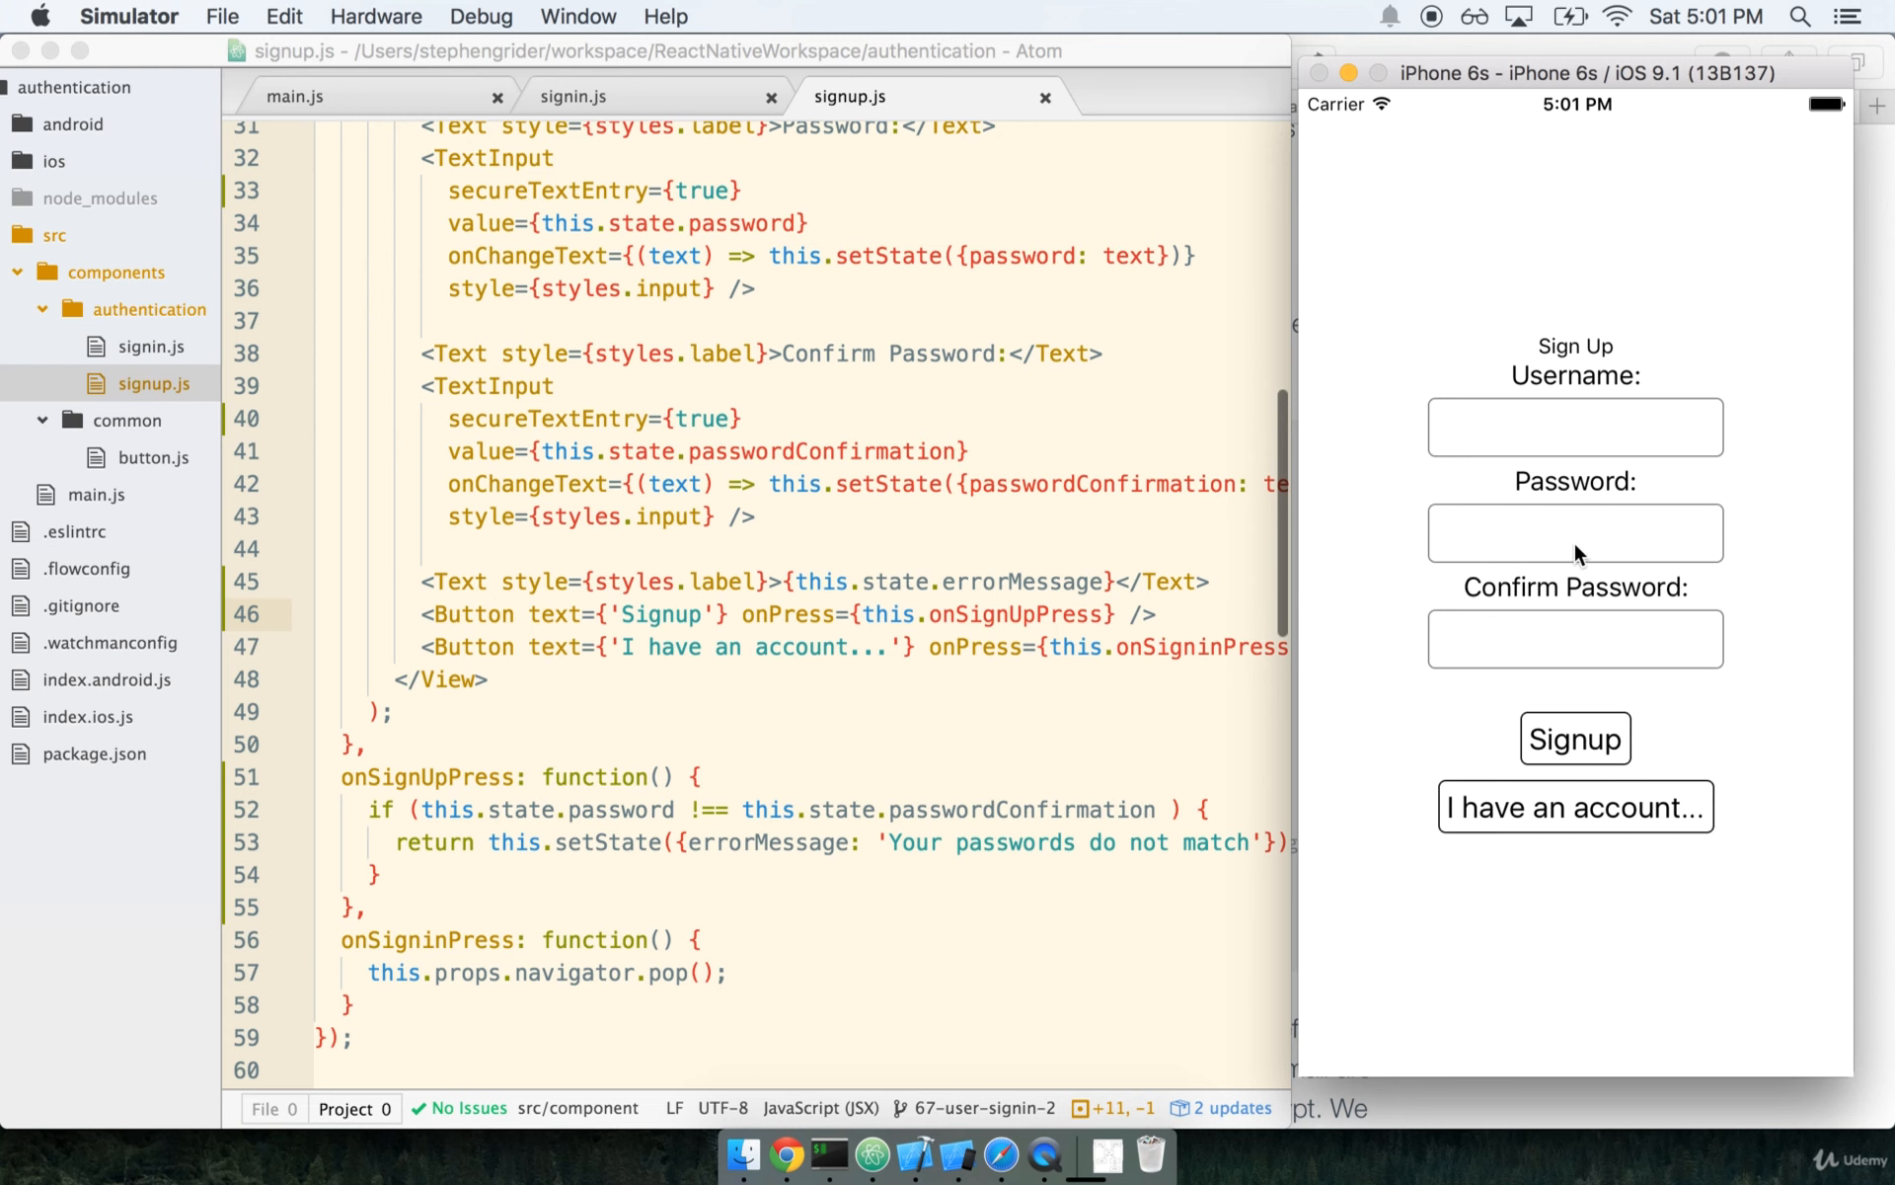
type("5")
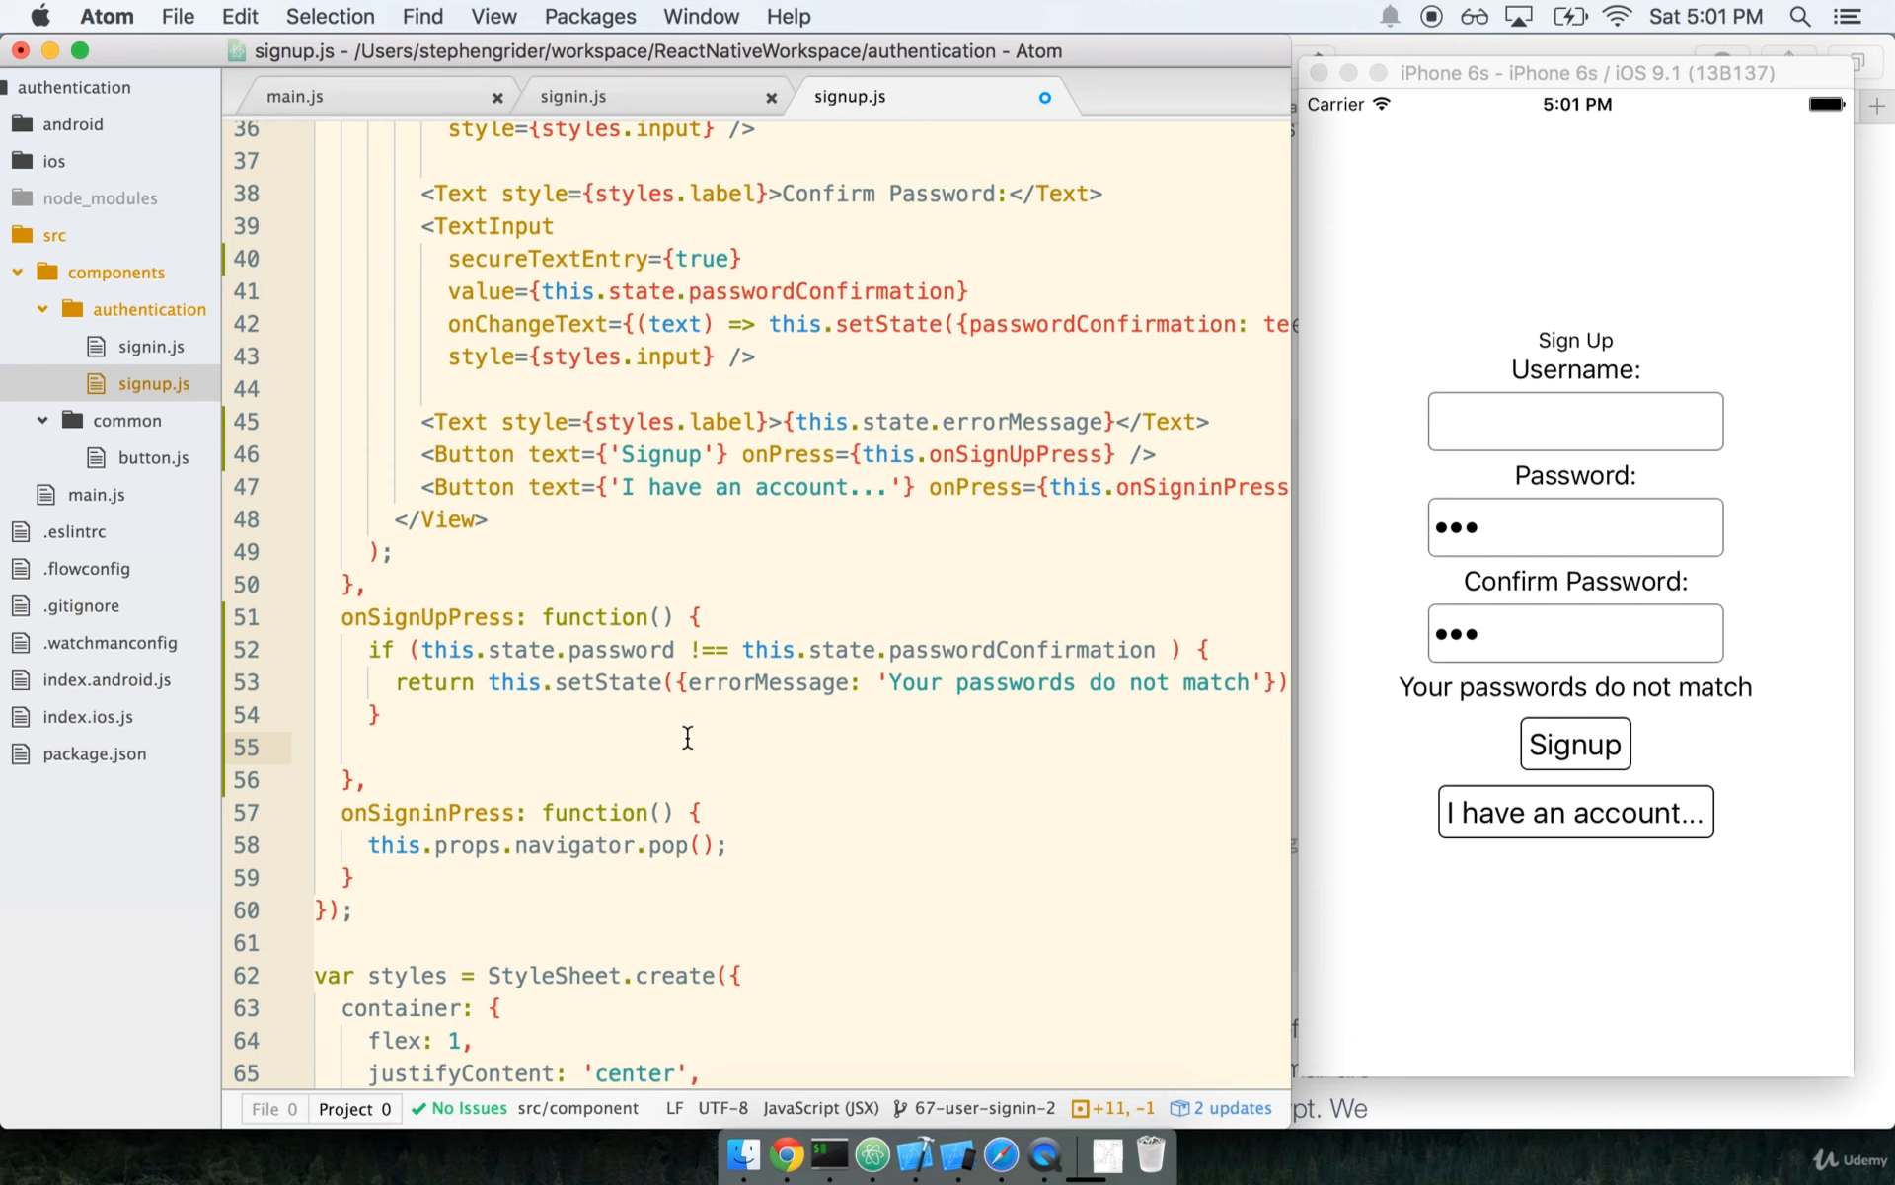
- Add var Parse = require('parse/react-native'); at the top of signup.js
scroll("down", 3)
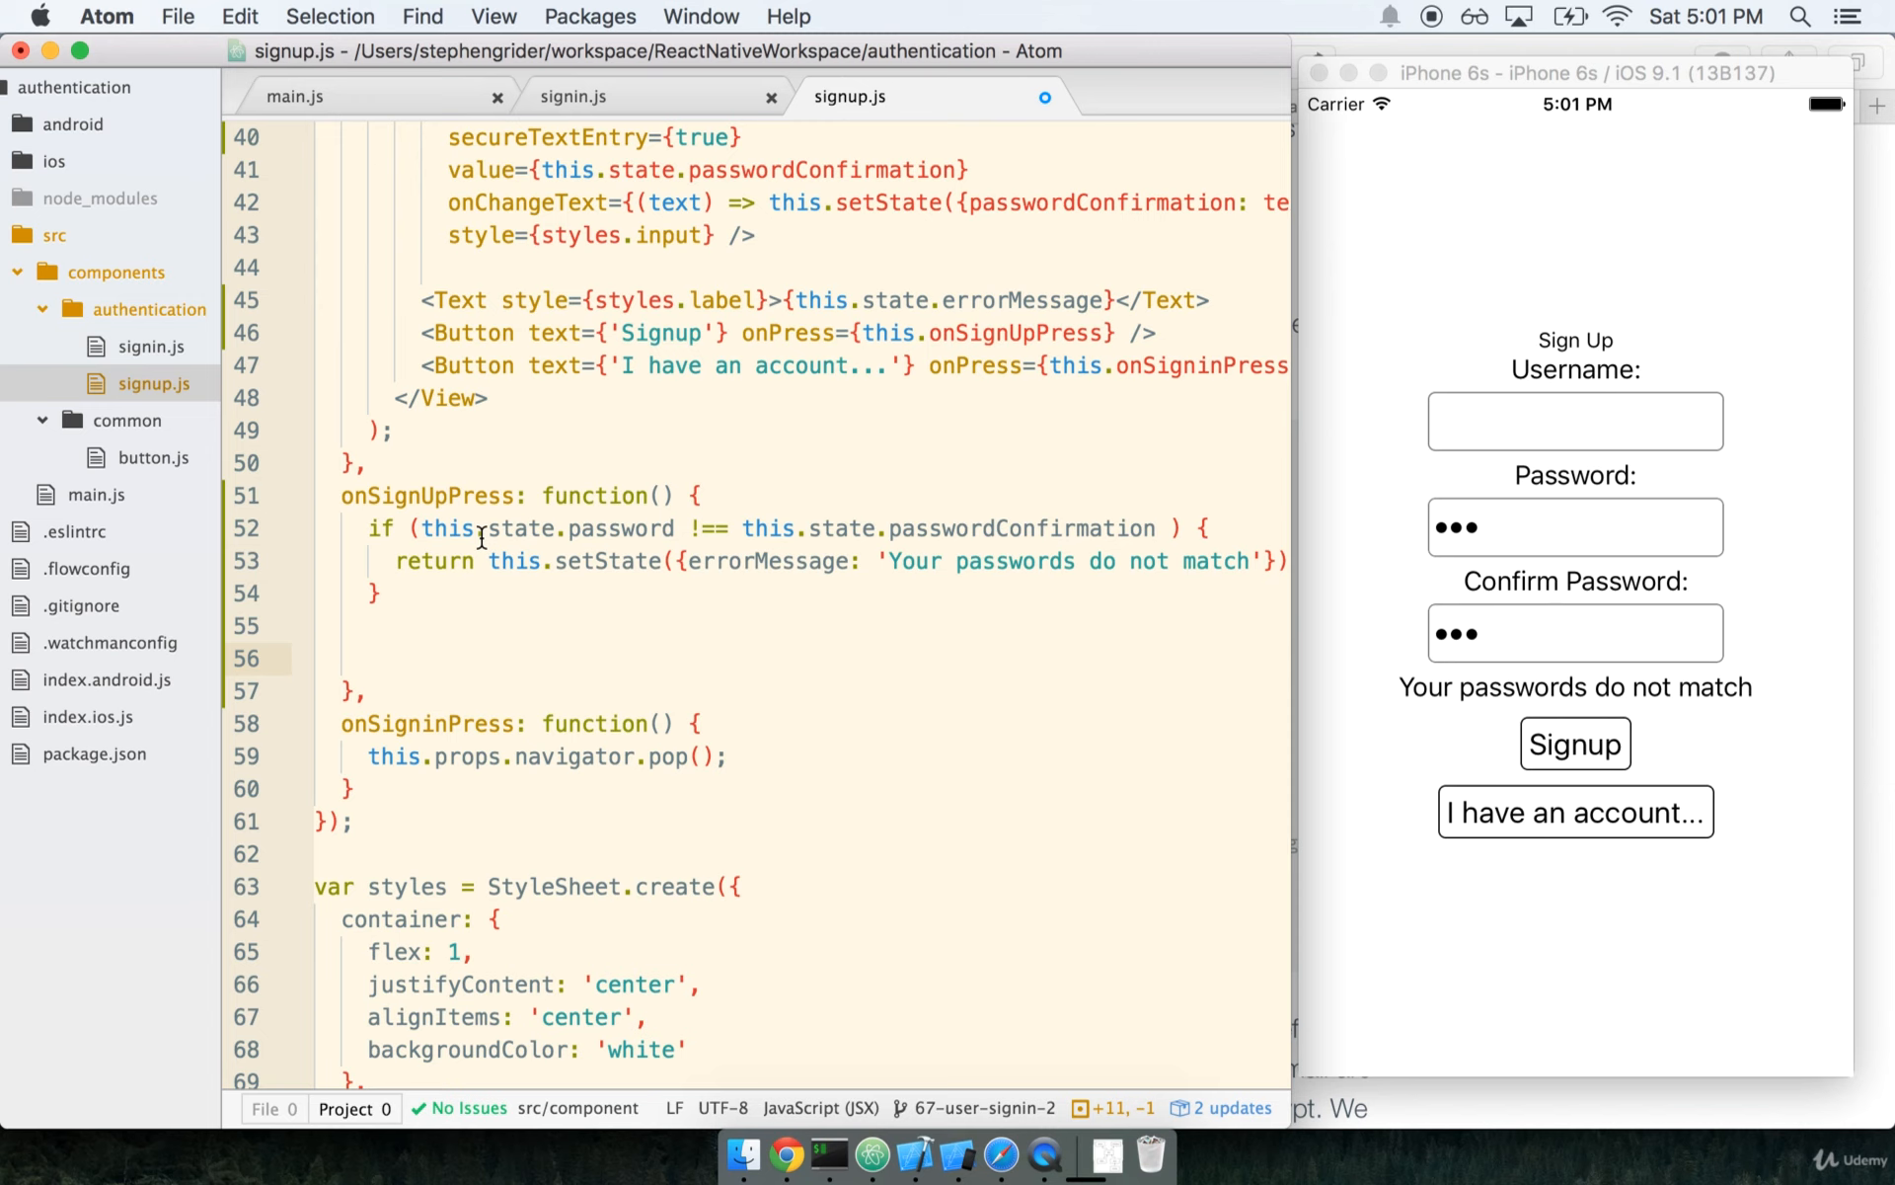
left_click(369, 657)
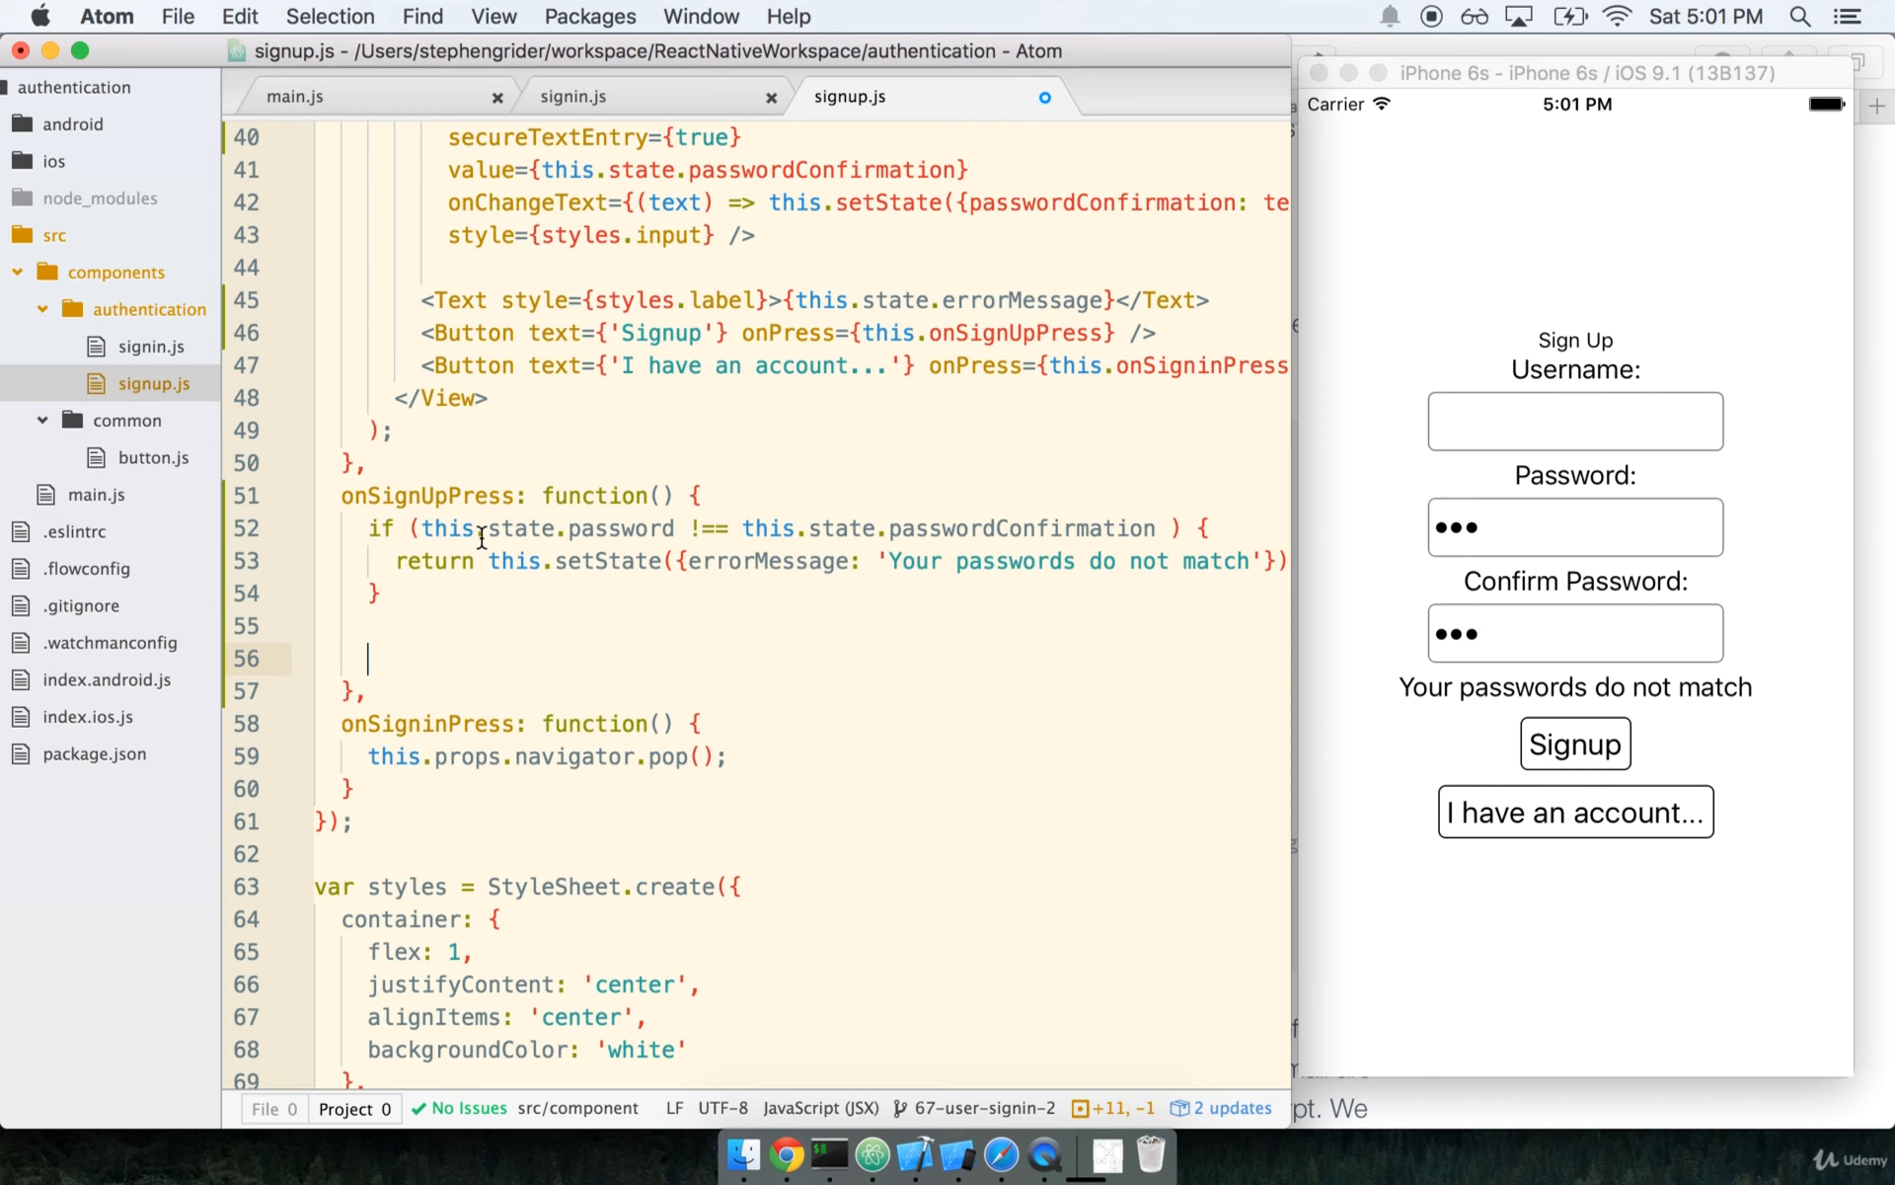
mouse_move(774, 432)
type("var")
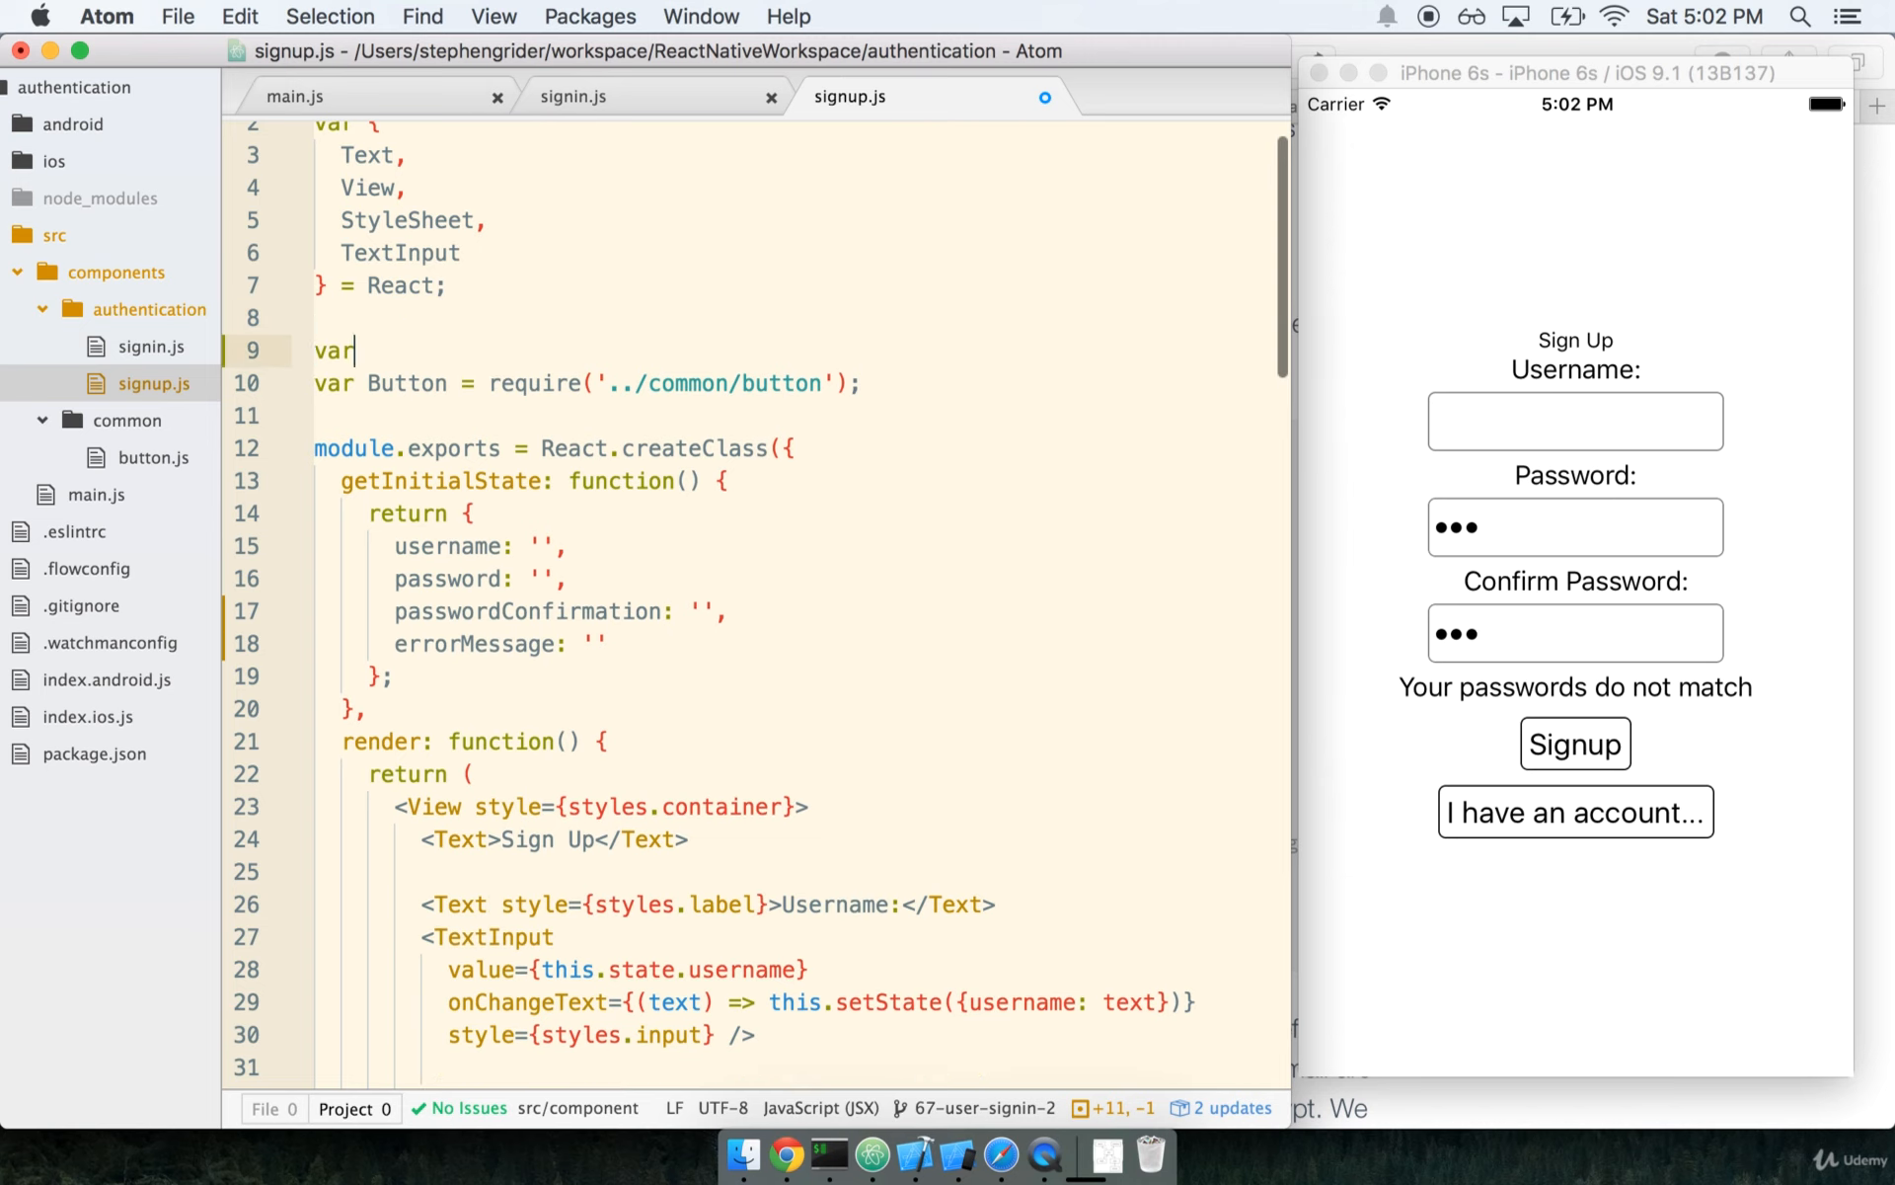
type("Parse =")
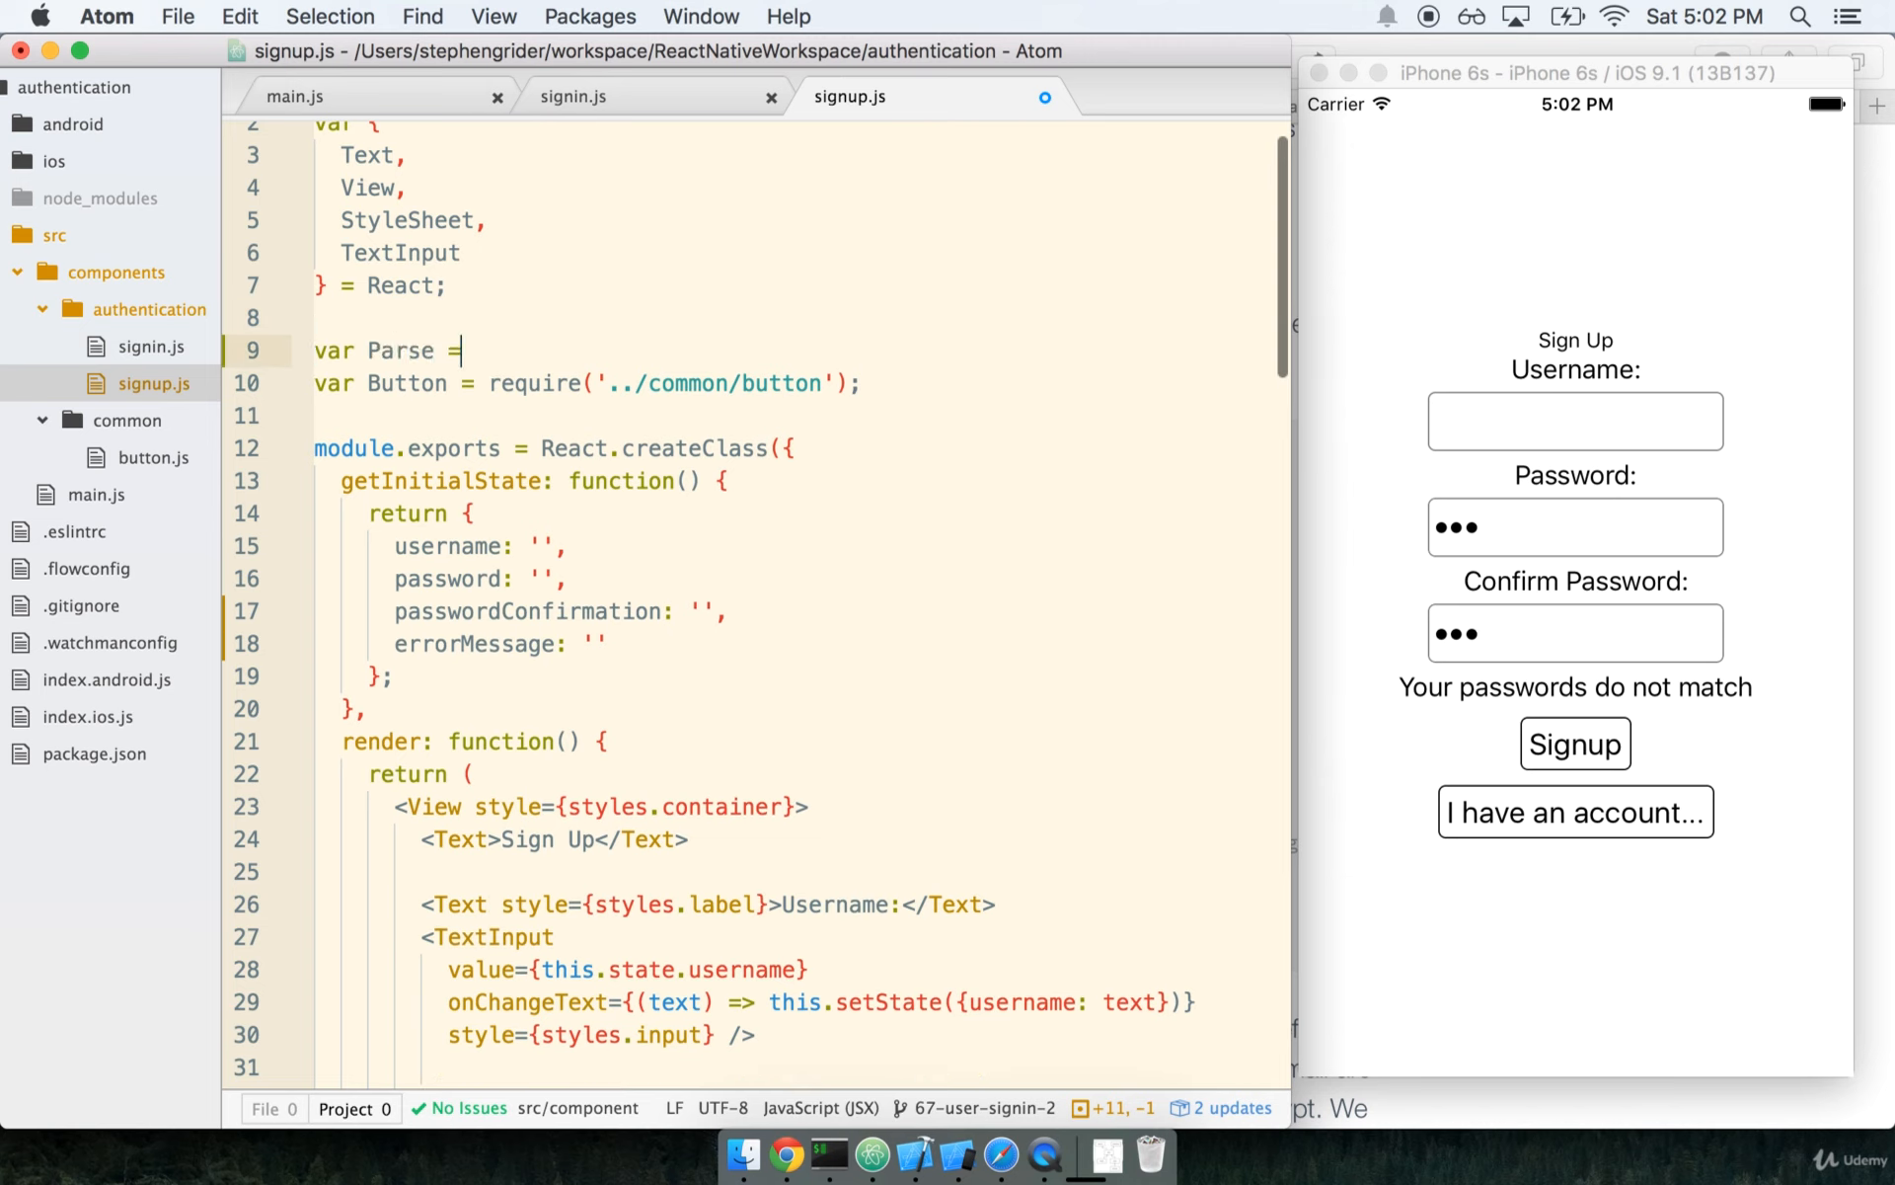
type("require('')")
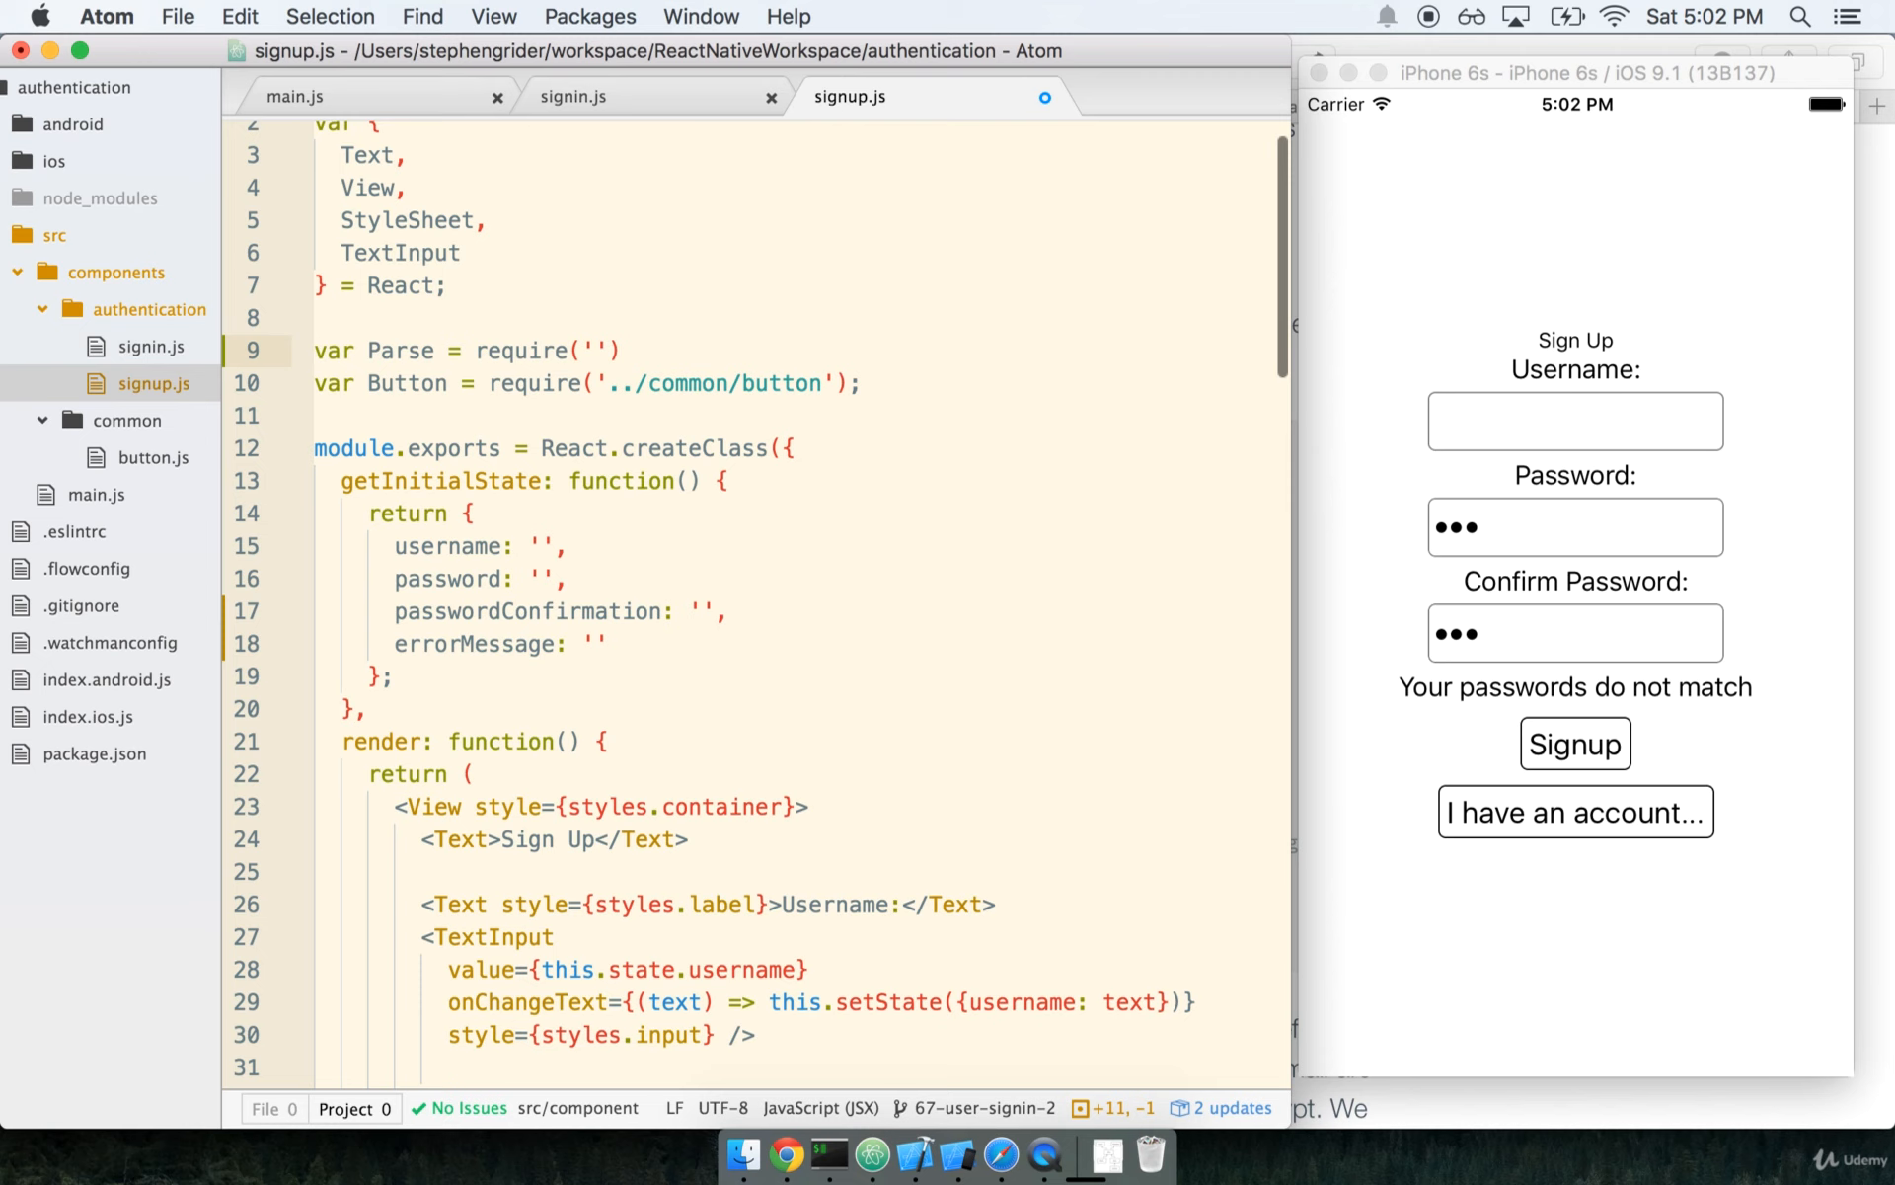
type("parse/")
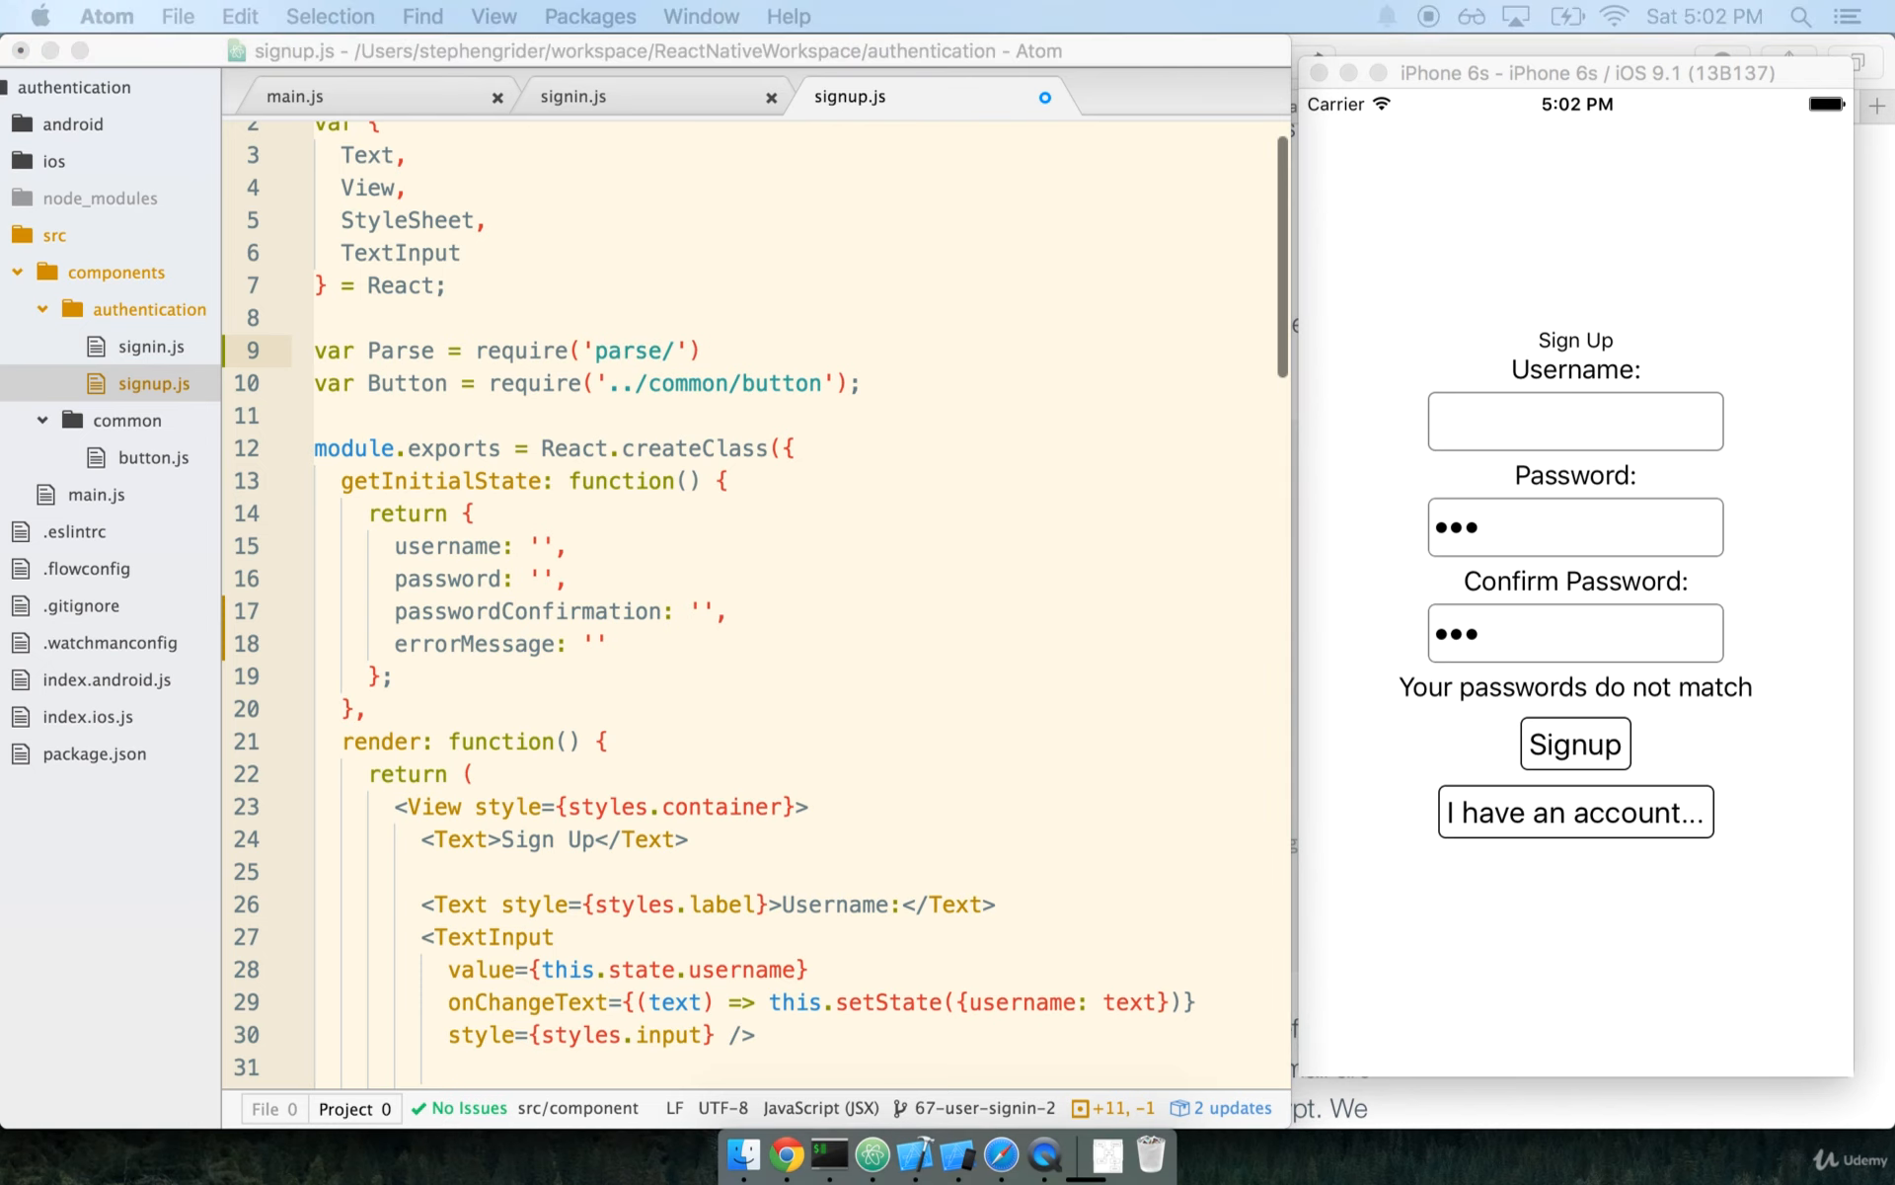
type("real")
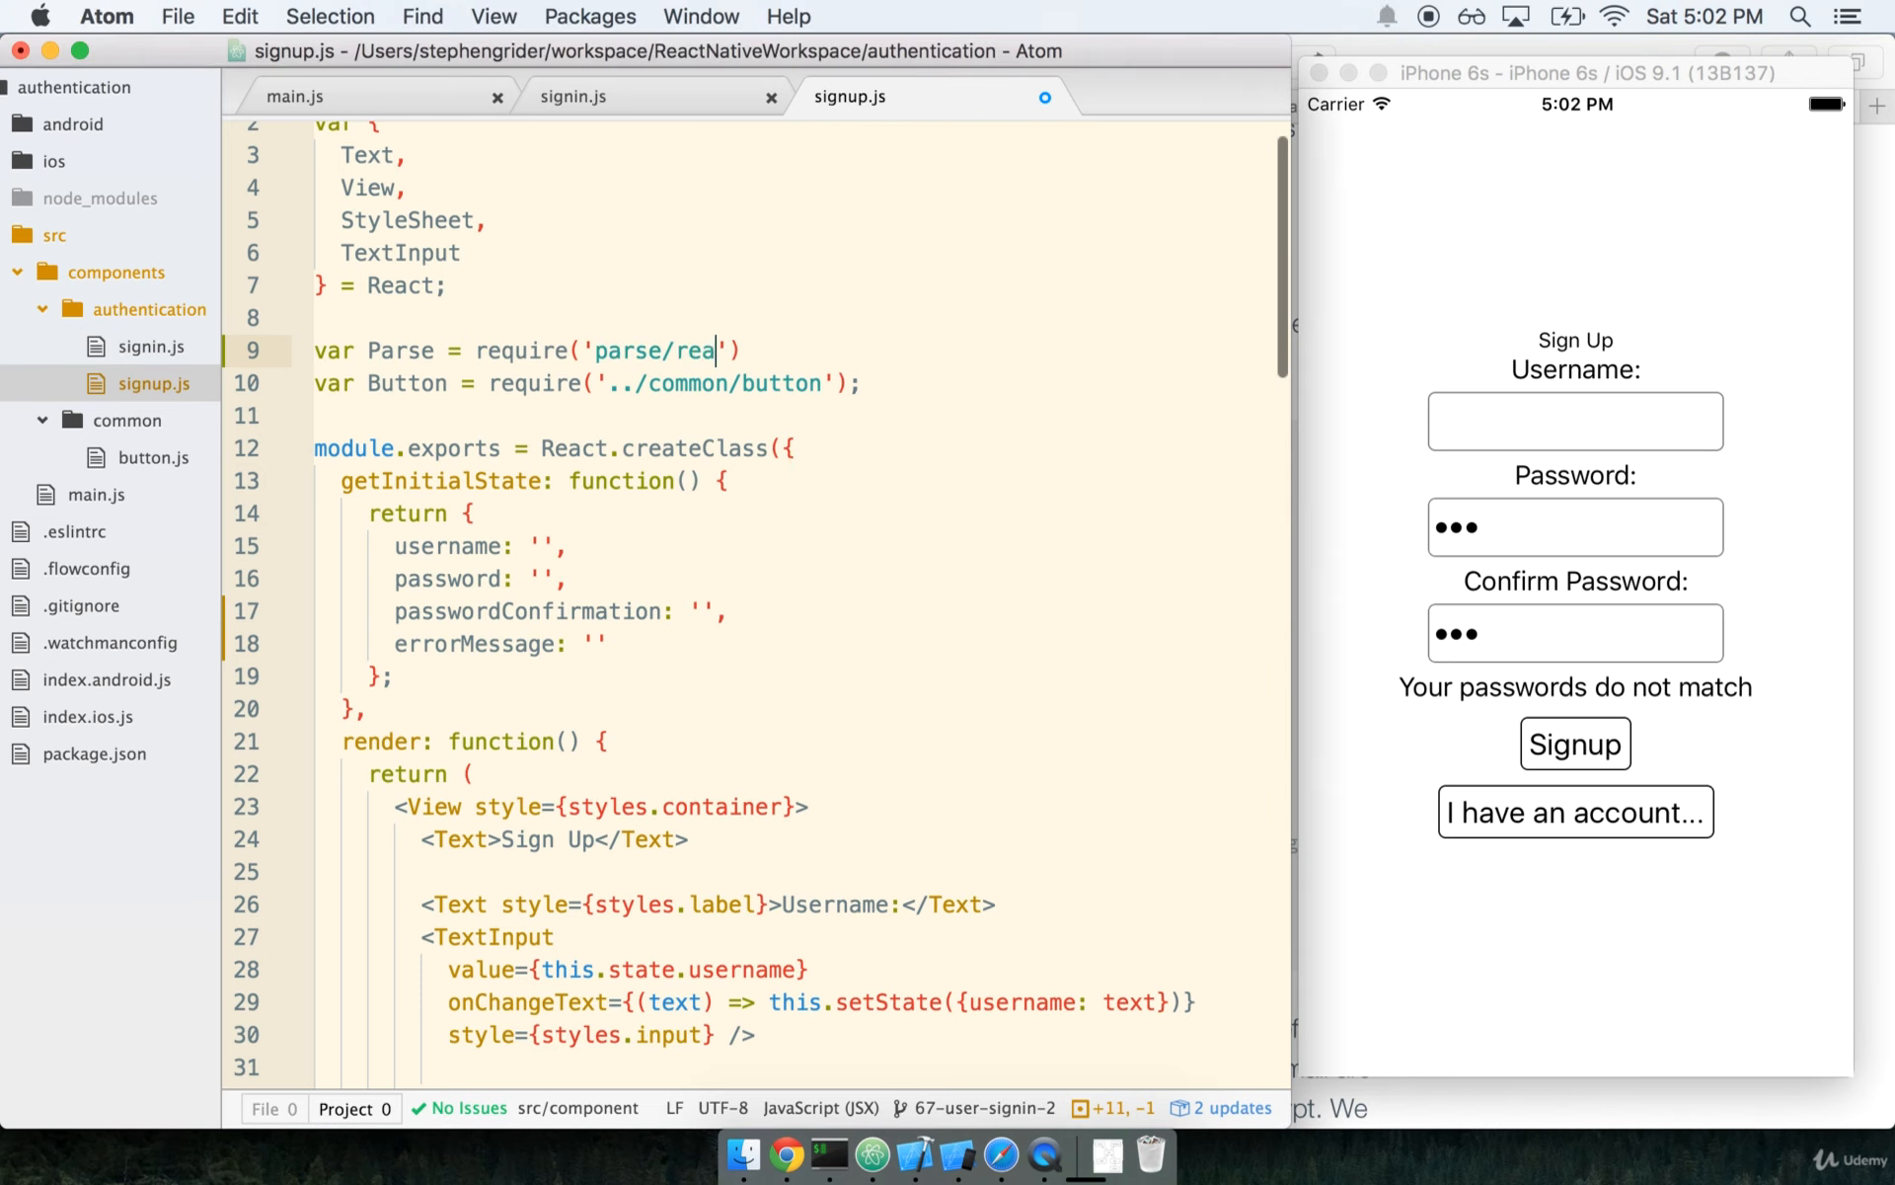
type("ct-native');")
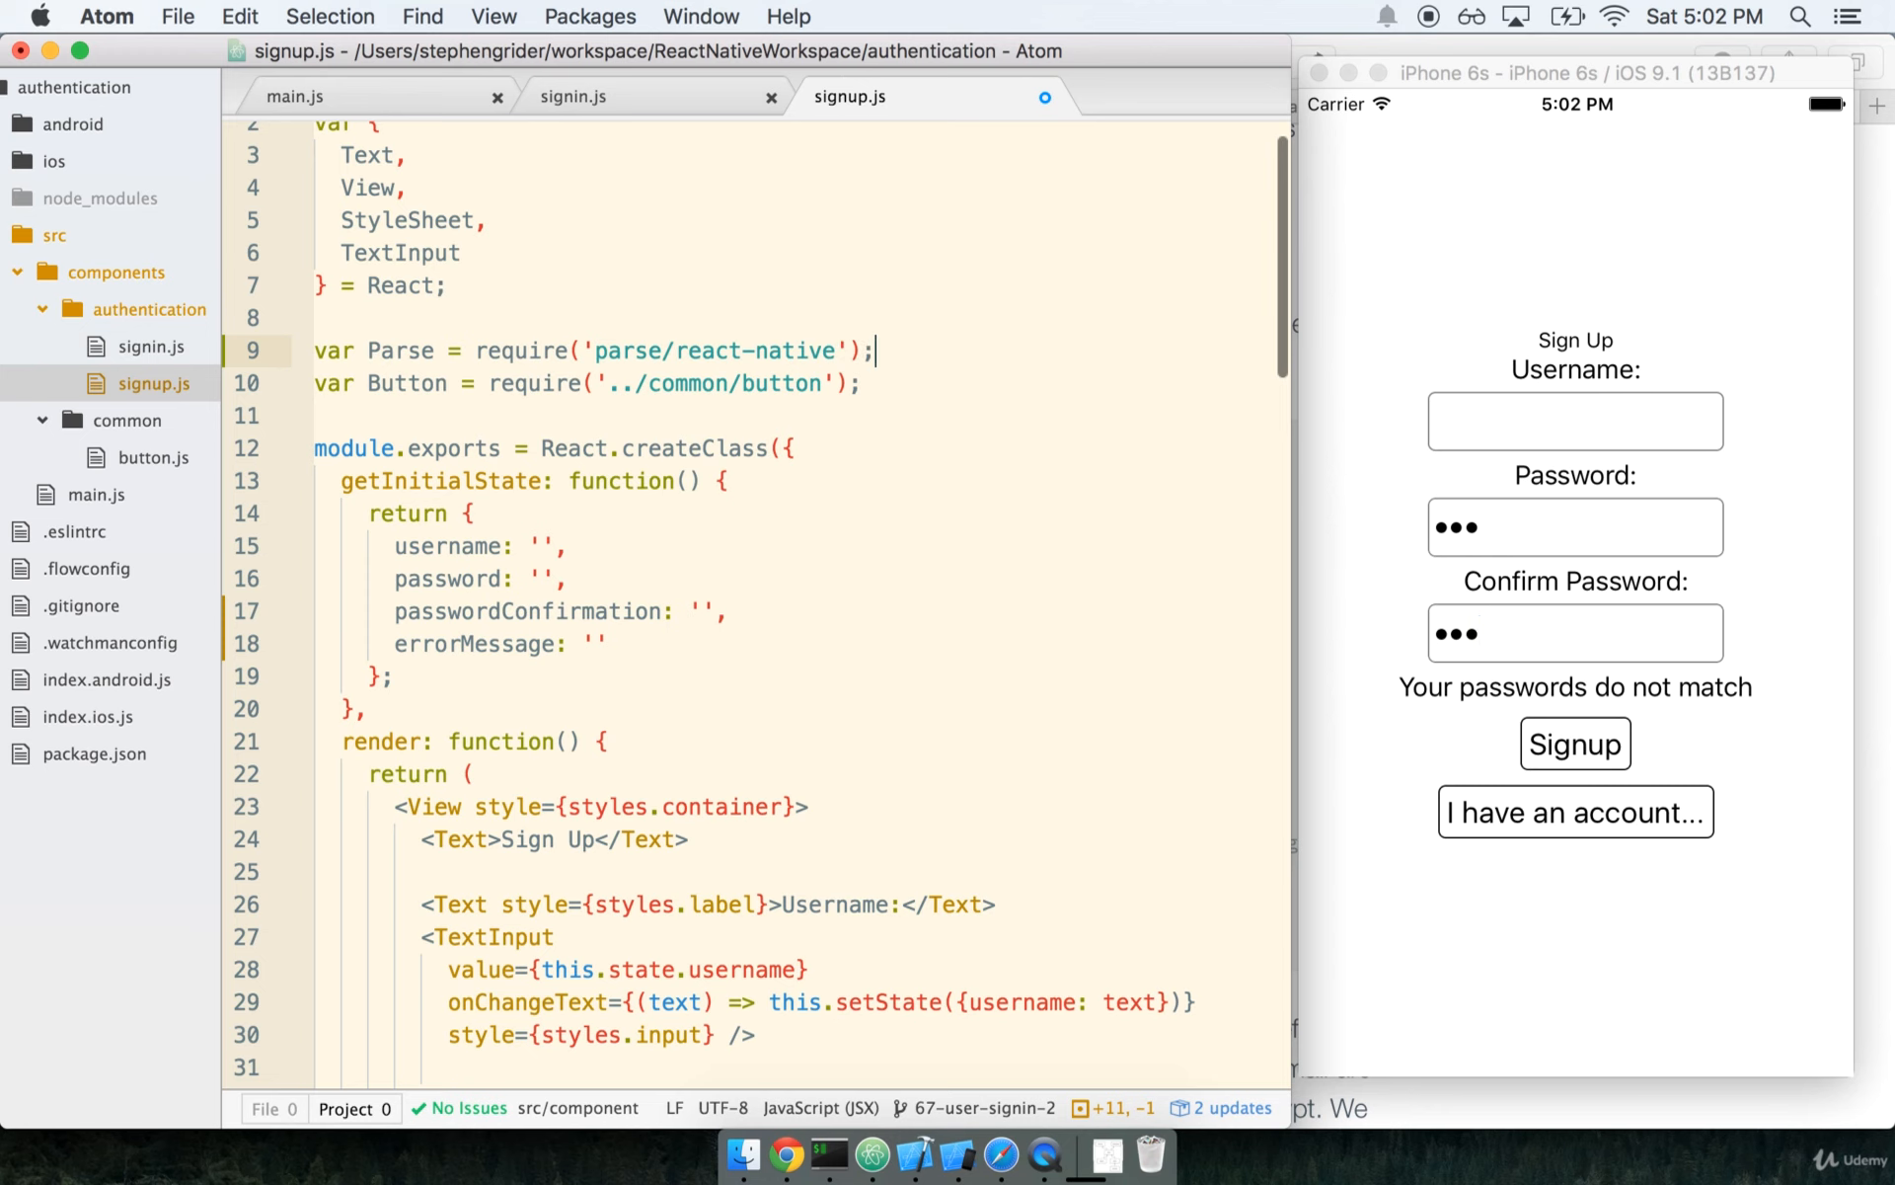
mouse_move(993, 677)
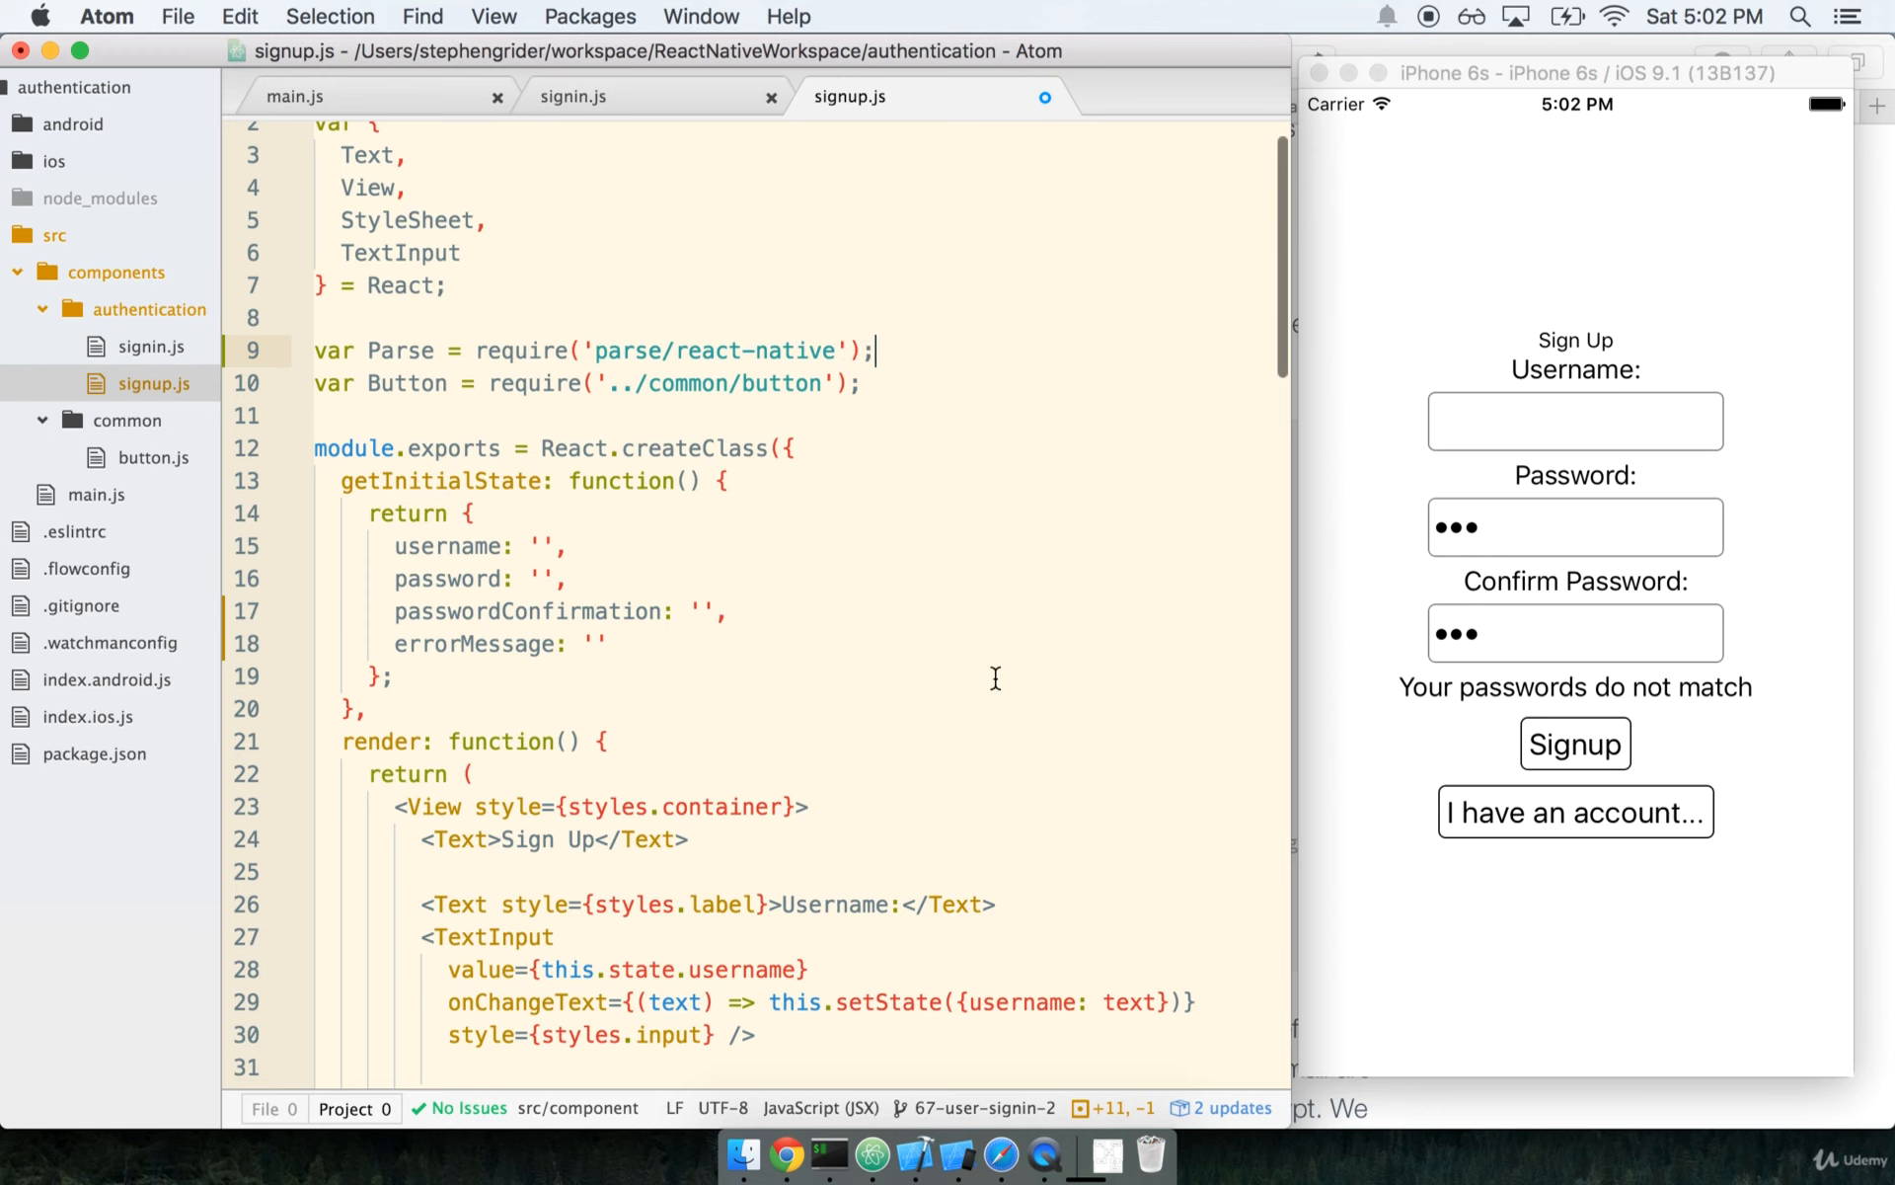
scroll("down", 3)
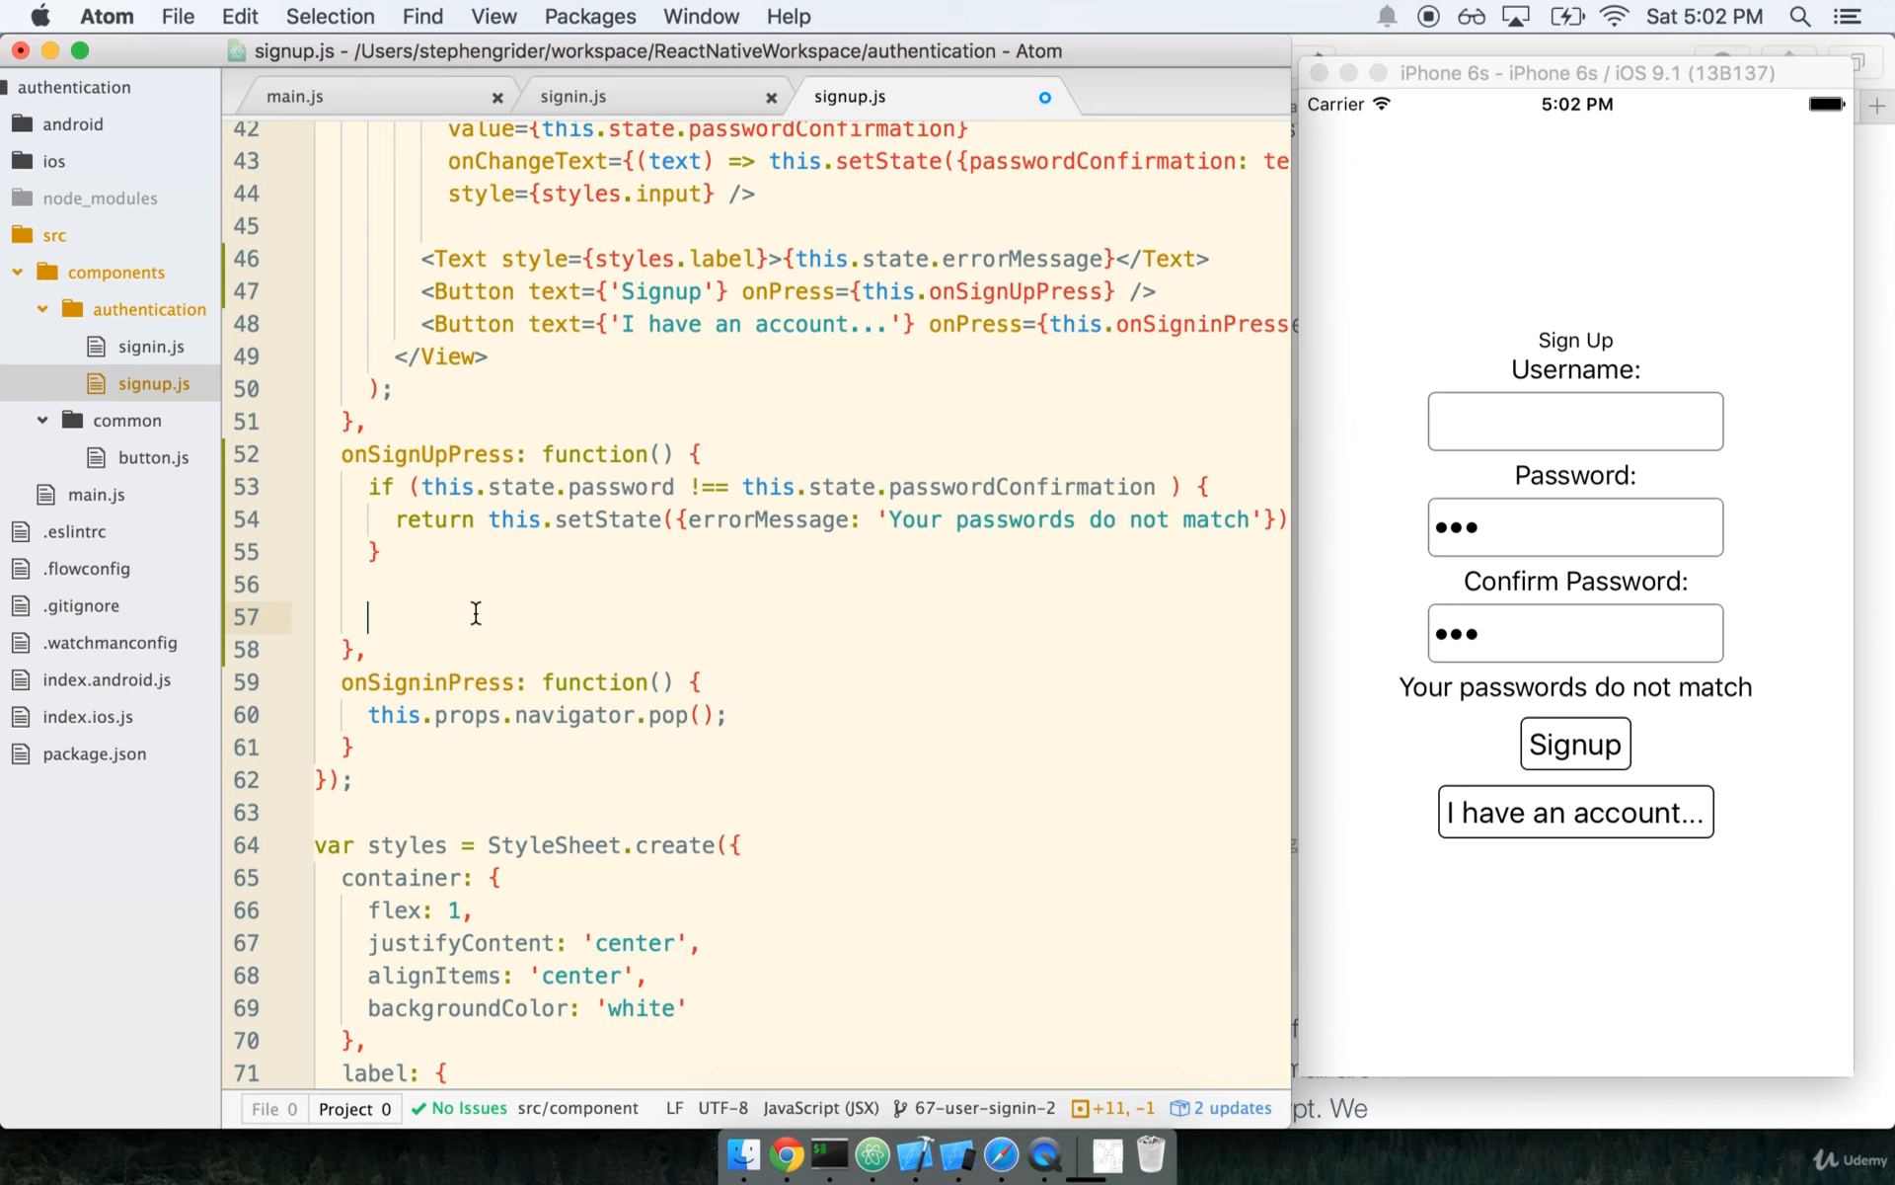
mouse_move(774, 472)
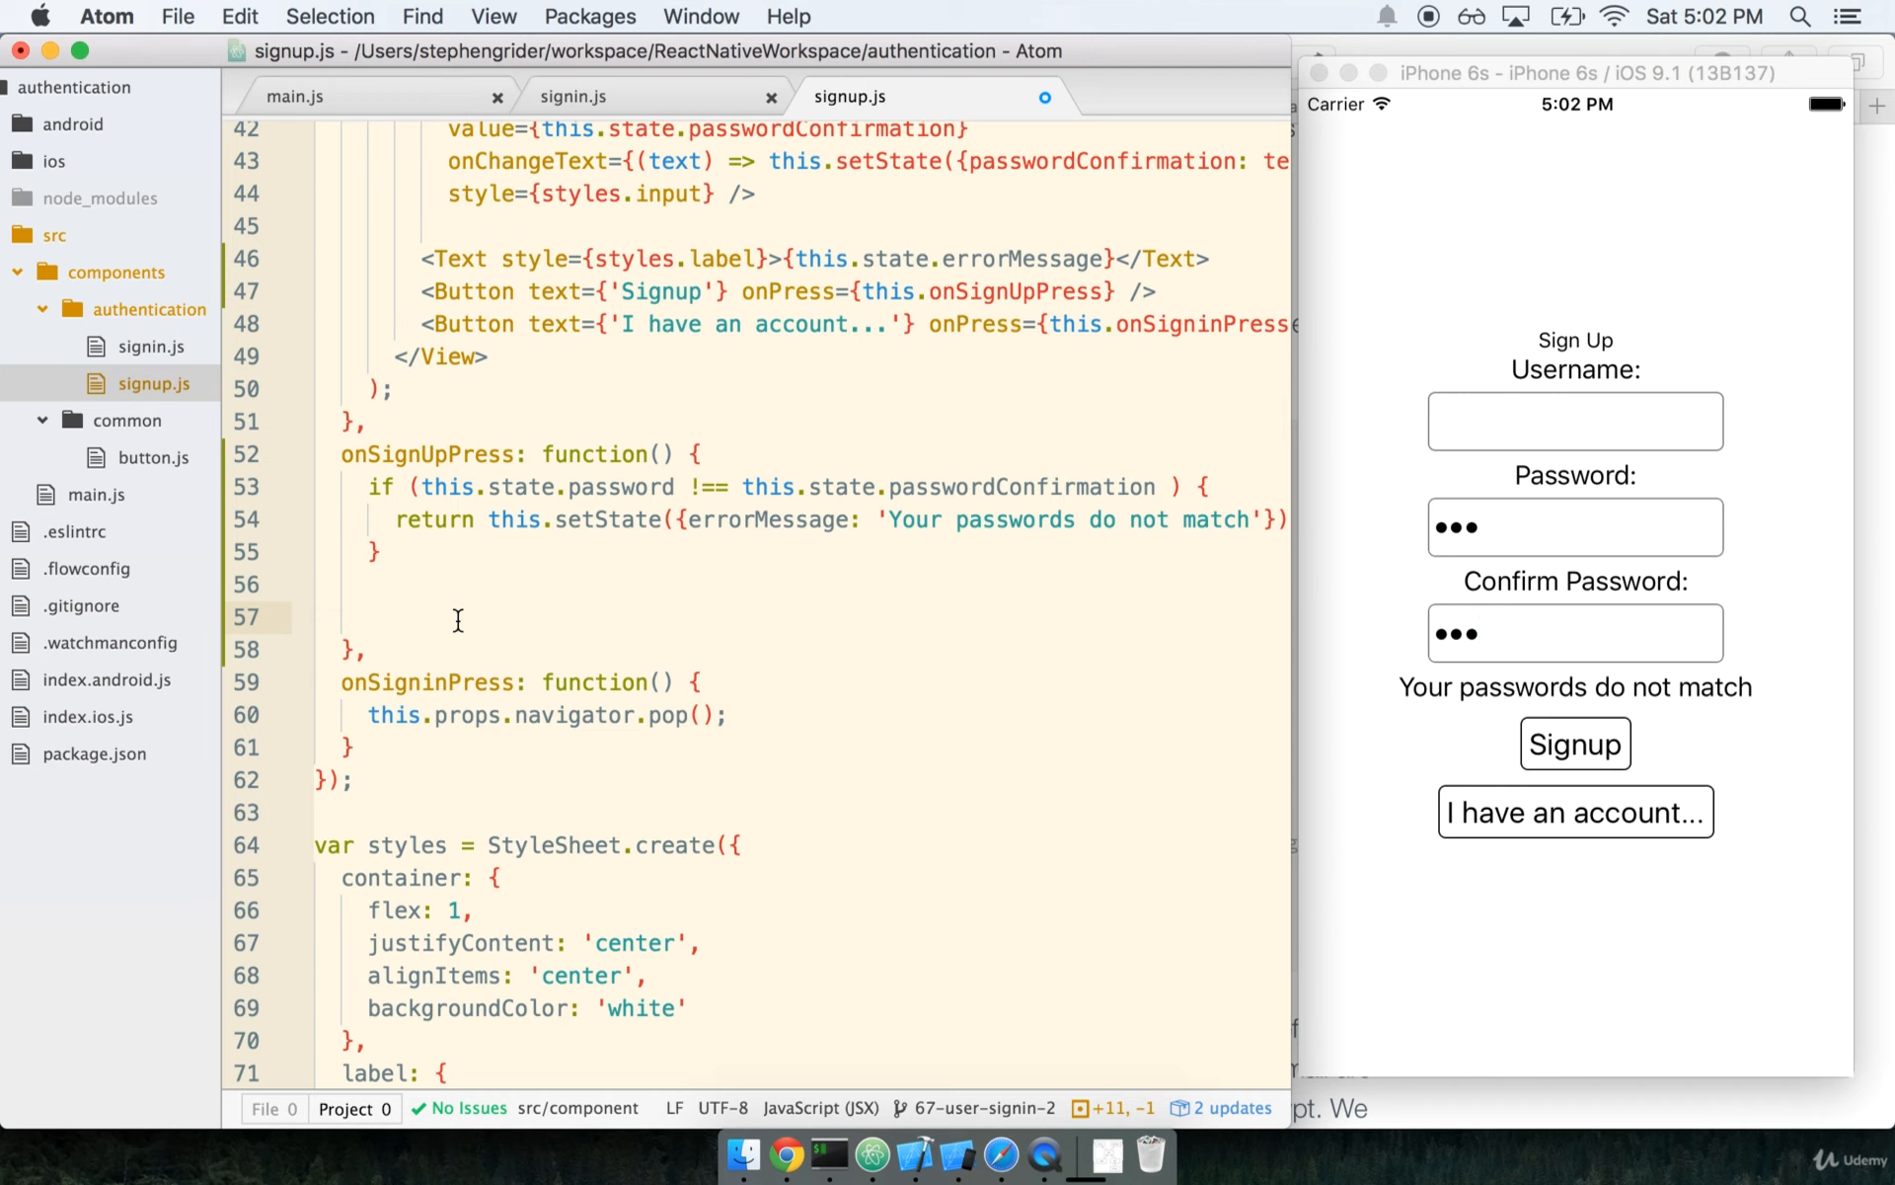
- In onSignUpPress, create the user with var user = new Parse.User();
left_click(369, 618)
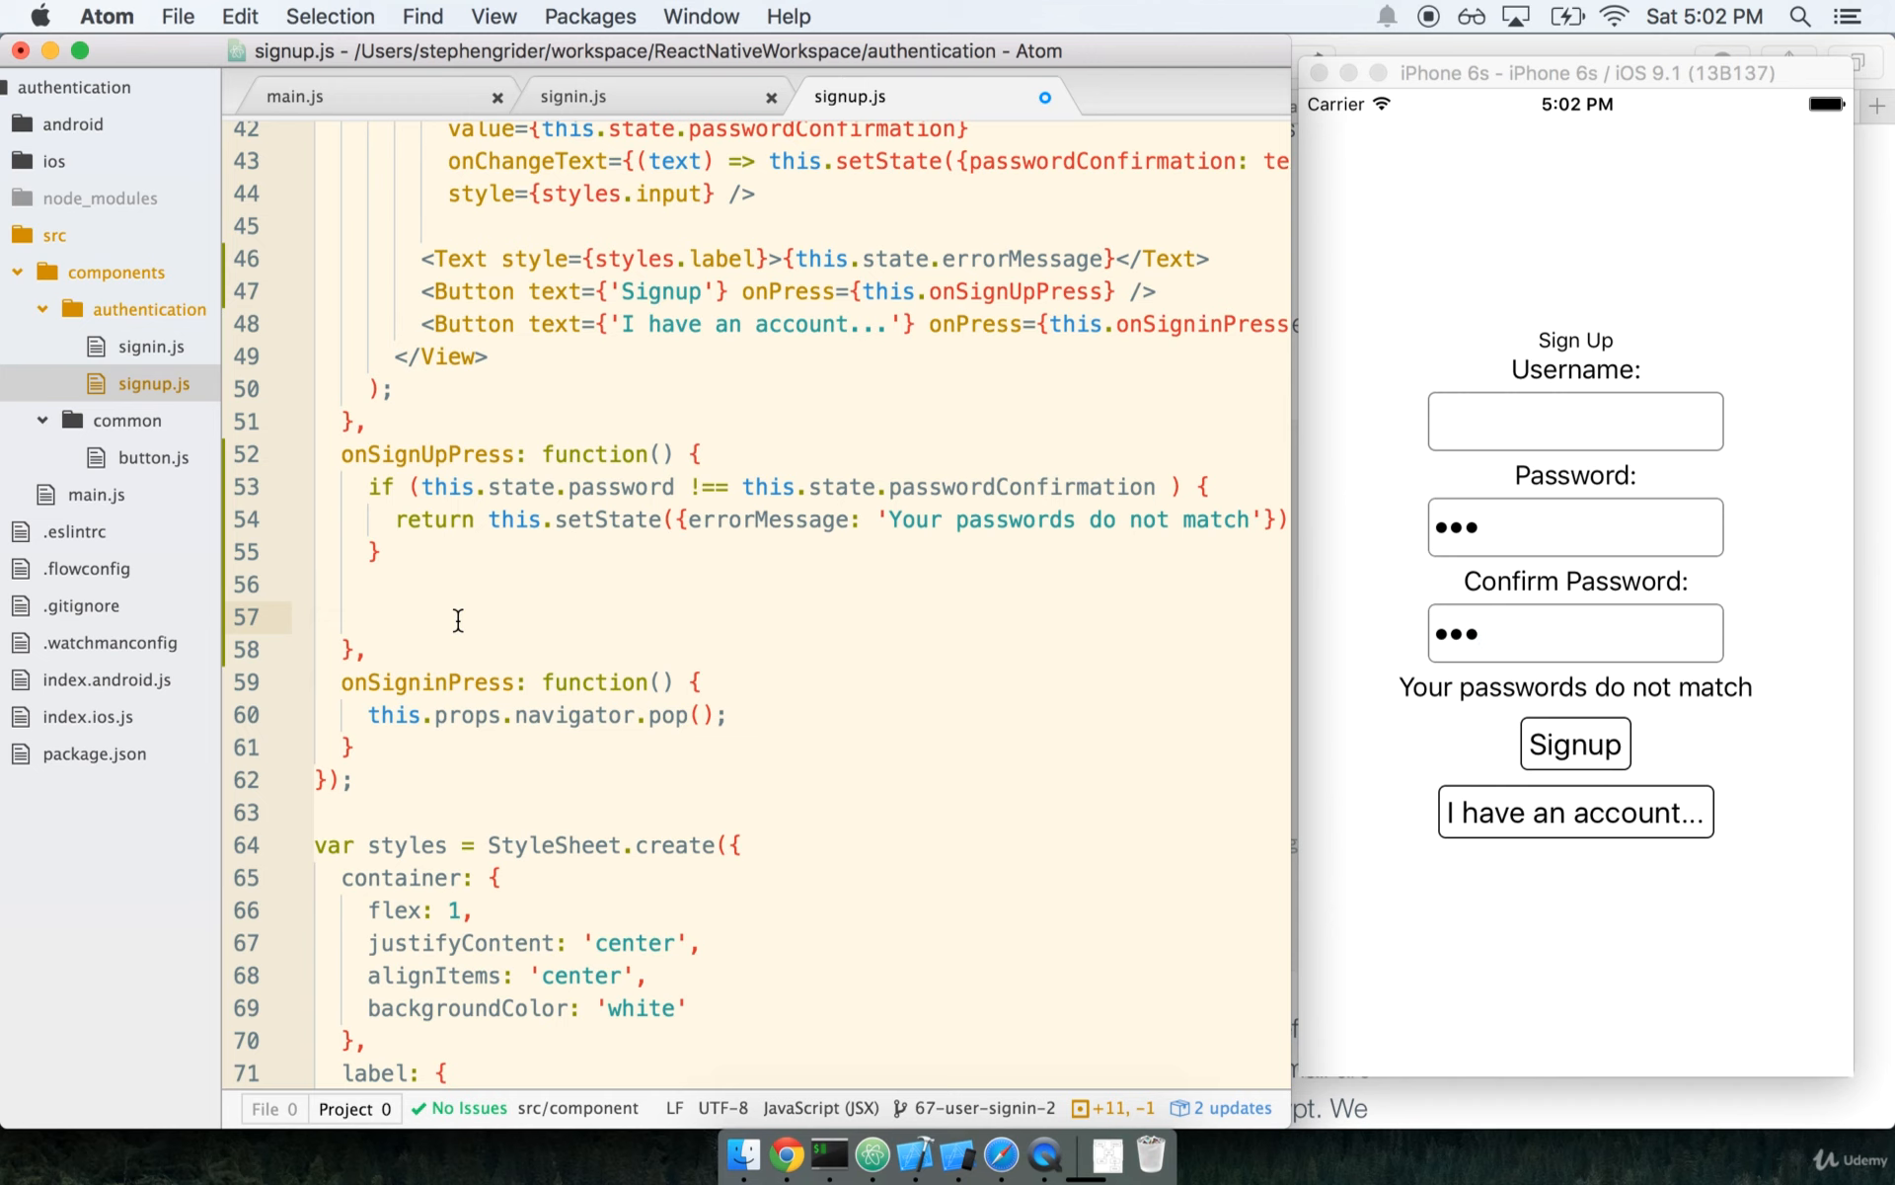
left_click(370, 616)
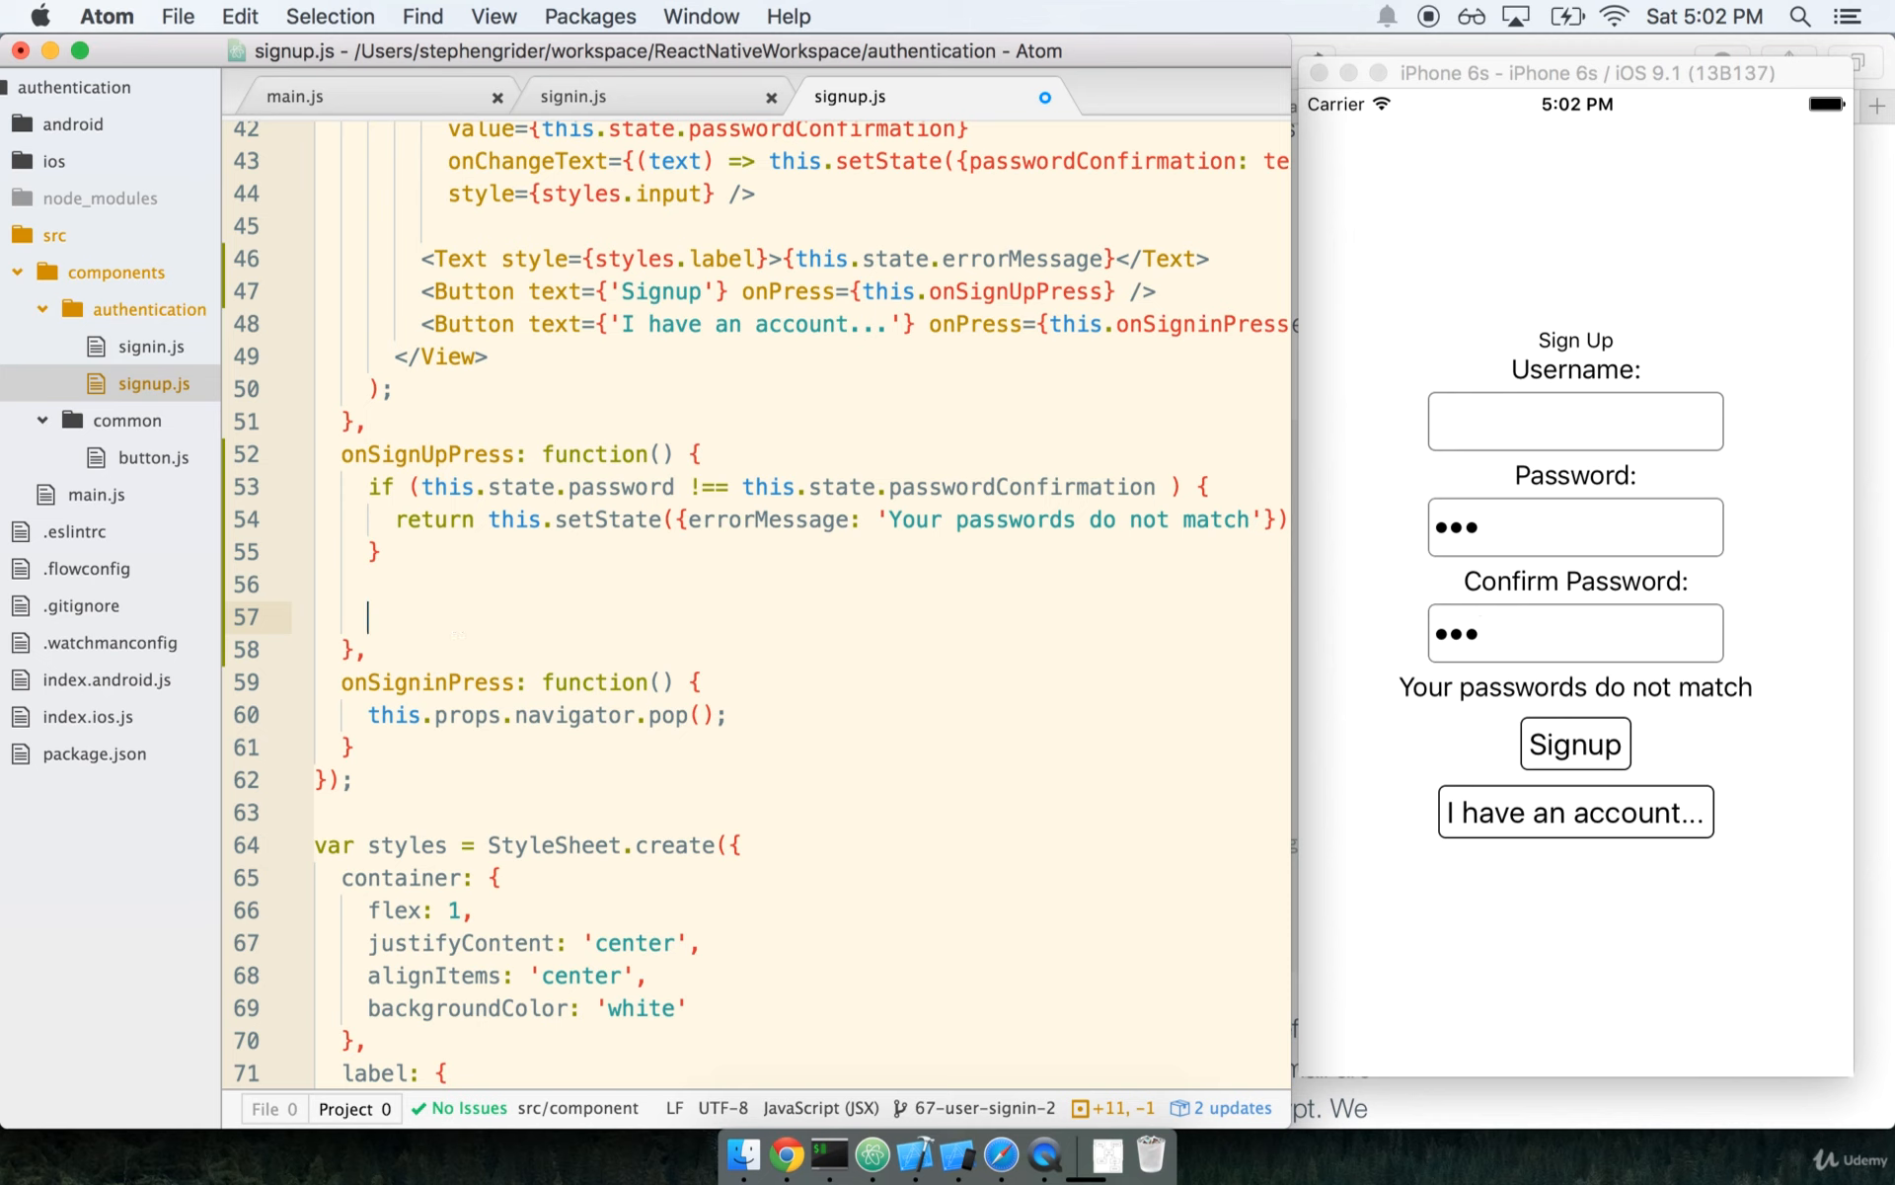
type("var user =")
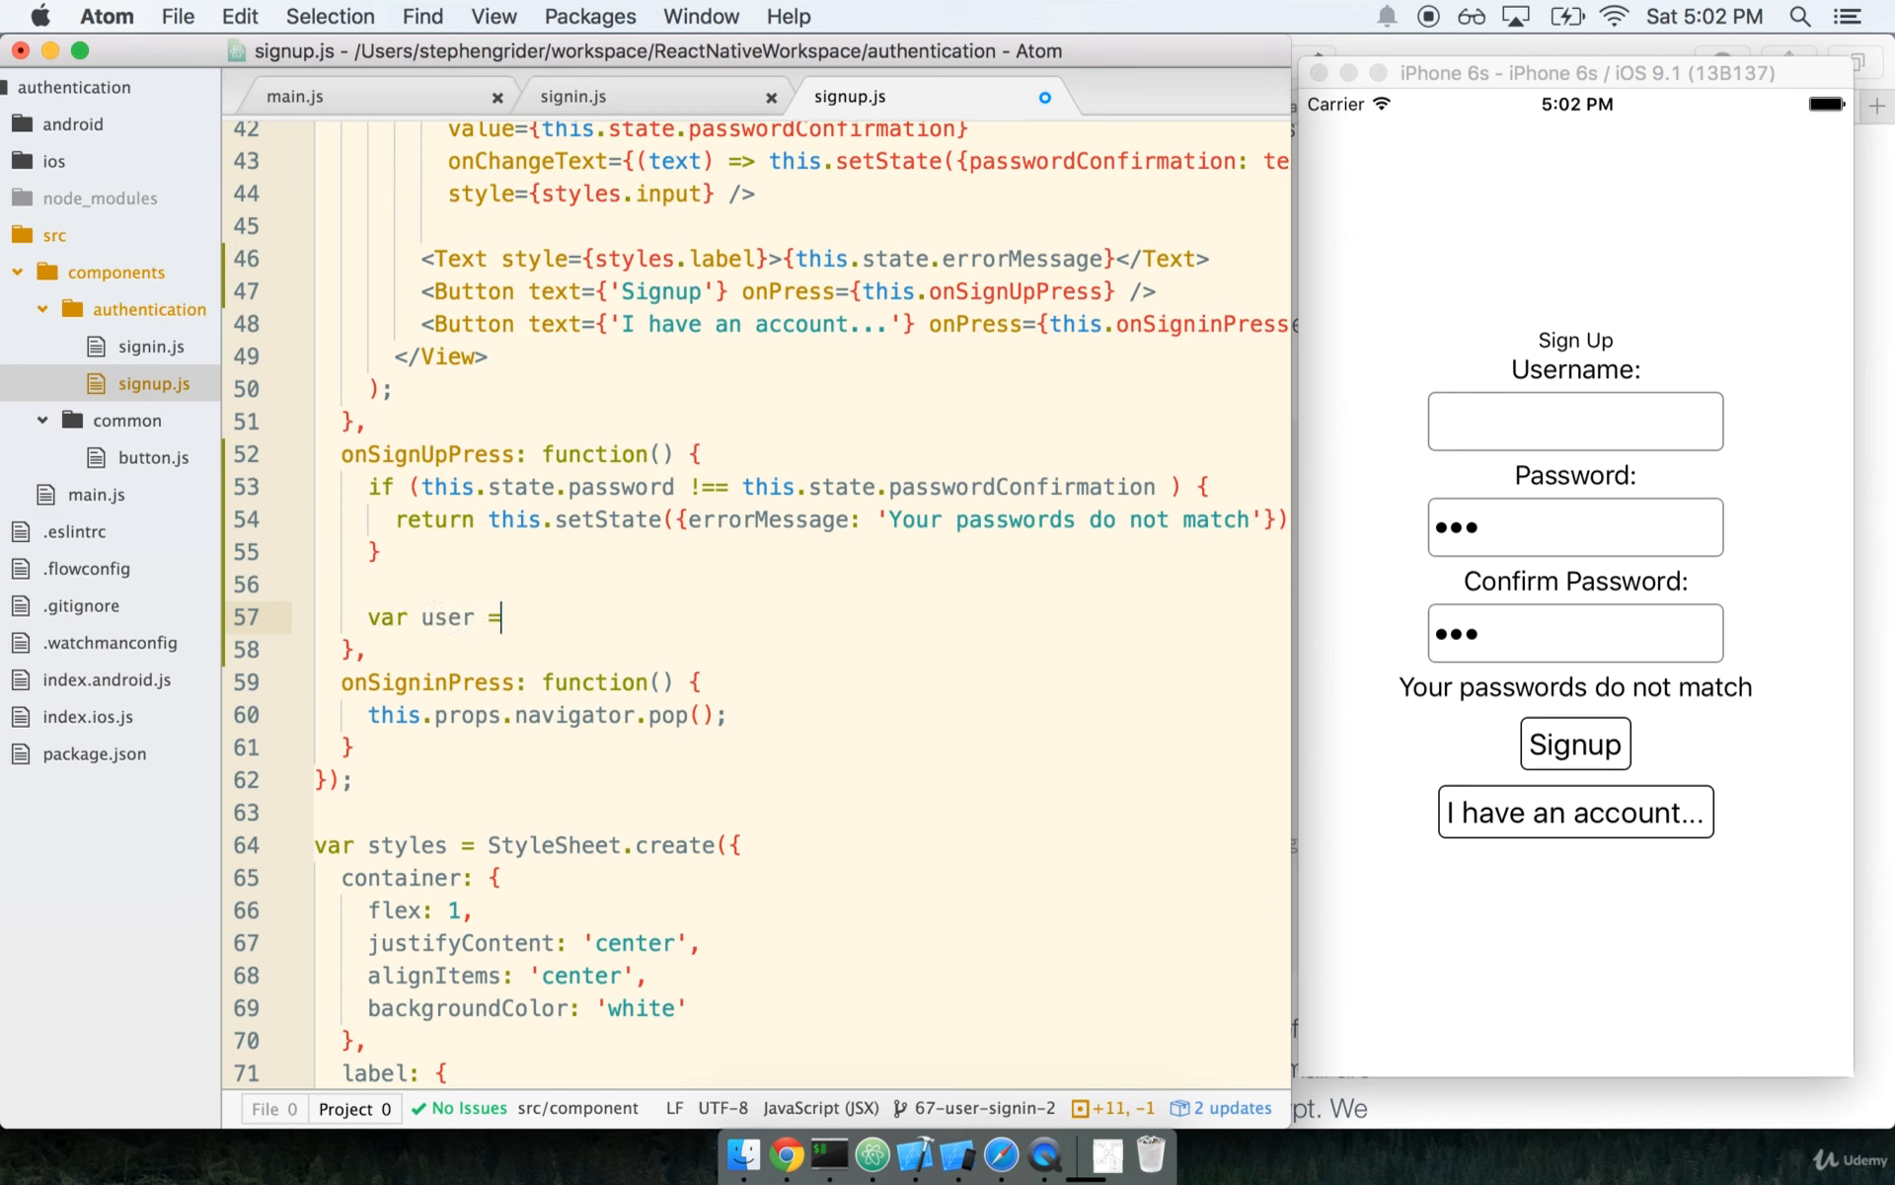
type("new Parse")
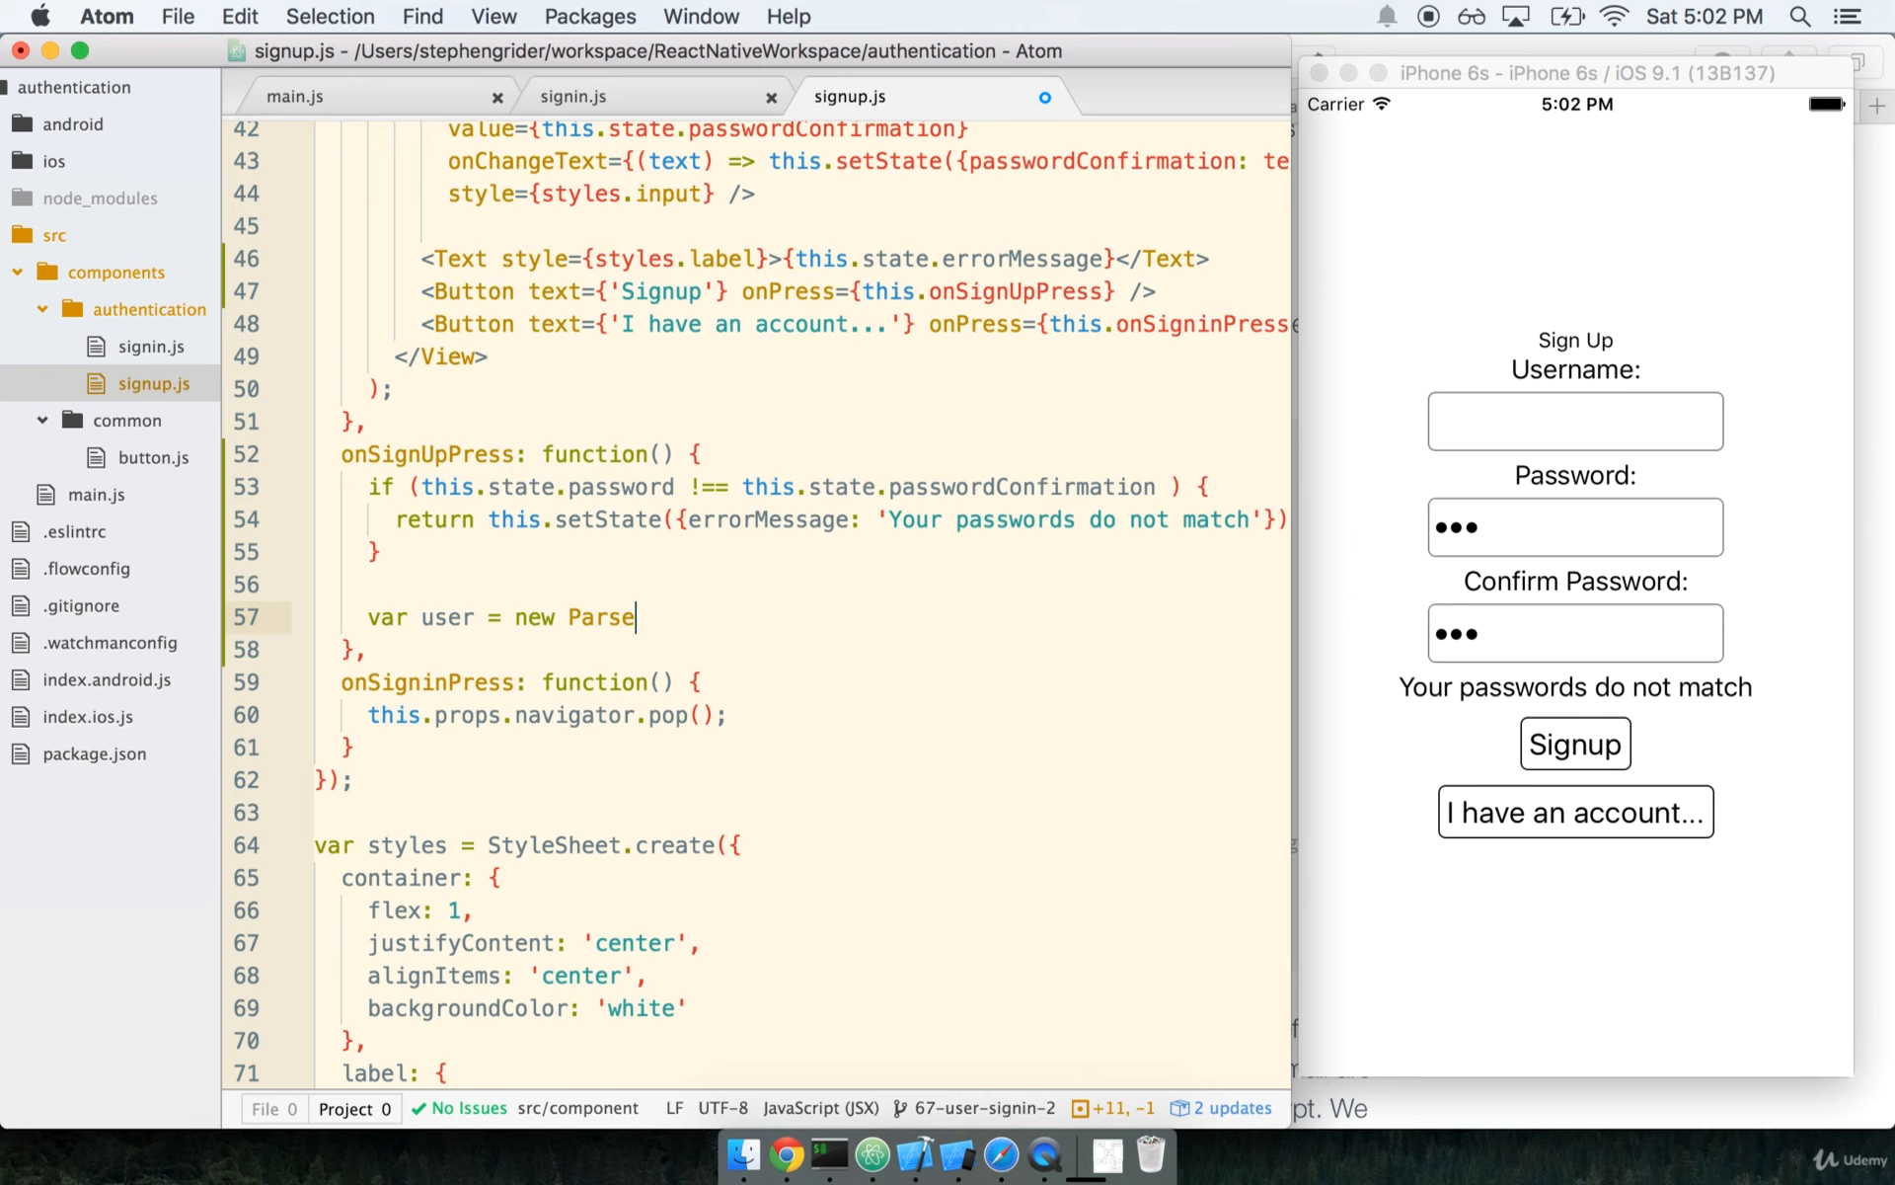
type(".User();")
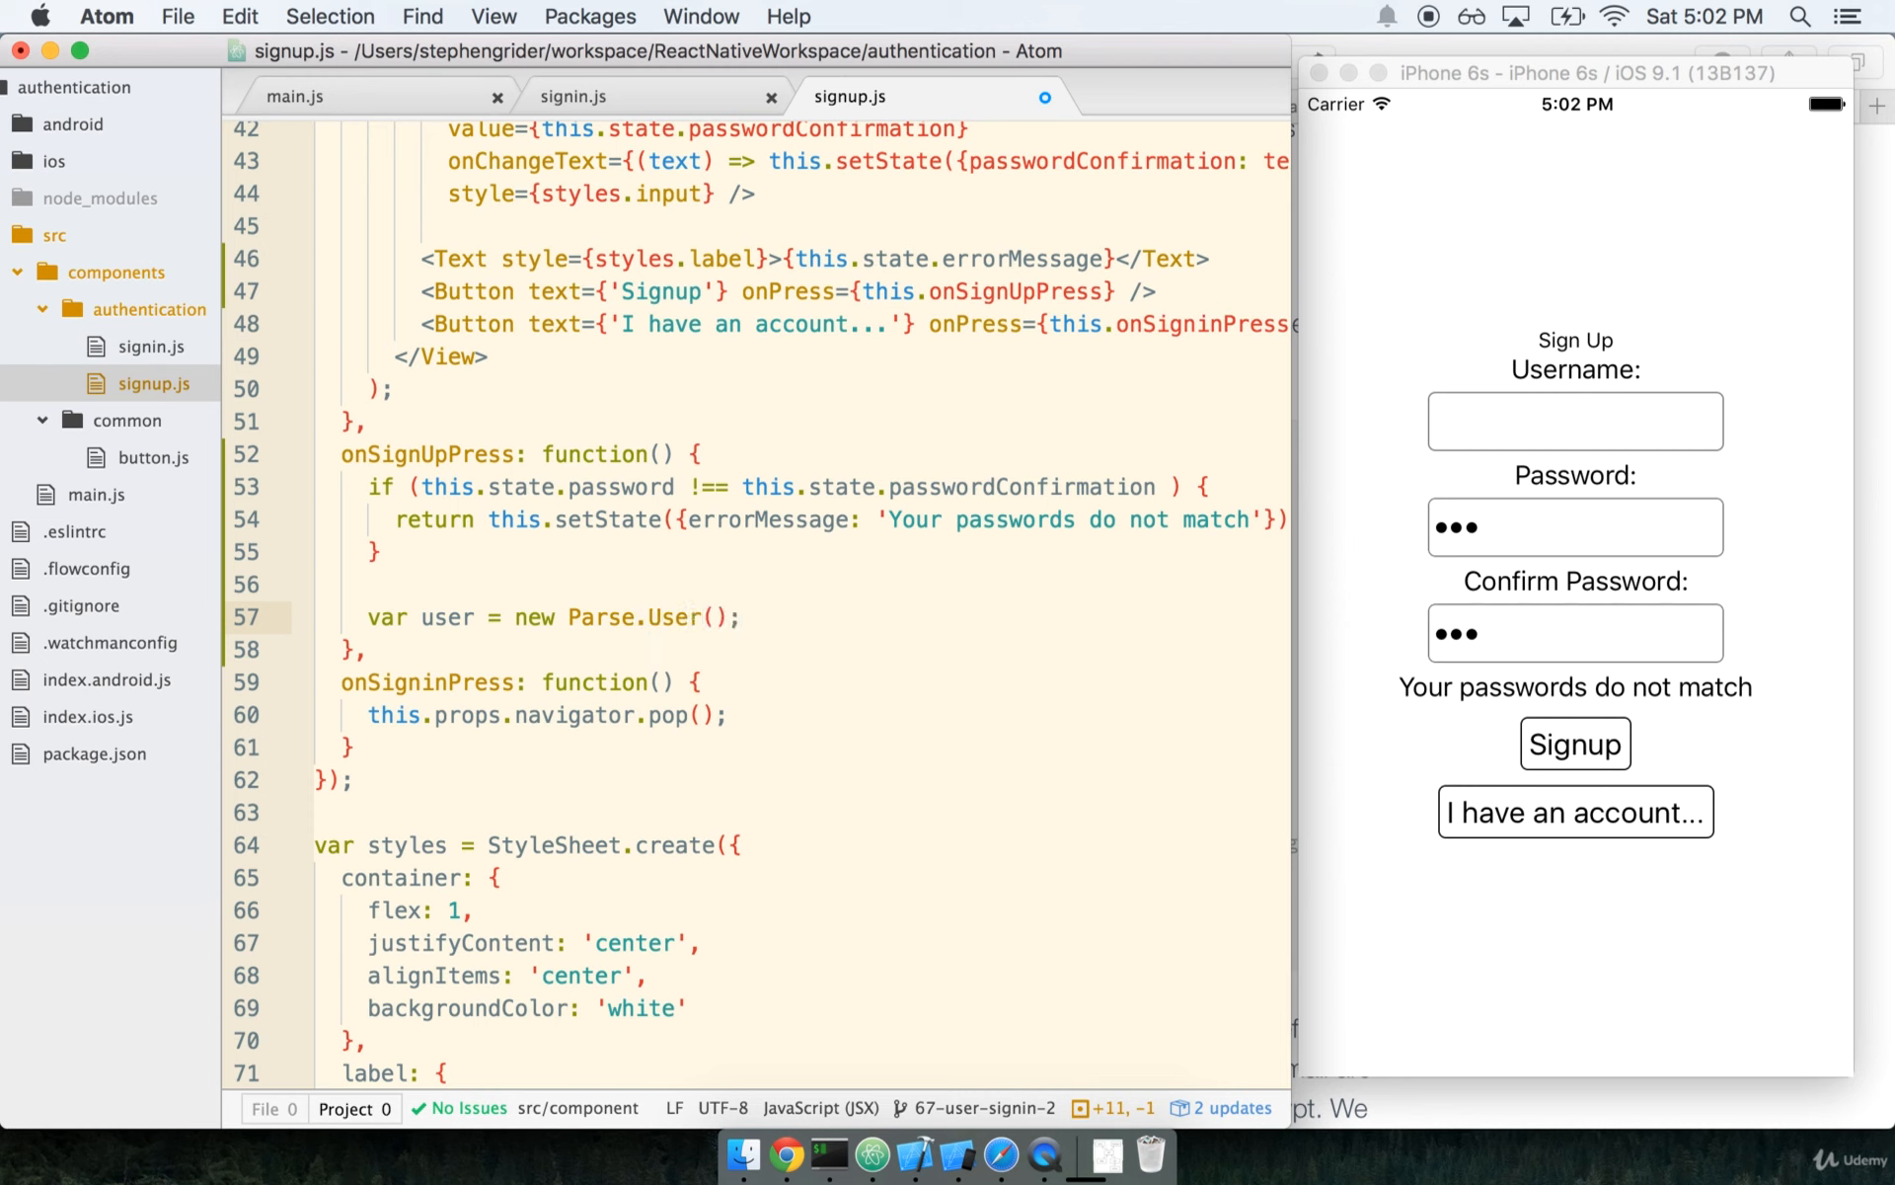
- Set the user's username and password from this.state via user.set()
type("user.s")
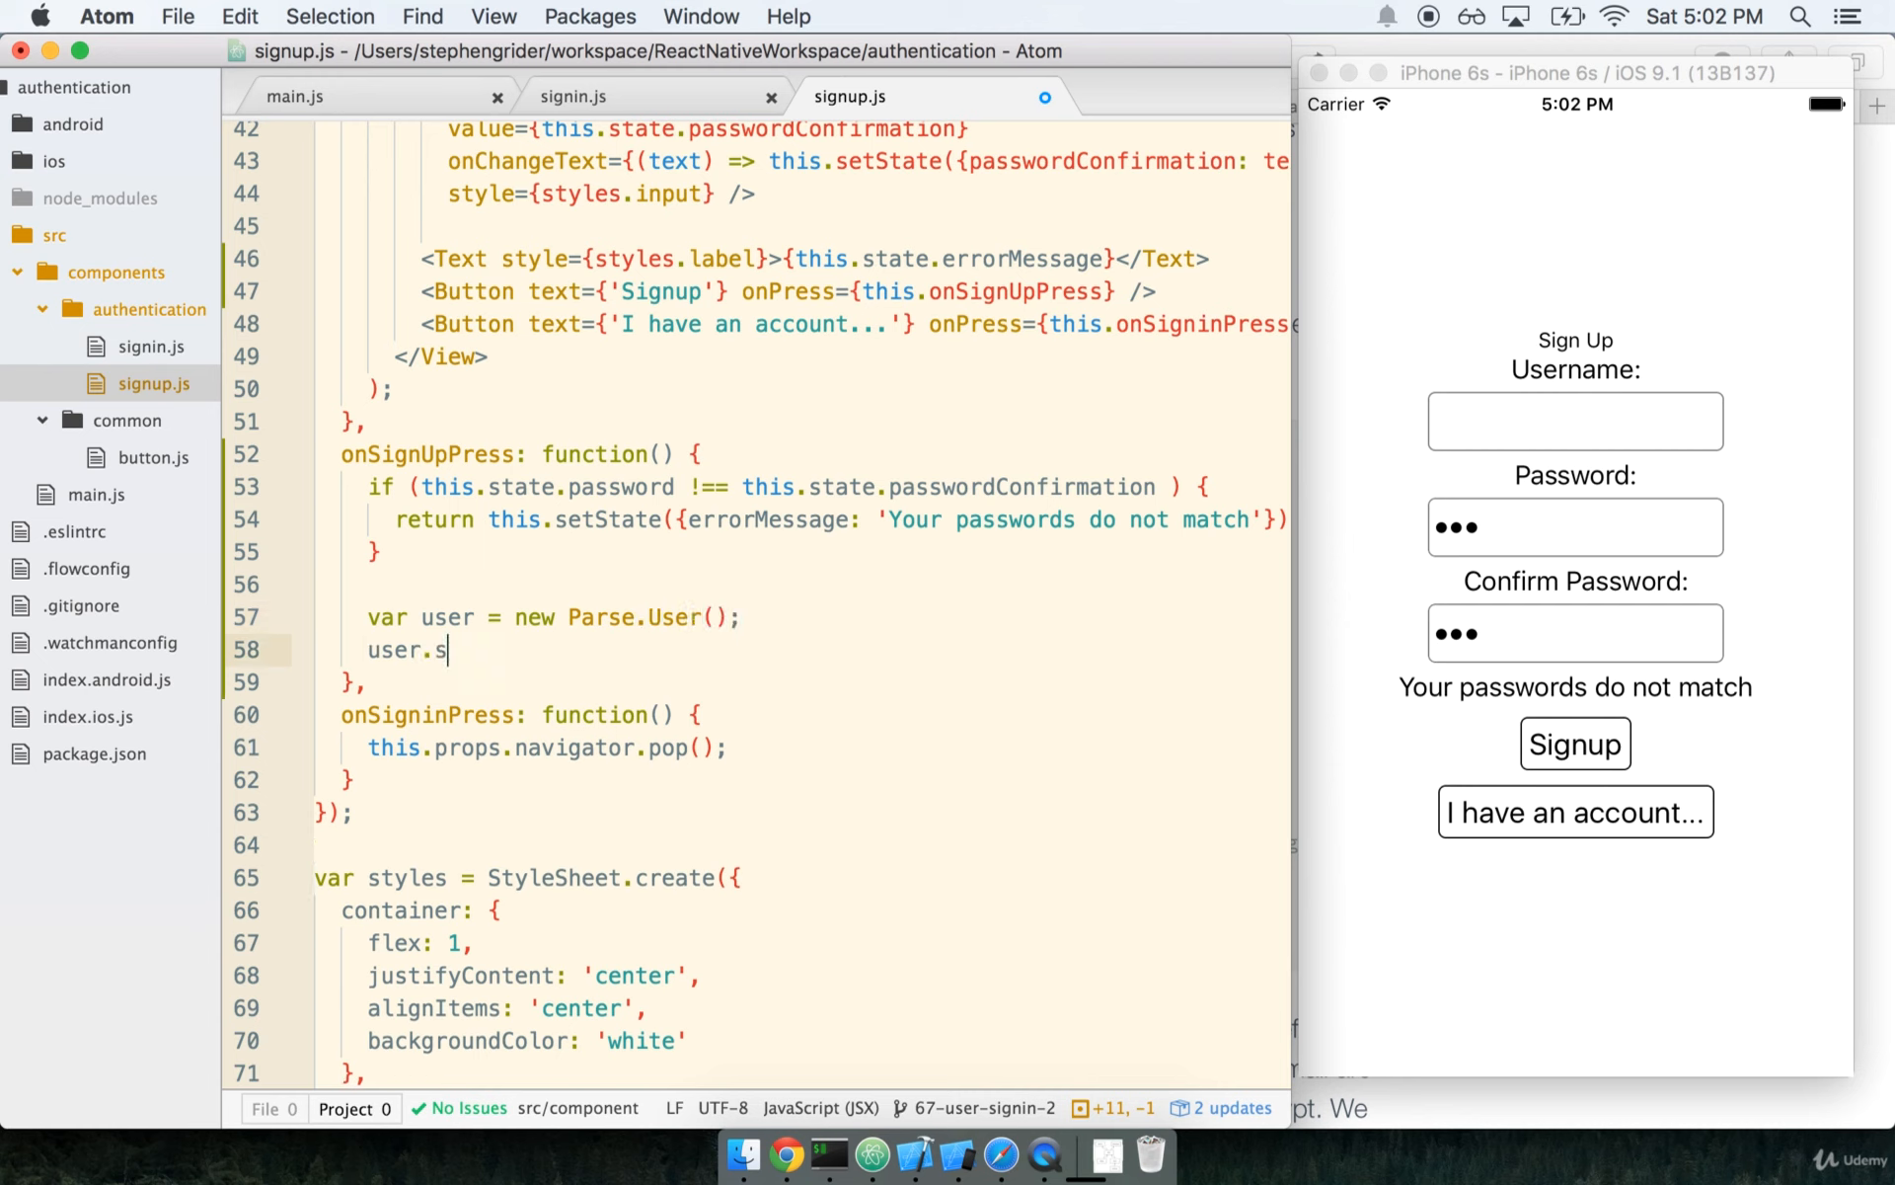
type("et('username',")
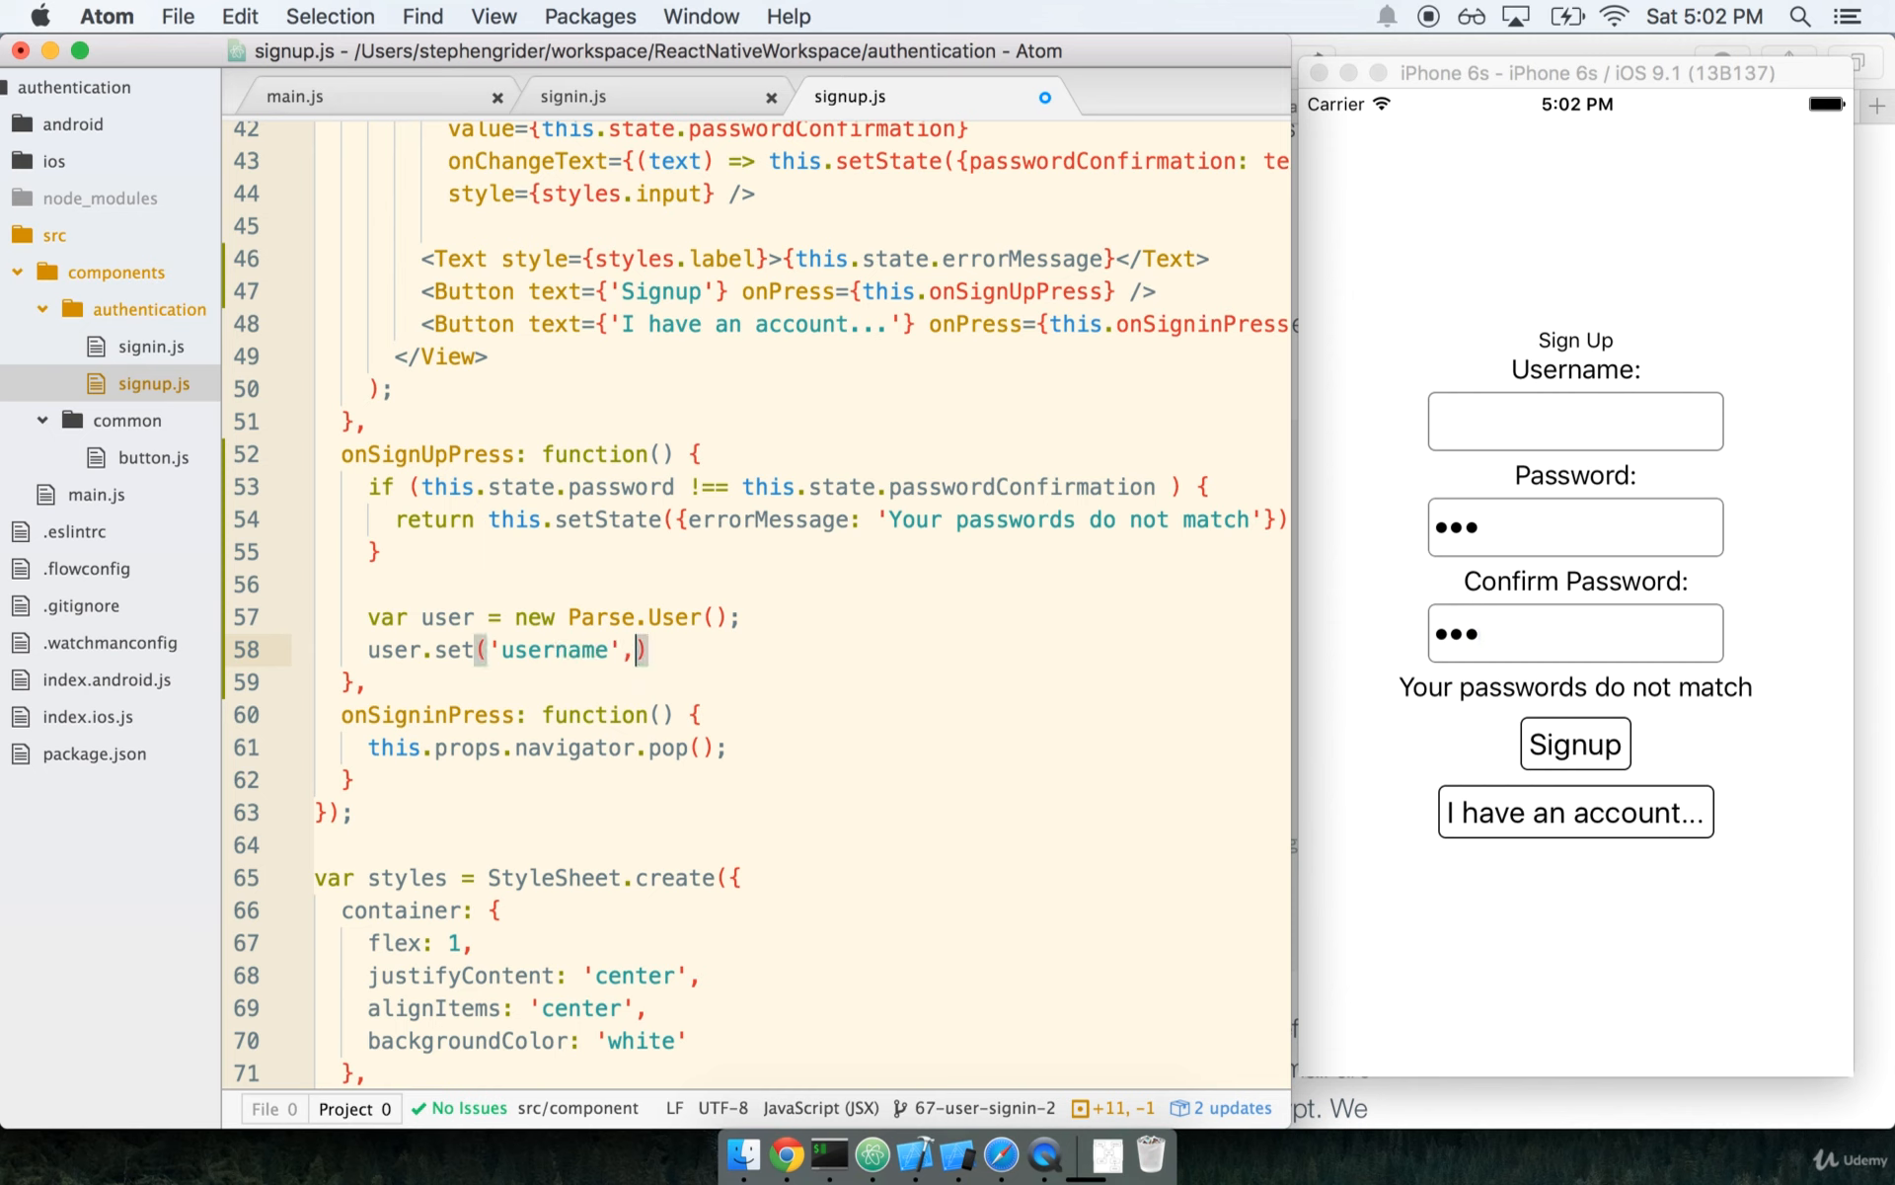
type("this.state.")
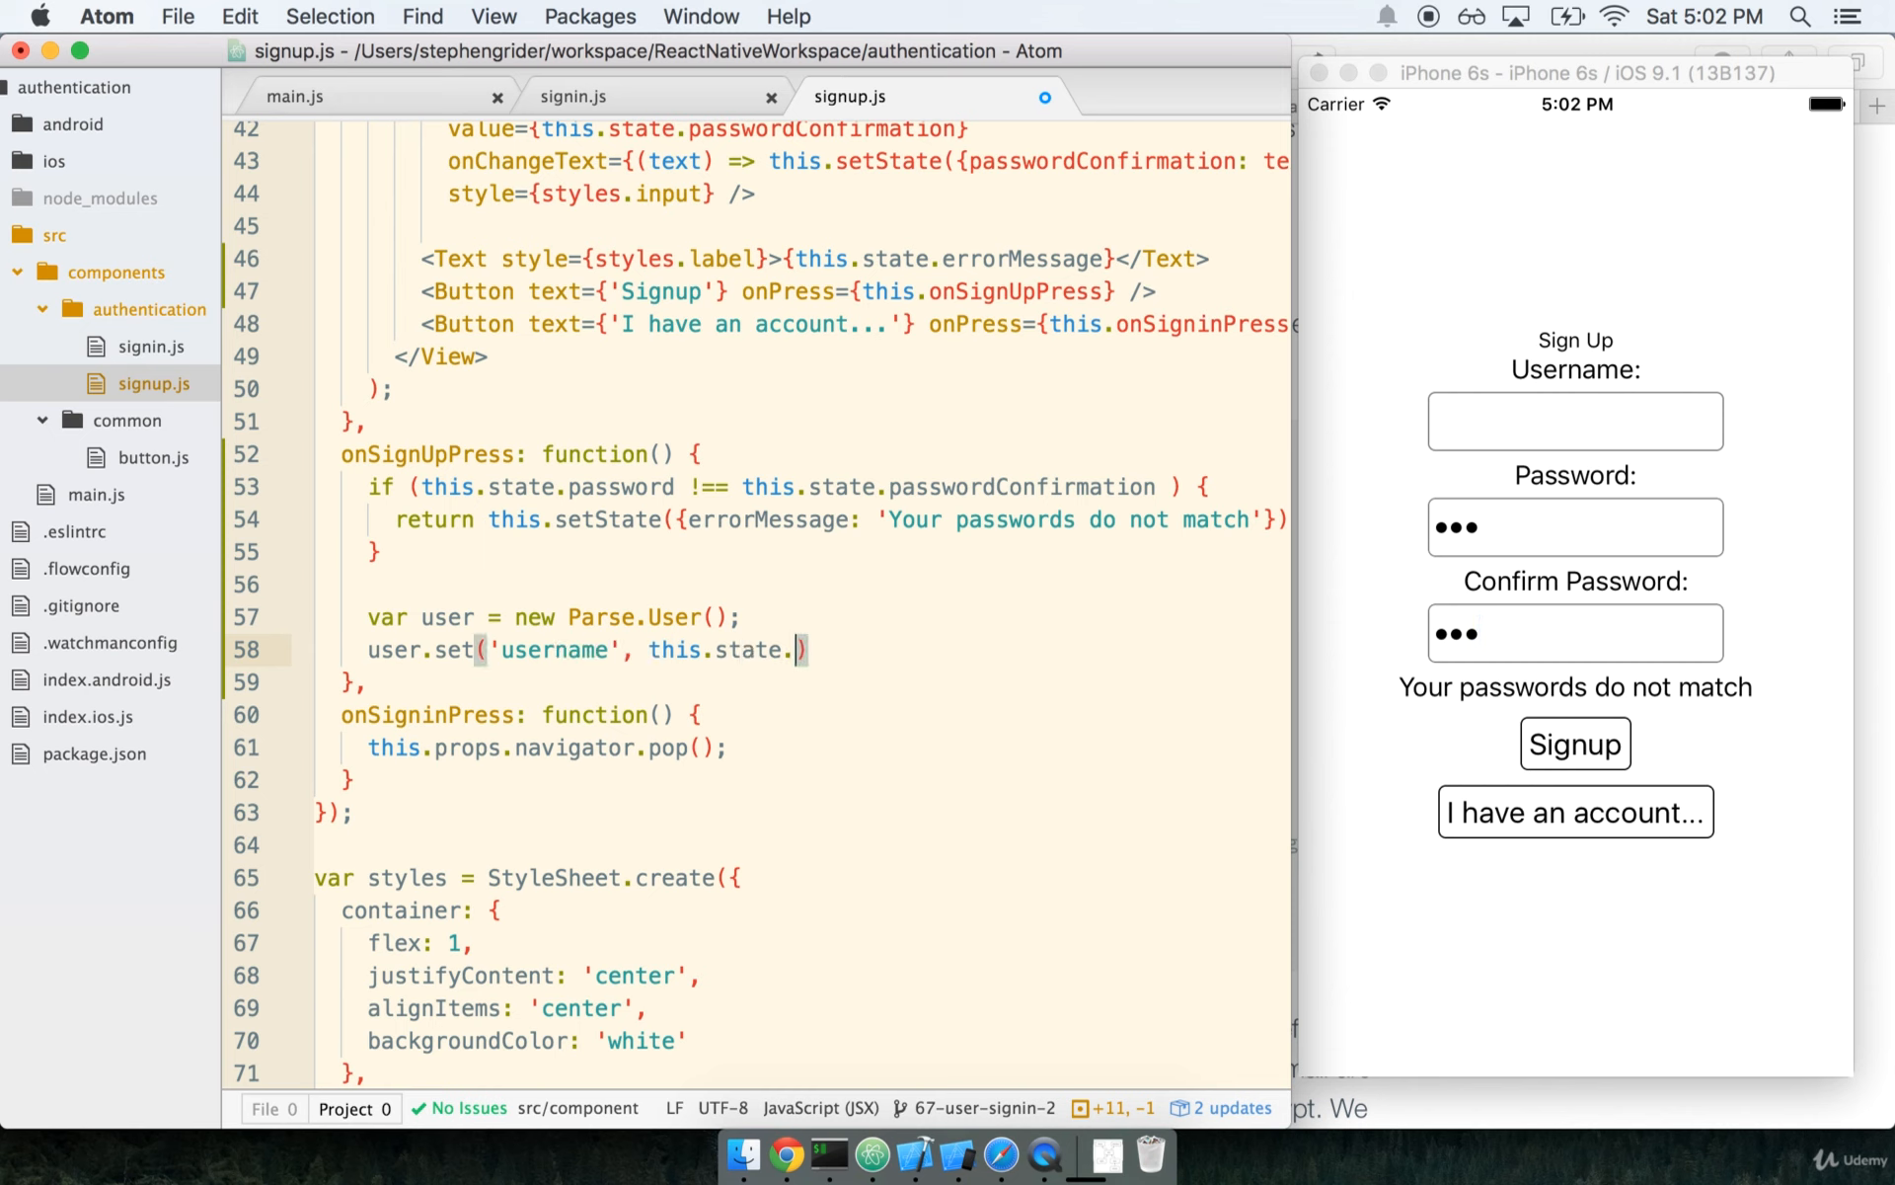
type("username);")
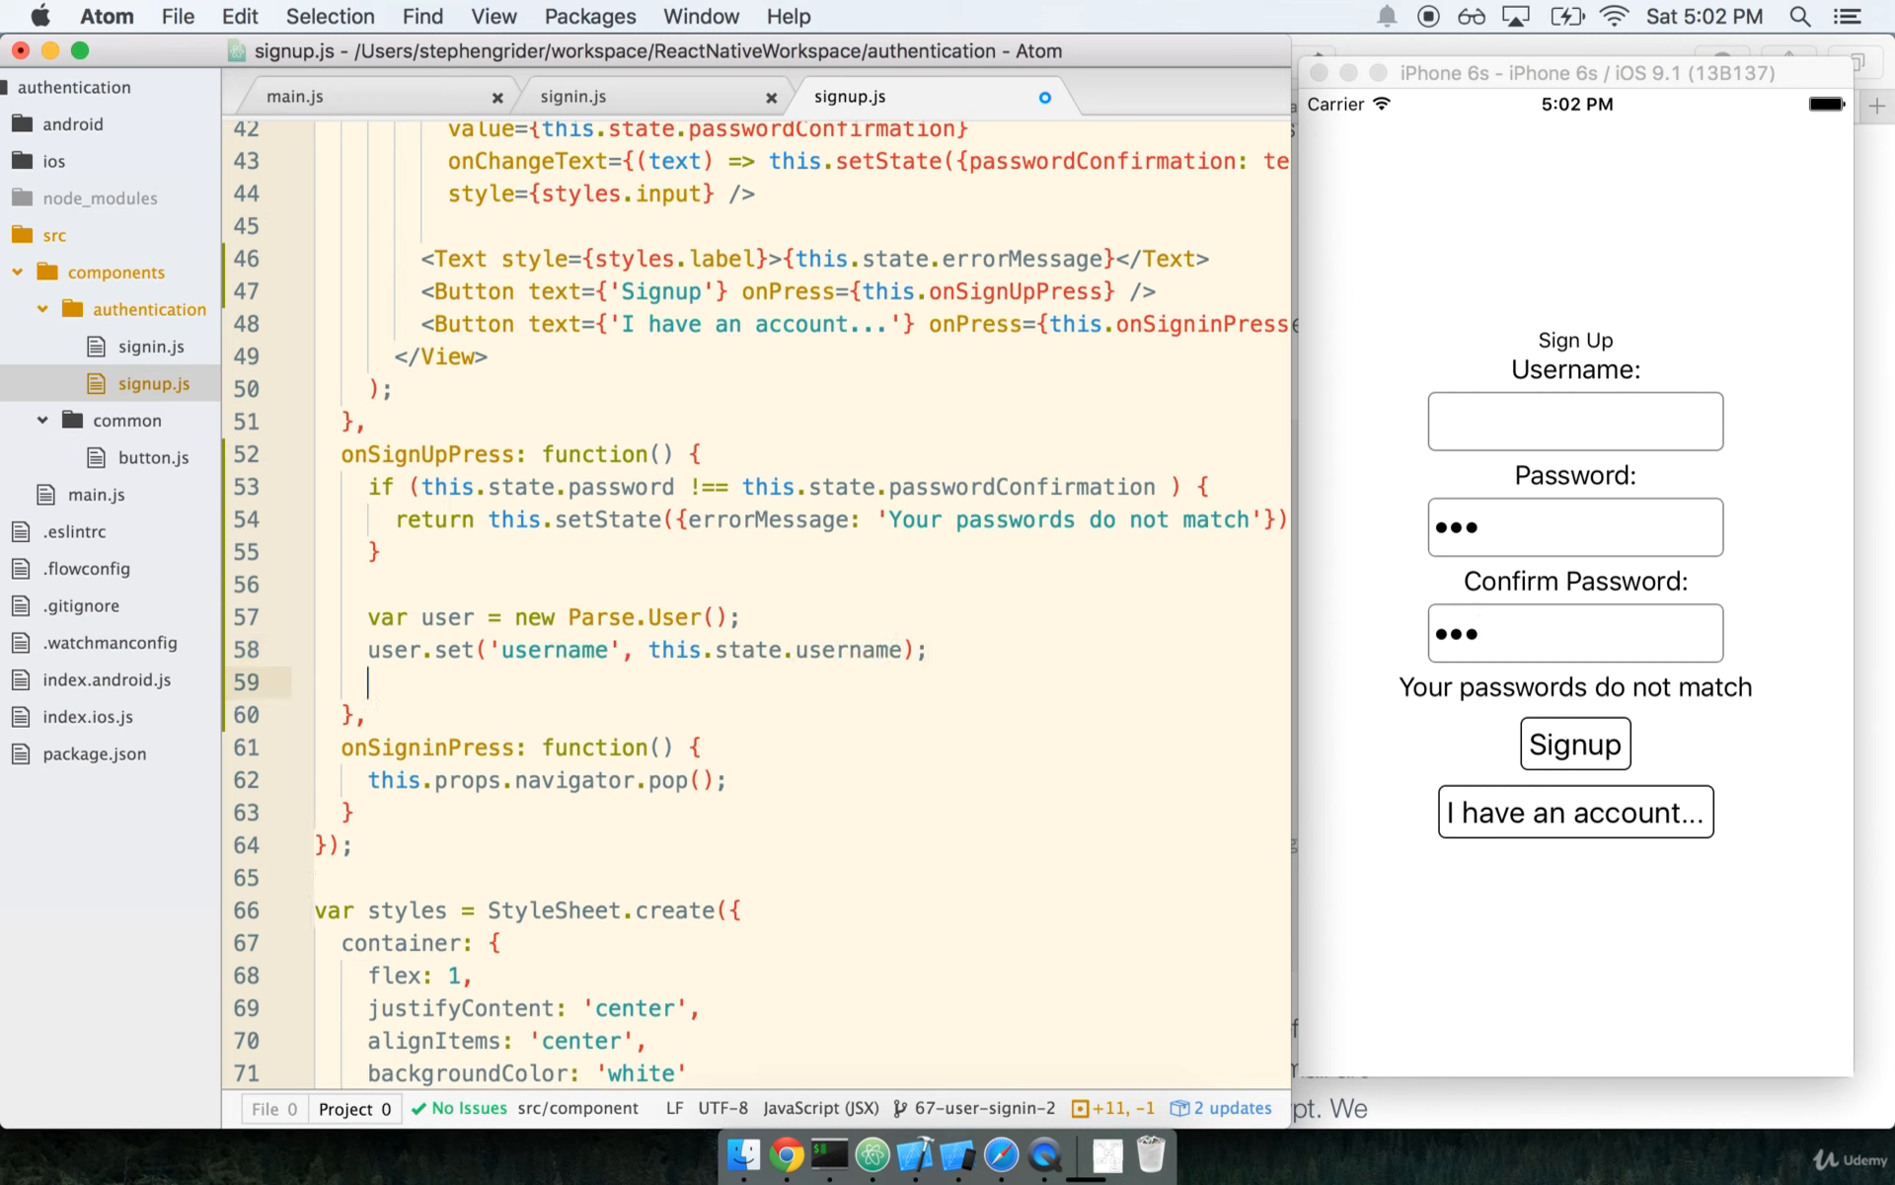
type("user.set('pass')")
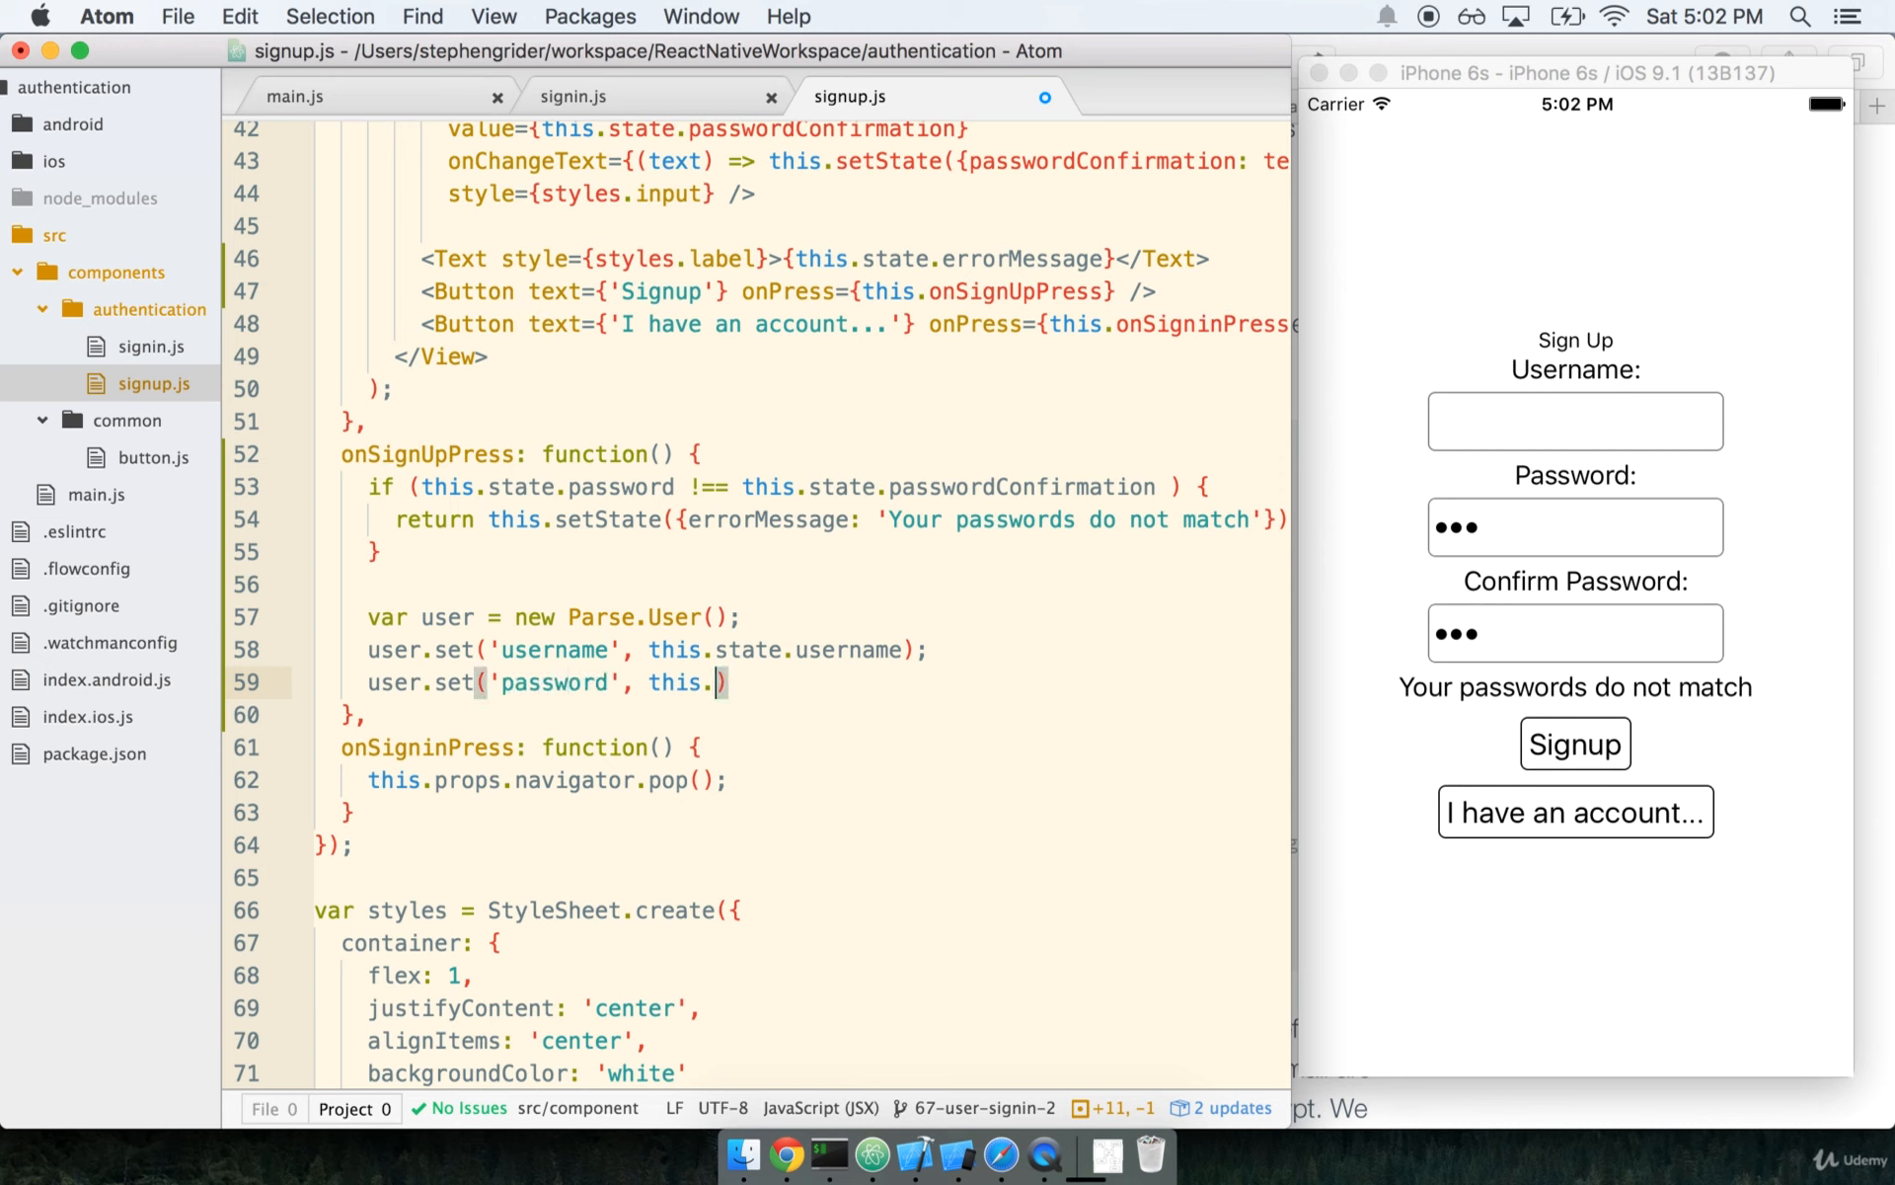
type("state.password")
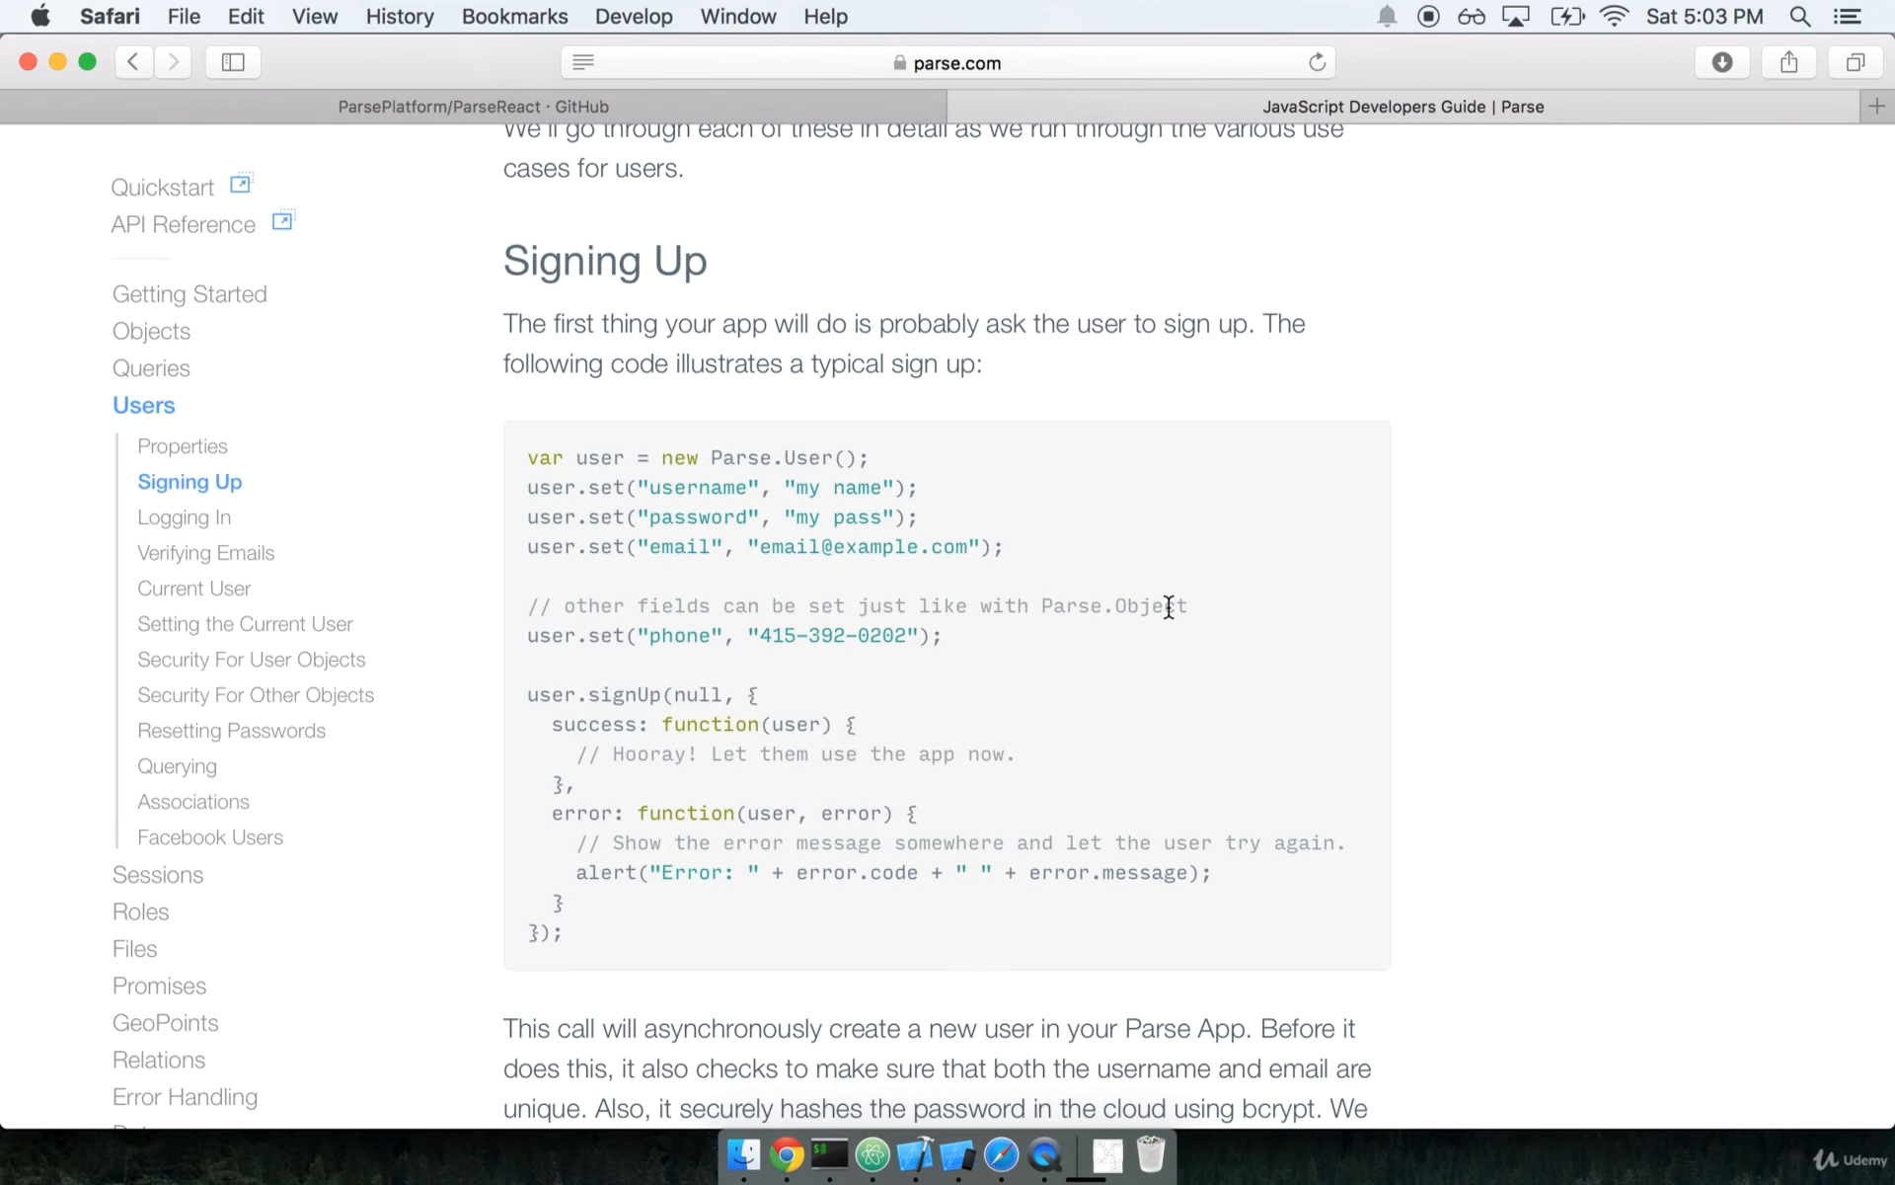
scroll("down", 3)
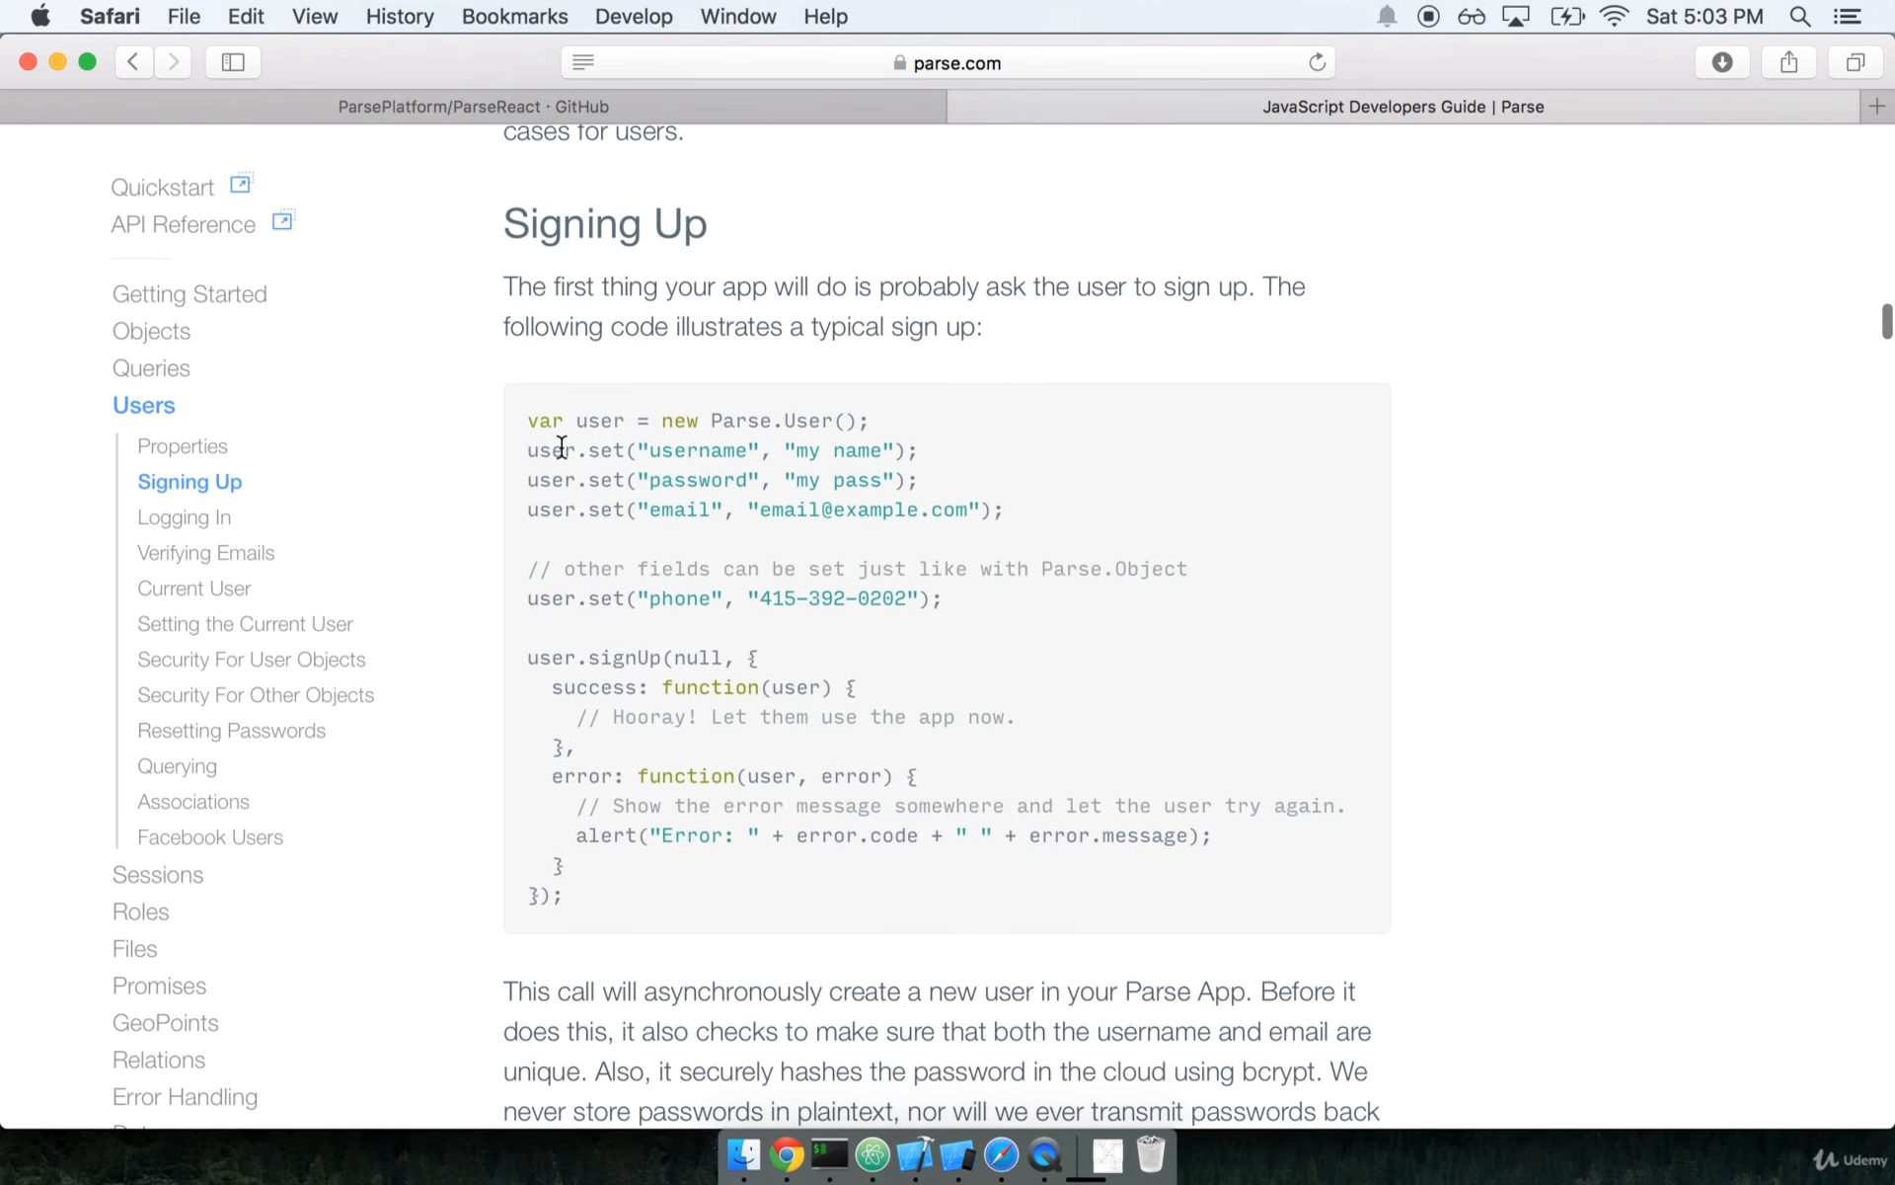
mouse_move(914, 502)
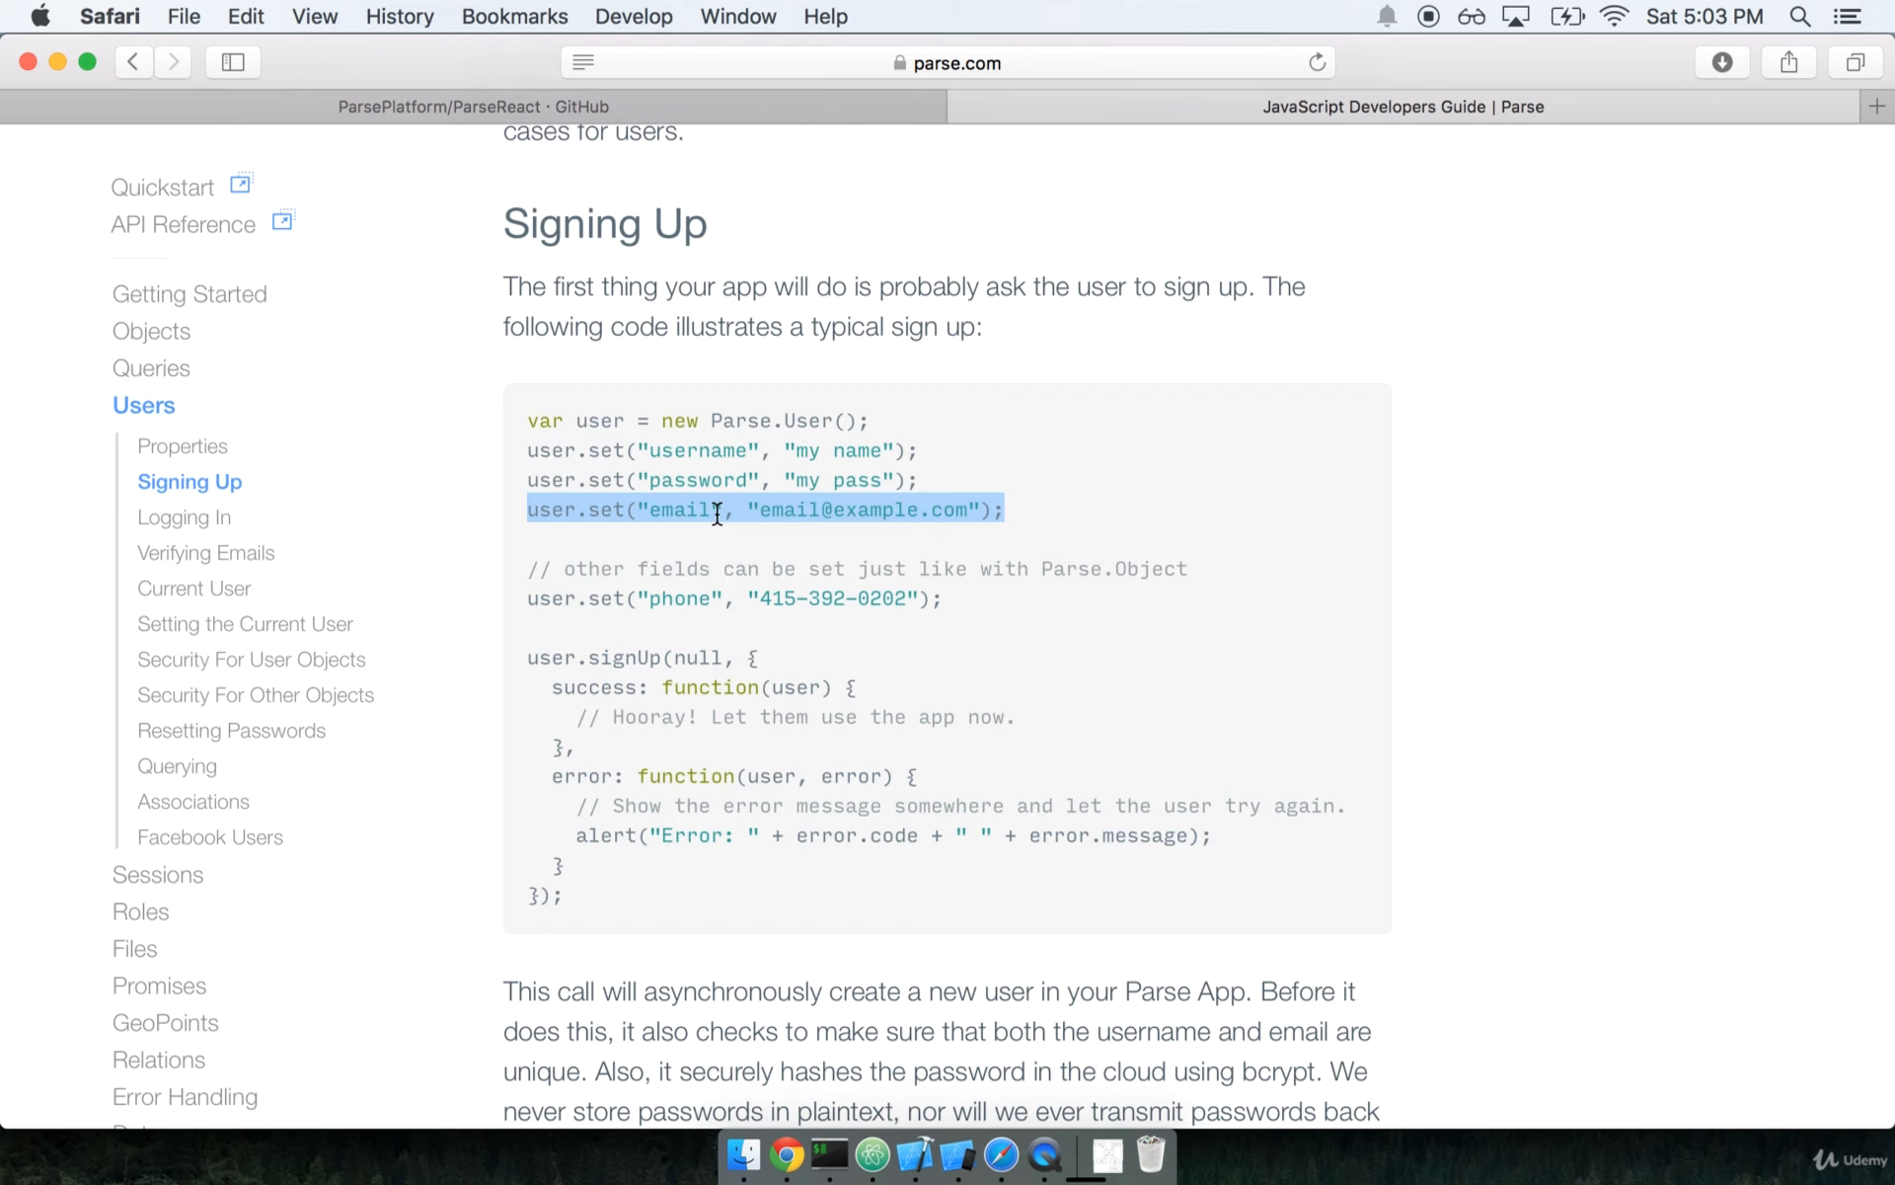
double_click(697, 450)
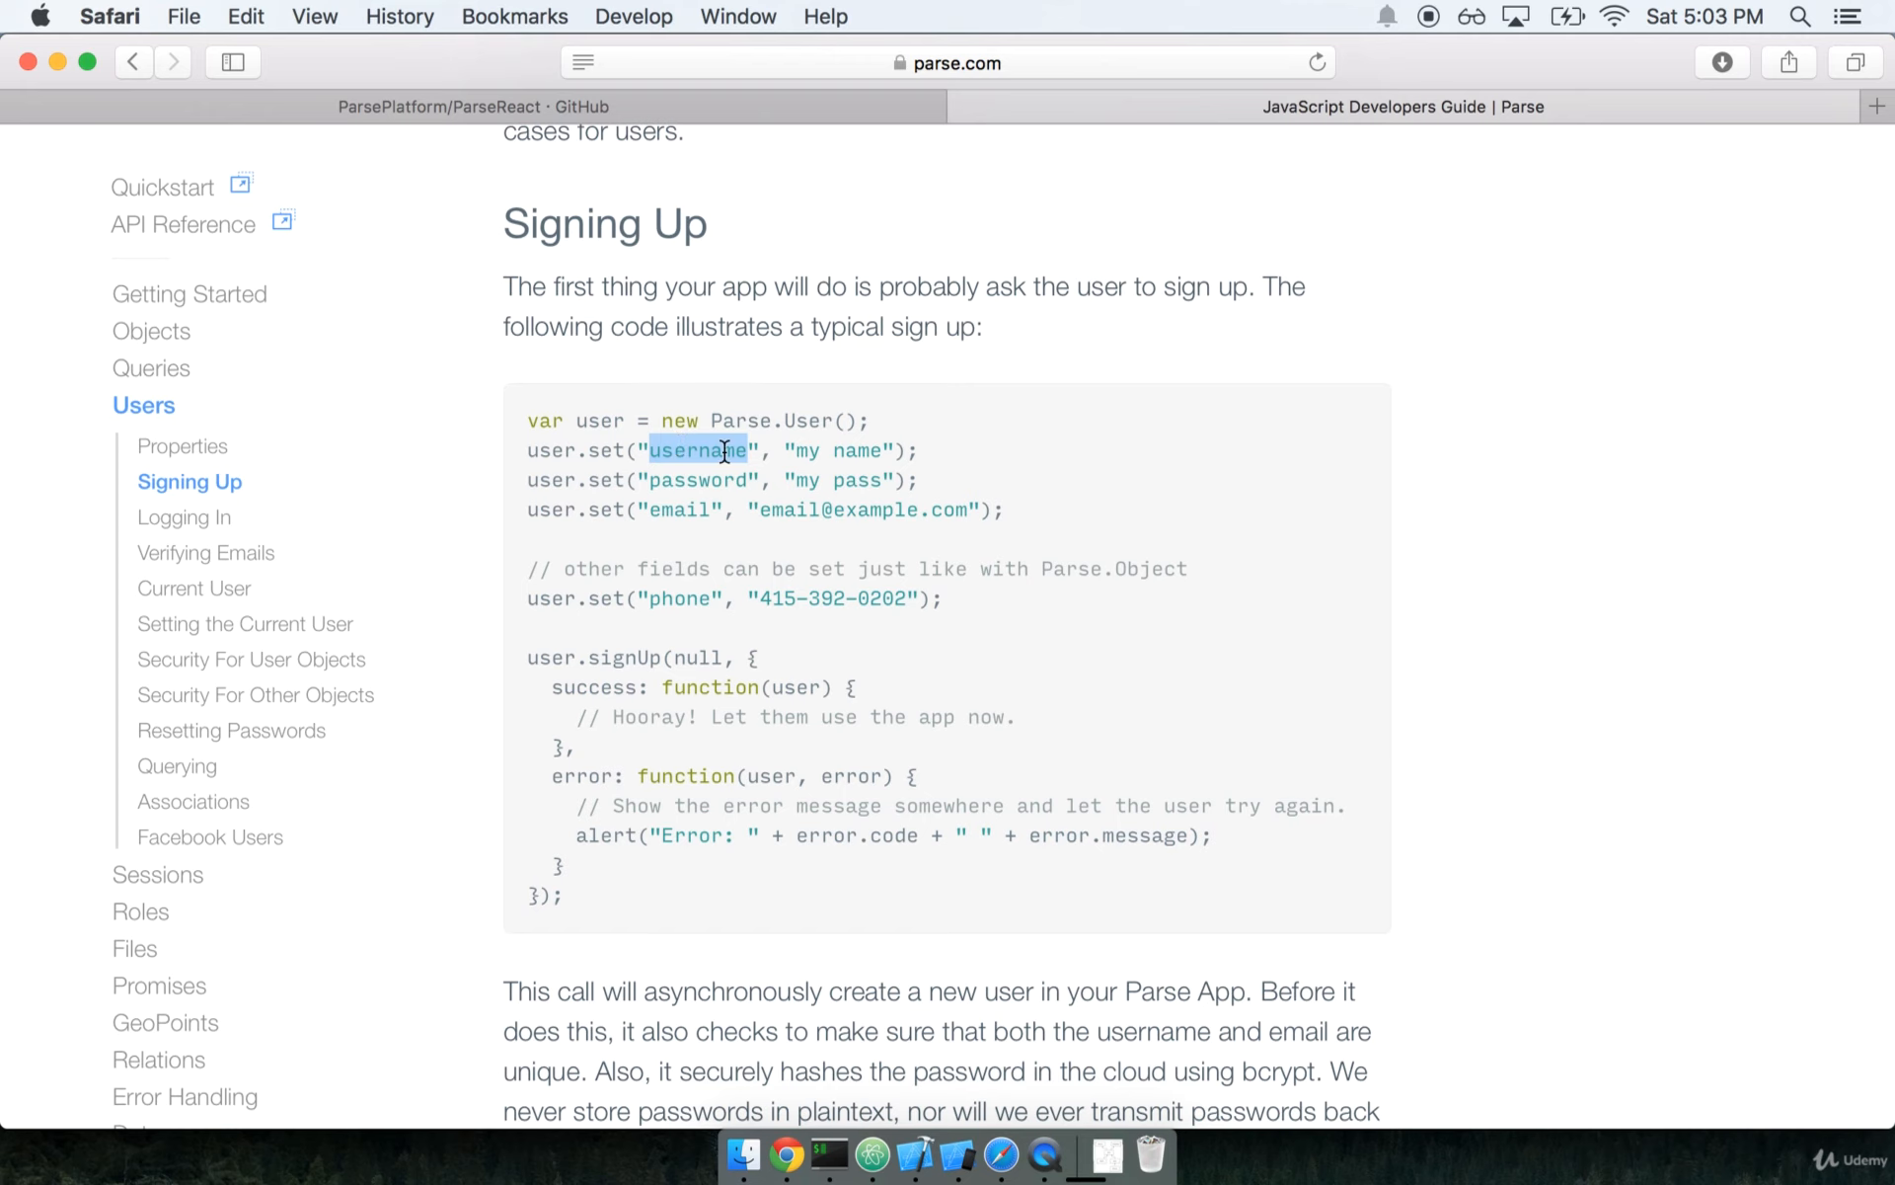
mouse_move(797, 504)
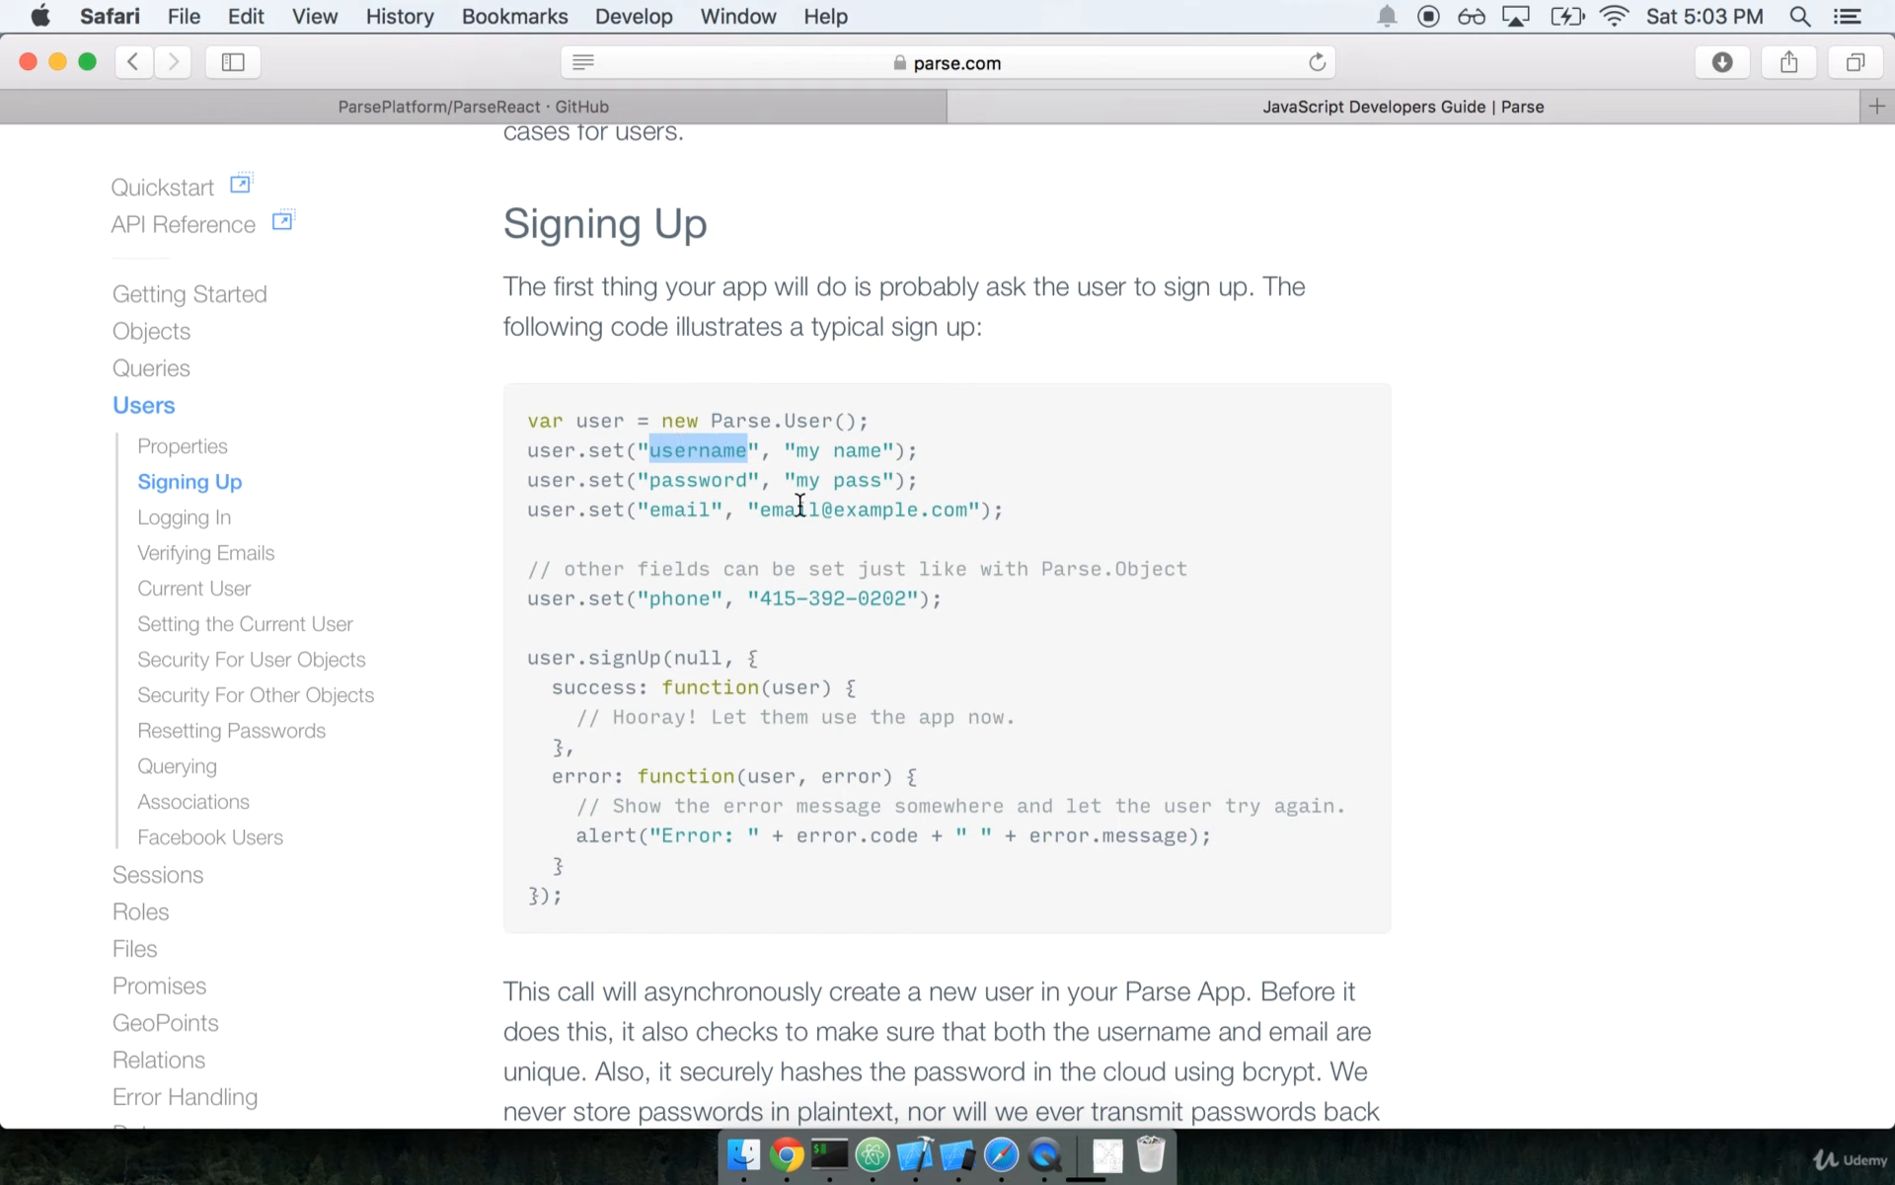
scroll("down", 3)
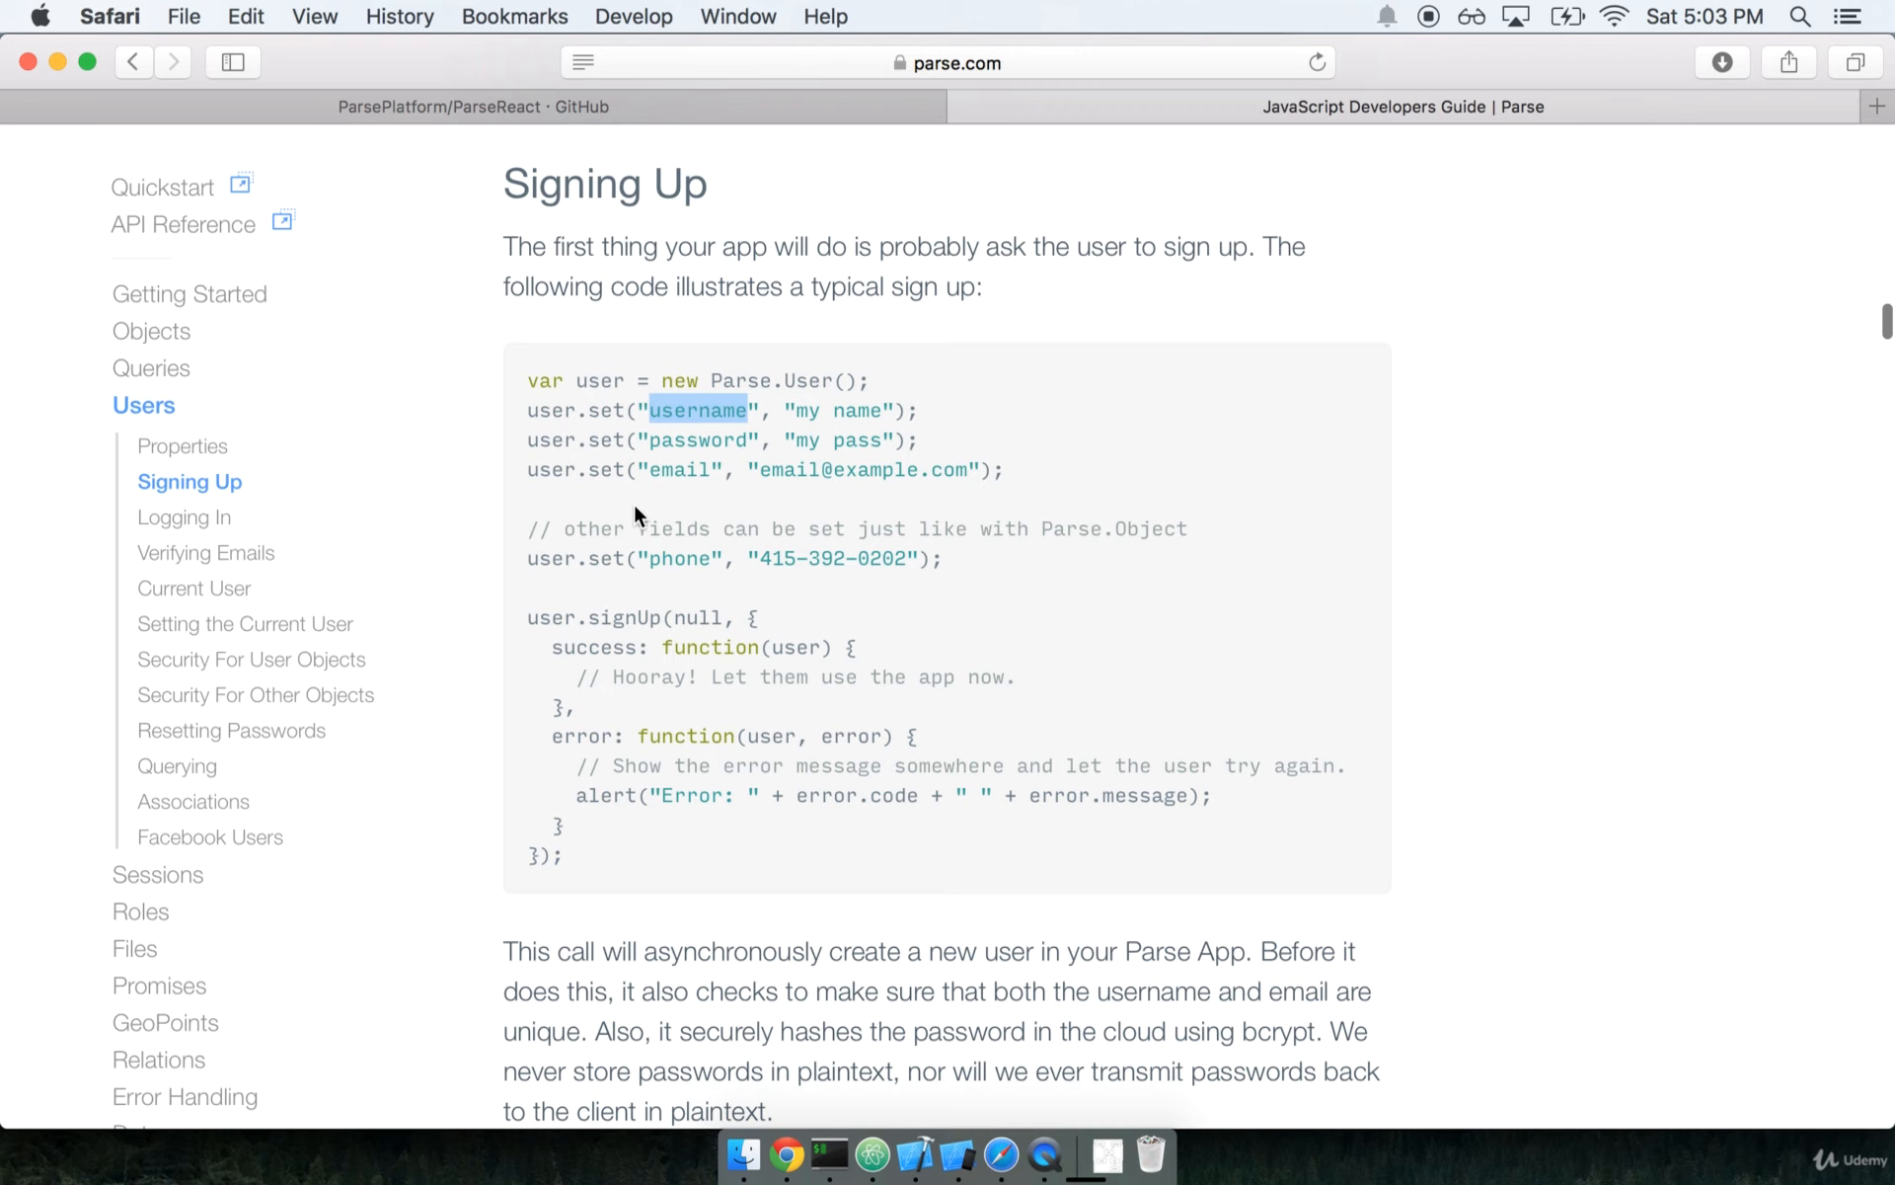
mouse_move(525, 612)
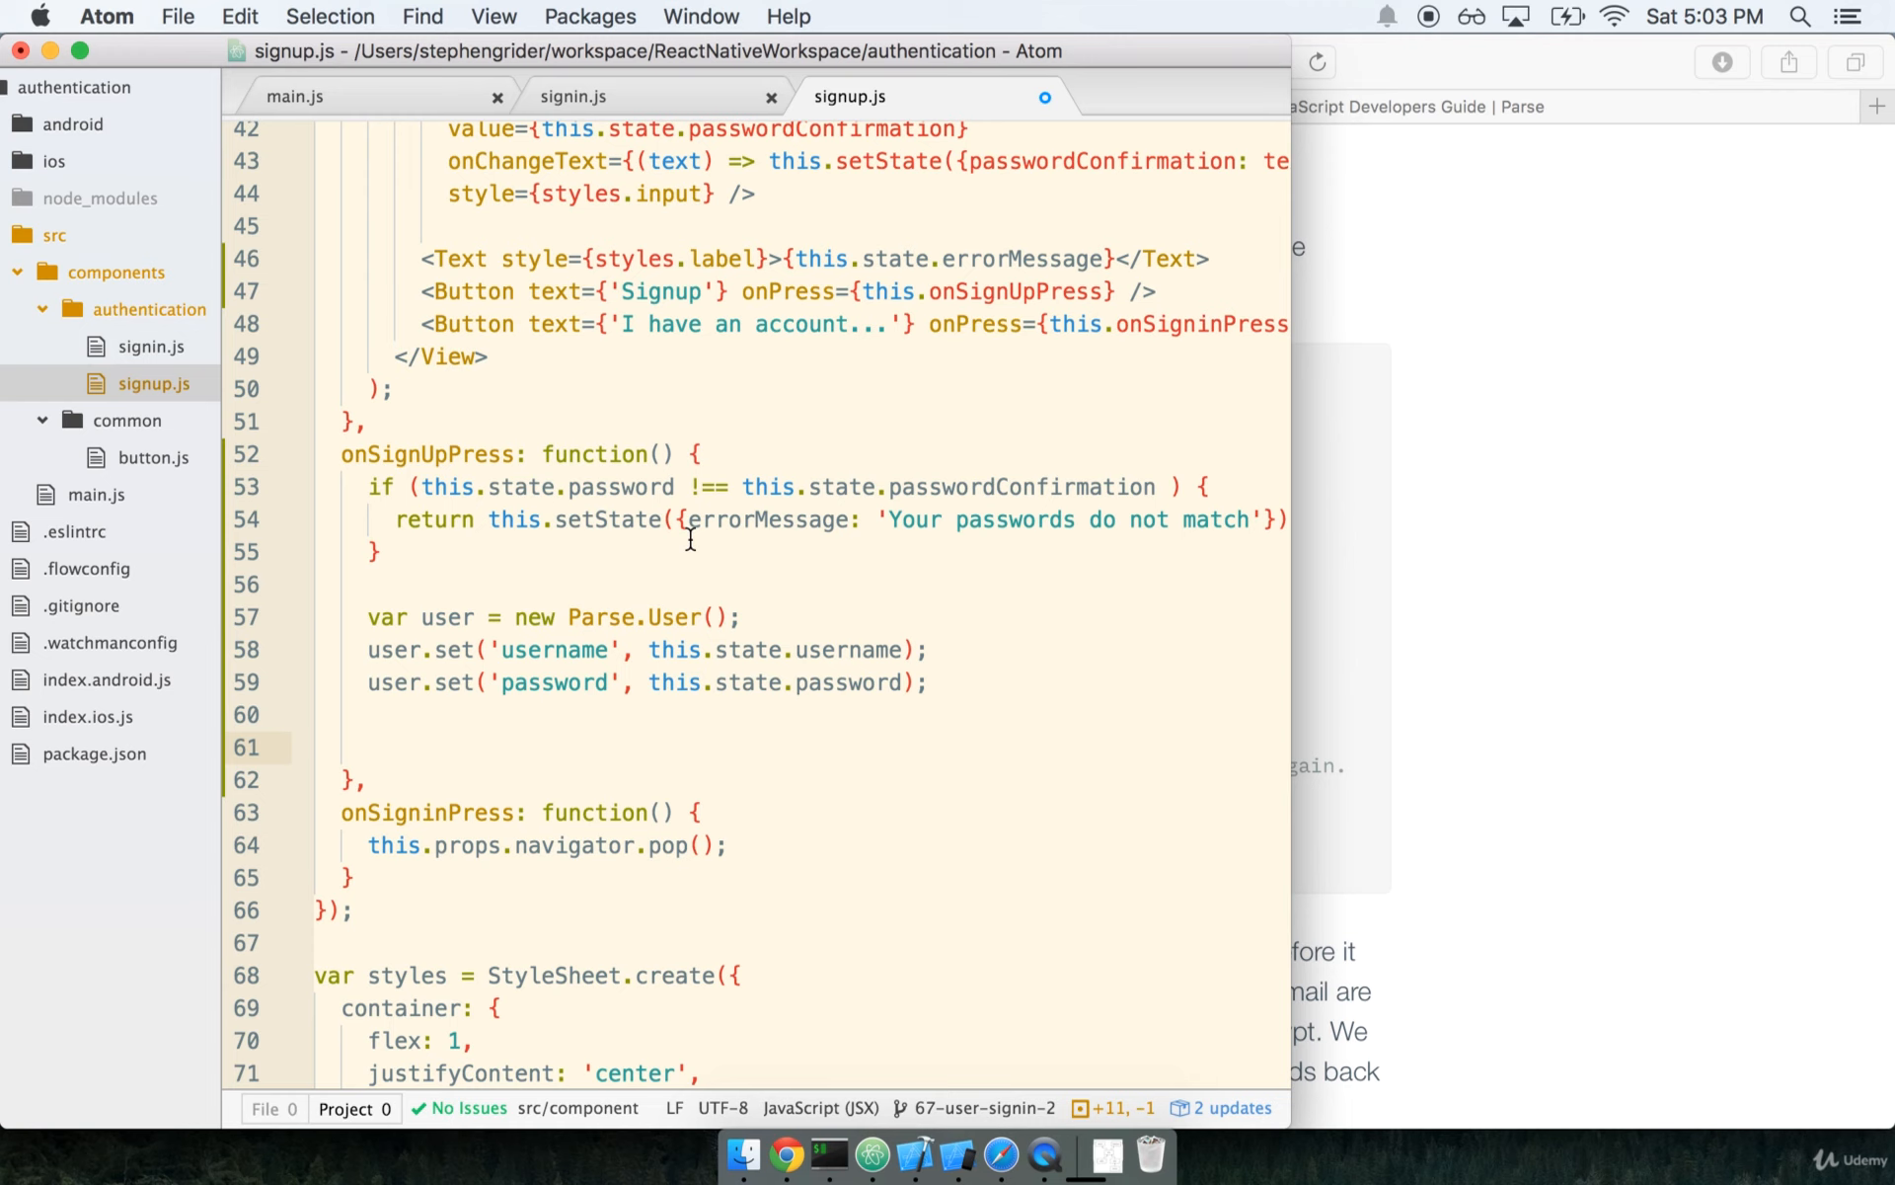
- Call user.signUp(null, {...}) with success: and error: keys
type("user.")
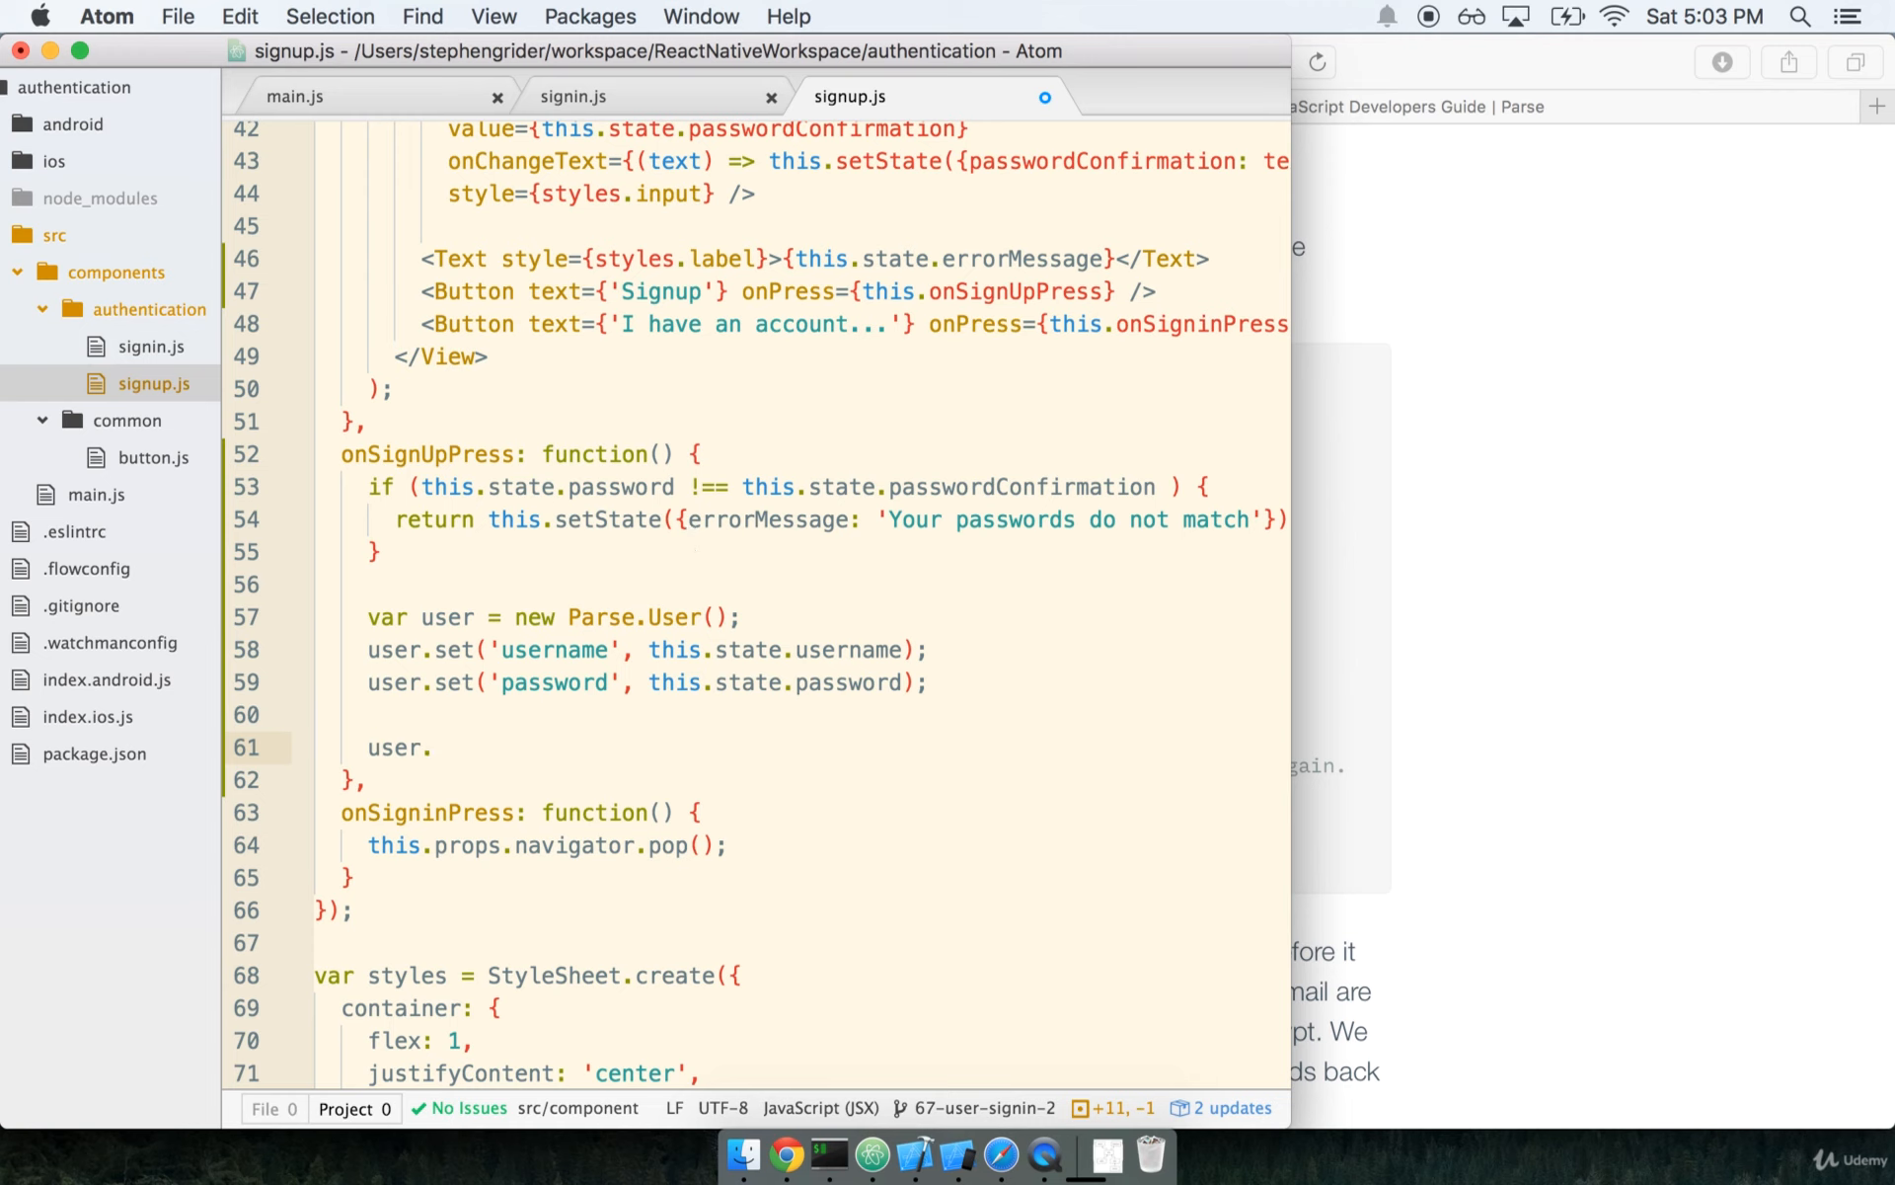
type("signUp()")
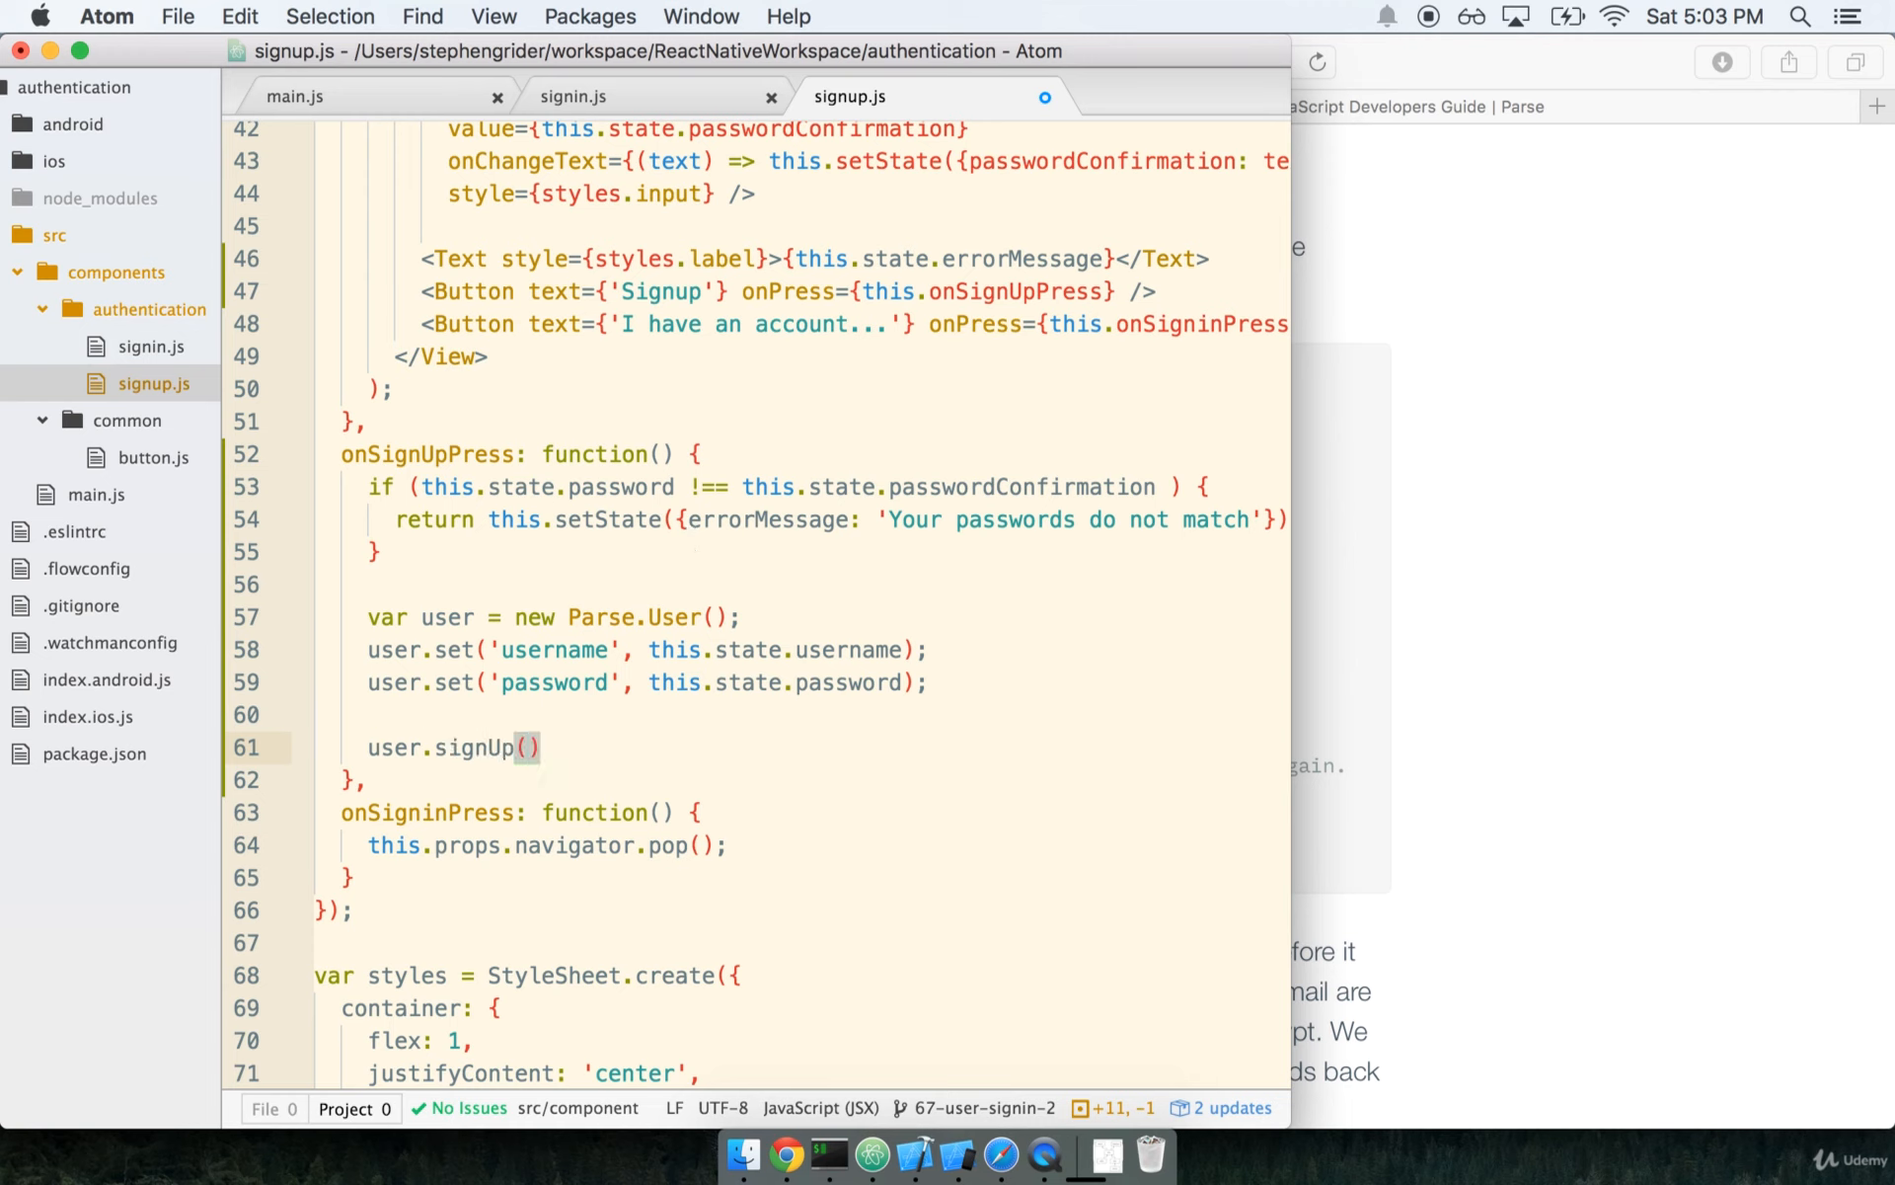
type("null, {}")
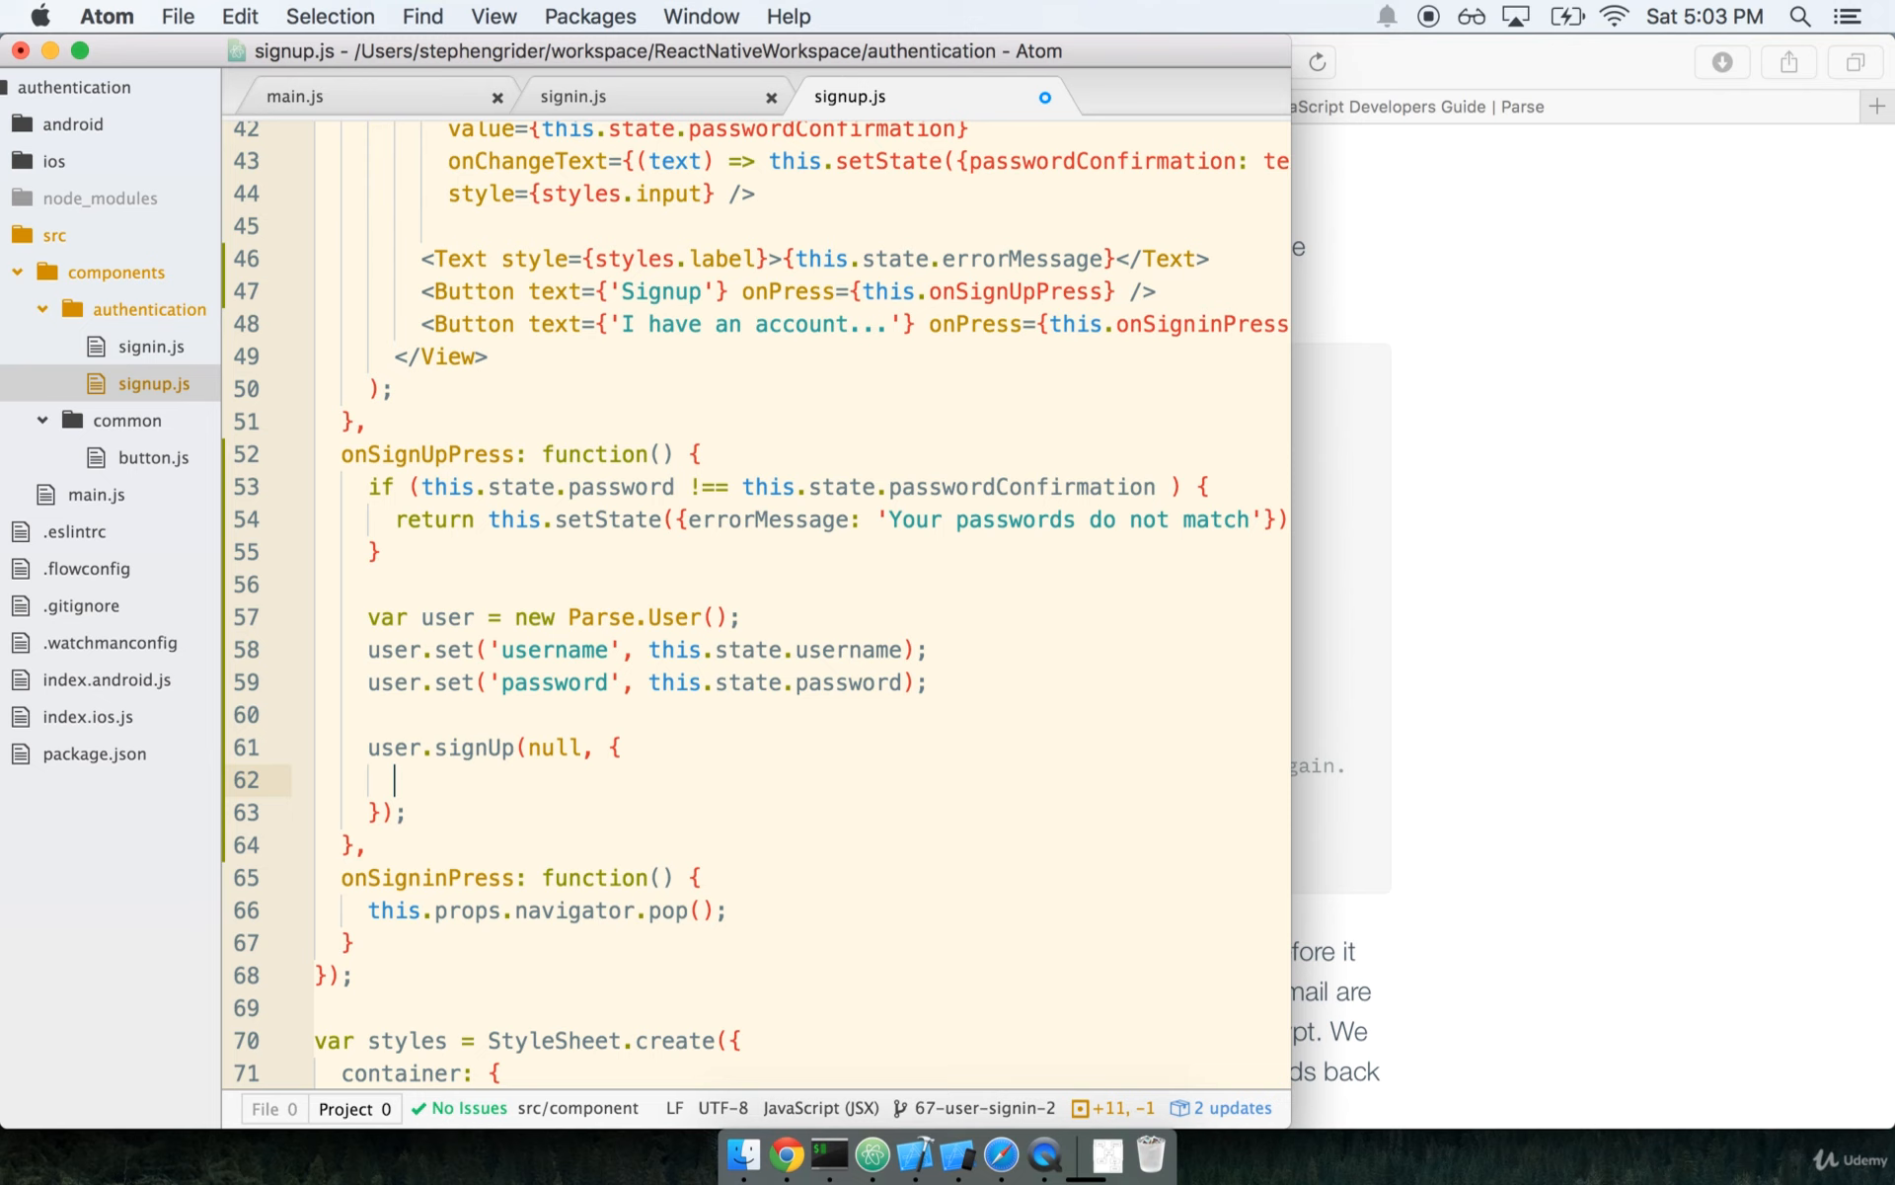
type("suc")
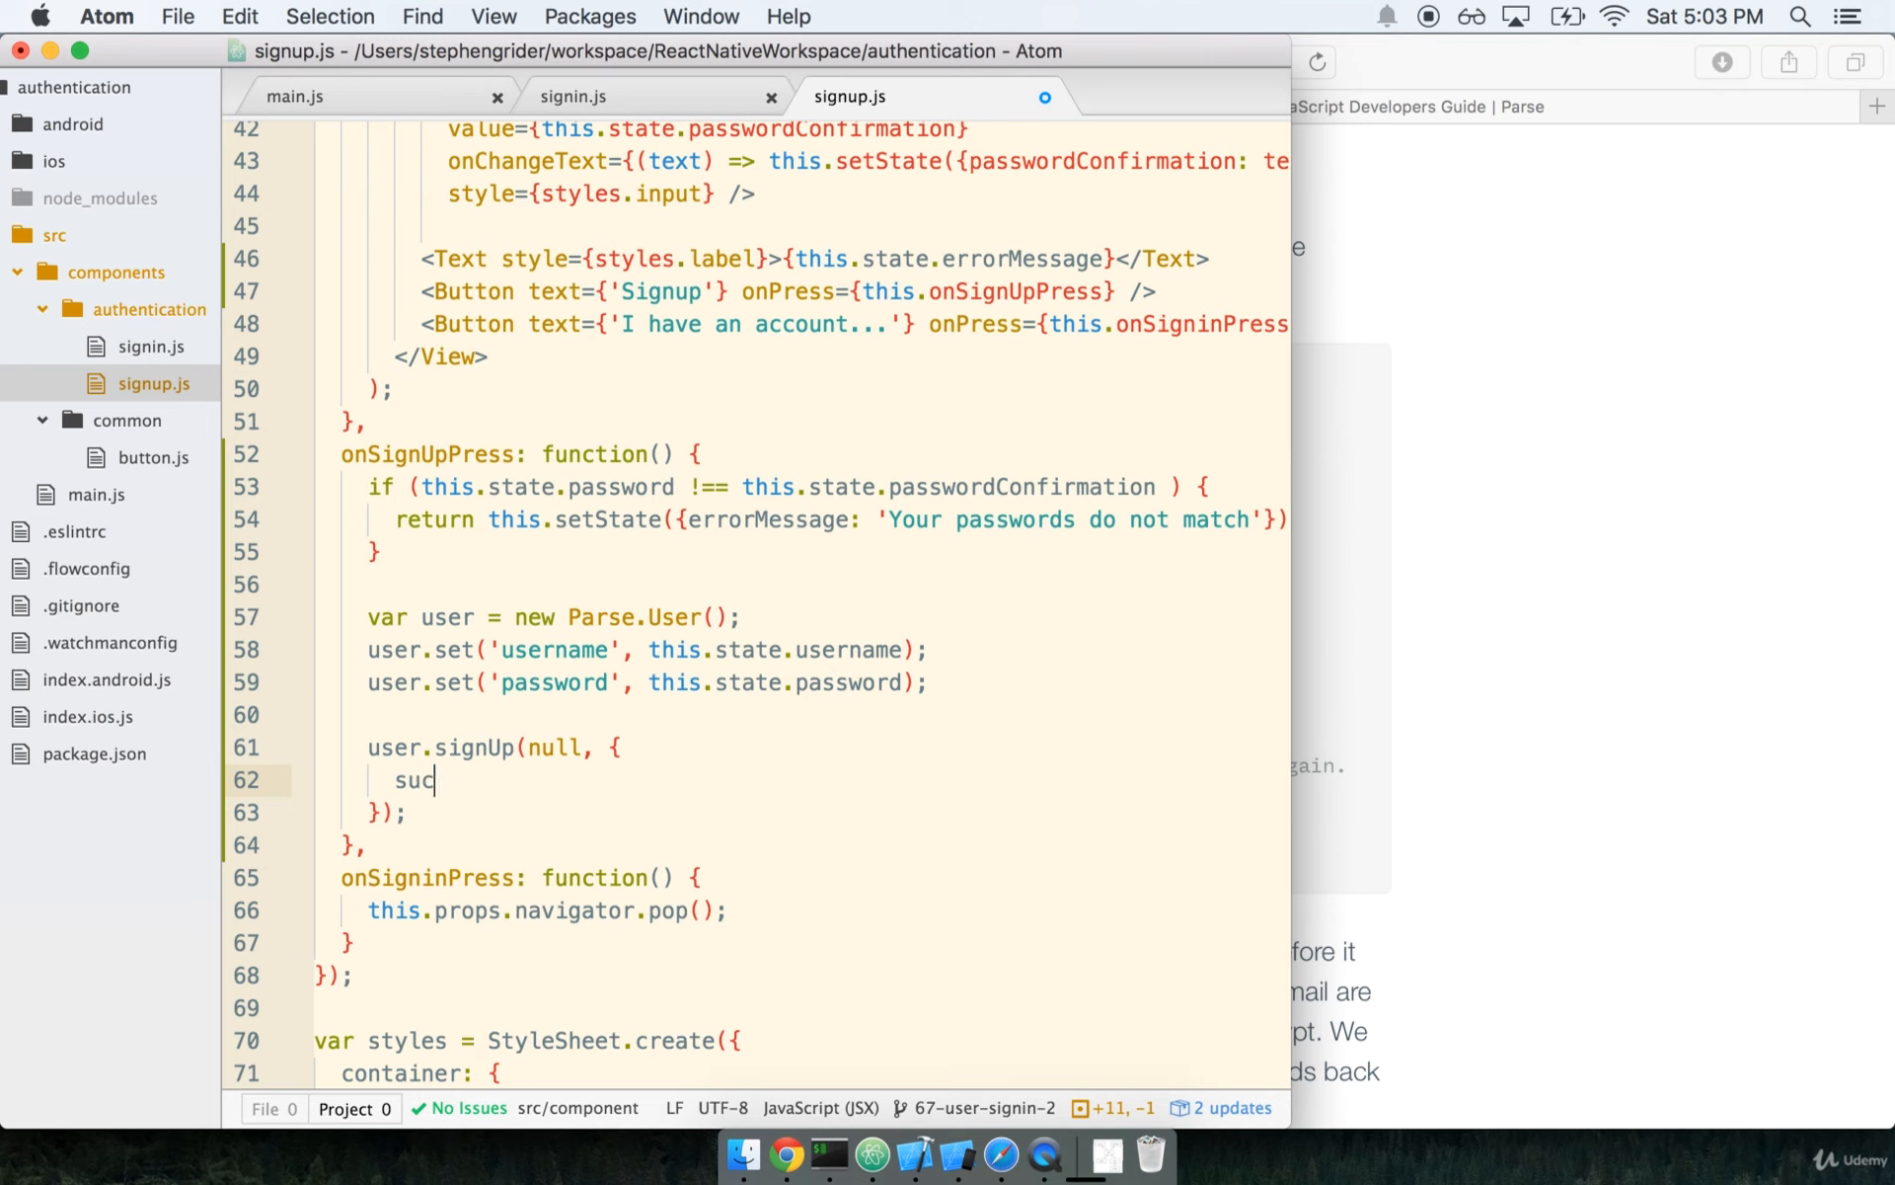
type("cess:")
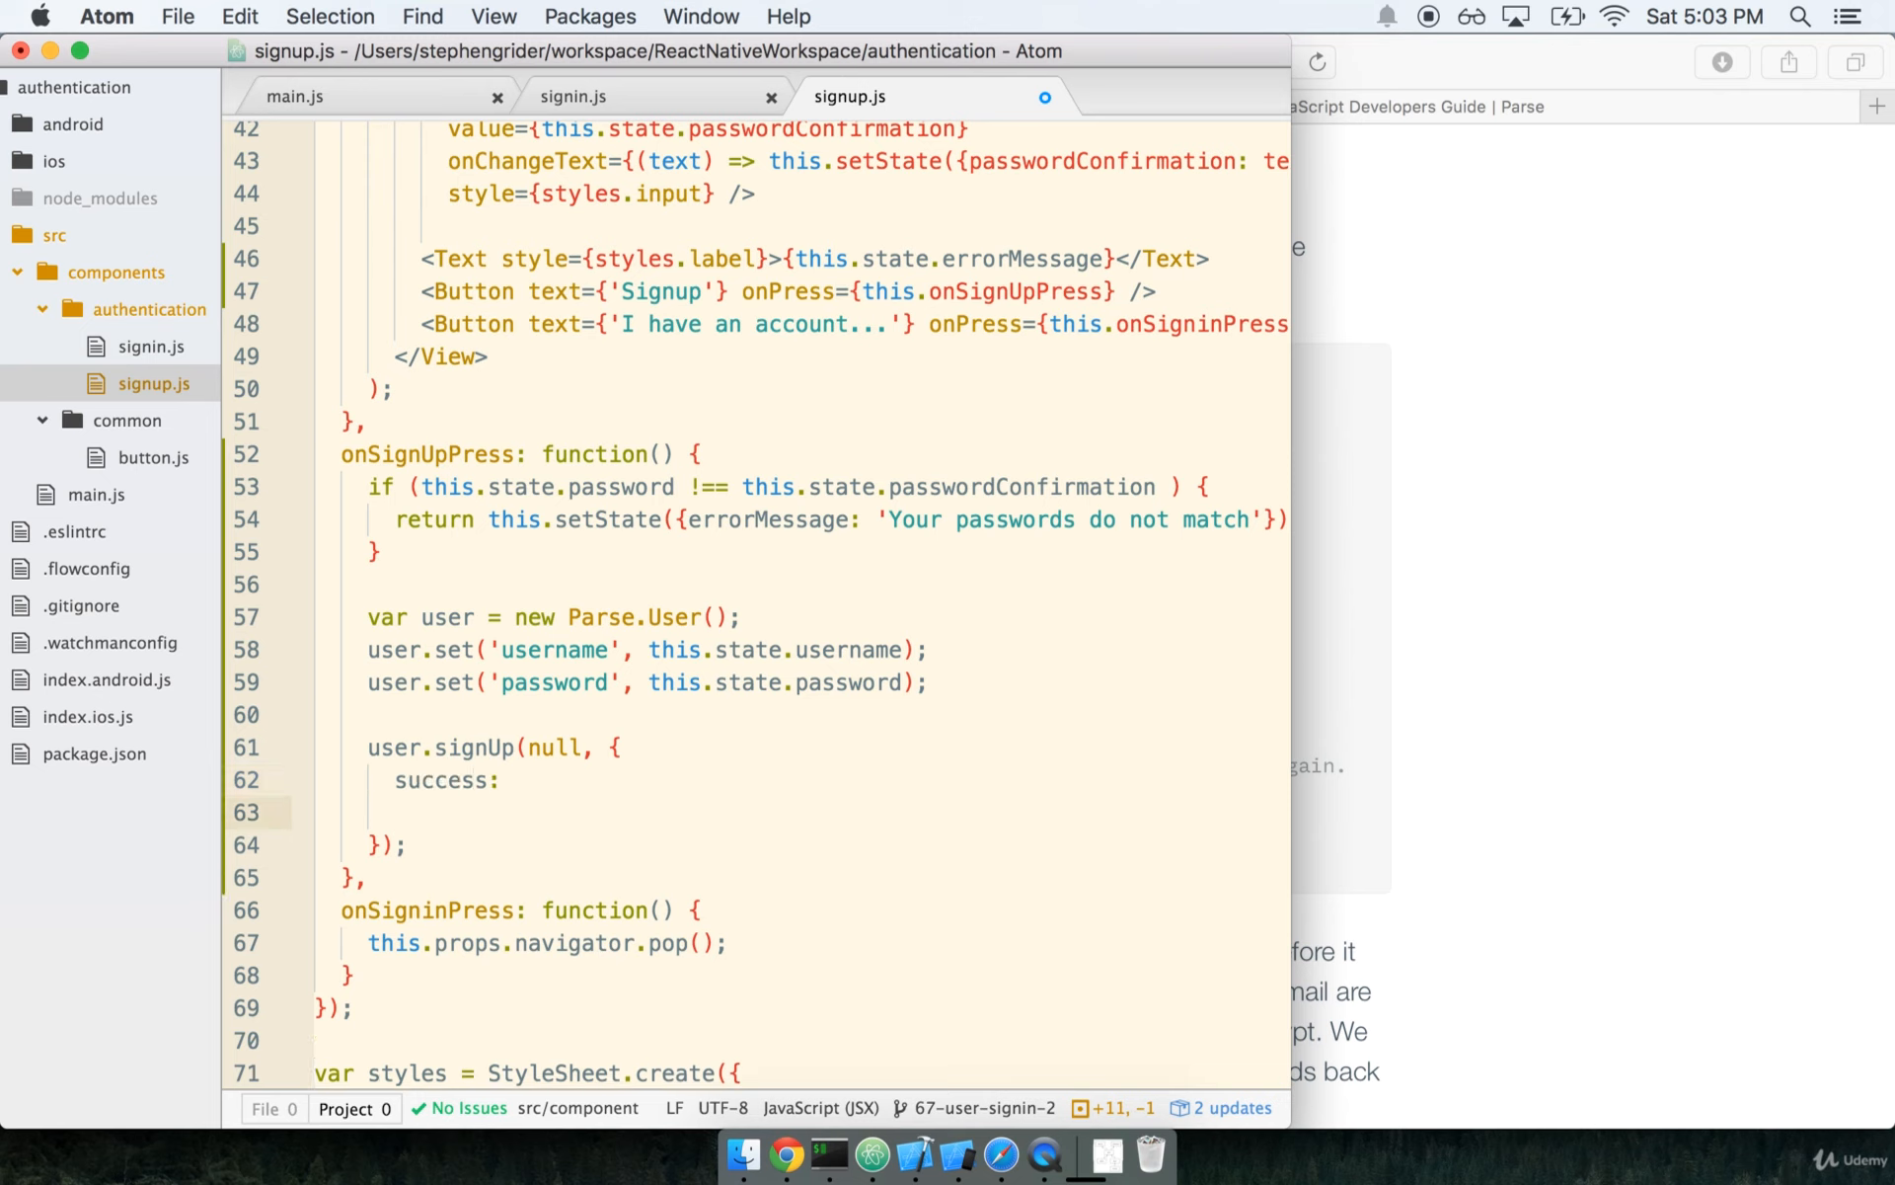
type("error:")
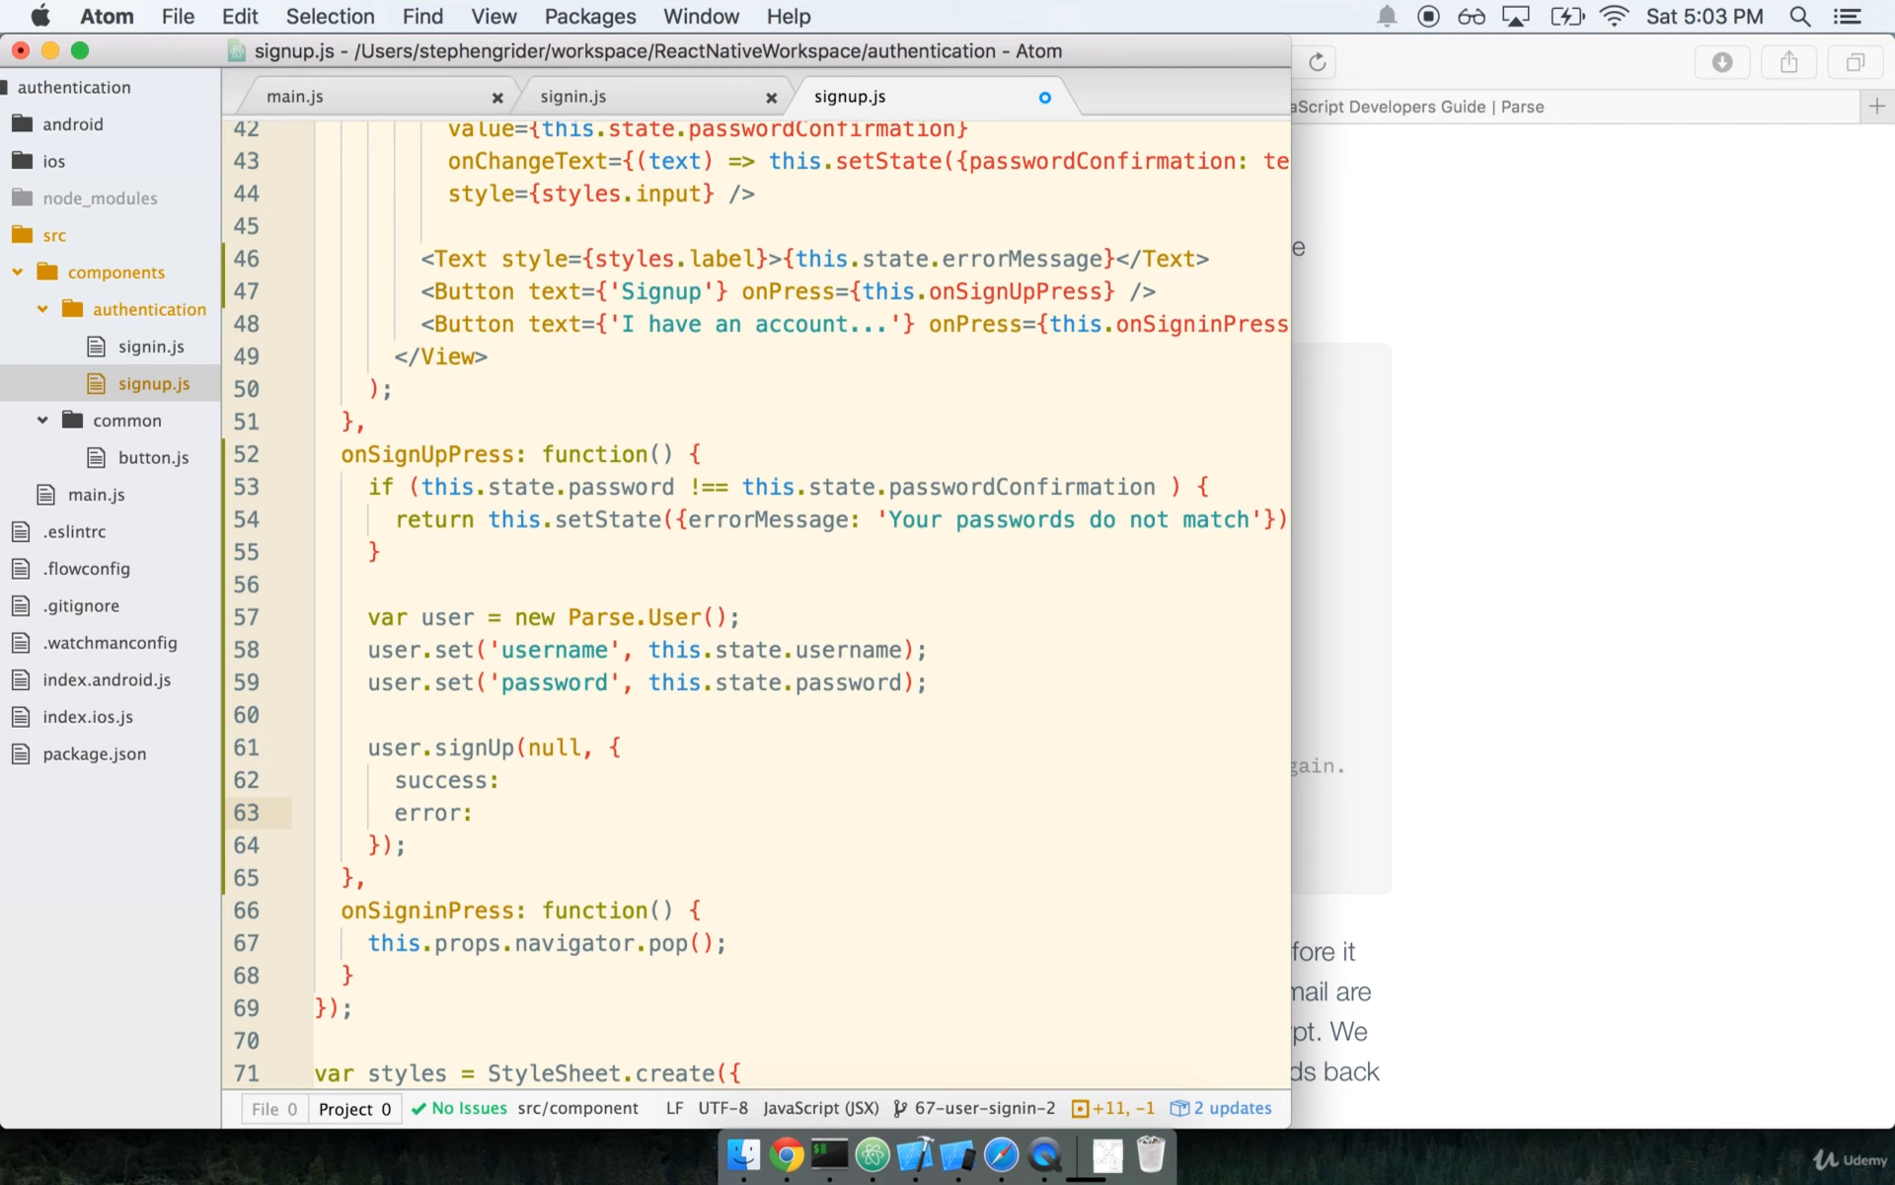
- Fill the callbacks: success logs the user, error (user, error) logs the error
left_click(495, 779)
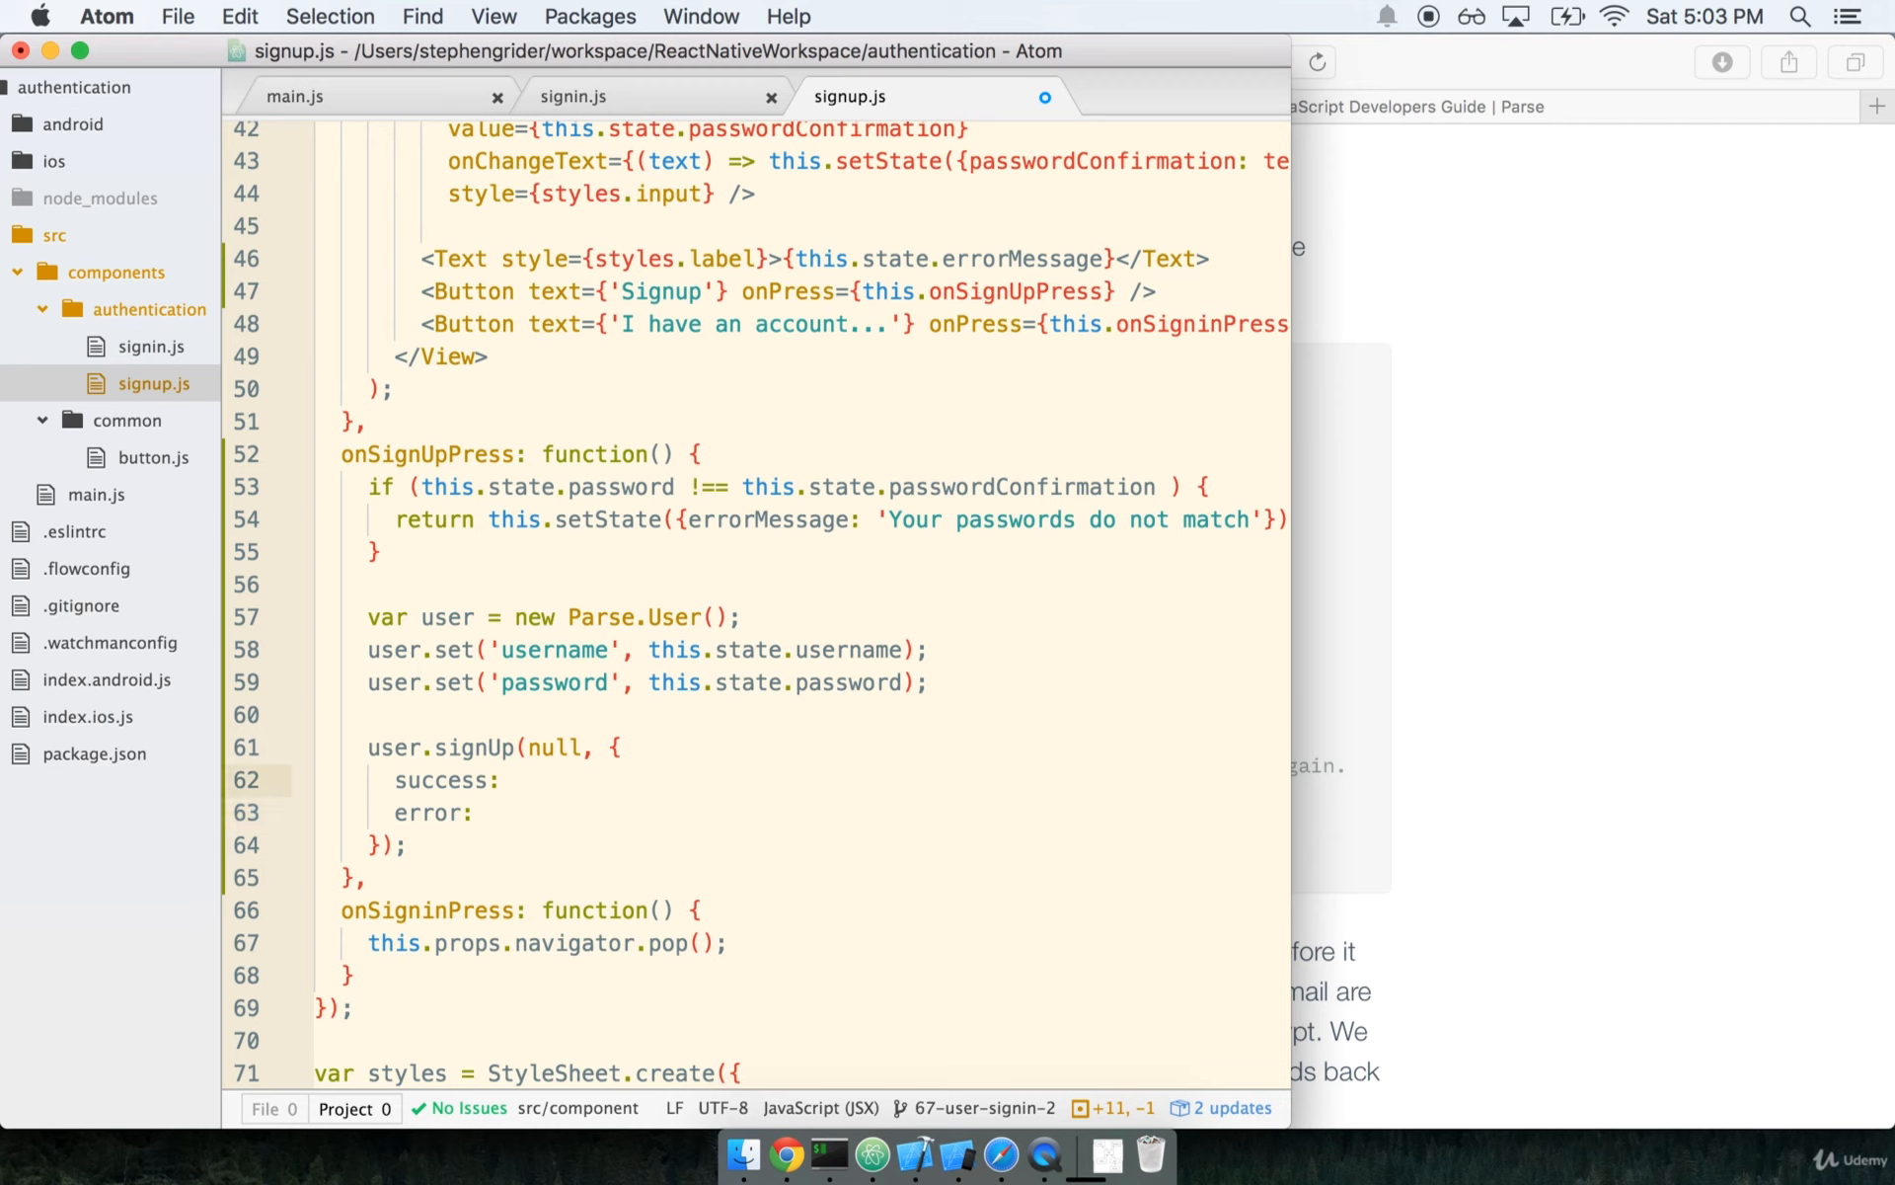
type("(use)")
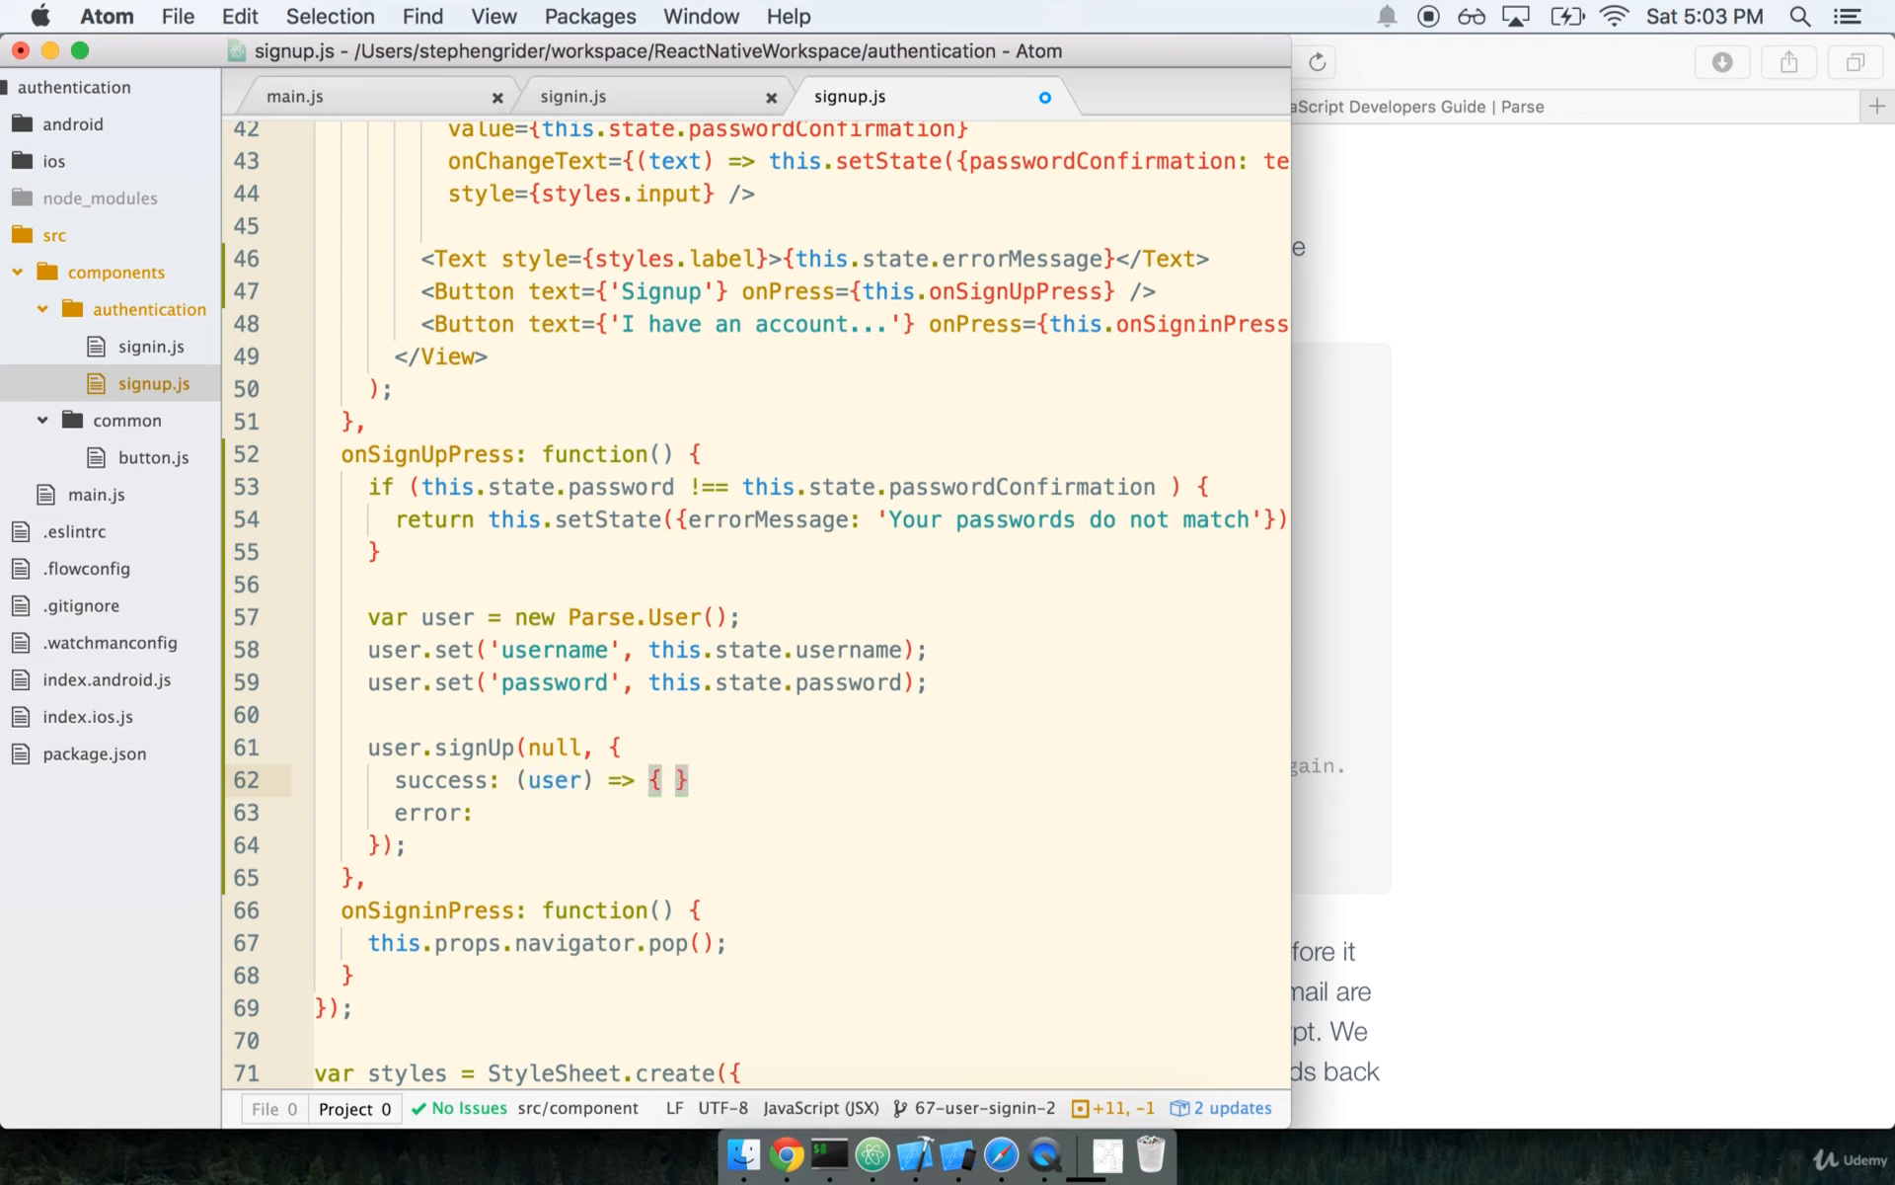
type("console.log(user);")
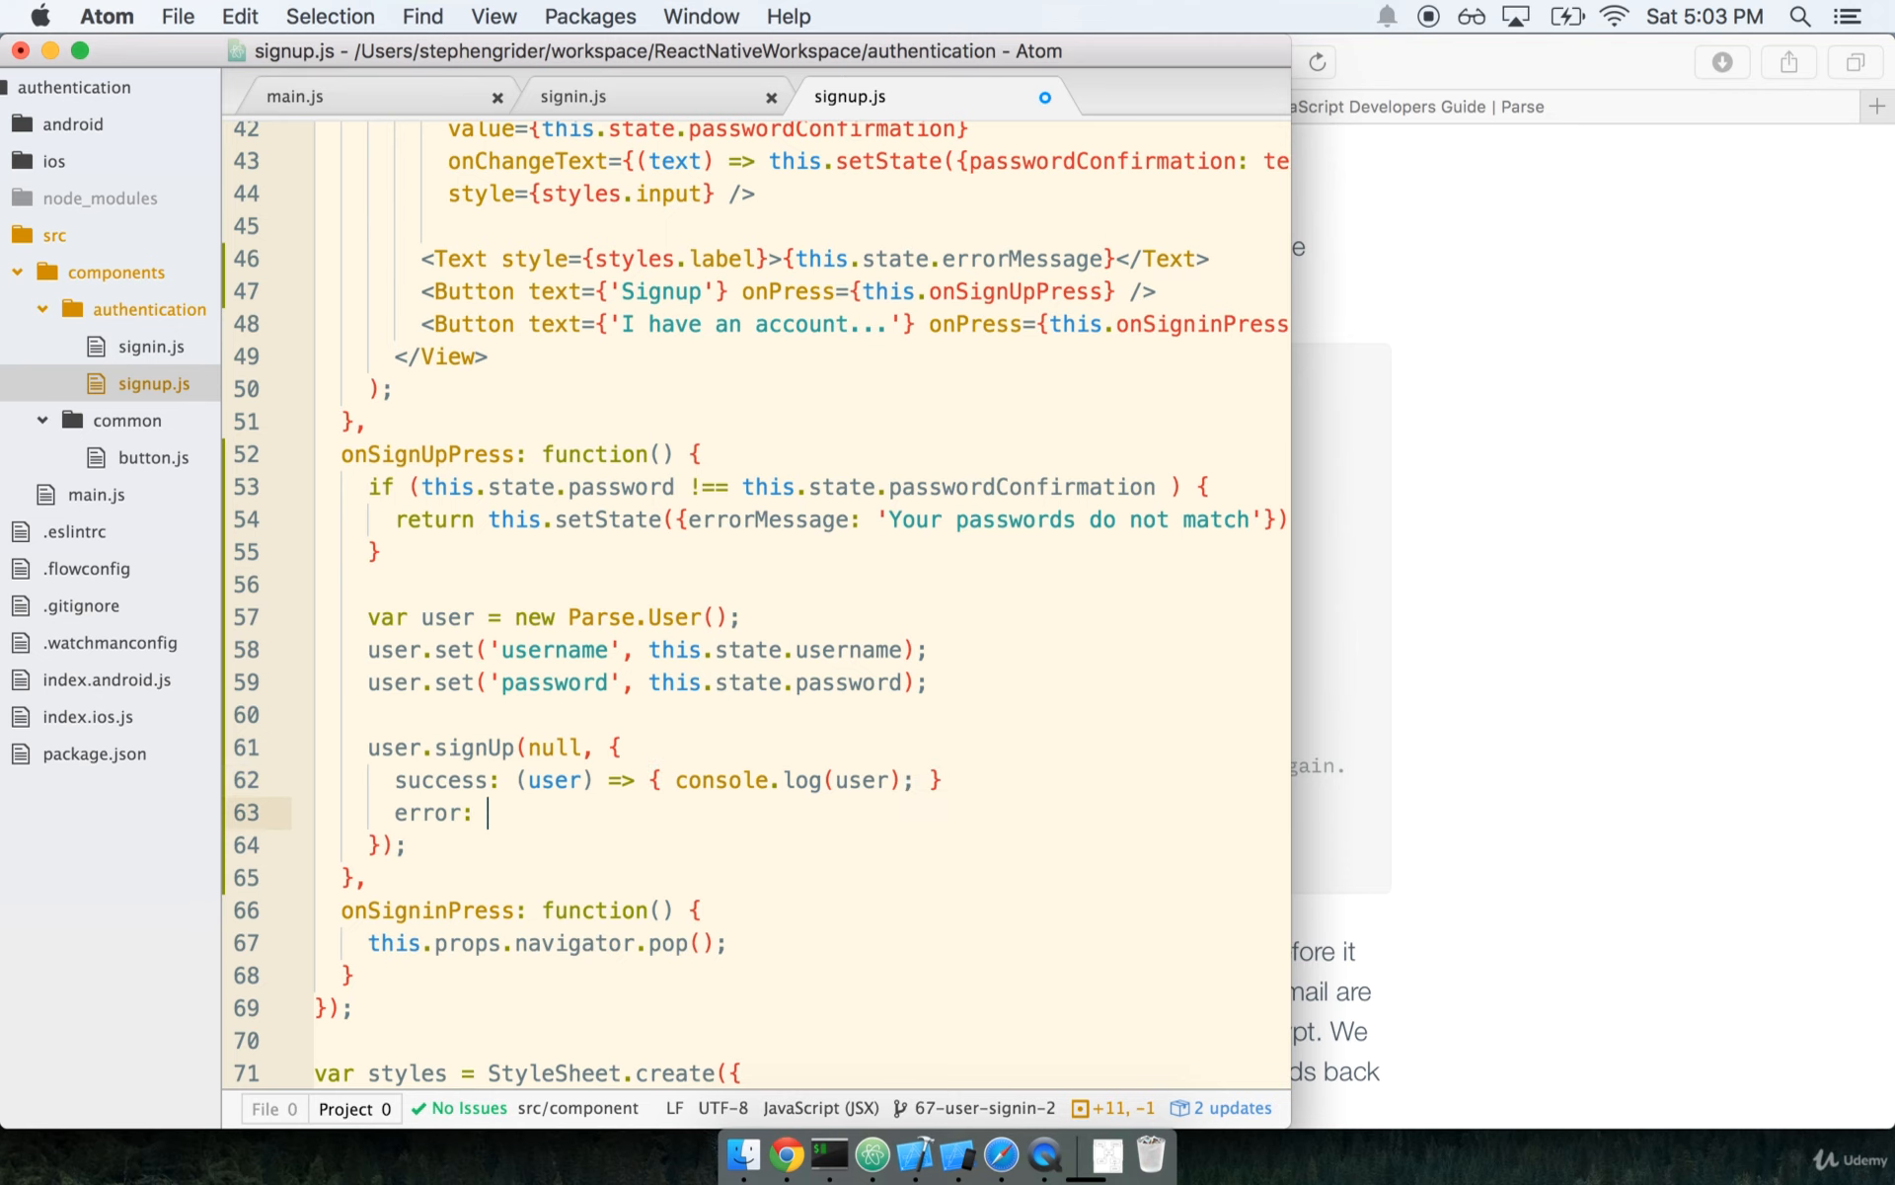
type("(data)")
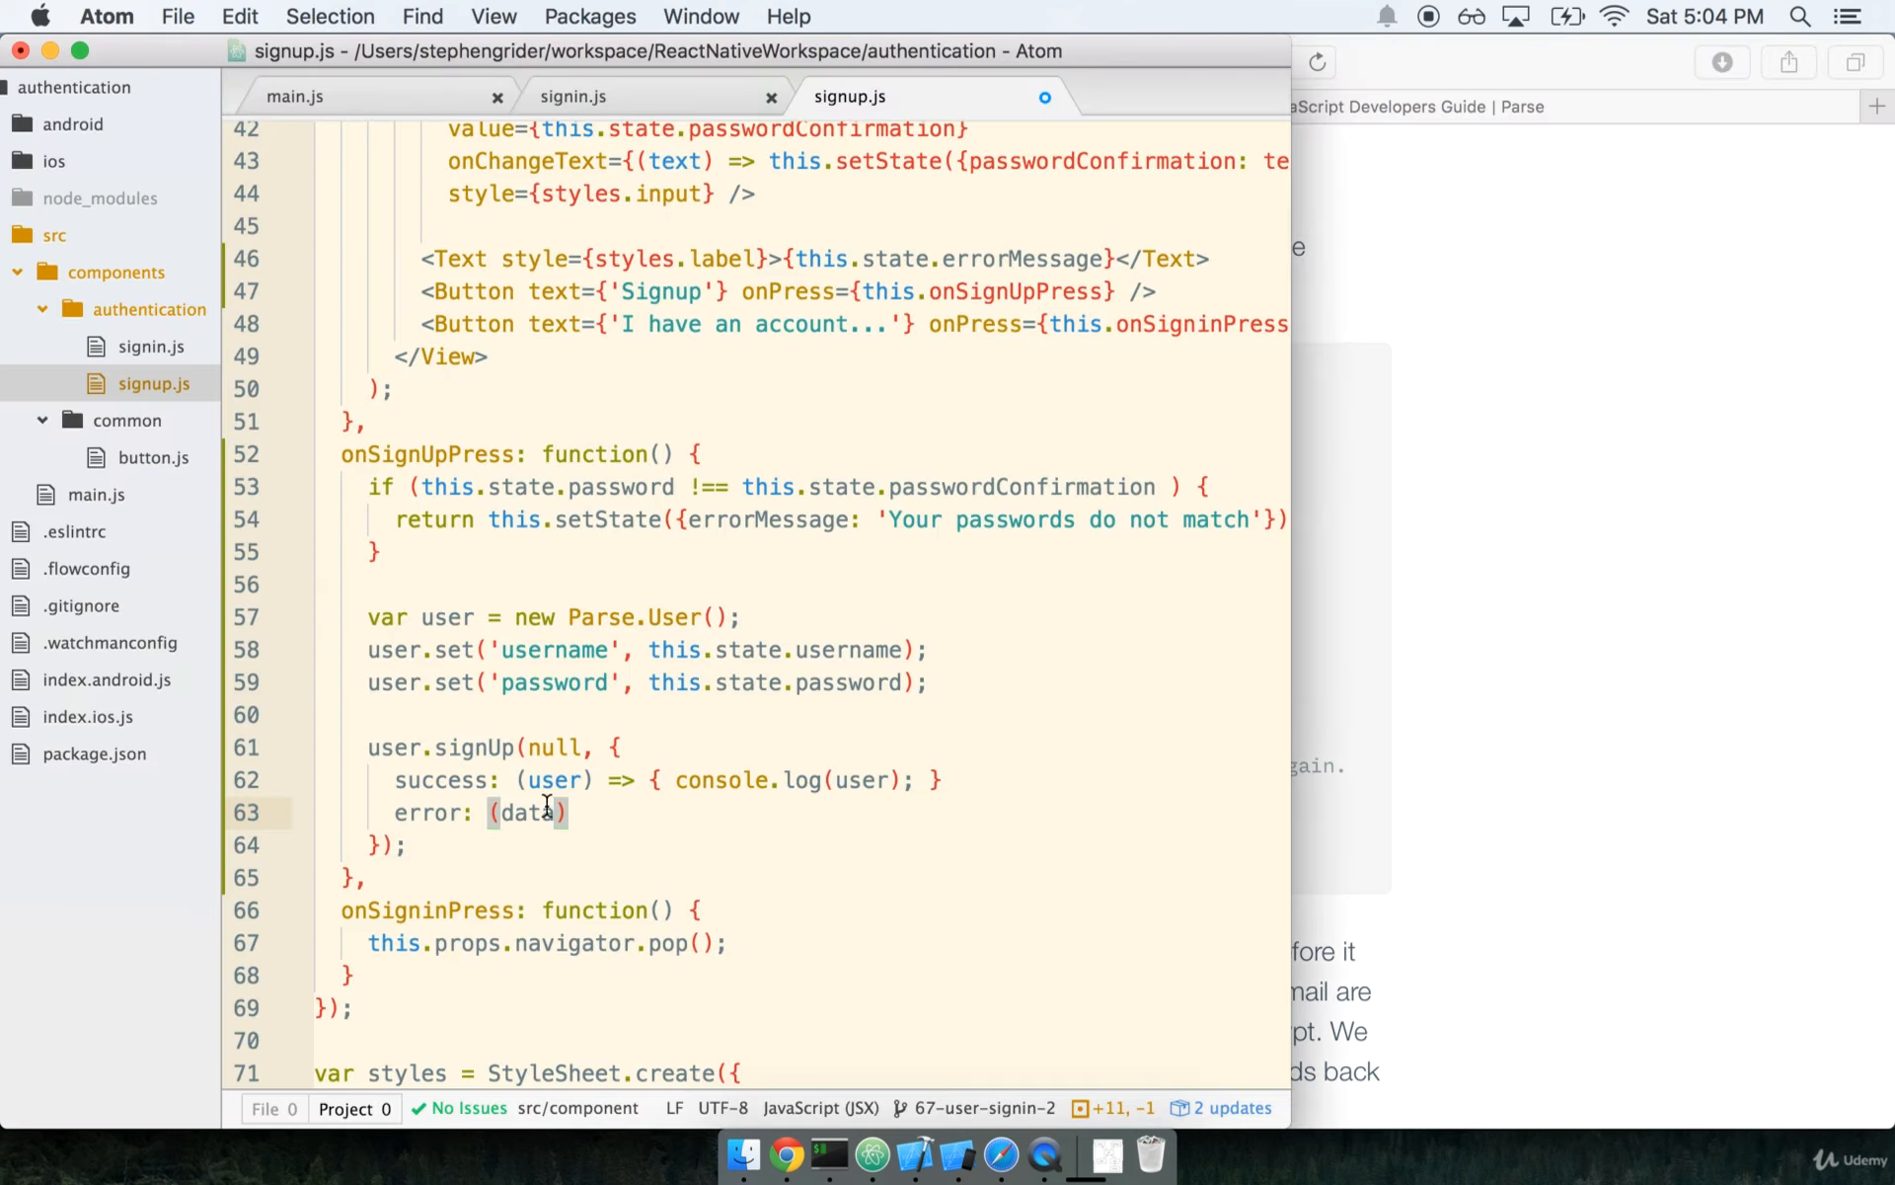
type("user, erro")
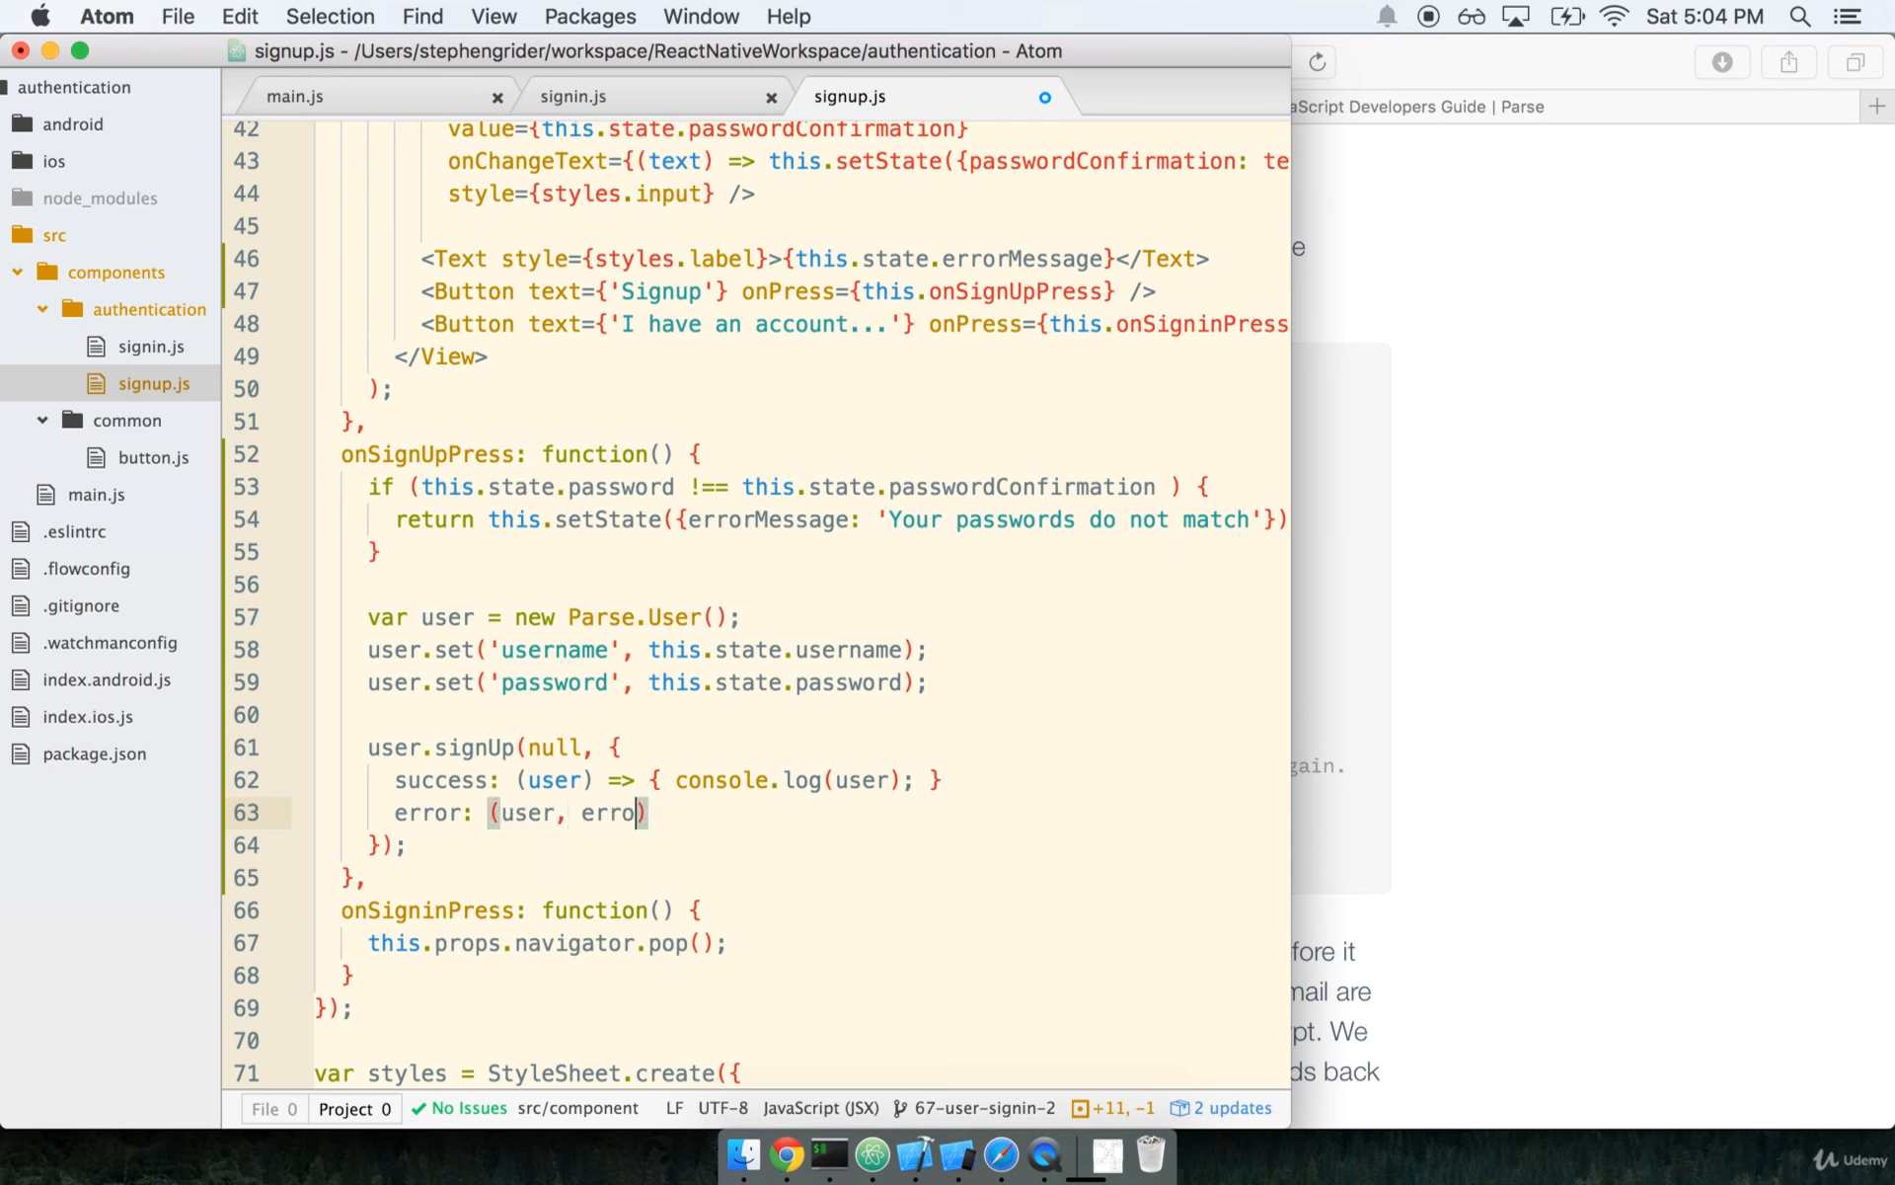
type("r) => { cons")
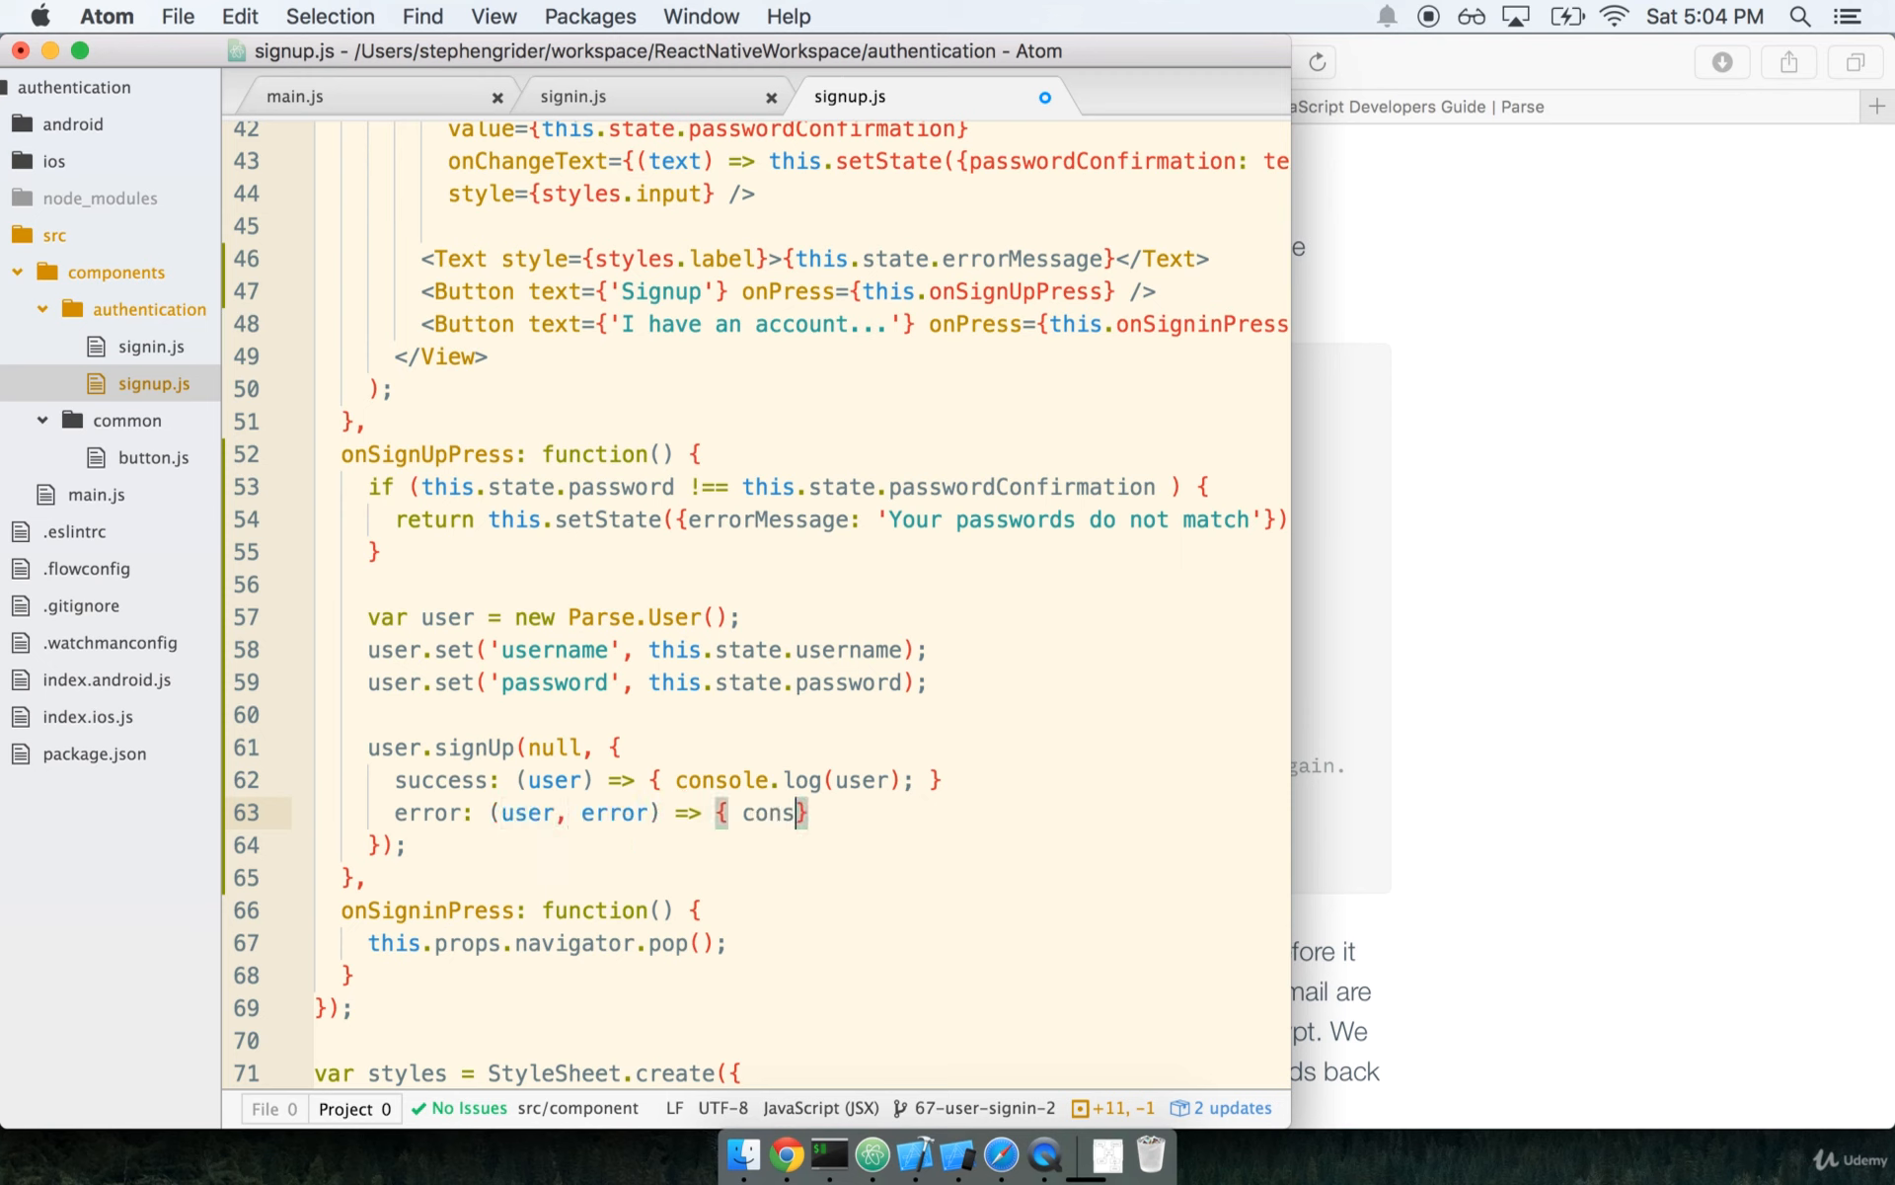
type("ole.log(error)")
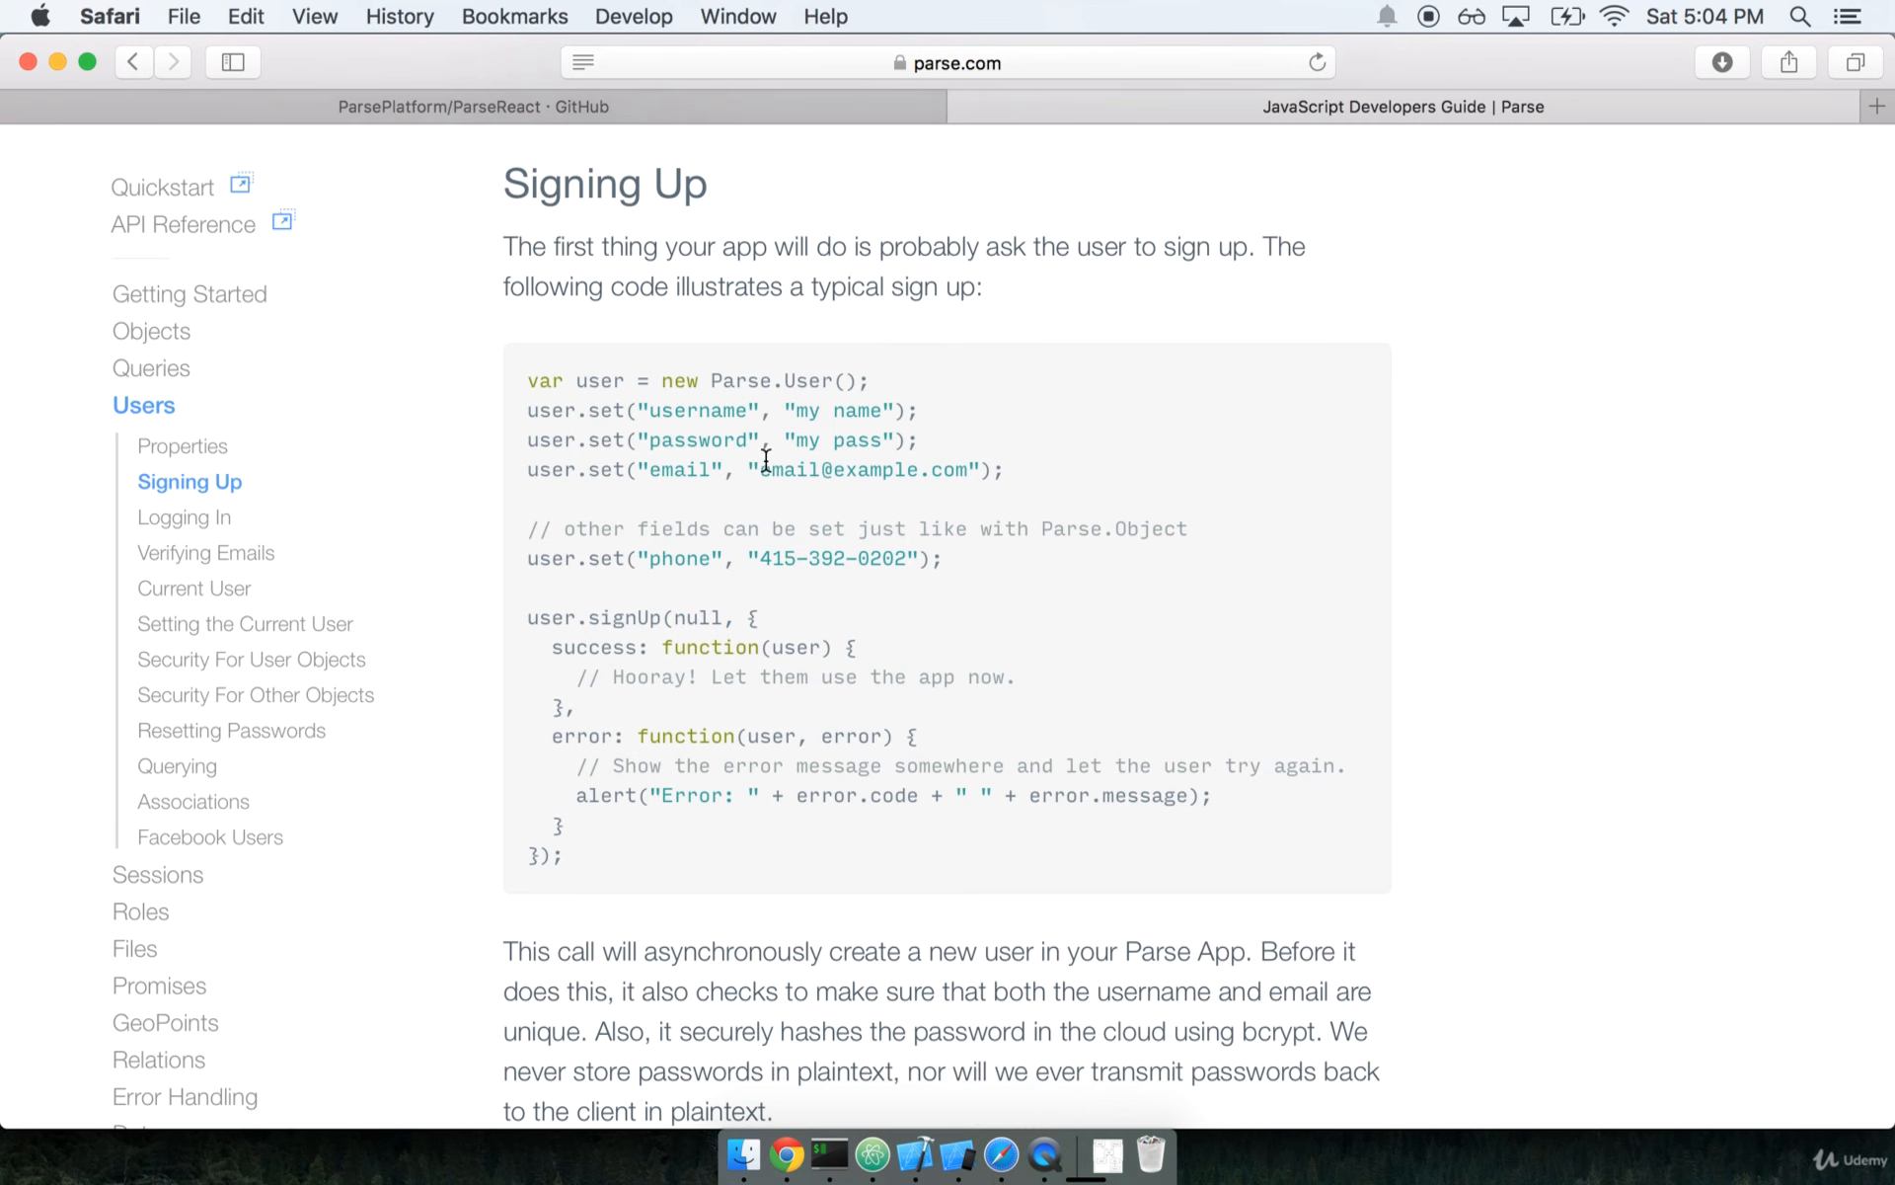
- Browse to the authentication app's Core data and show the User class rows
scroll("down", 3)
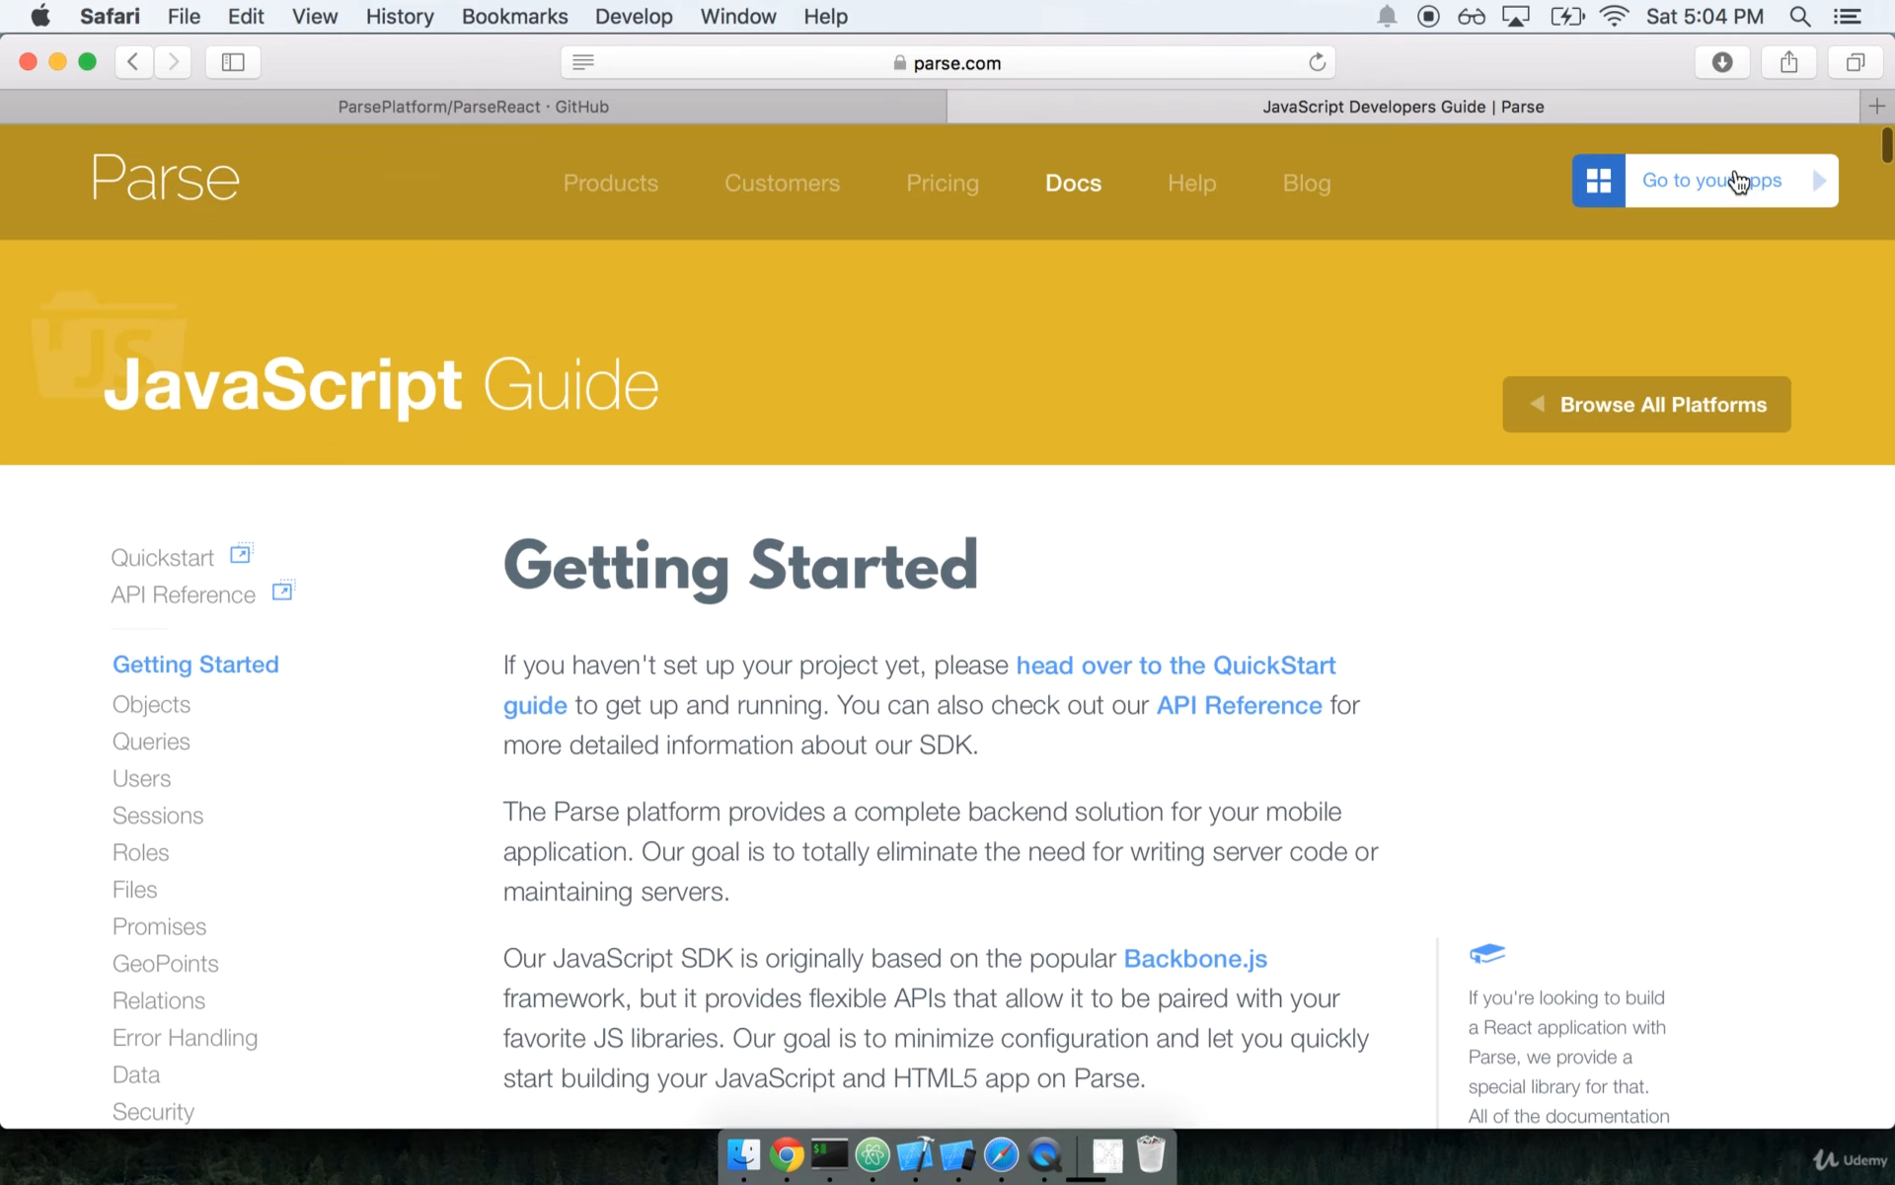
left_click(1709, 180)
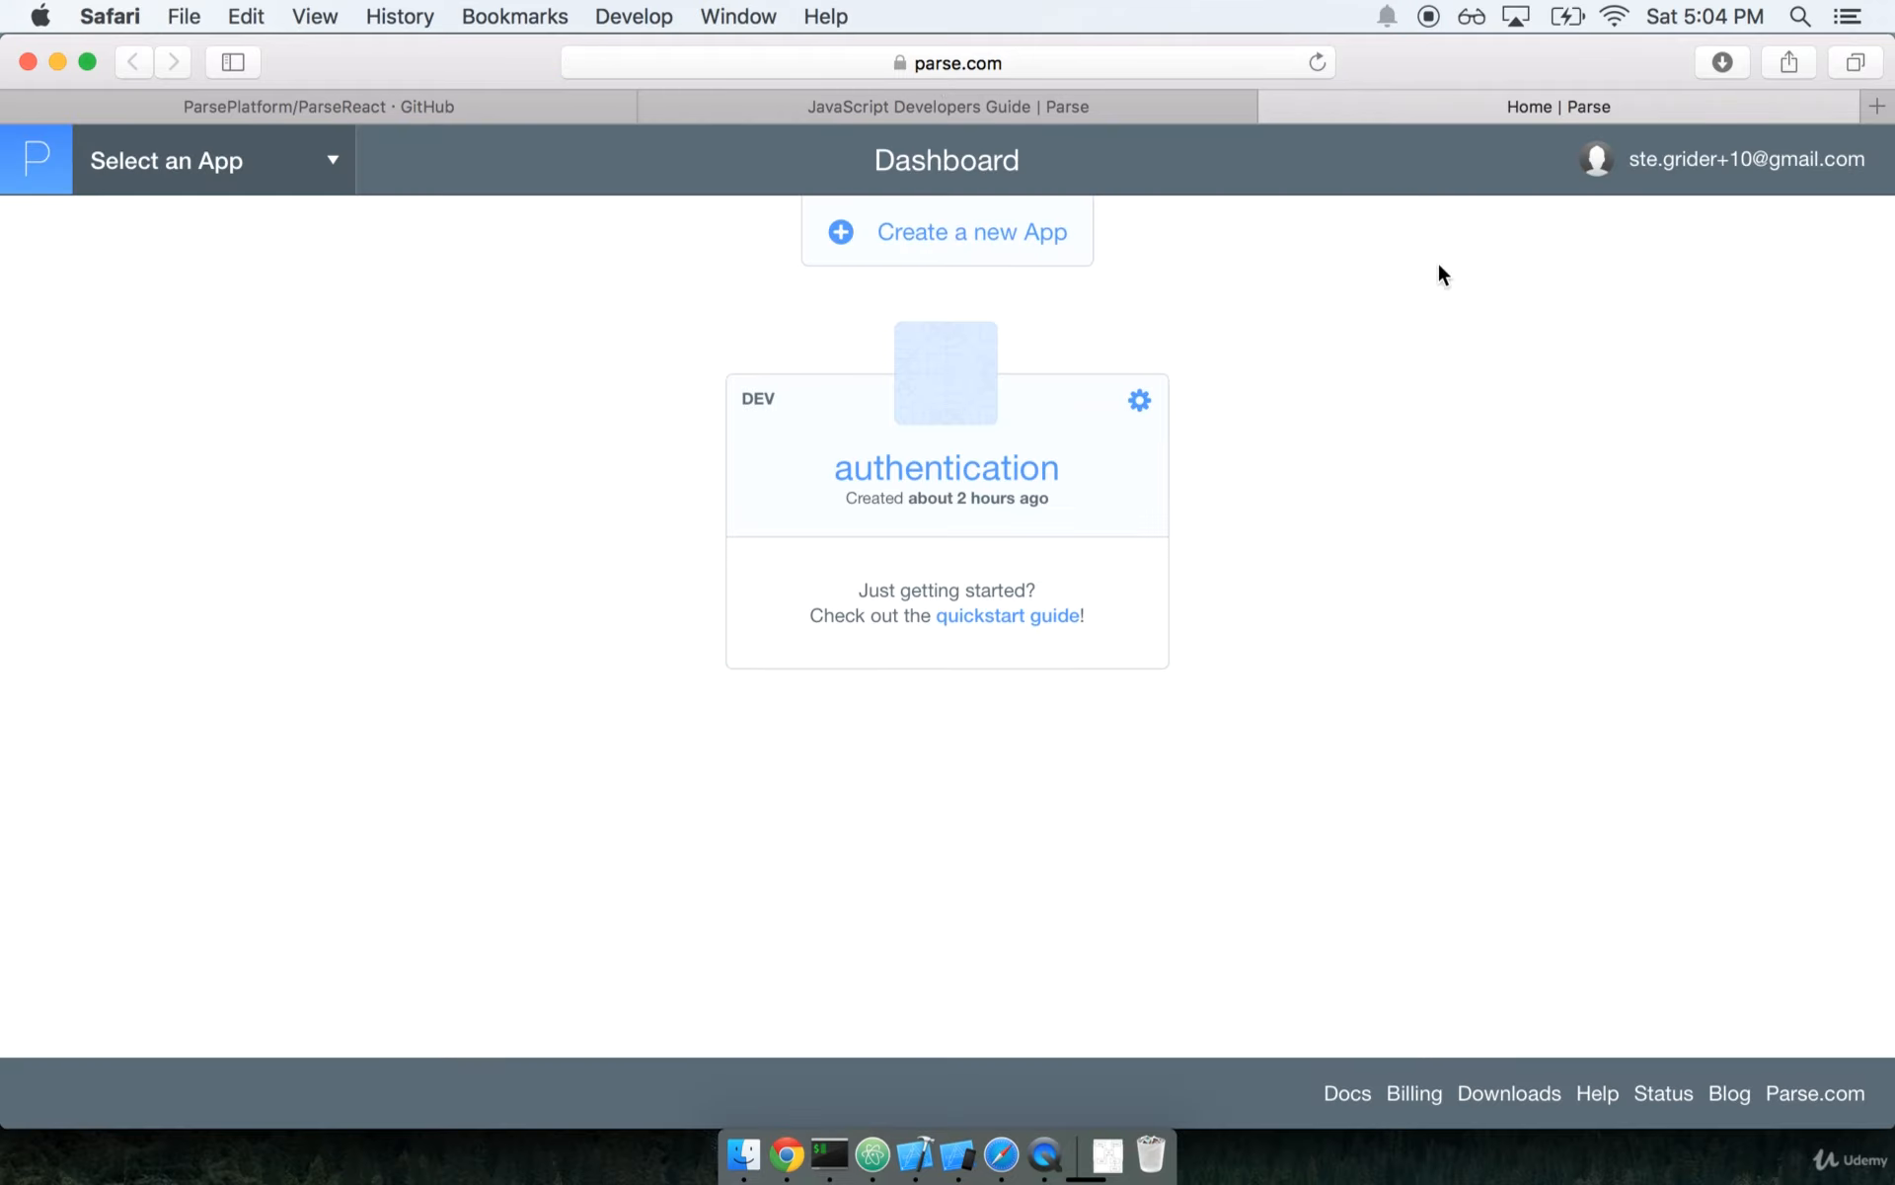
mouse_move(1434, 515)
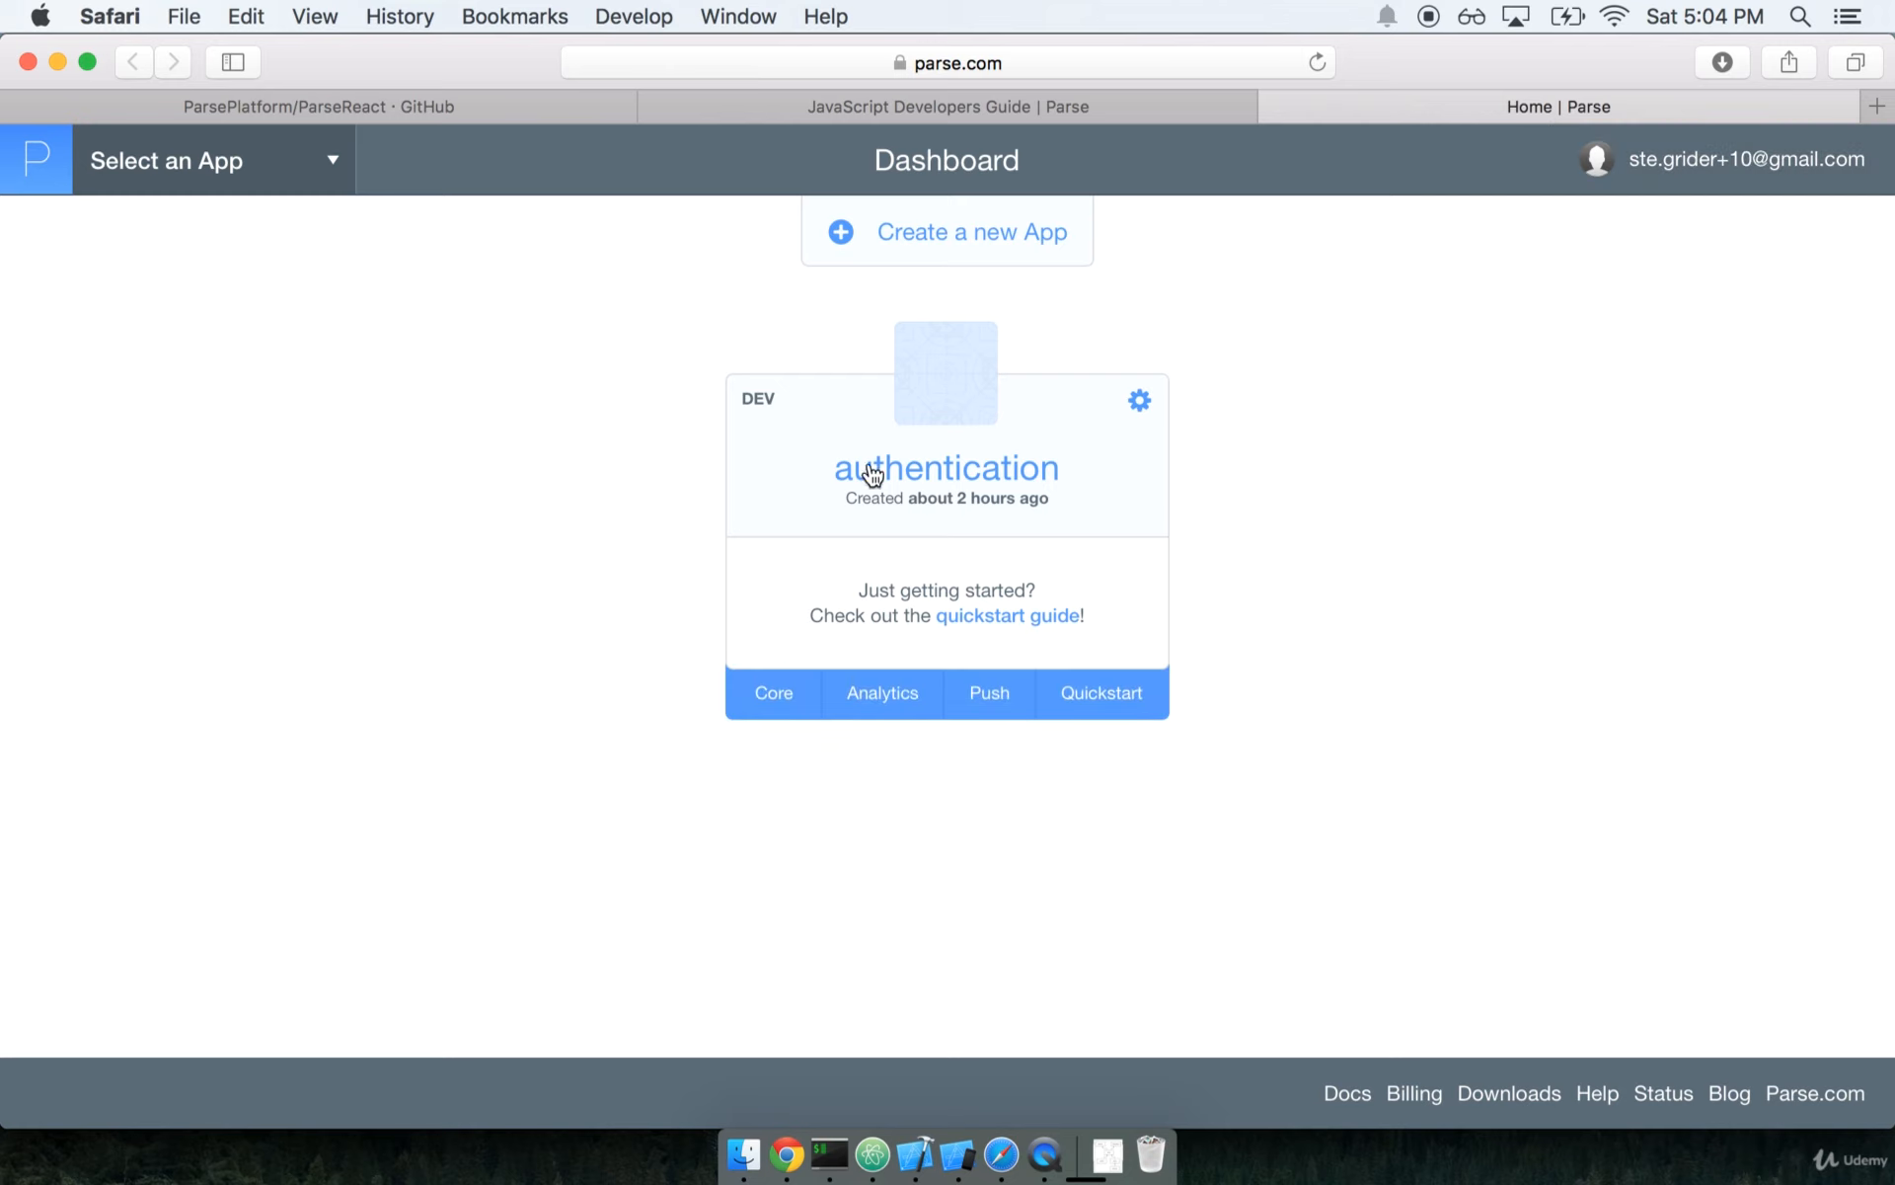
left_click(772, 693)
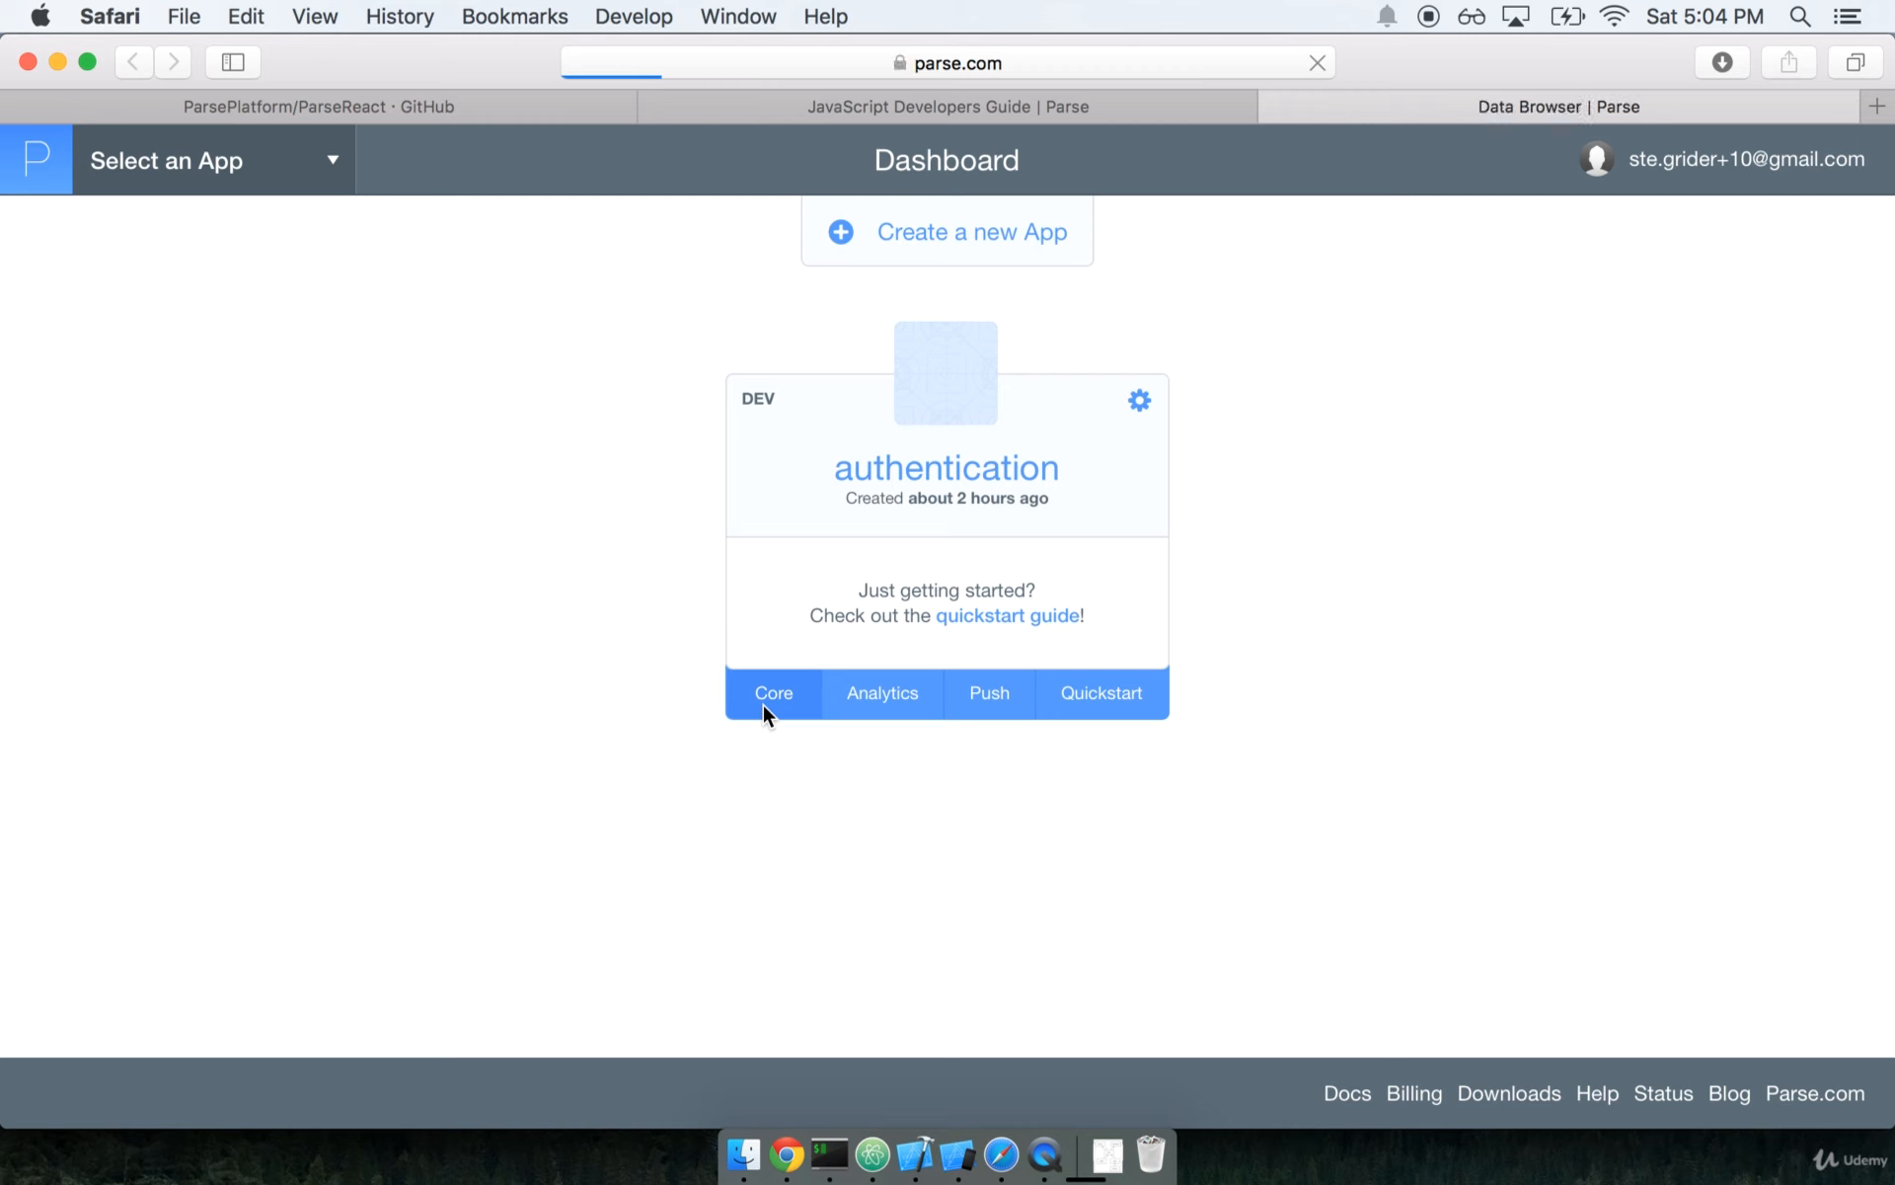
left_click(772, 693)
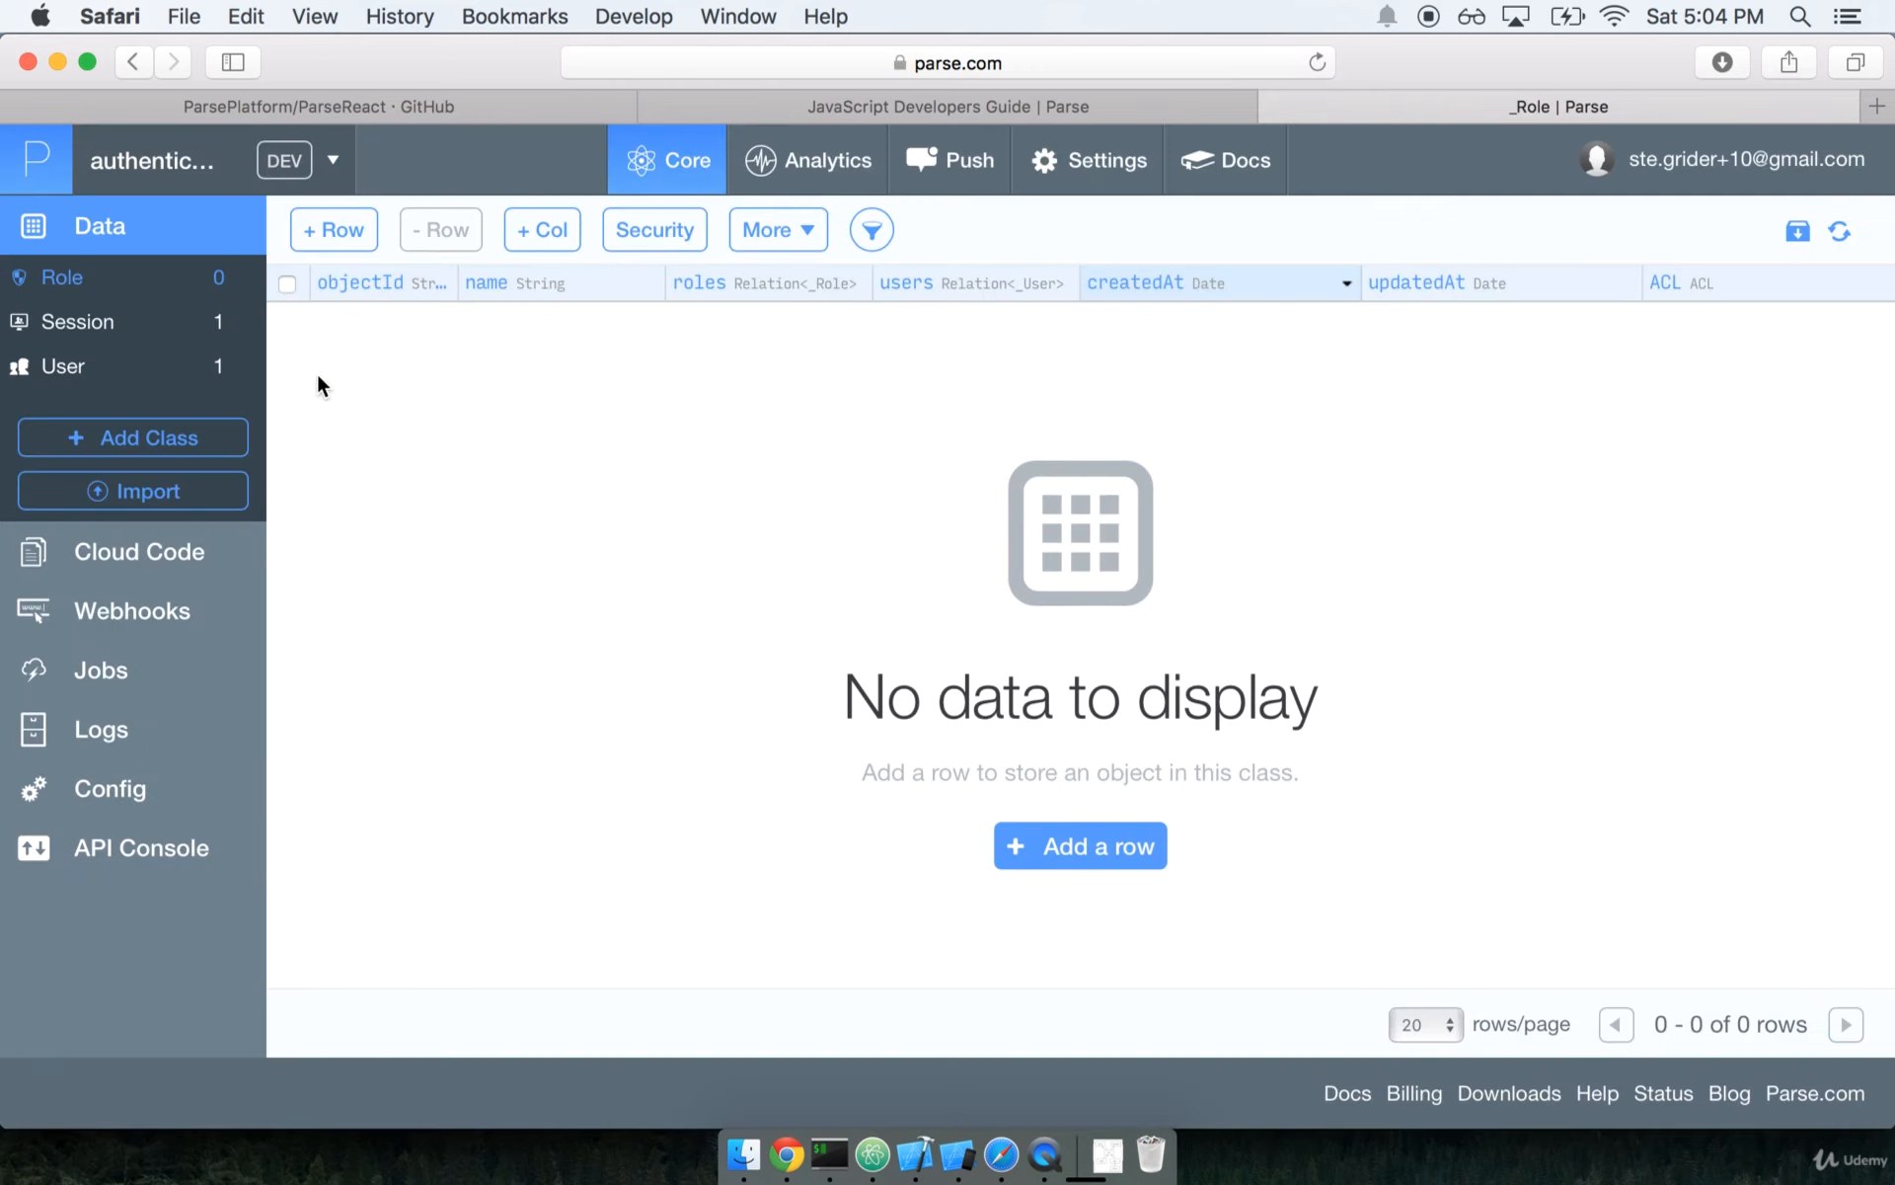
left_click(63, 367)
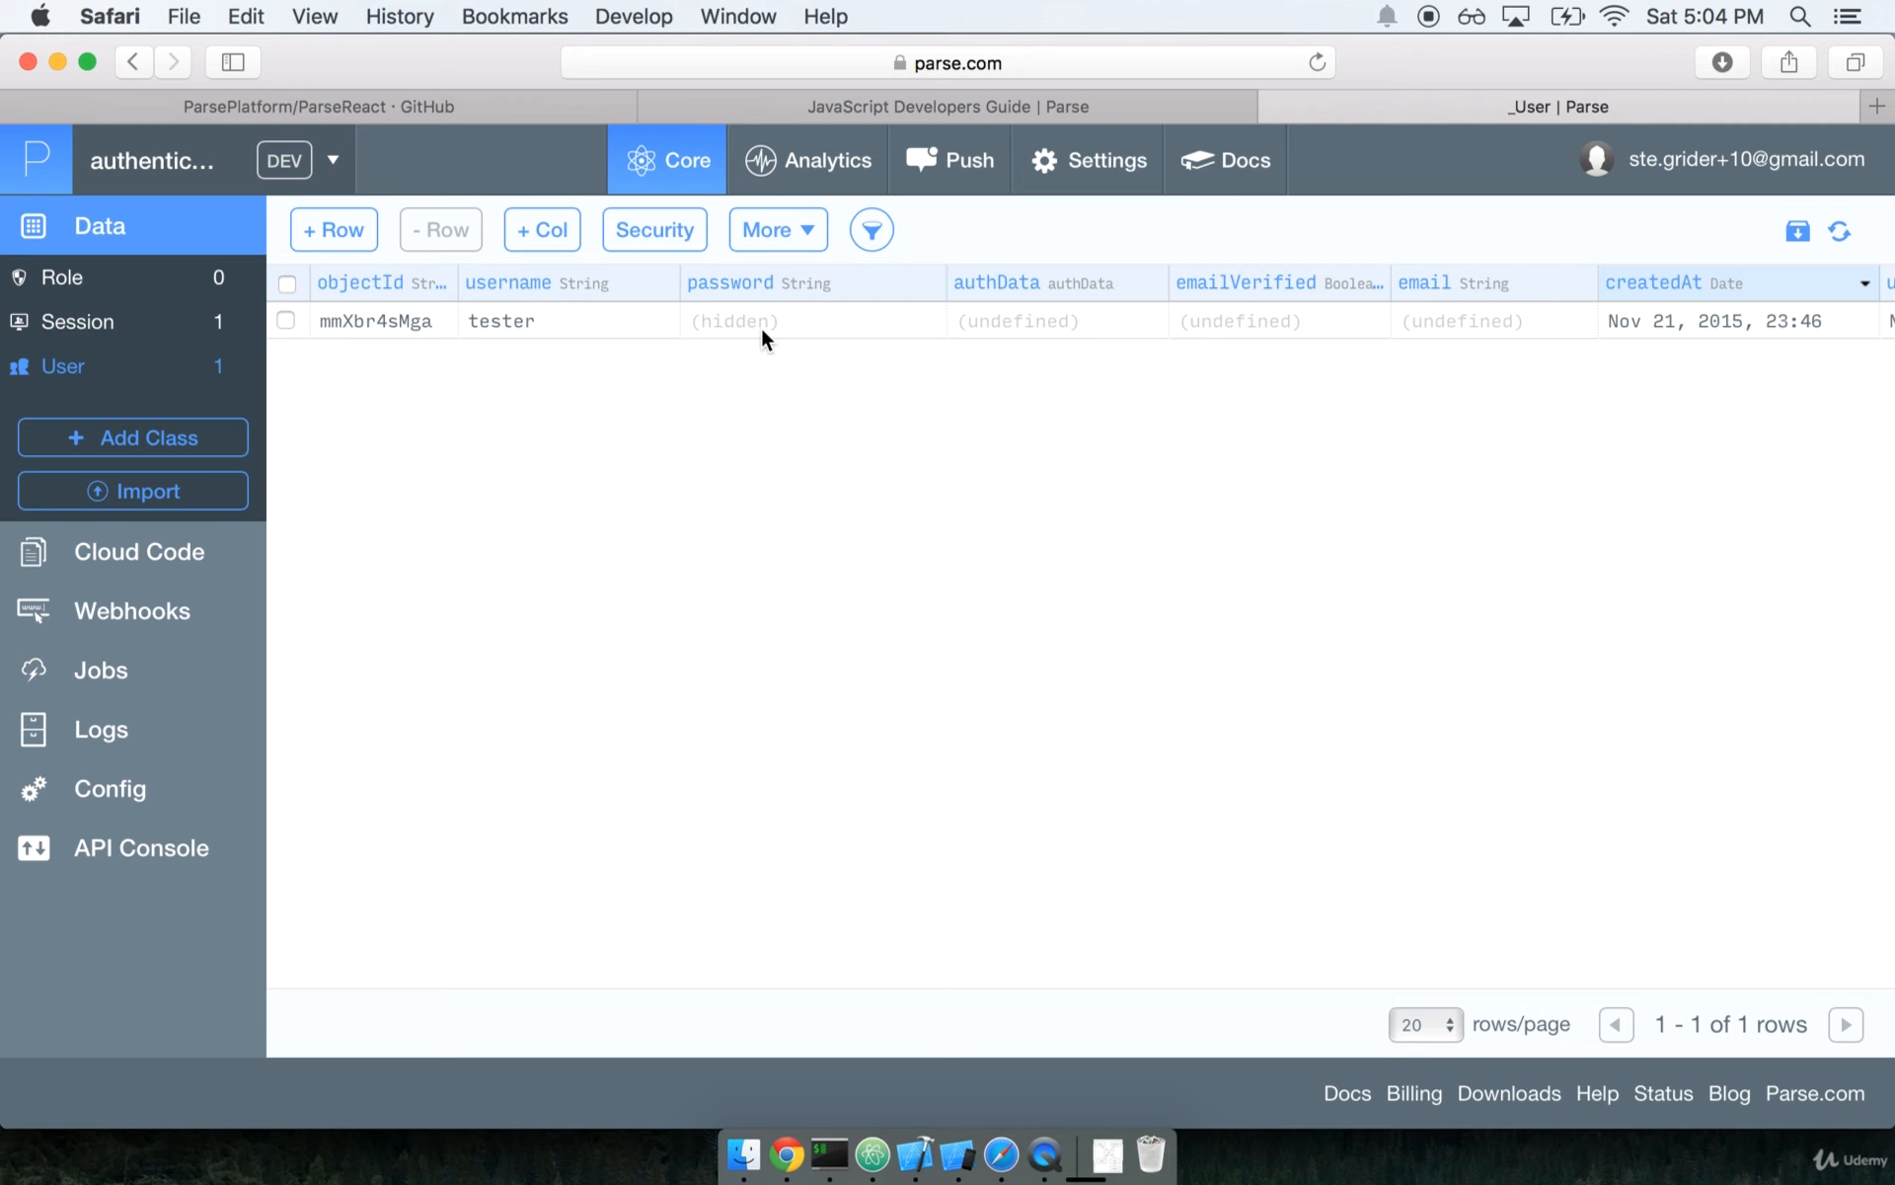
mouse_move(1003, 1155)
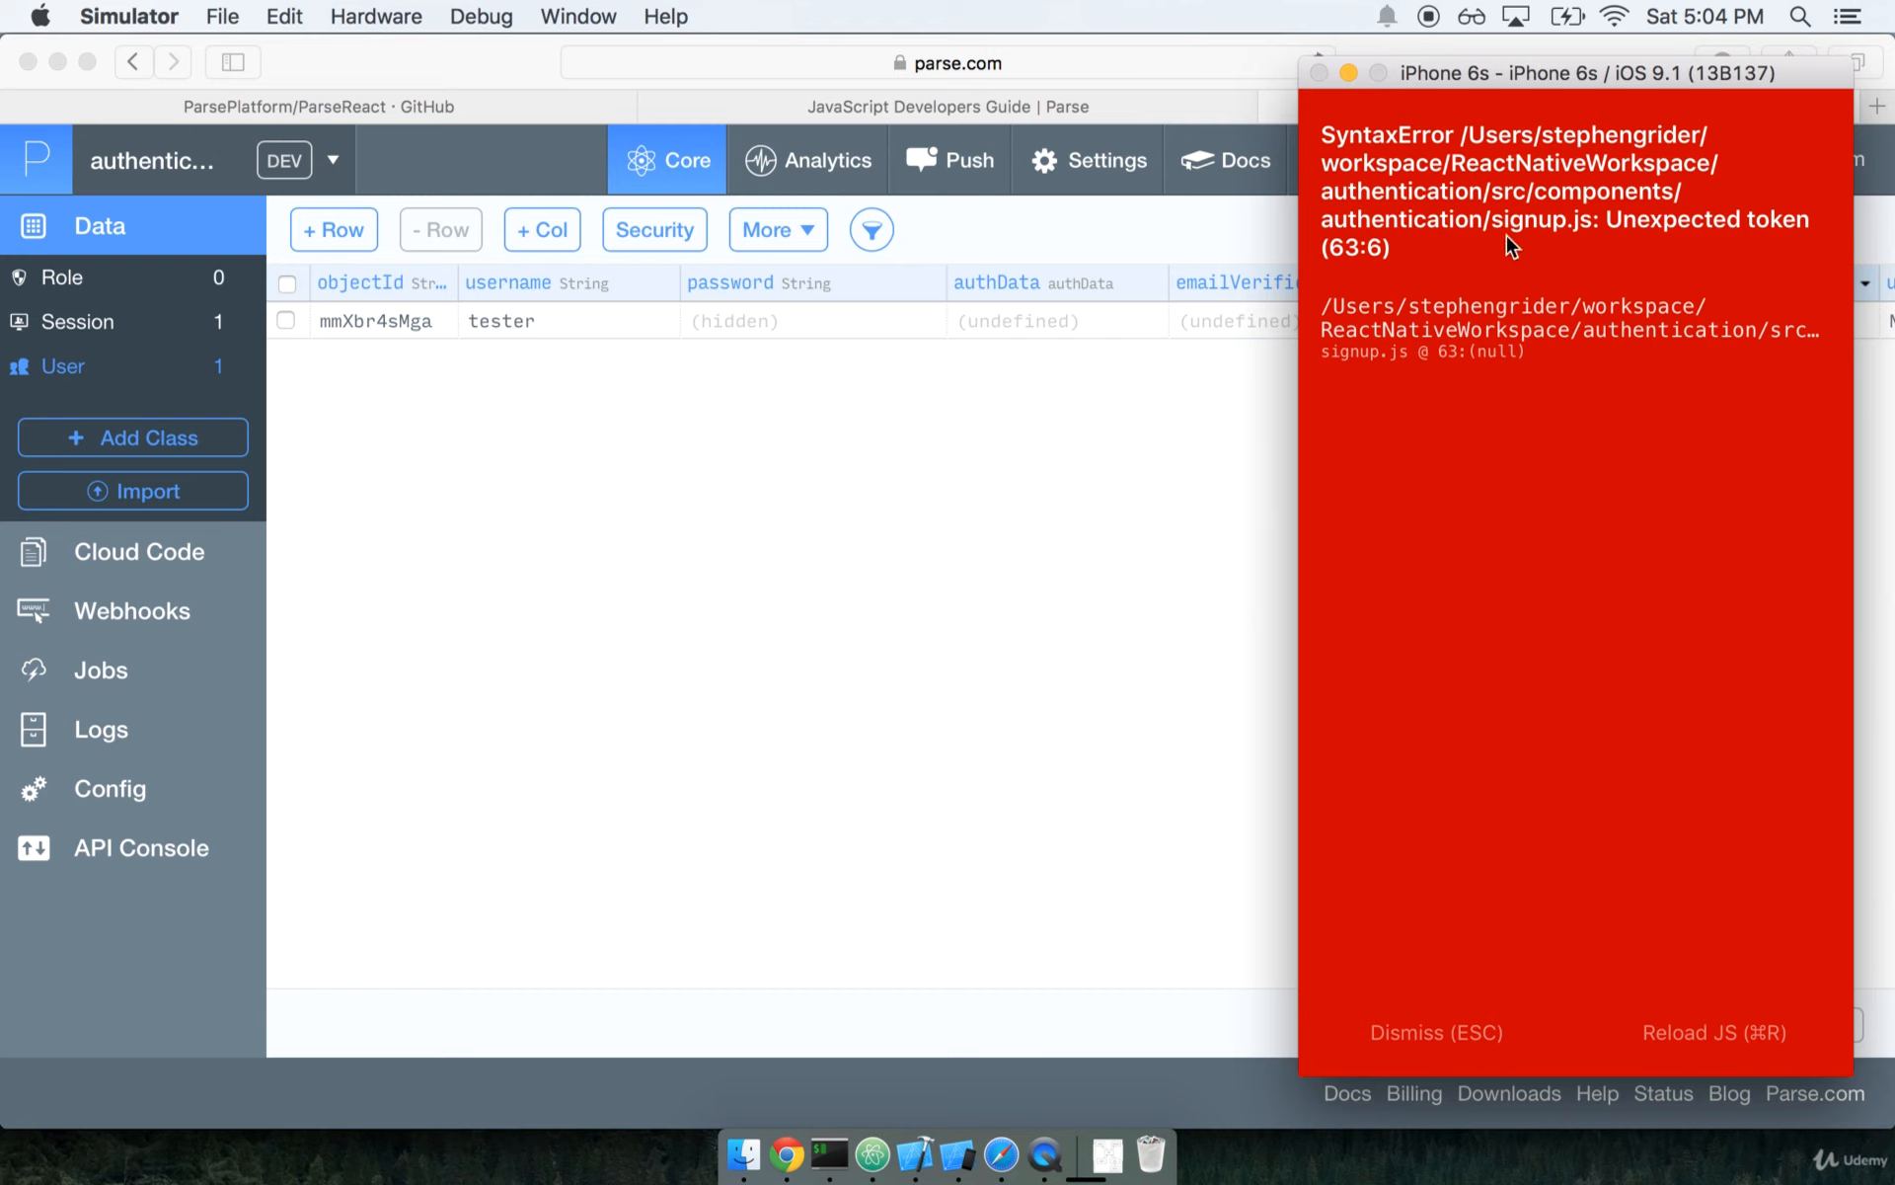
mouse_move(1339, 277)
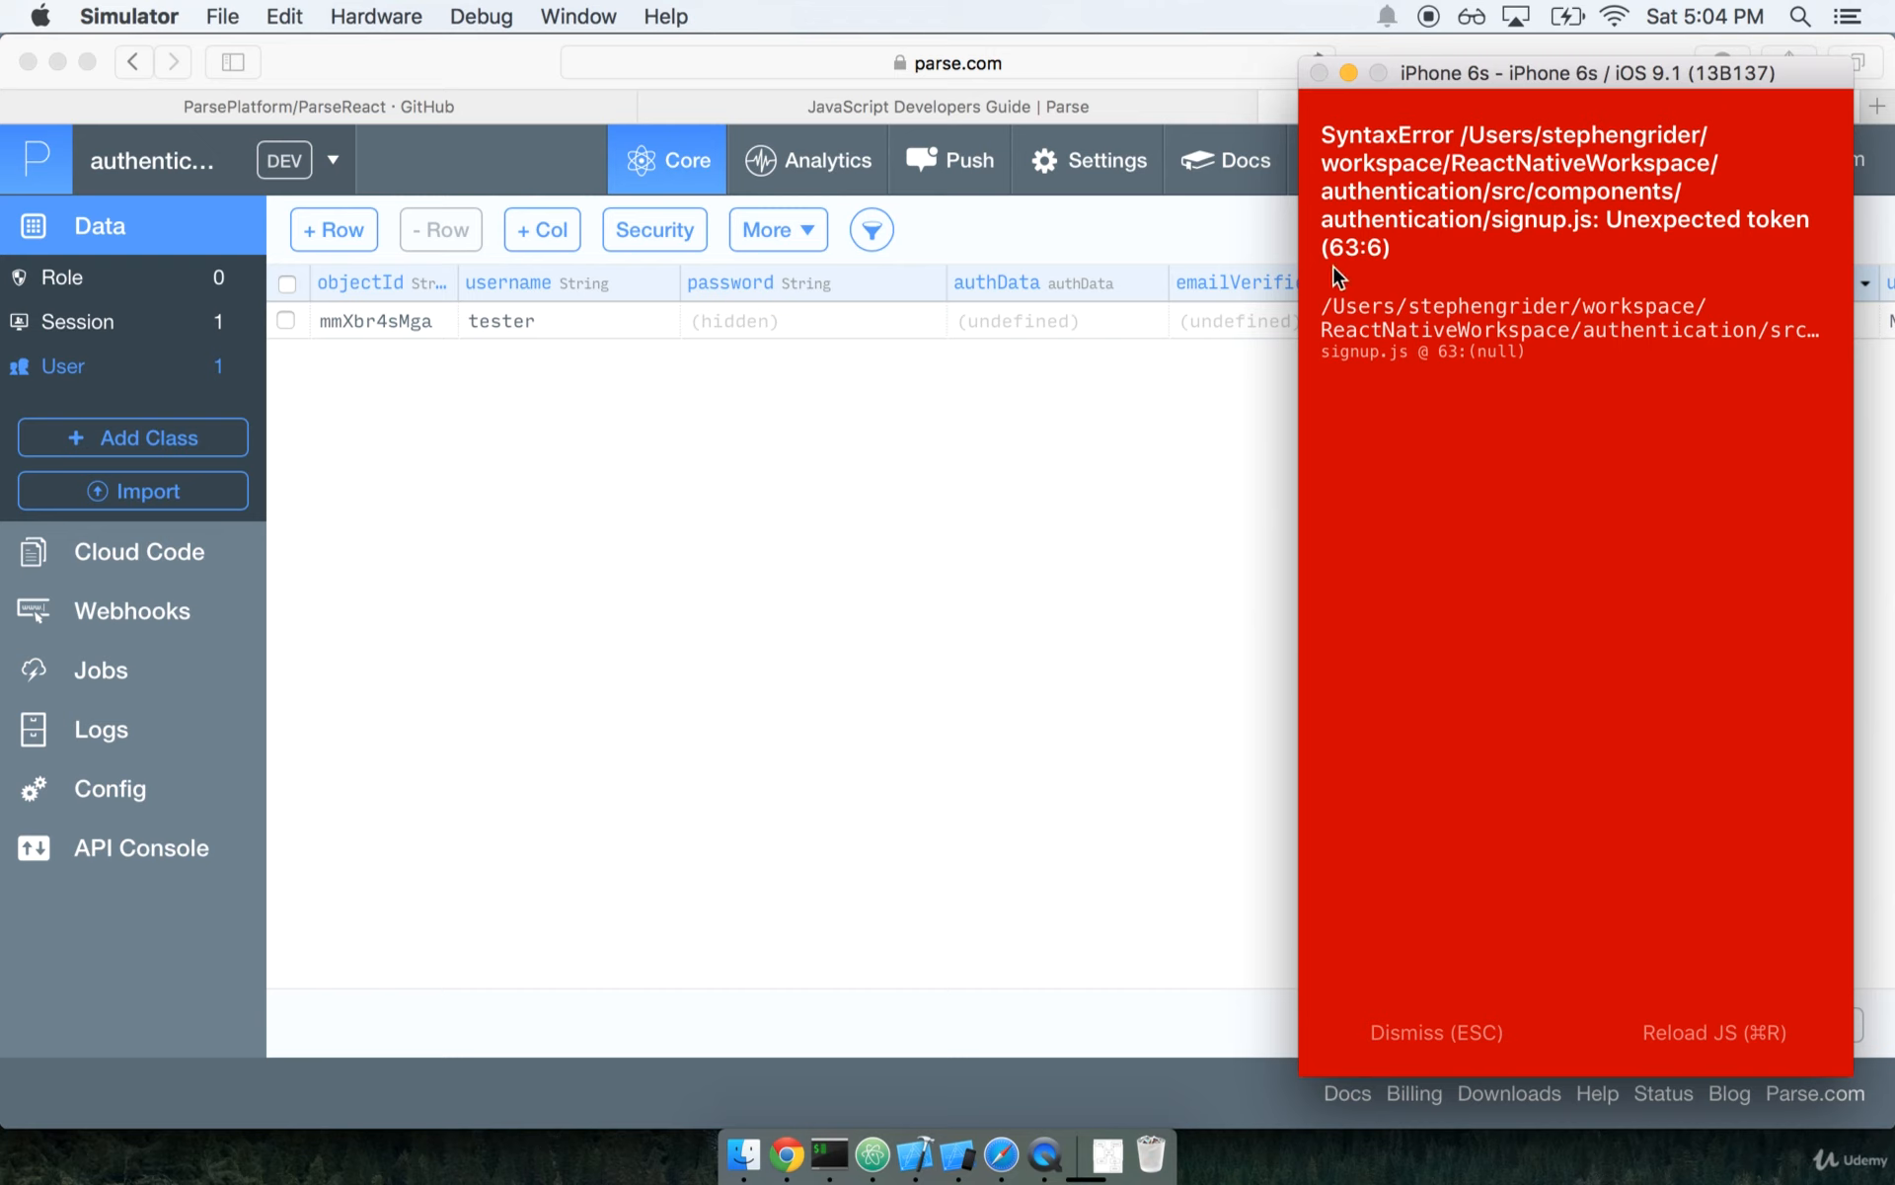
mouse_move(955, 1151)
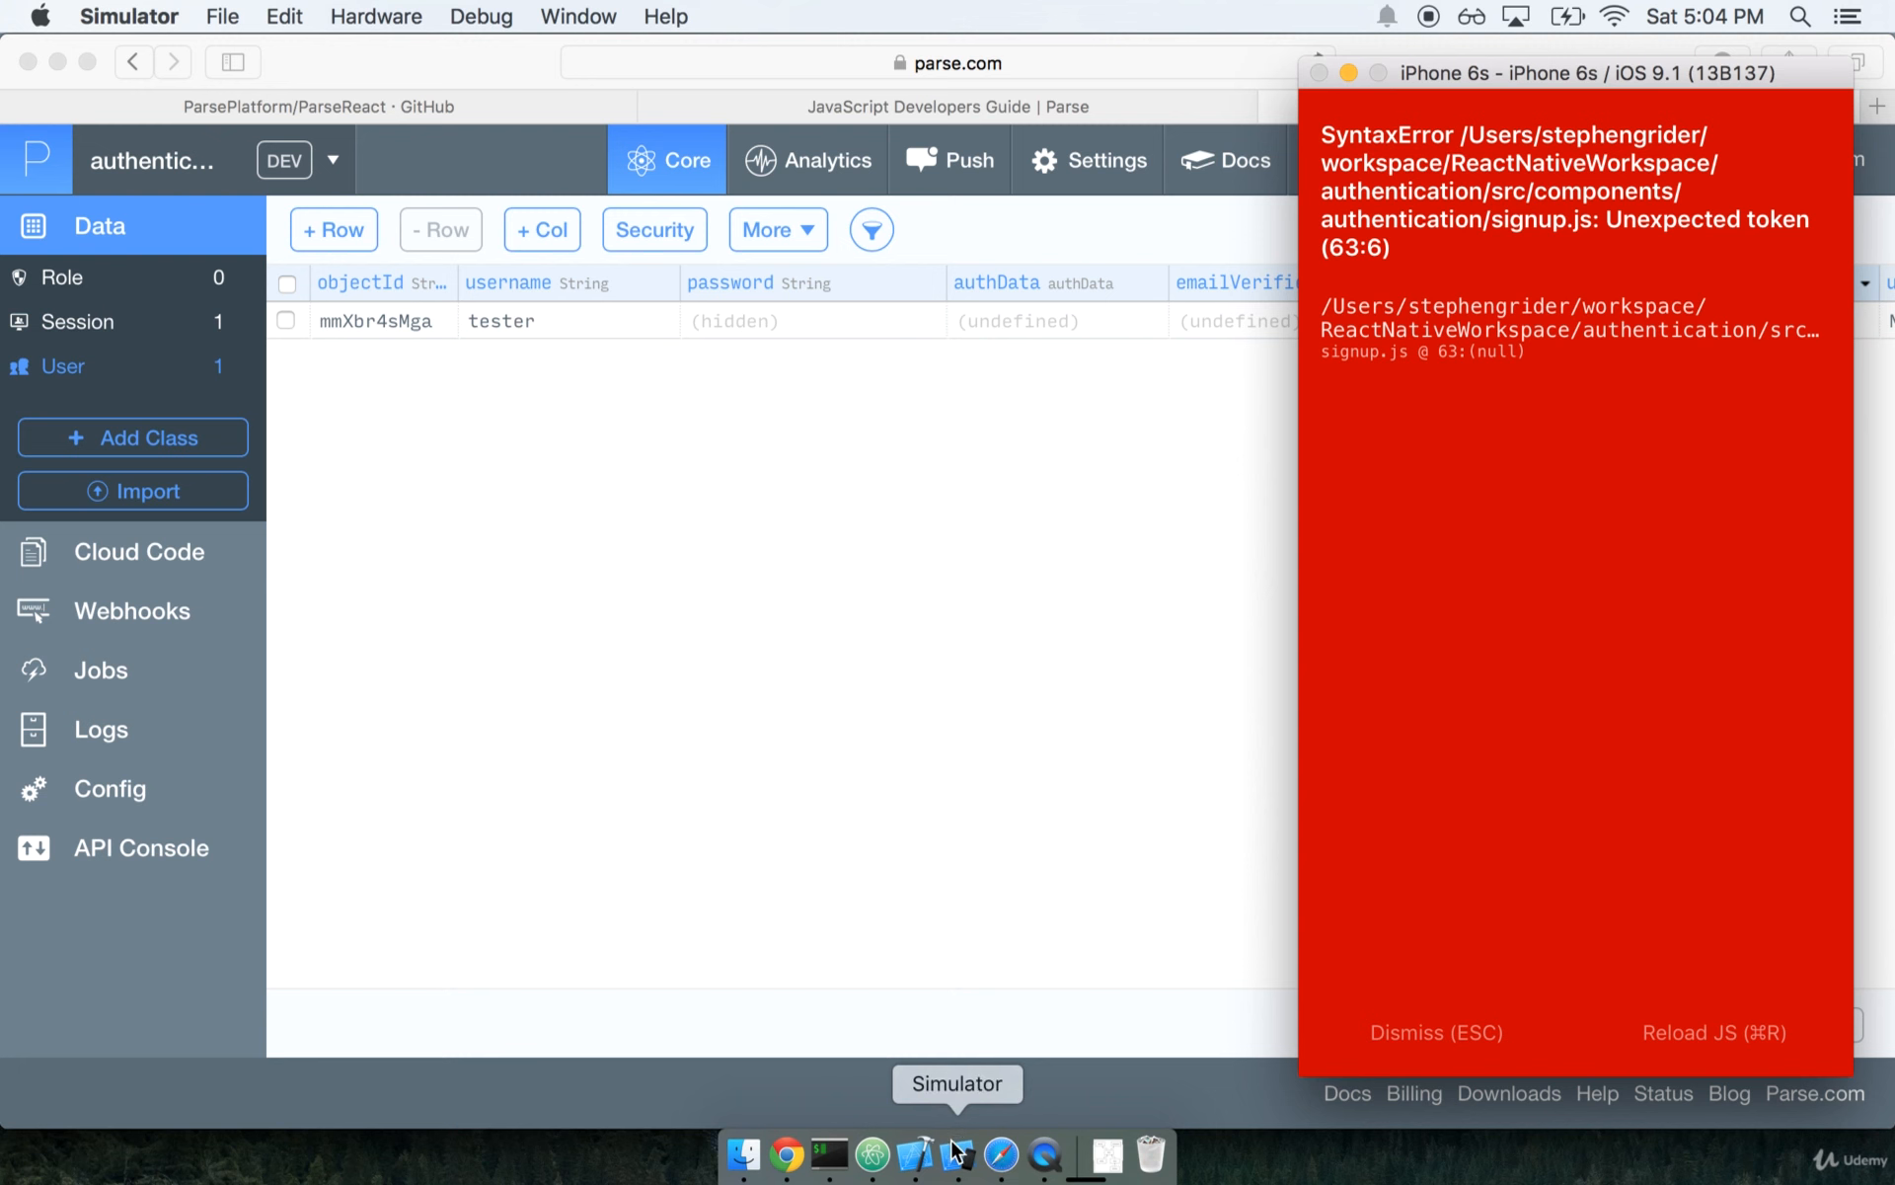
- Add the missing comma after the success callback in signup.js
left_click(918, 1155)
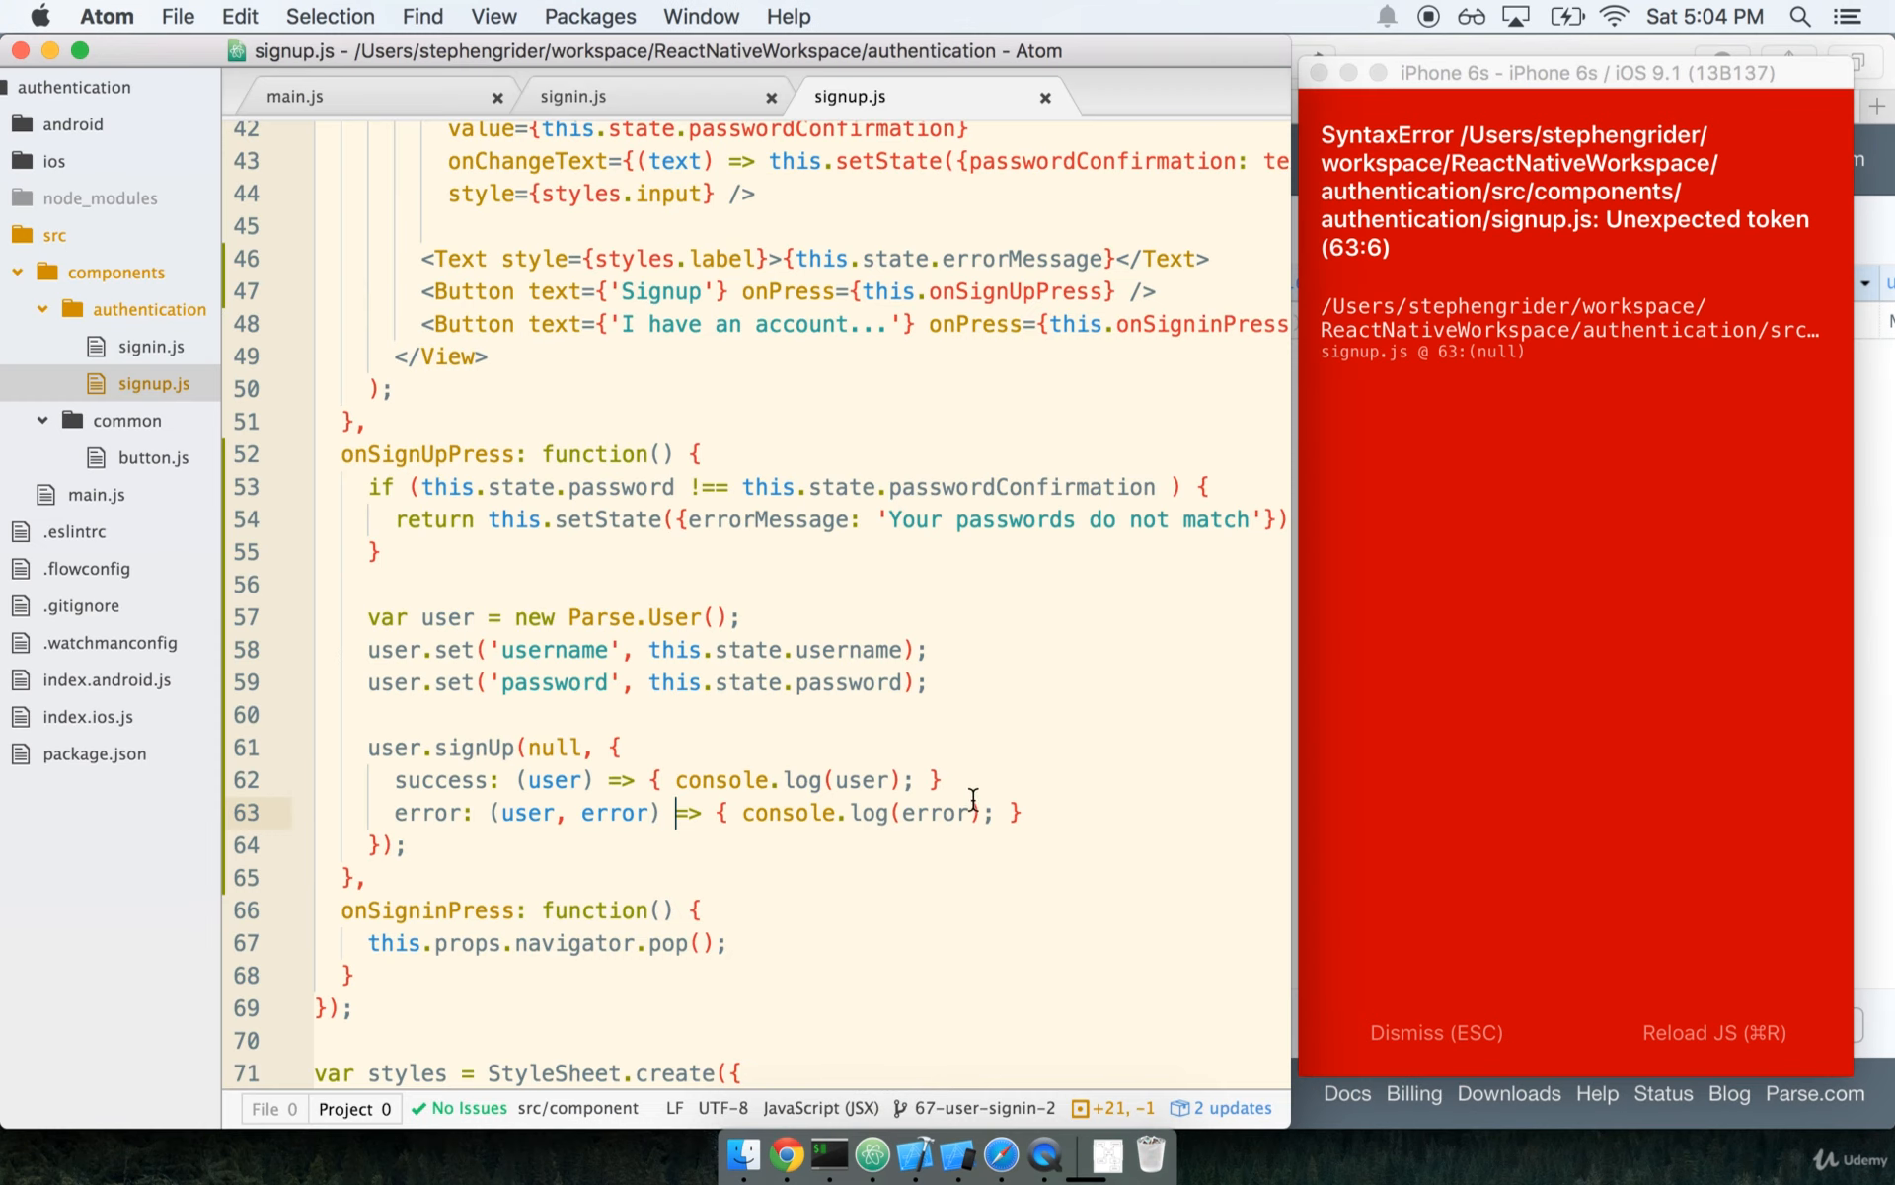
type(",")
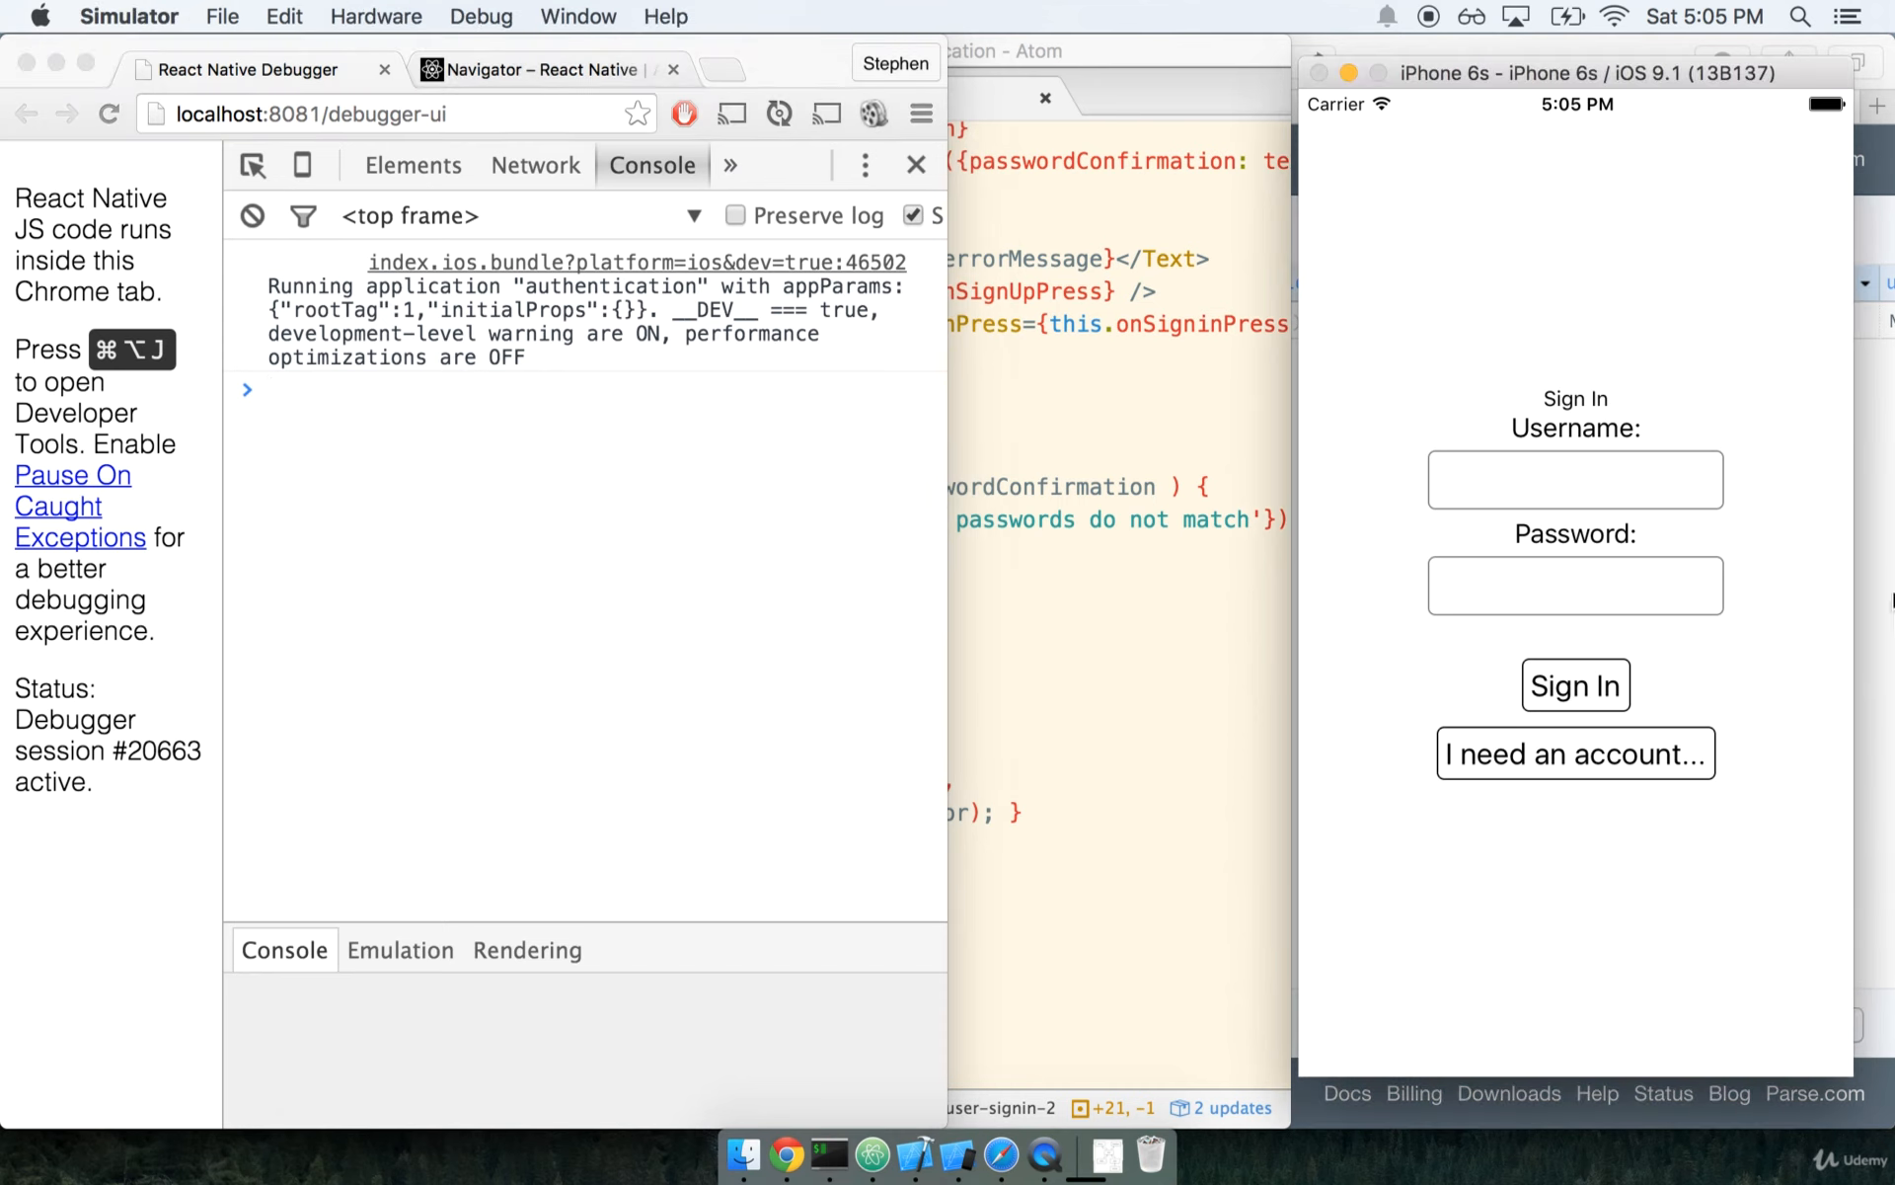
- Go to the Sign Up screen and enter the username tester1
left_click(1575, 752)
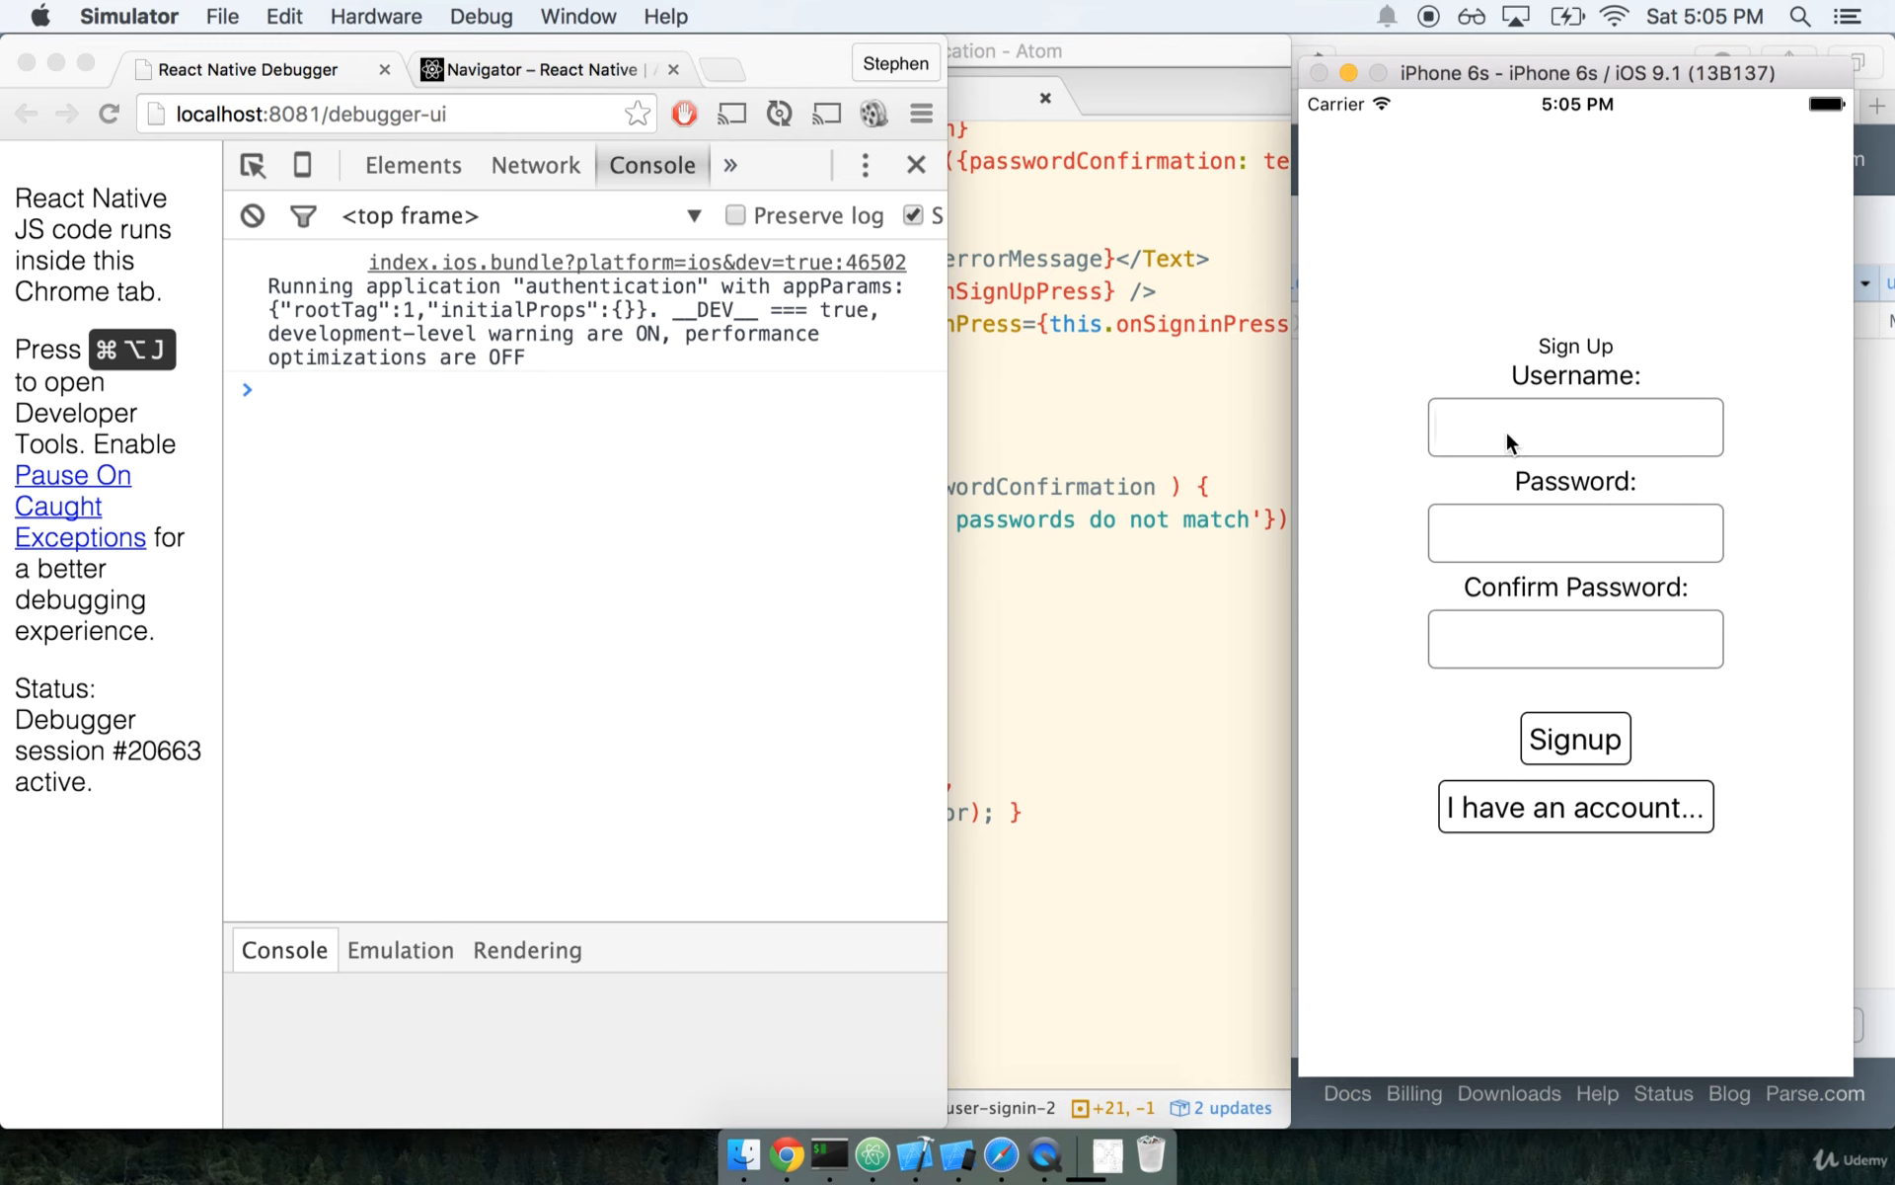
type("tester1")
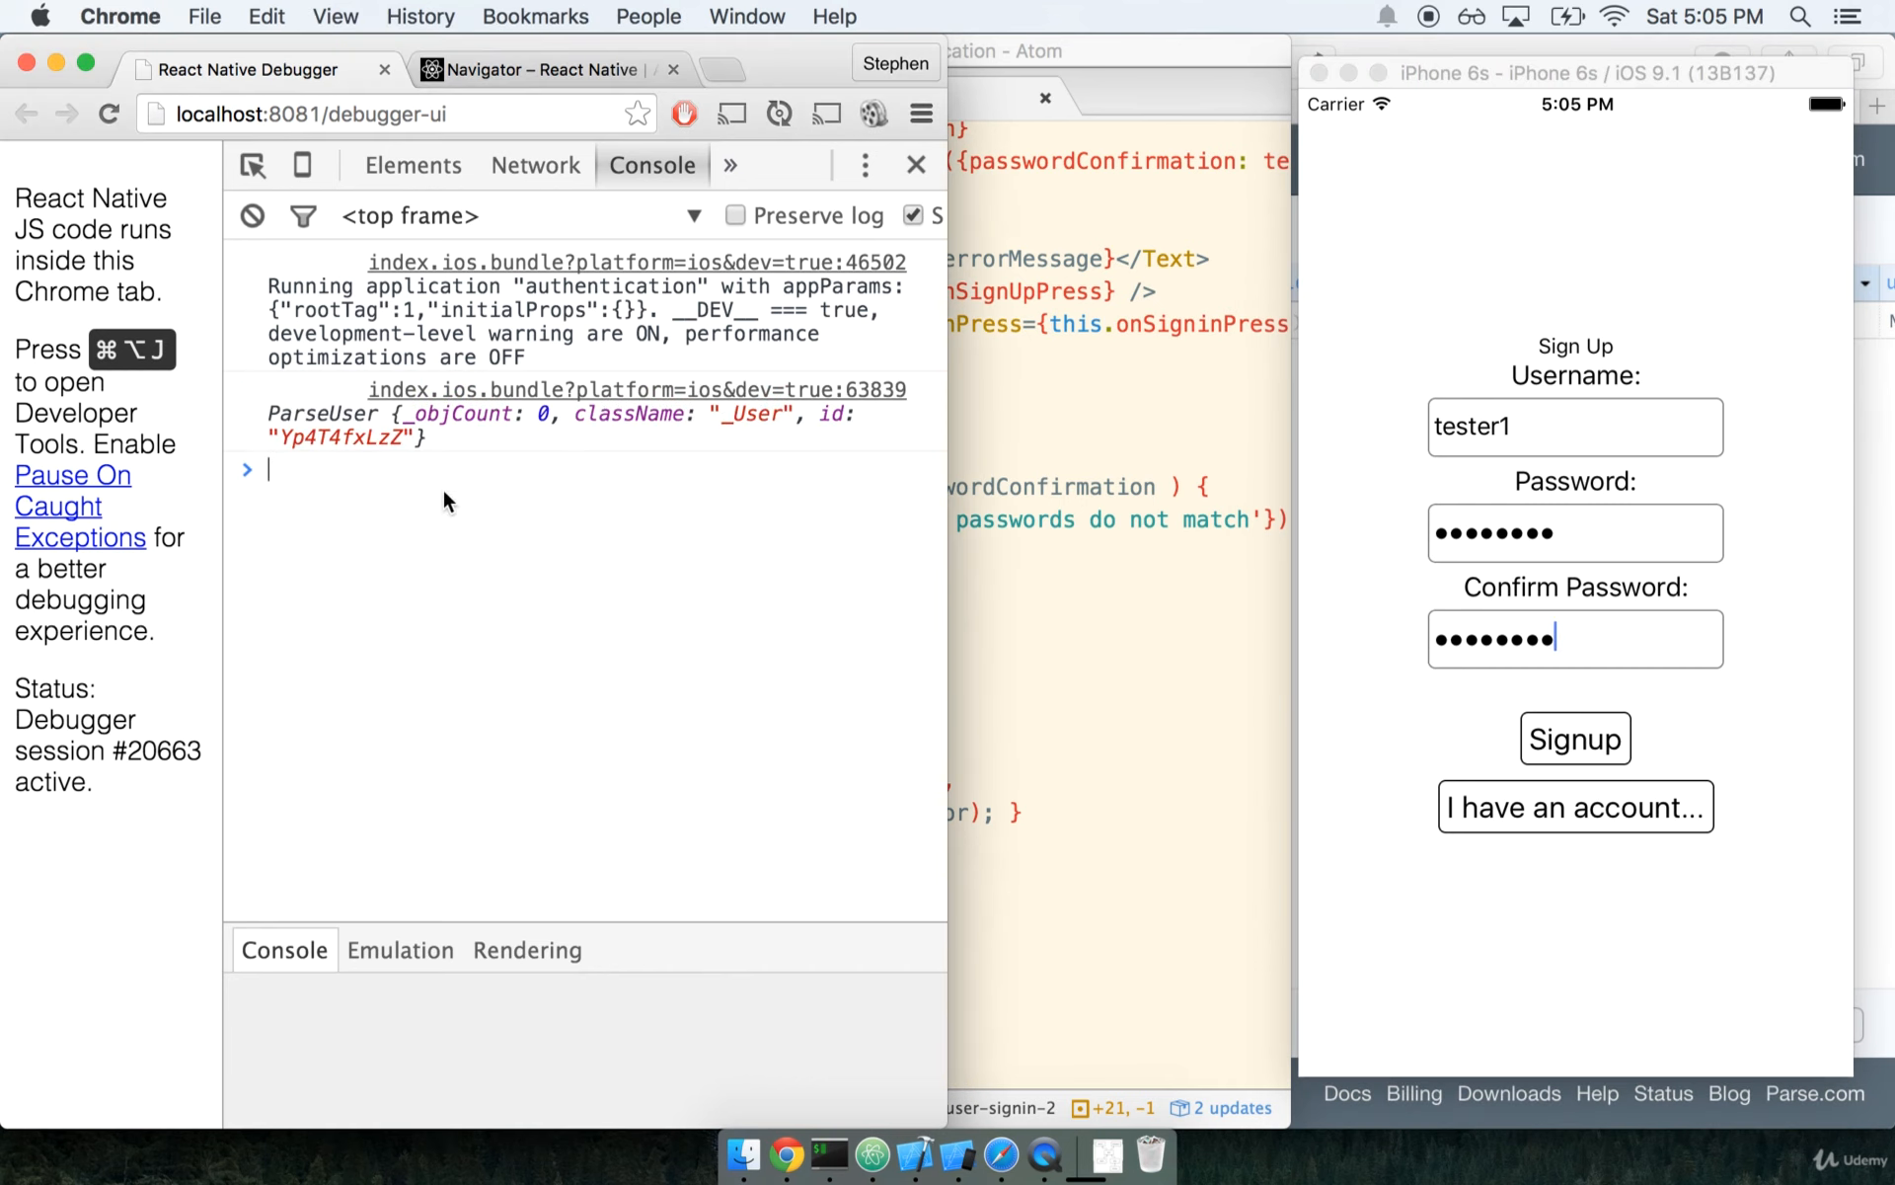
mouse_move(369, 441)
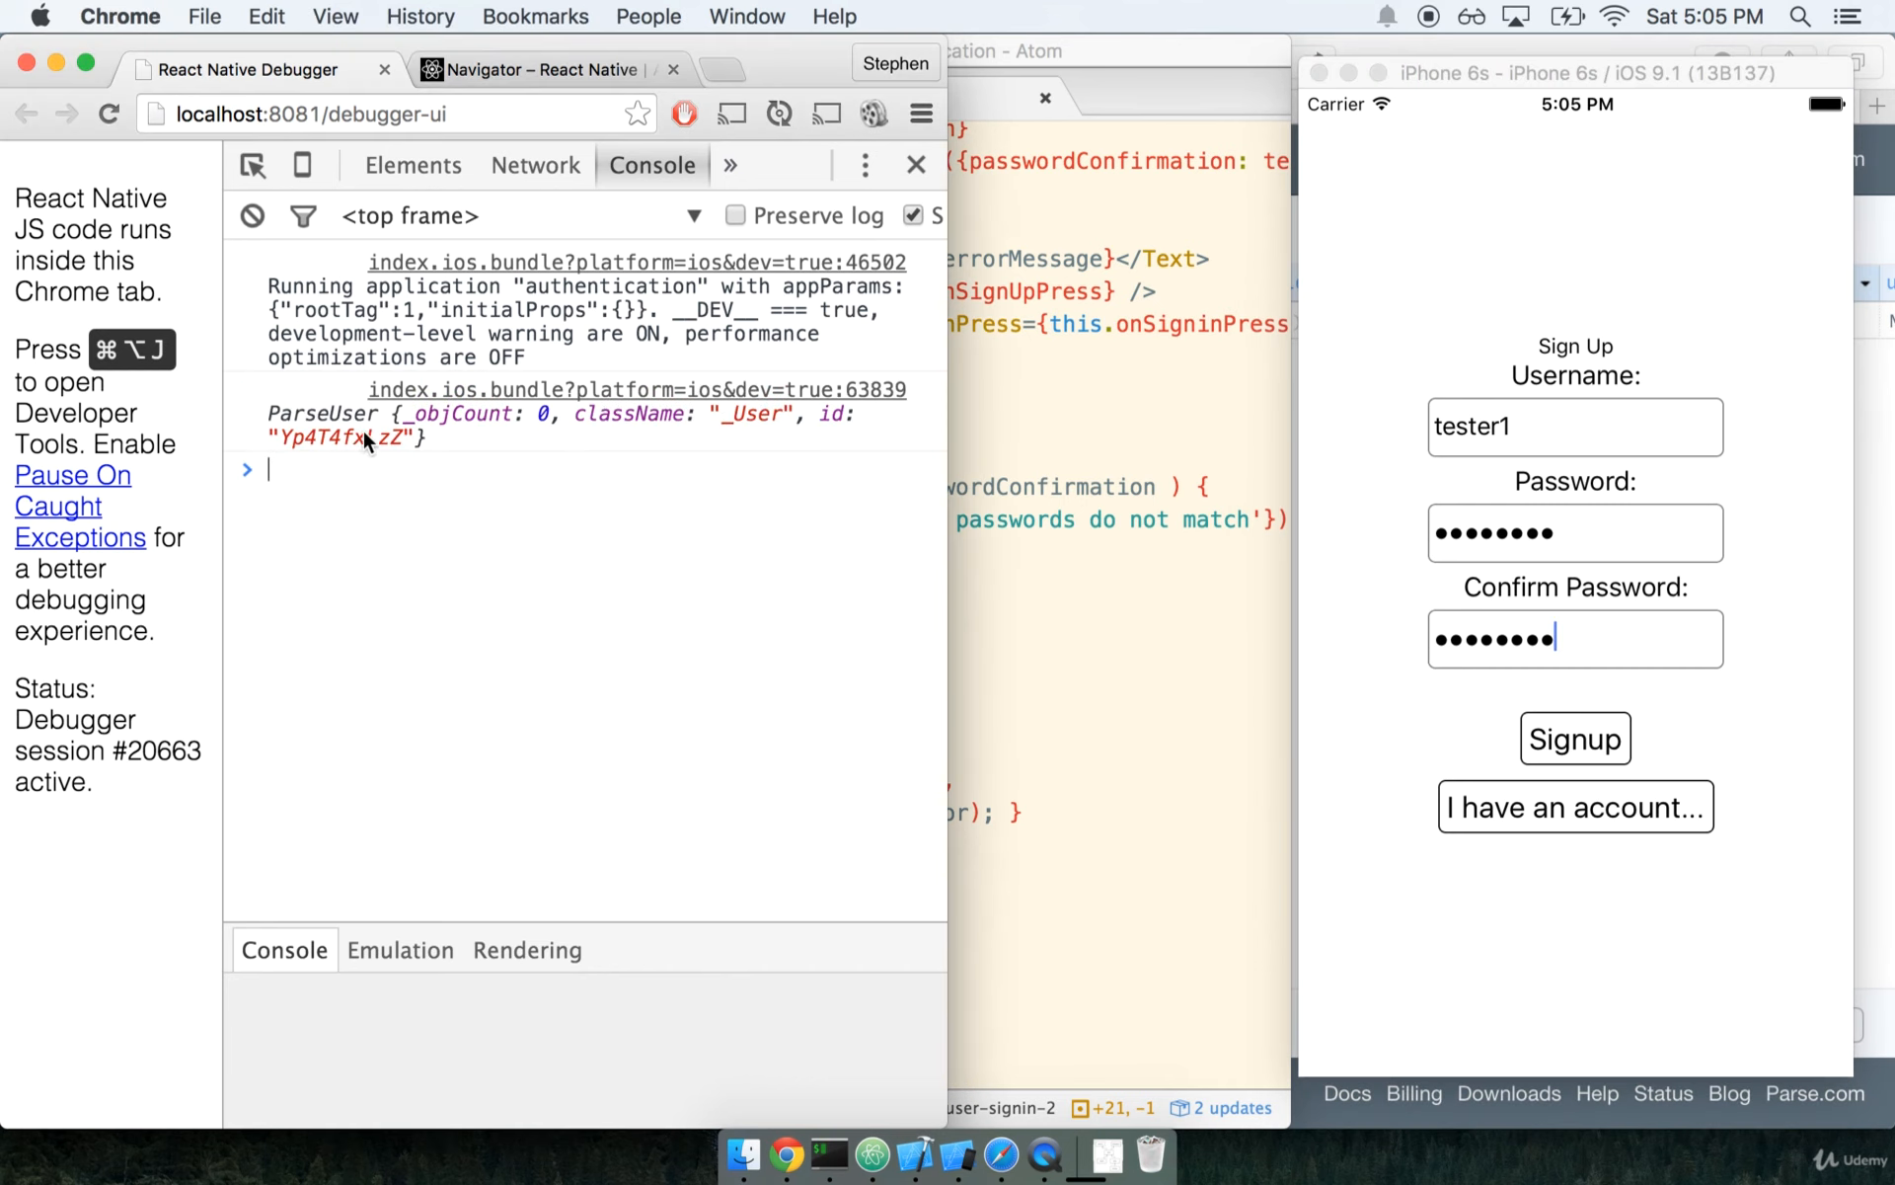
mouse_move(442, 434)
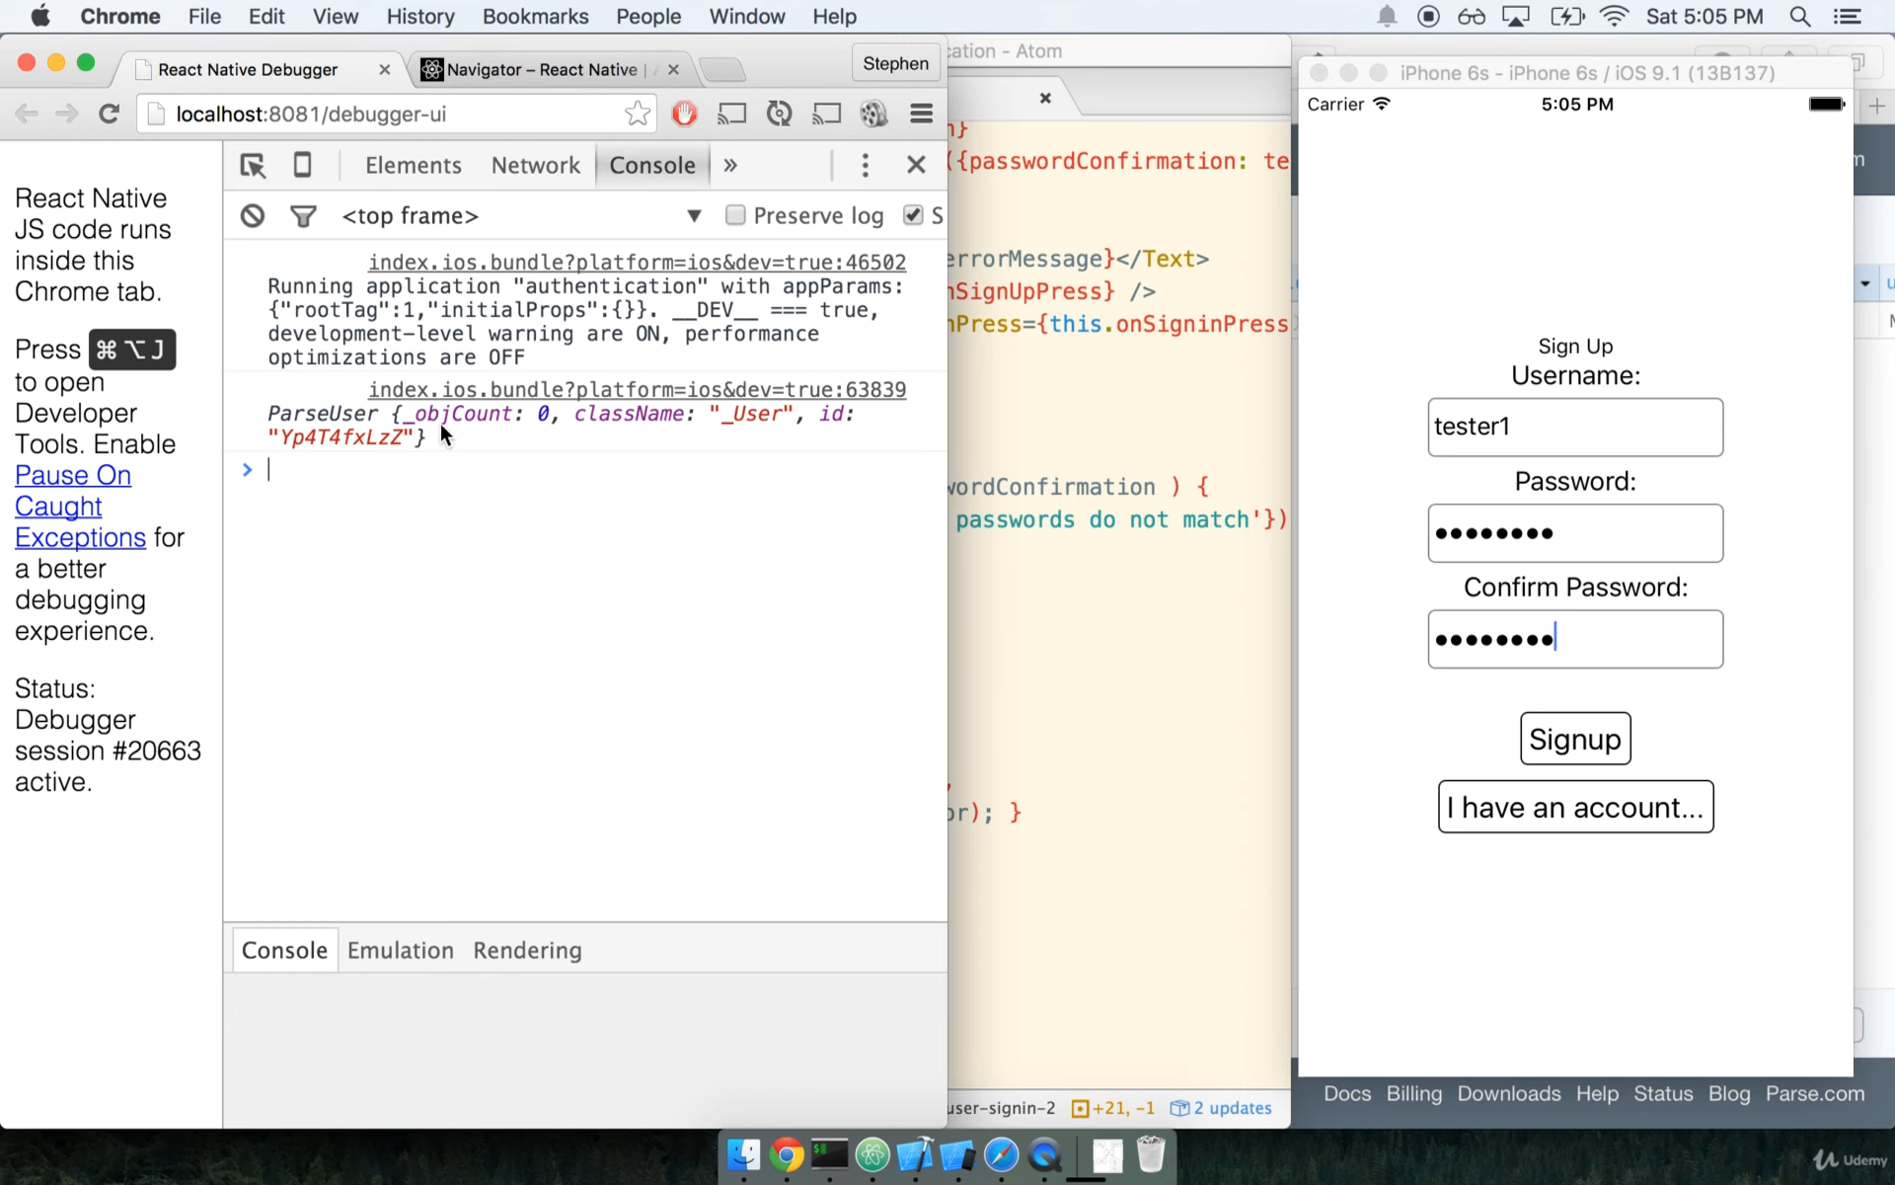
mouse_move(1699, 575)
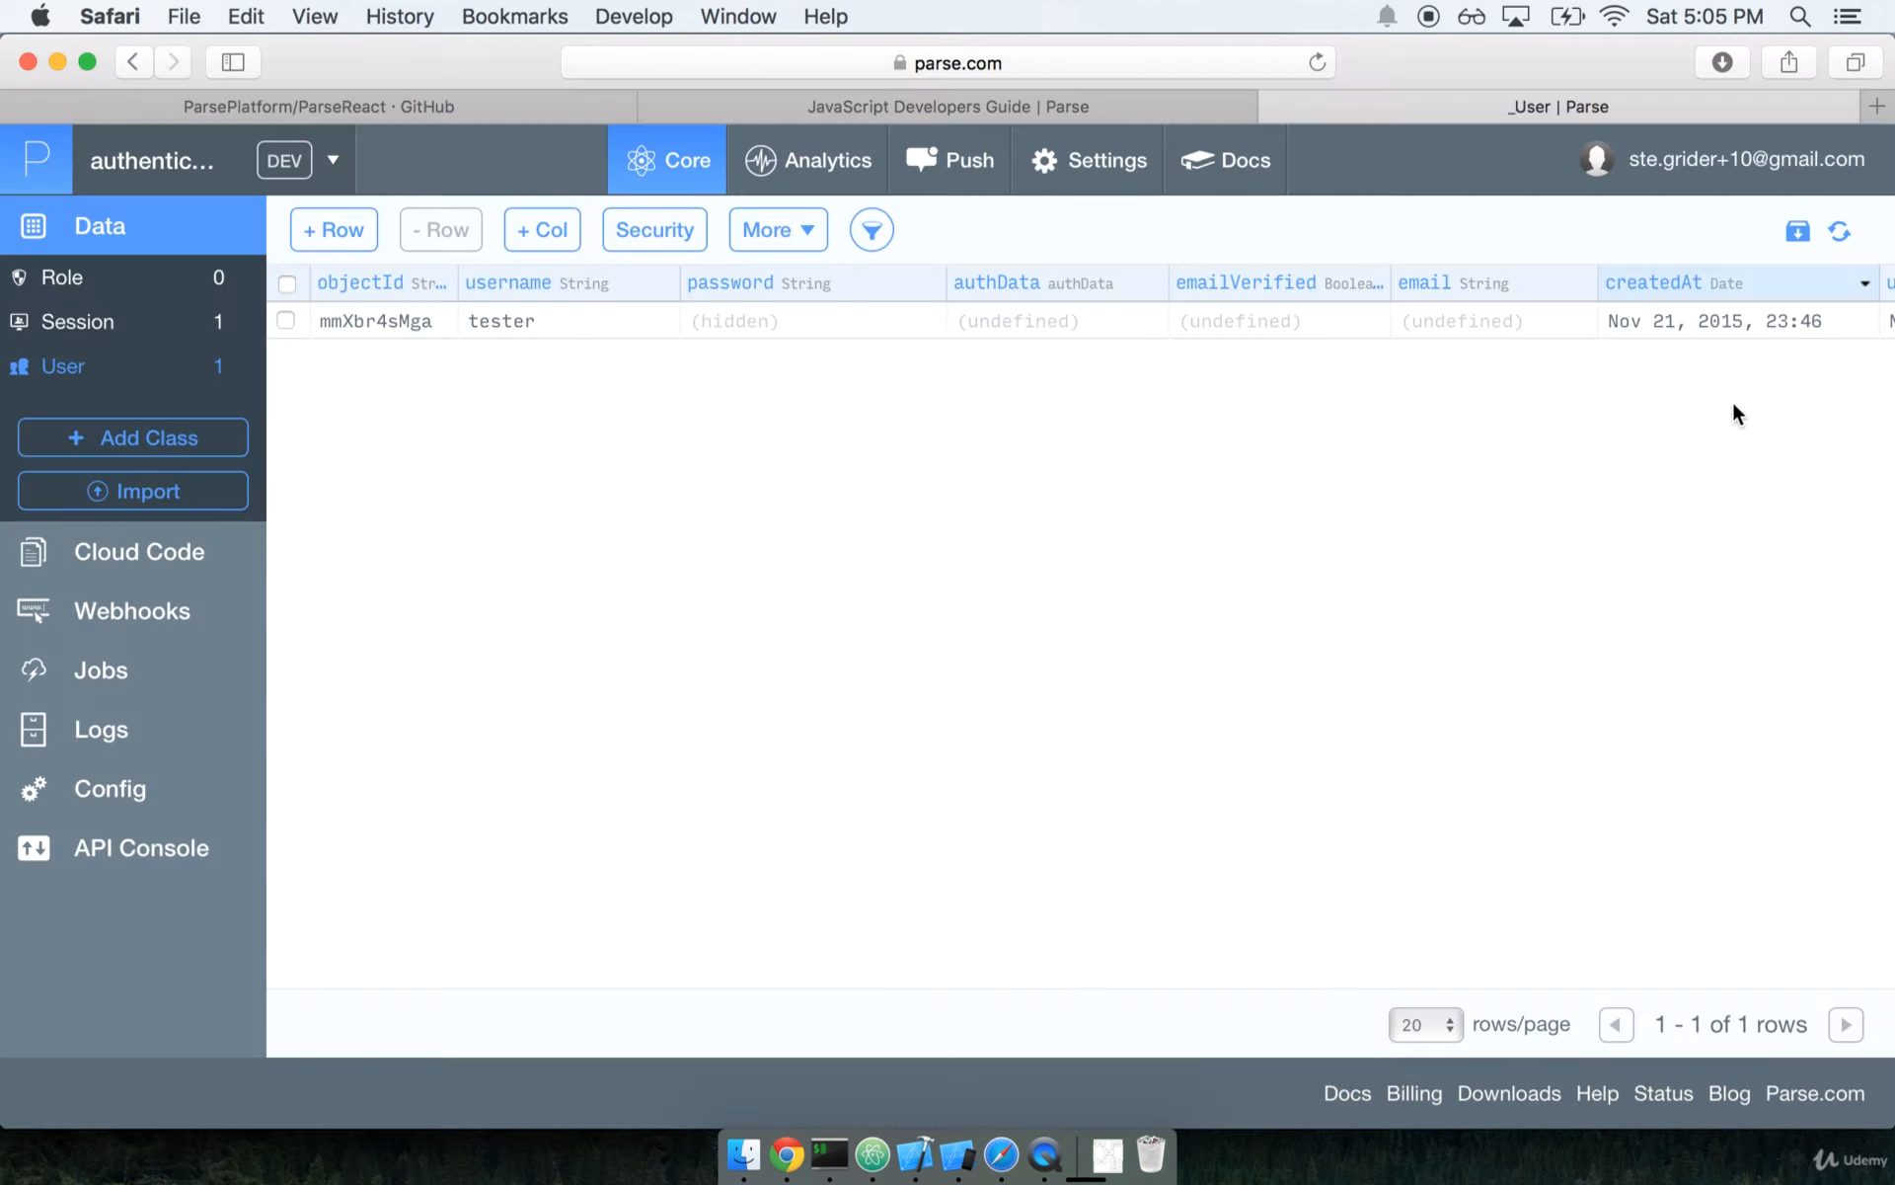
mouse_move(1838, 229)
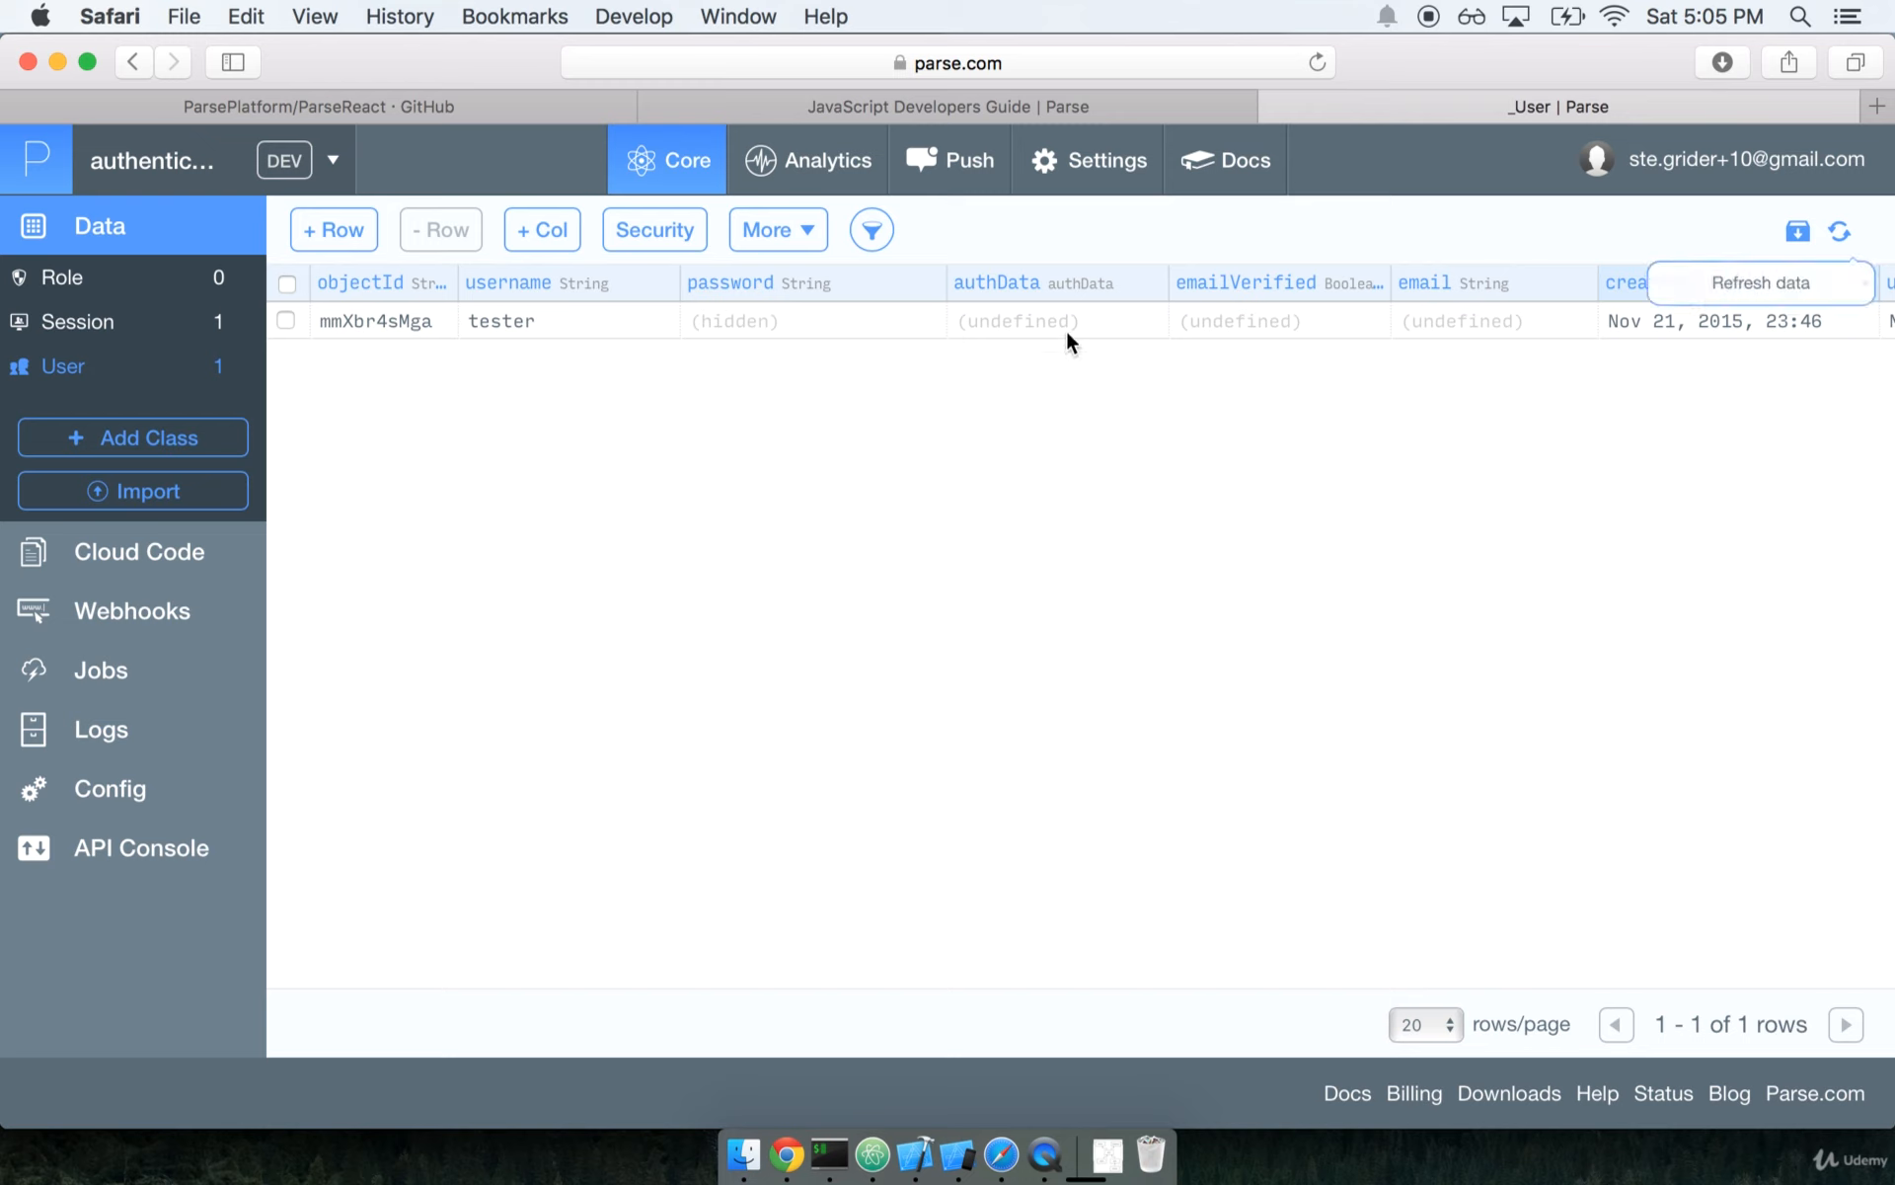
mouse_move(675, 432)
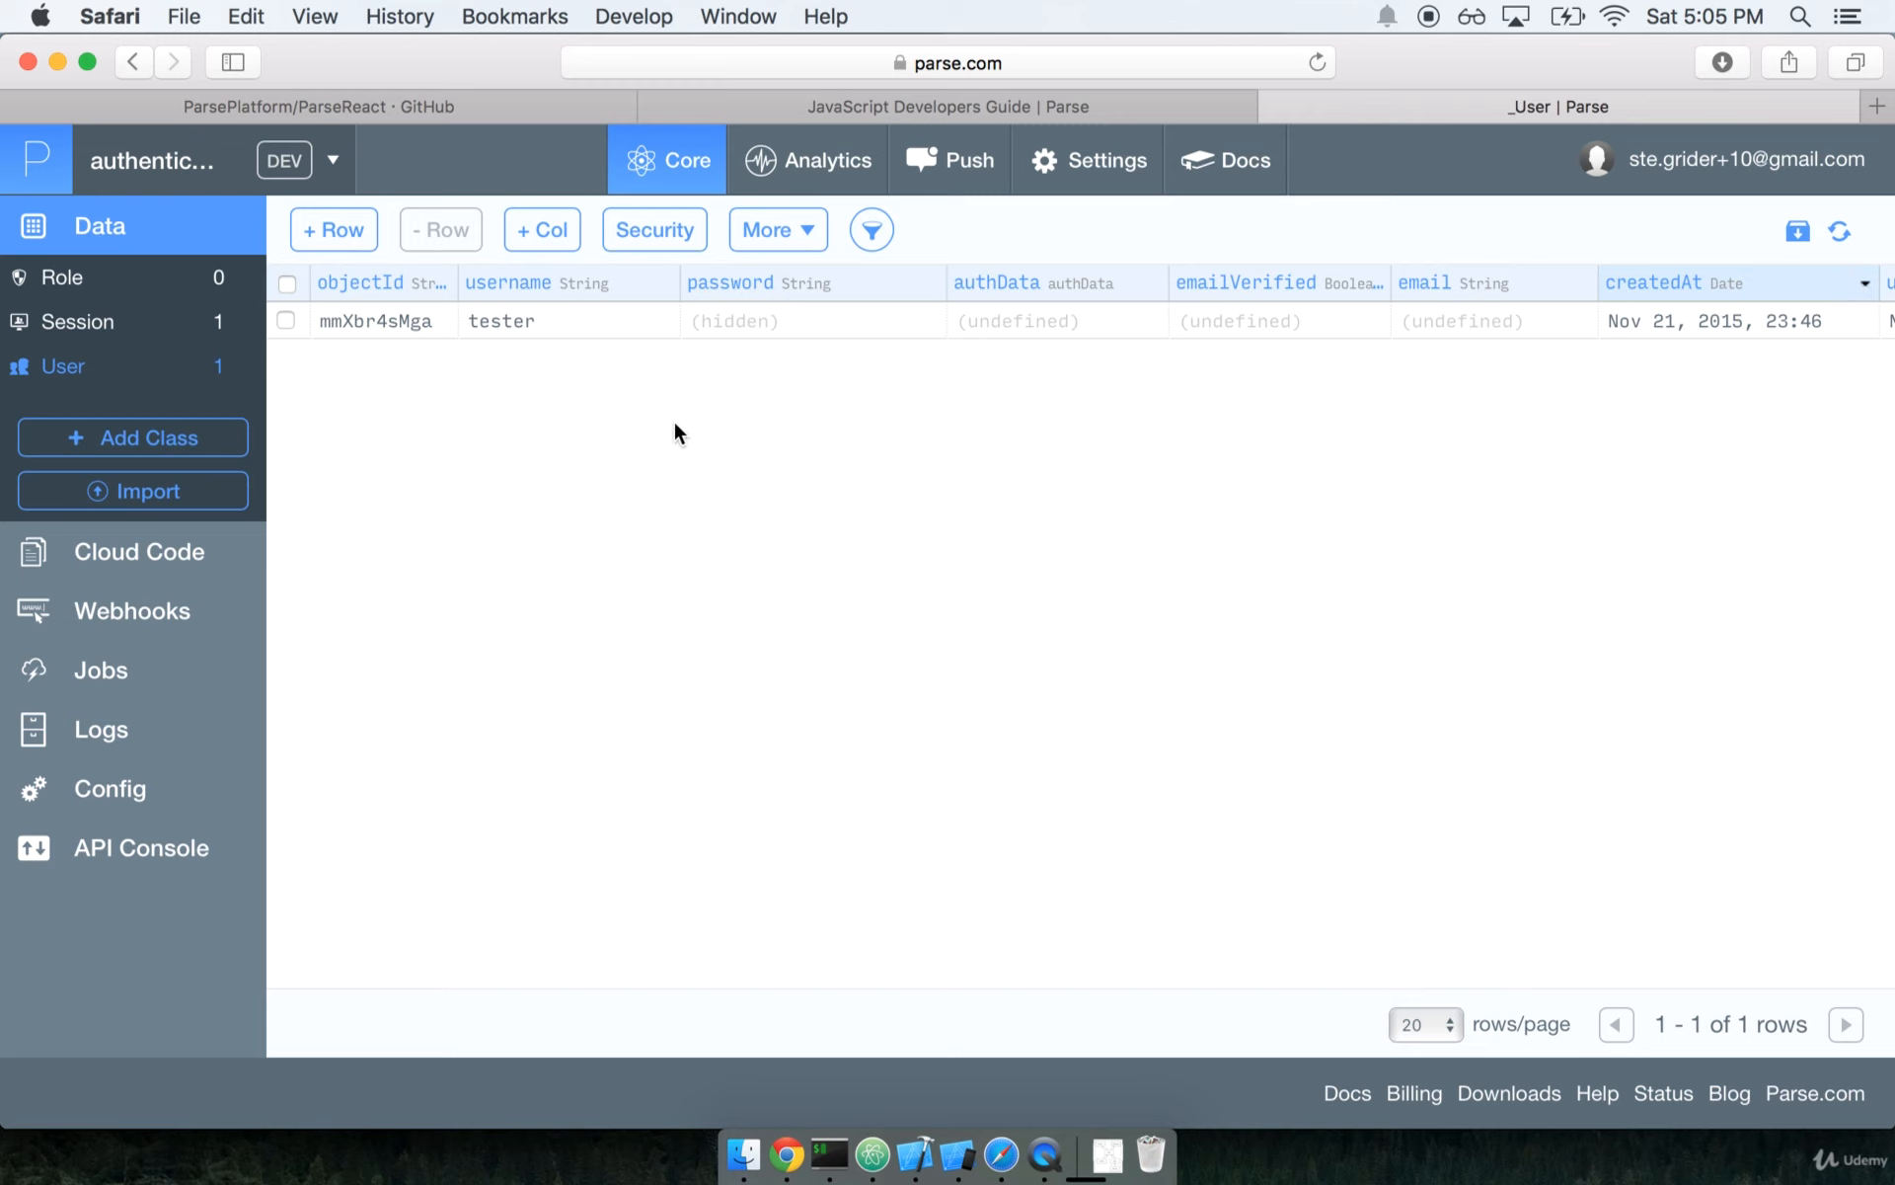
mouse_move(876, 485)
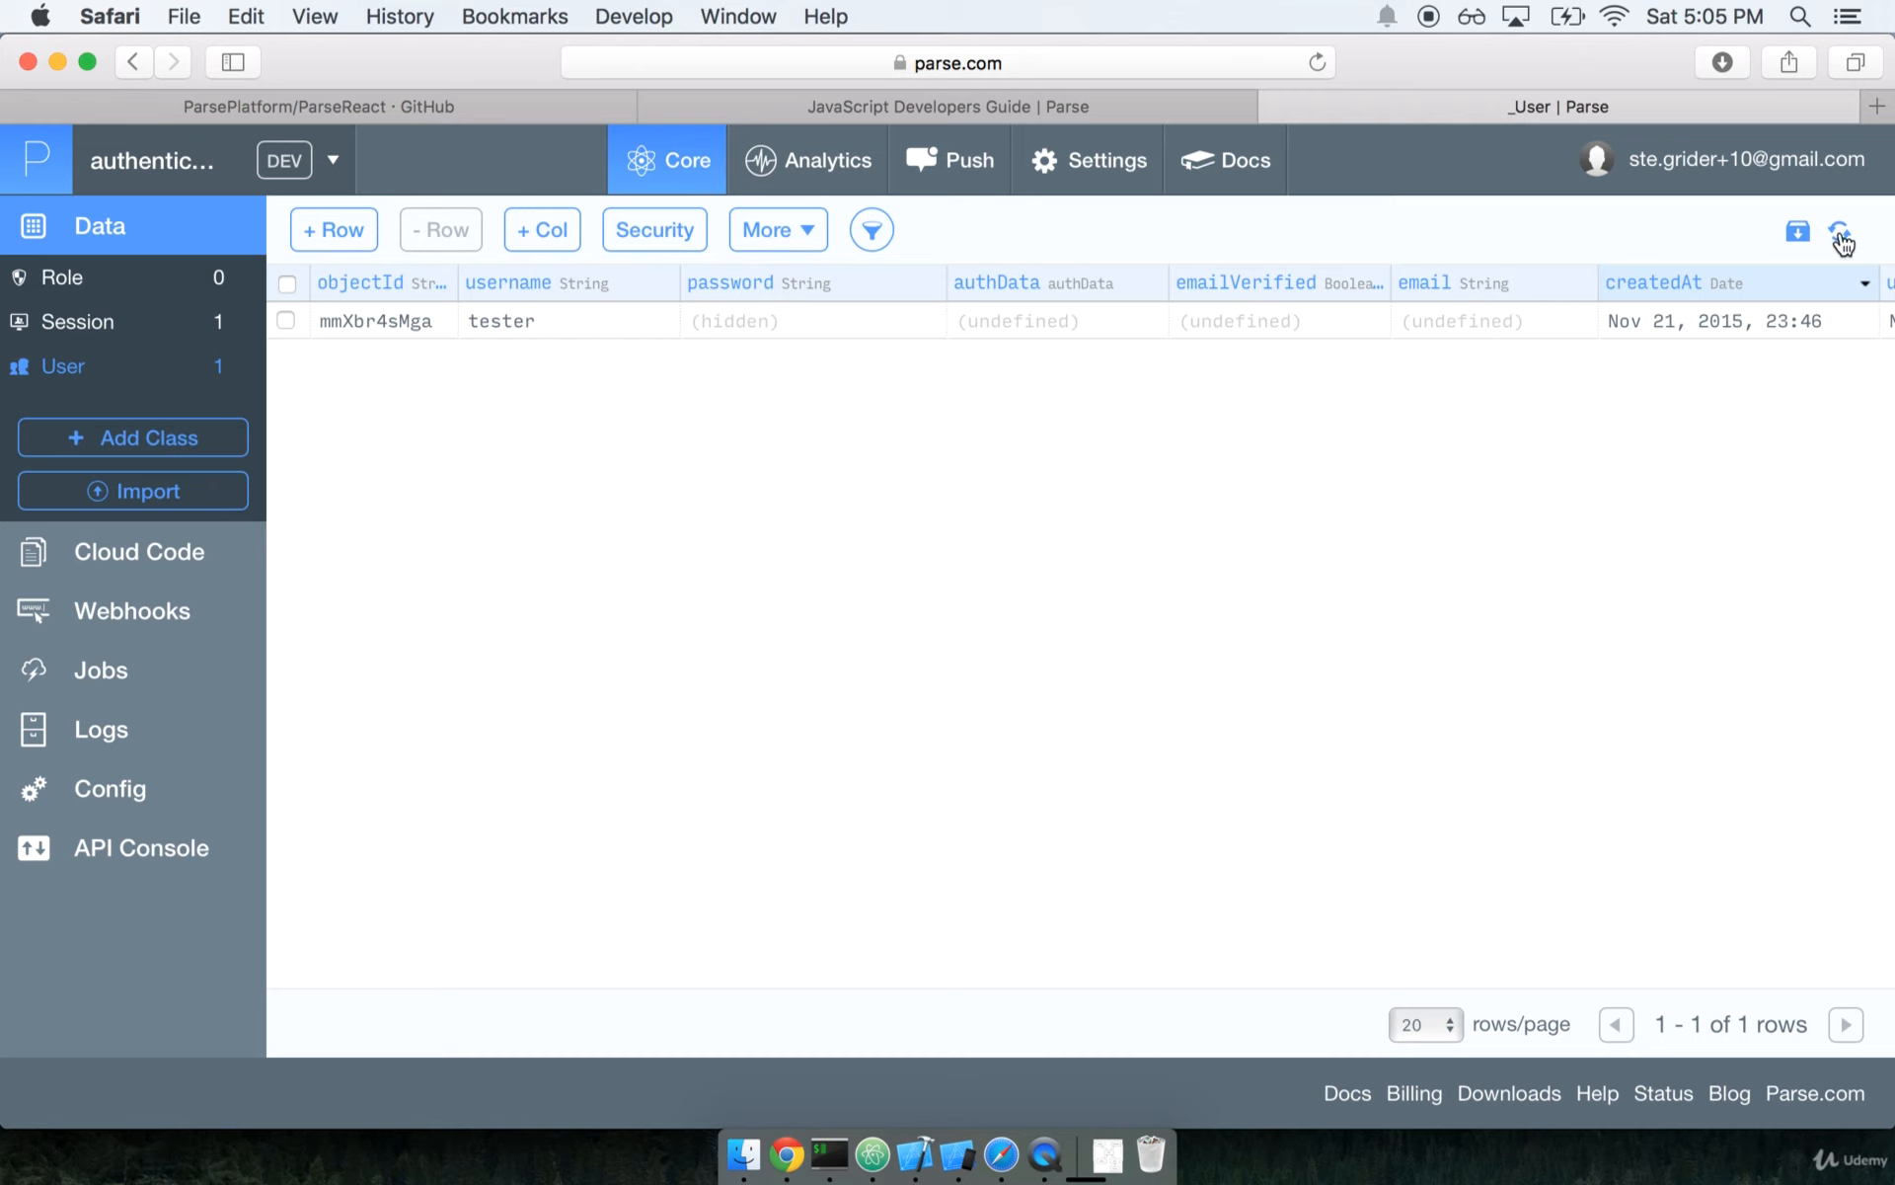
- Refresh the Parse User table so tester1 shows as a second row
left_click(1844, 233)
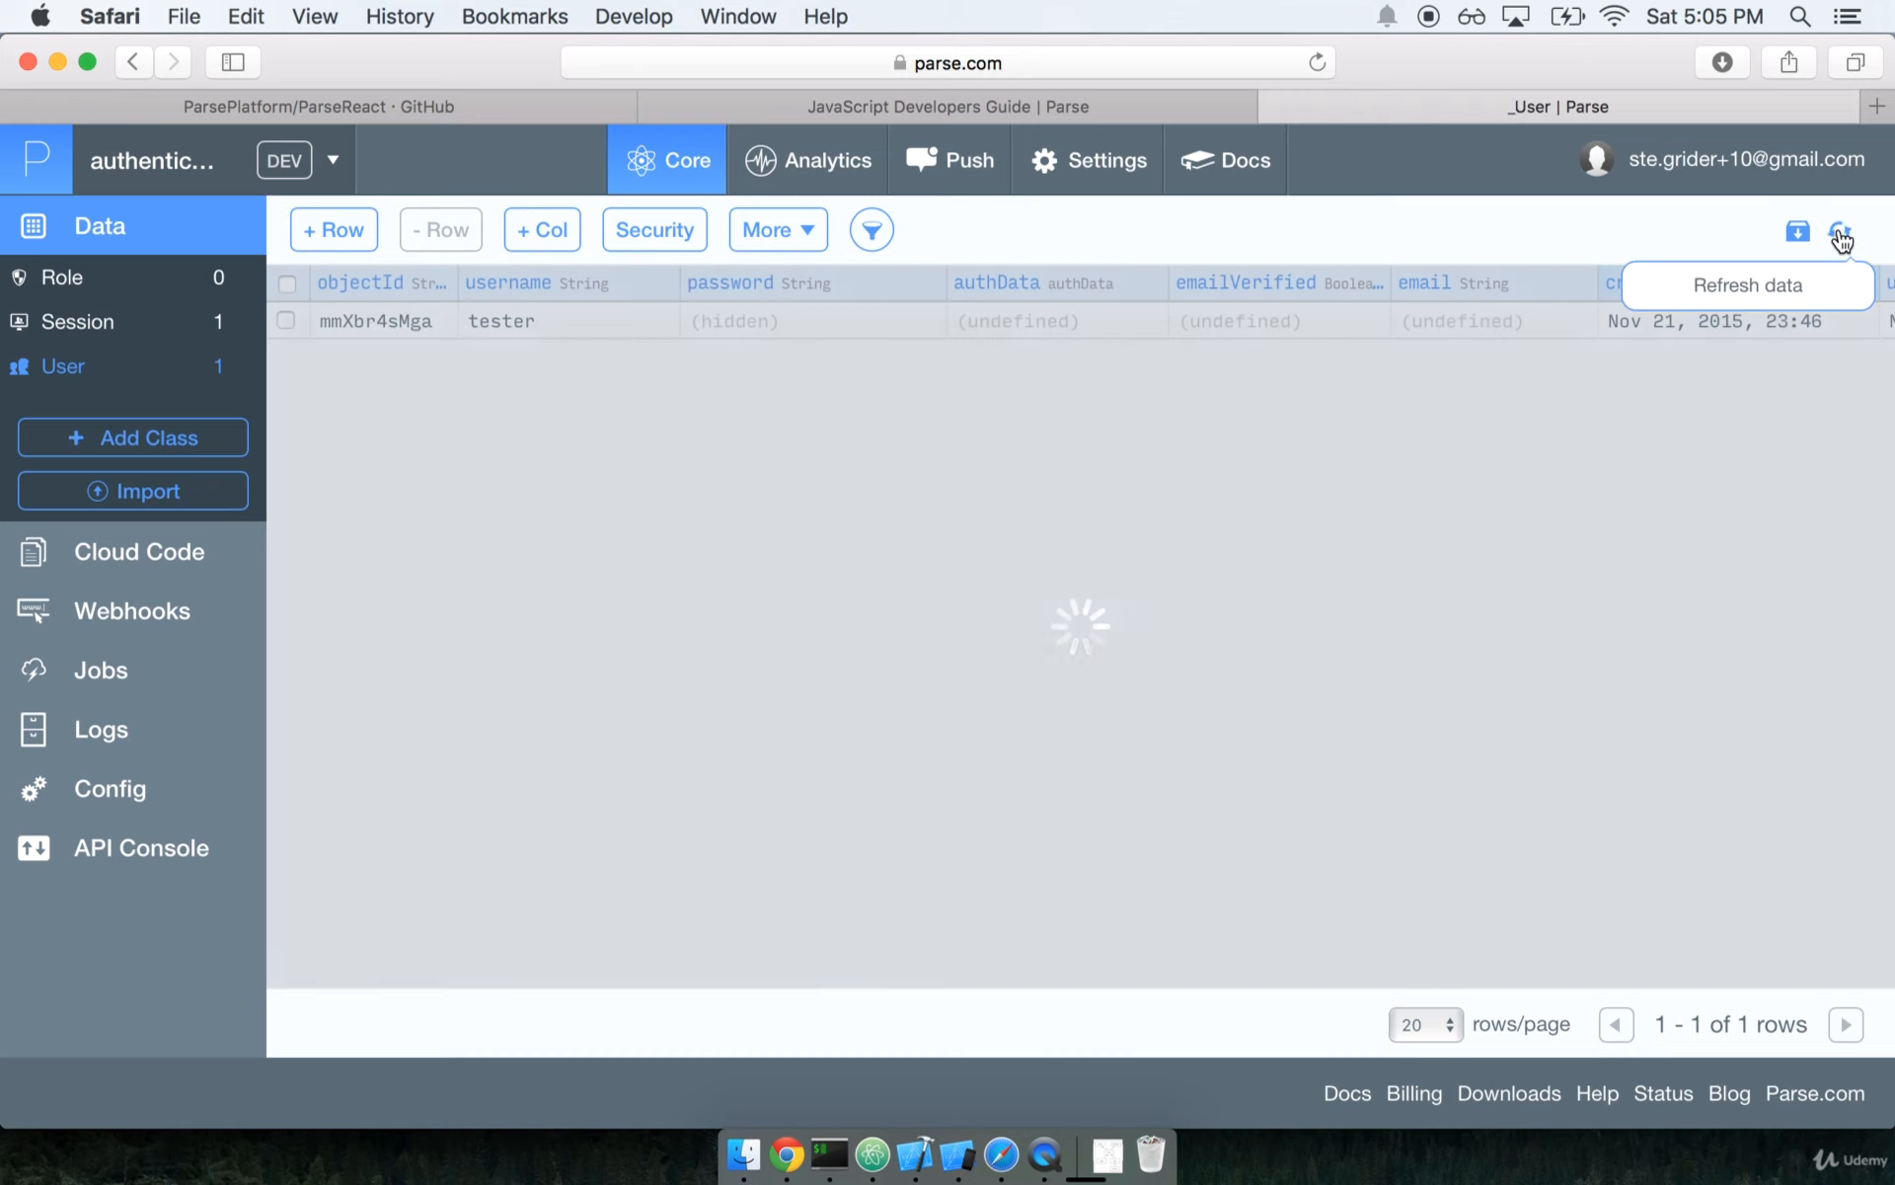
left_click(1840, 231)
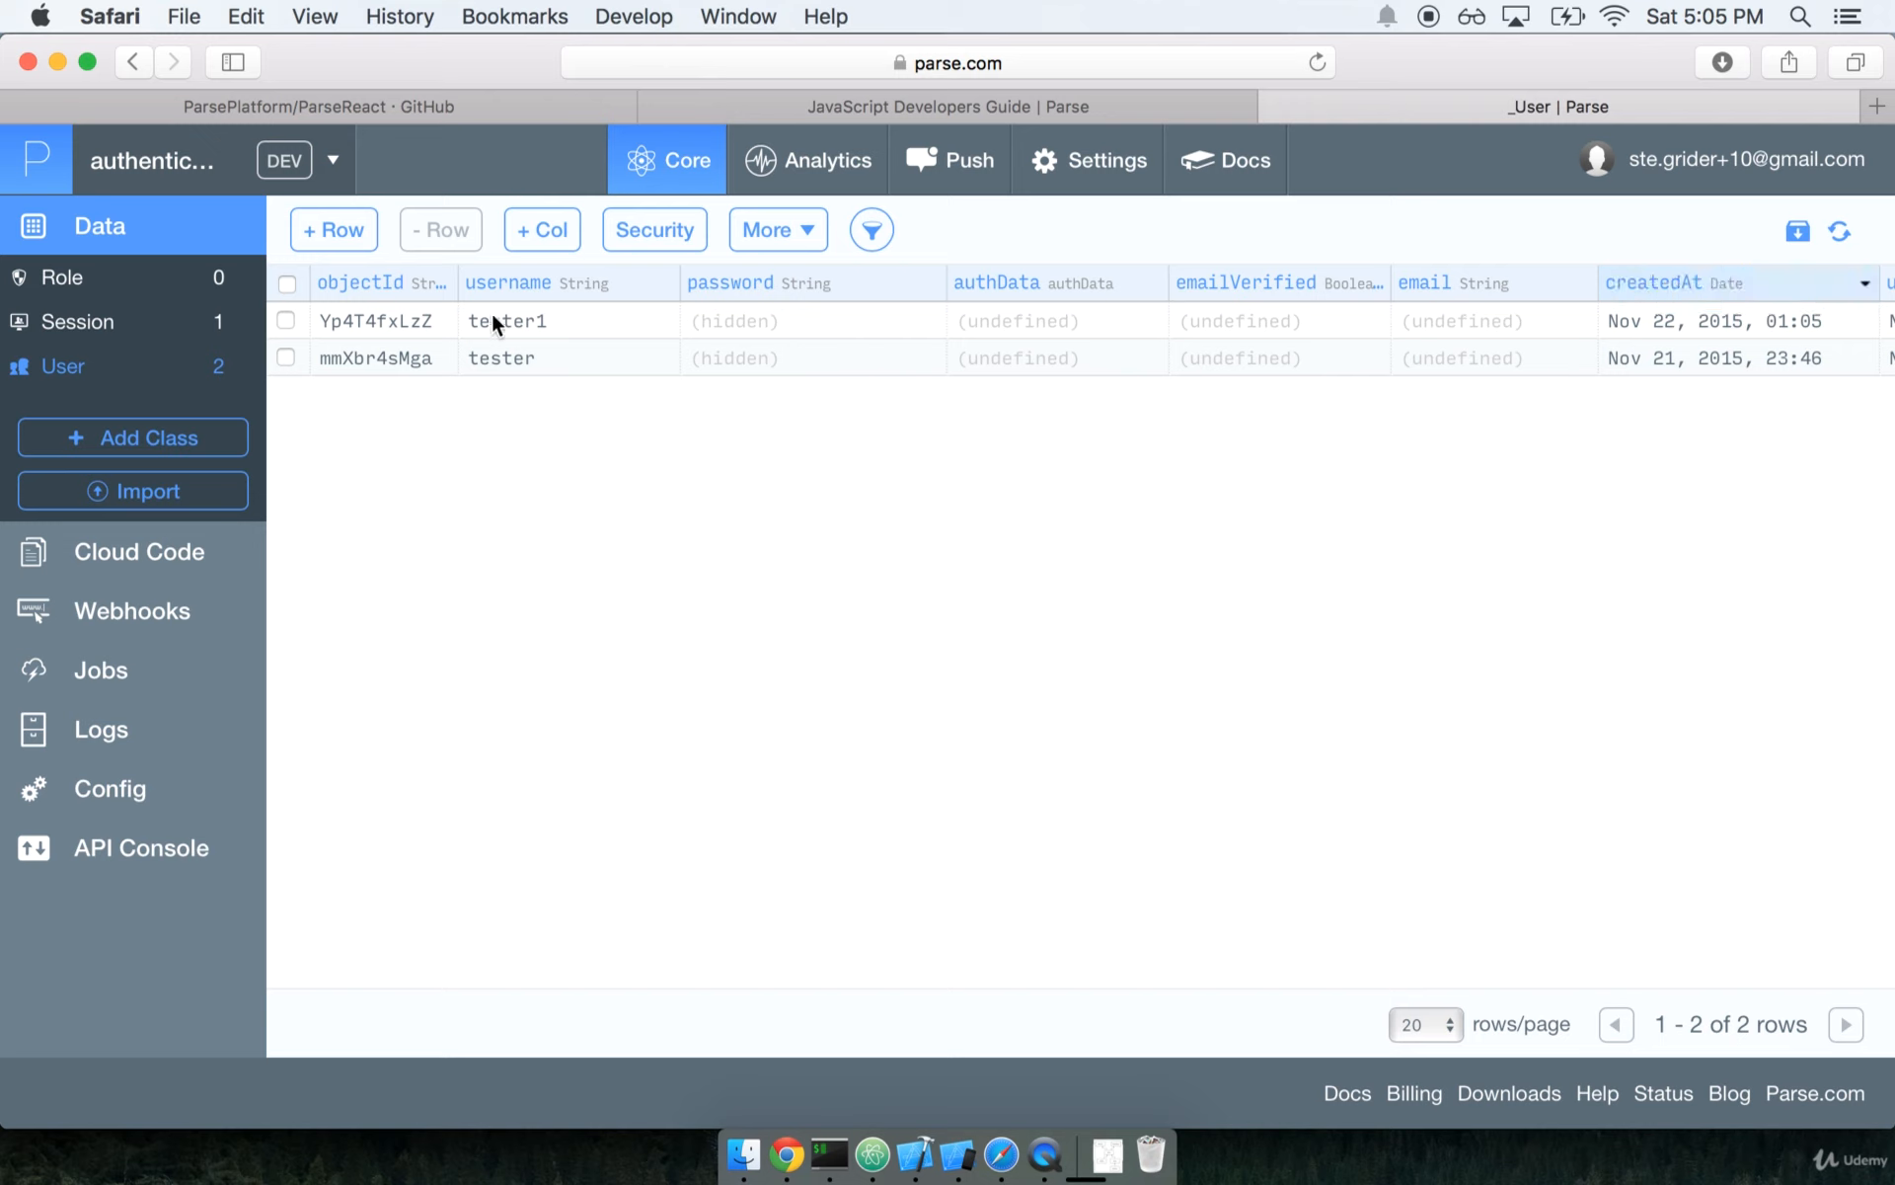
mouse_move(547, 326)
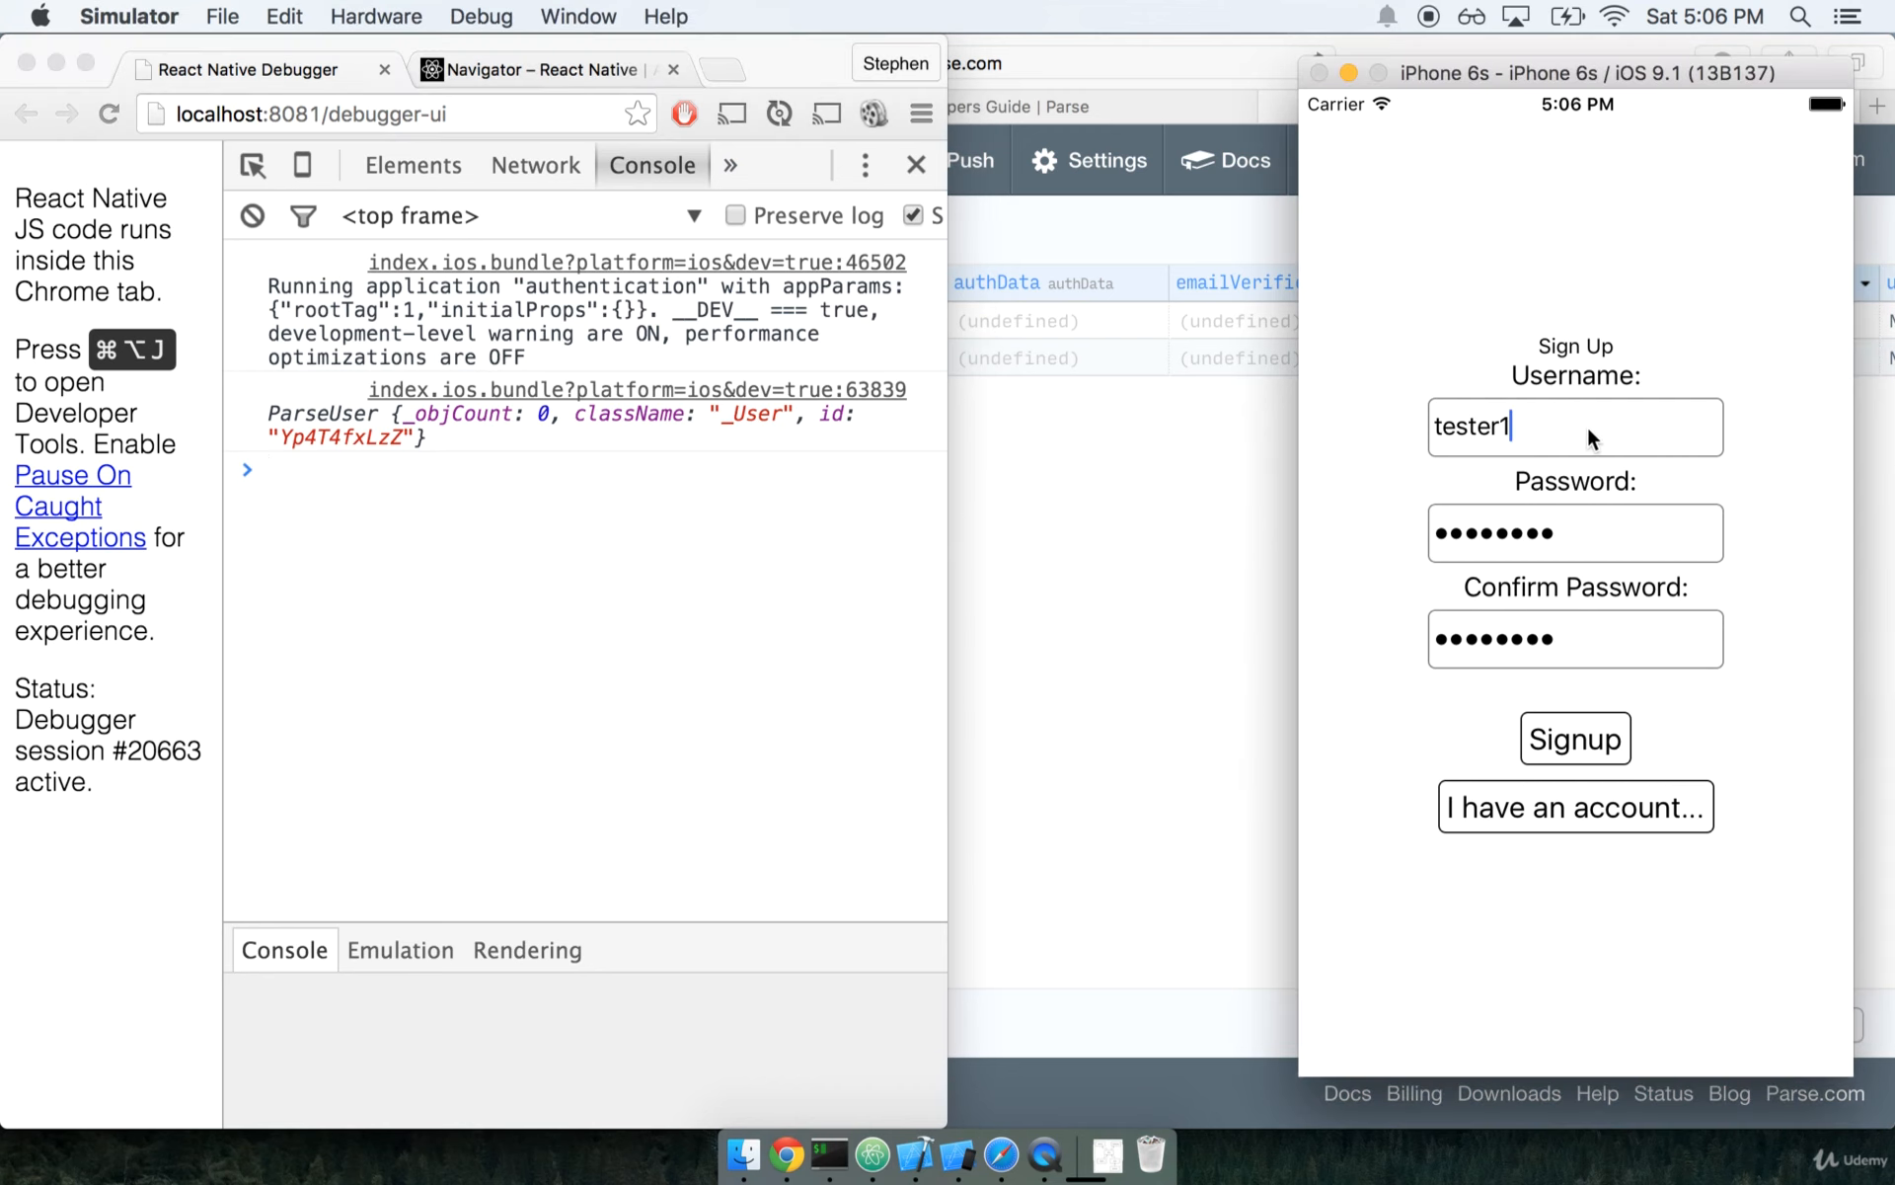
mouse_move(1698, 728)
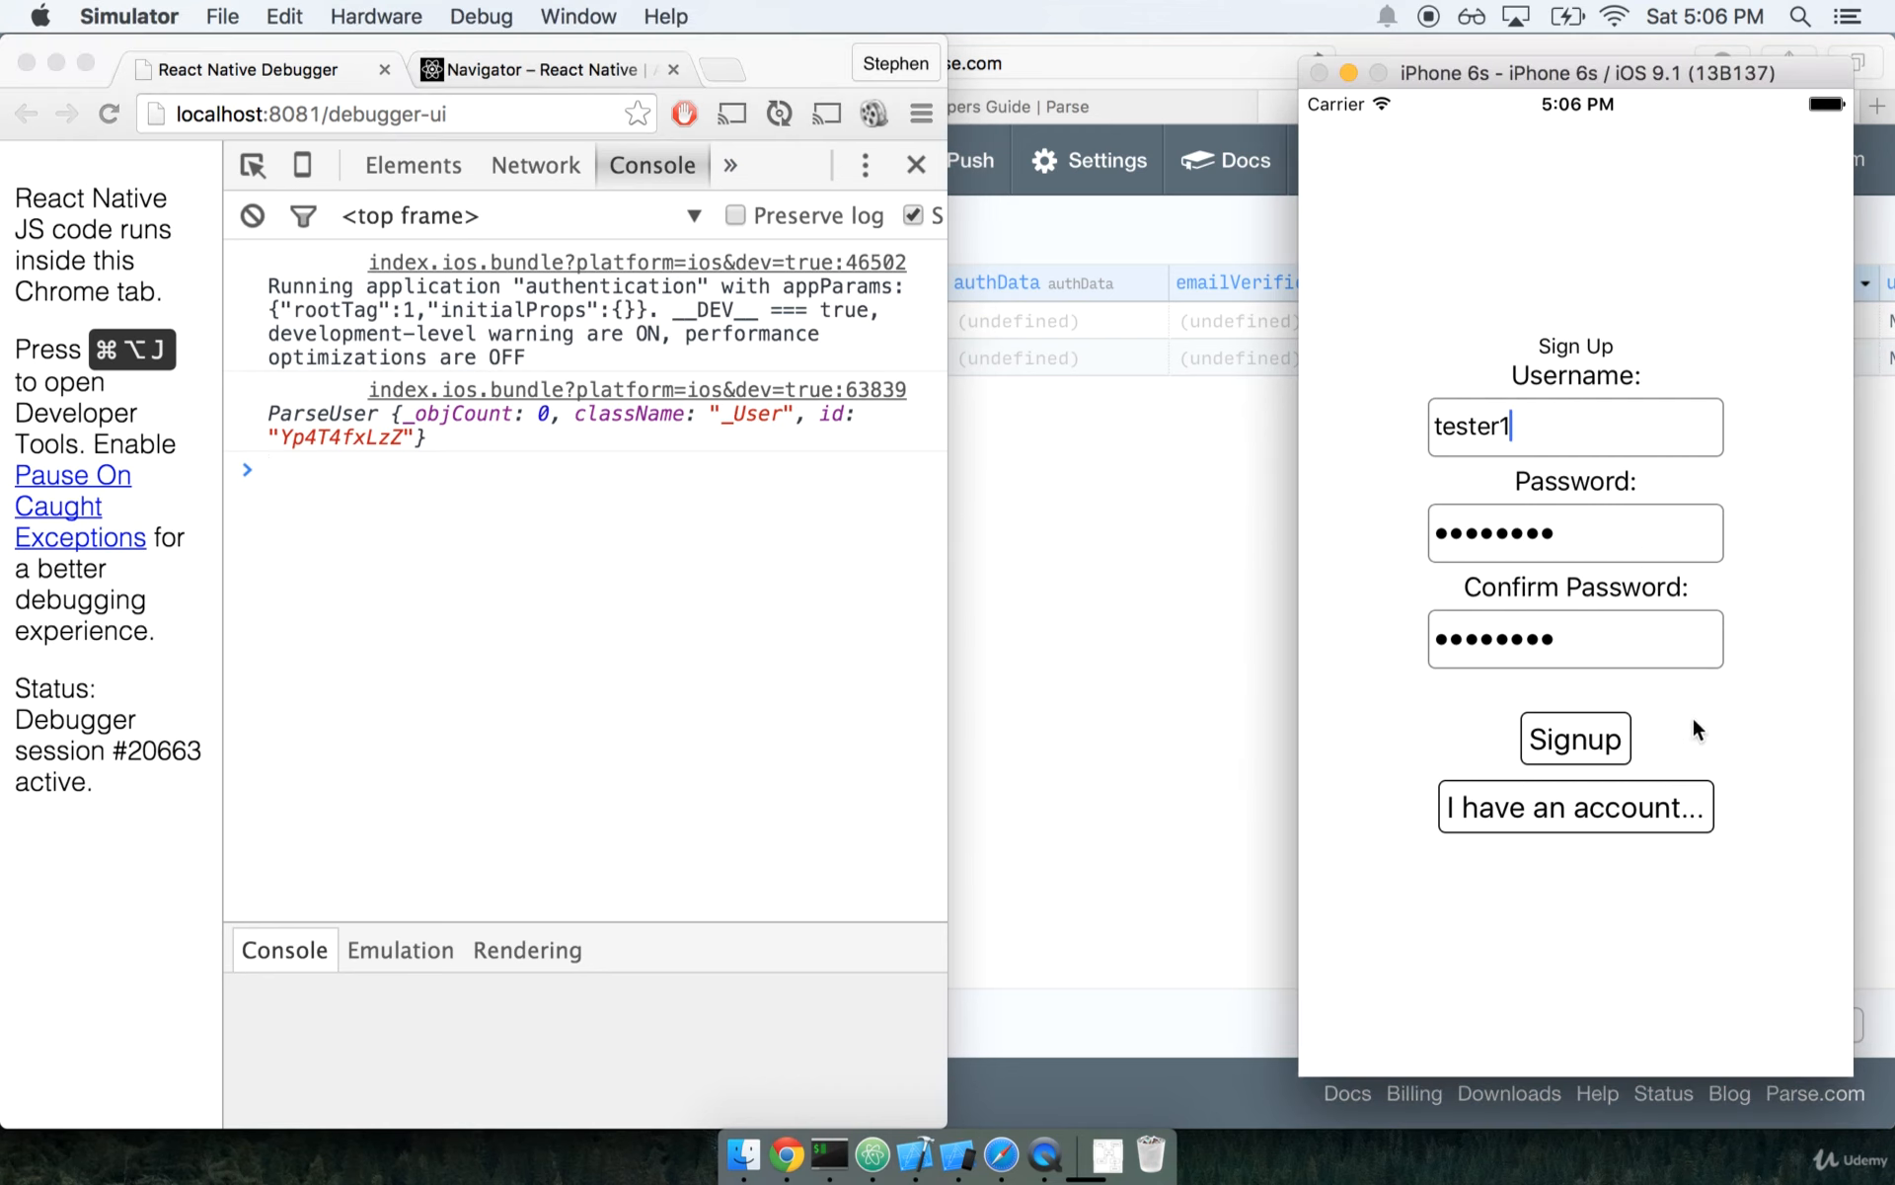
mouse_move(1541, 738)
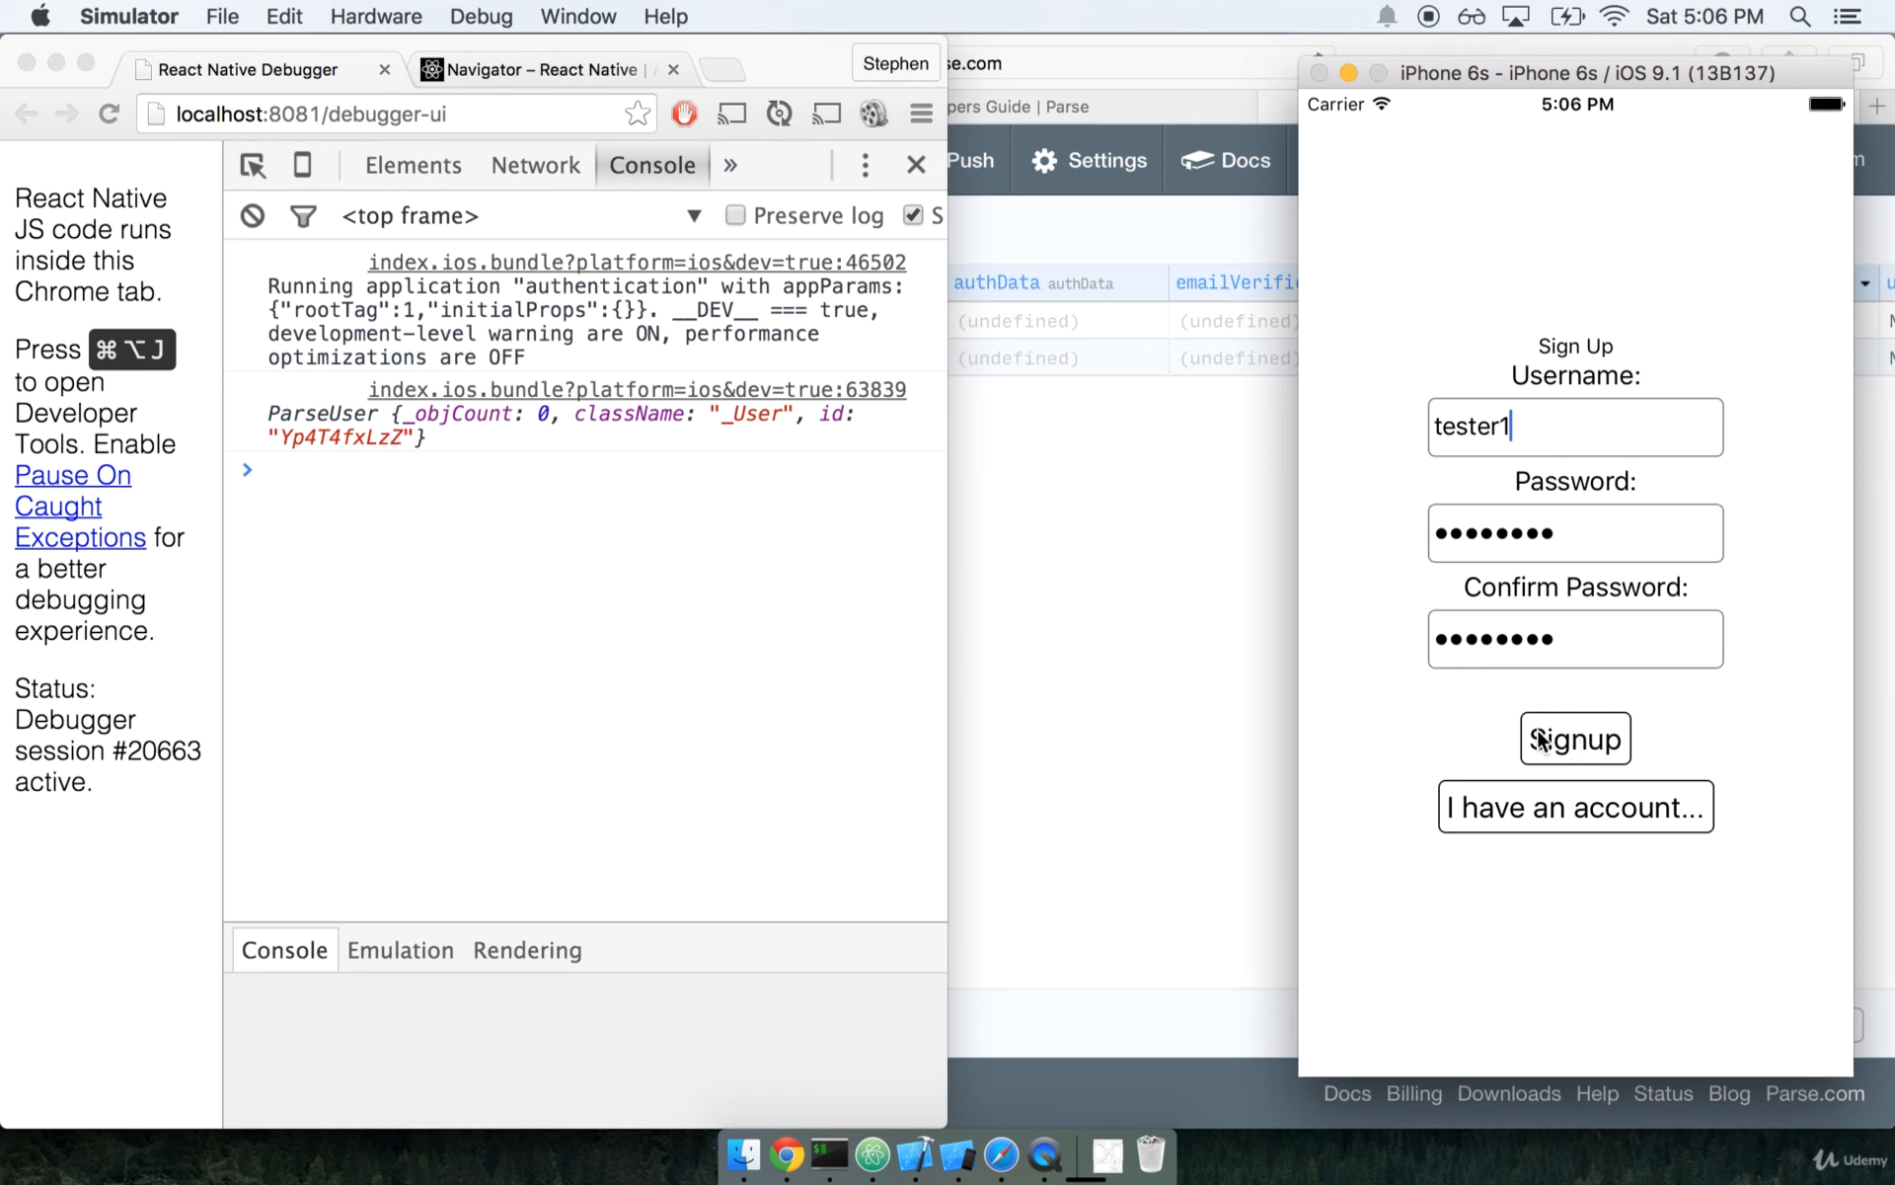
- Resubmit taken usernames, sign up tester2, and refresh the User table
left_click(1576, 739)
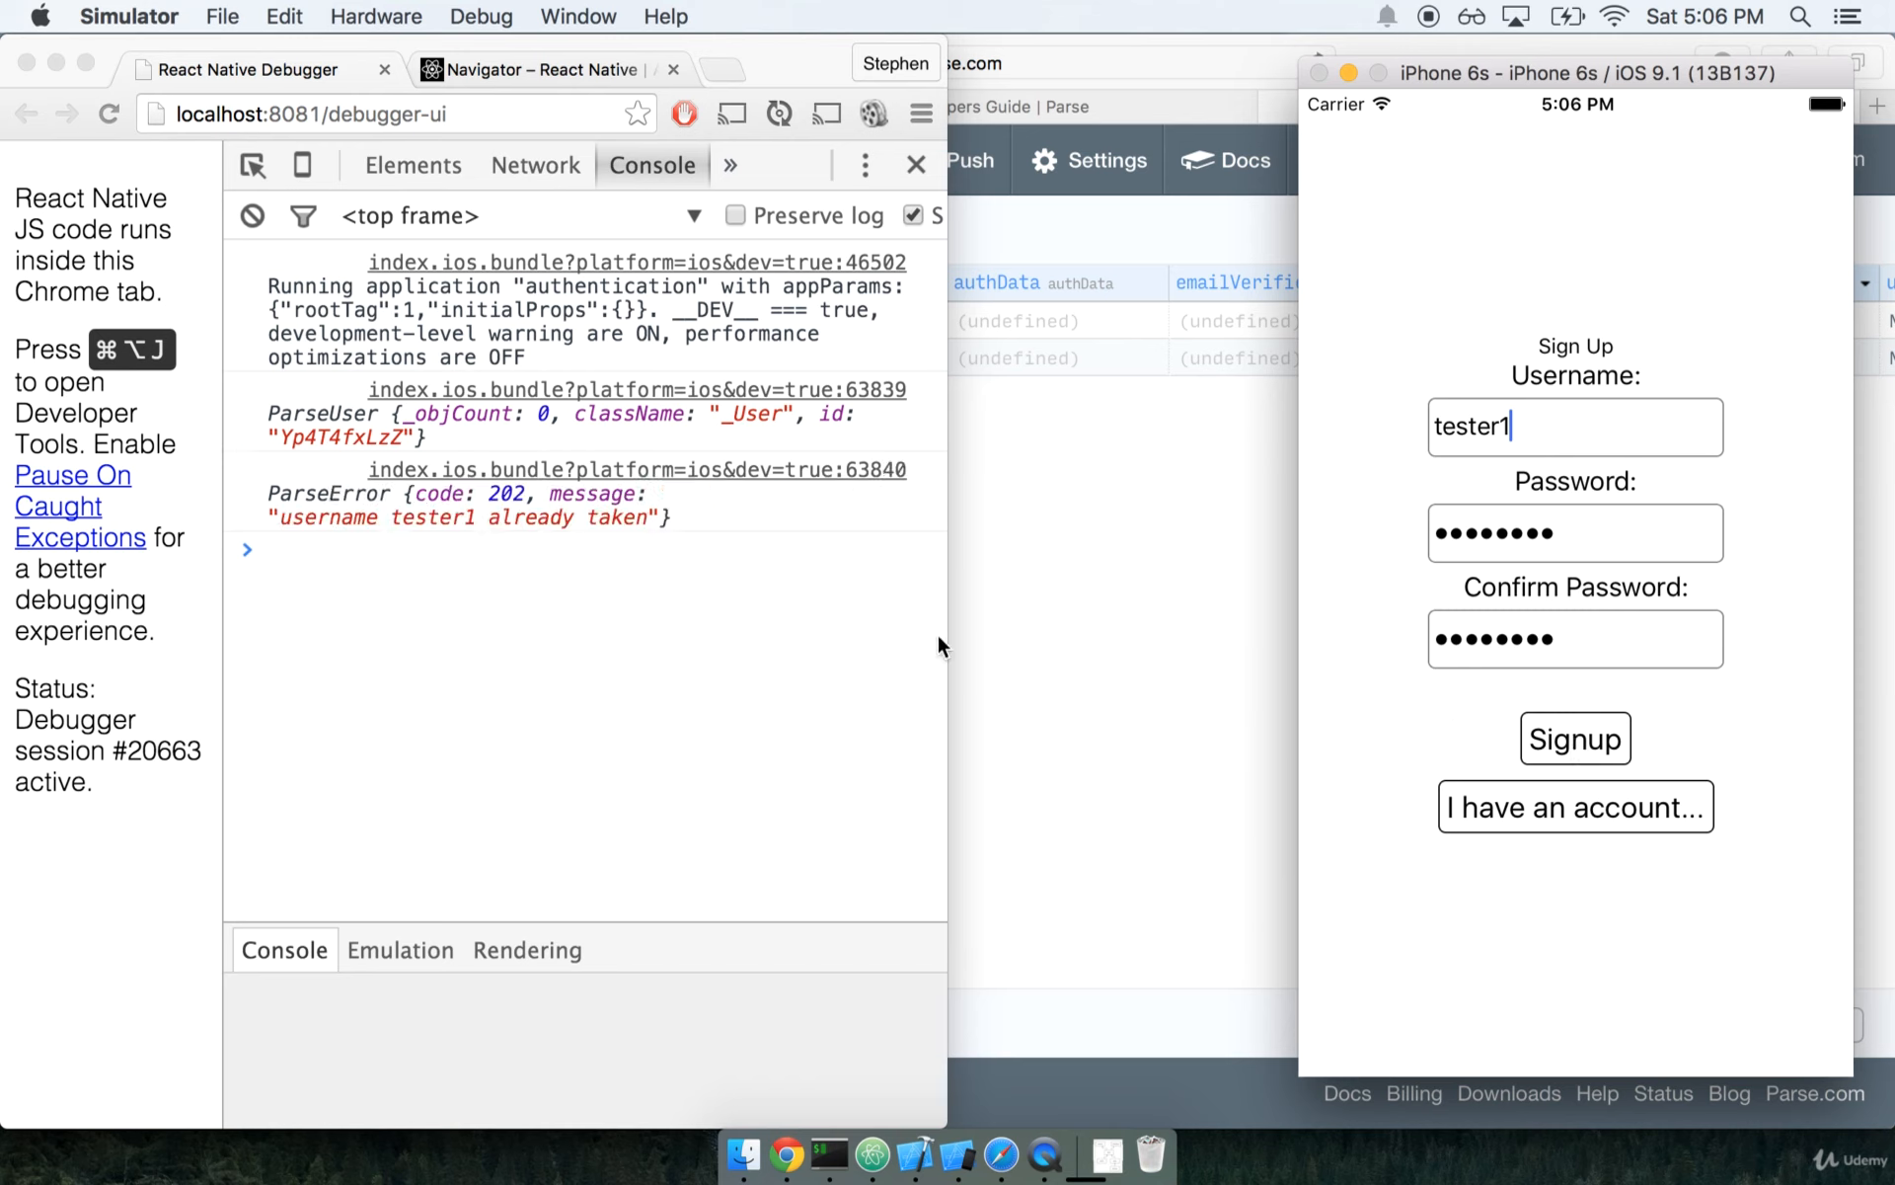
mouse_move(541, 535)
type("2")
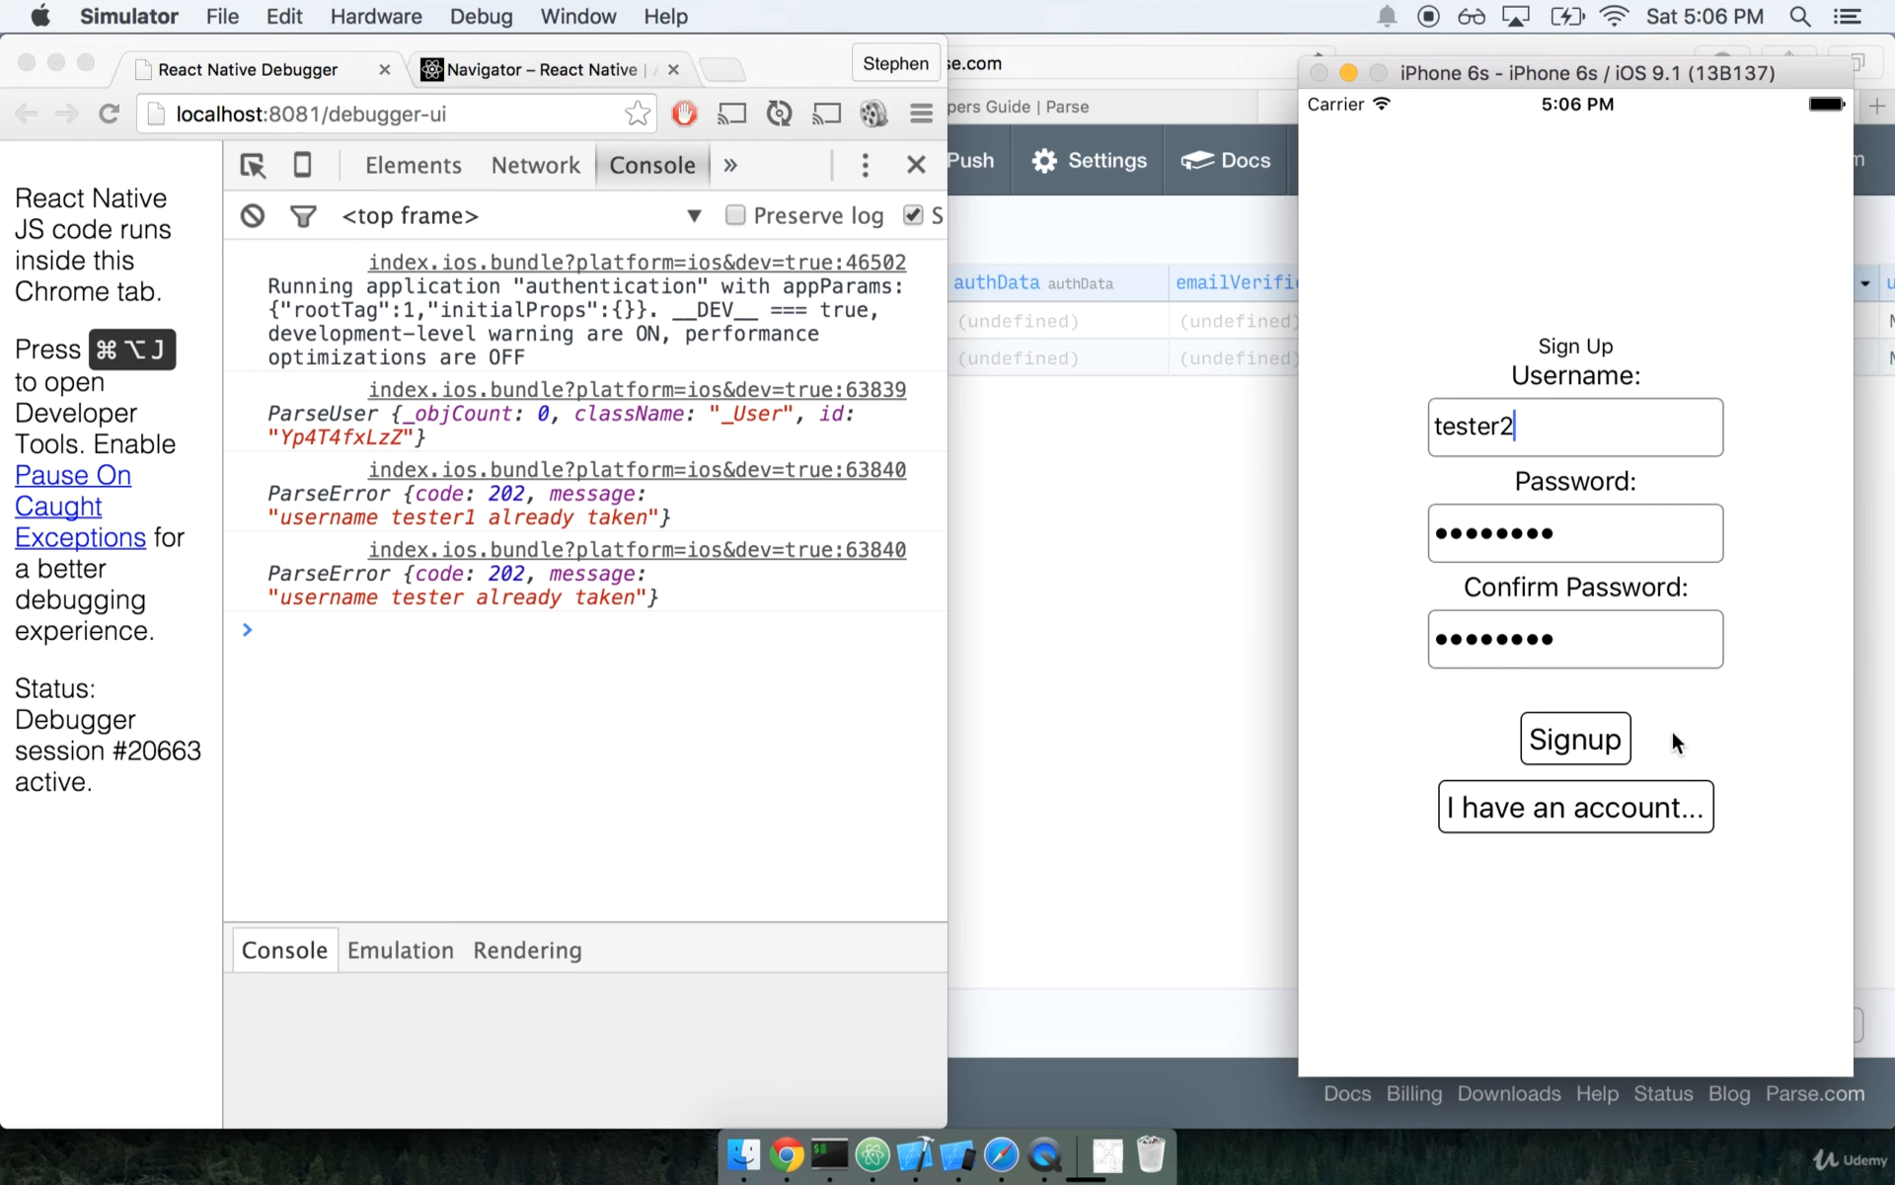
left_click(1574, 738)
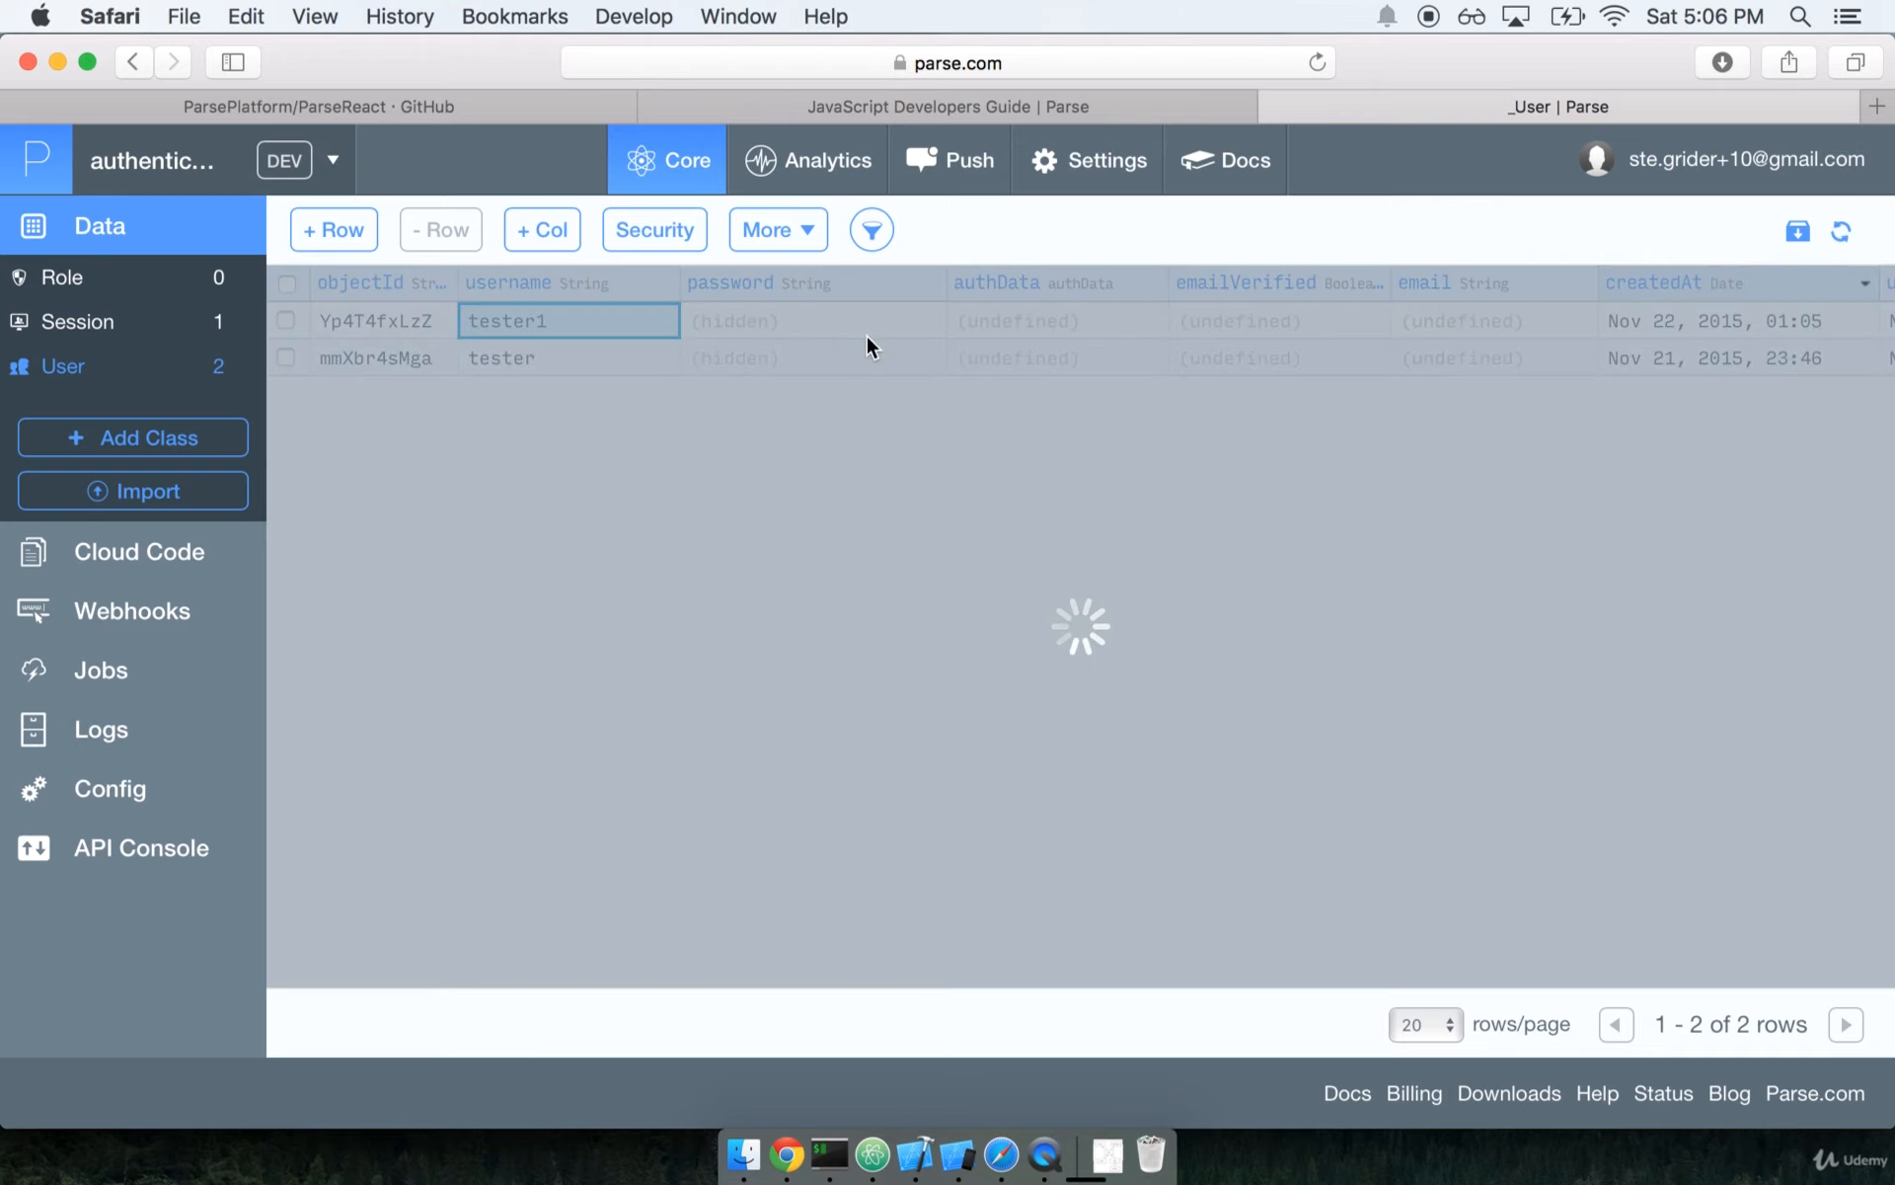
left_click(332, 229)
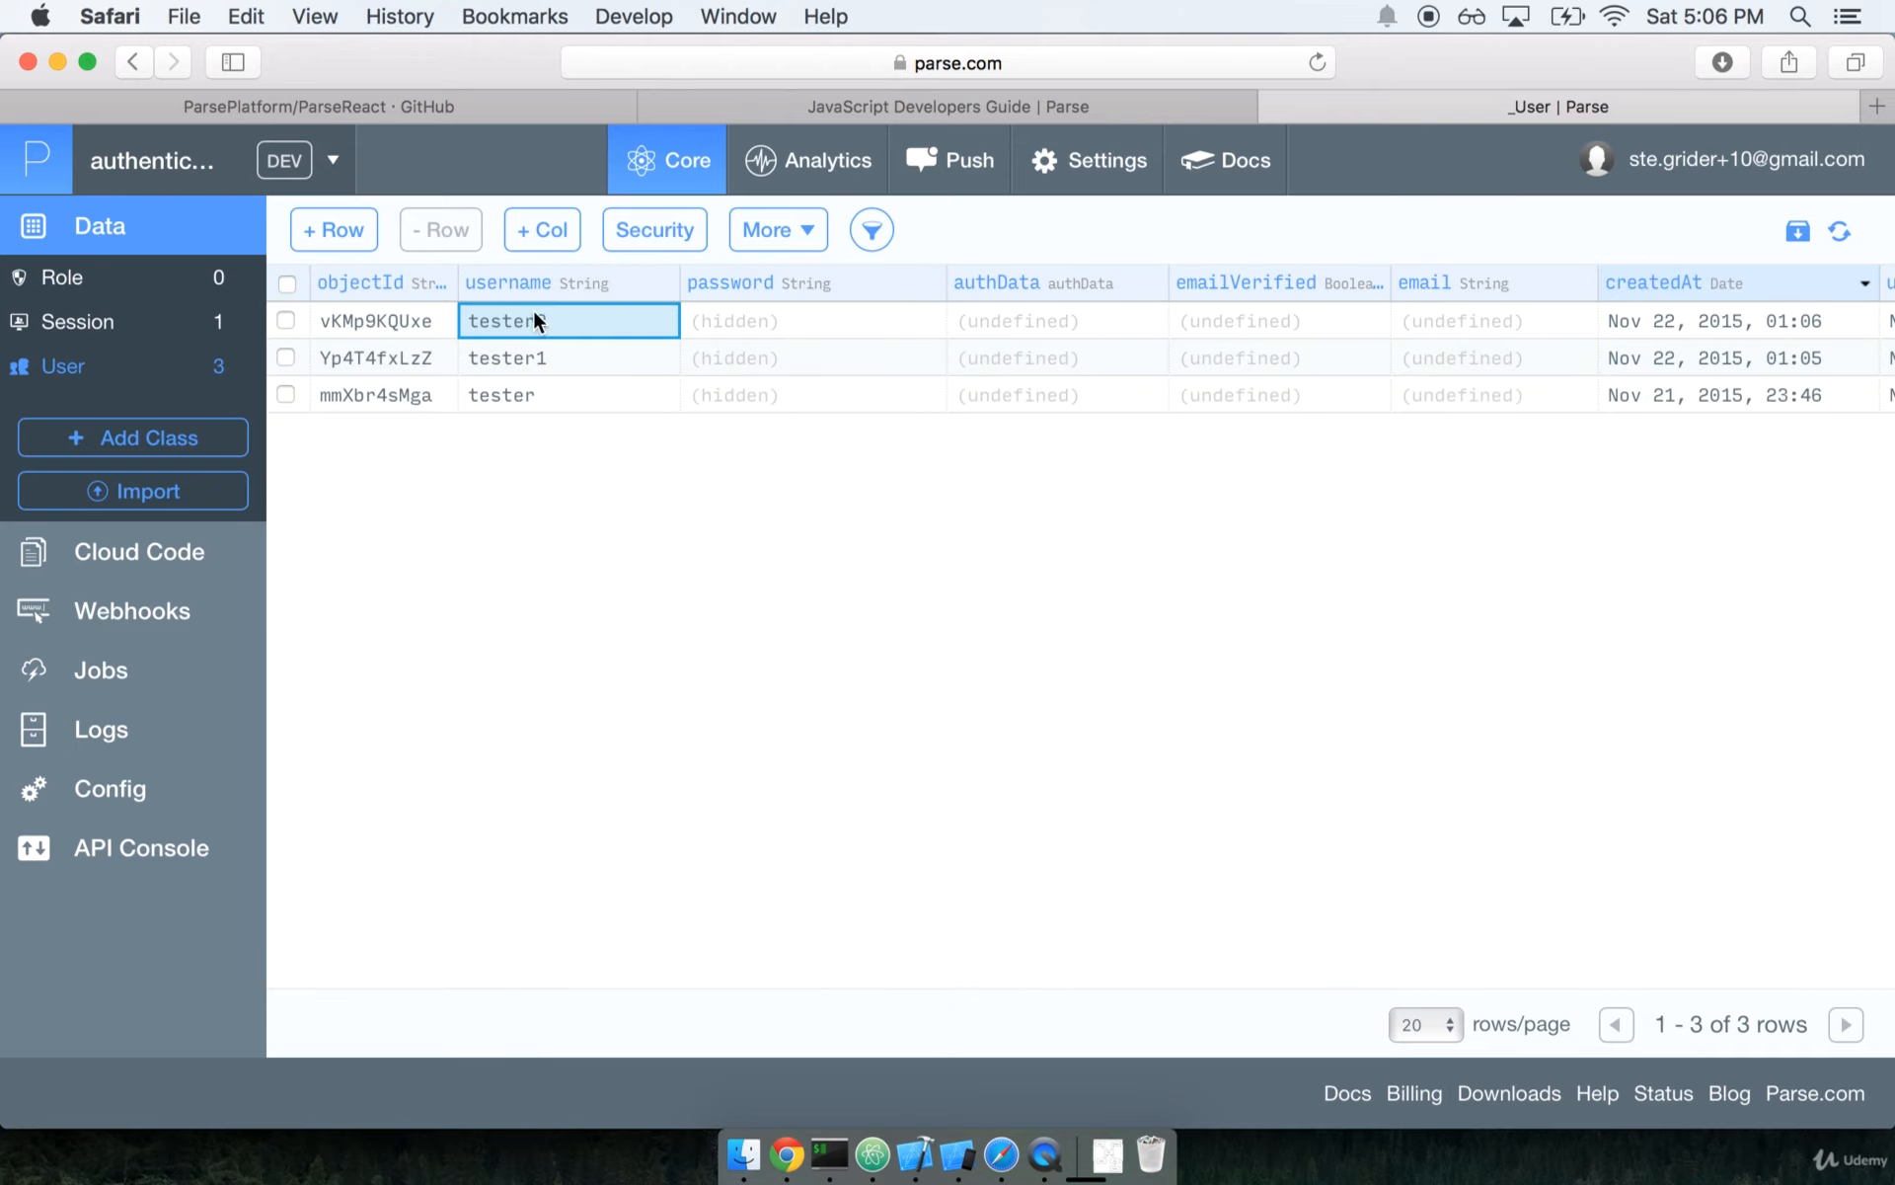